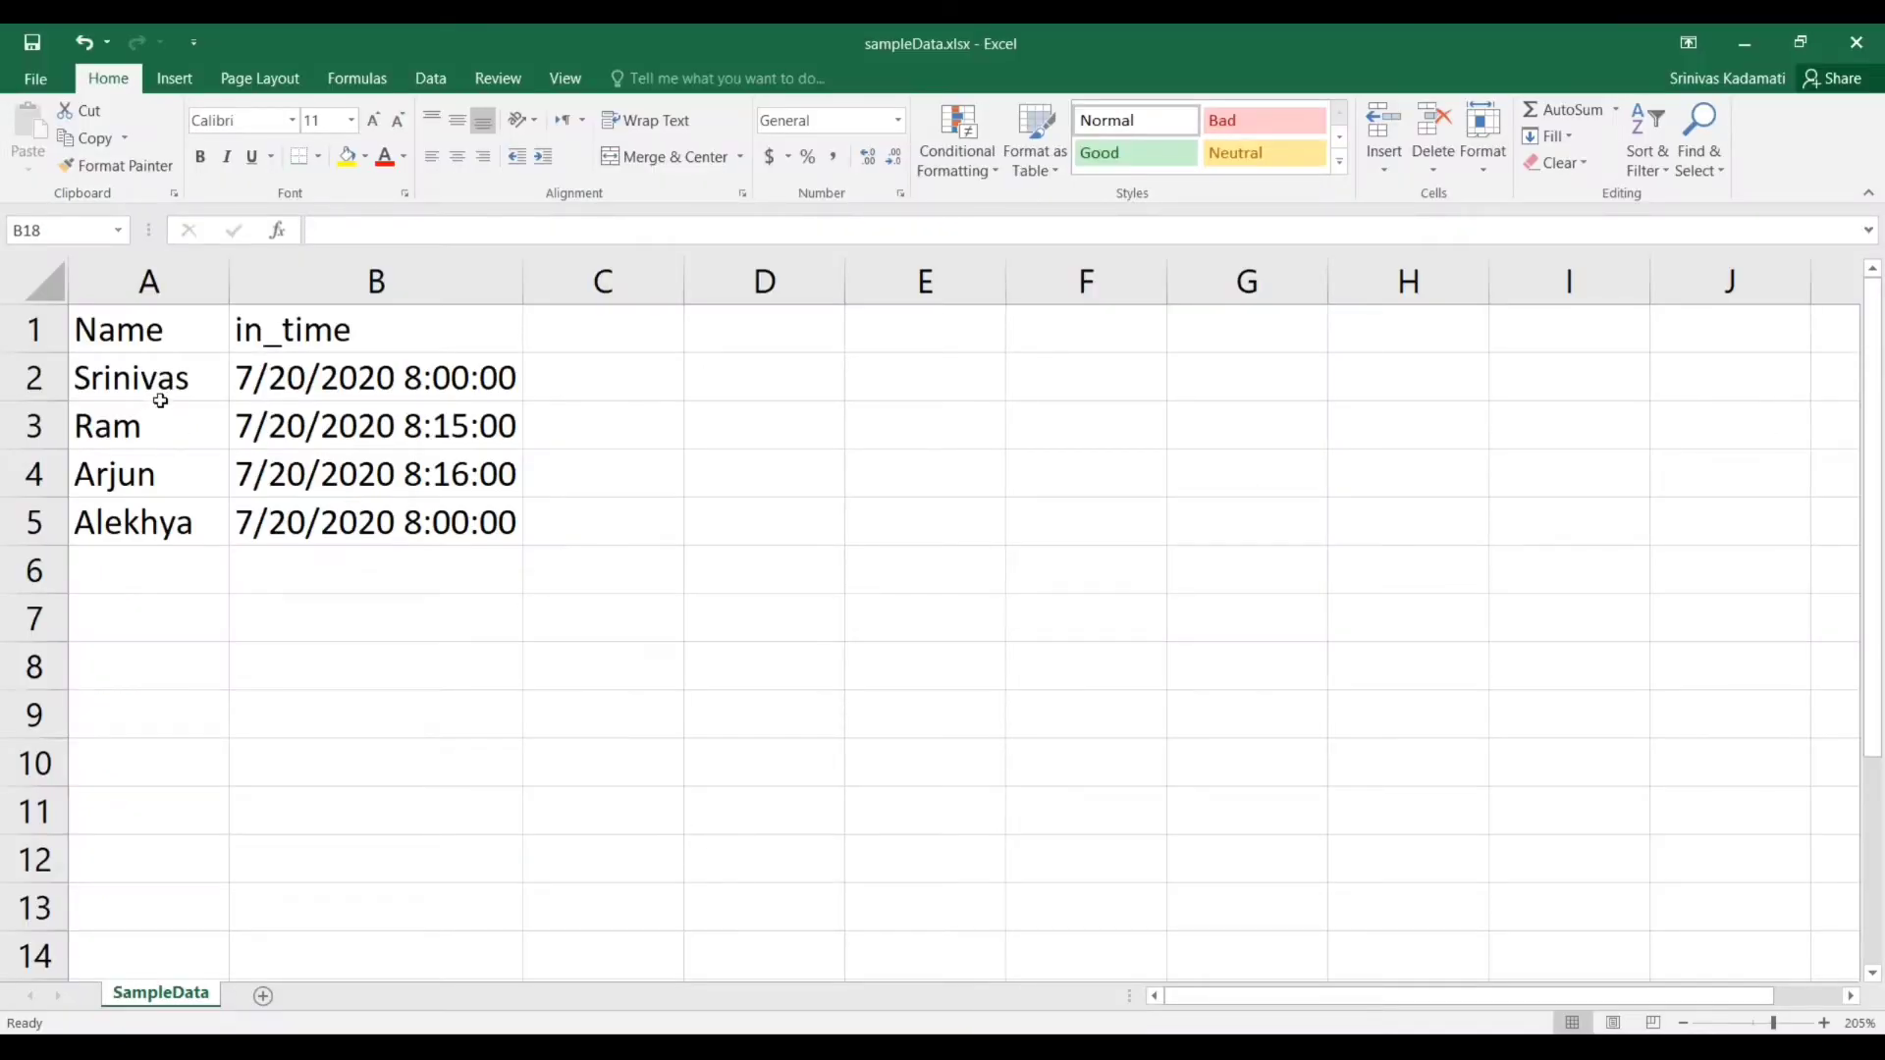
Inspect the in_time column in sampleData.xlsx, then select Main.xaml in the DateandTimeFormat folder.
left_click(375, 328)
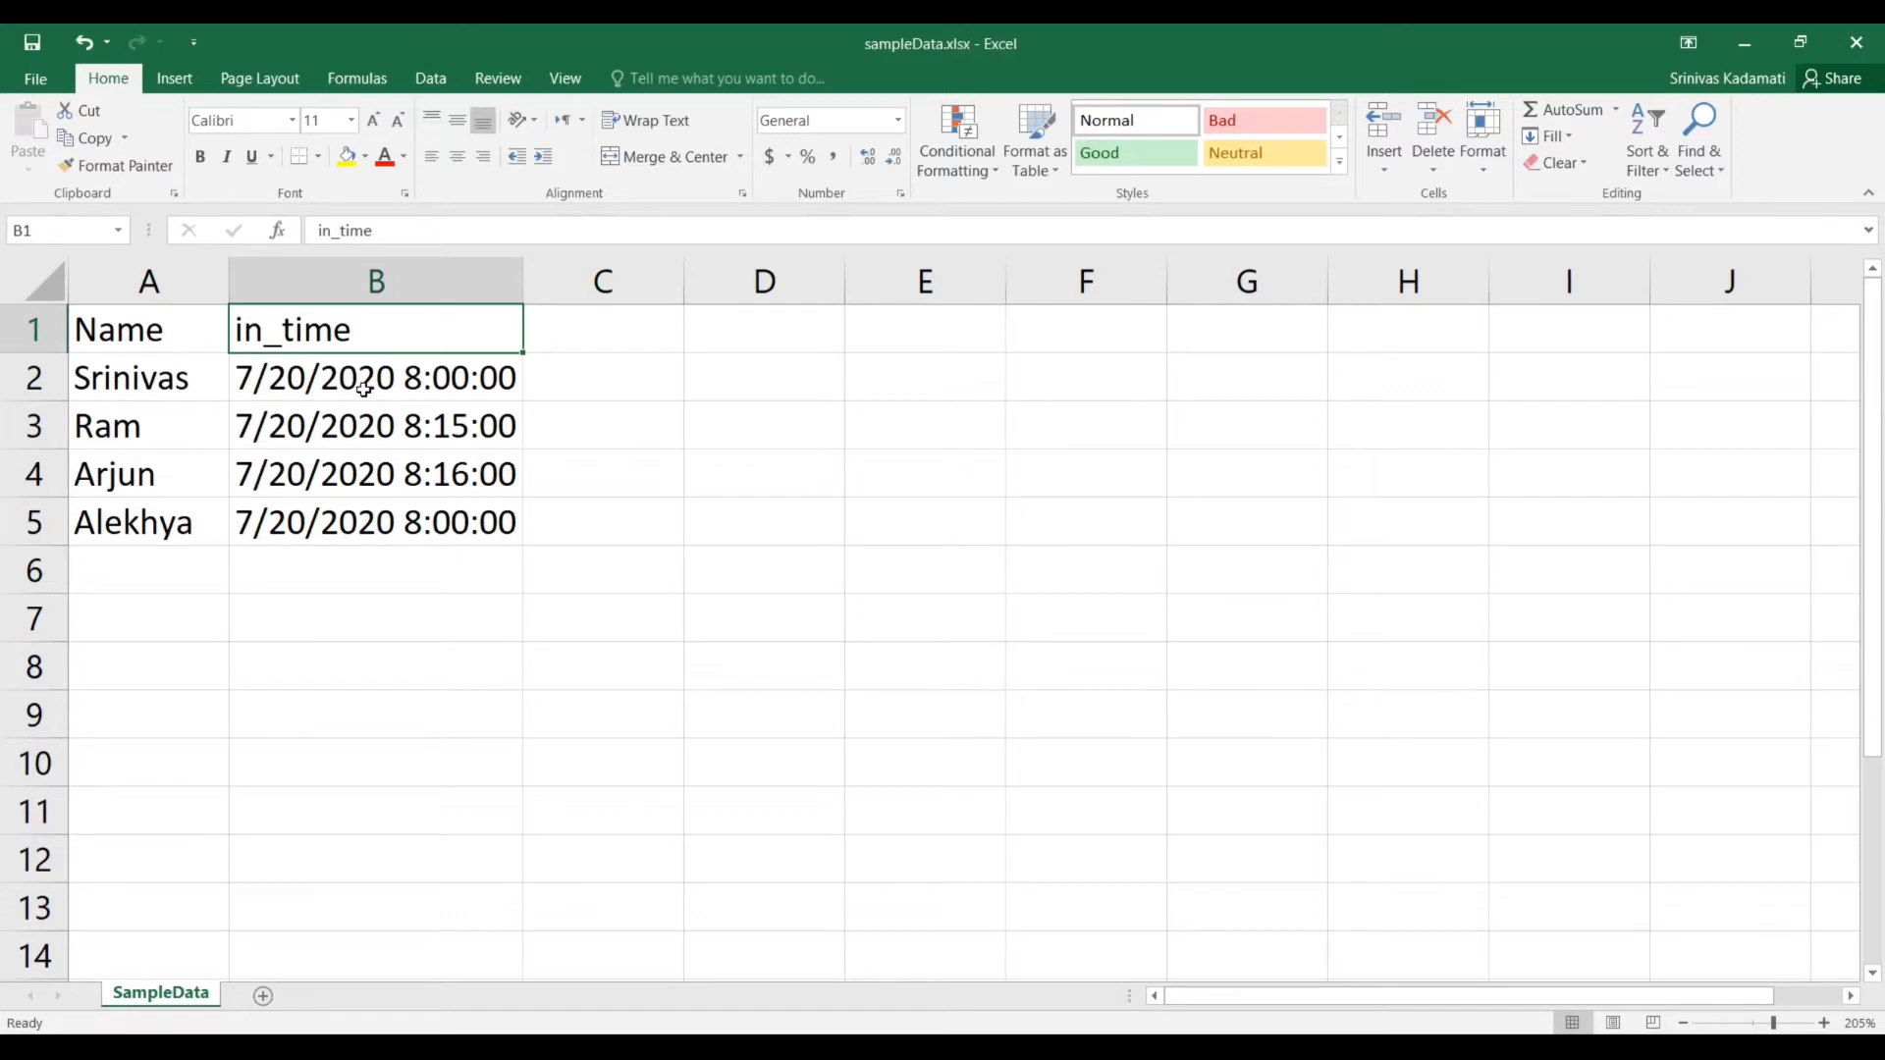
mouse_move(379, 403)
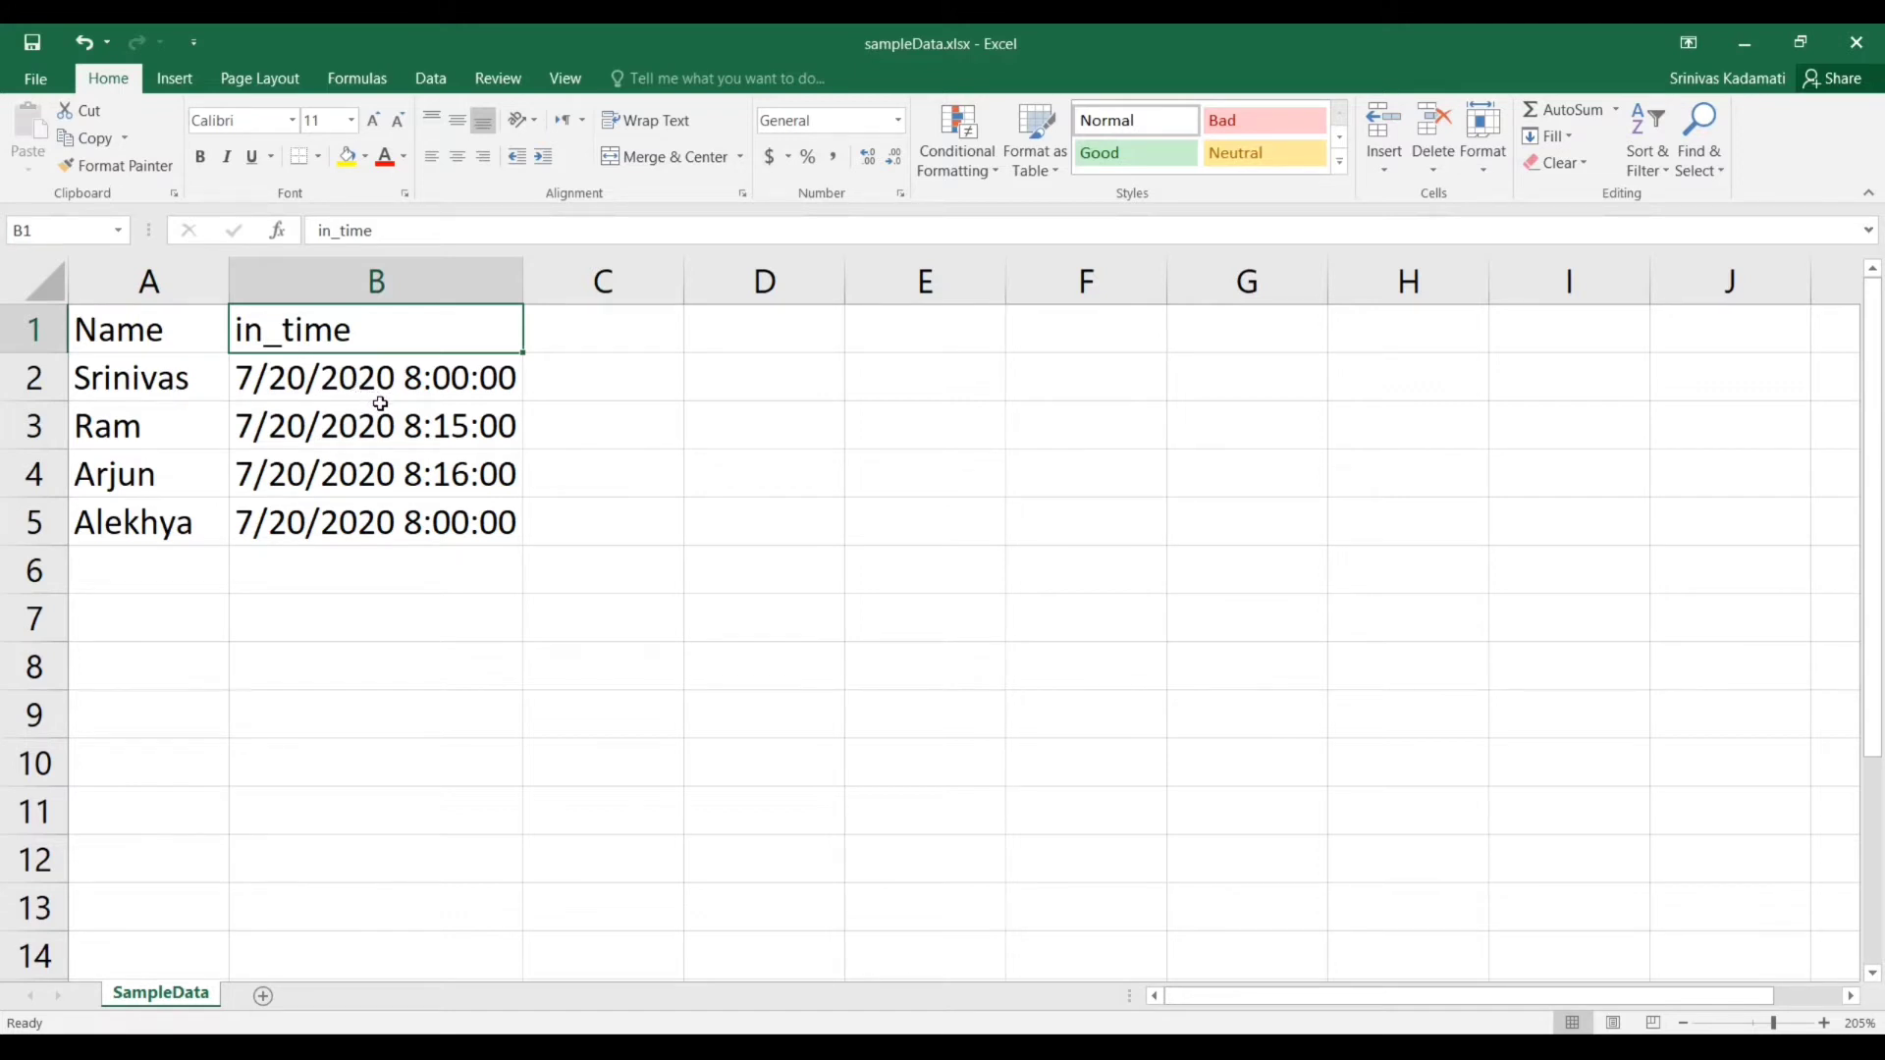
mouse_move(318, 442)
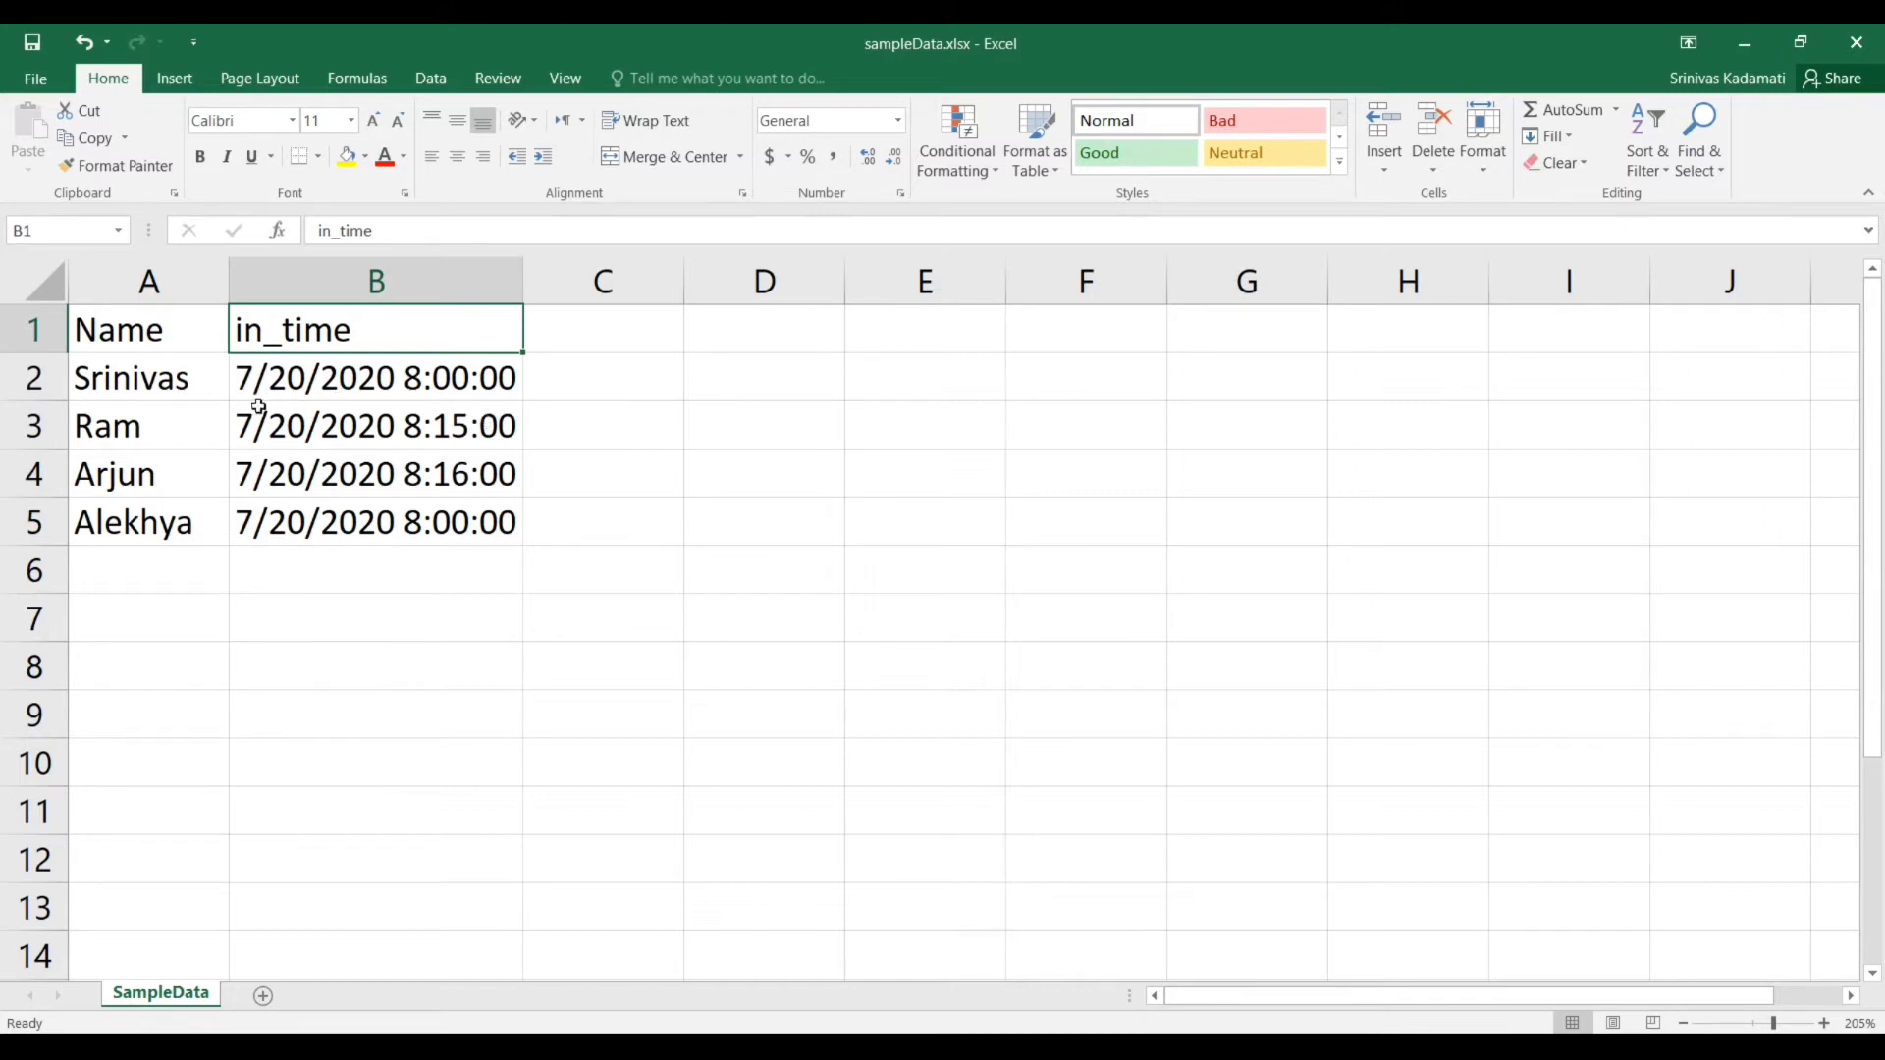
mouse_move(289, 407)
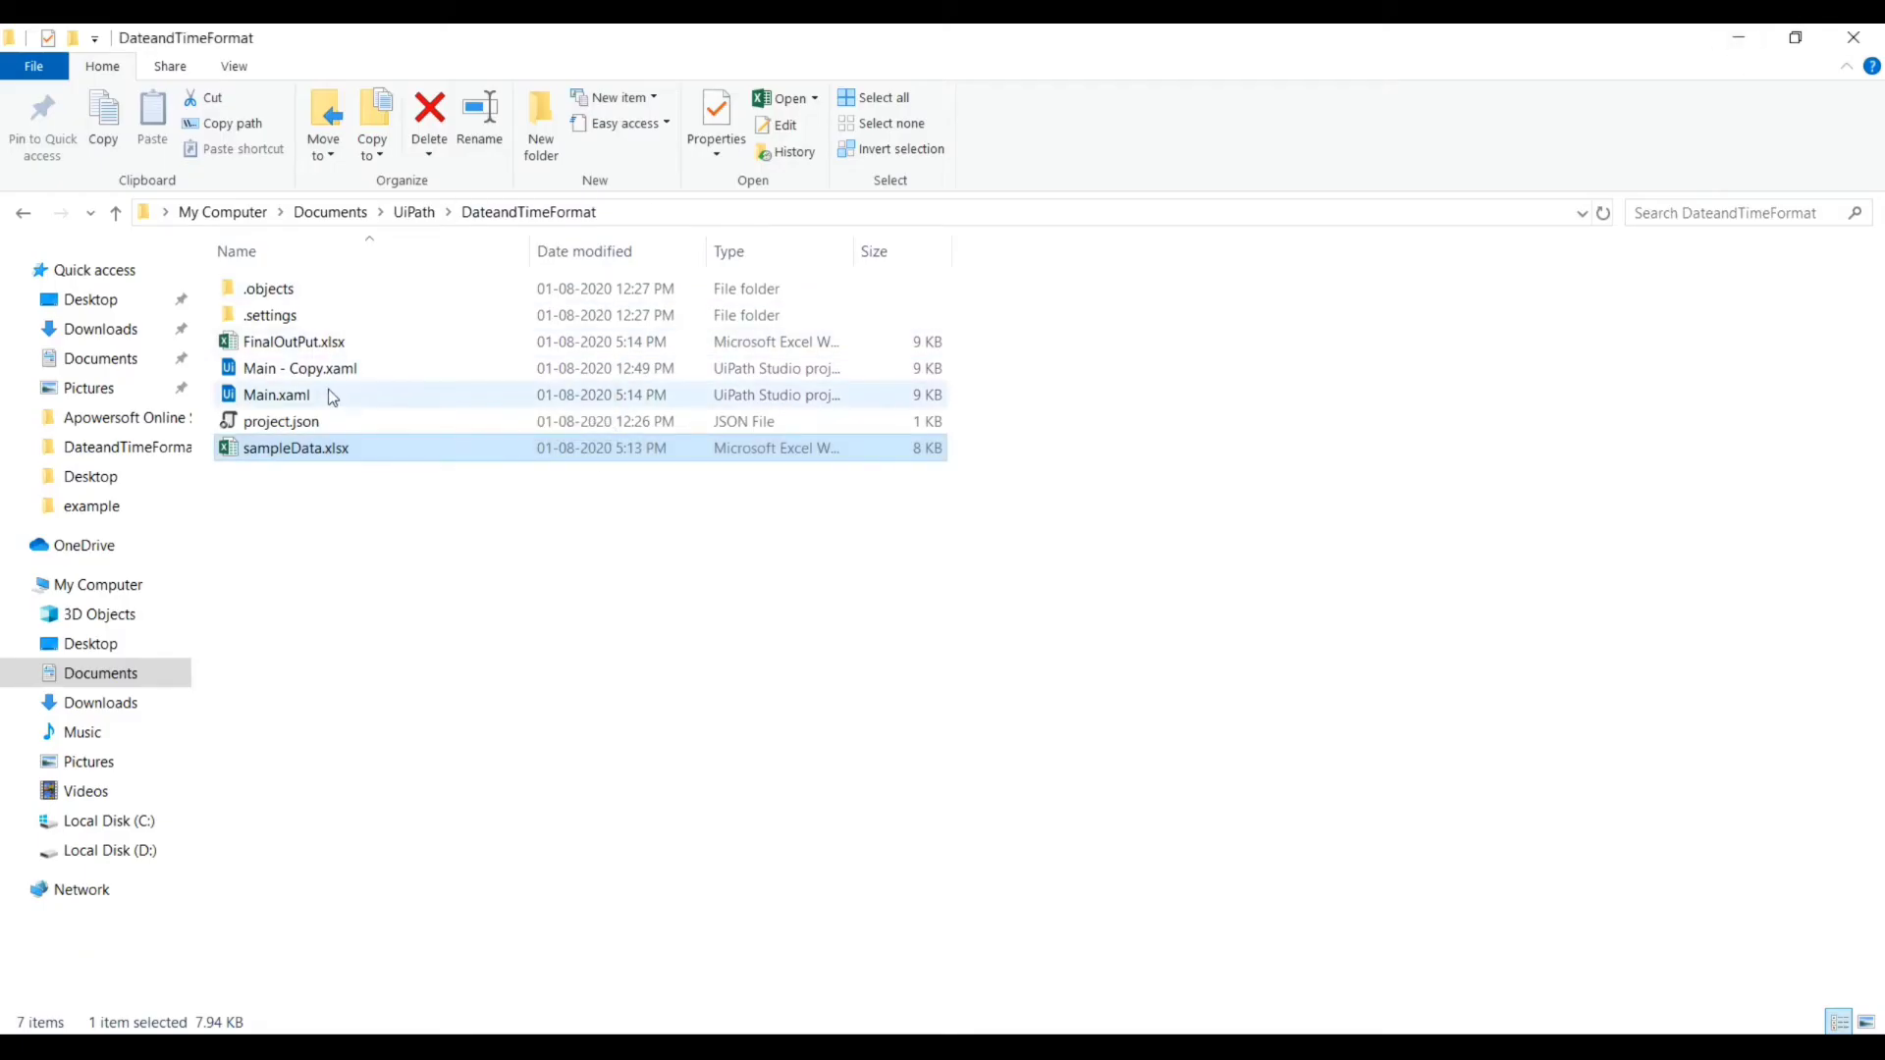
left_click(275, 395)
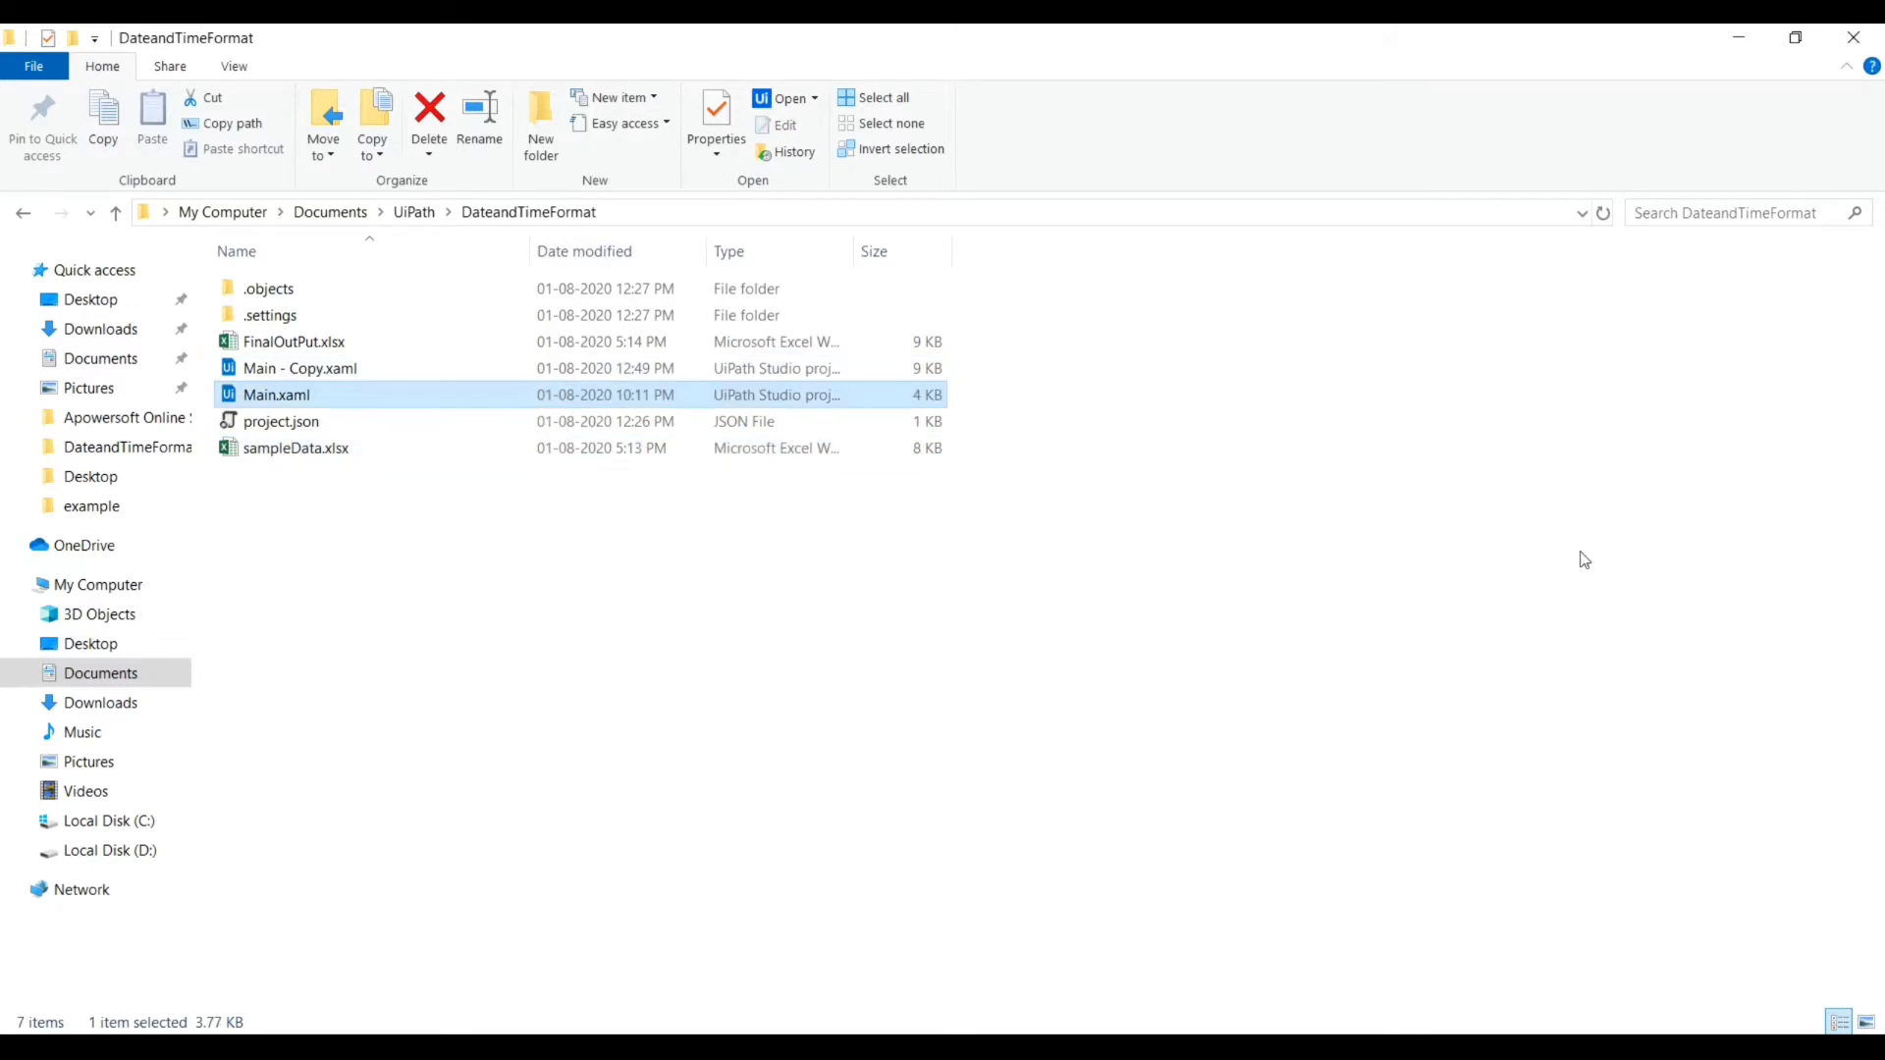
Load Main.xaml so its DateandTimeFormat sequence is ready for a Read Range activity.
double_click(274, 395)
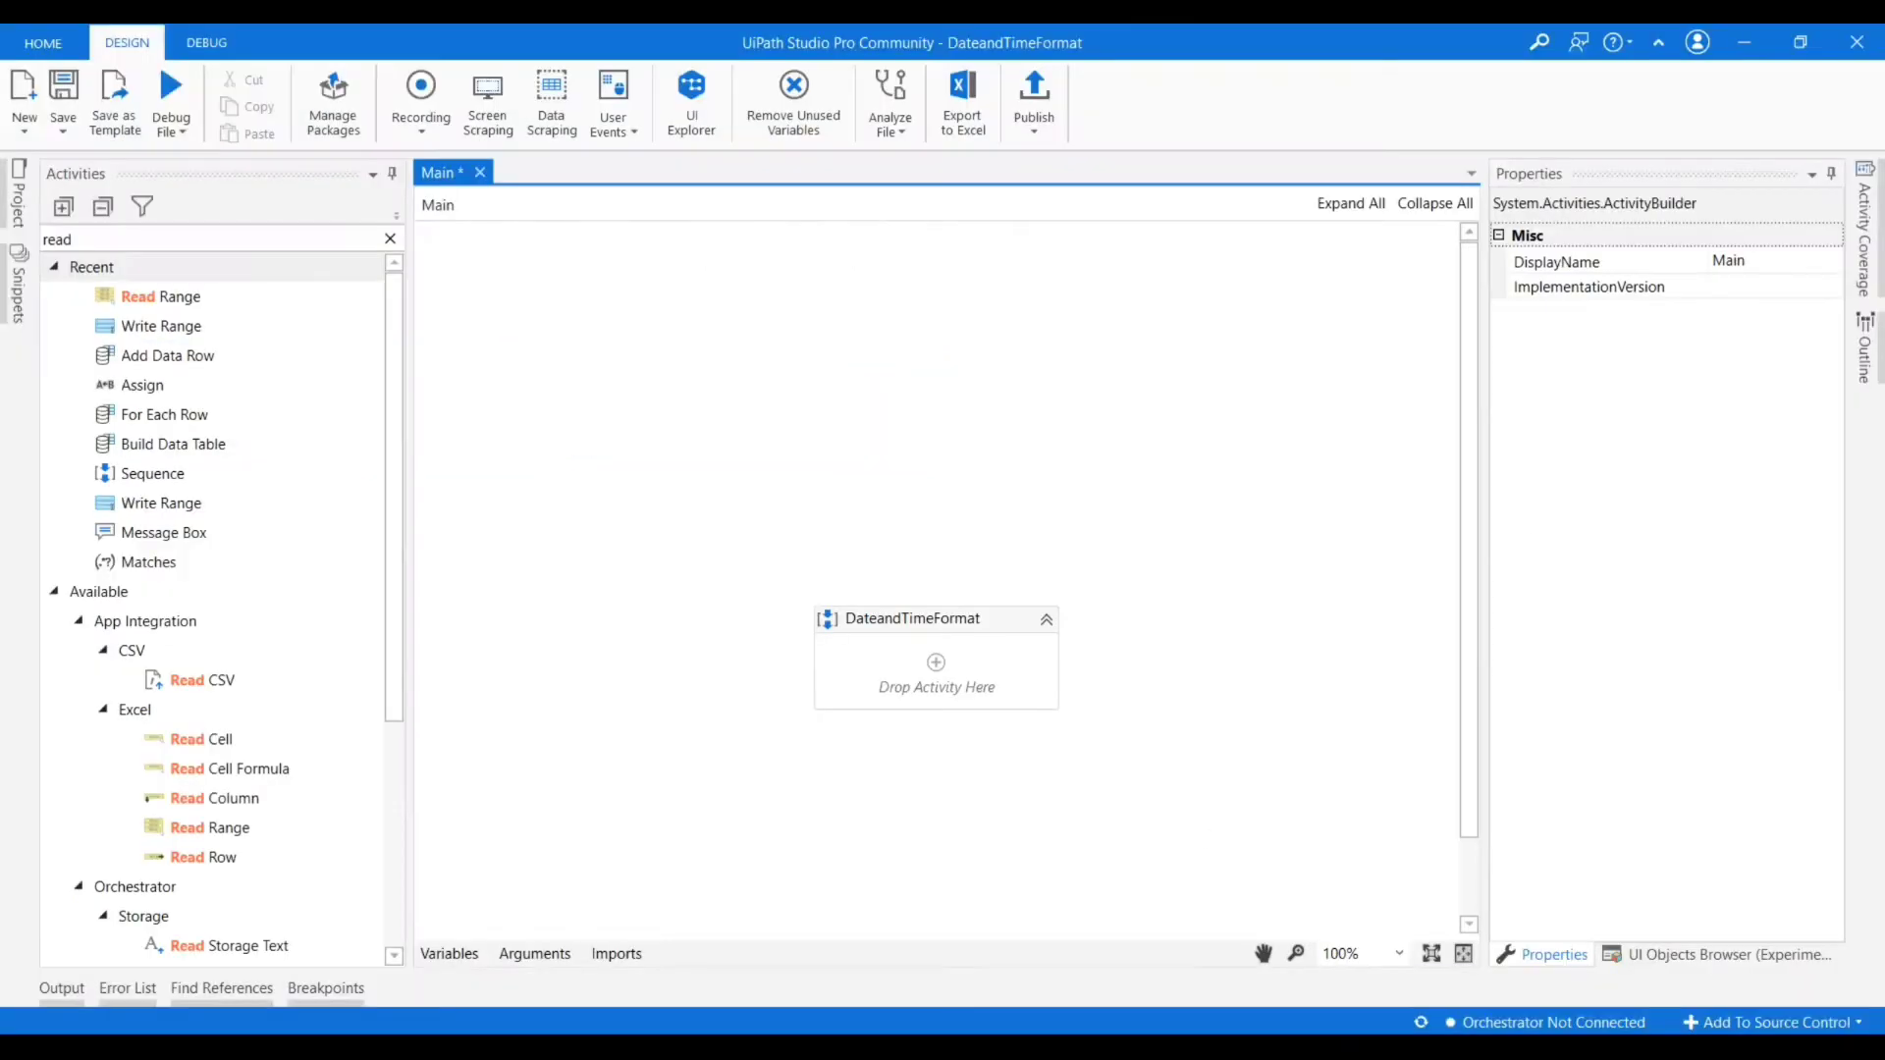
mouse_move(1117, 670)
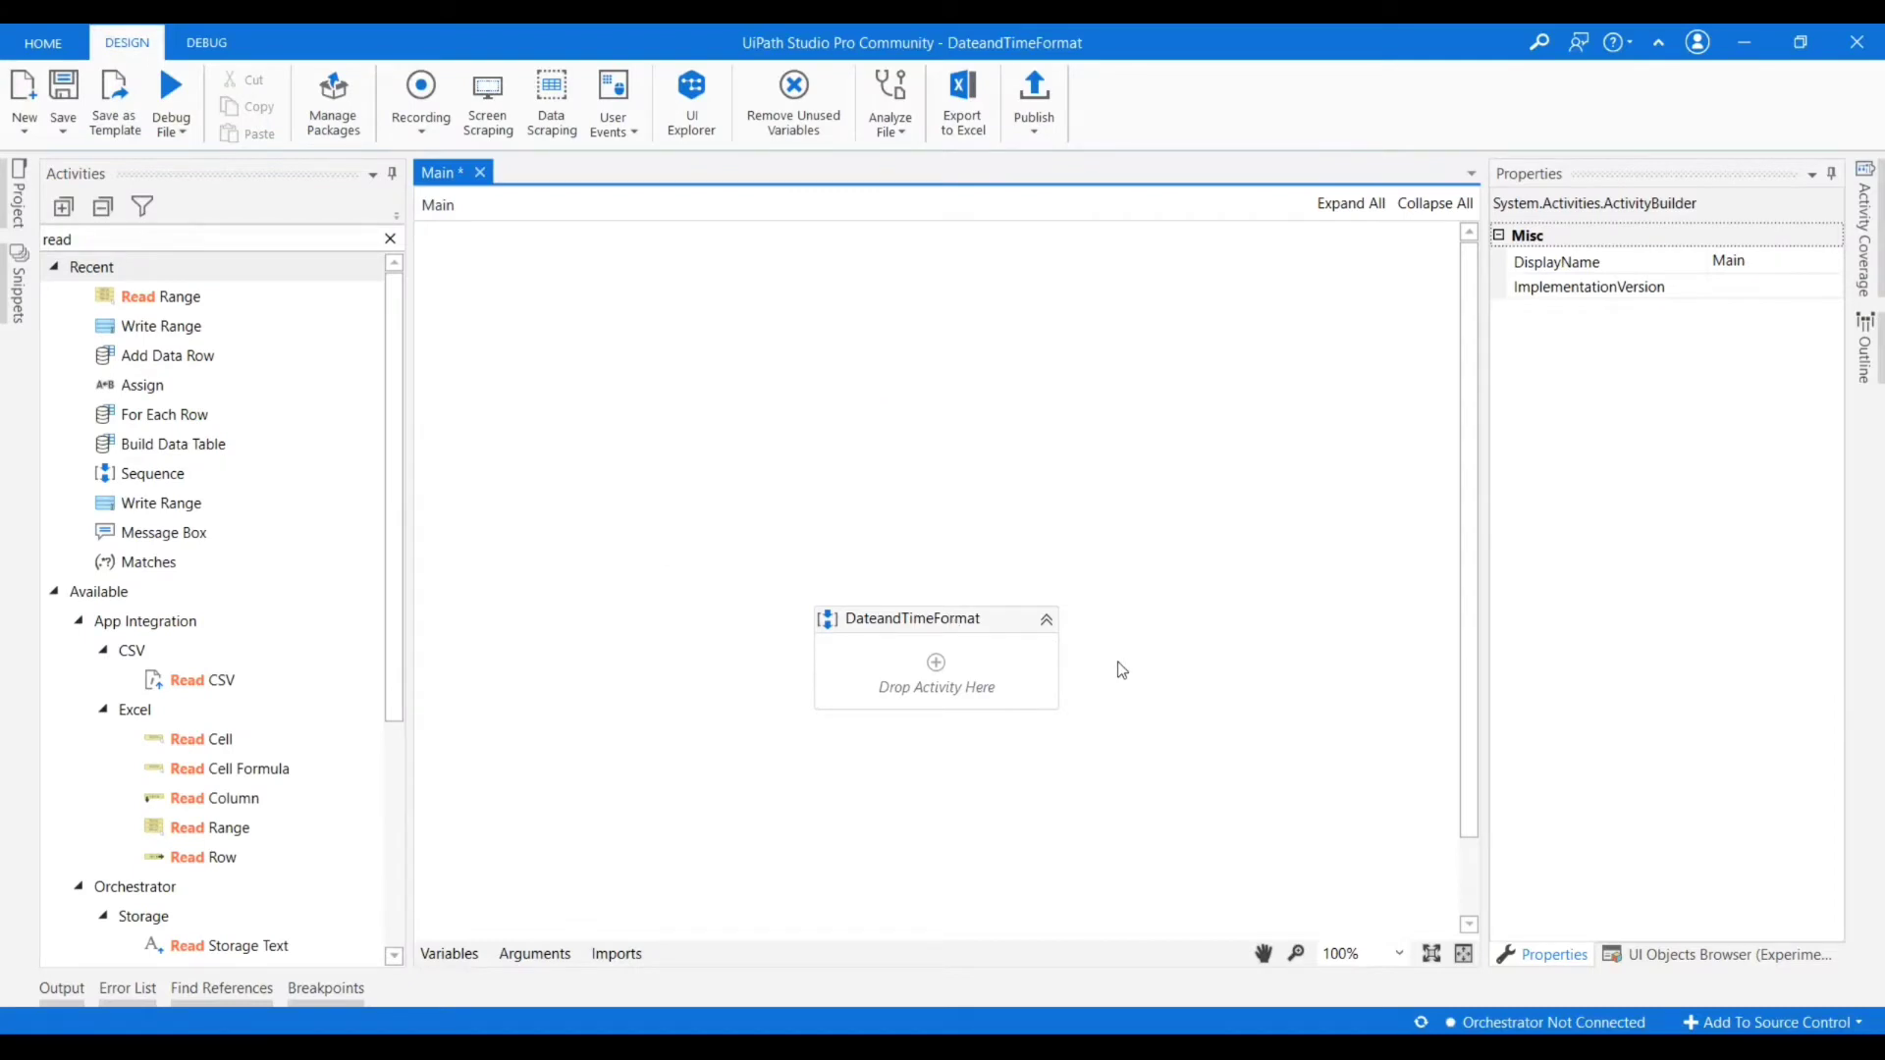
mouse_move(1078, 613)
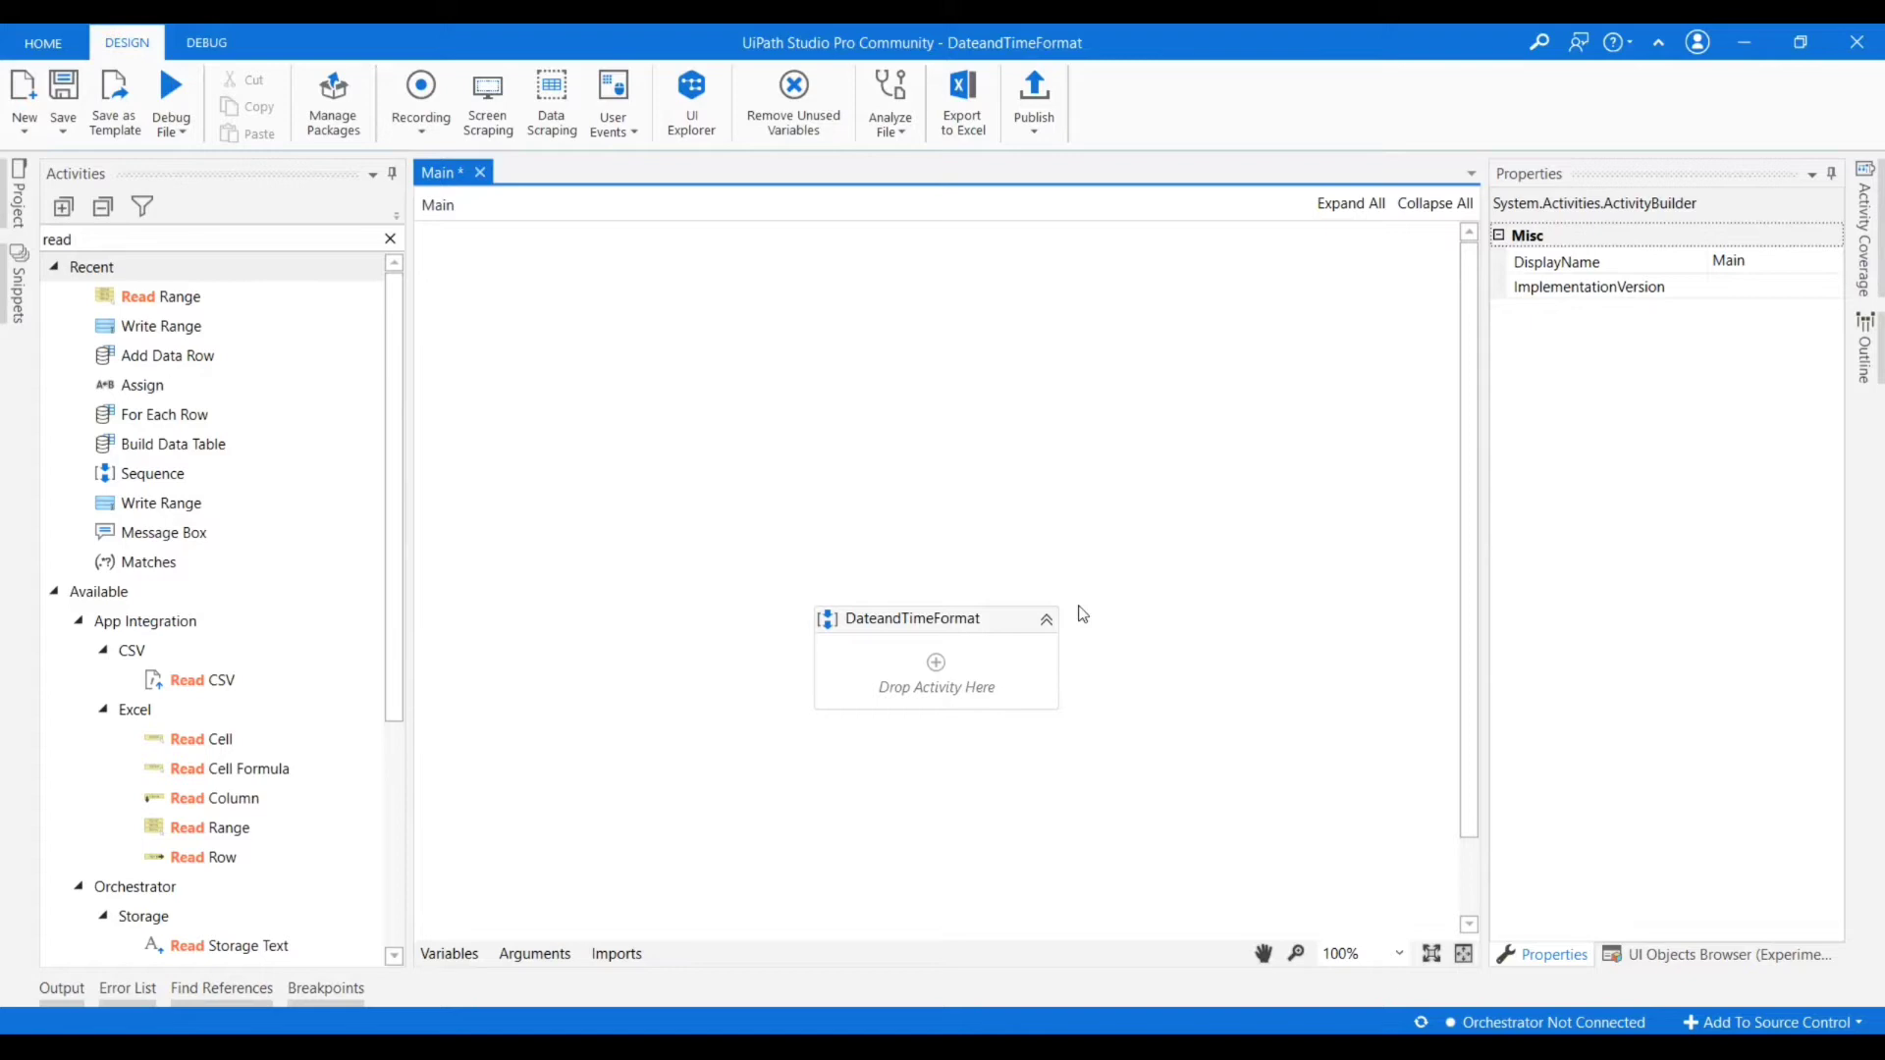
mouse_move(230, 237)
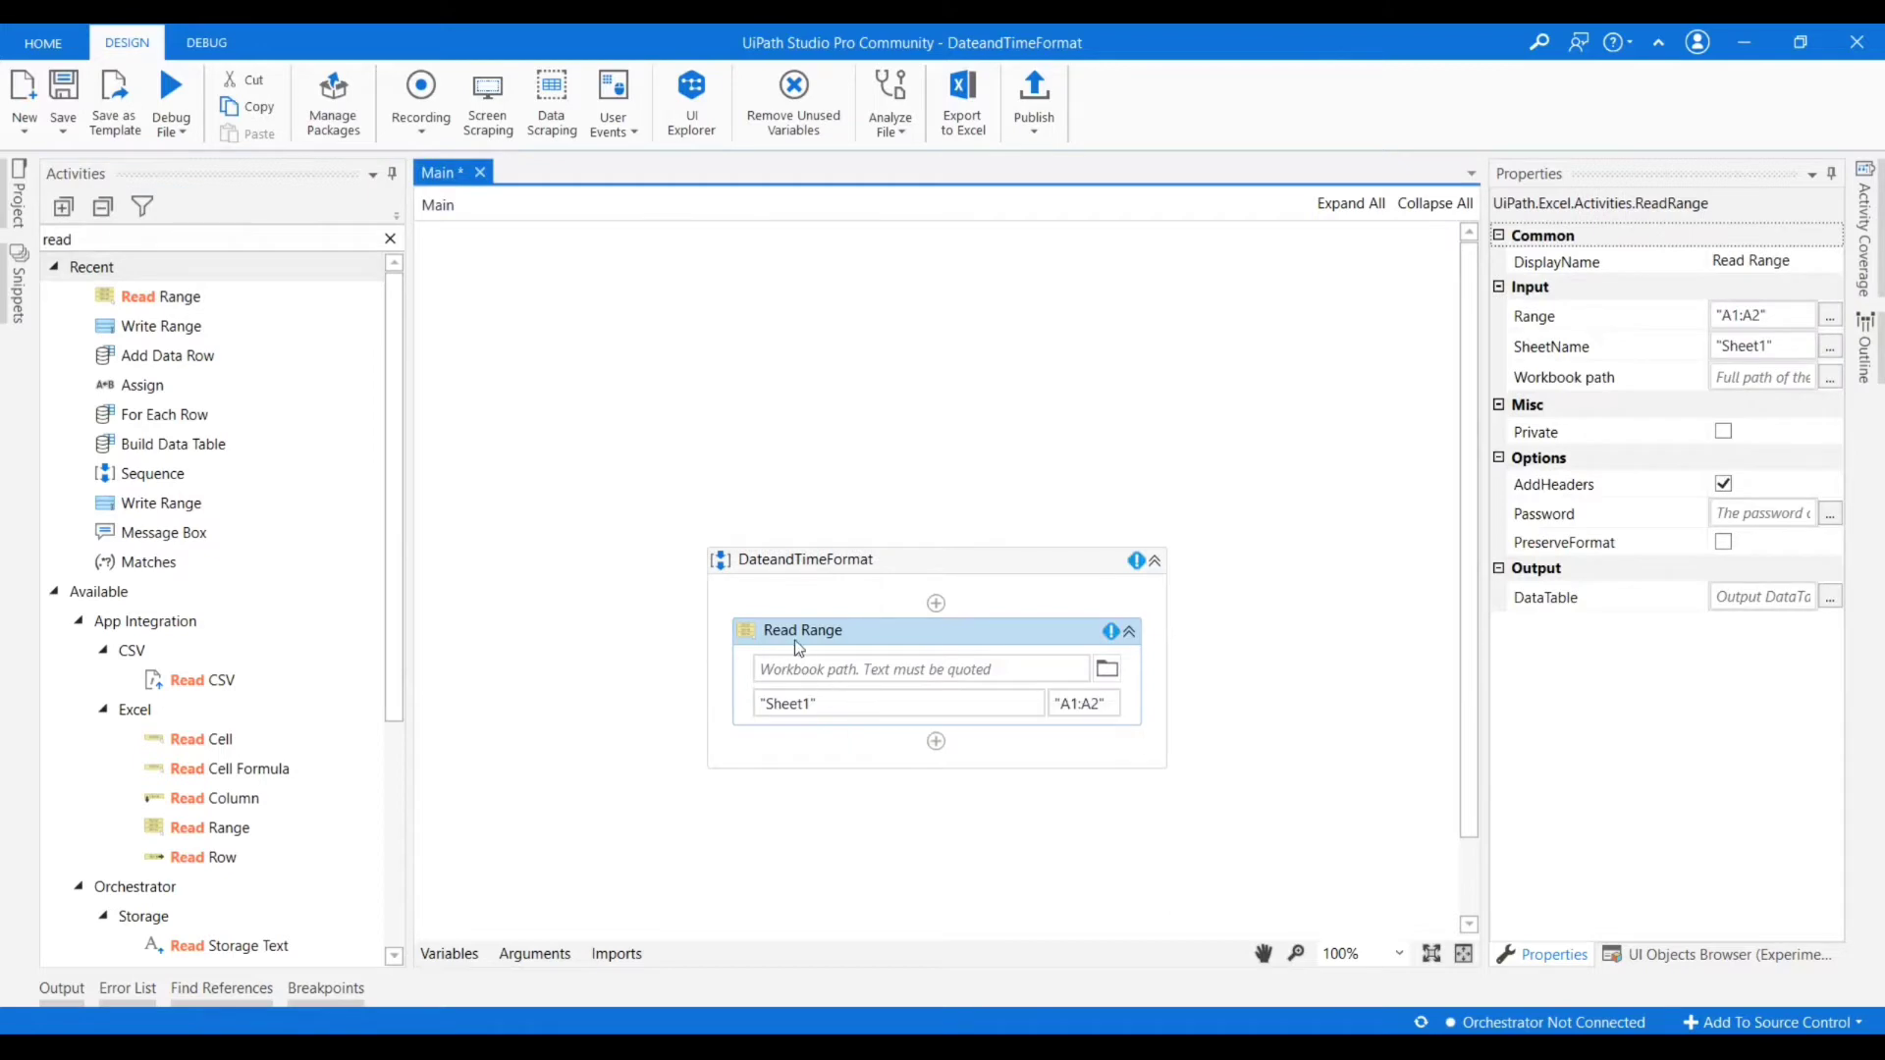
mouse_move(832, 689)
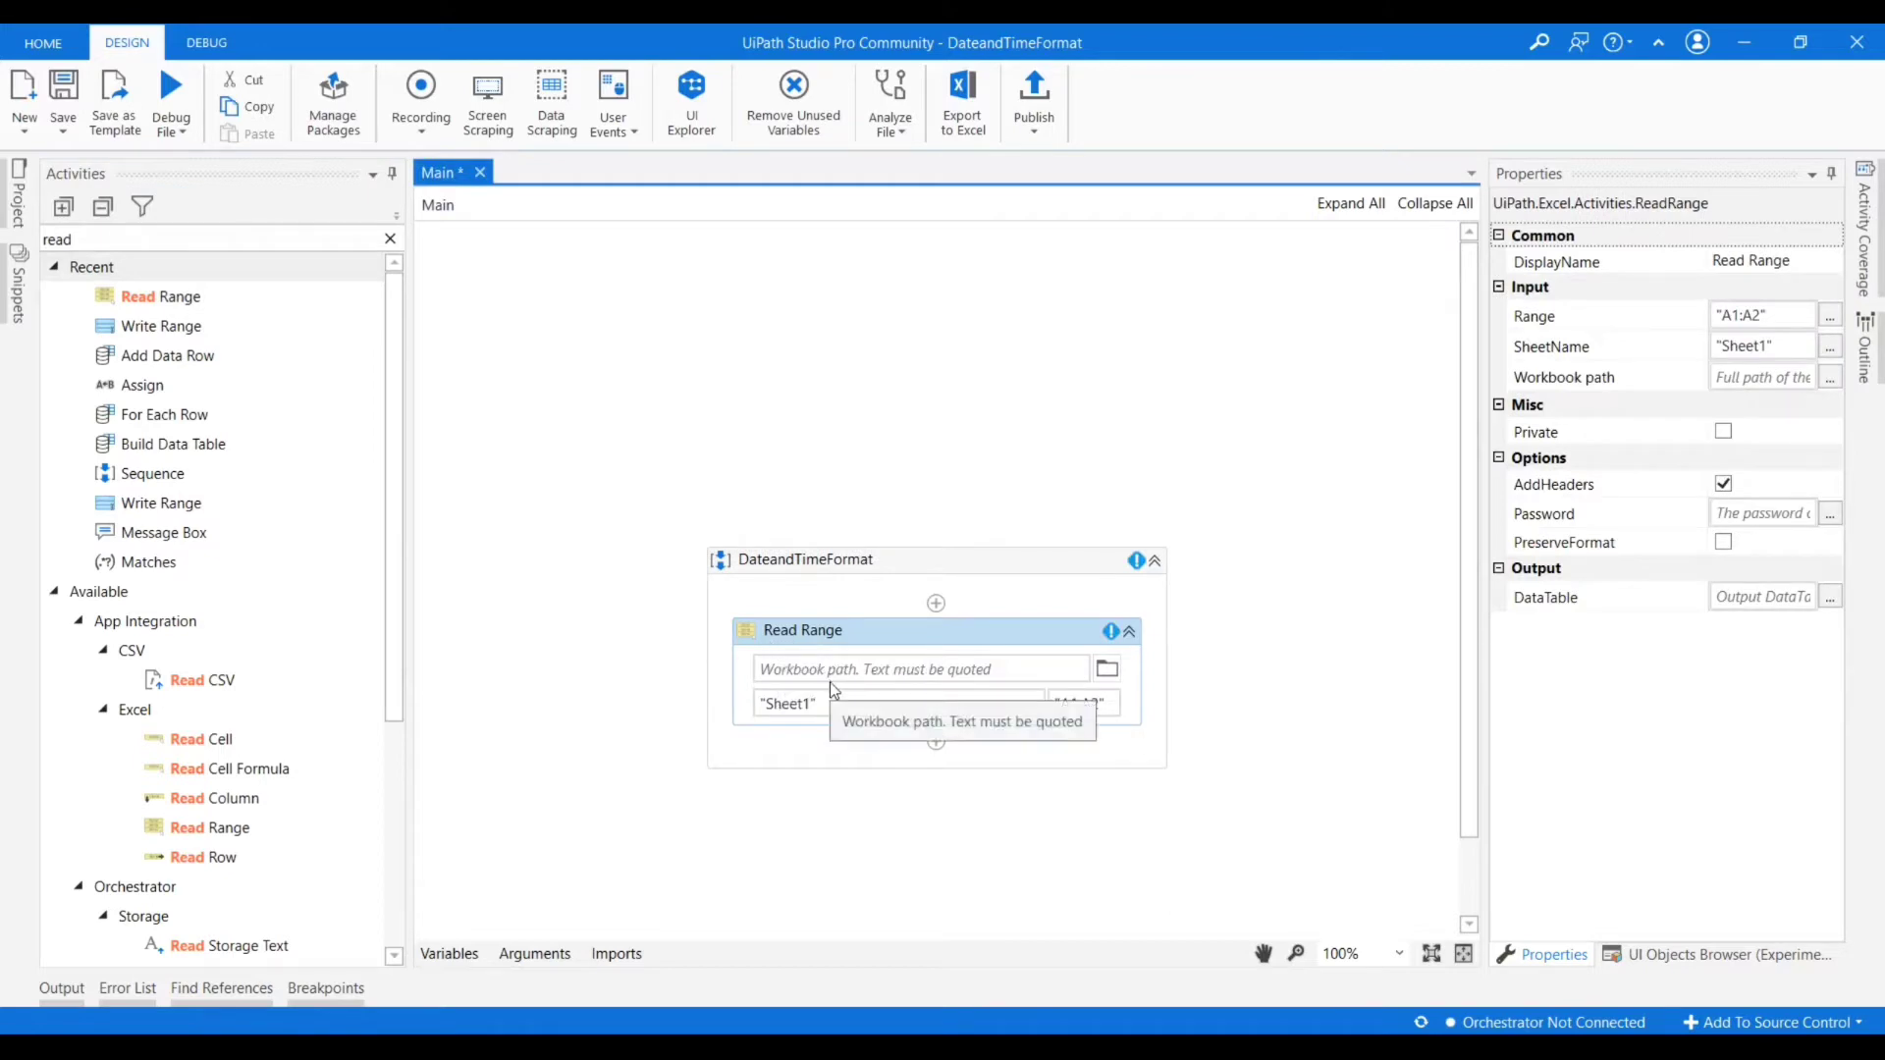
mouse_move(1106, 668)
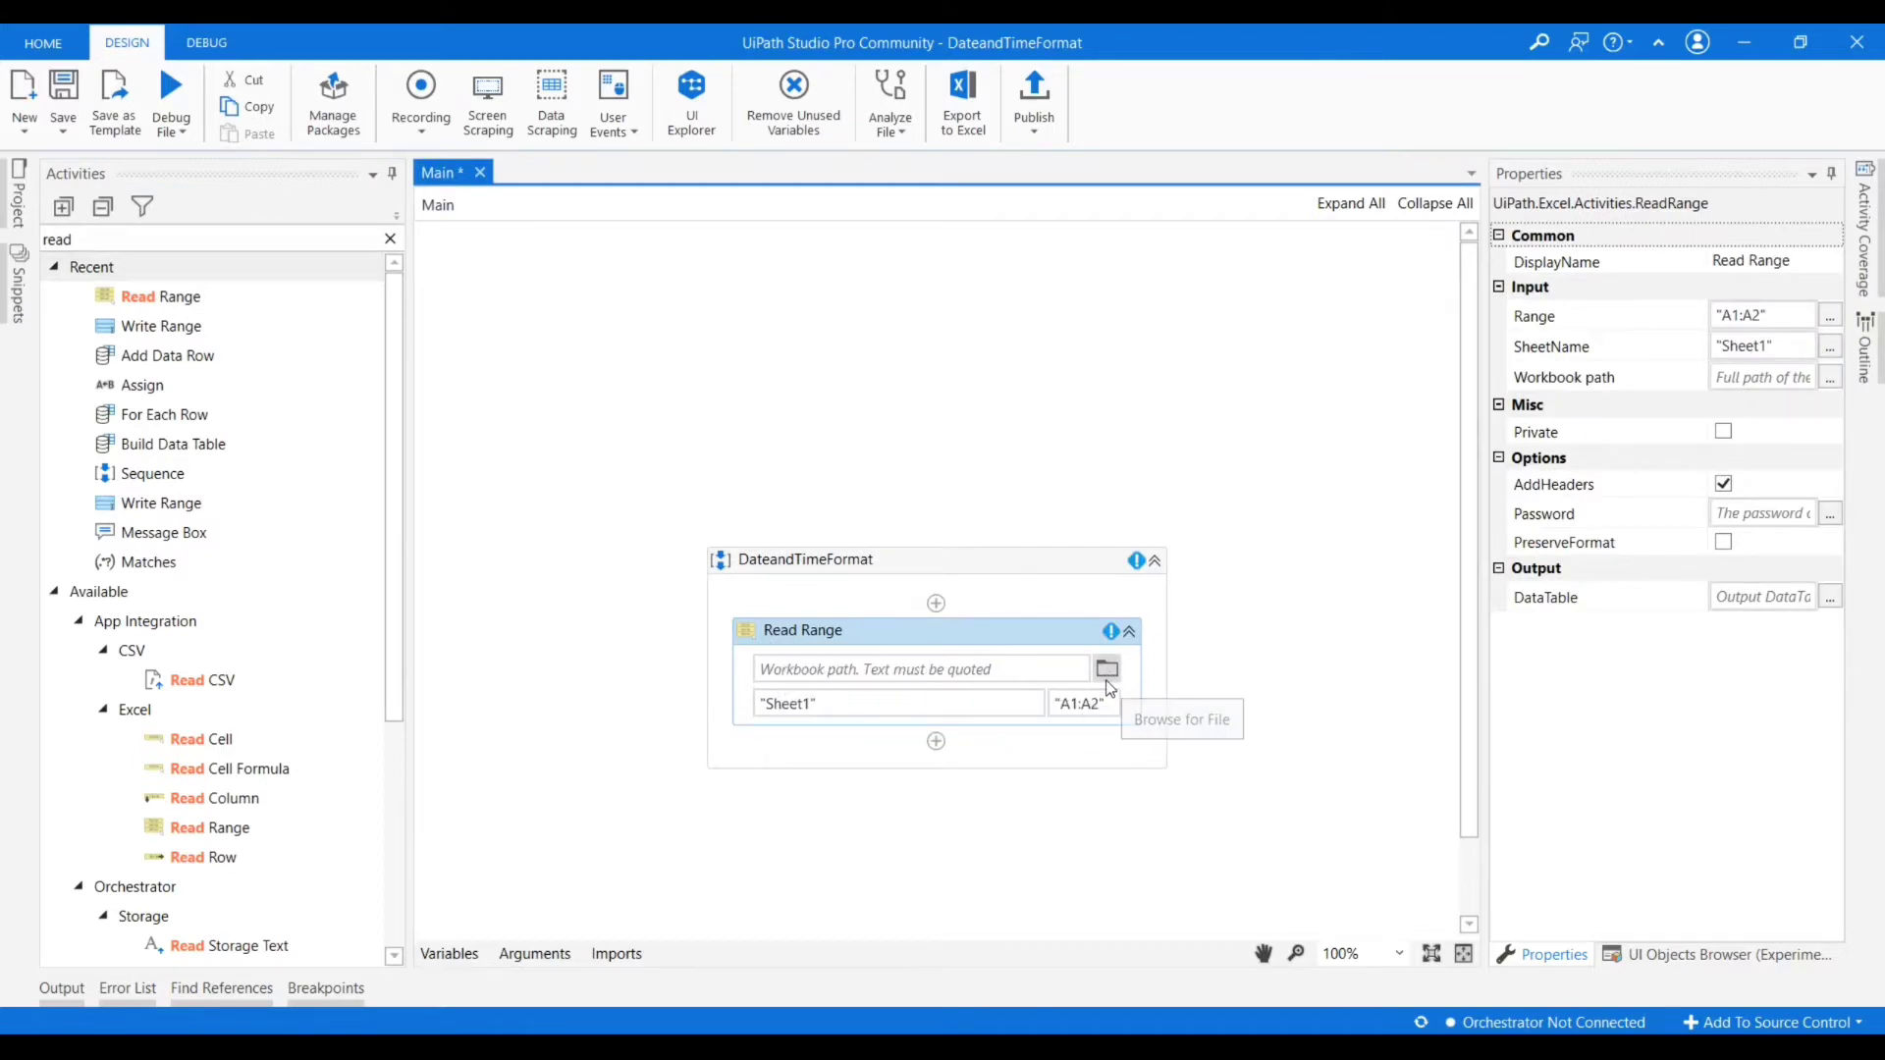
Point Read Range's workbook path at sampleData.xlsx via the browse dialog.
left_click(1105, 668)
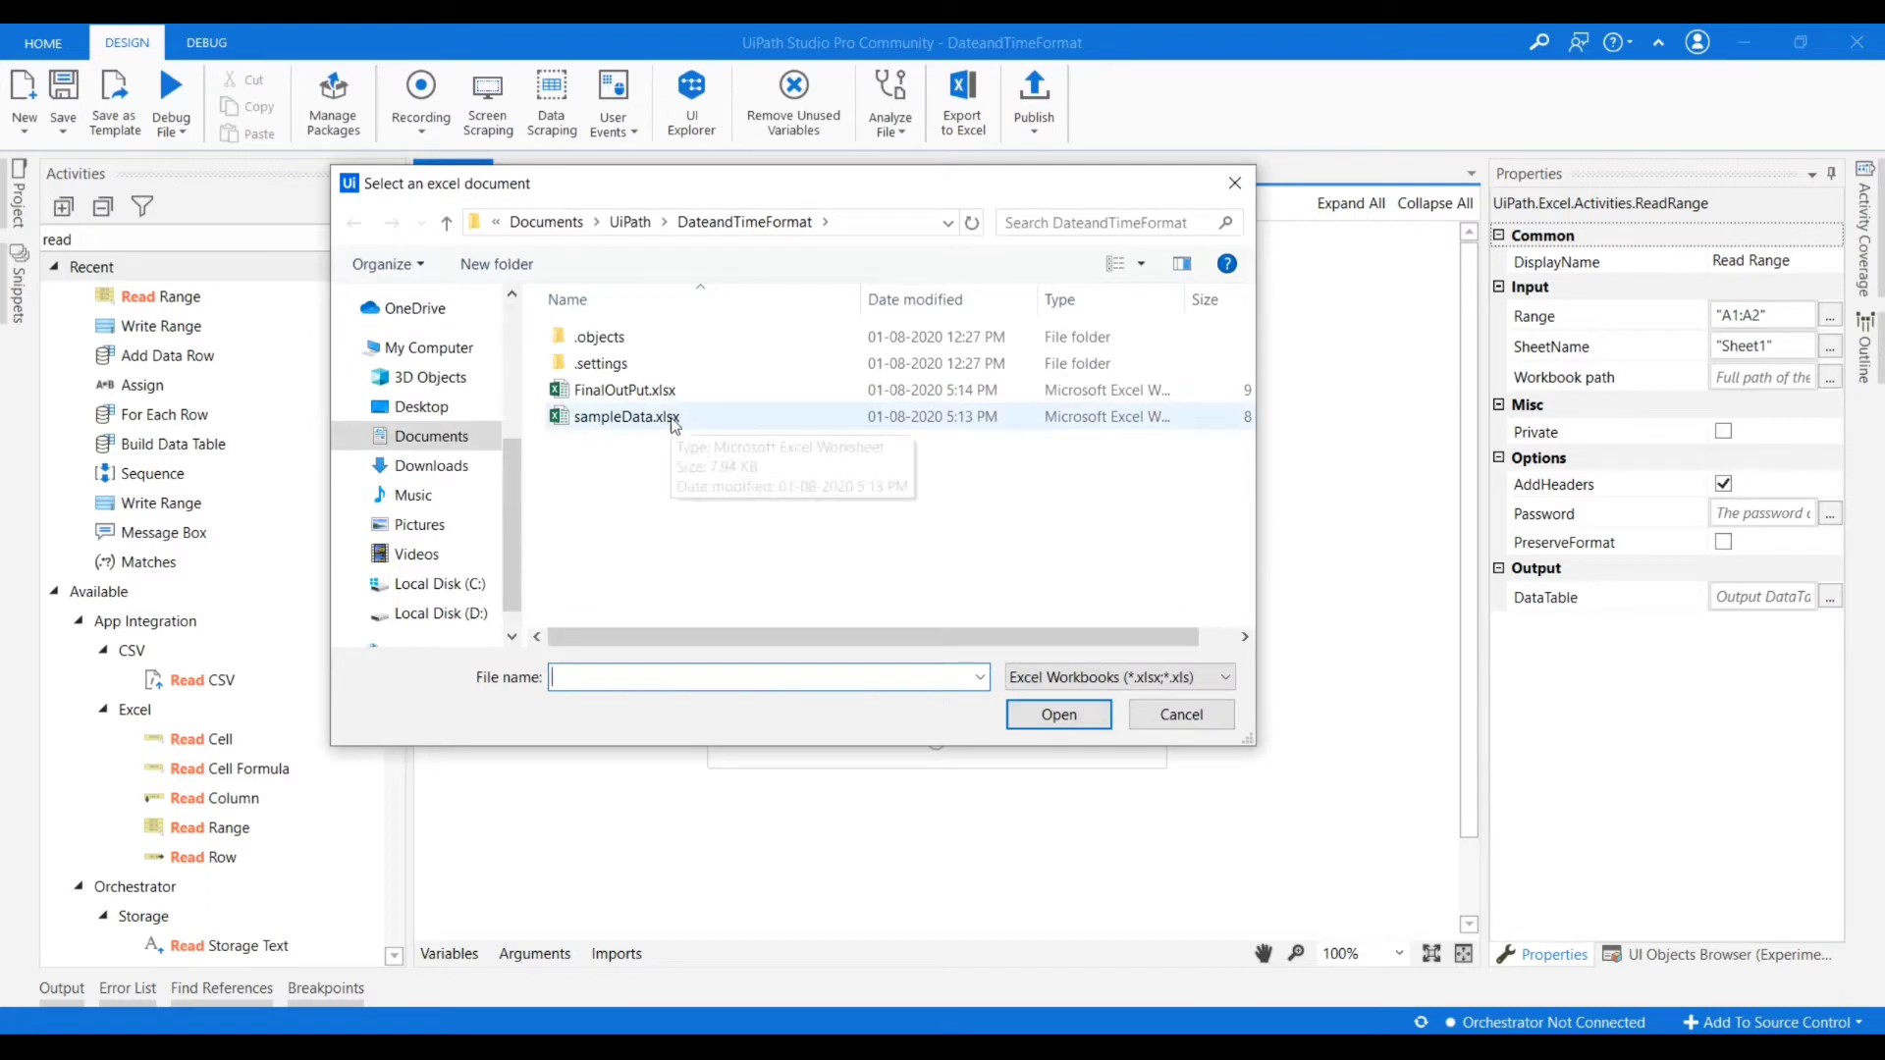
mouse_move(660, 424)
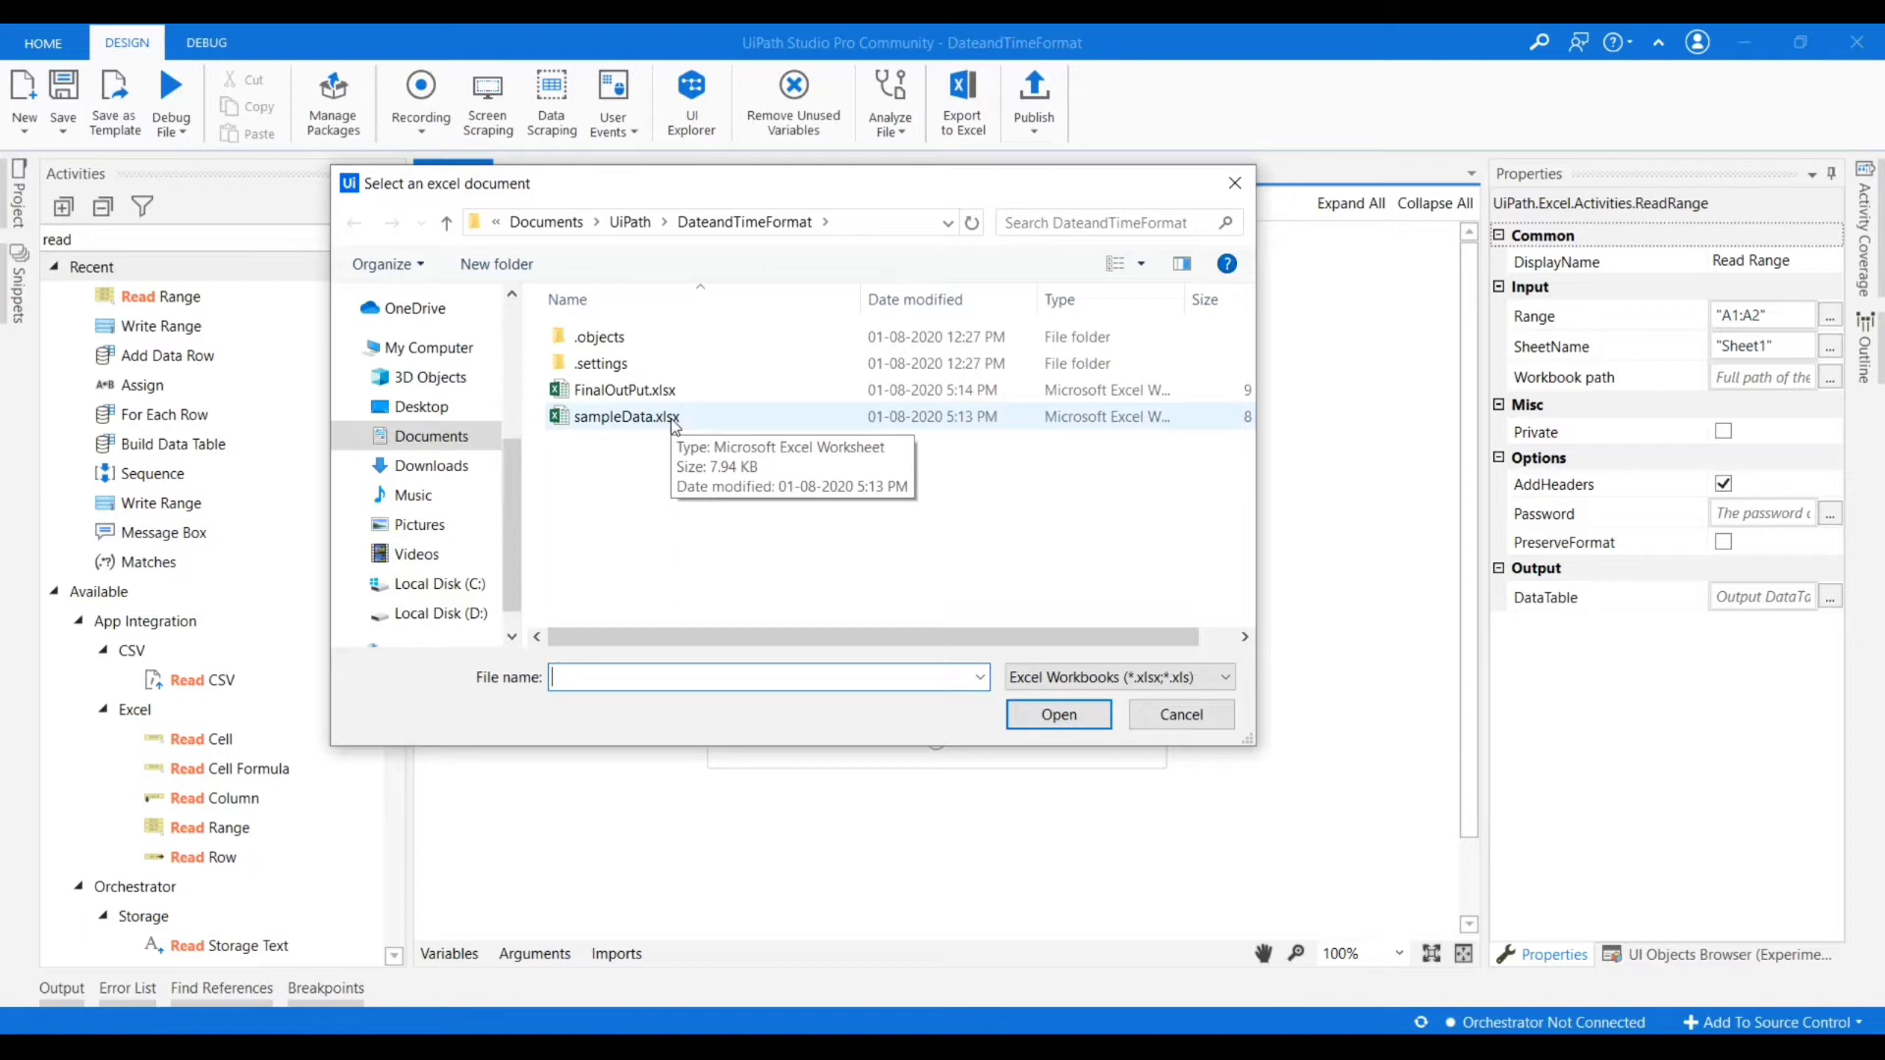
left_click(1057, 715)
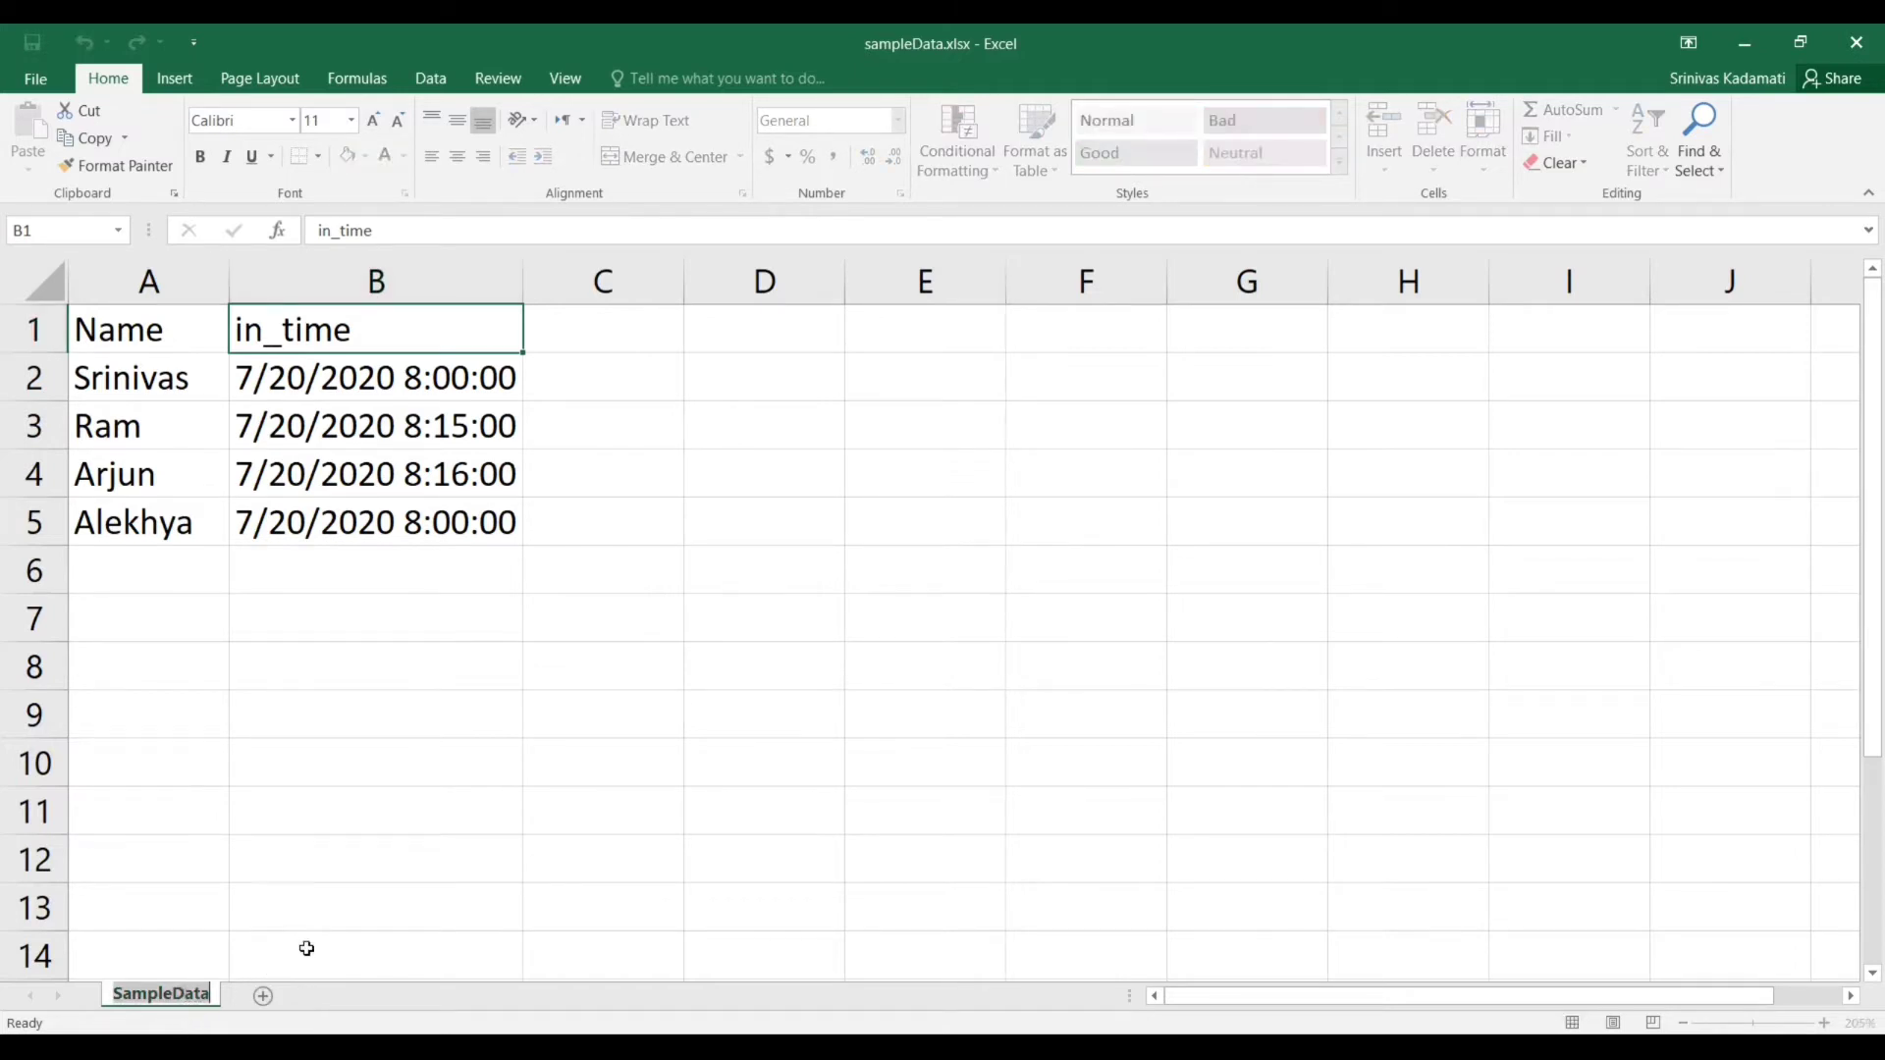
Copy the SampleData sheet name from Excel and return to the workflow.
key("alt+tab")
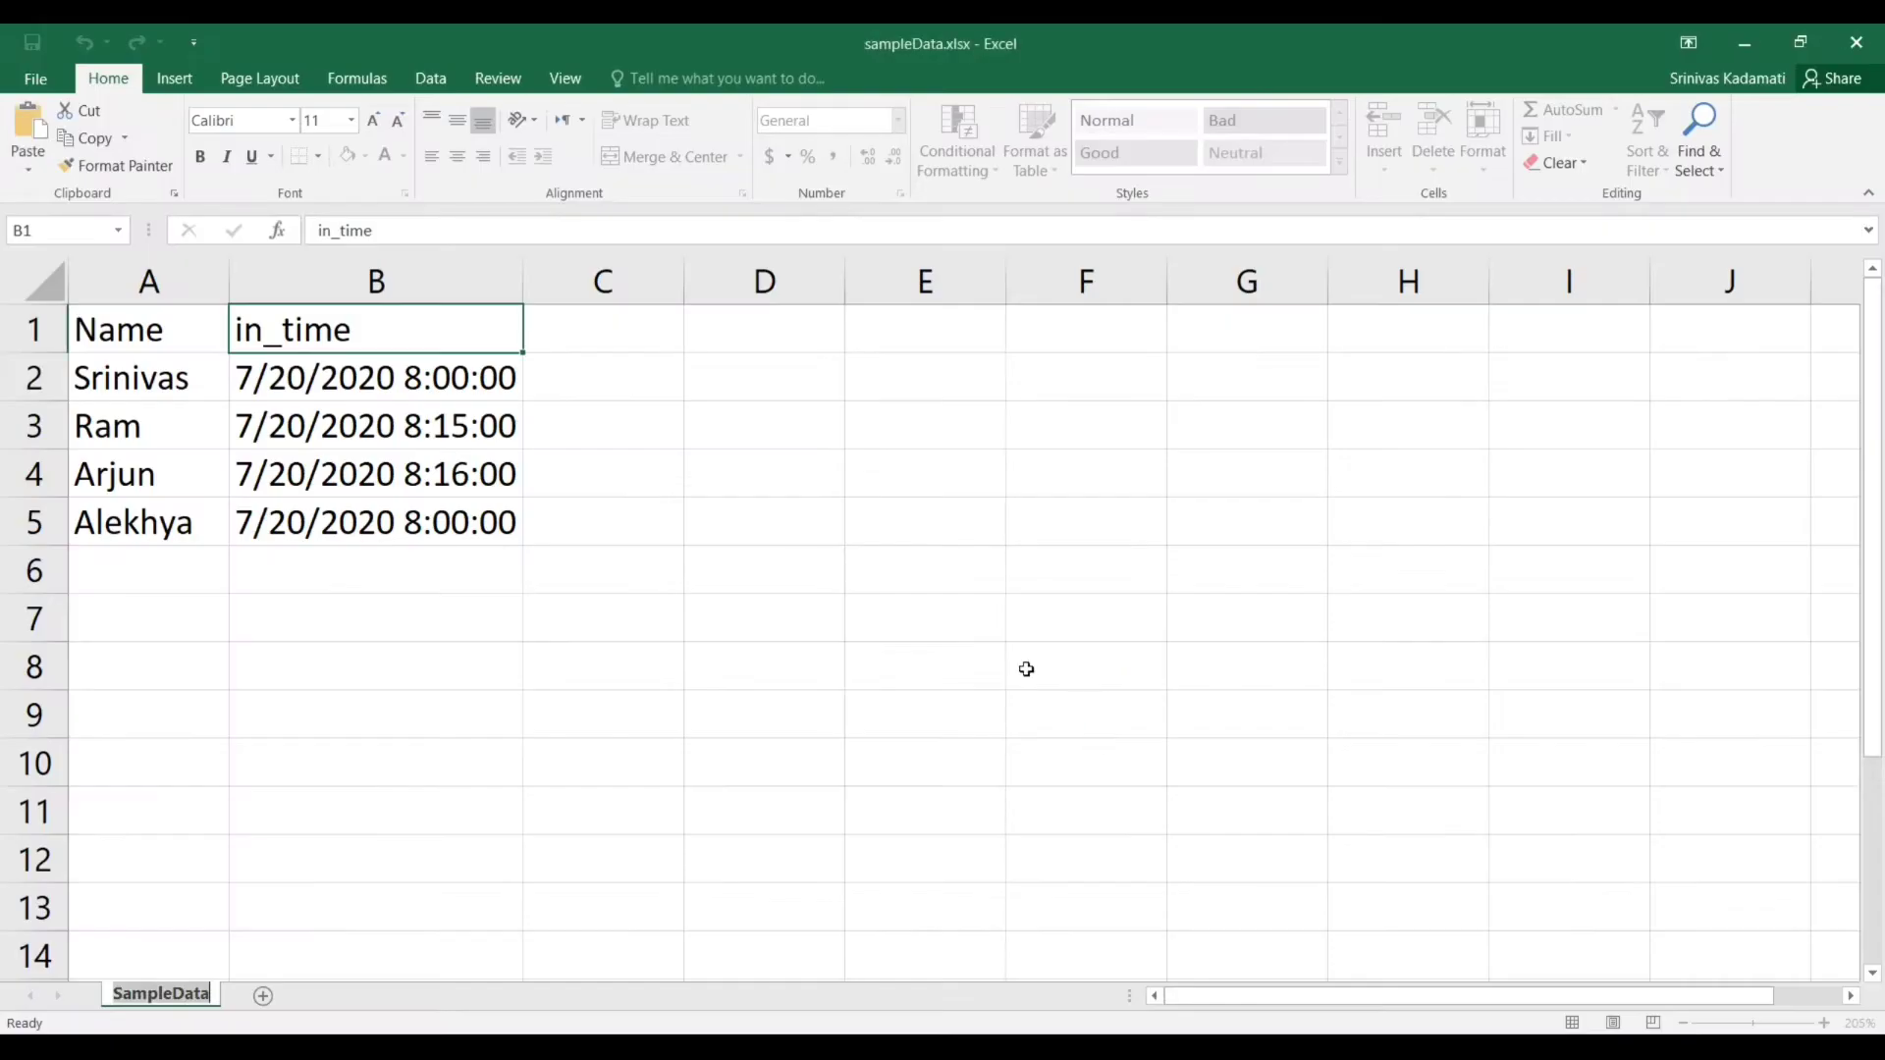
key("alt+tab")
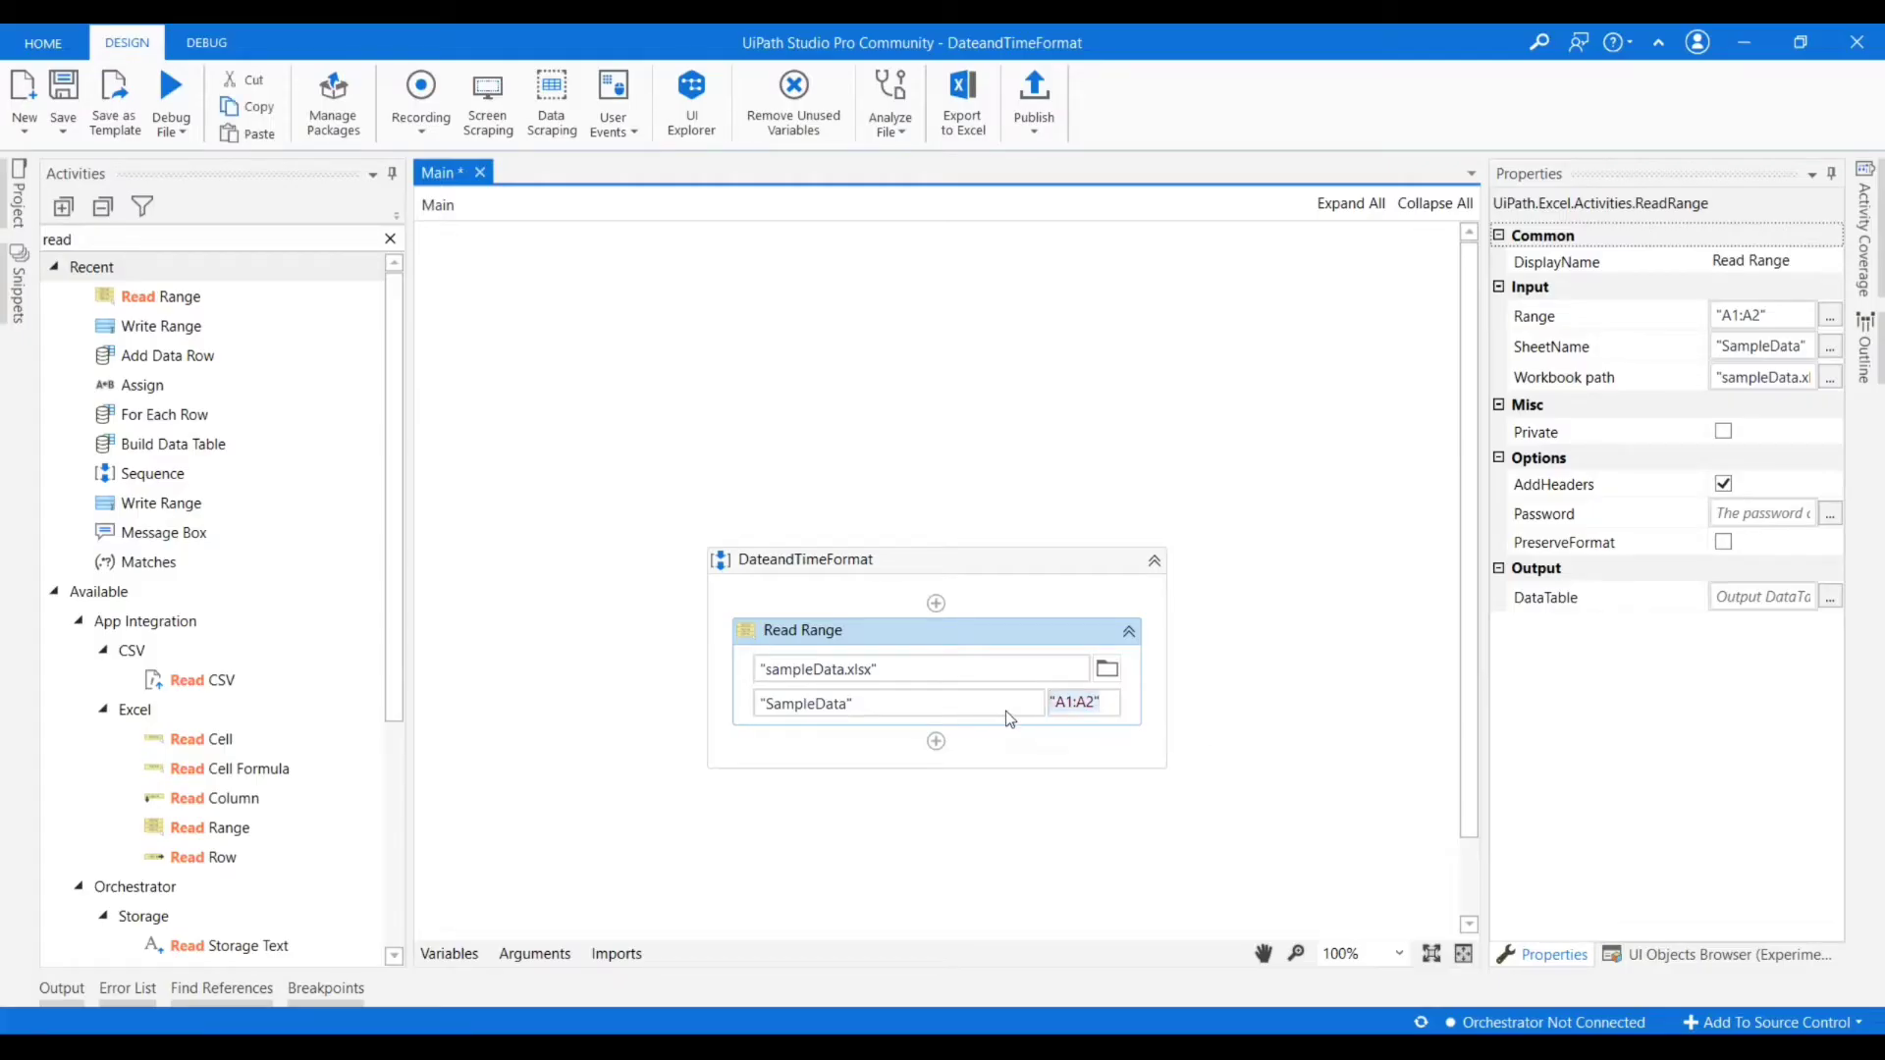
Clear Read Range's range to "" so the whole SampleData sheet is read.
left_click(1325, 703)
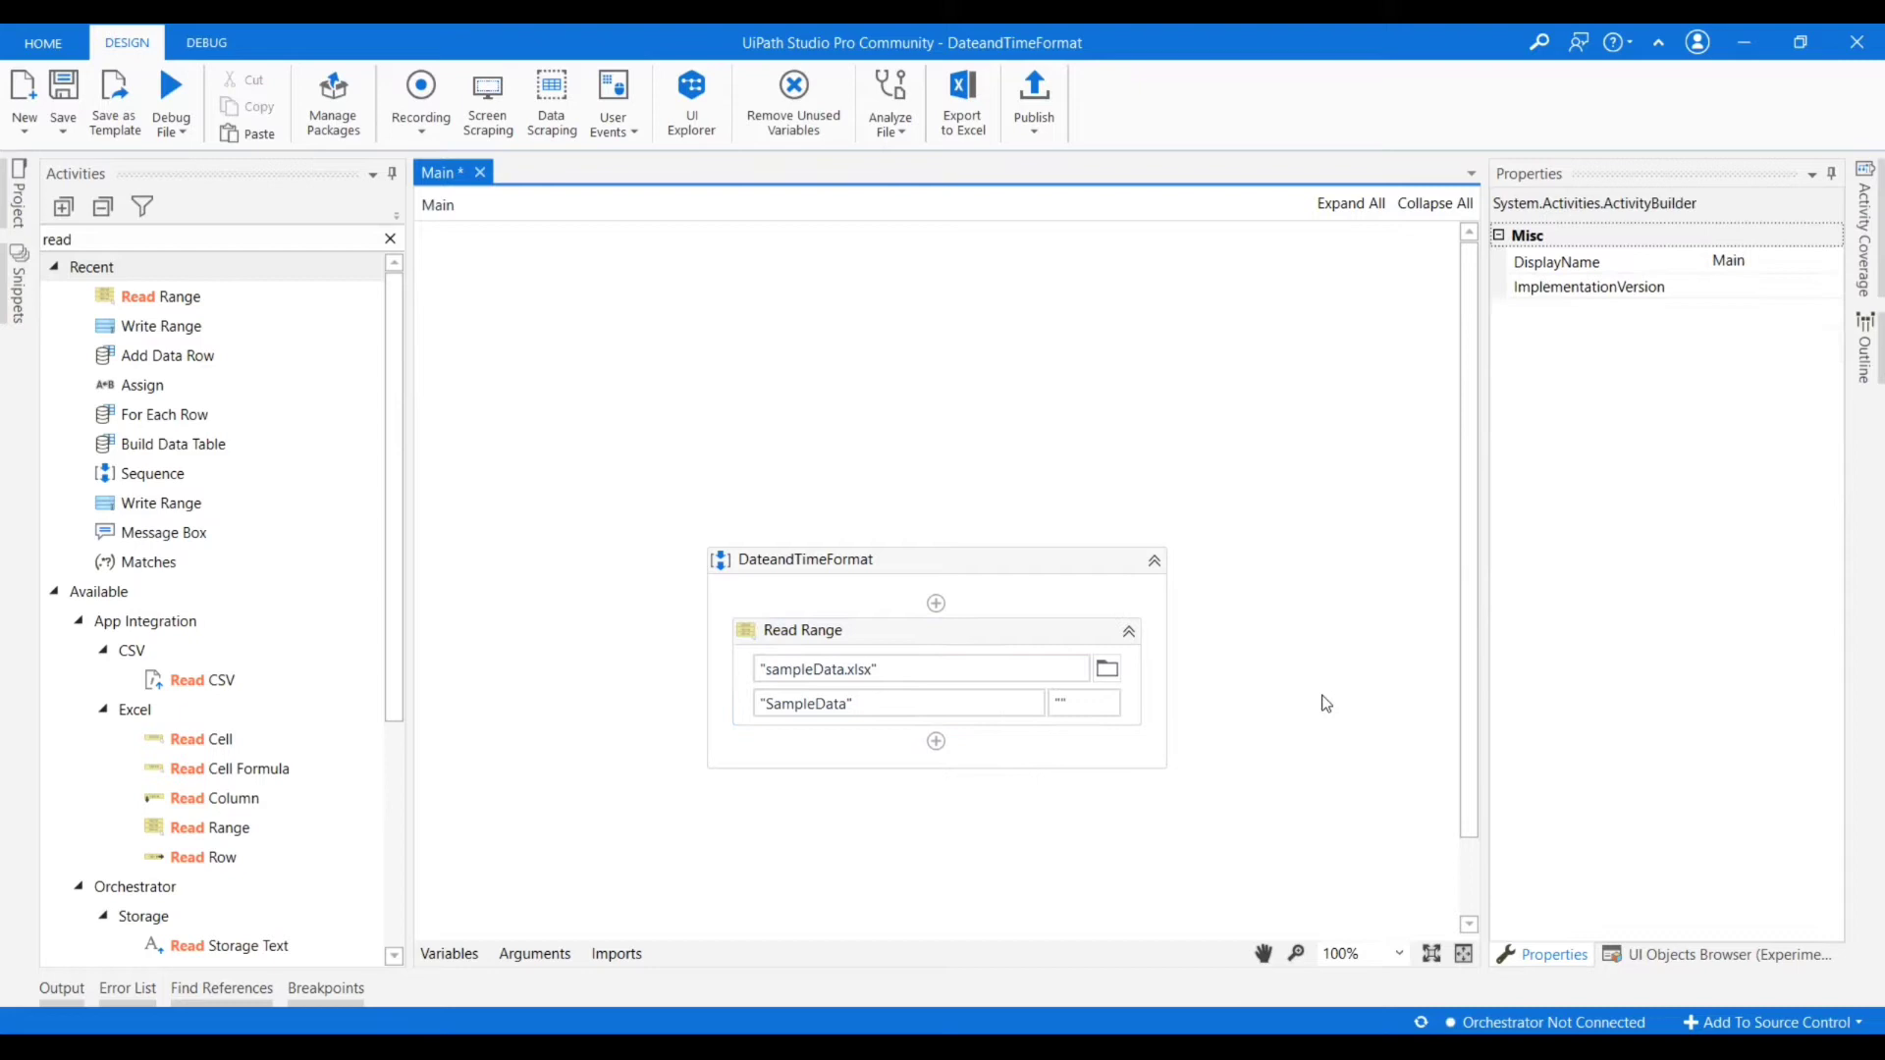
left_click(801, 631)
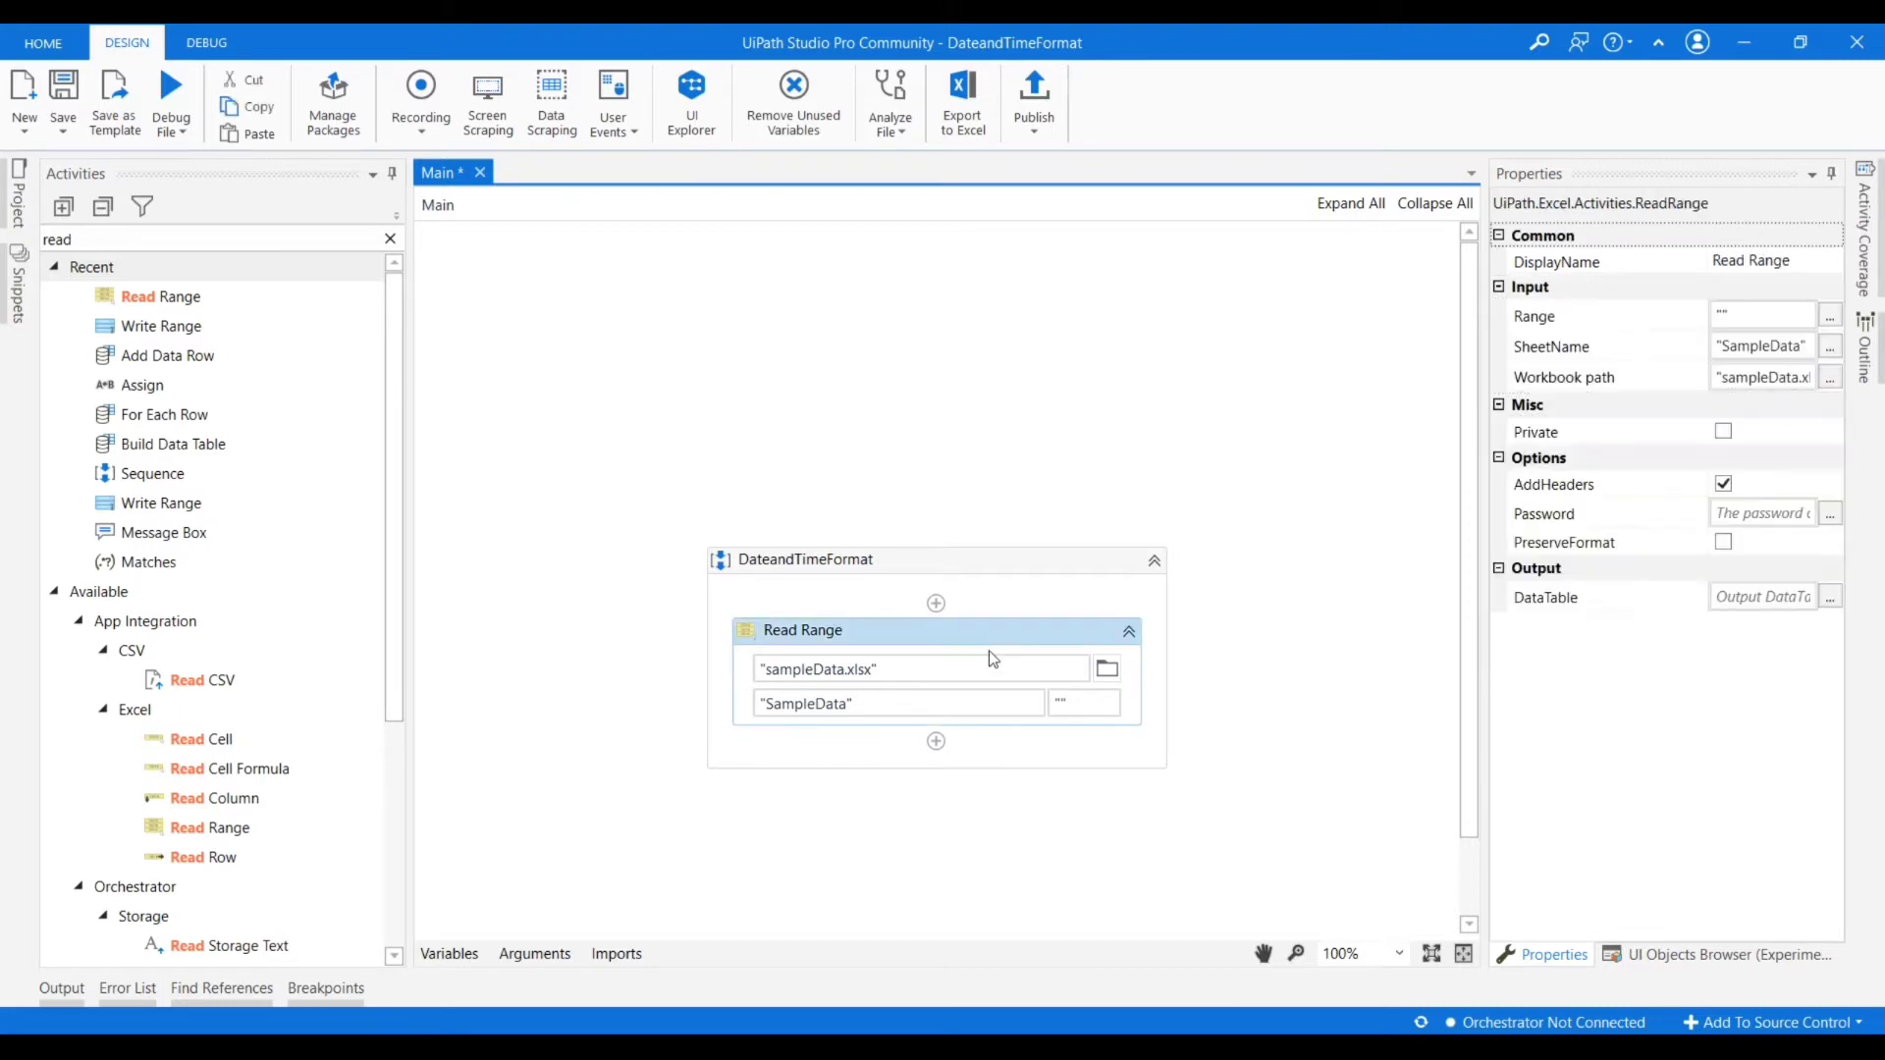
mouse_move(1660, 532)
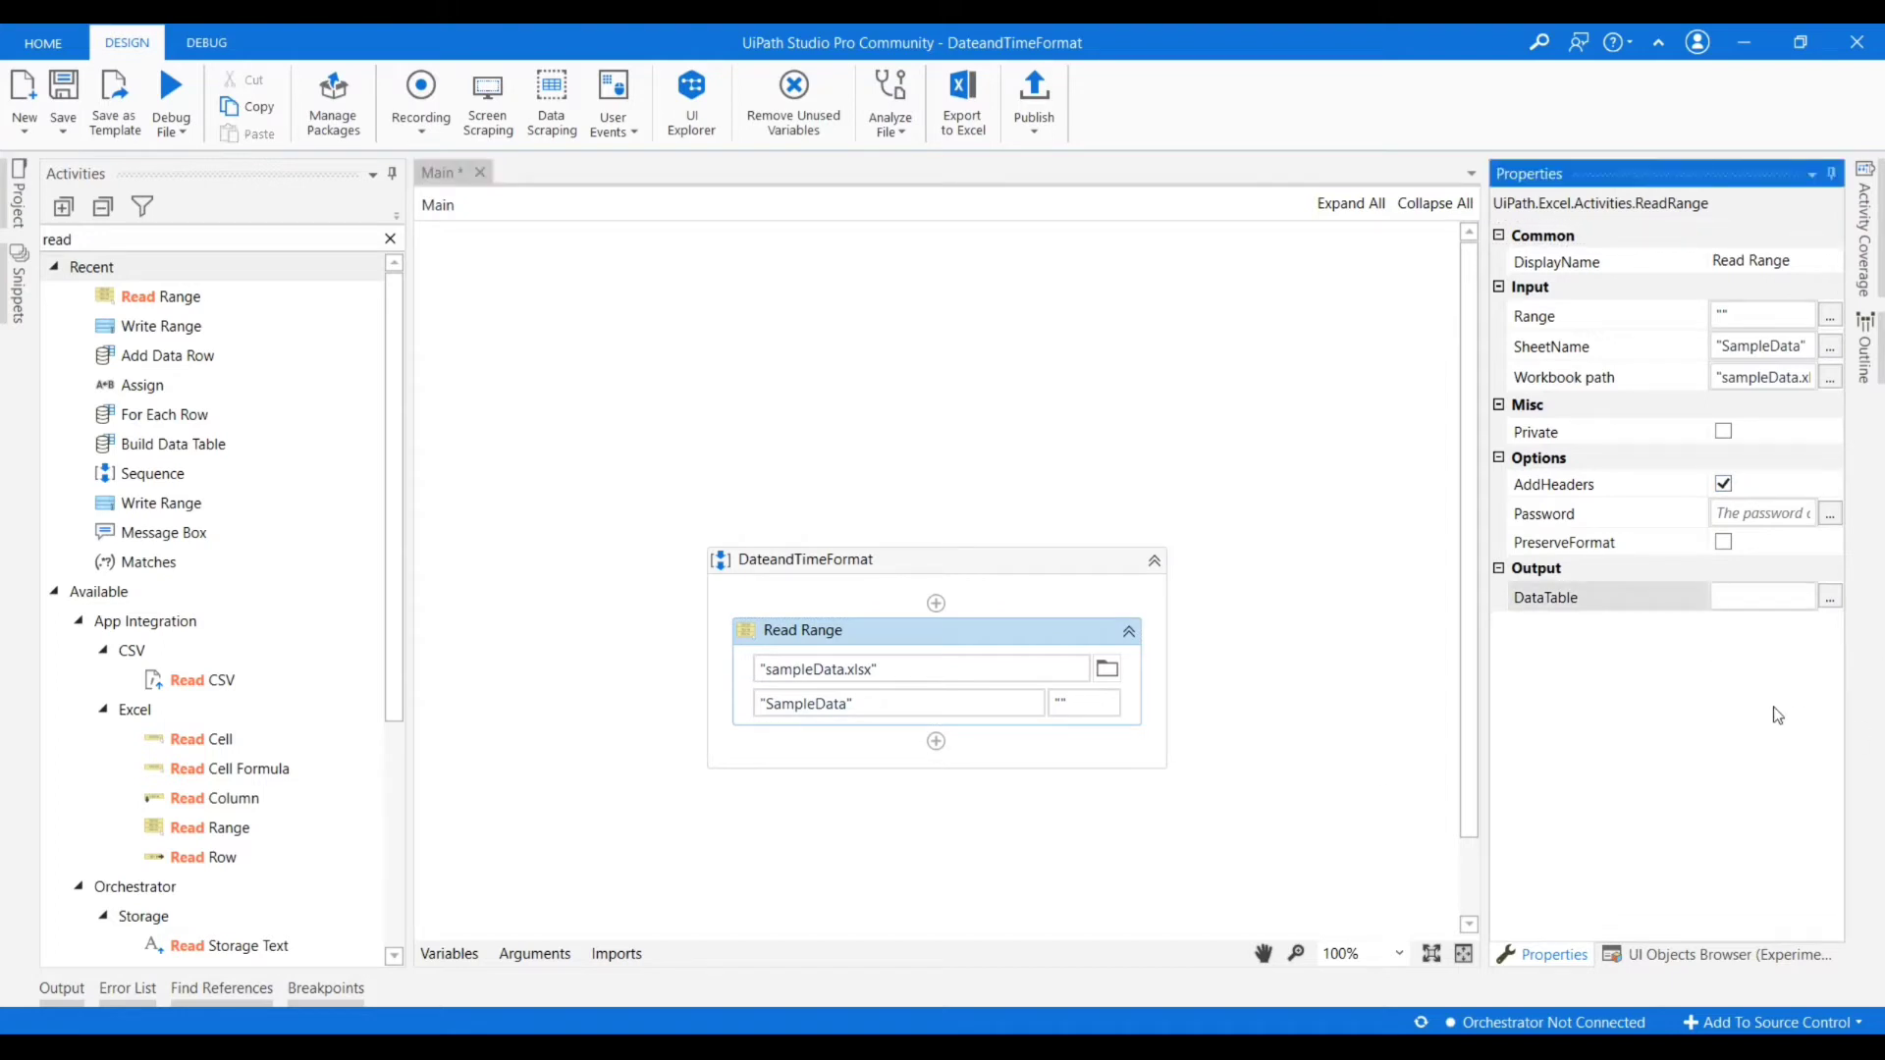
Create a dtSampleData DataTable variable as the Read Range output.
left_click(1761, 597)
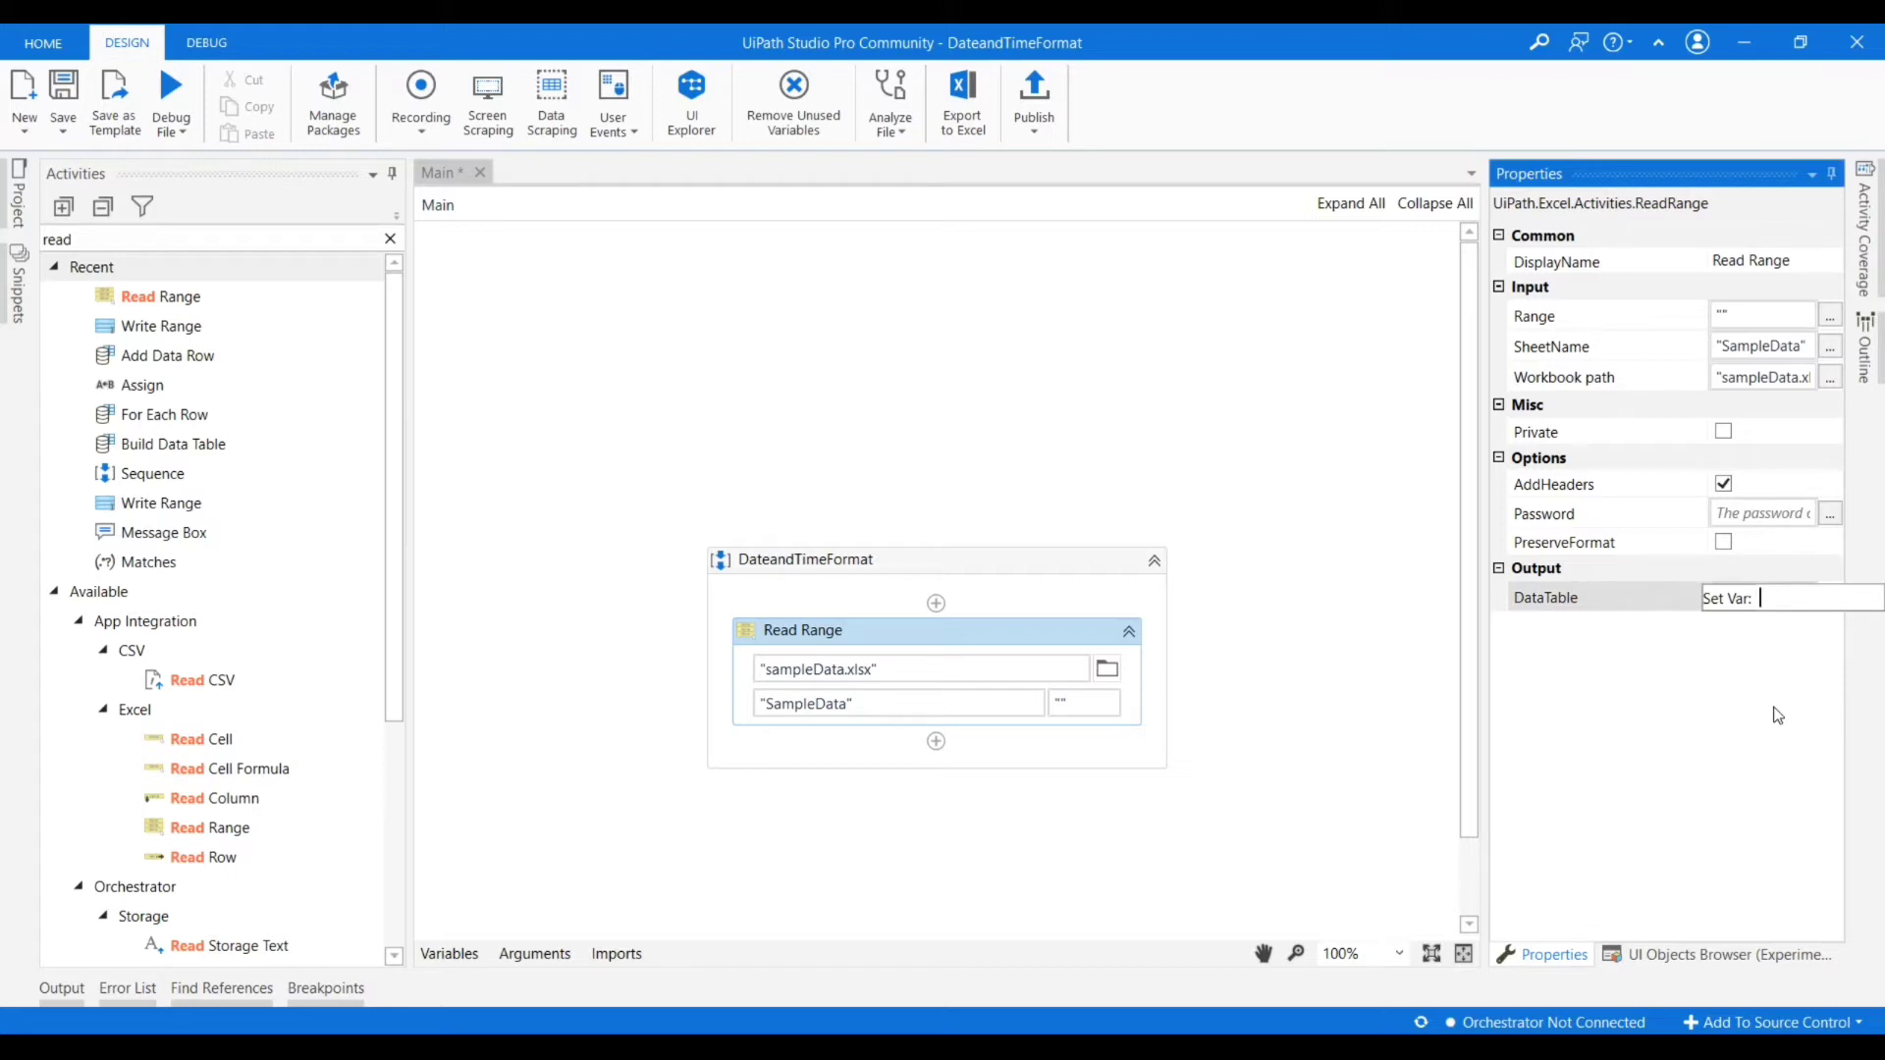
type("dtS")
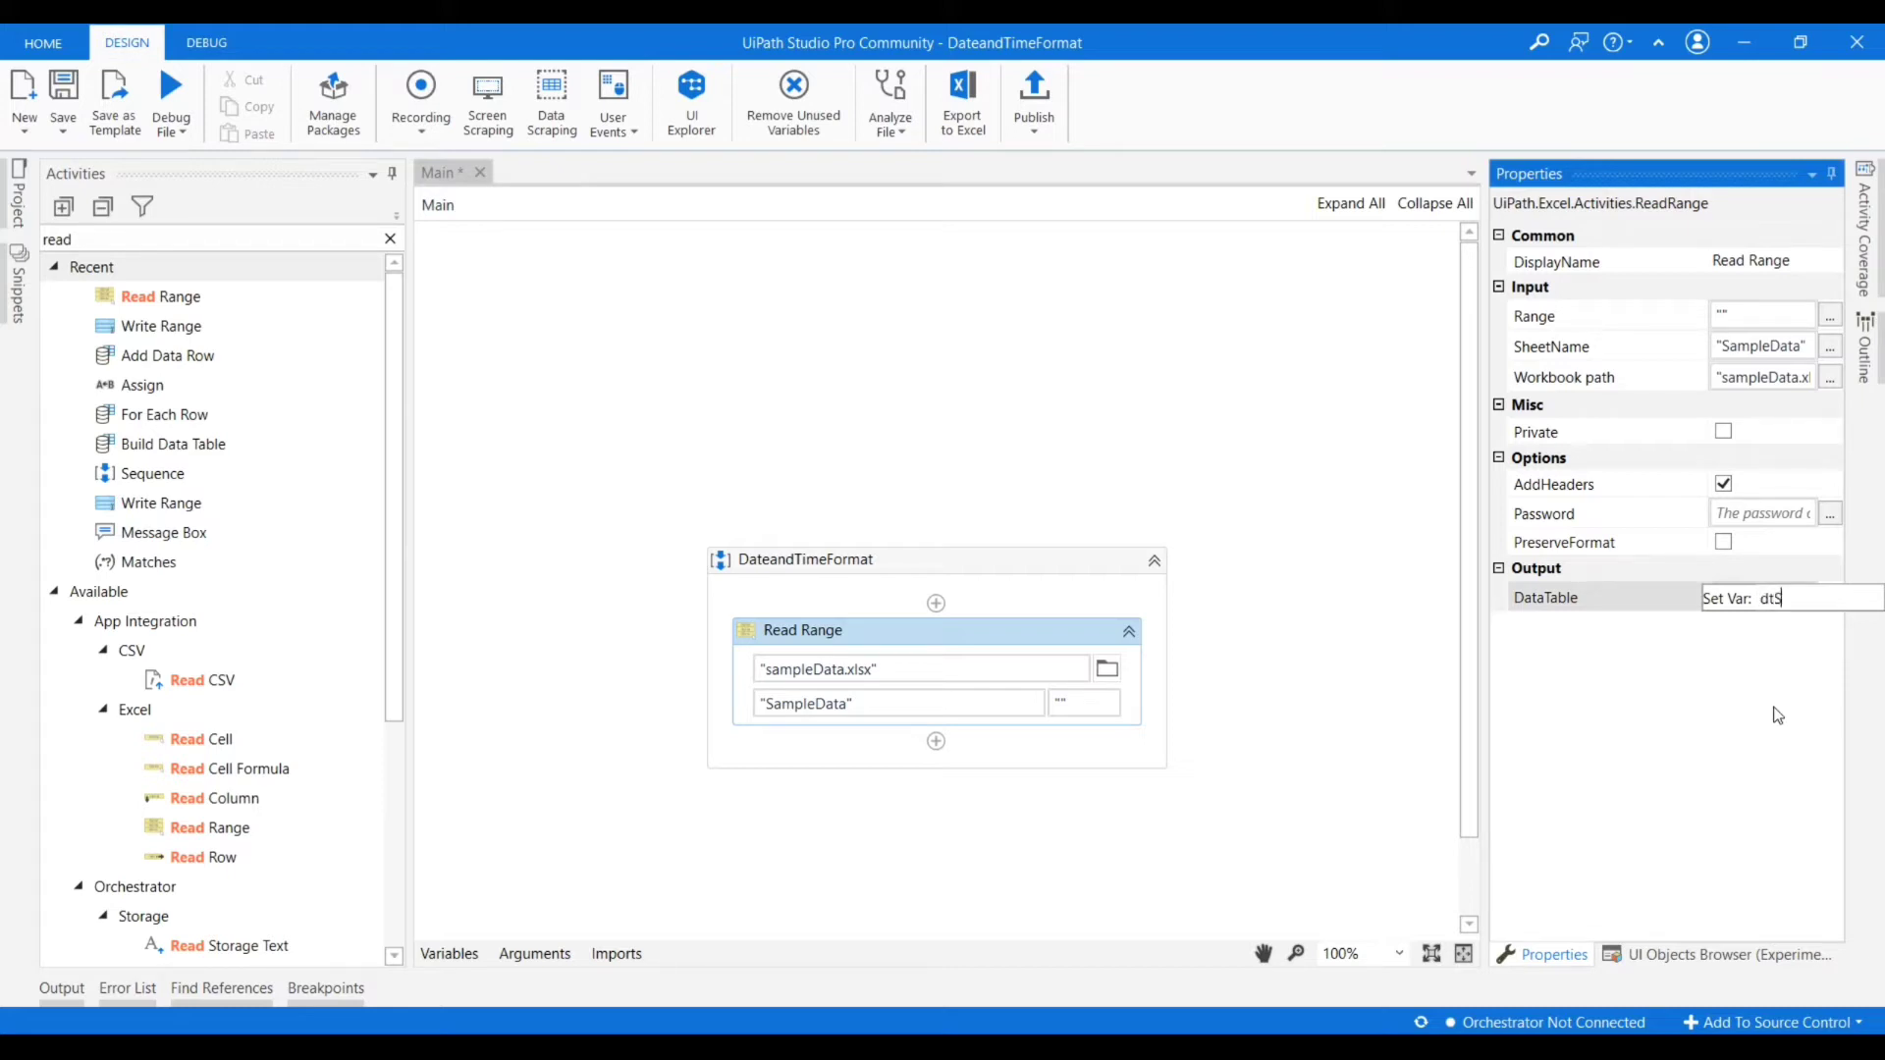
type("ampleData")
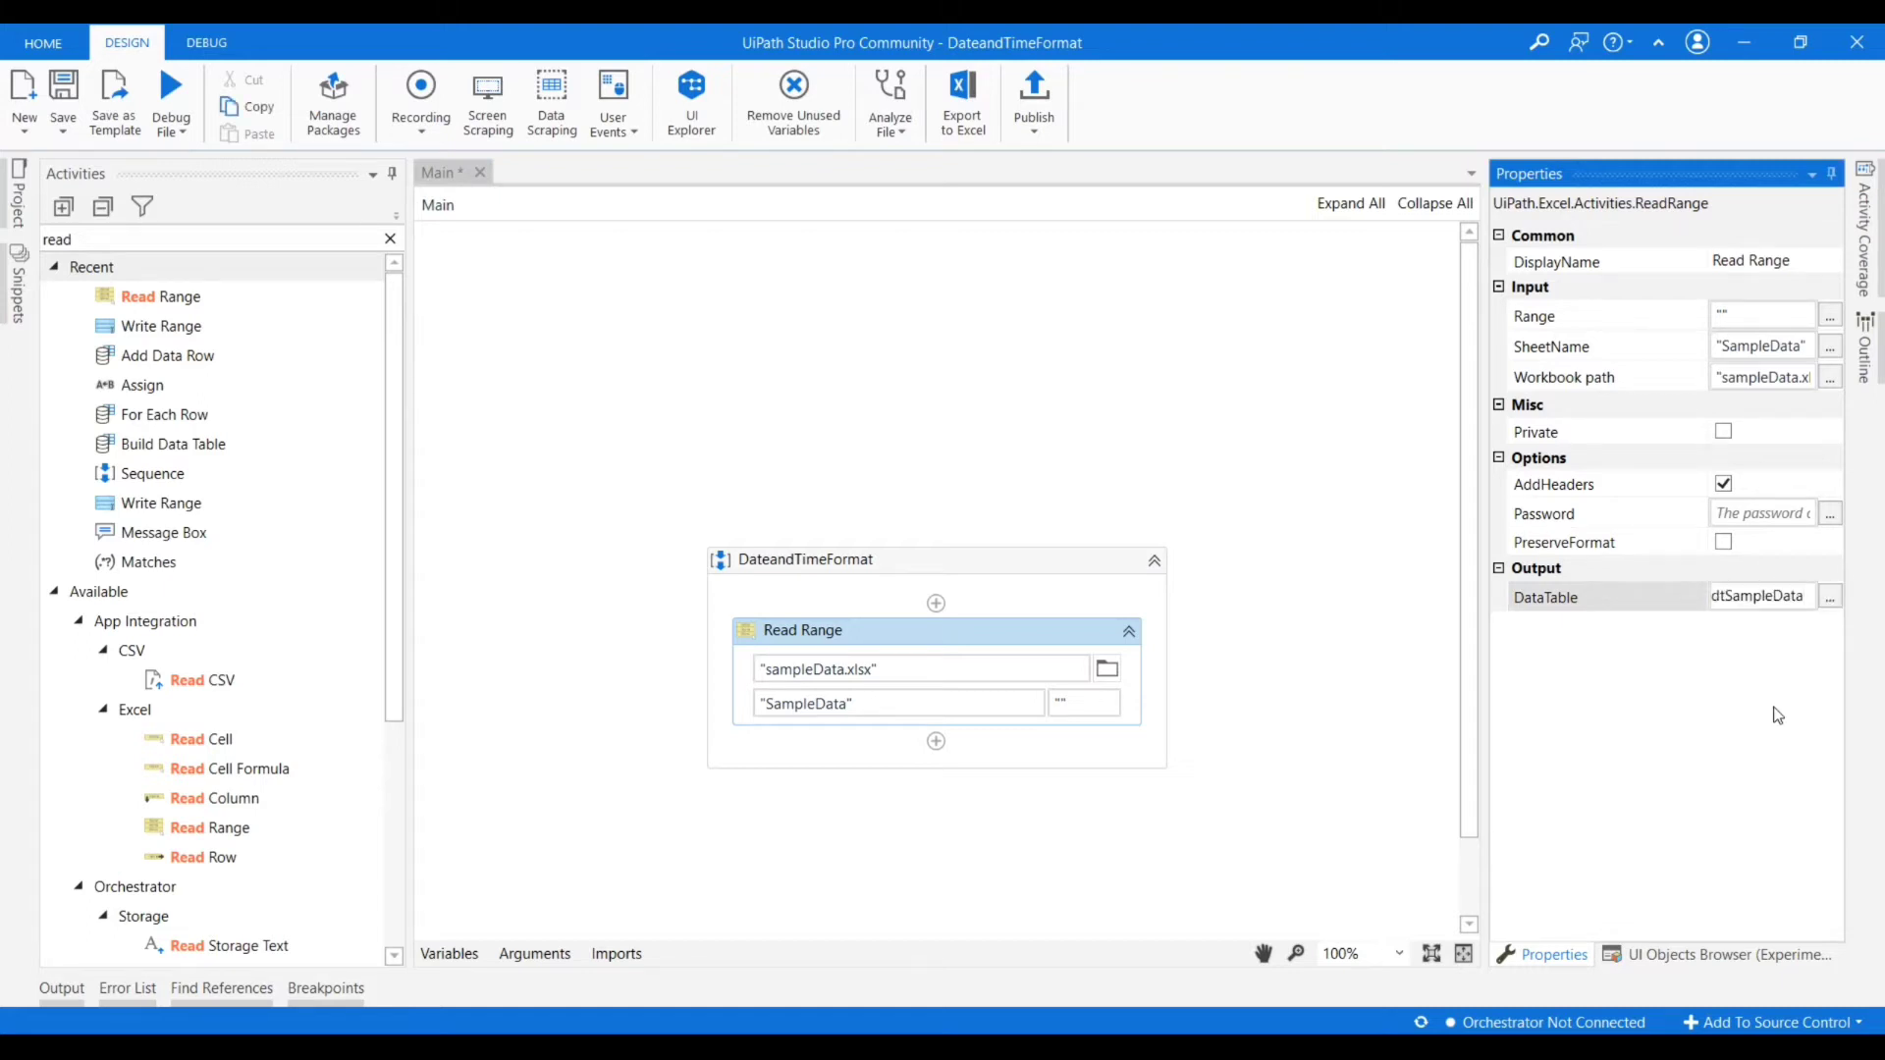
left_click(389, 238)
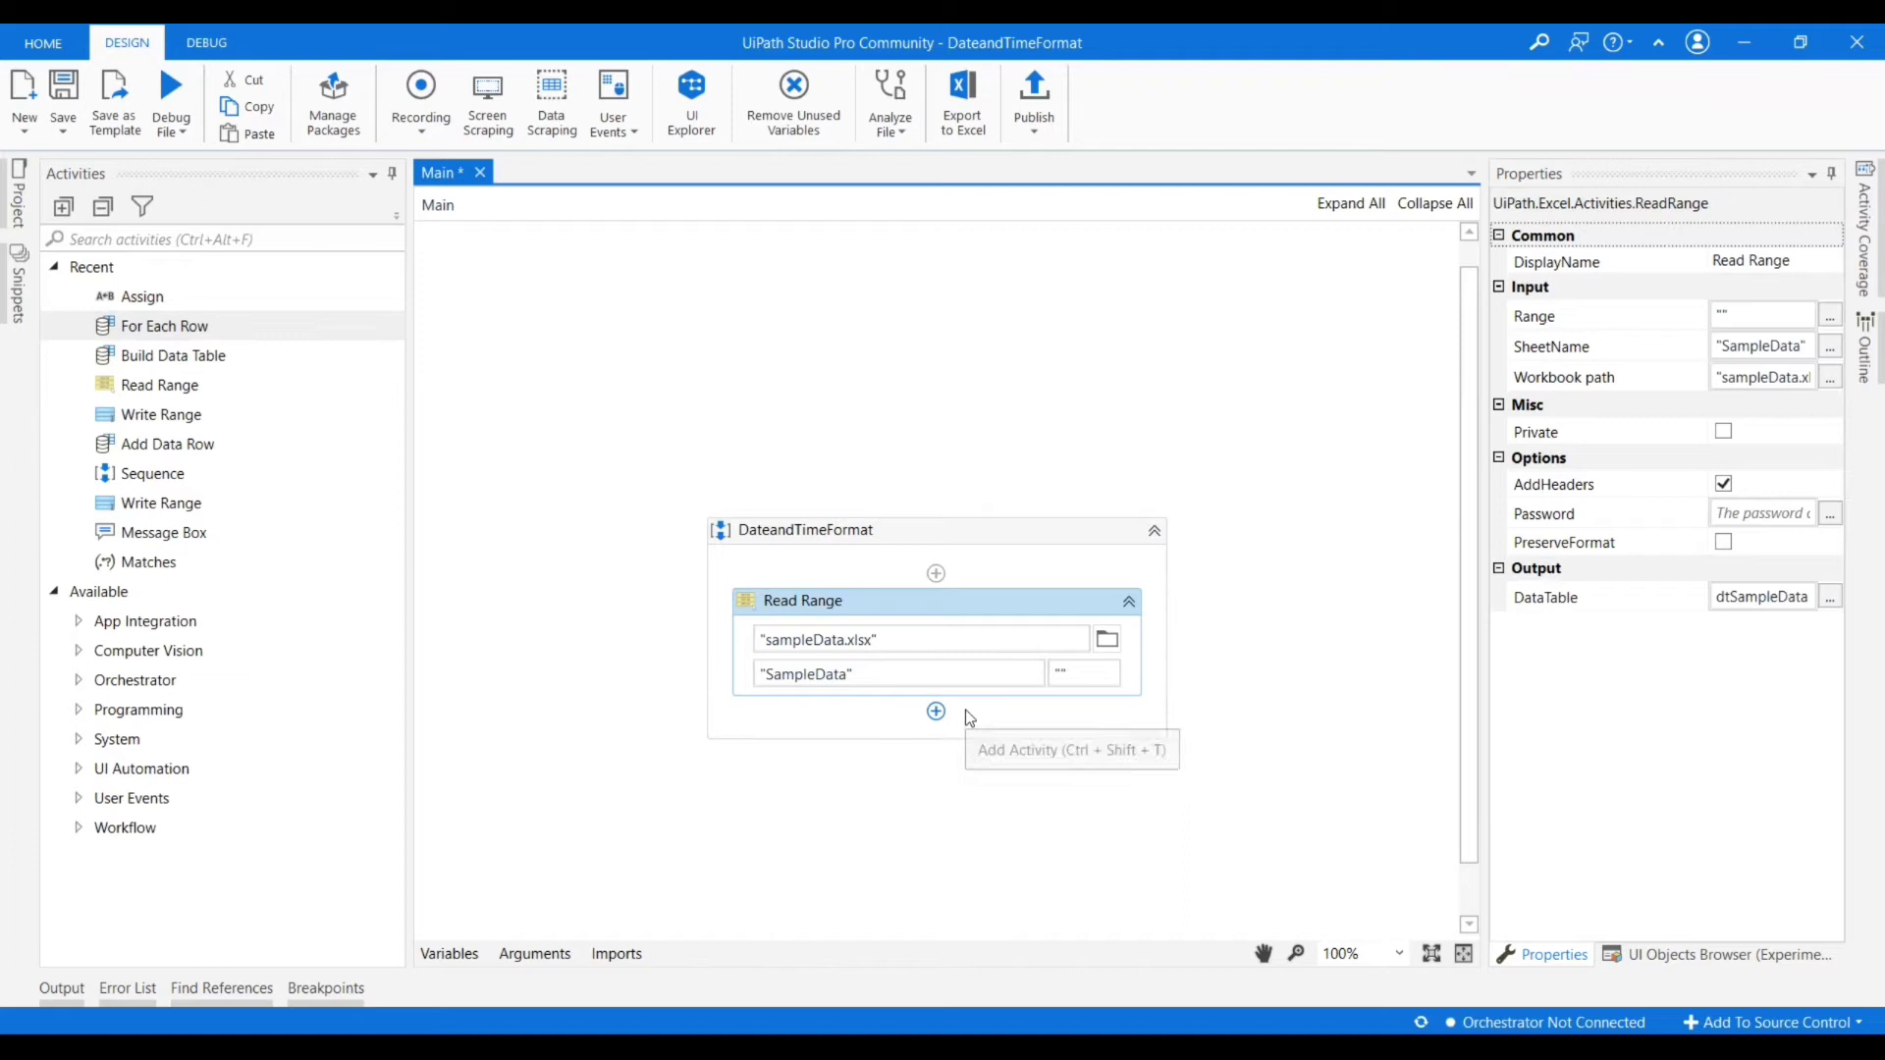
mouse_move(163, 326)
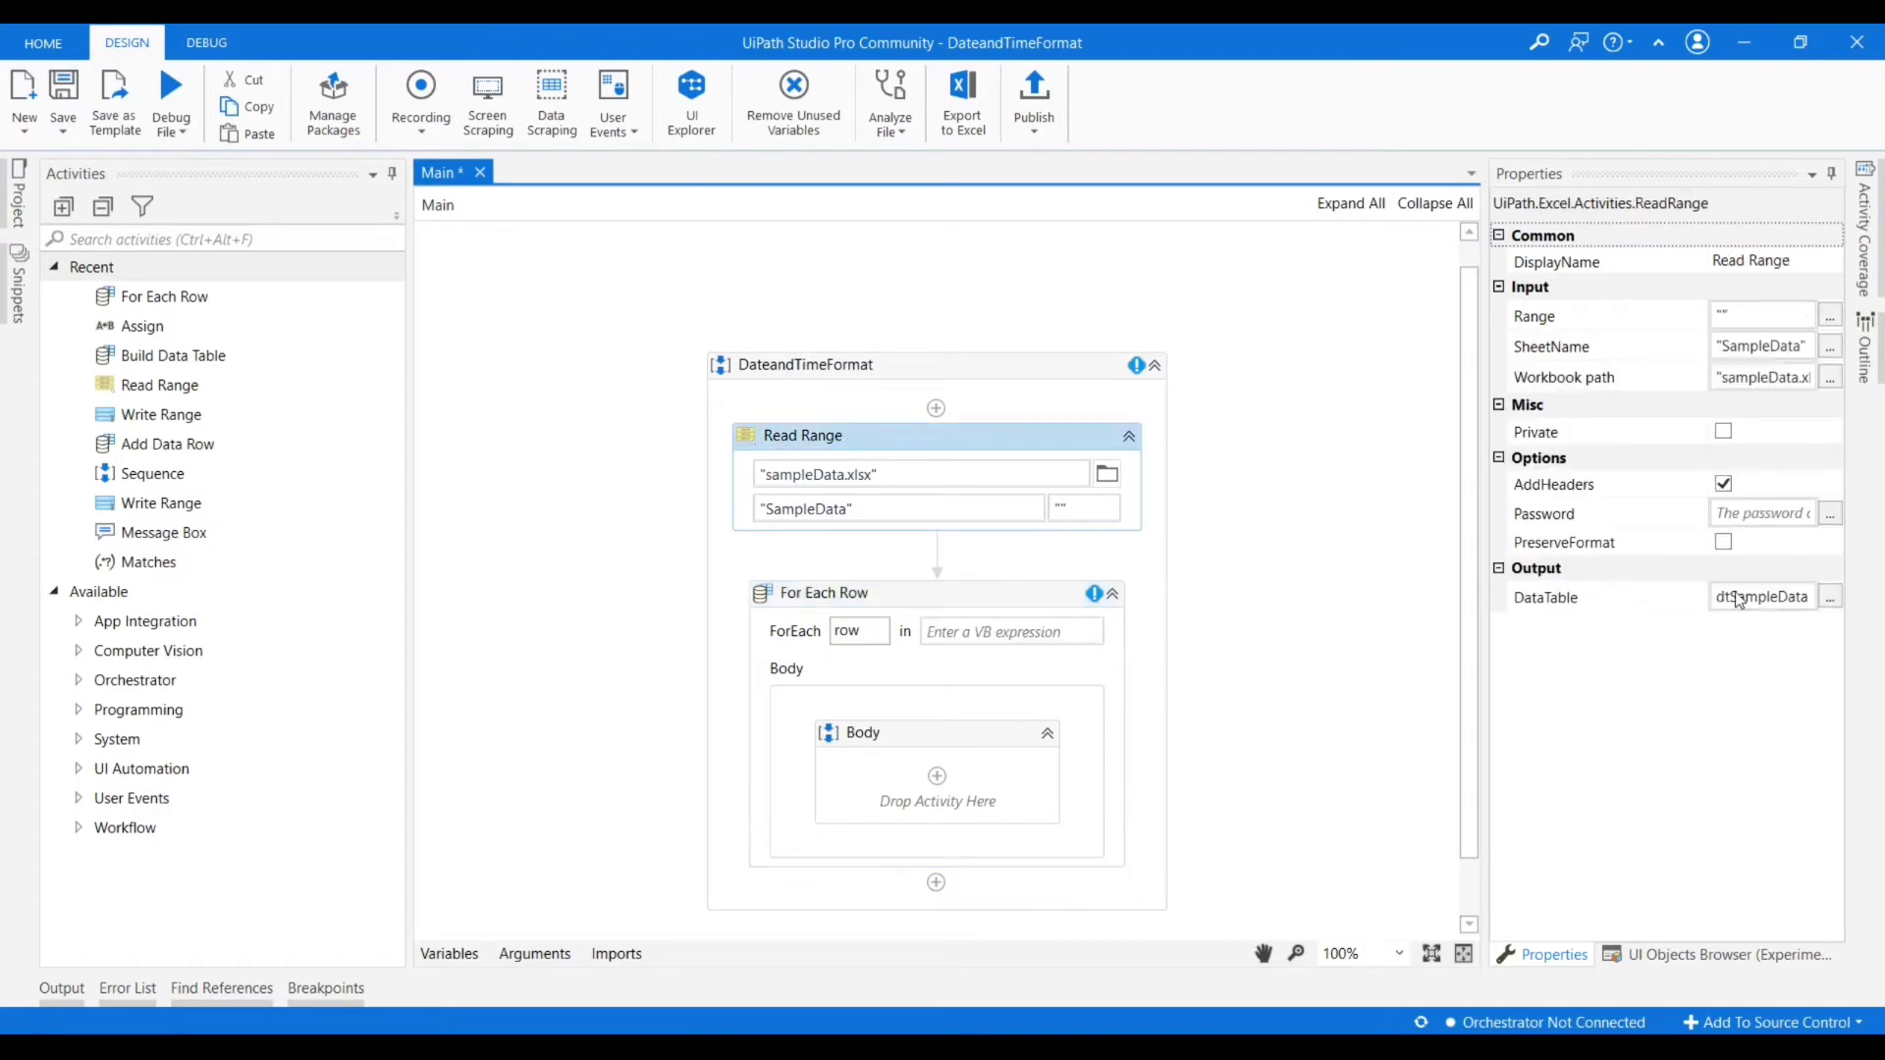
mouse_move(1017, 644)
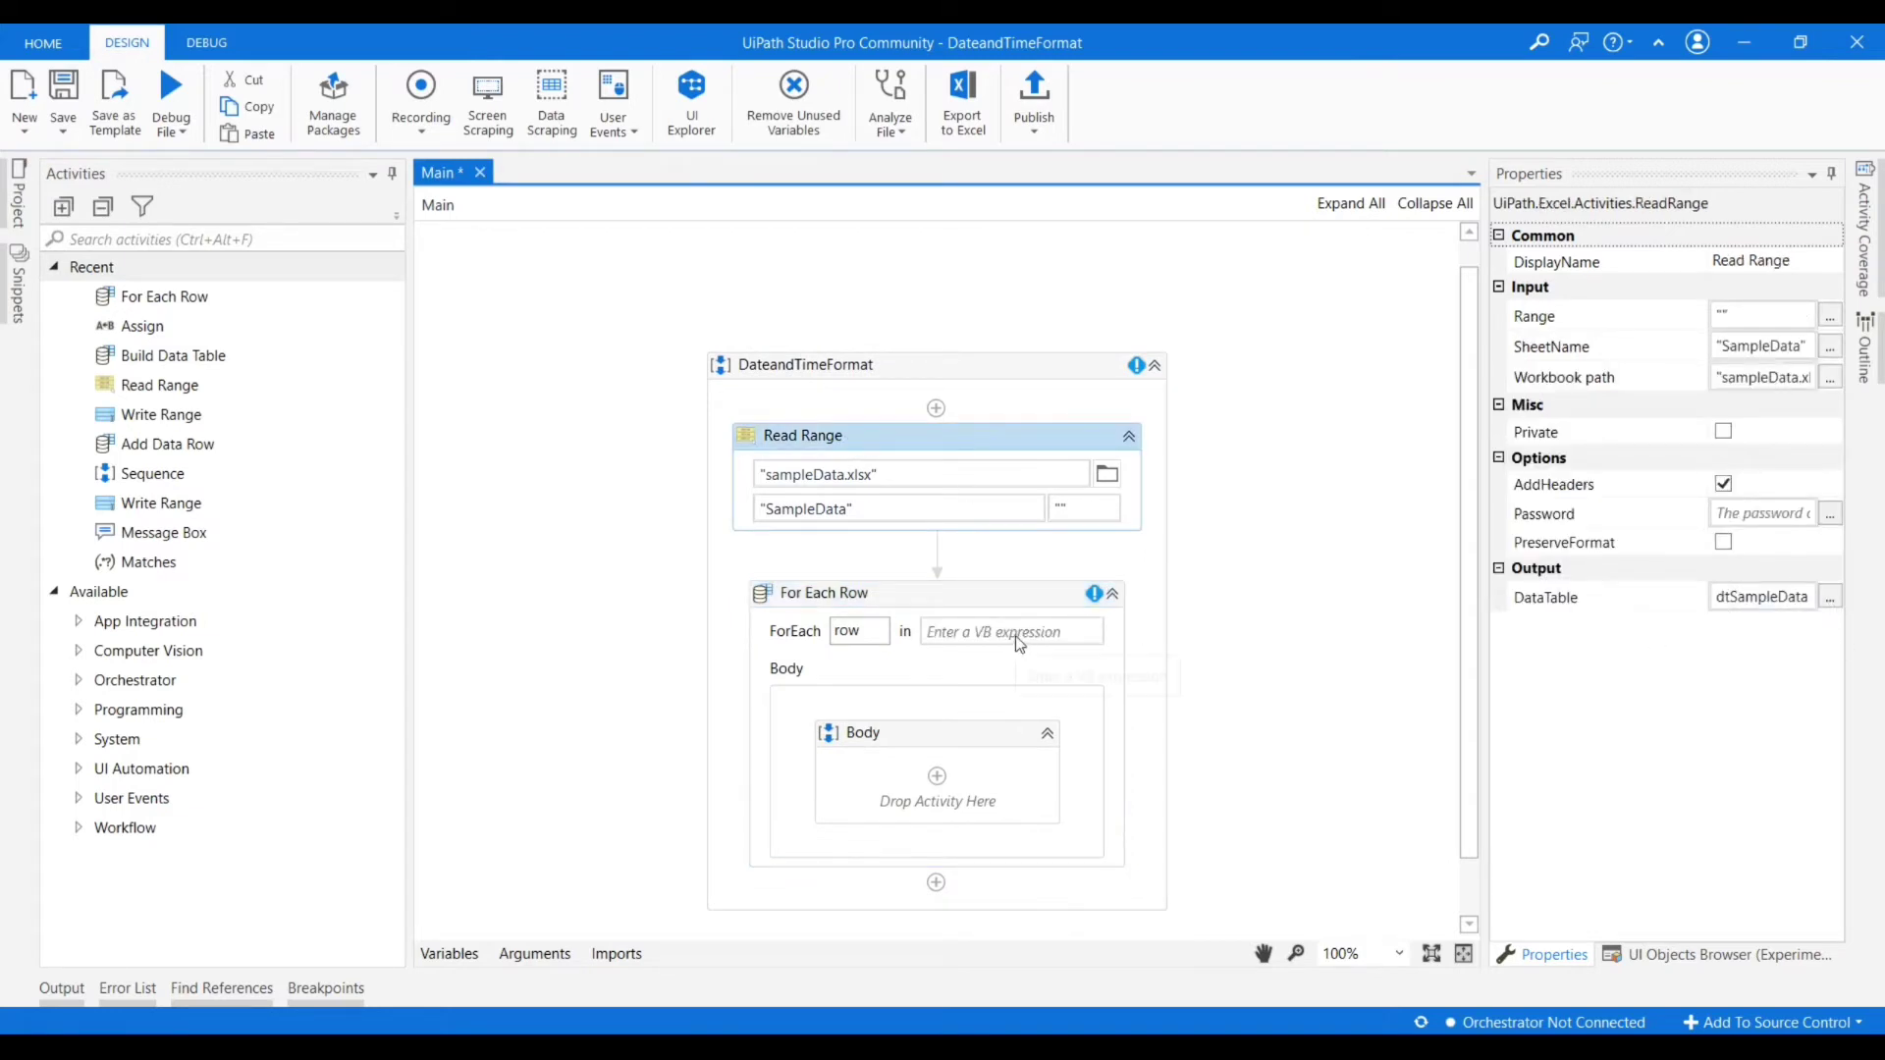
Loop For Each Row over dtSampleData and assign strName = row("Name").ToString.
type("dtSampleData")
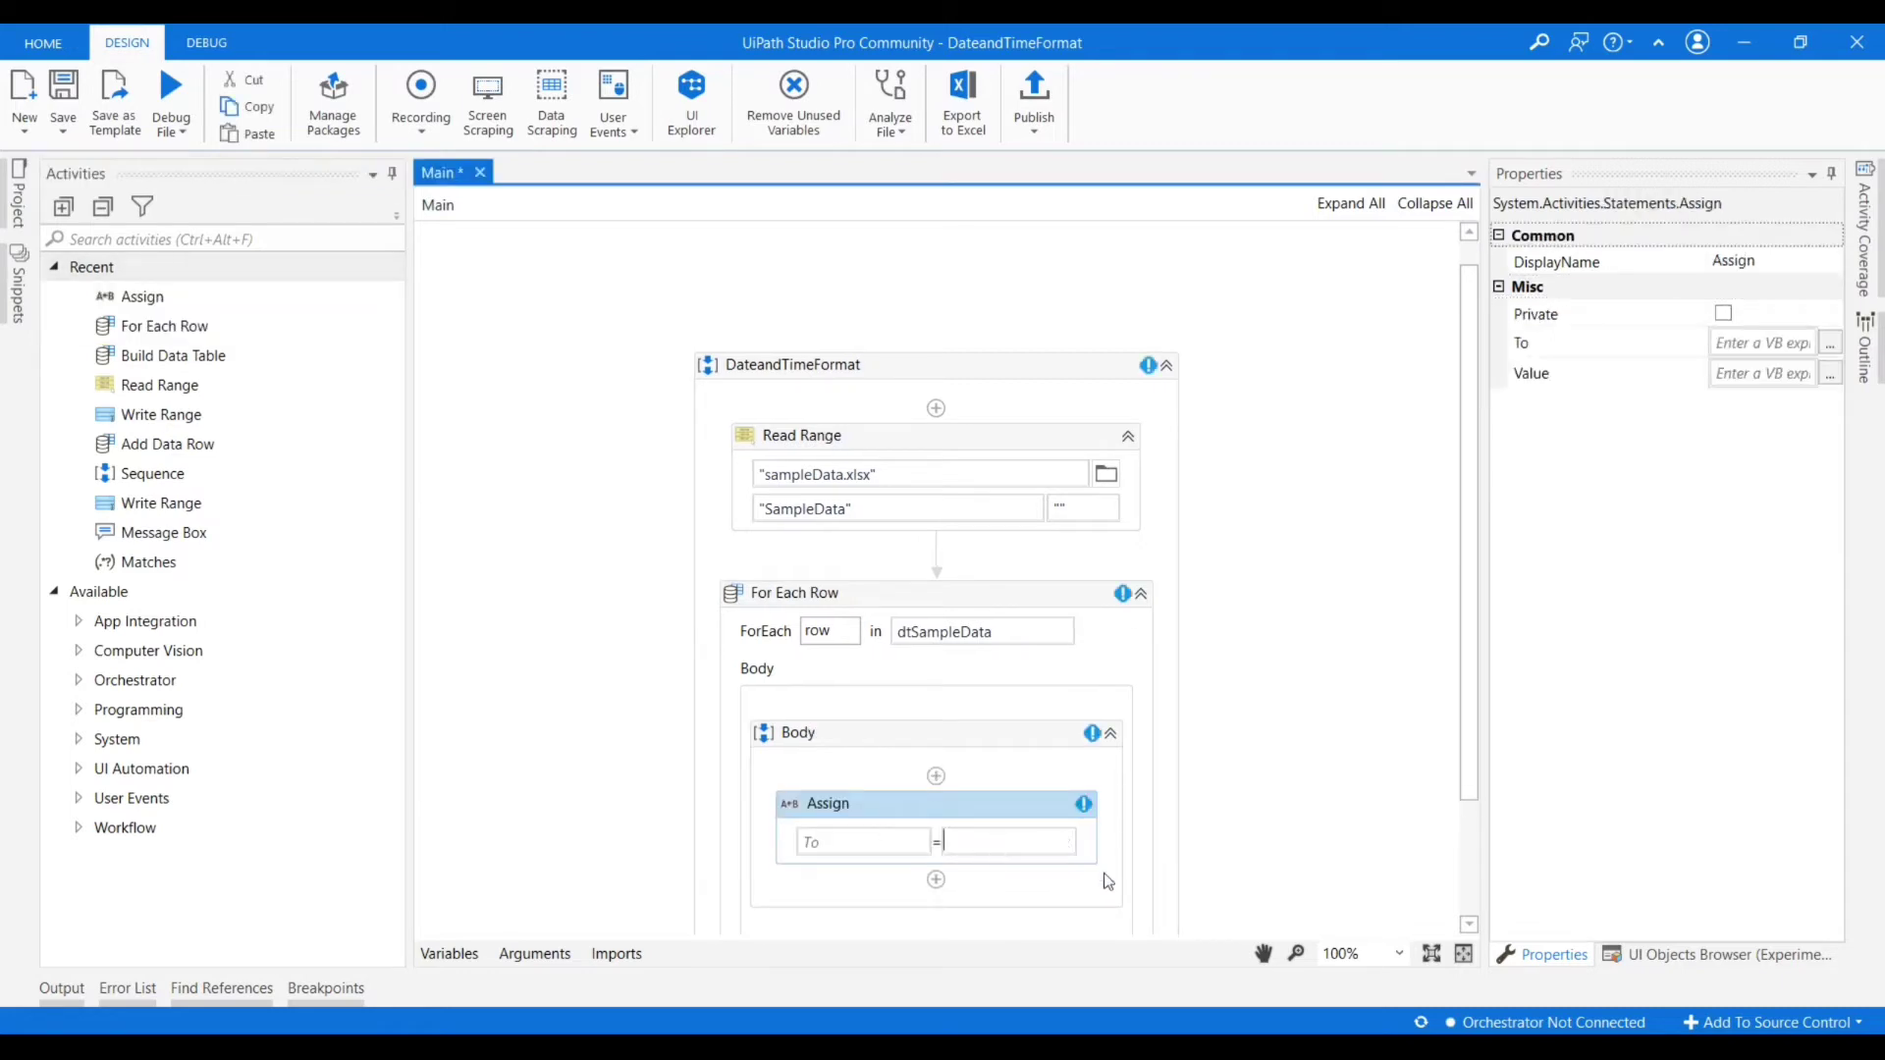
type("row(\"Name")
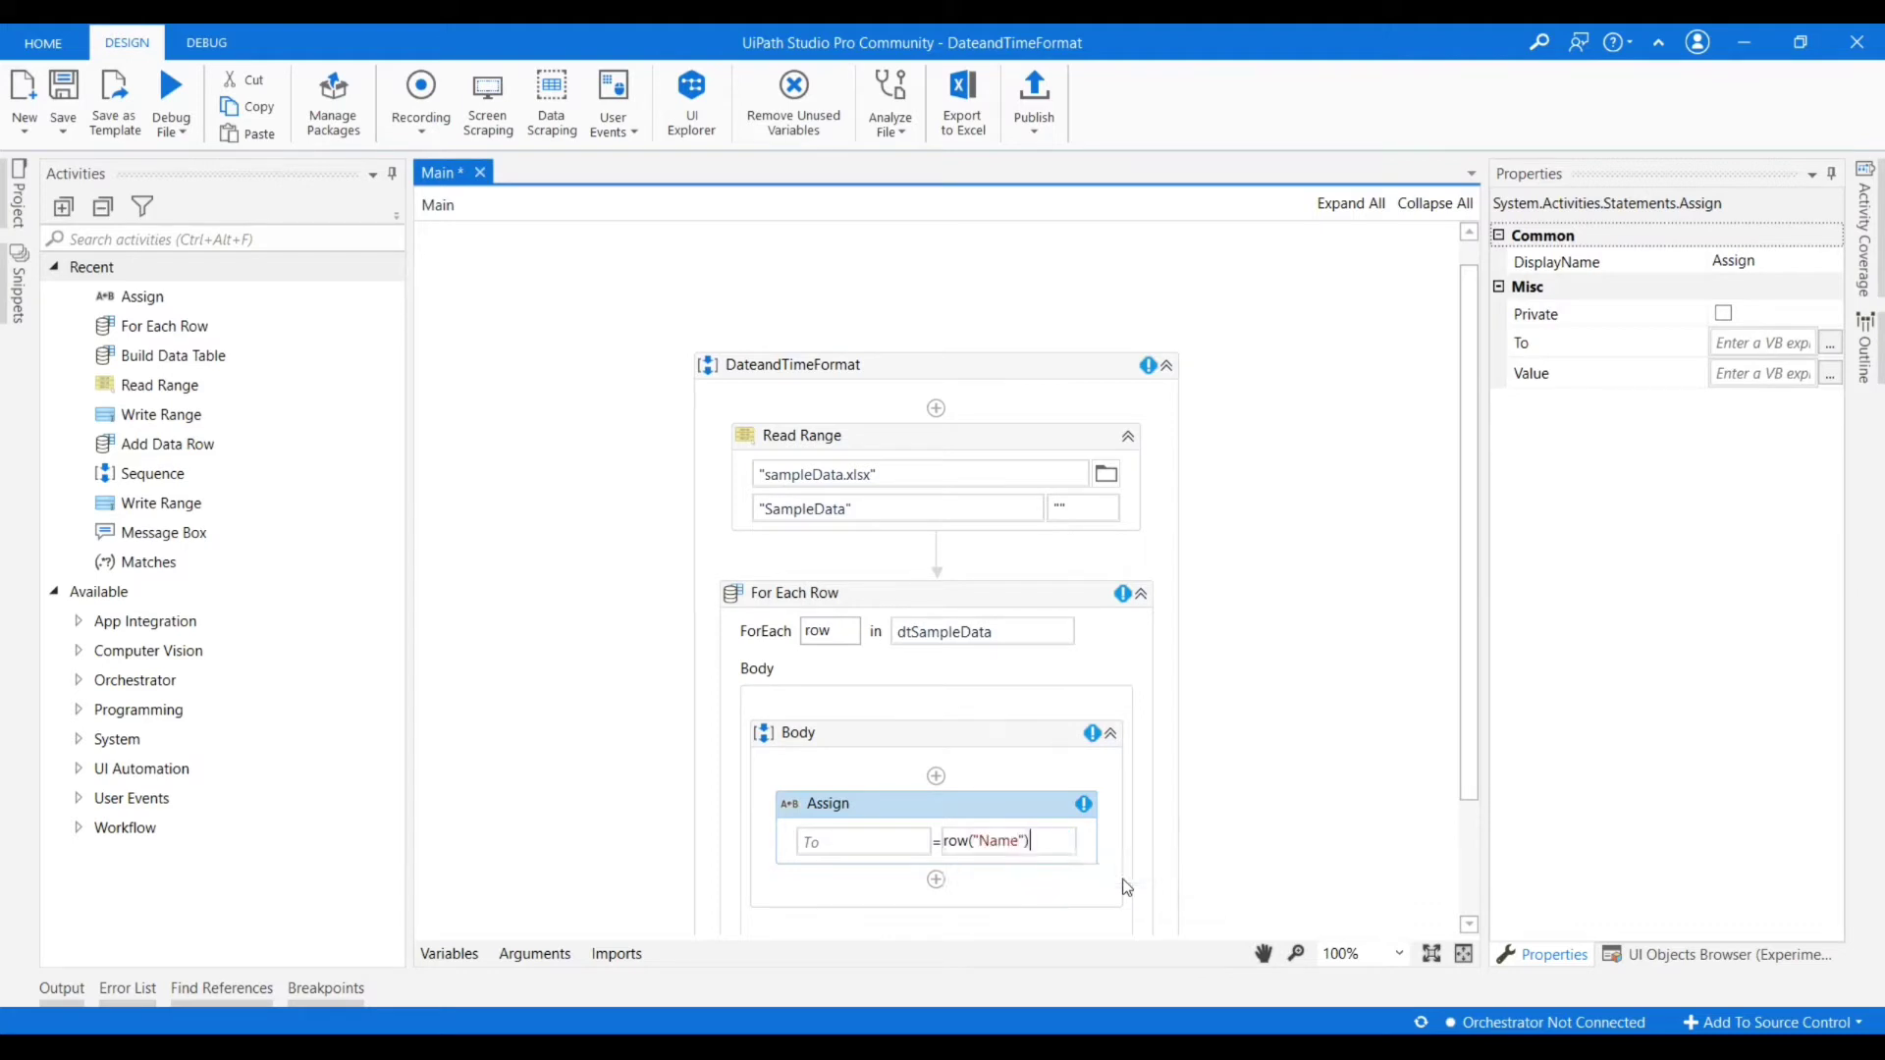
type(".ToString")
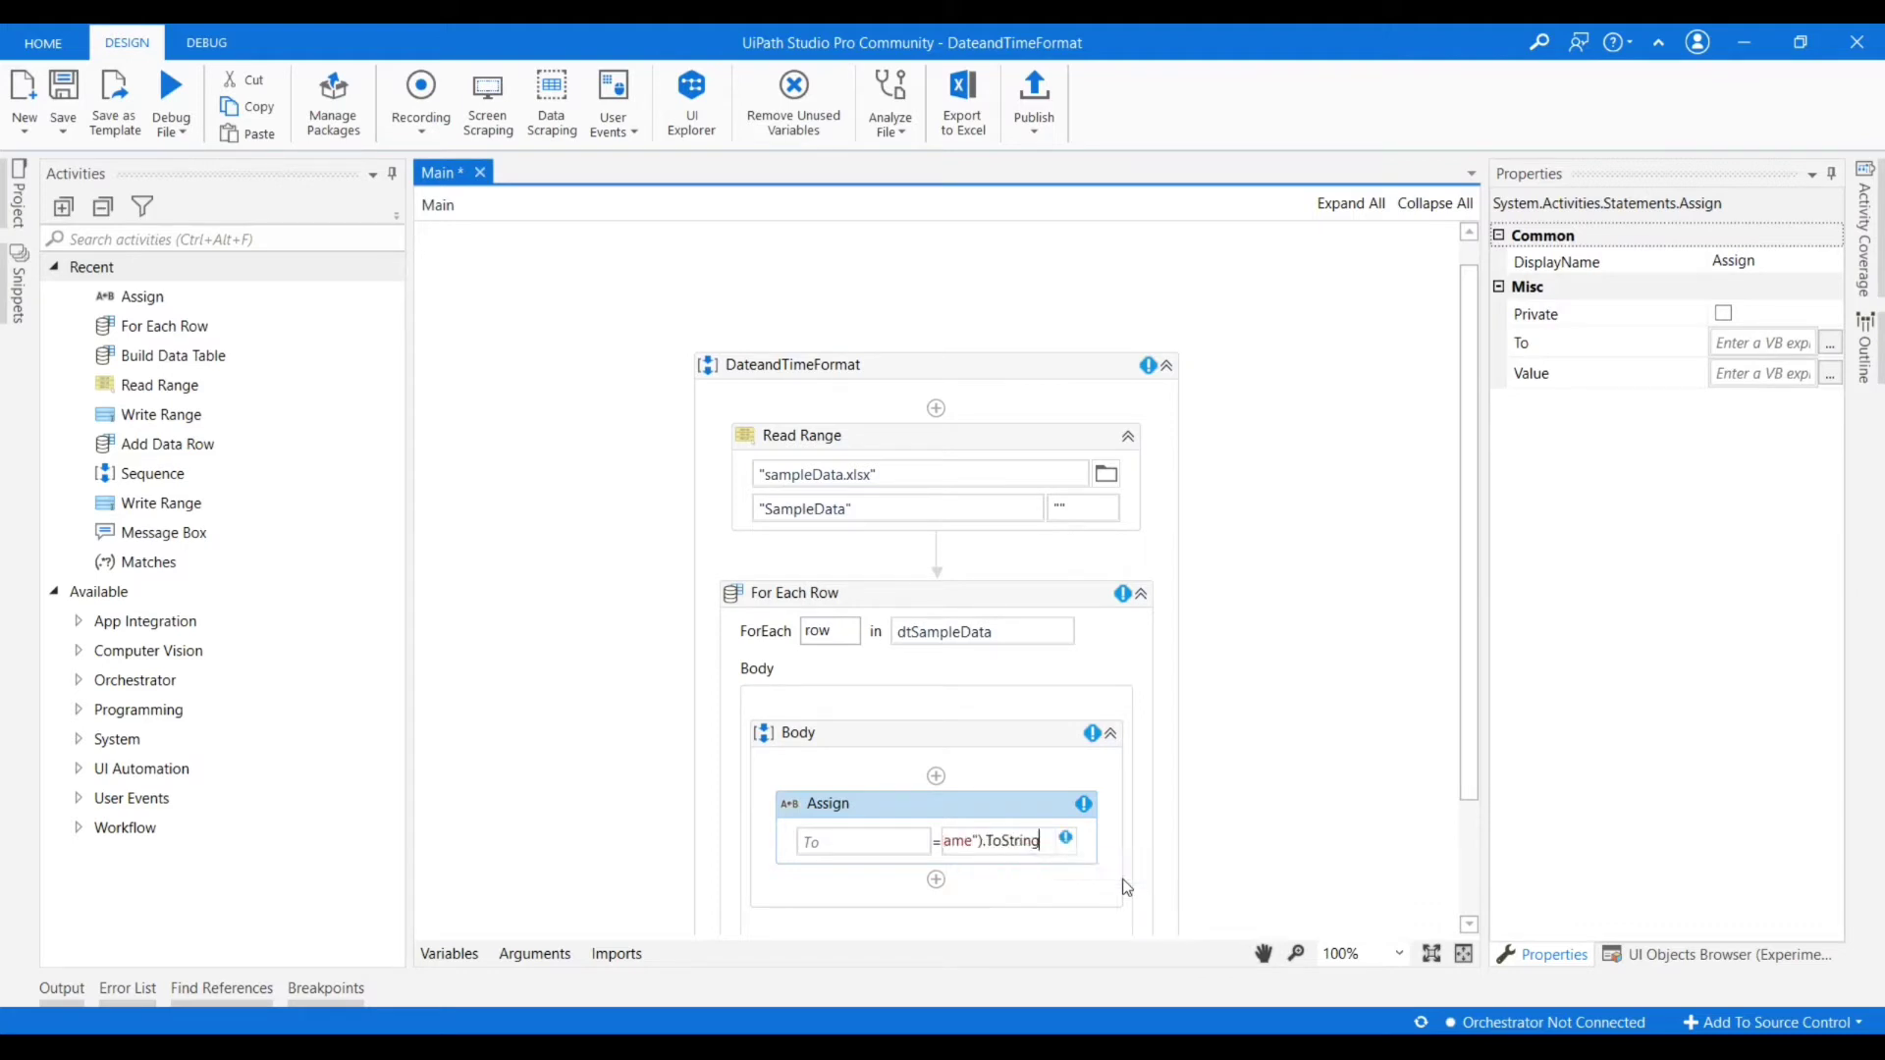
left_click(858, 840)
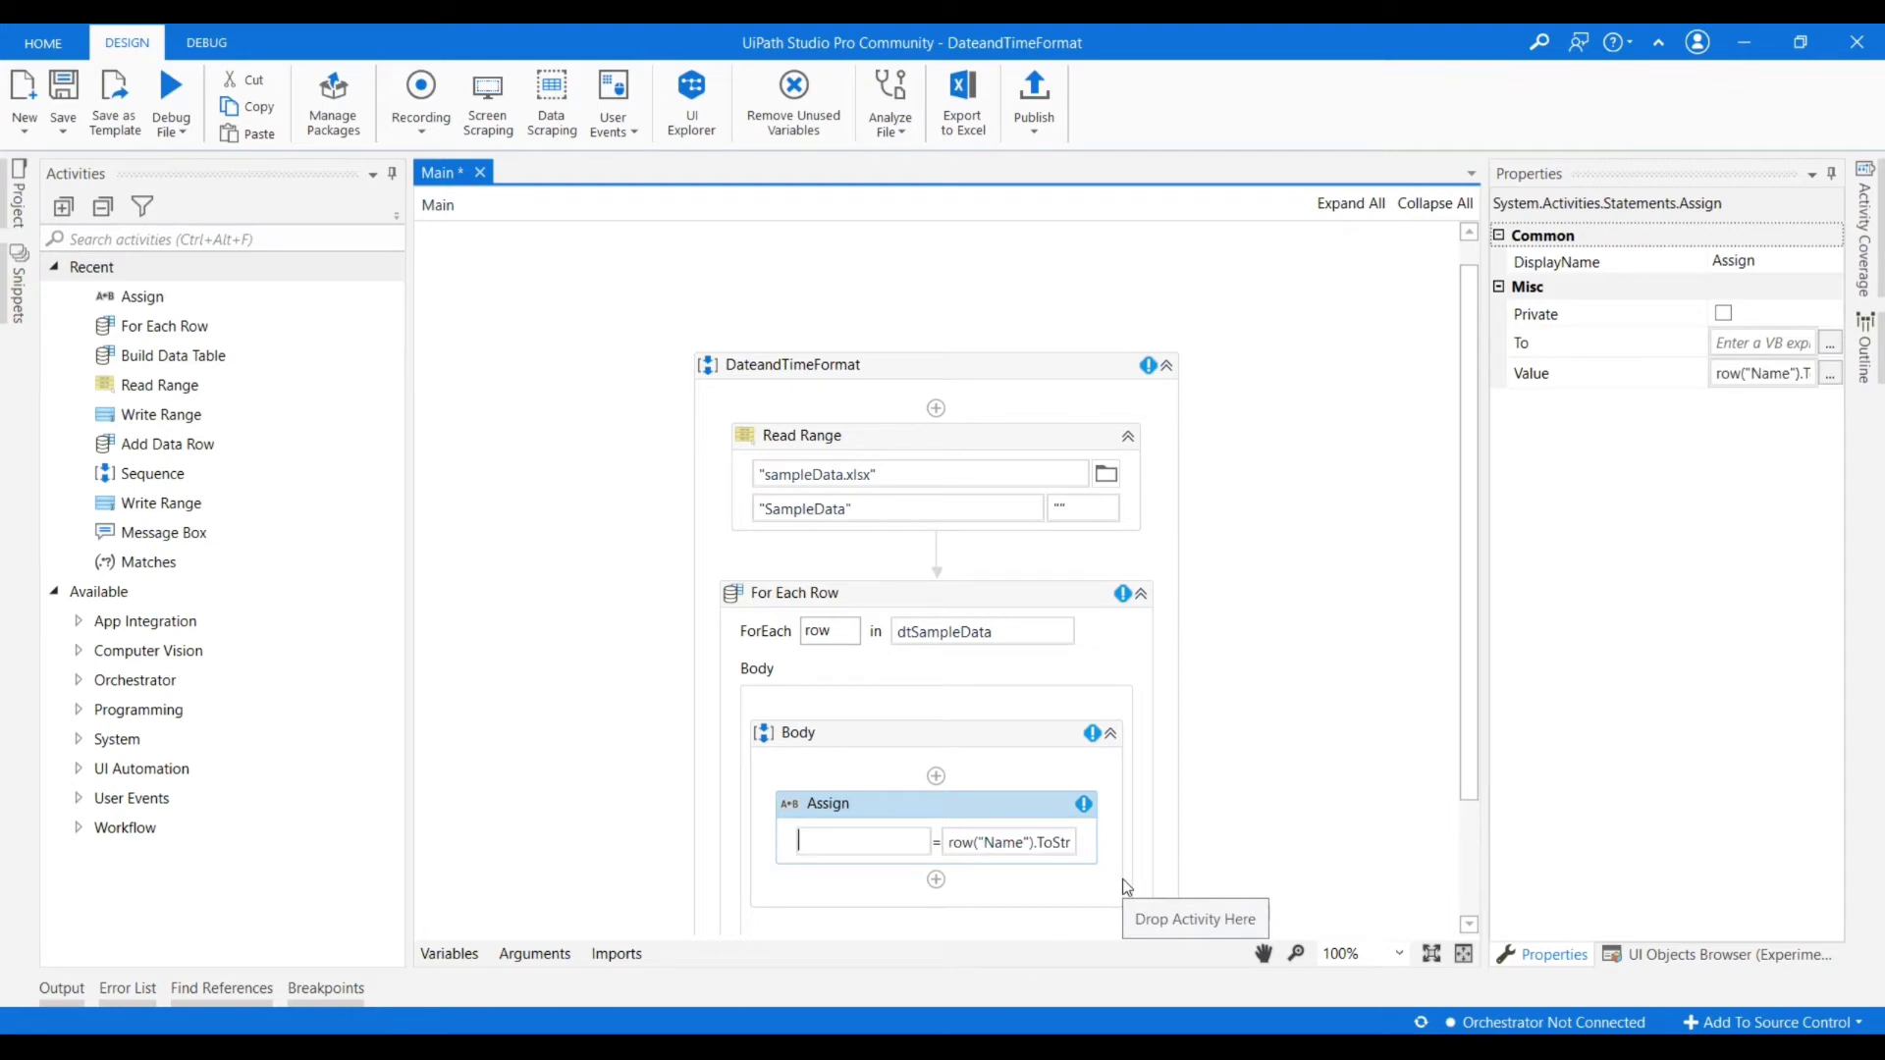
type("Set Var: str")
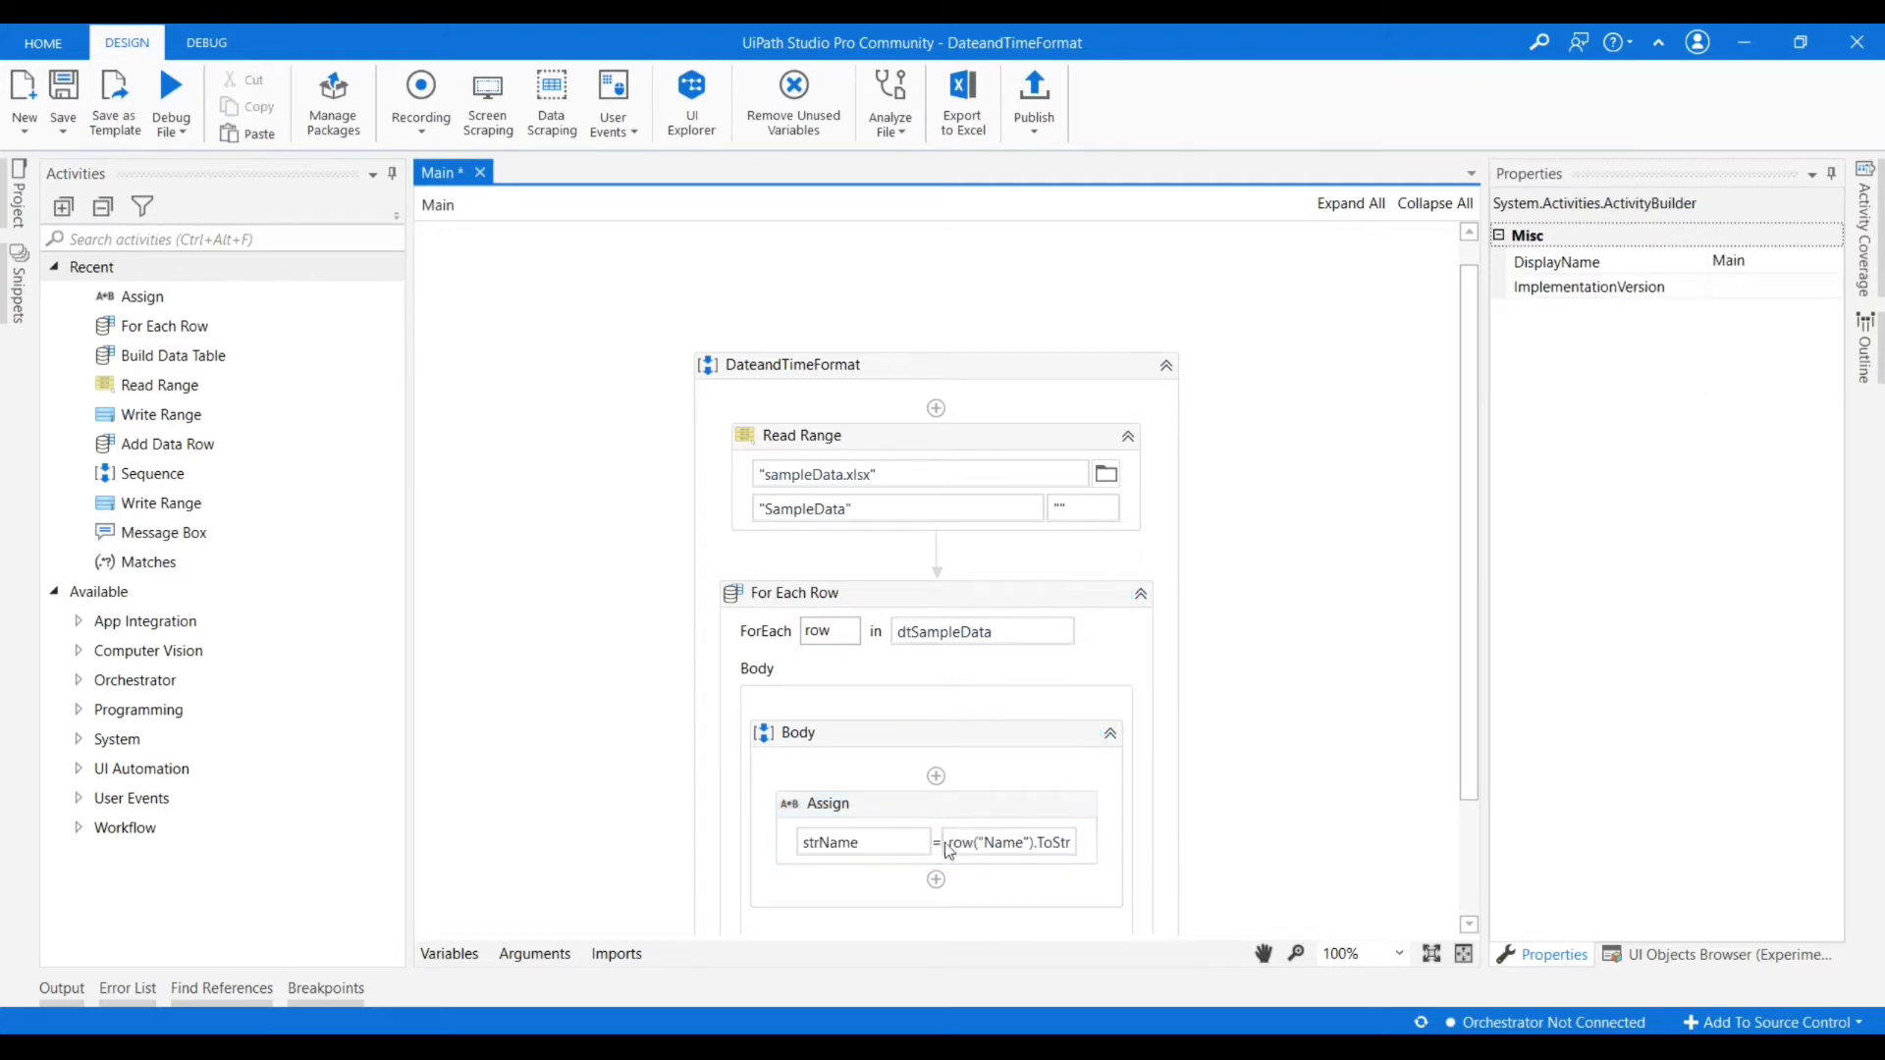
mouse_move(1019, 843)
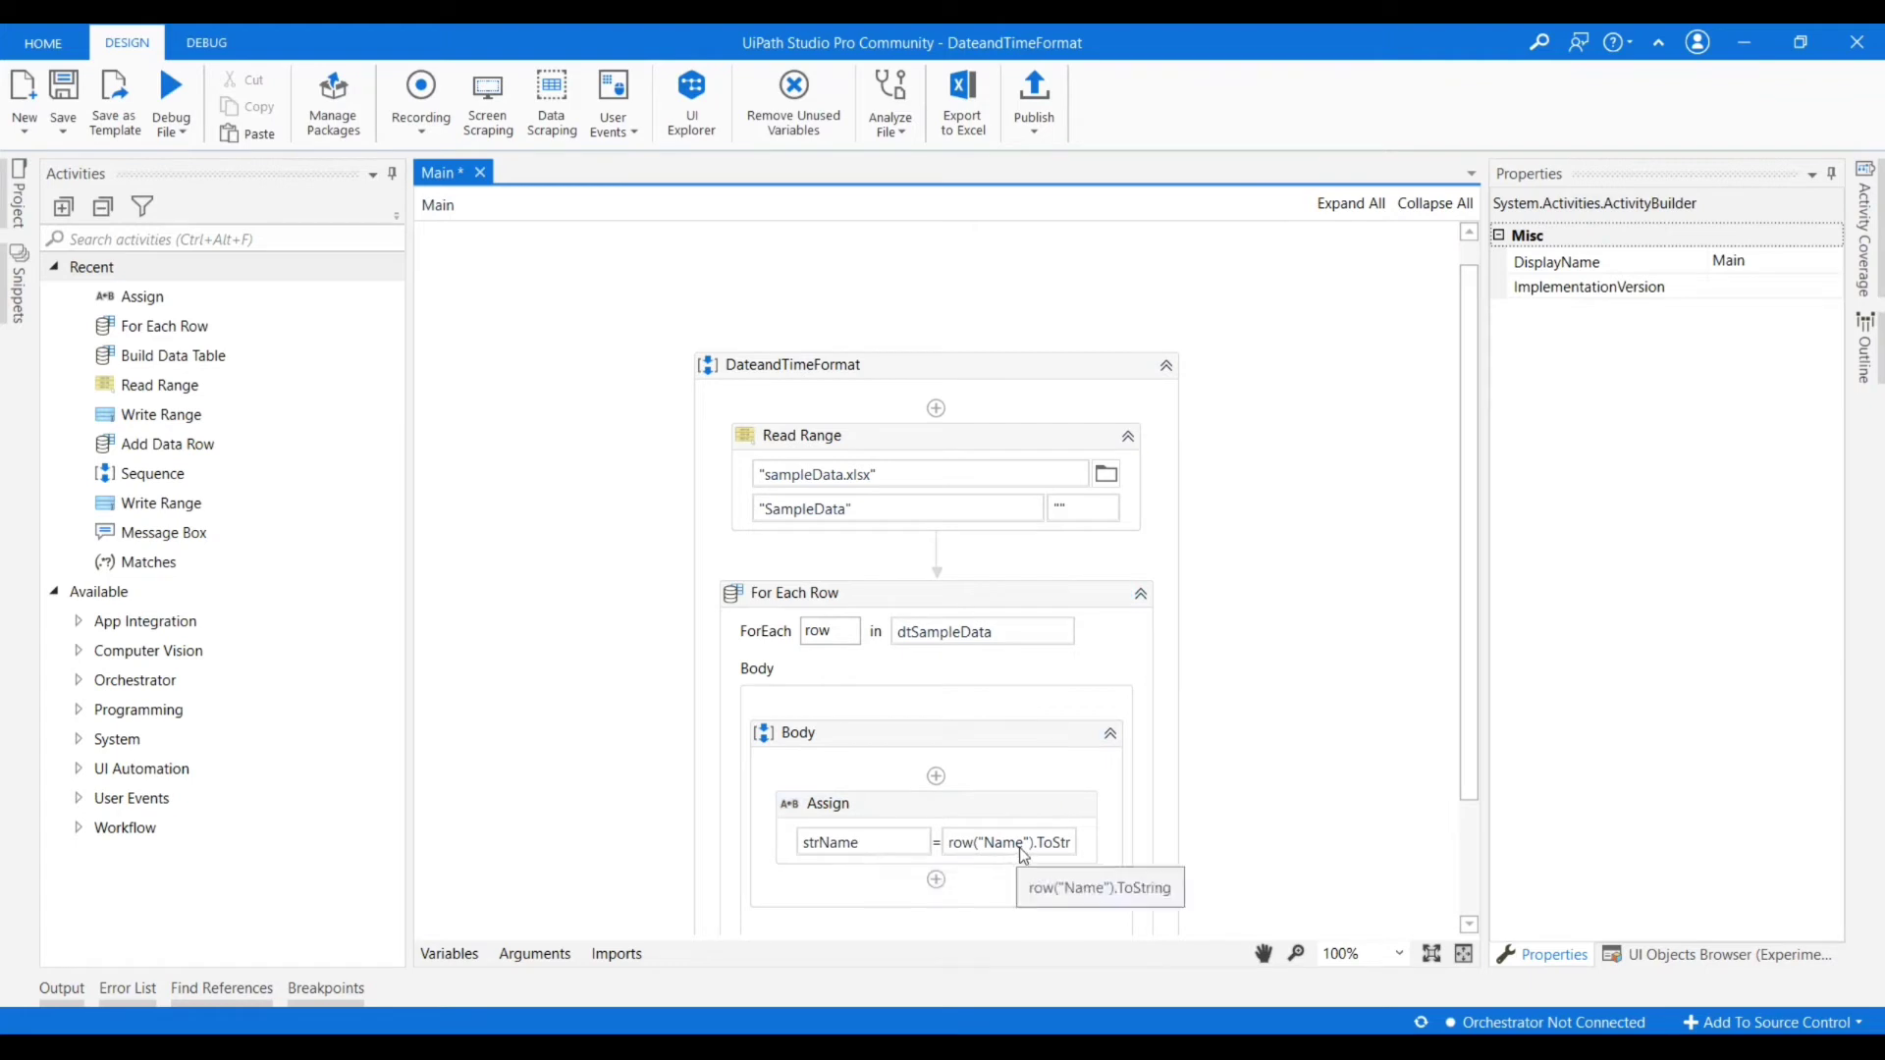
mouse_move(837, 843)
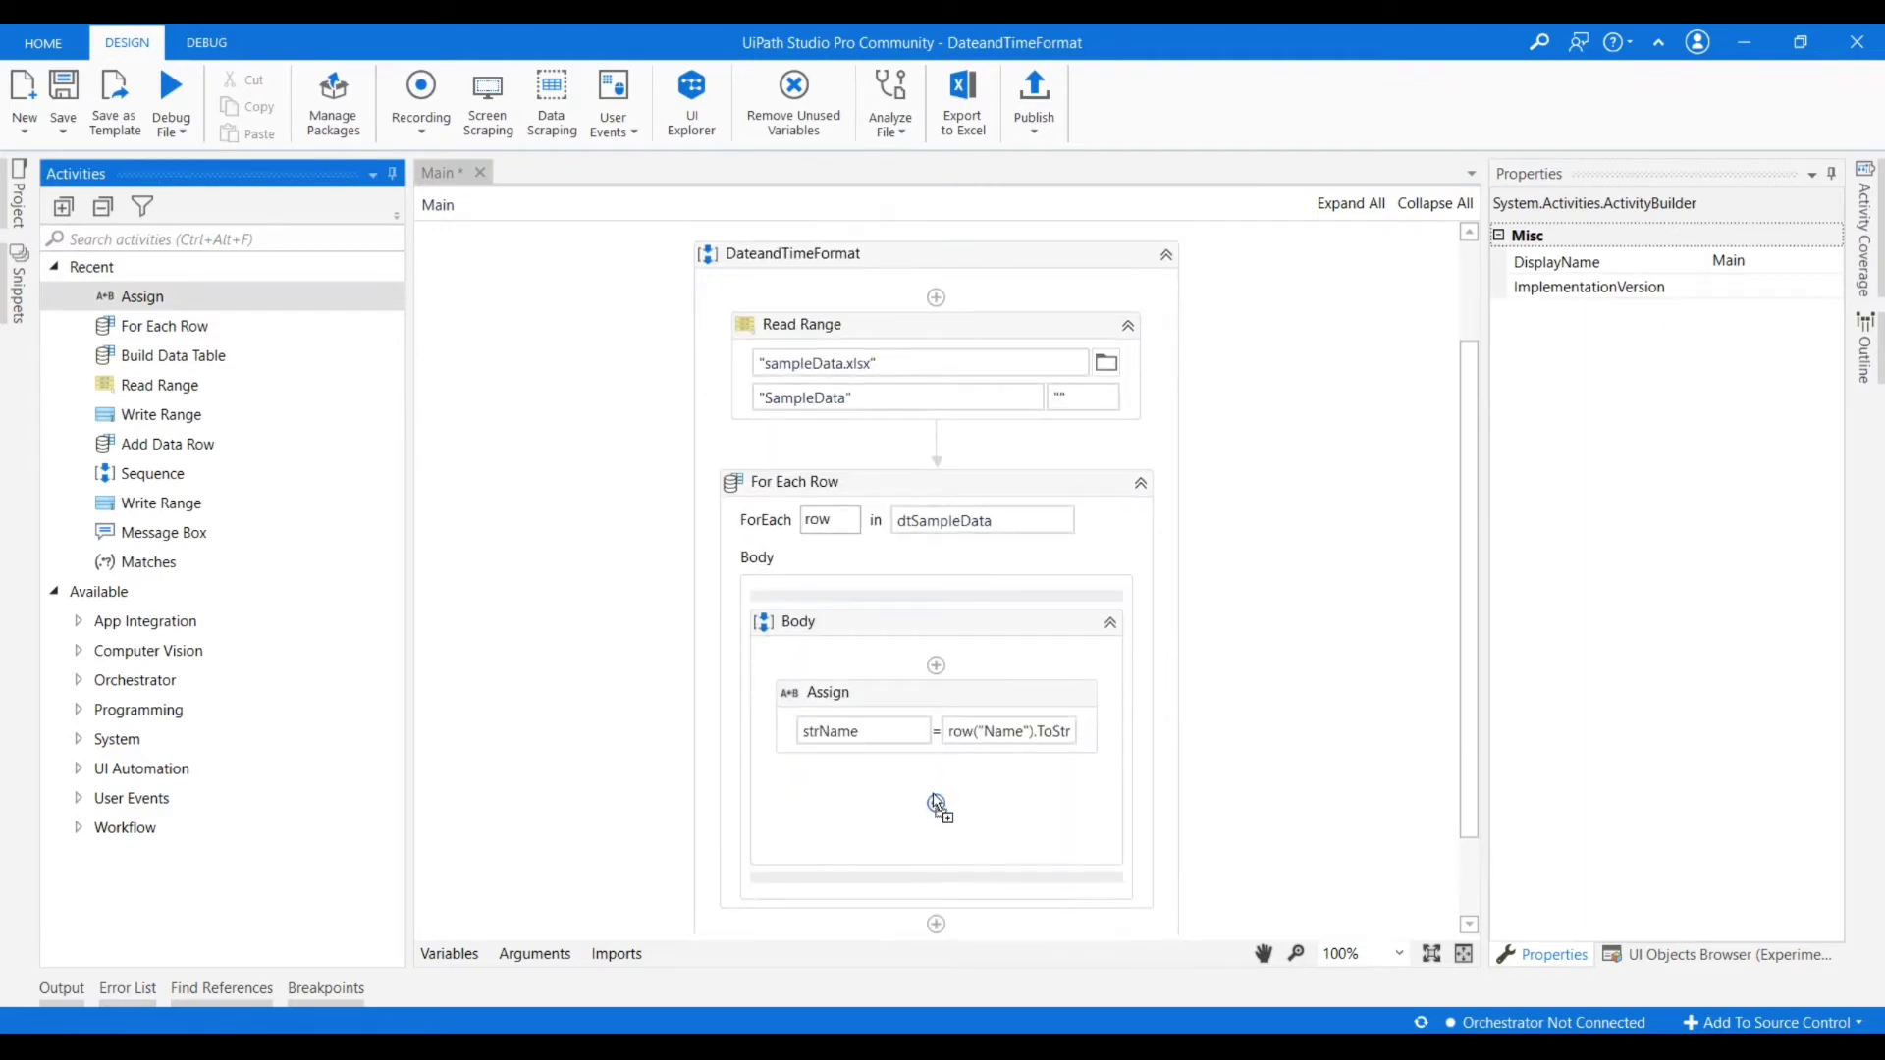
Add a second Assign setting new variable strInTime = row("in_time").ToString.
left_click(935, 803)
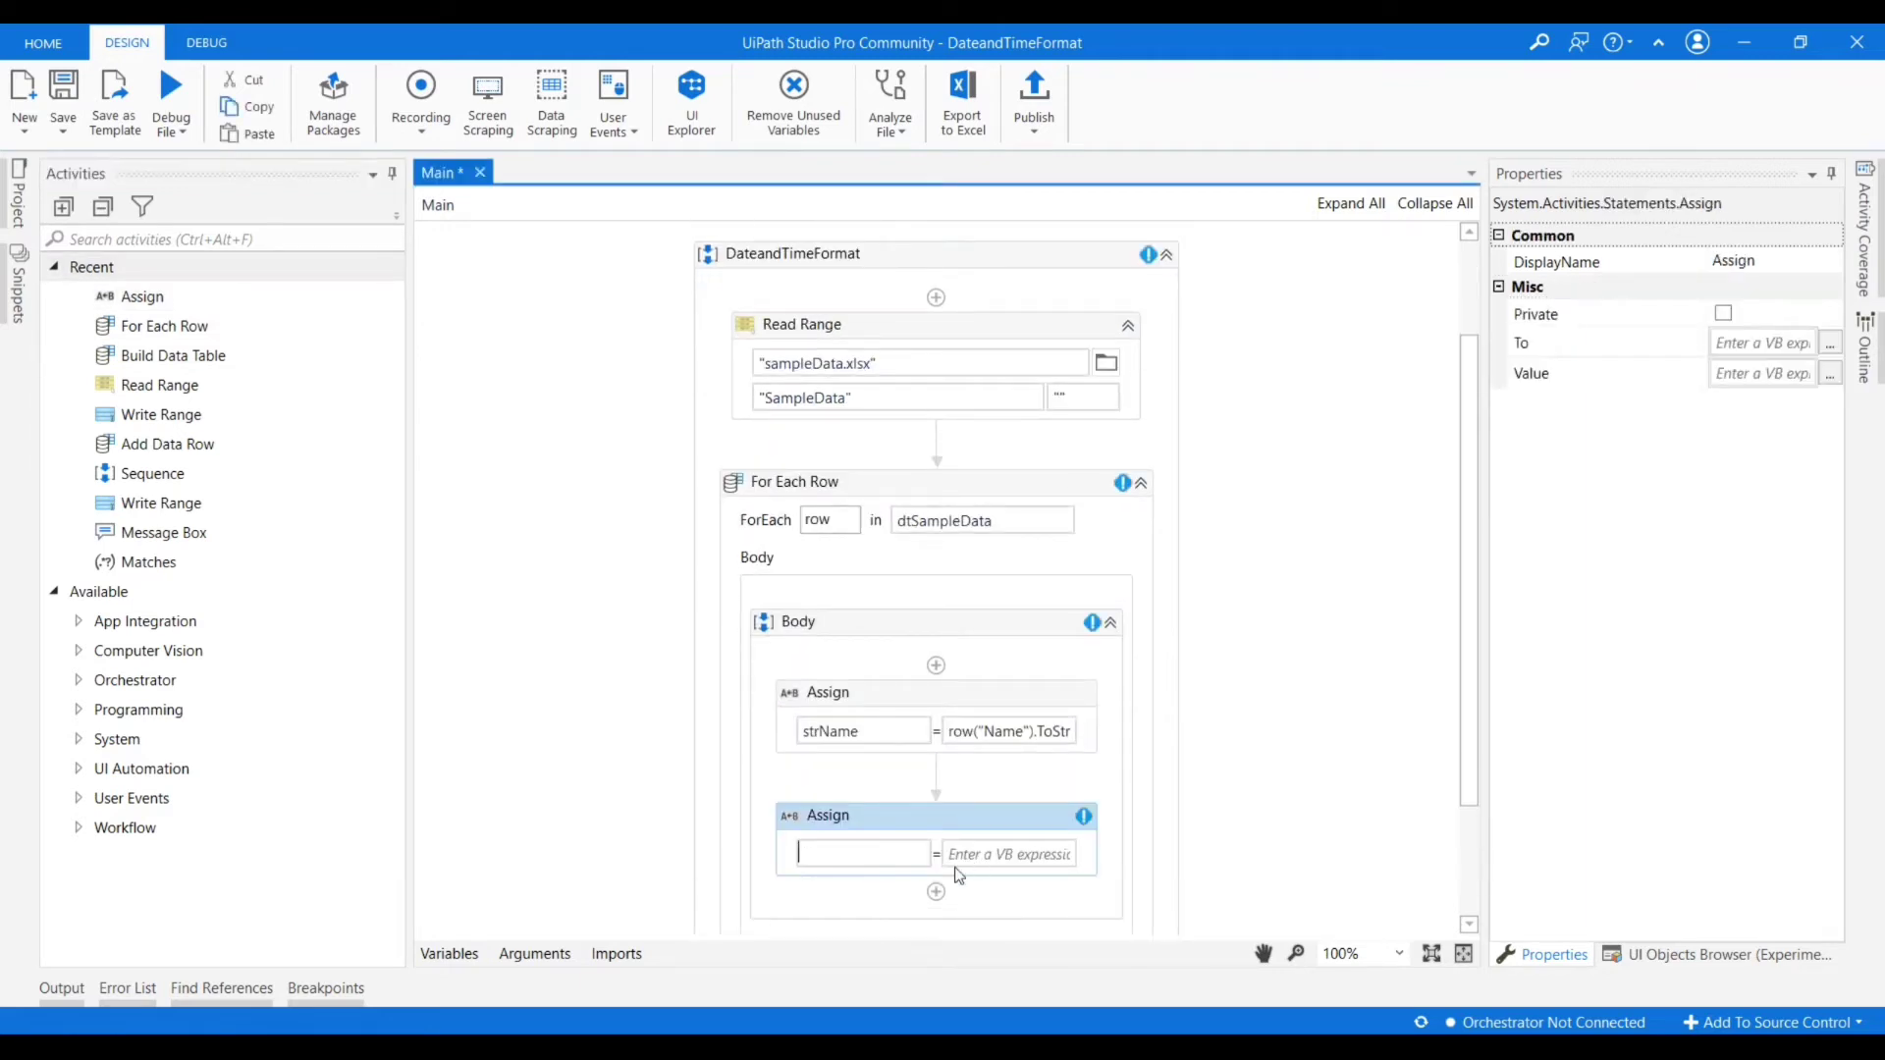
type("Set Var: sltr")
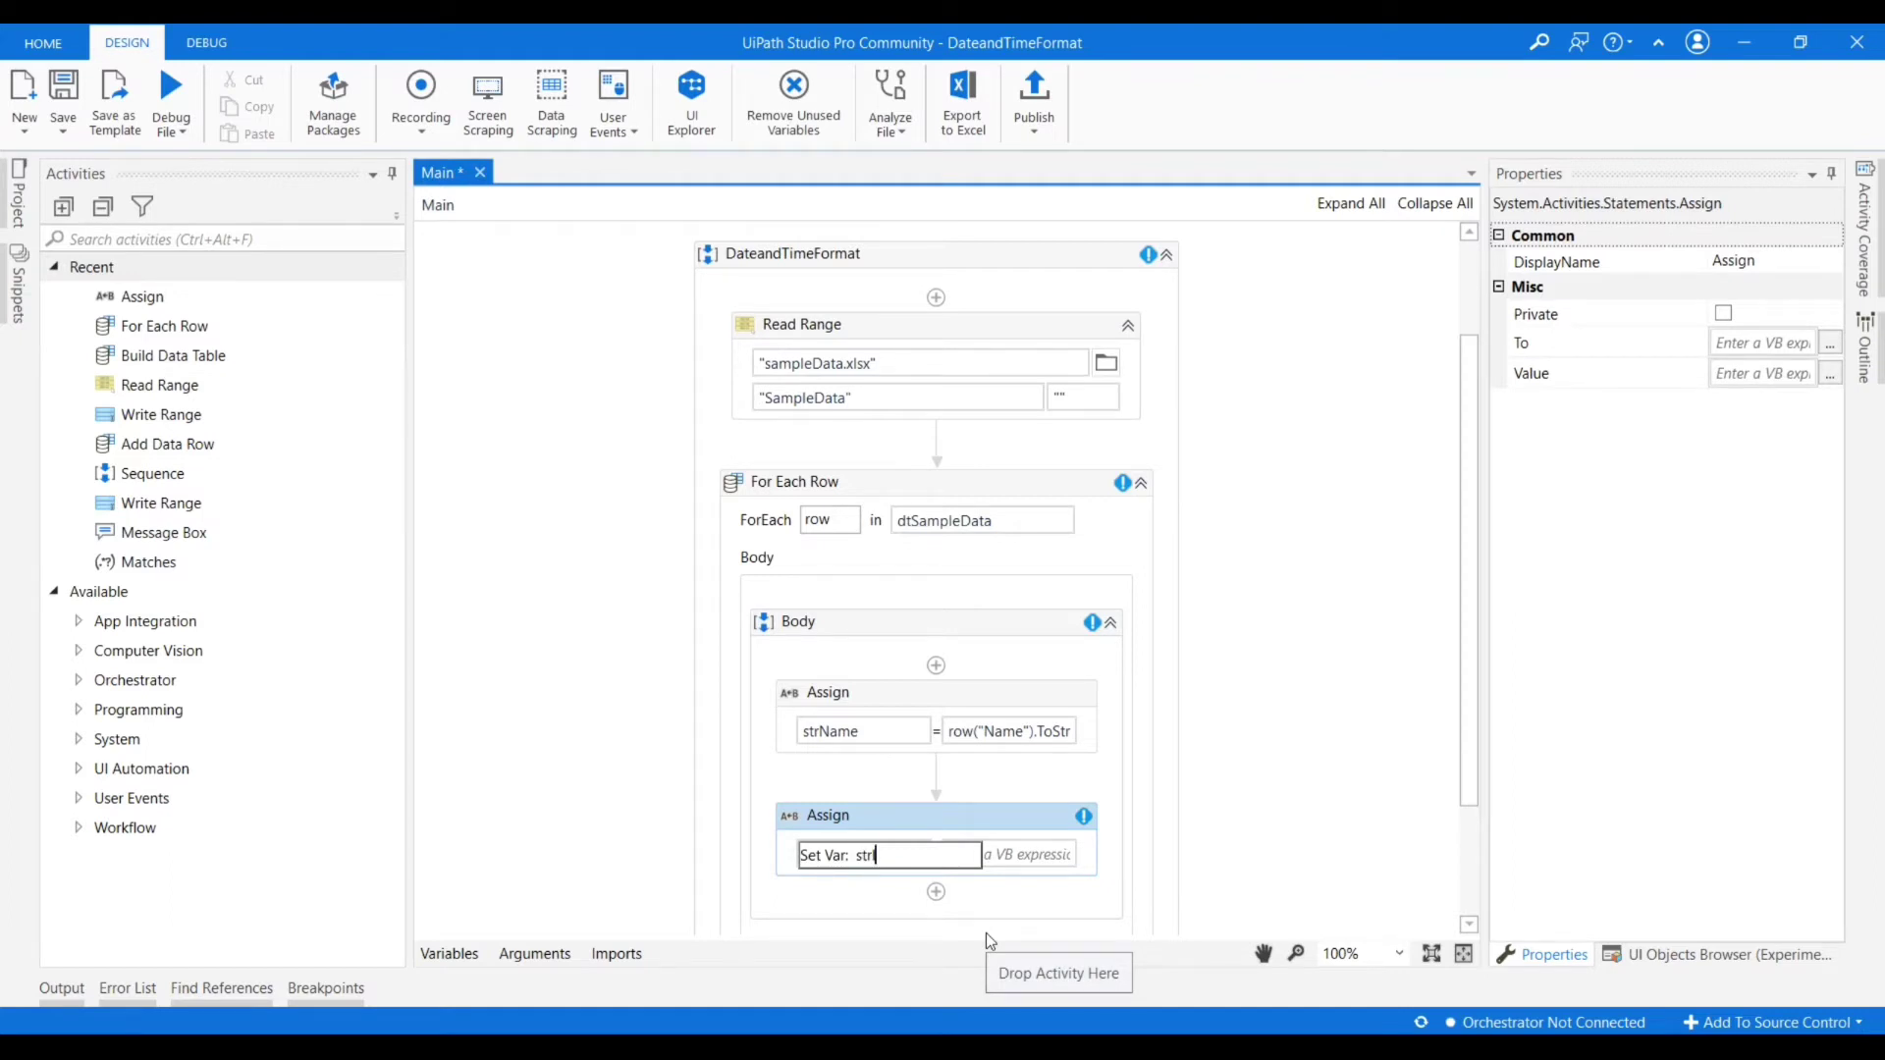
type("InTime")
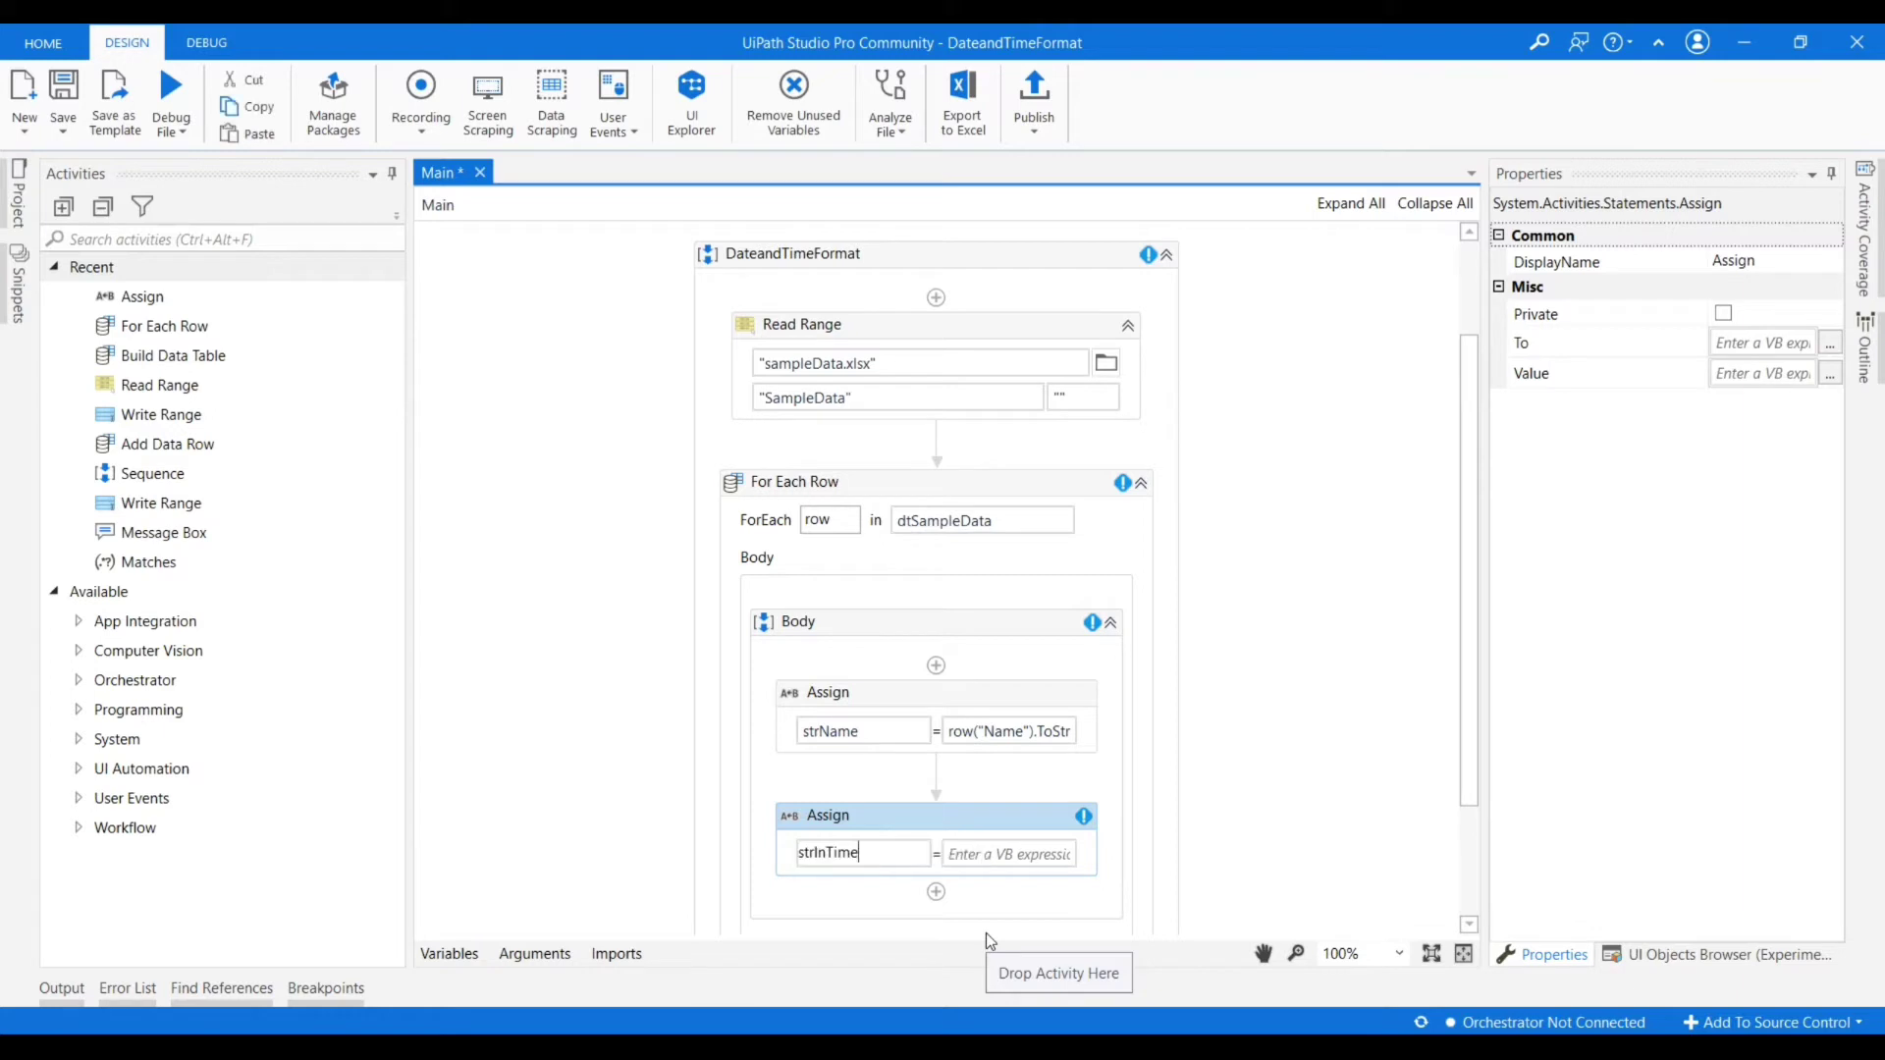
type("row(\"")
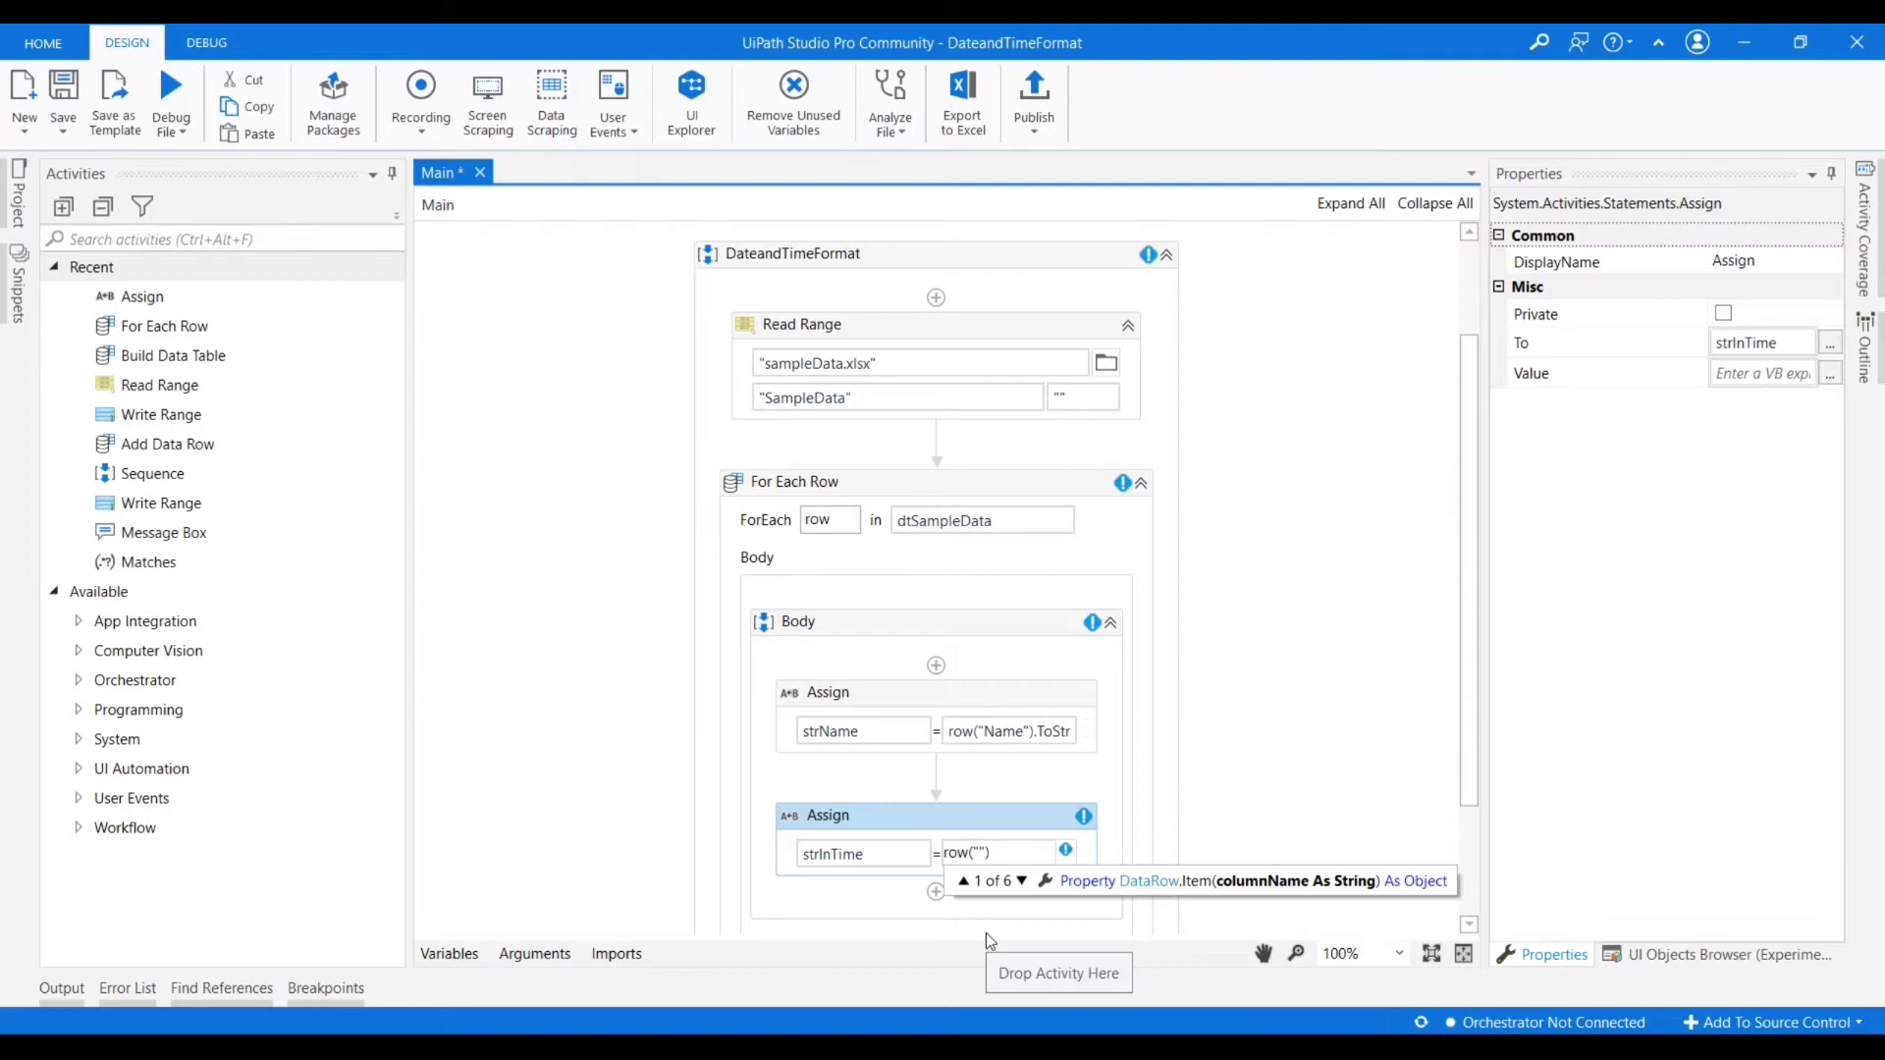
type("in_time")
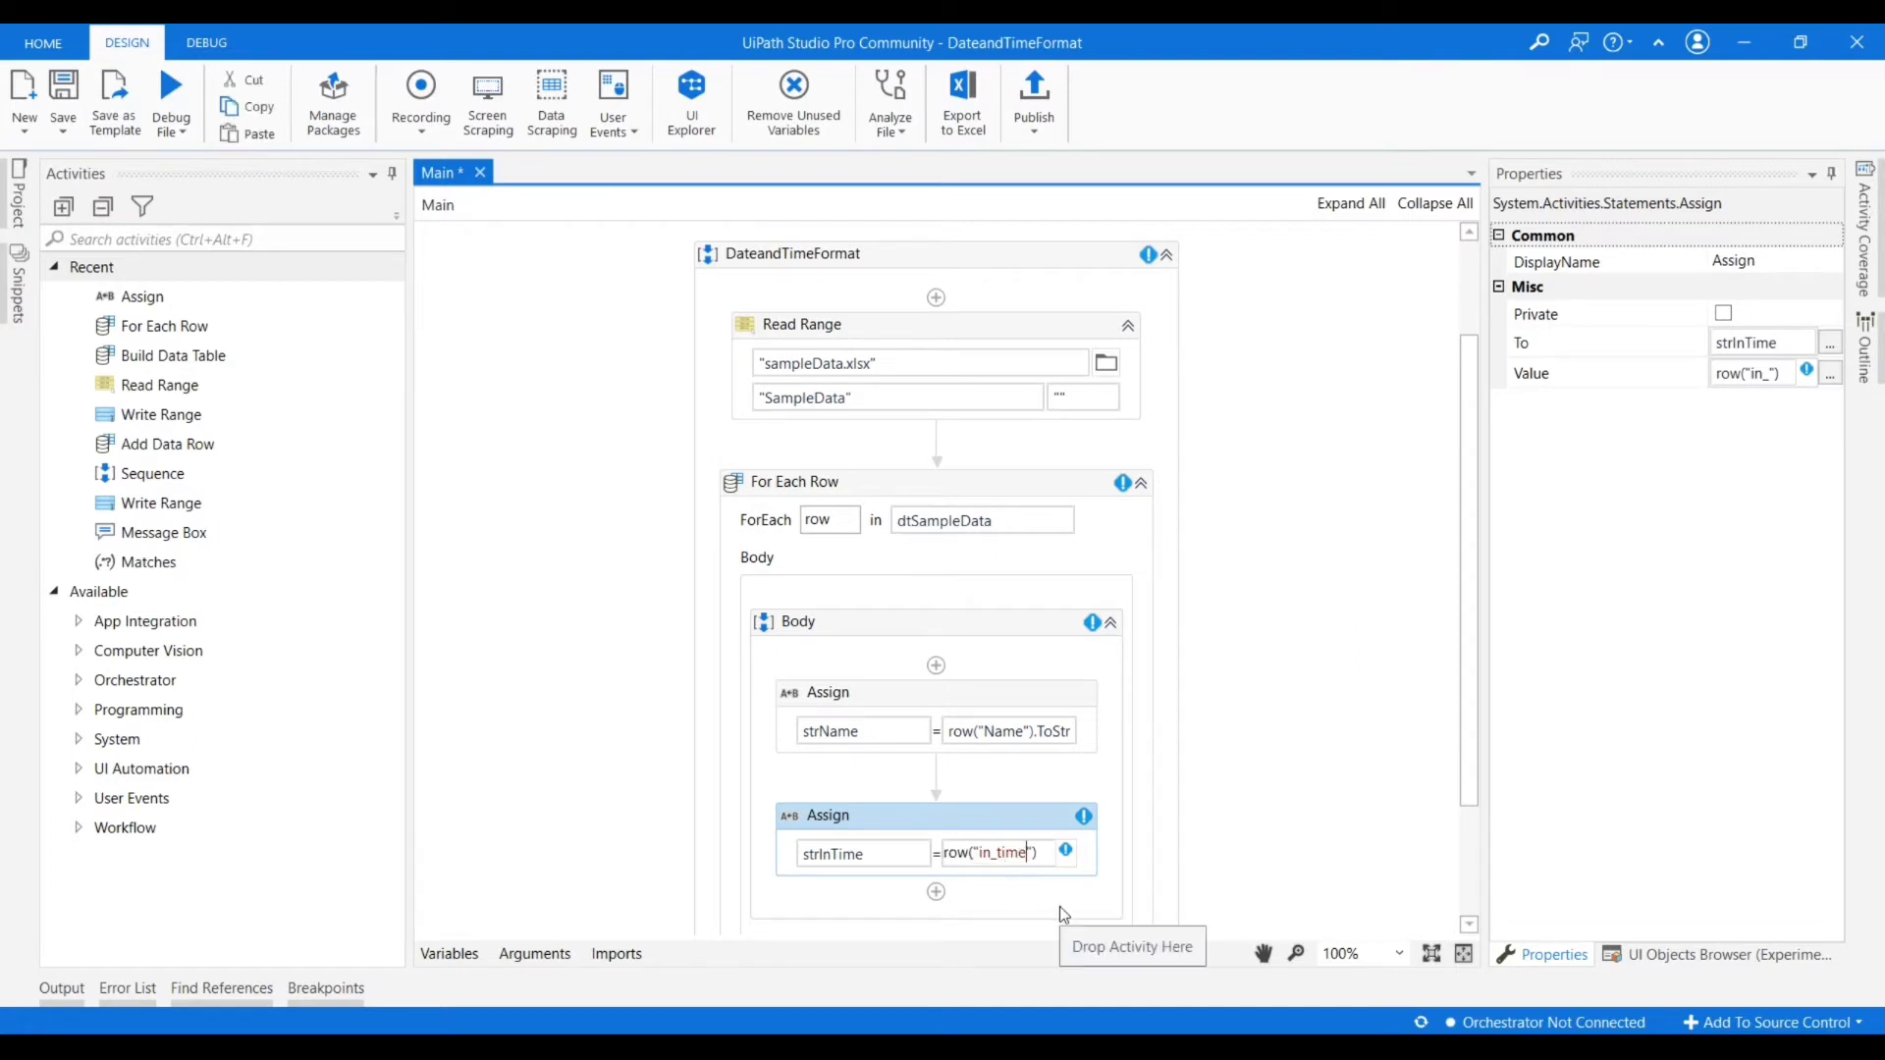
type(".ToString")
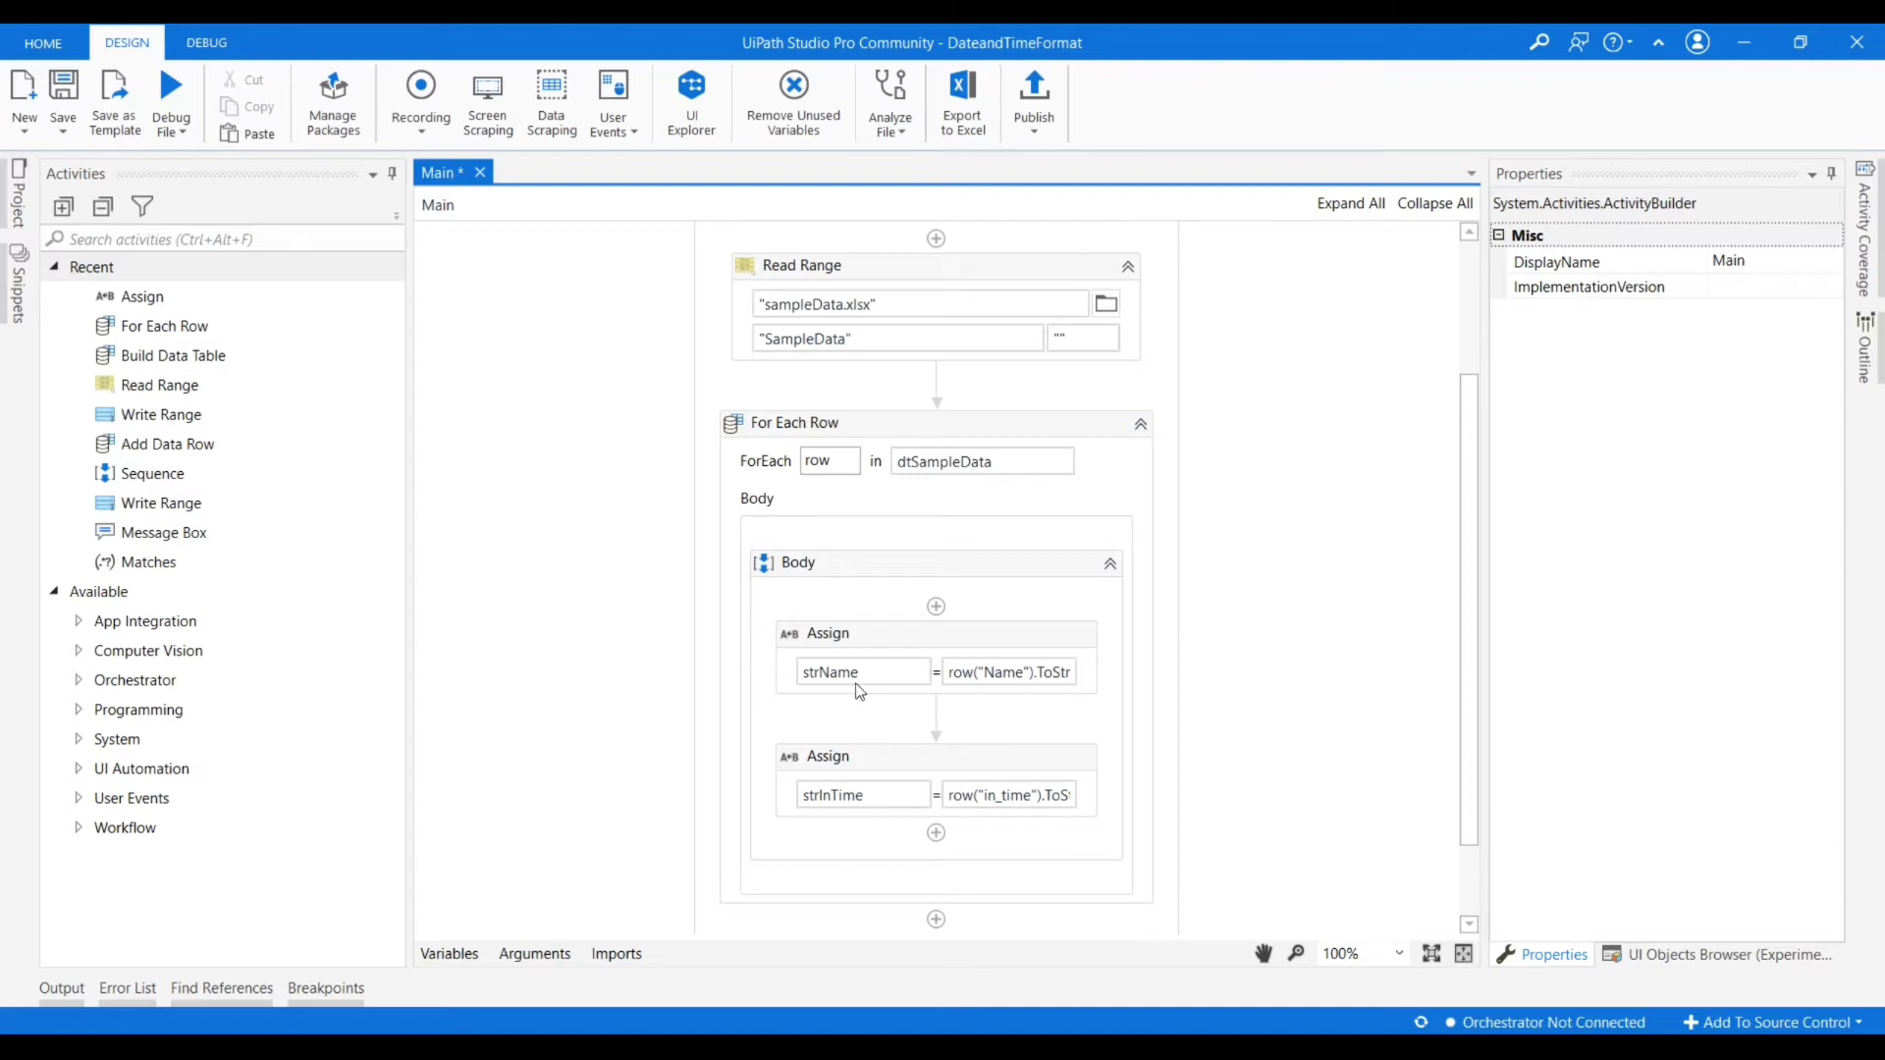
mouse_move(849, 779)
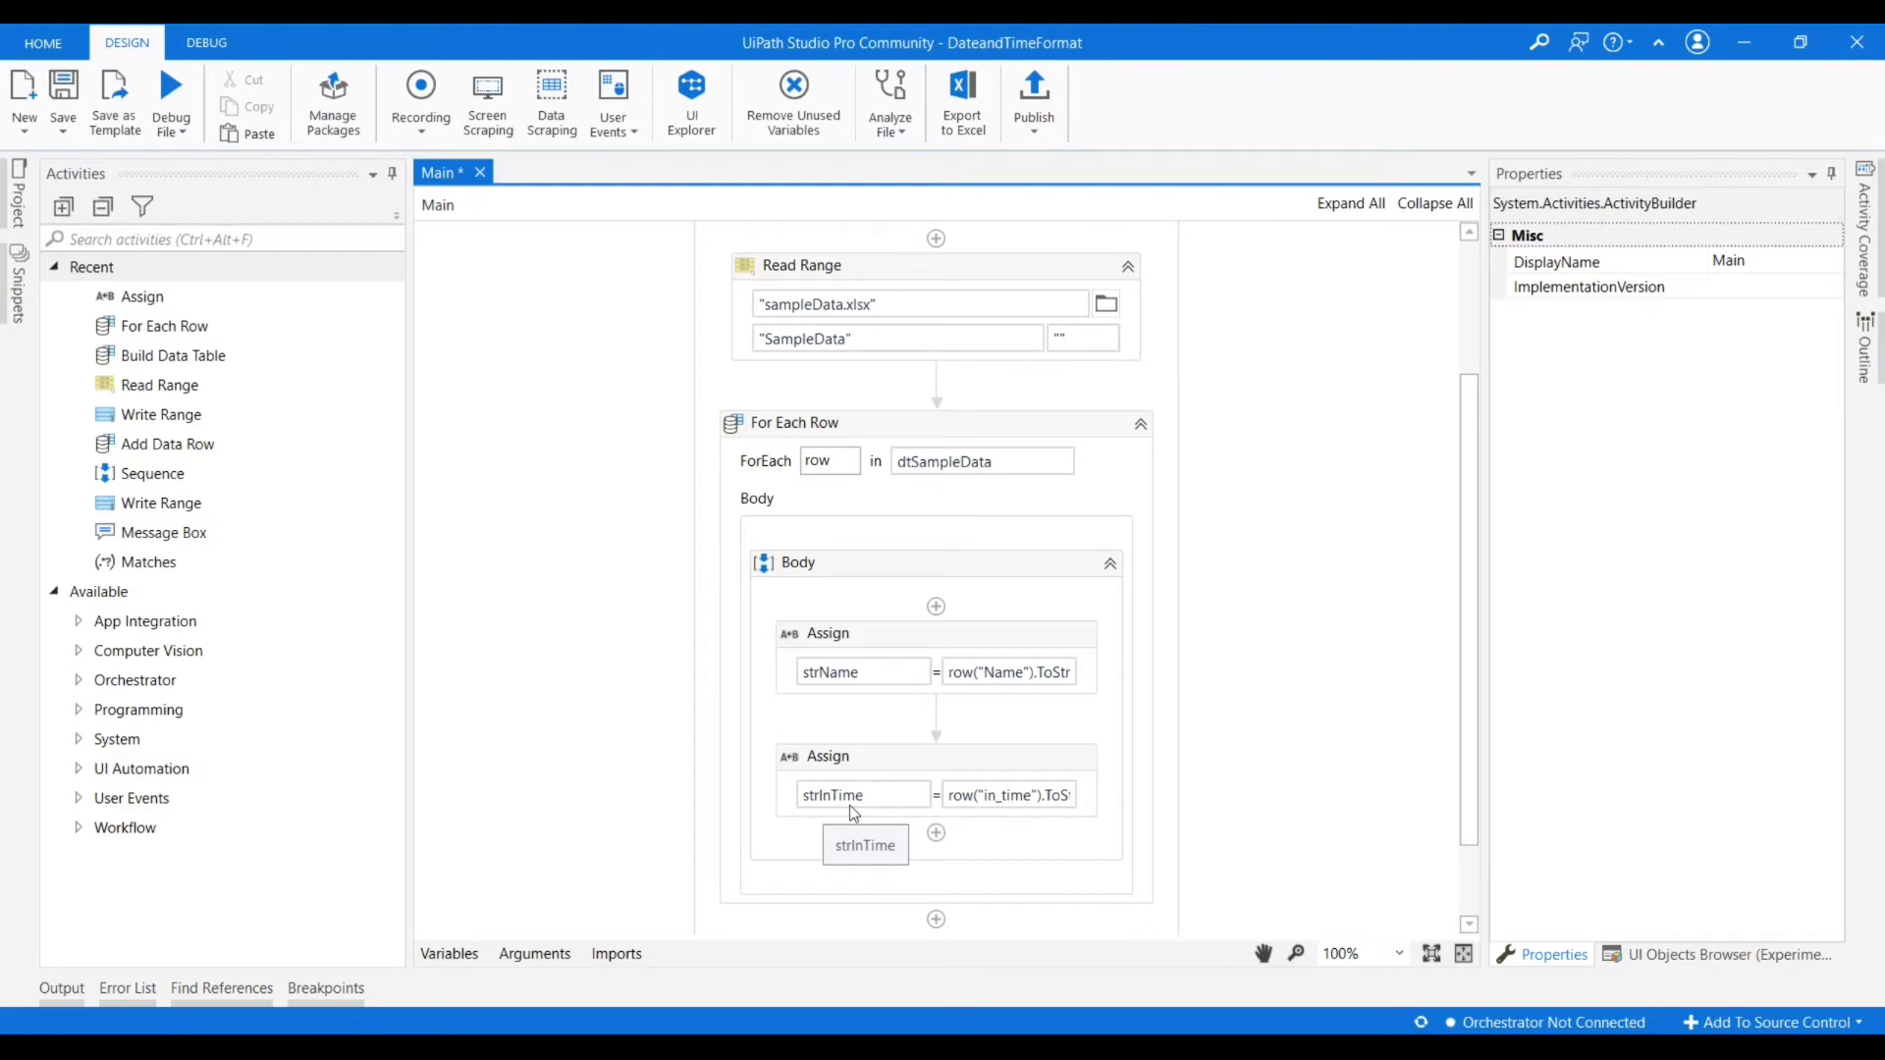
mouse_move(970, 879)
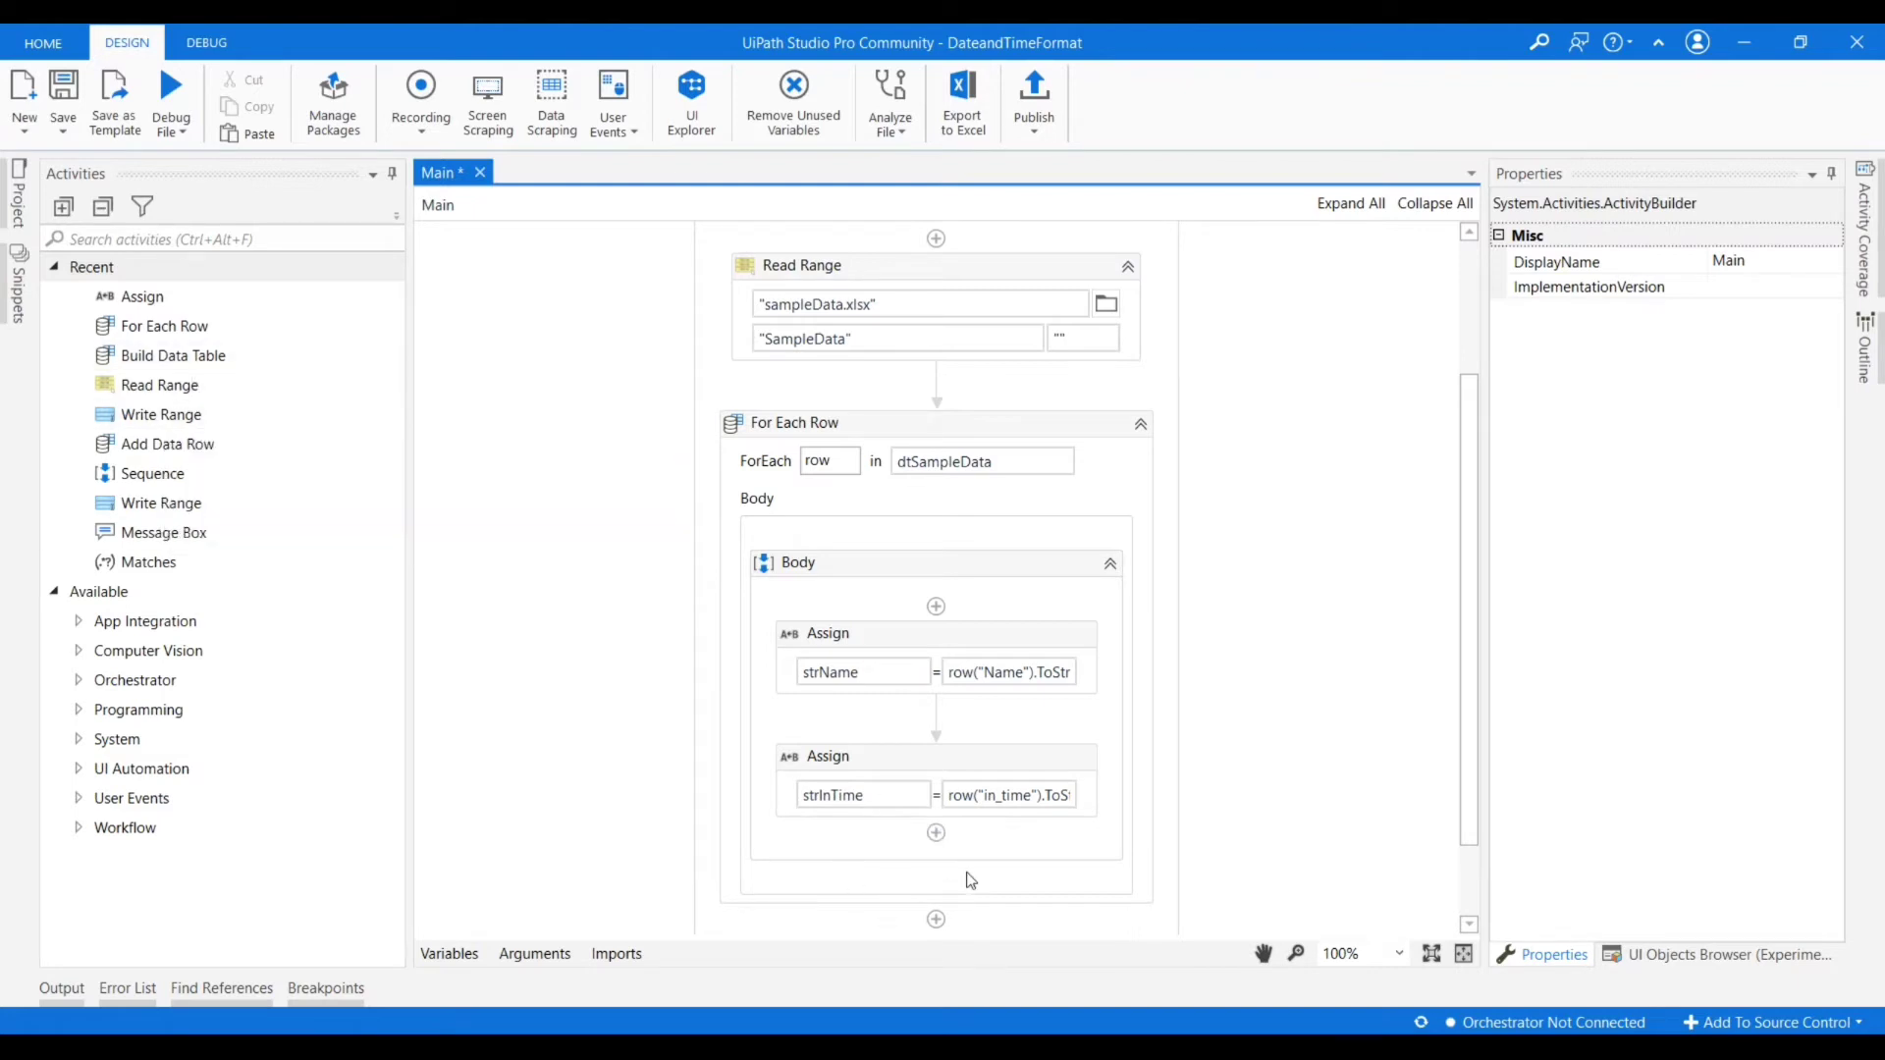
mouse_move(954, 885)
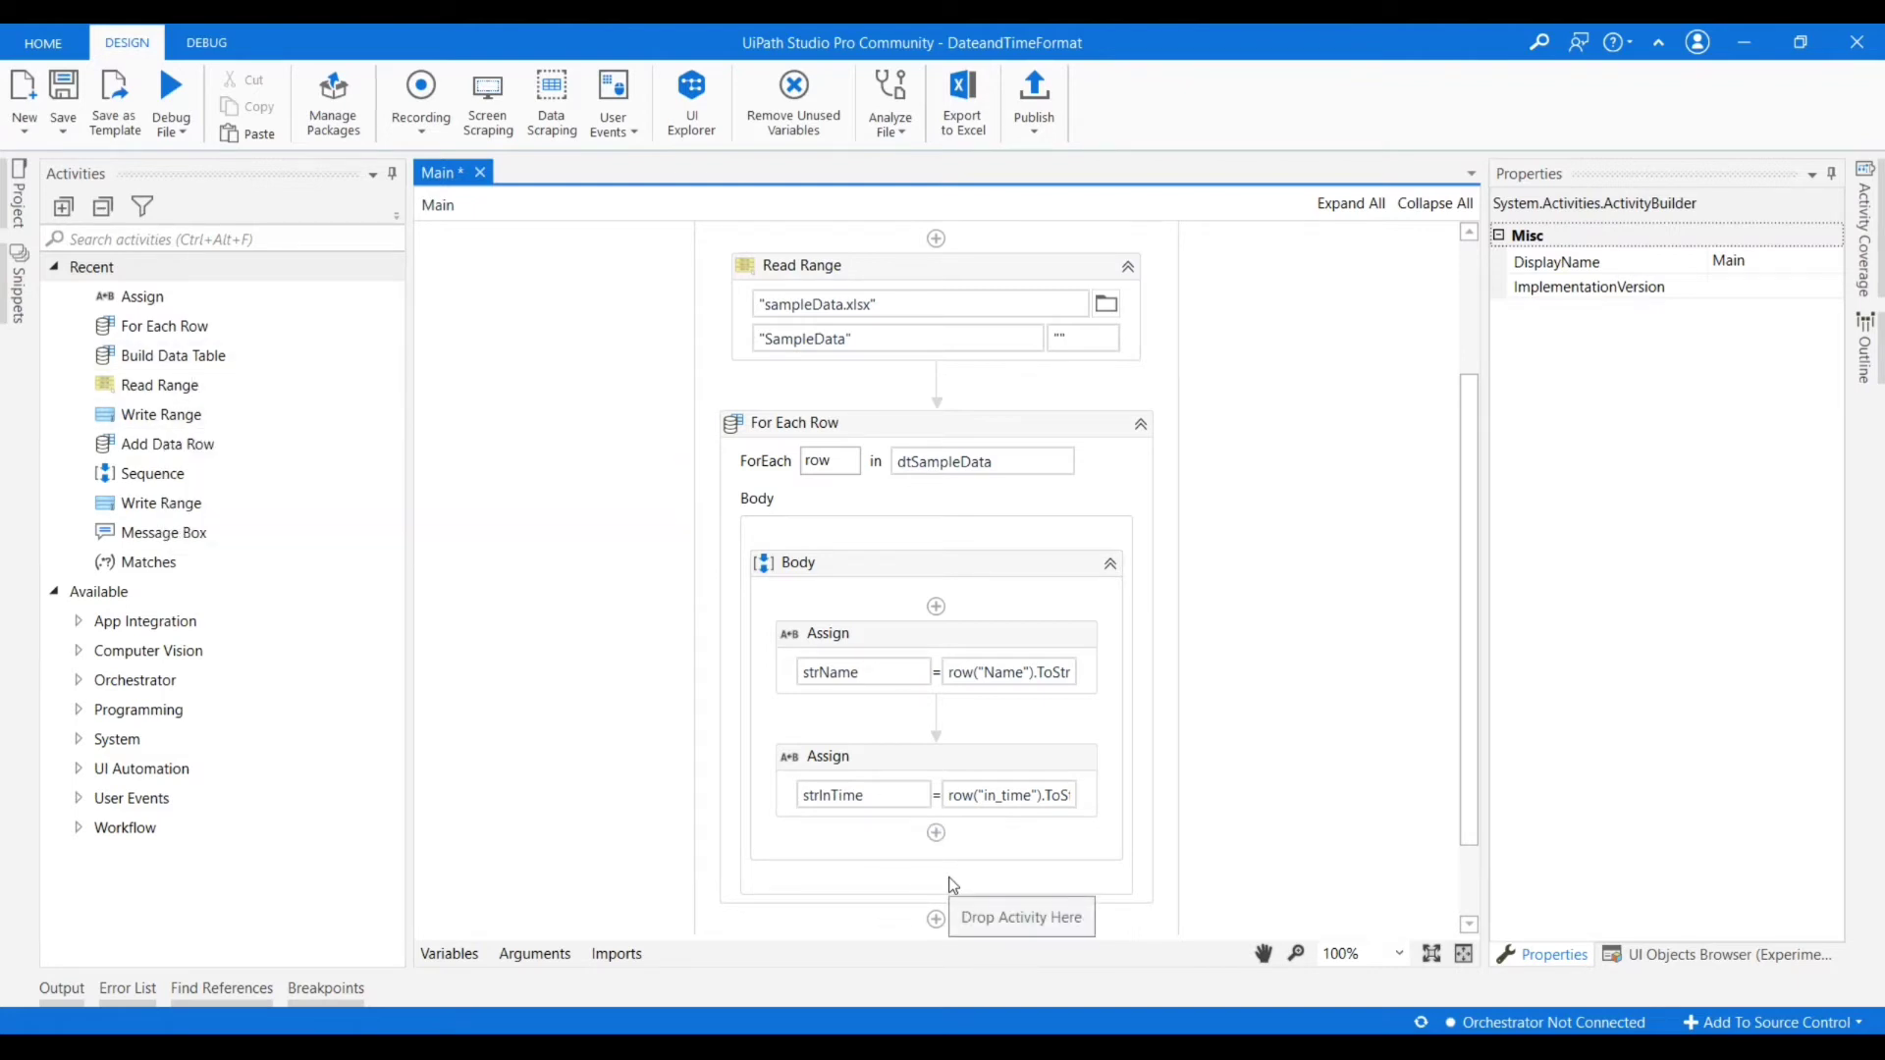
mouse_move(689, 882)
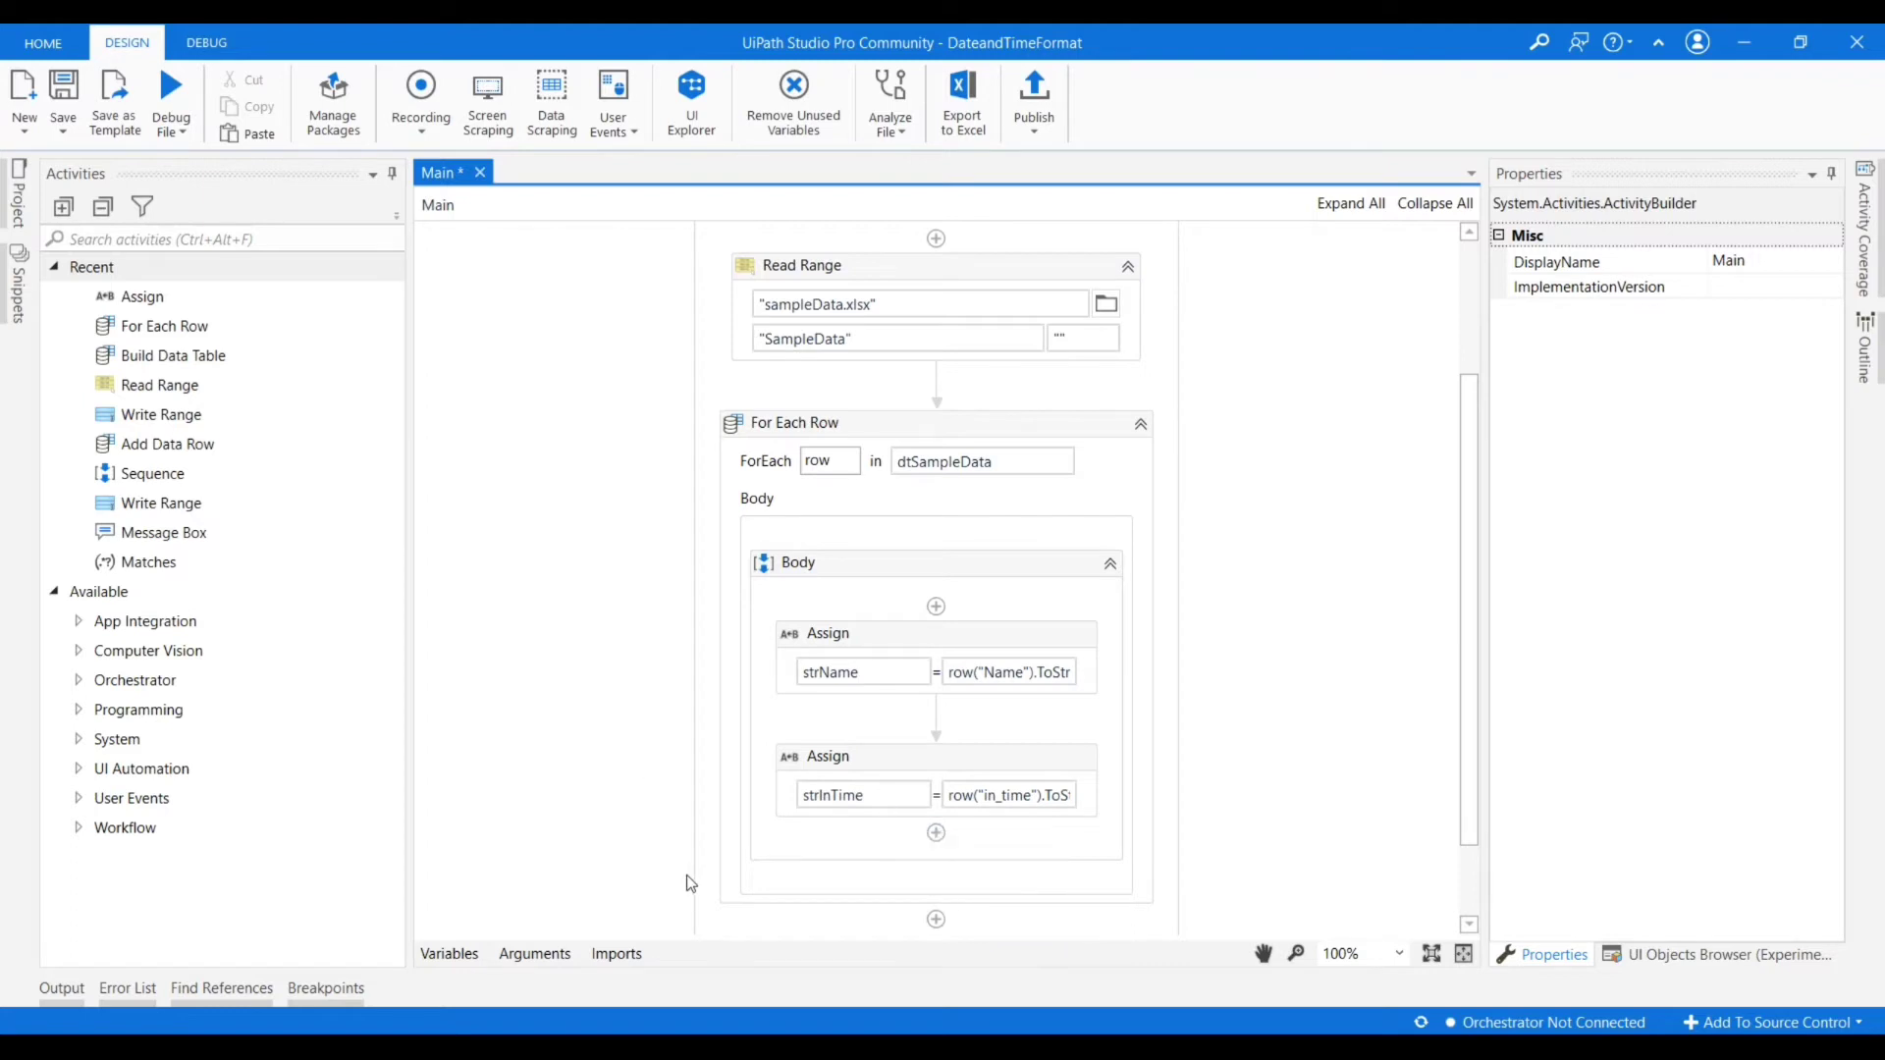
mouse_move(137, 426)
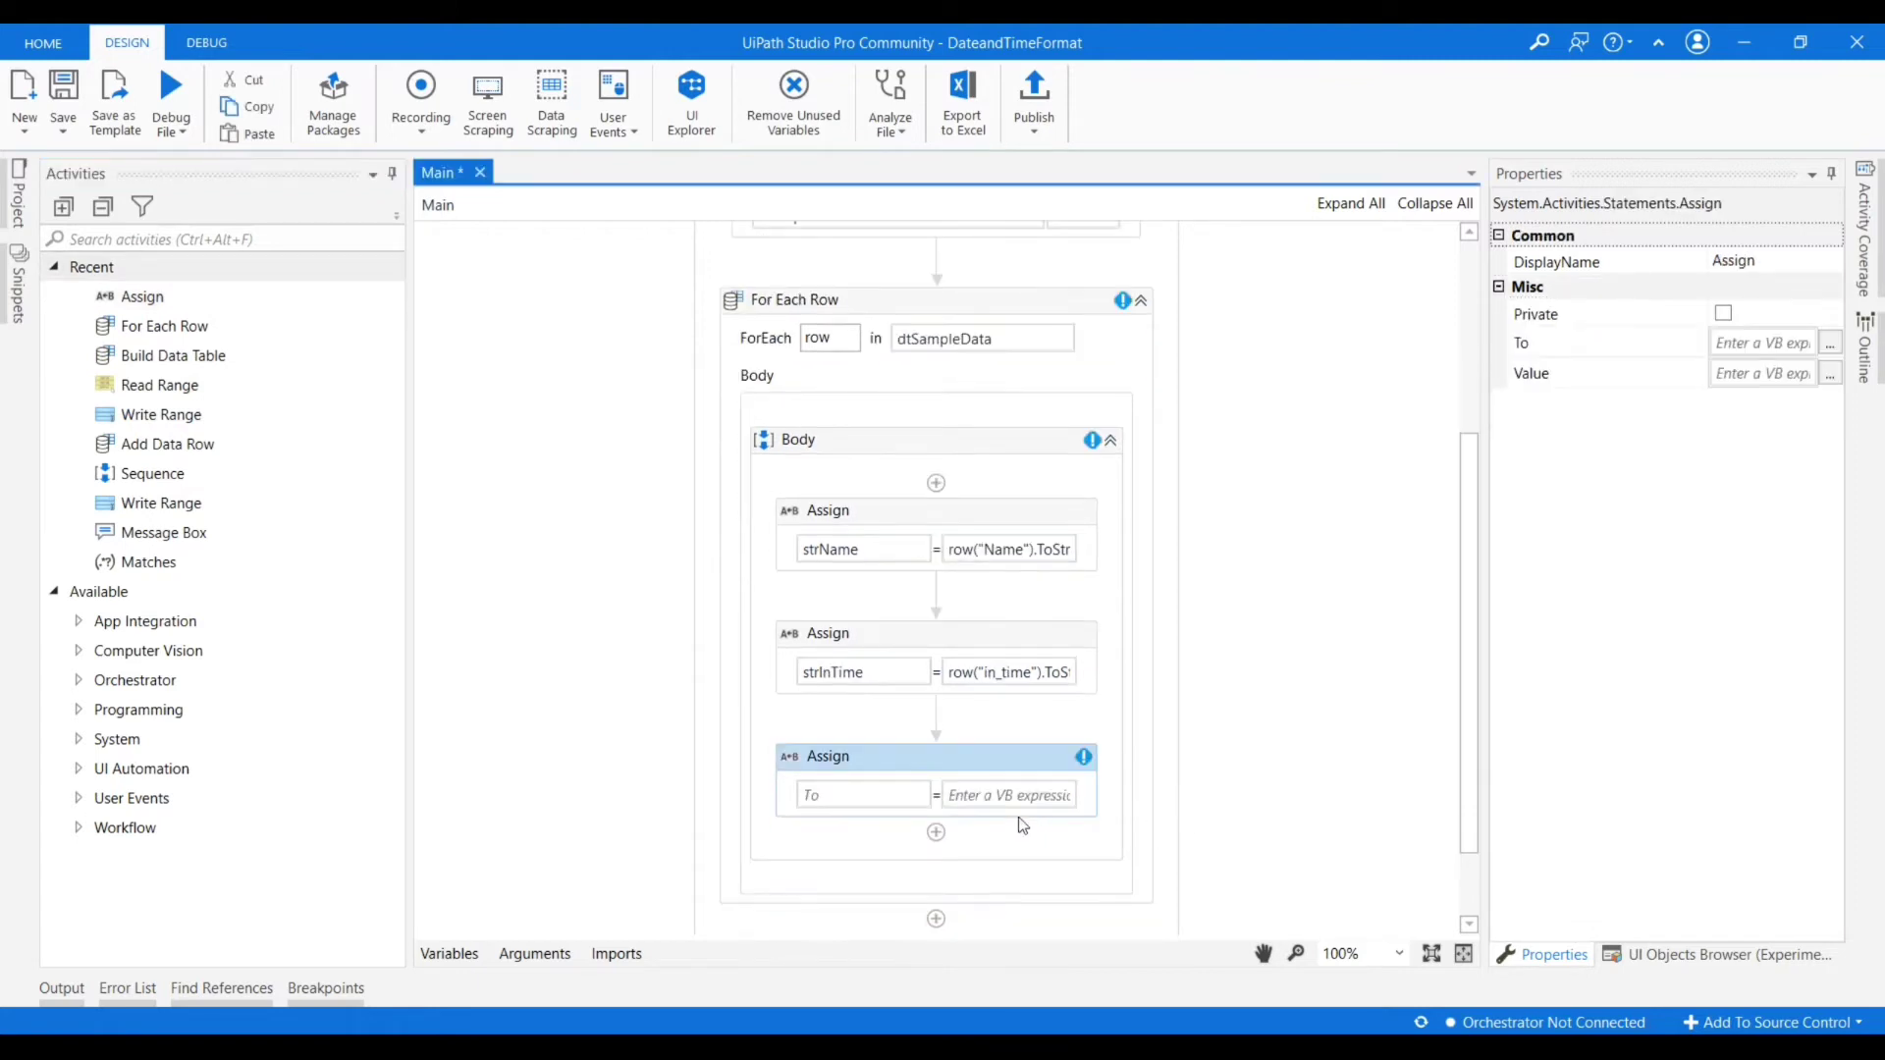
Enter convert.ToDateTime(strInTime).ToString as the third Assign's value and bring it into the Expression Editor.
left_click(1007, 796)
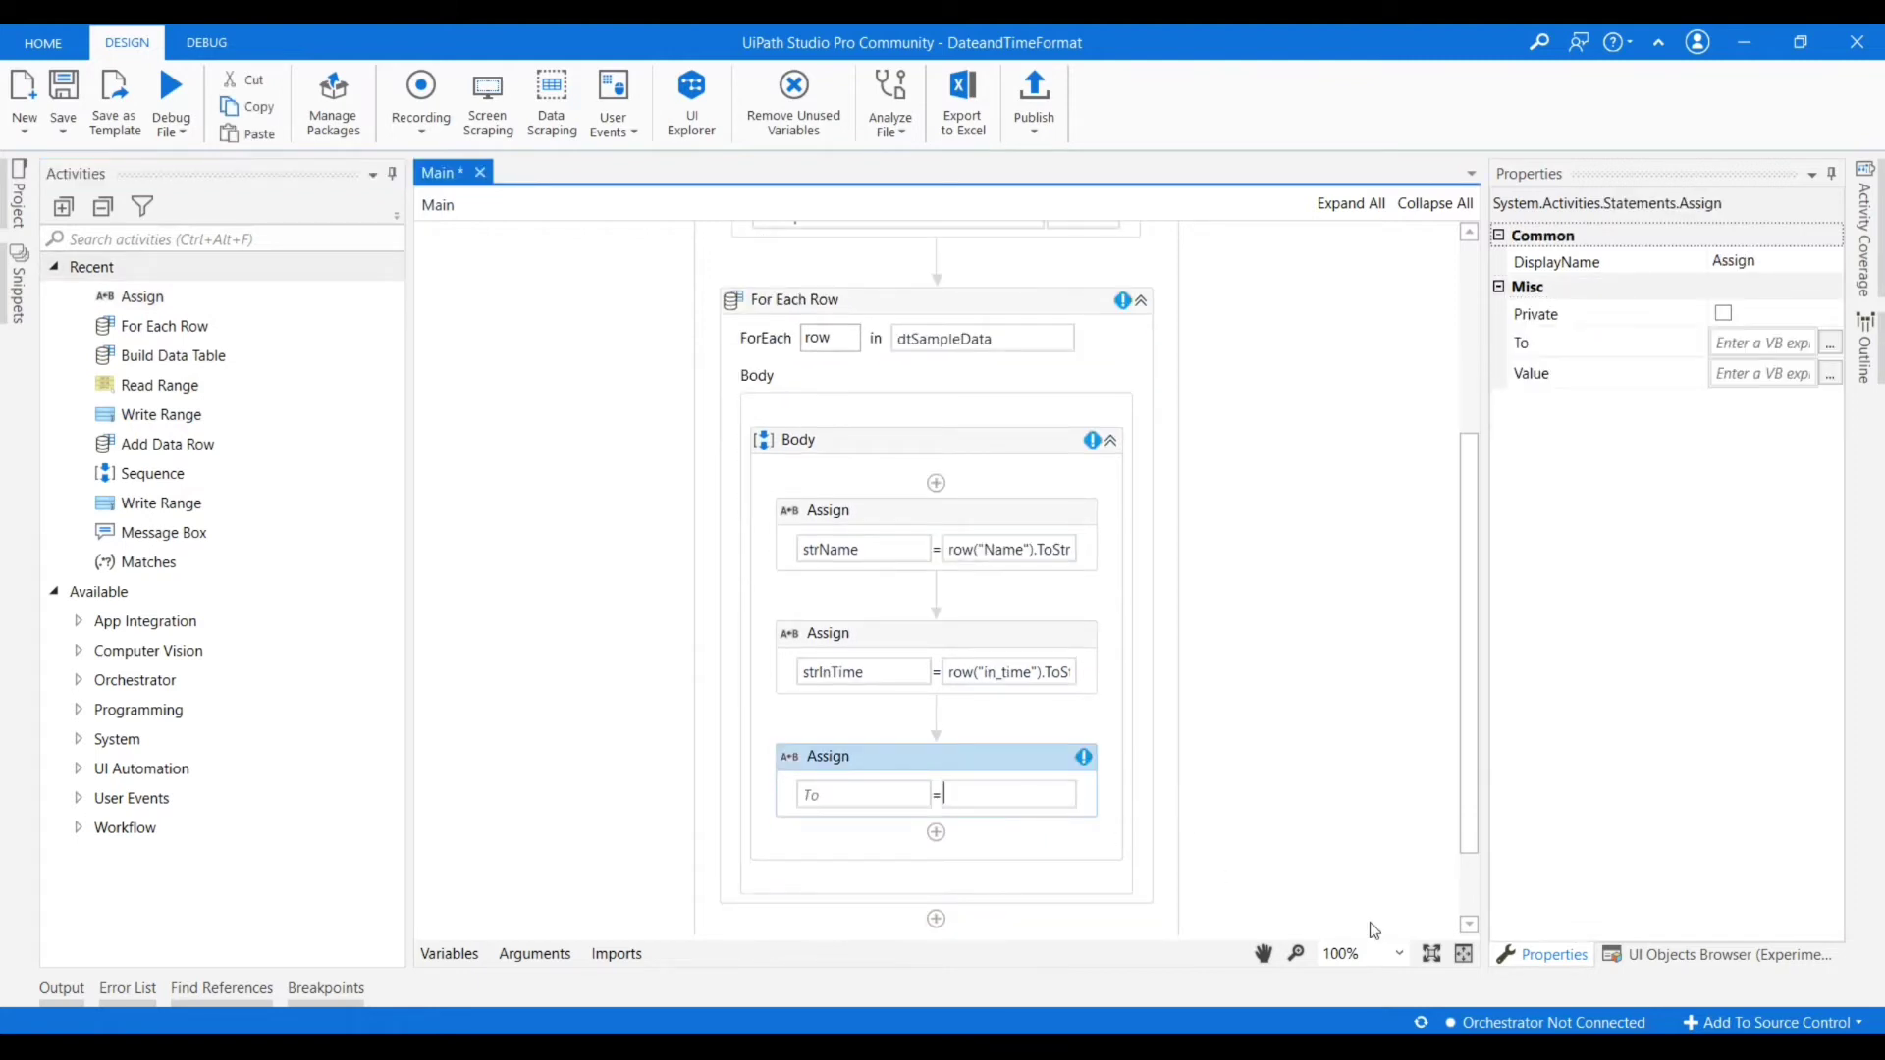
type("convert")
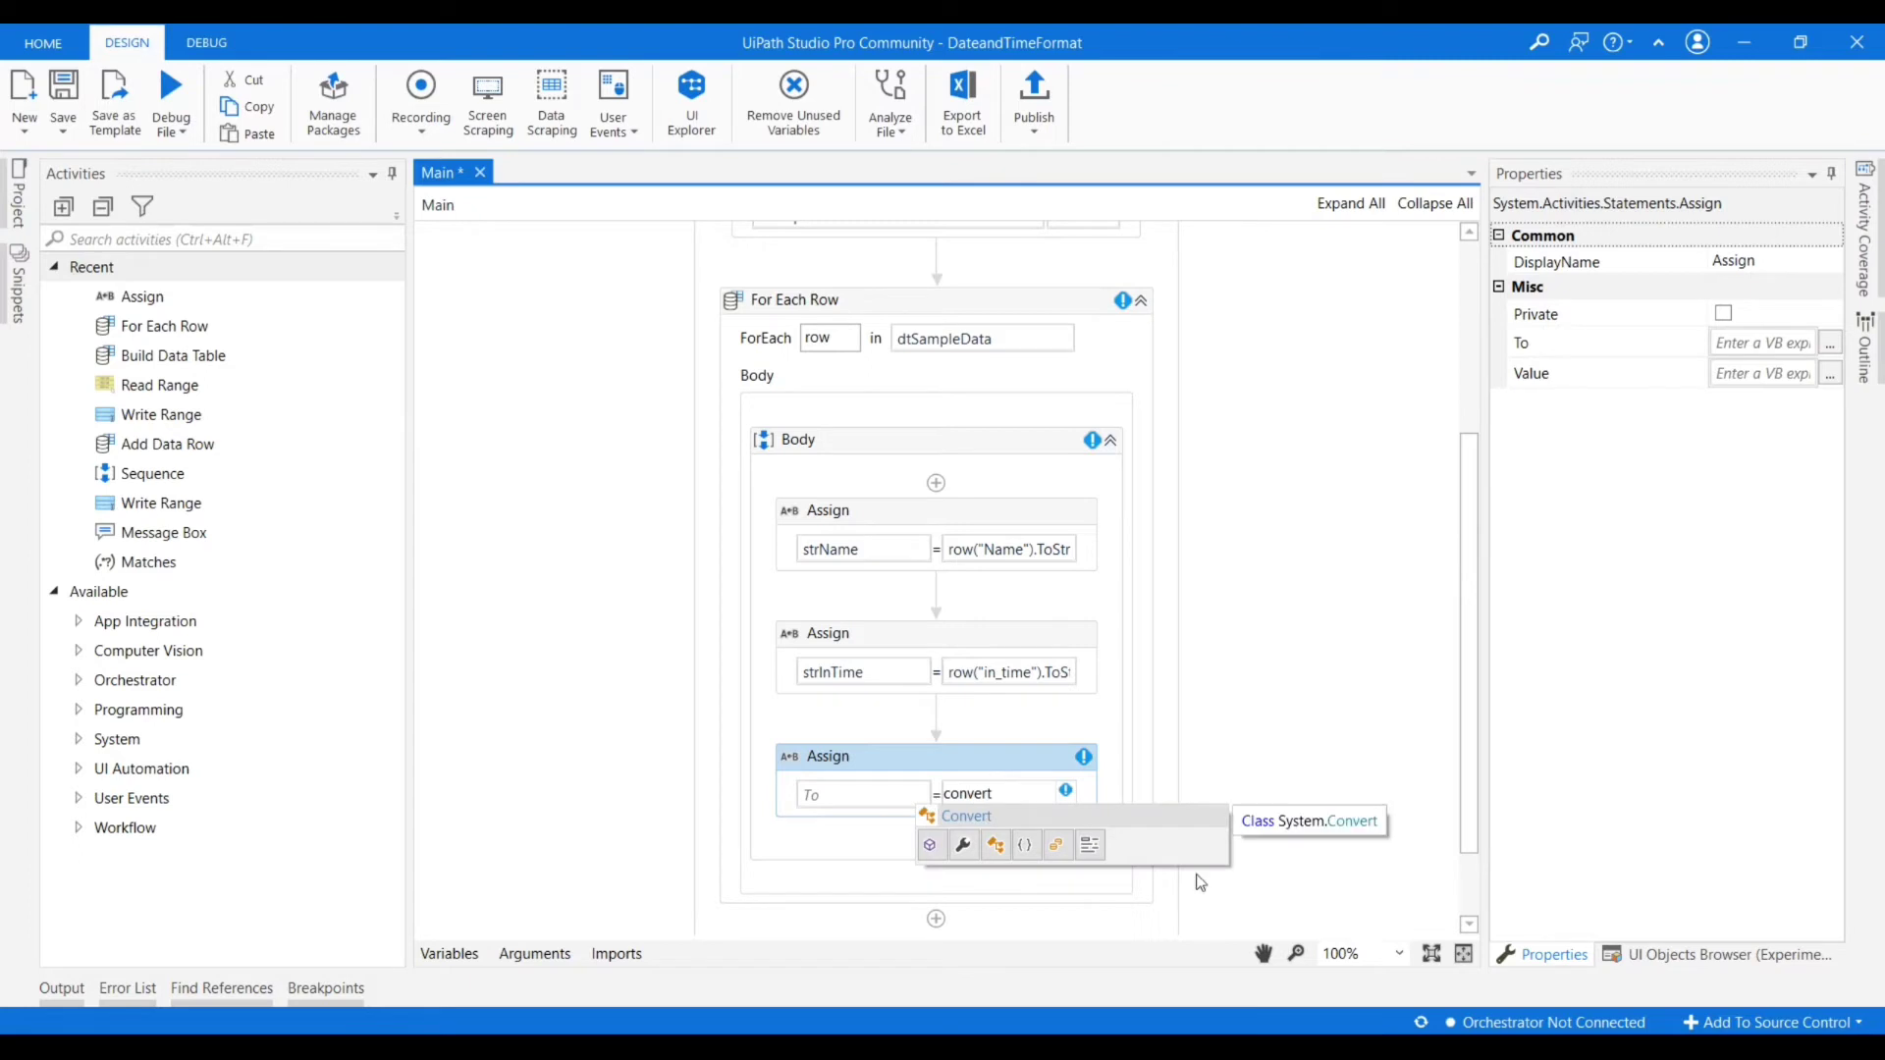
mouse_move(997, 821)
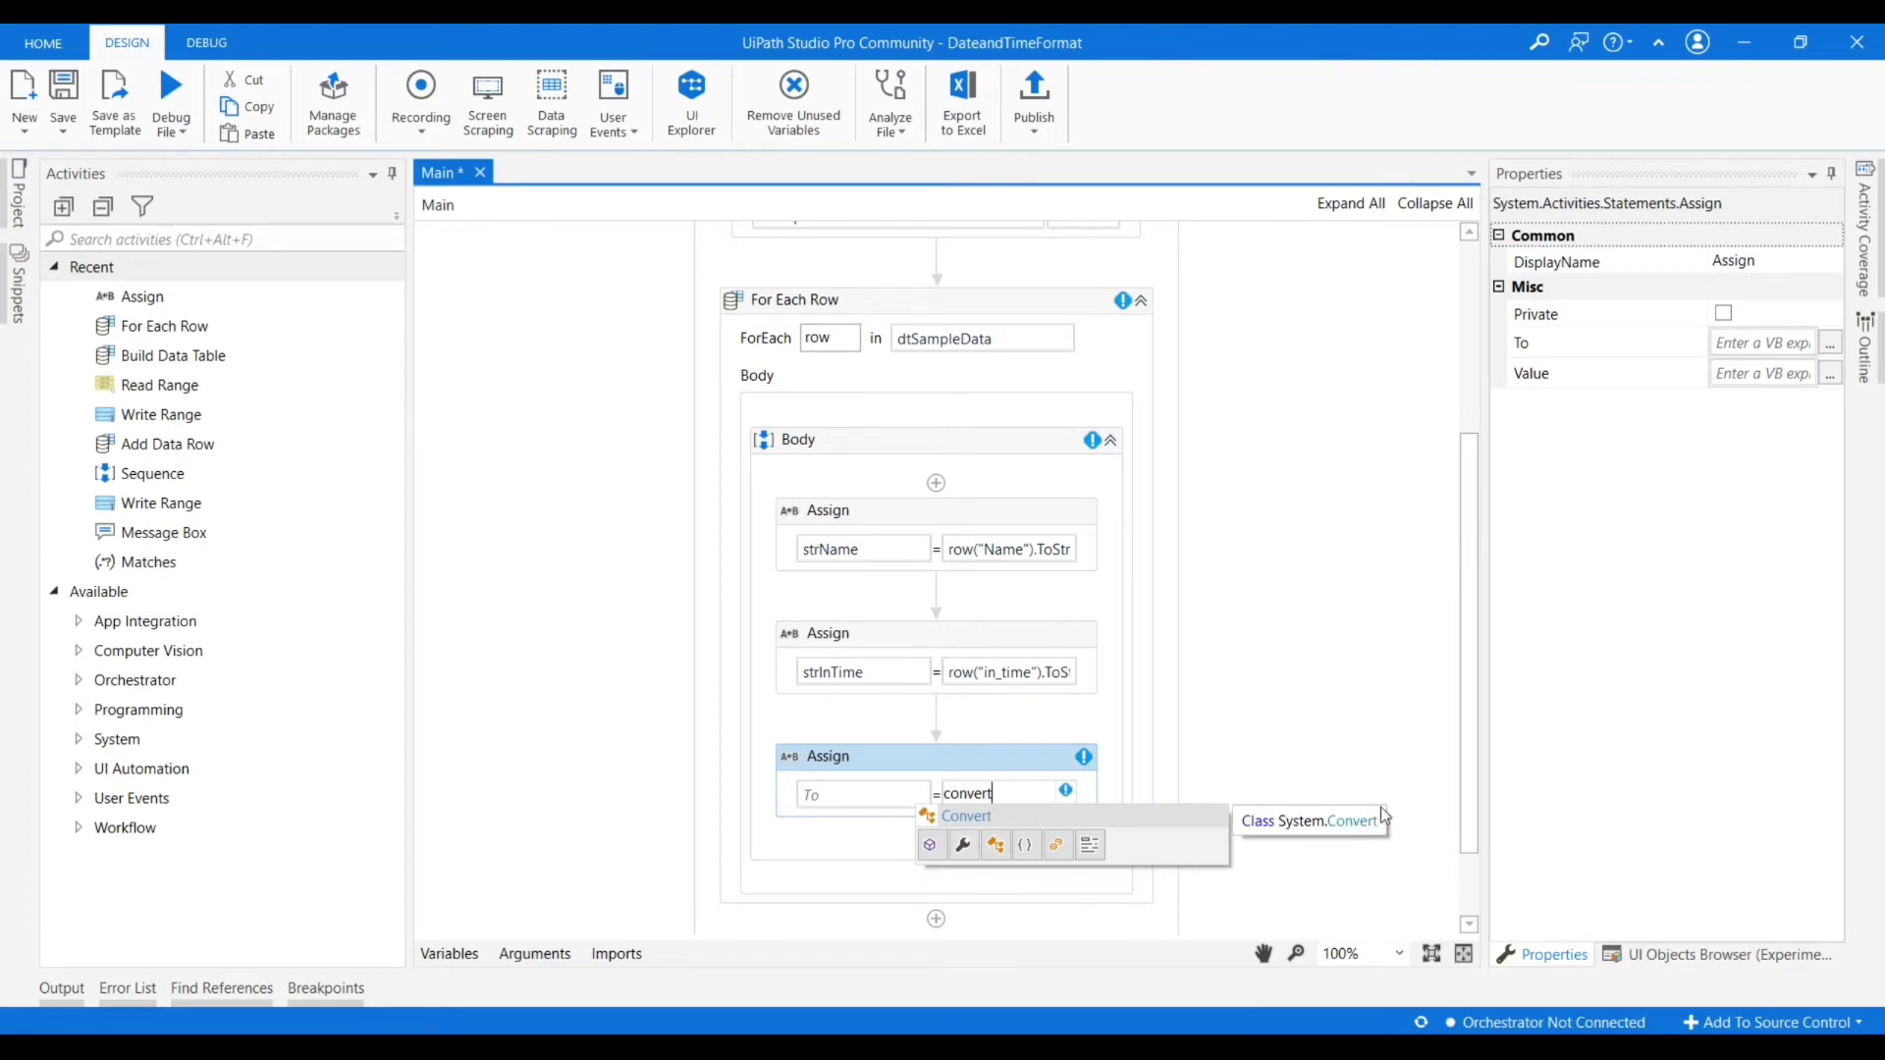
type(".to")
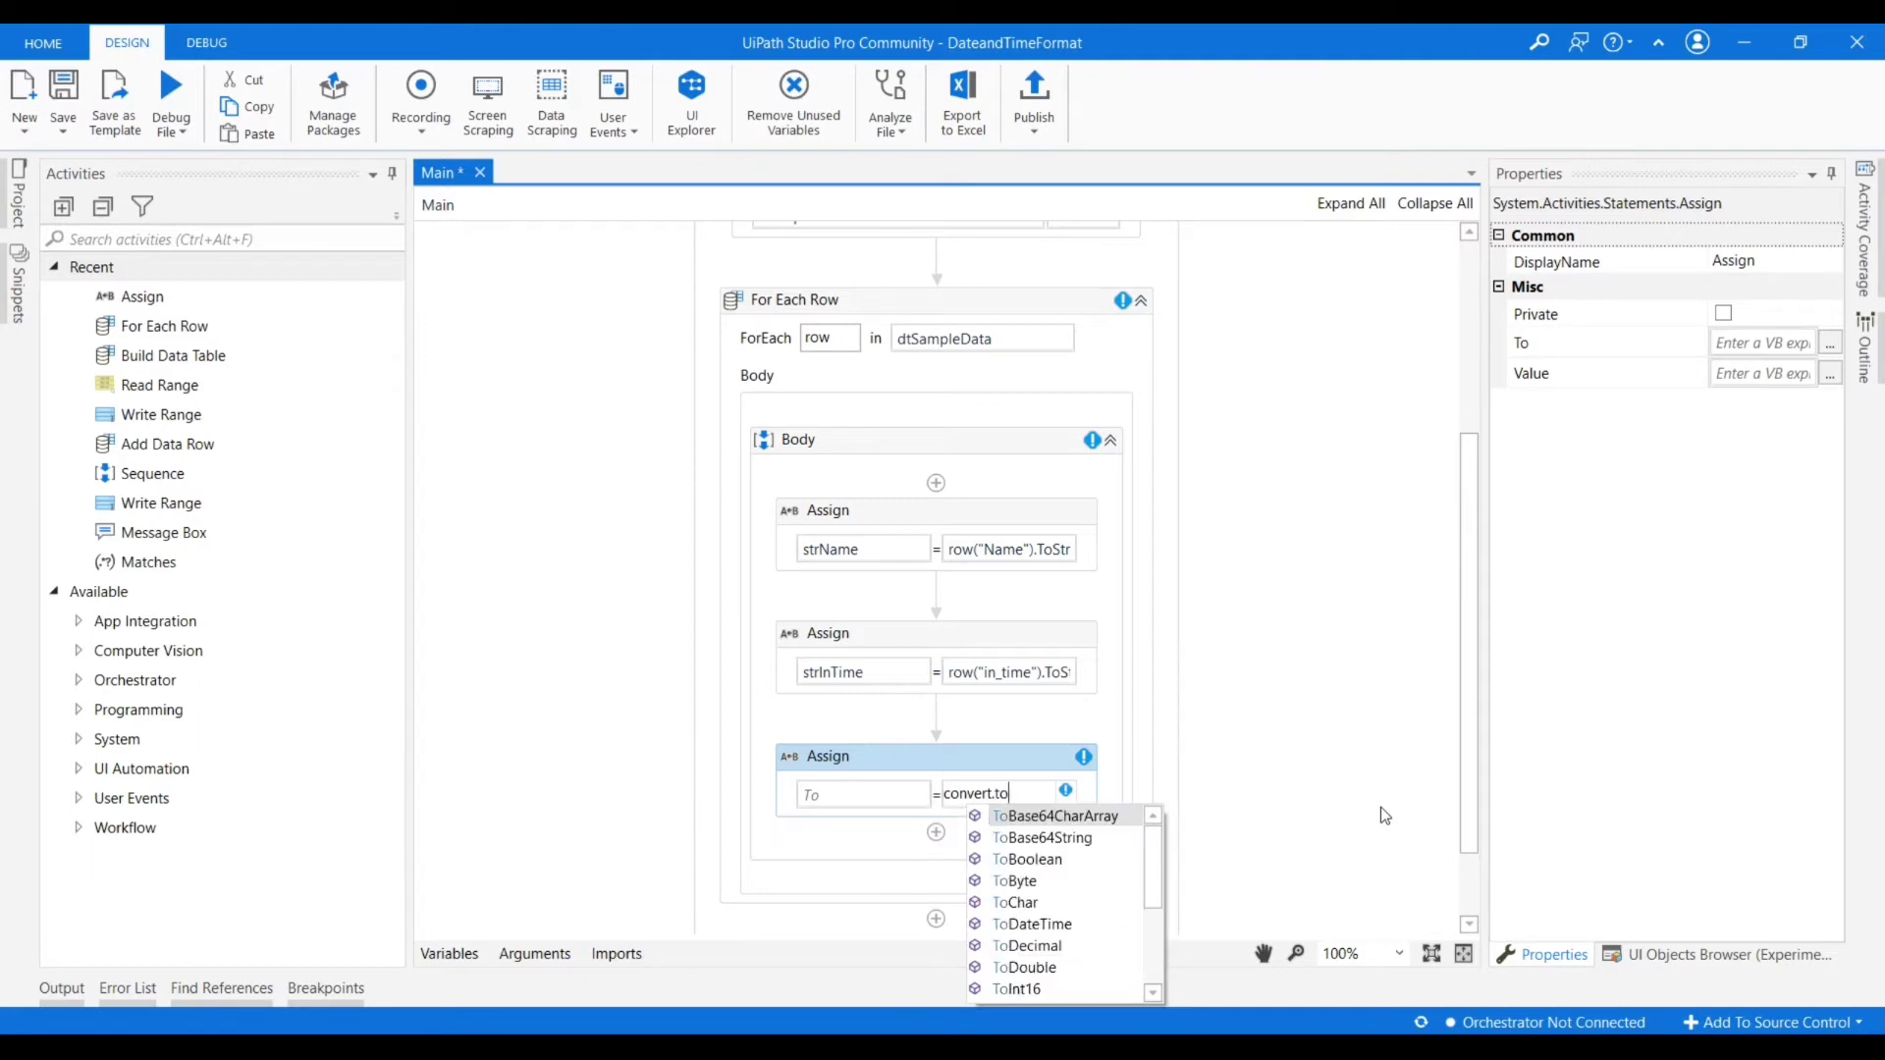
left_click(1031, 923)
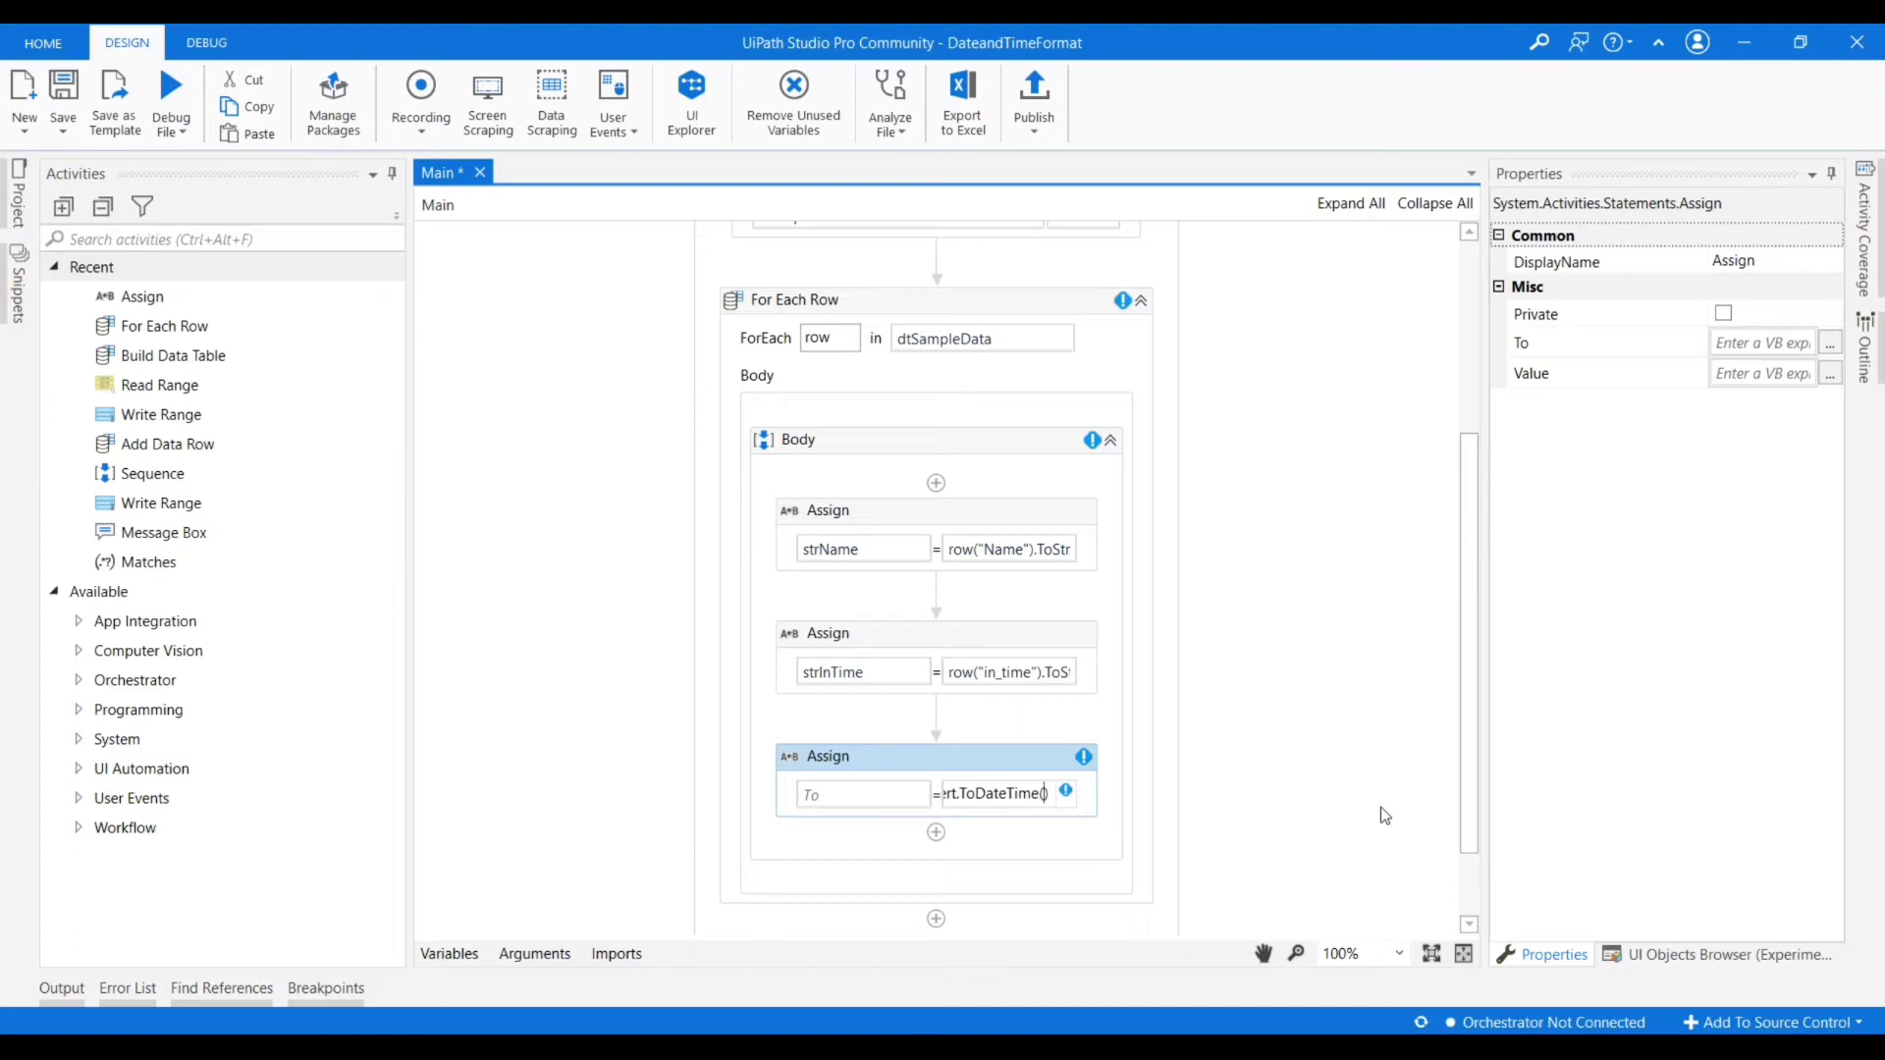
type("ToDateTime(str")
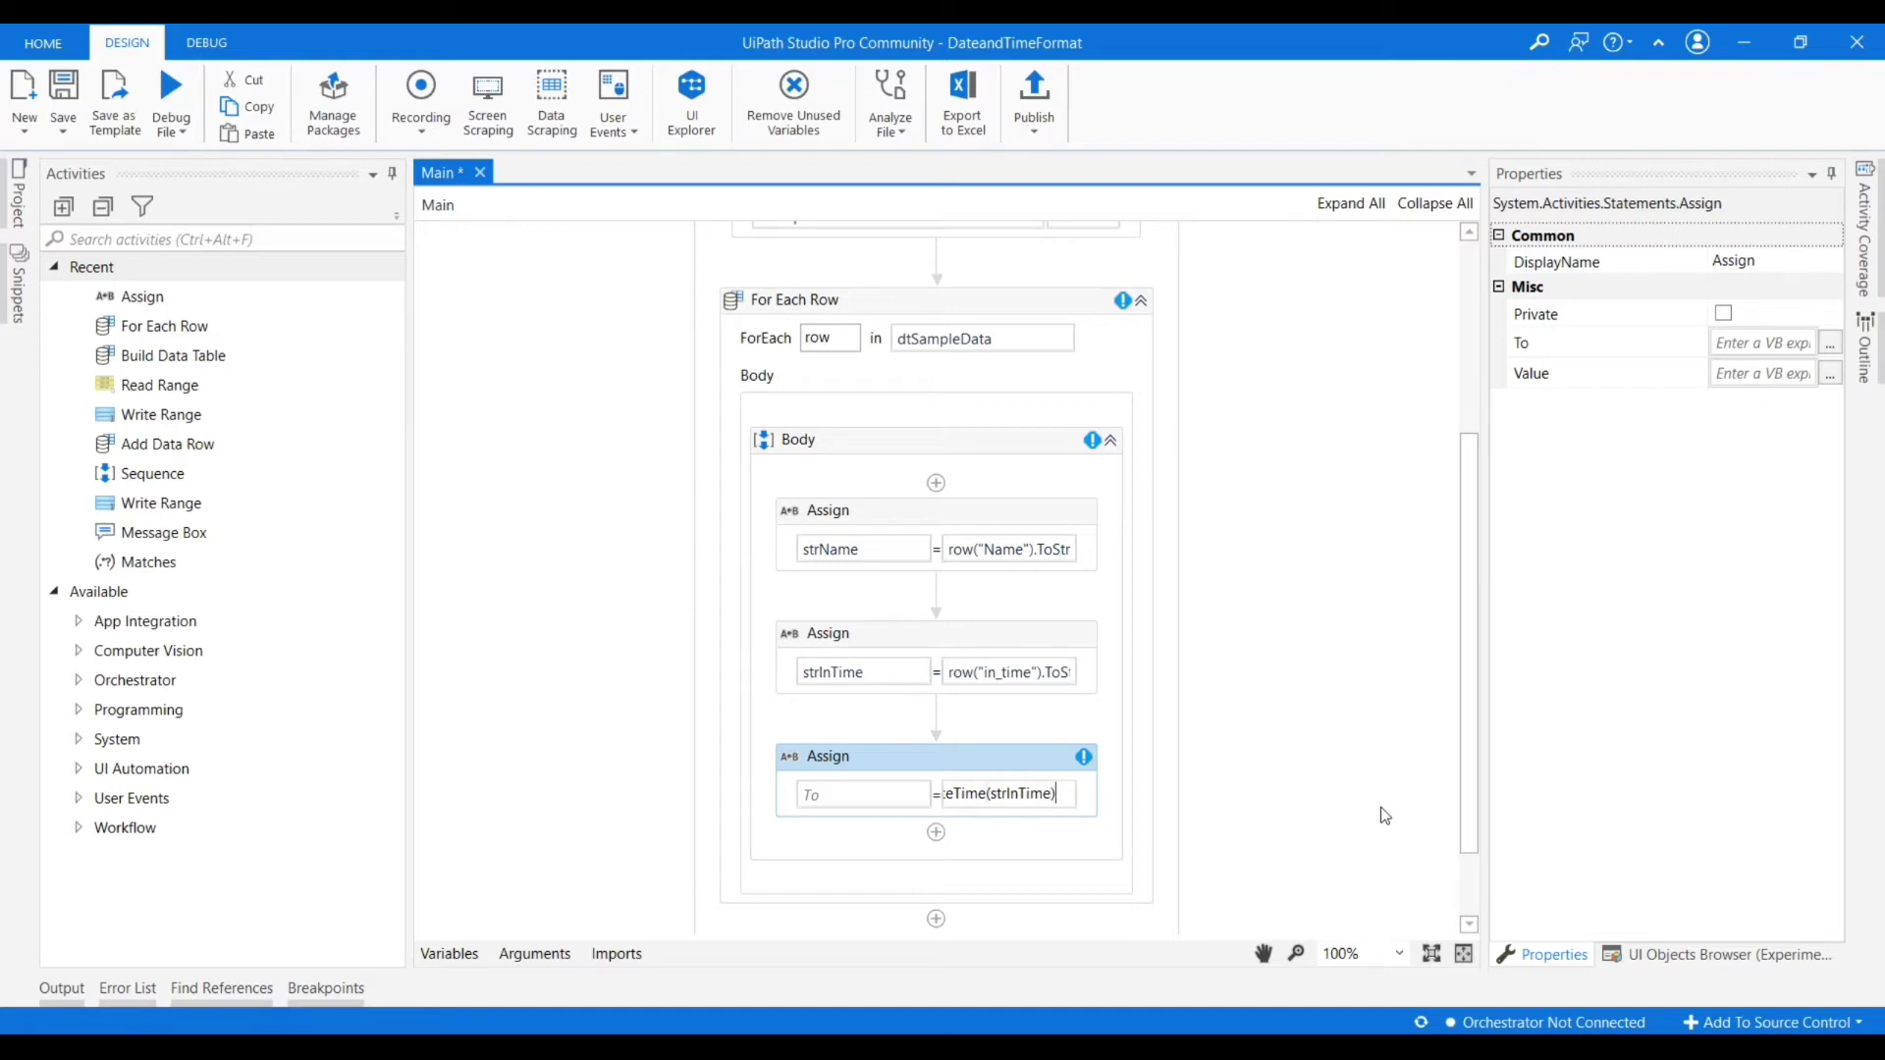
type(".ToString")
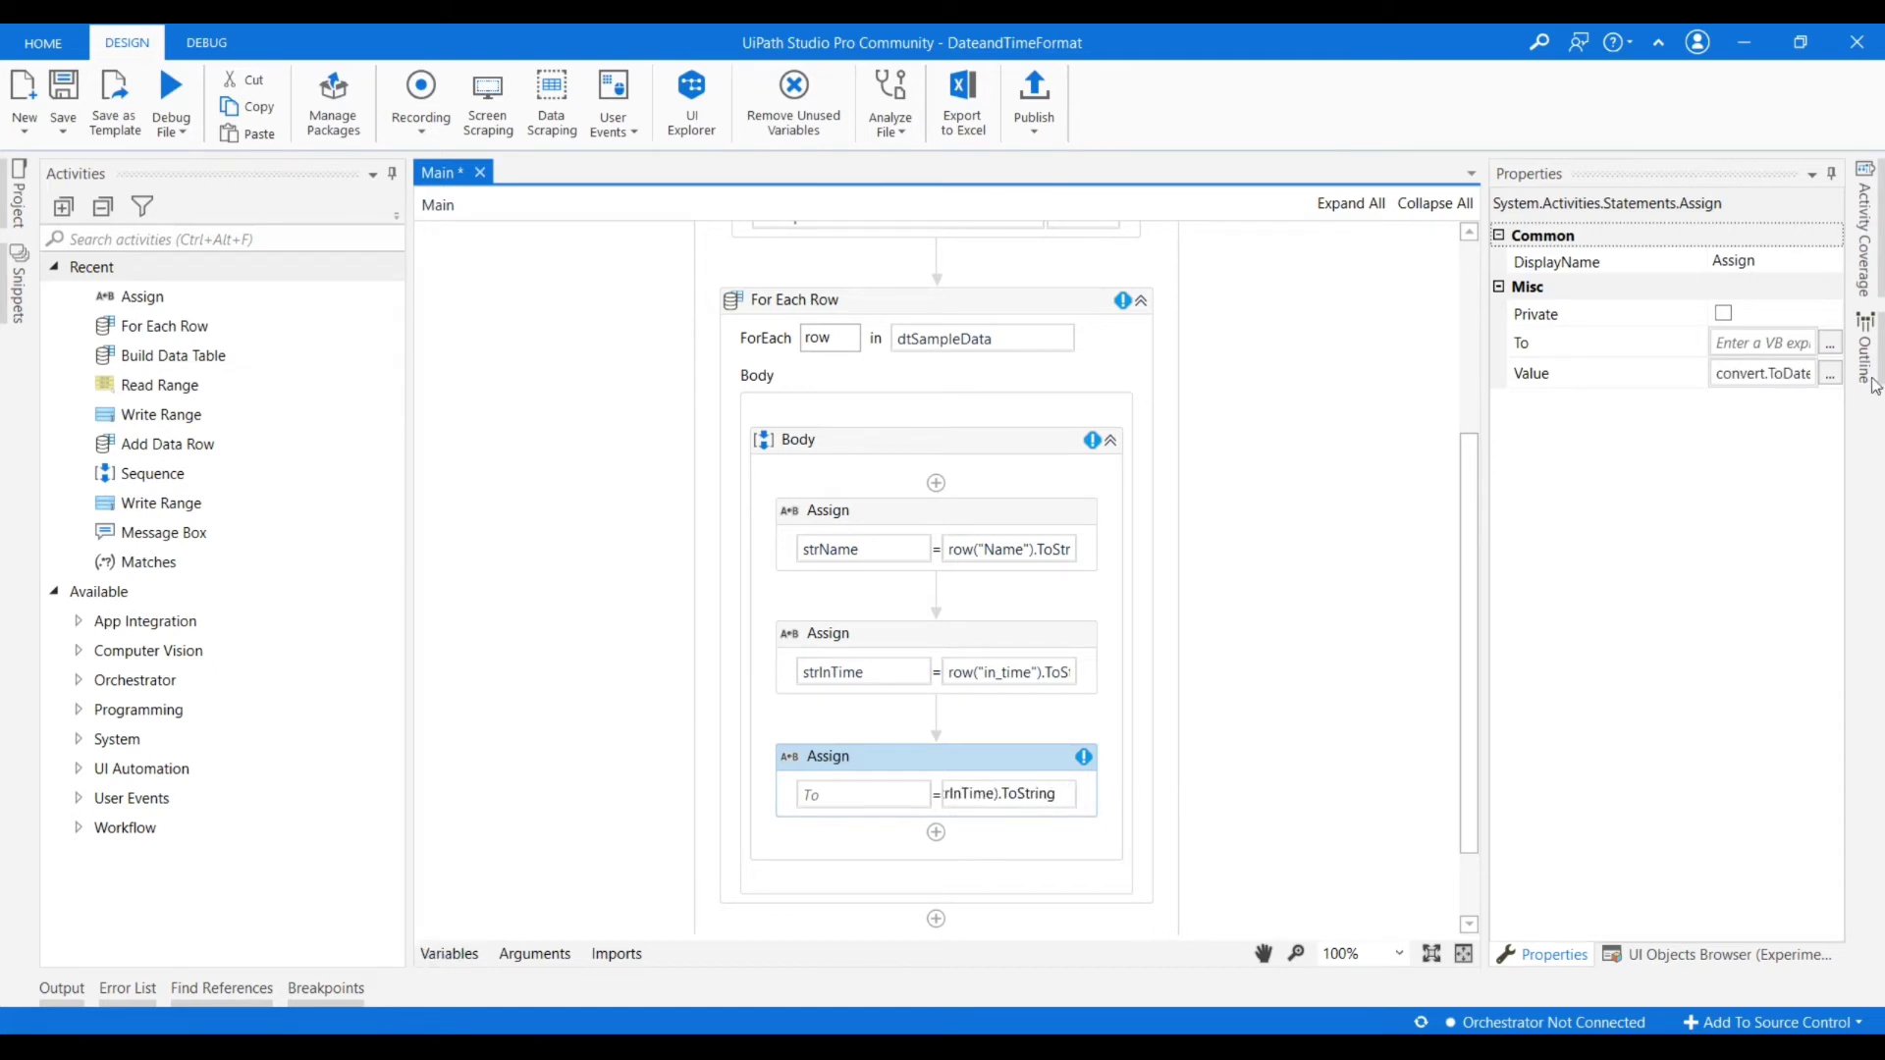
left_click(1828, 373)
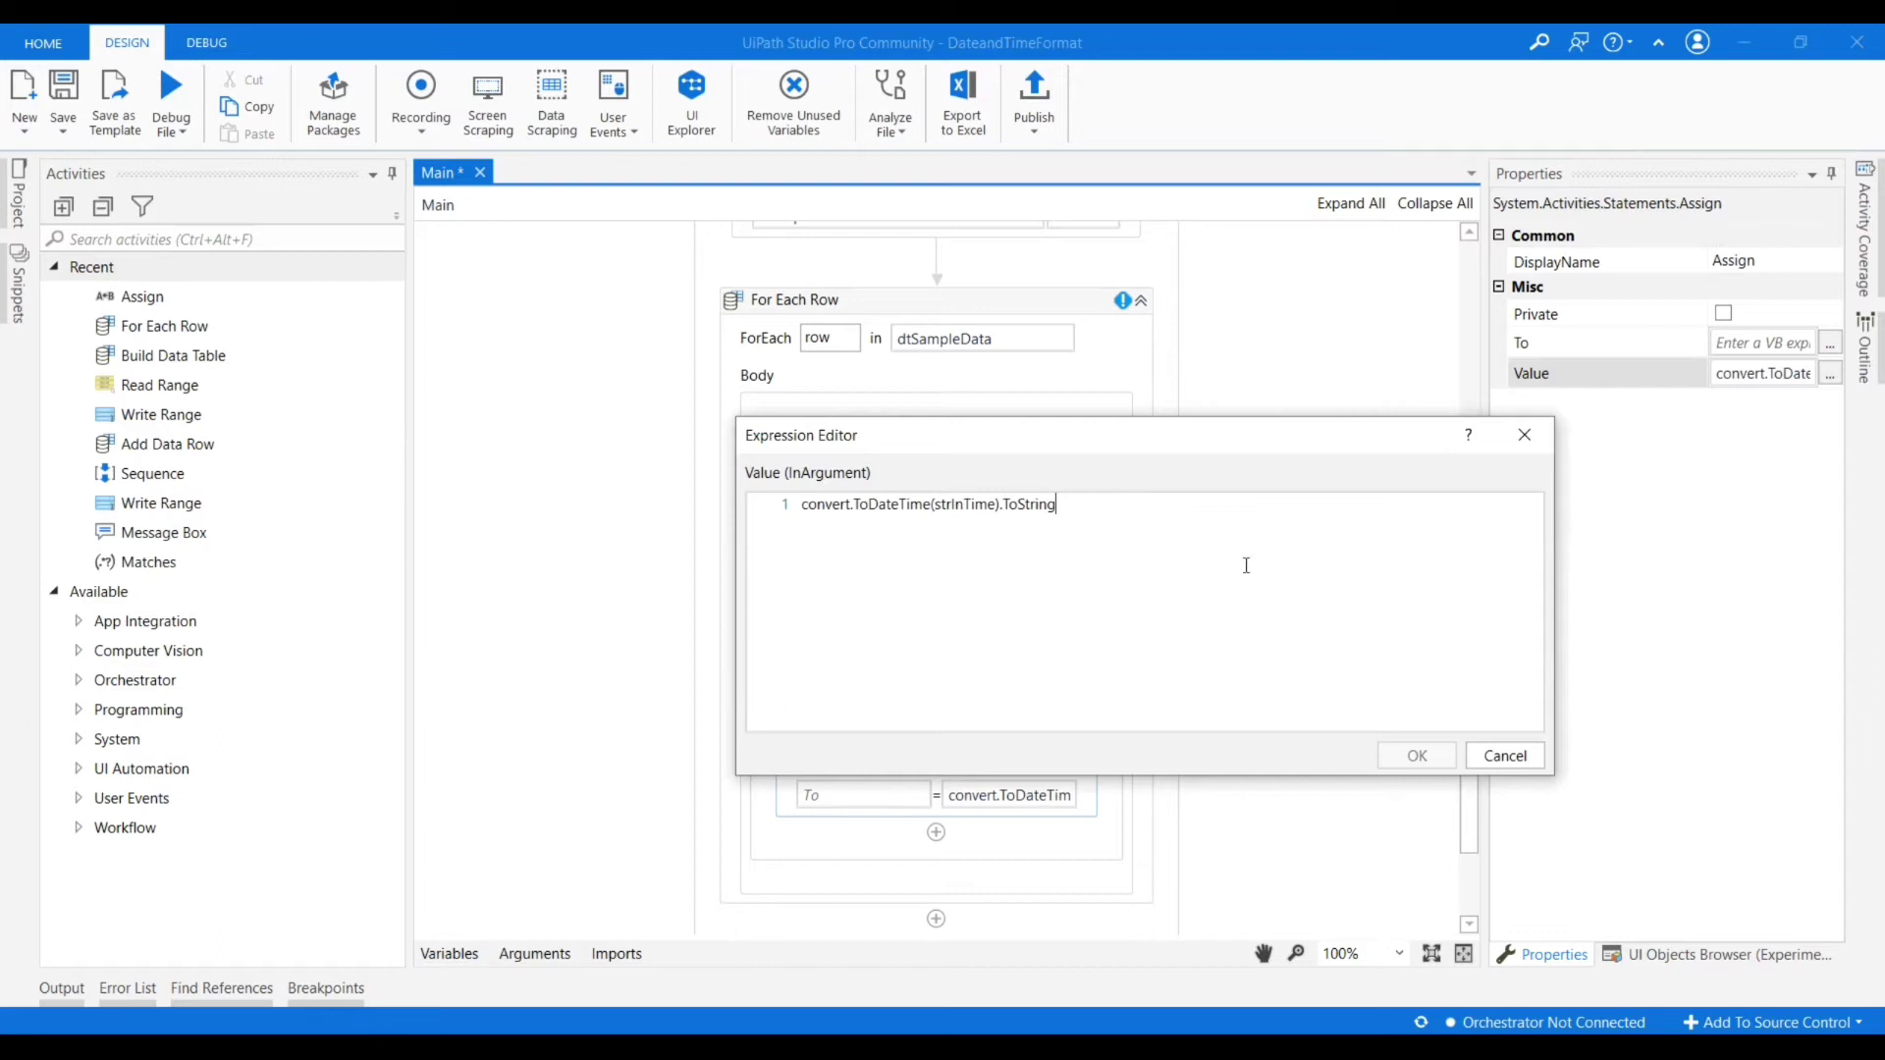
Append the format ("dd-MM-yyyy hh:mm") to ToString and confirm the expression.
type("()")
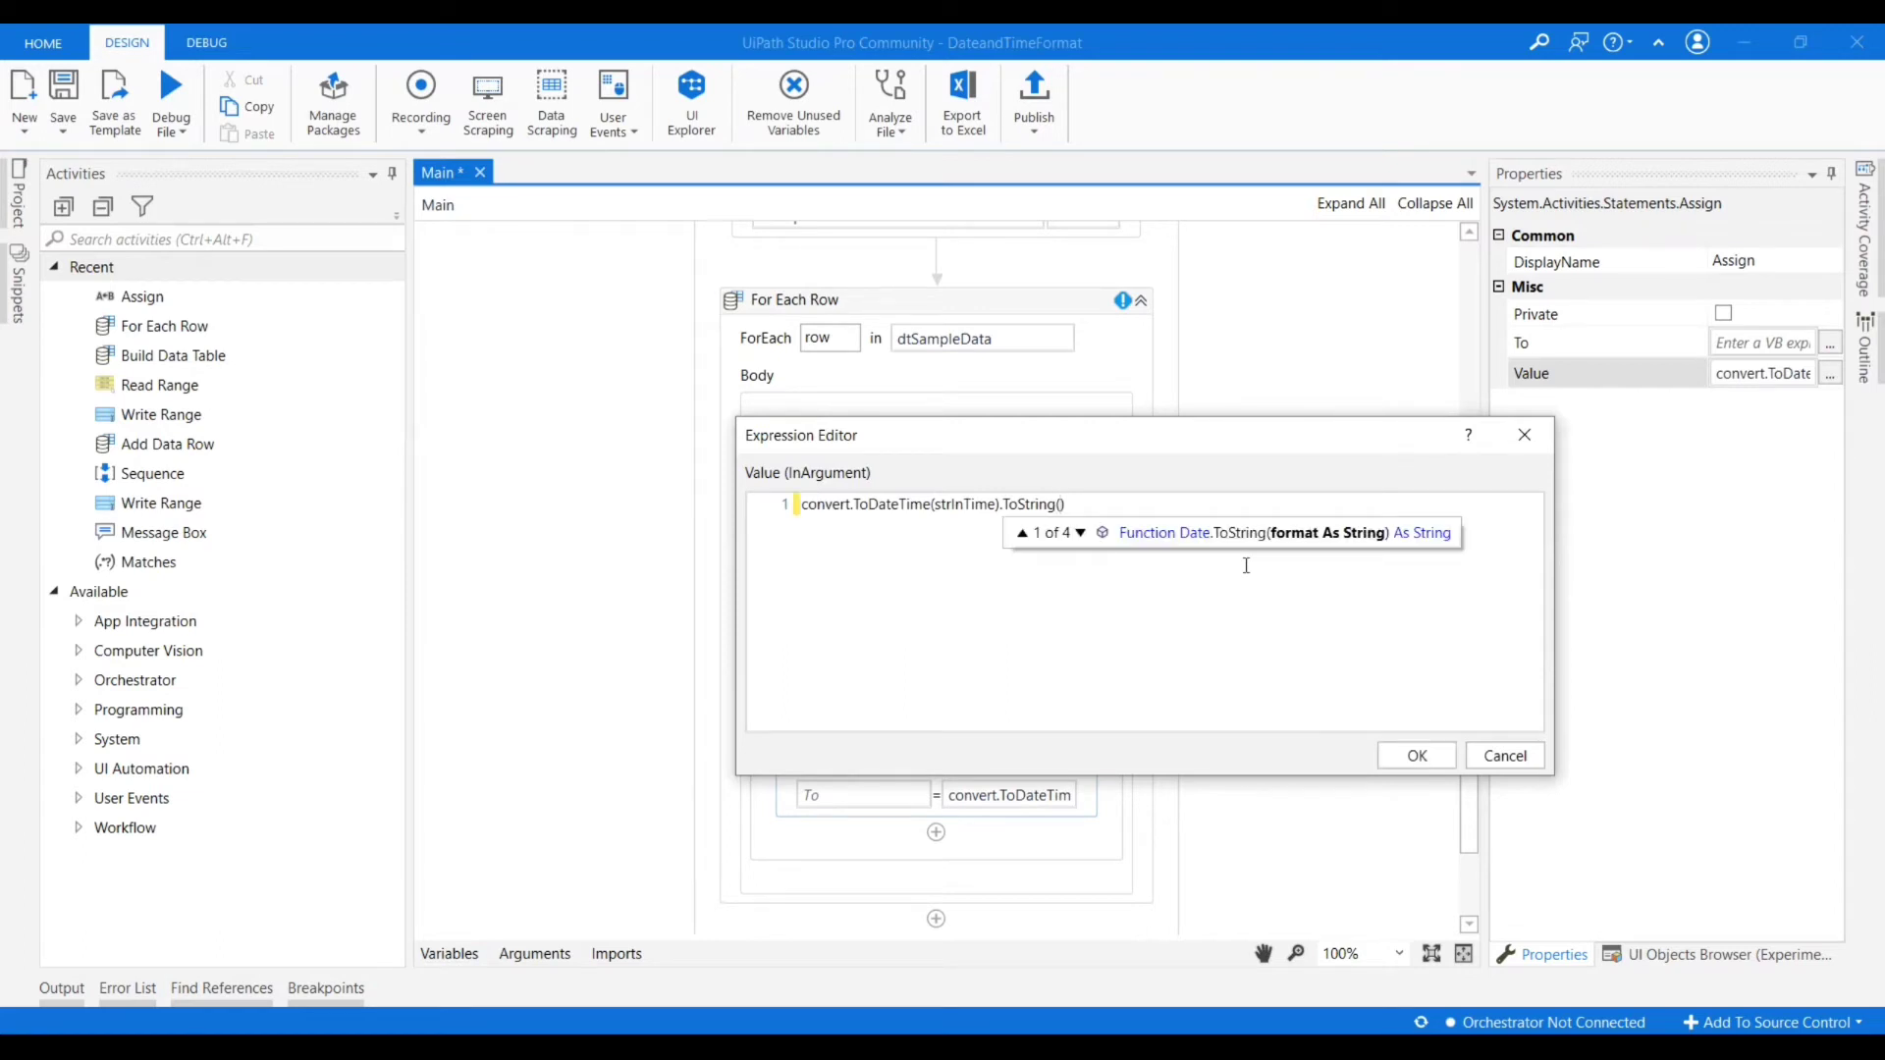
type("\"\"")
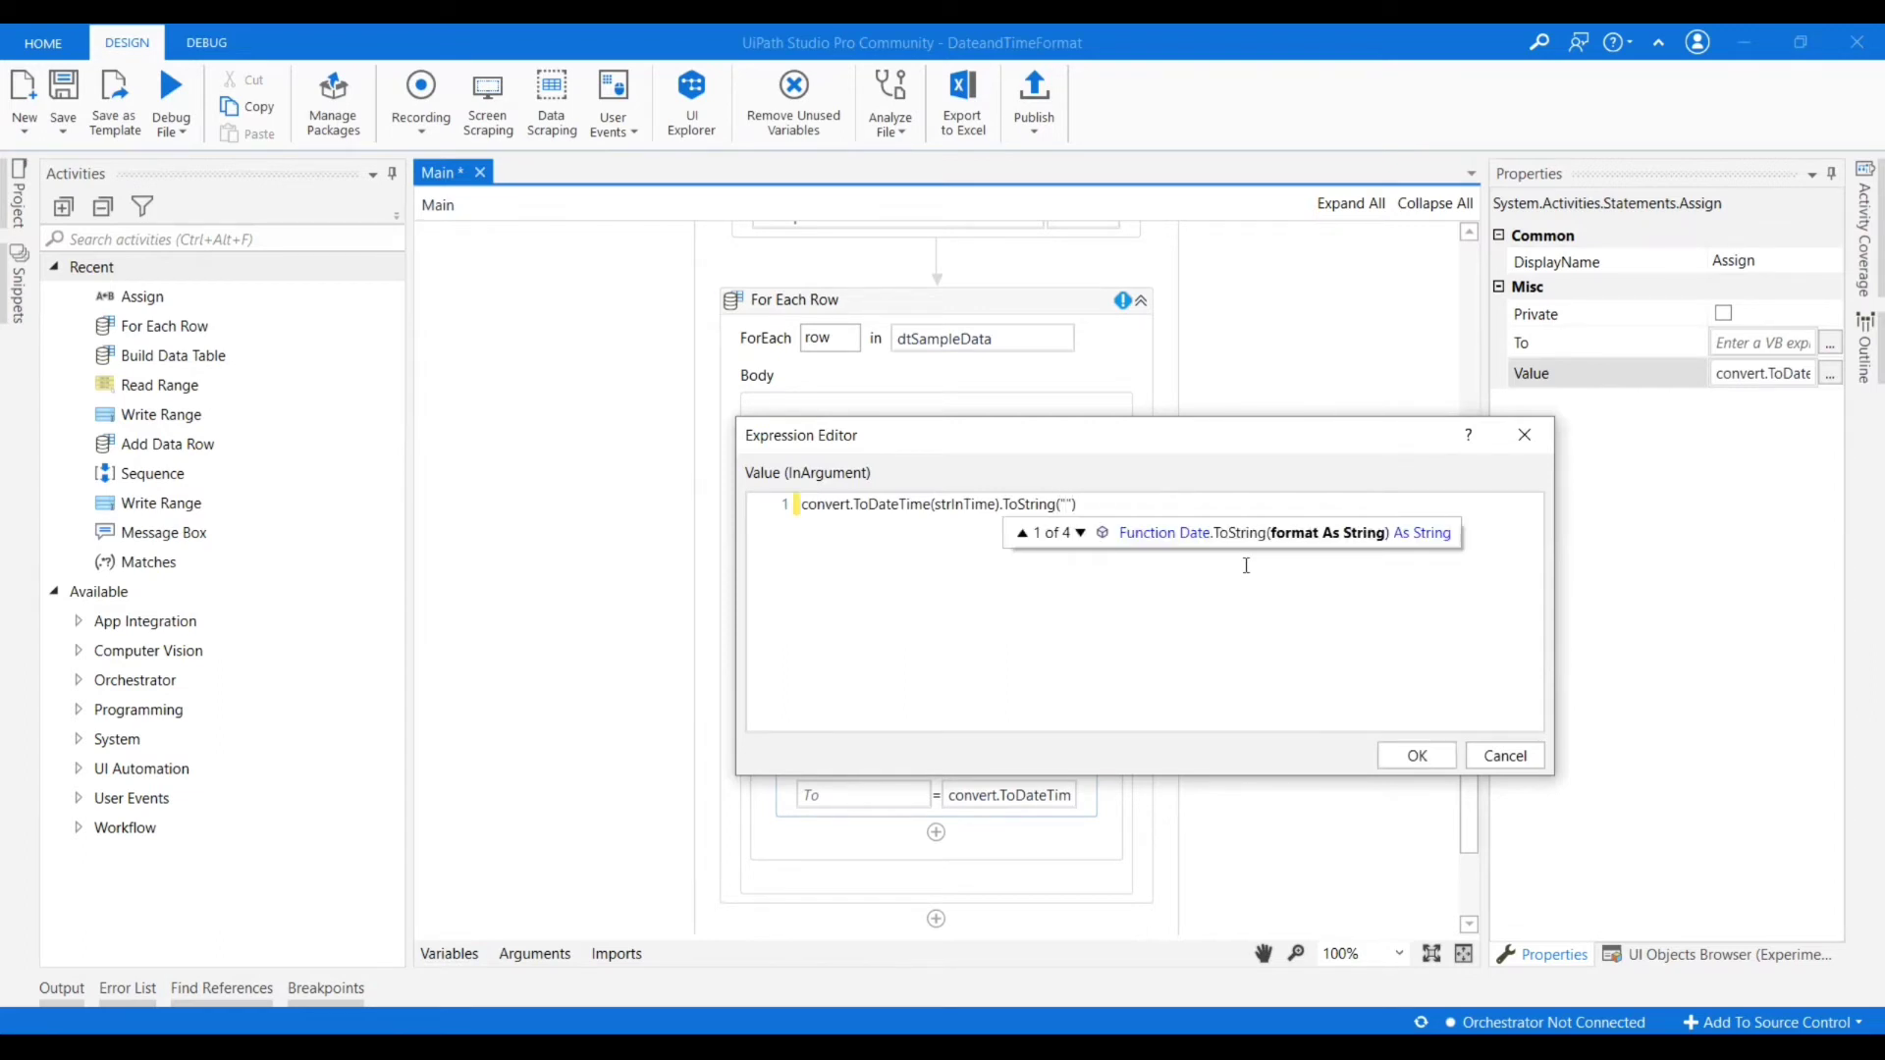
type("dd")
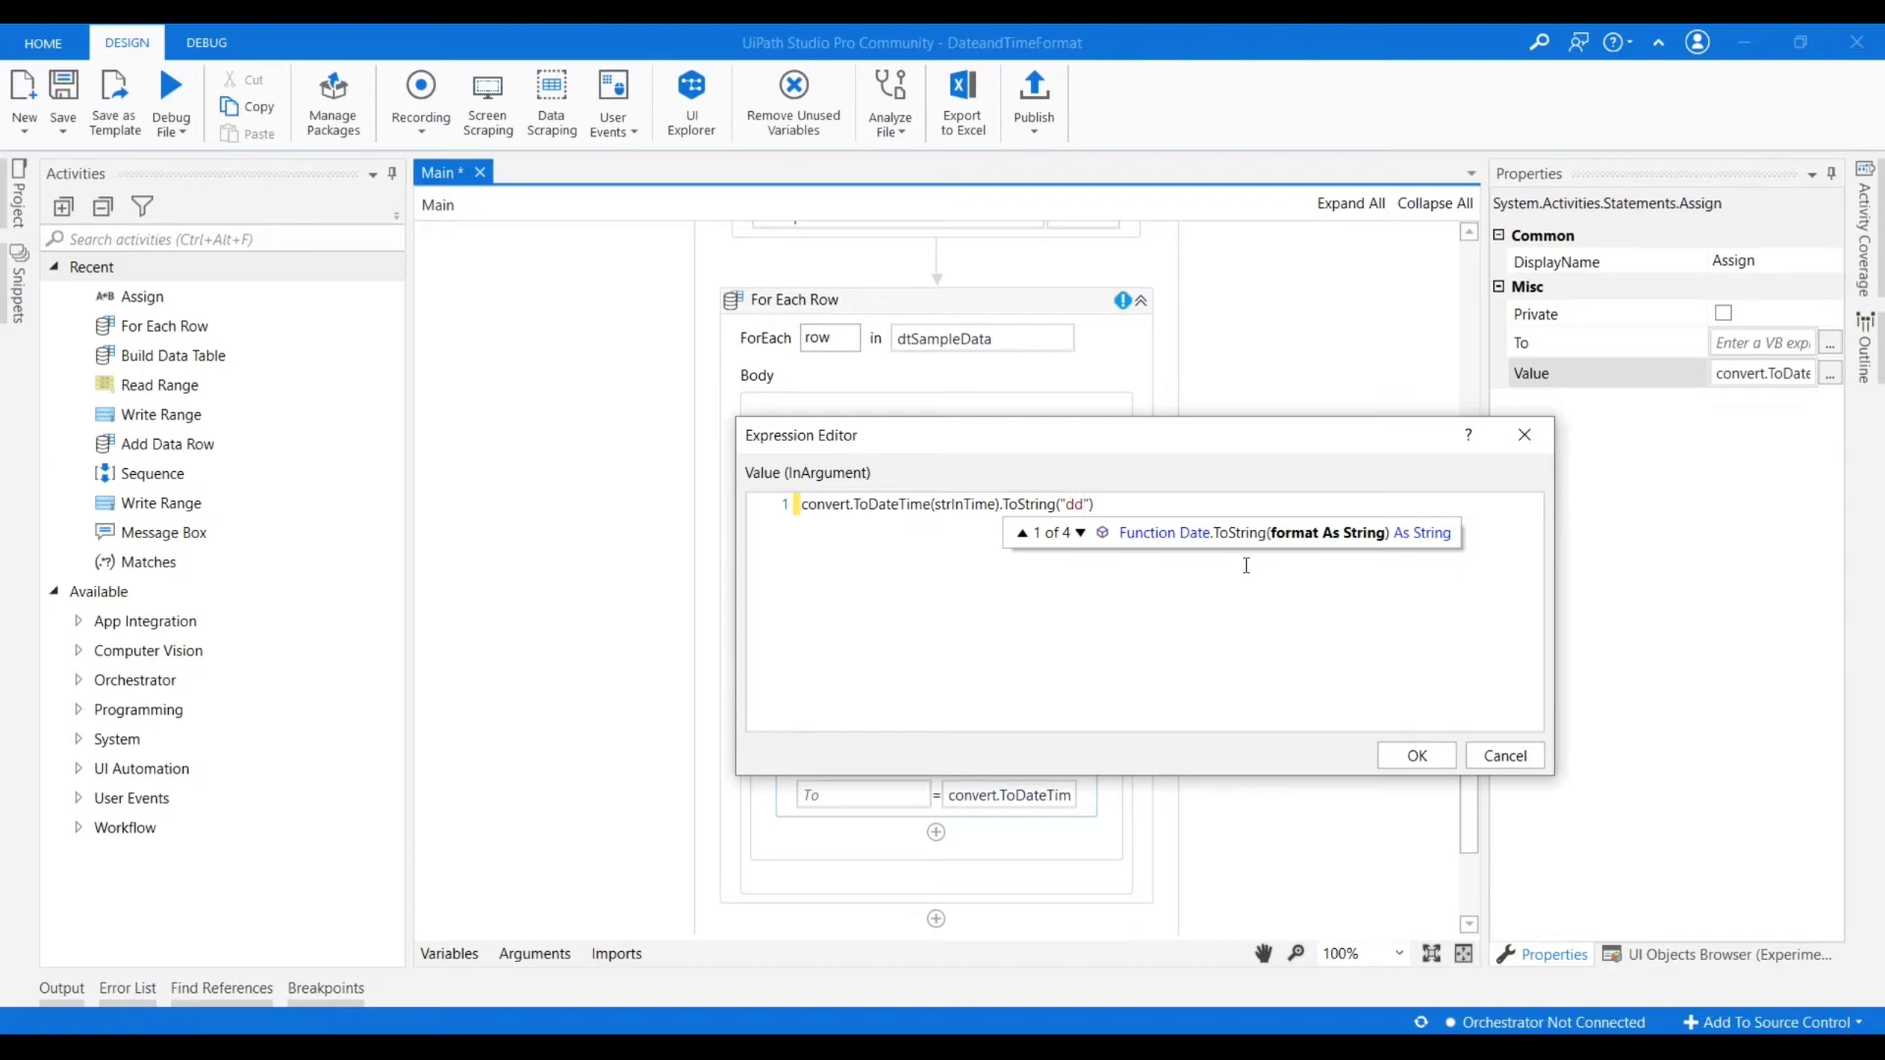
type("-MM")
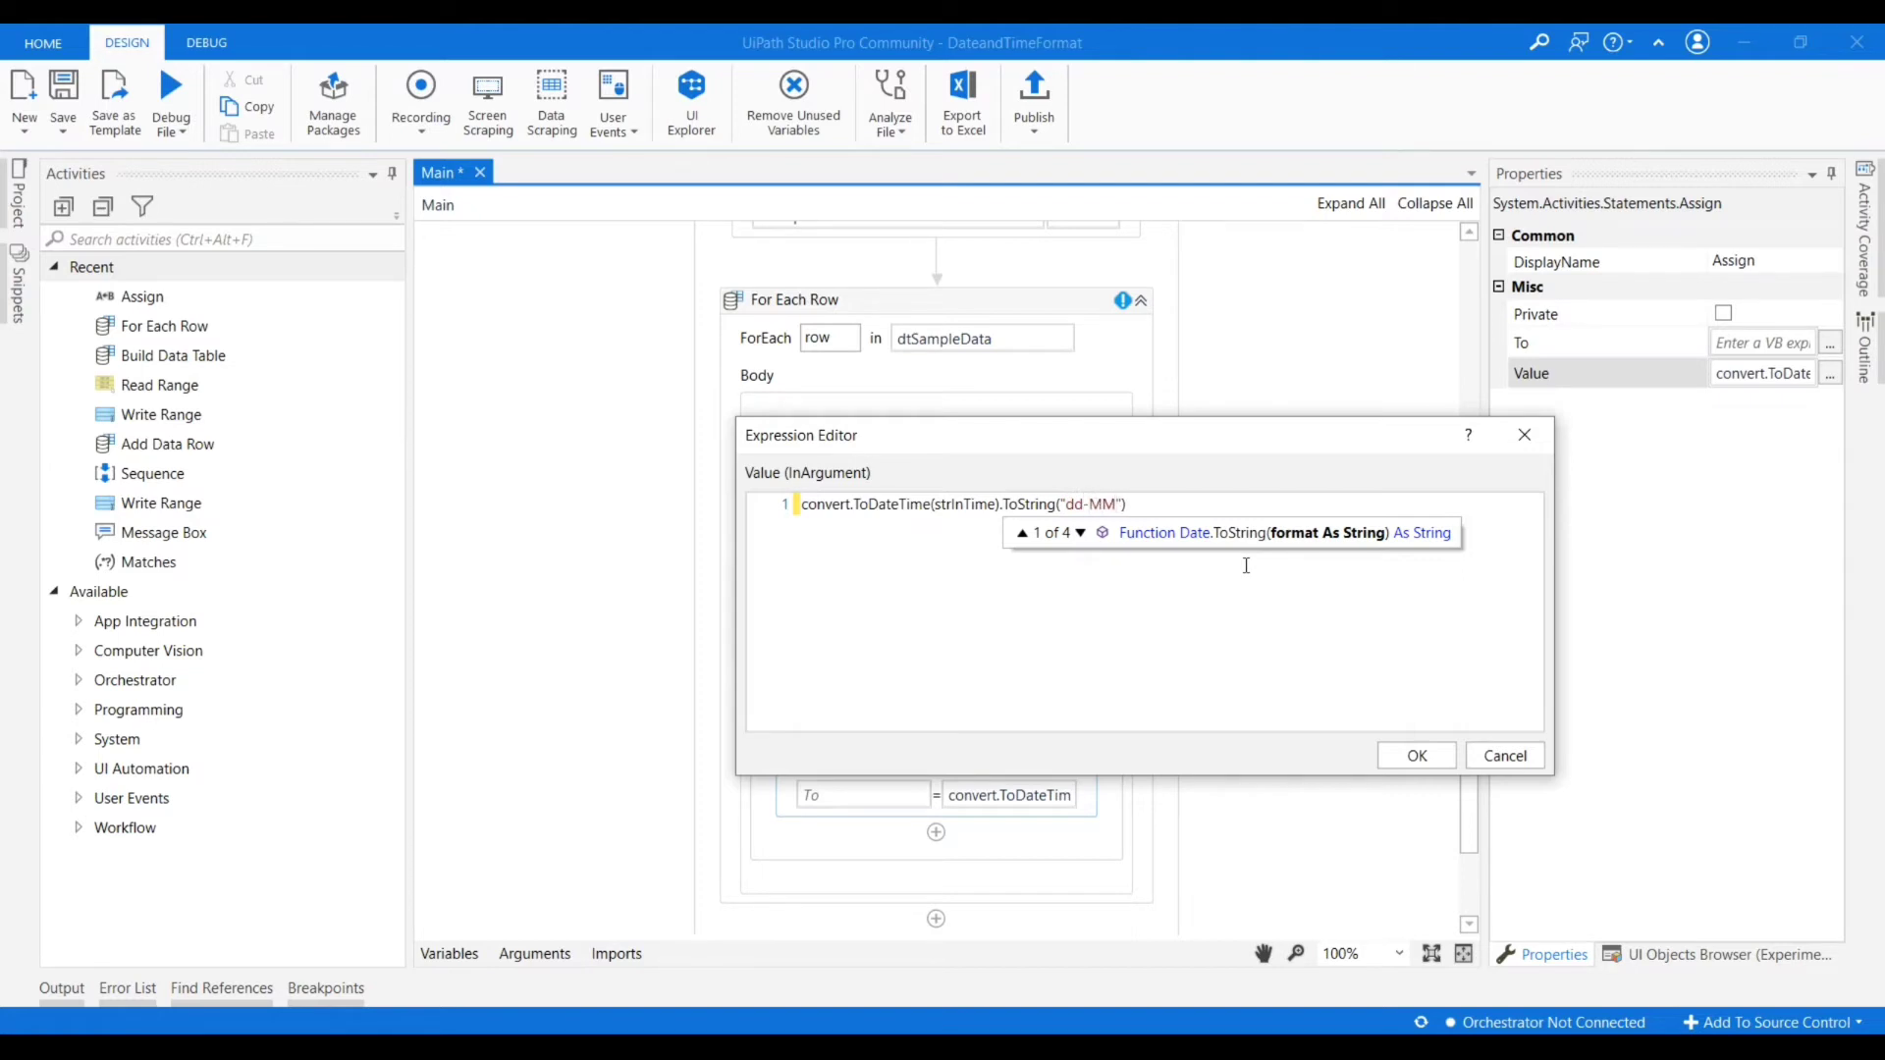
type("-yyyy")
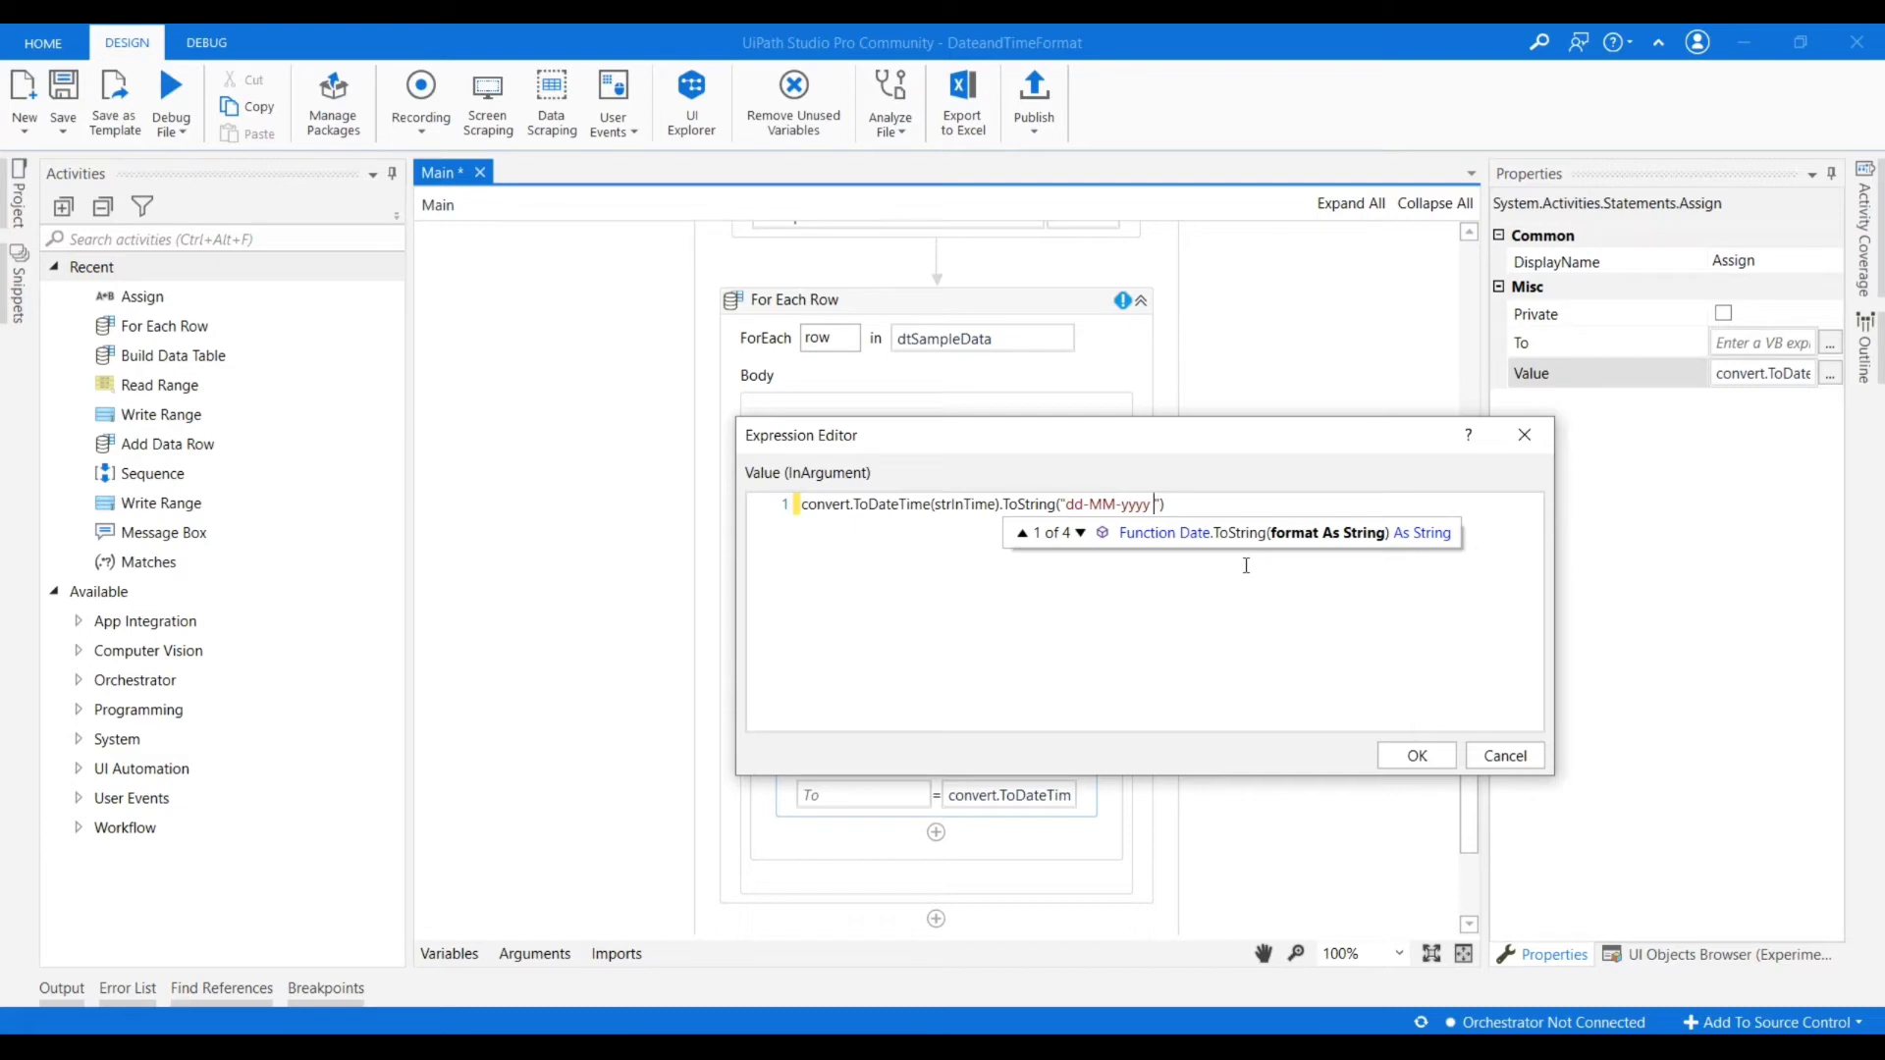
type("hh")
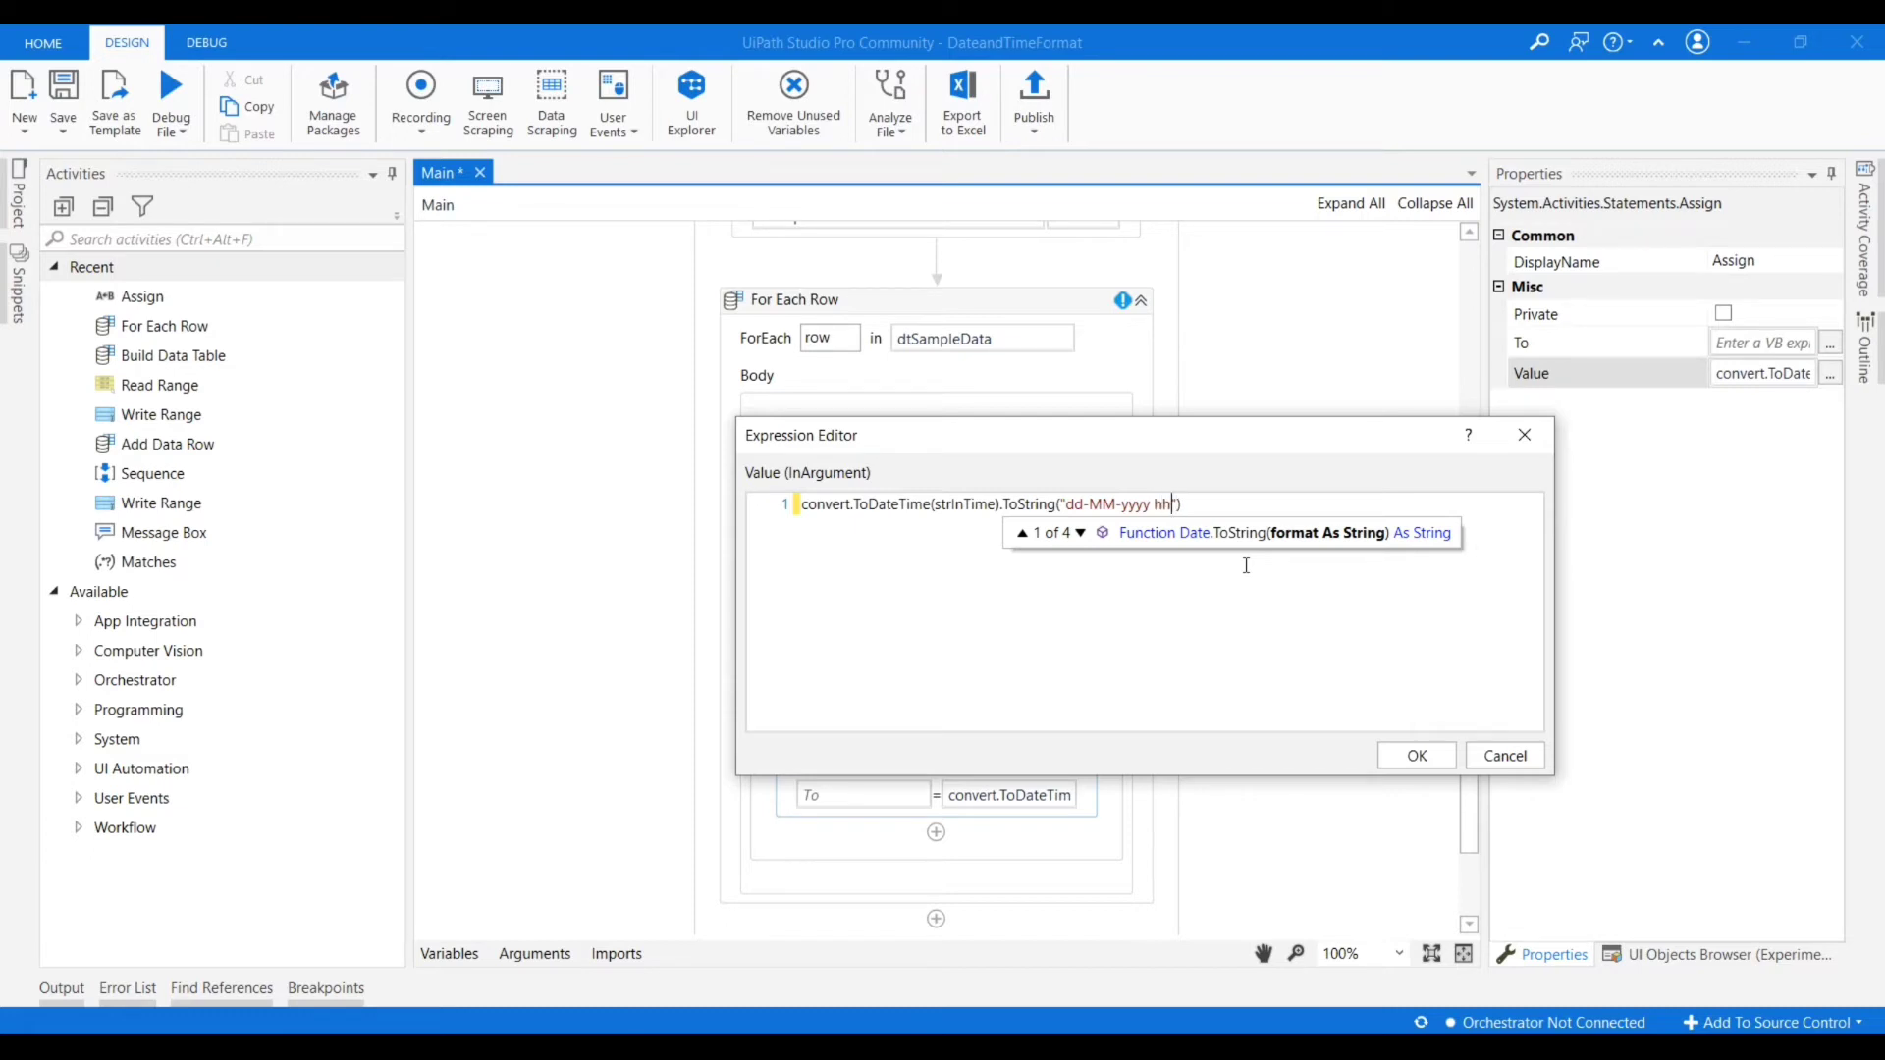
type(":")
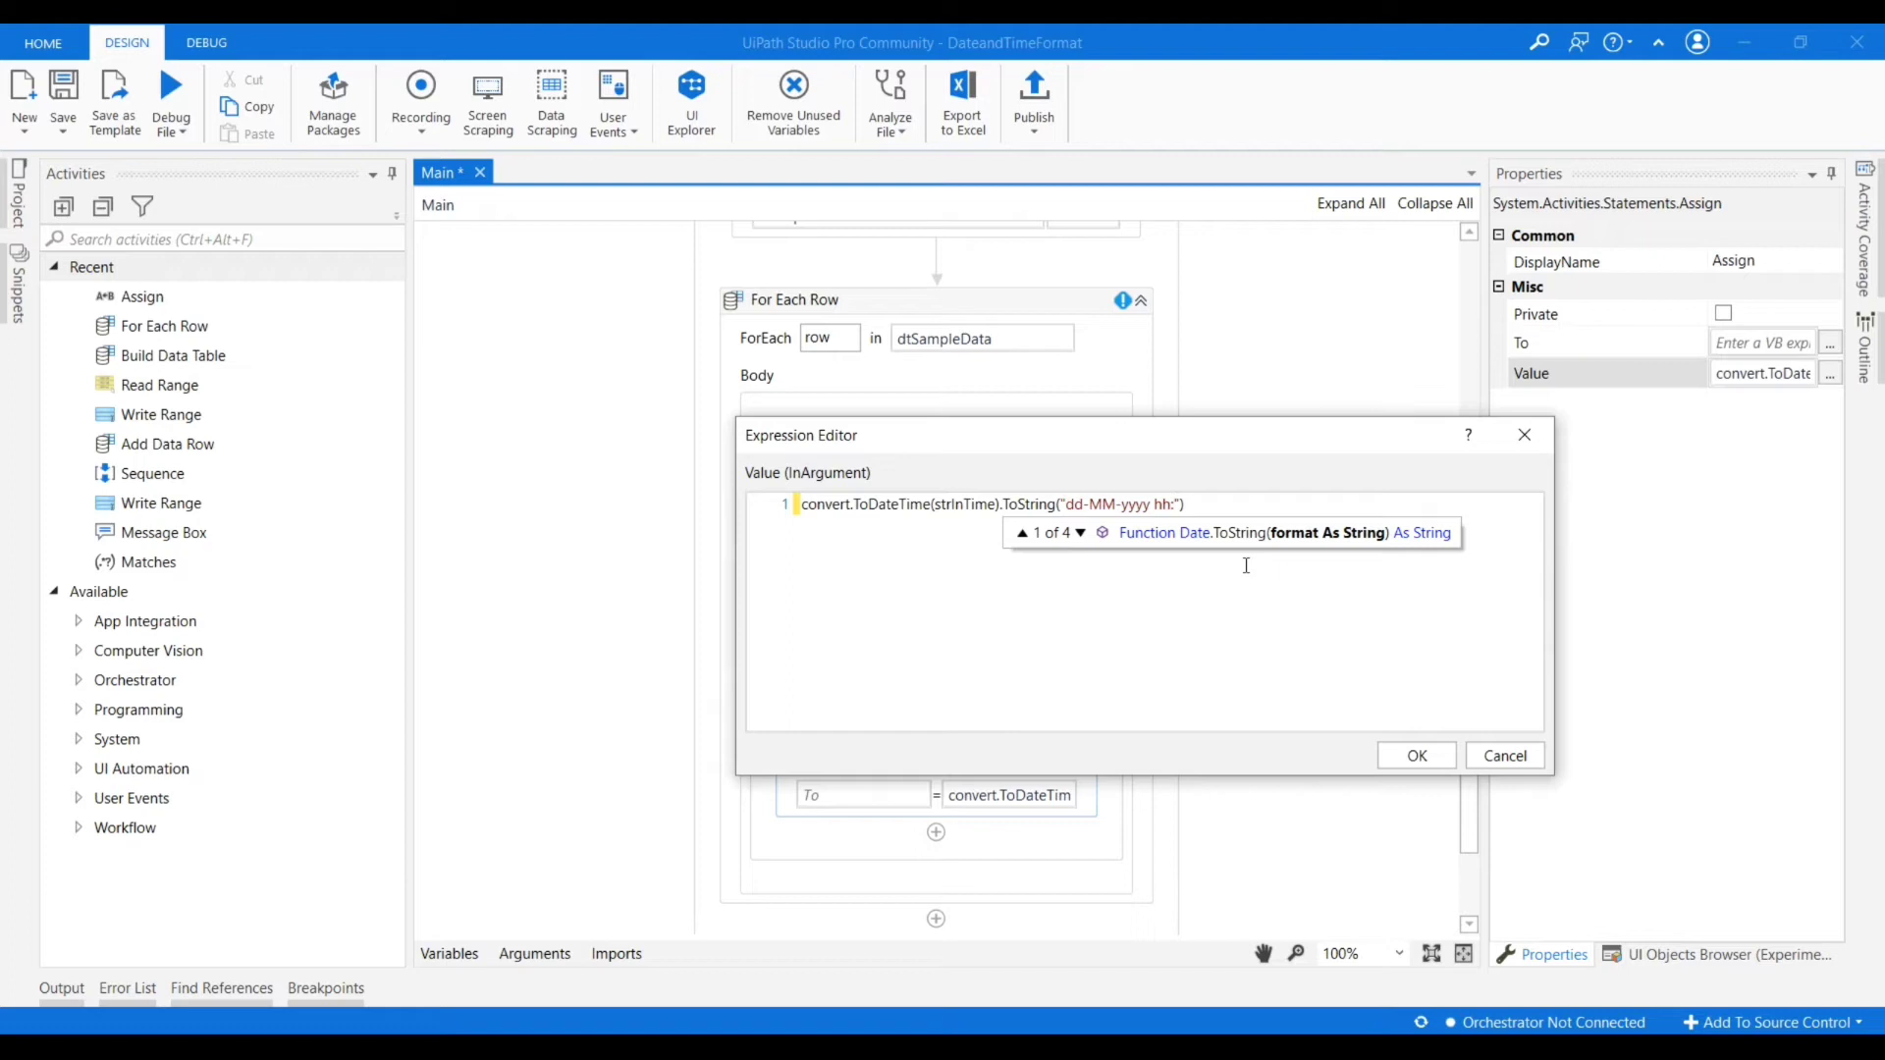
type("mm")
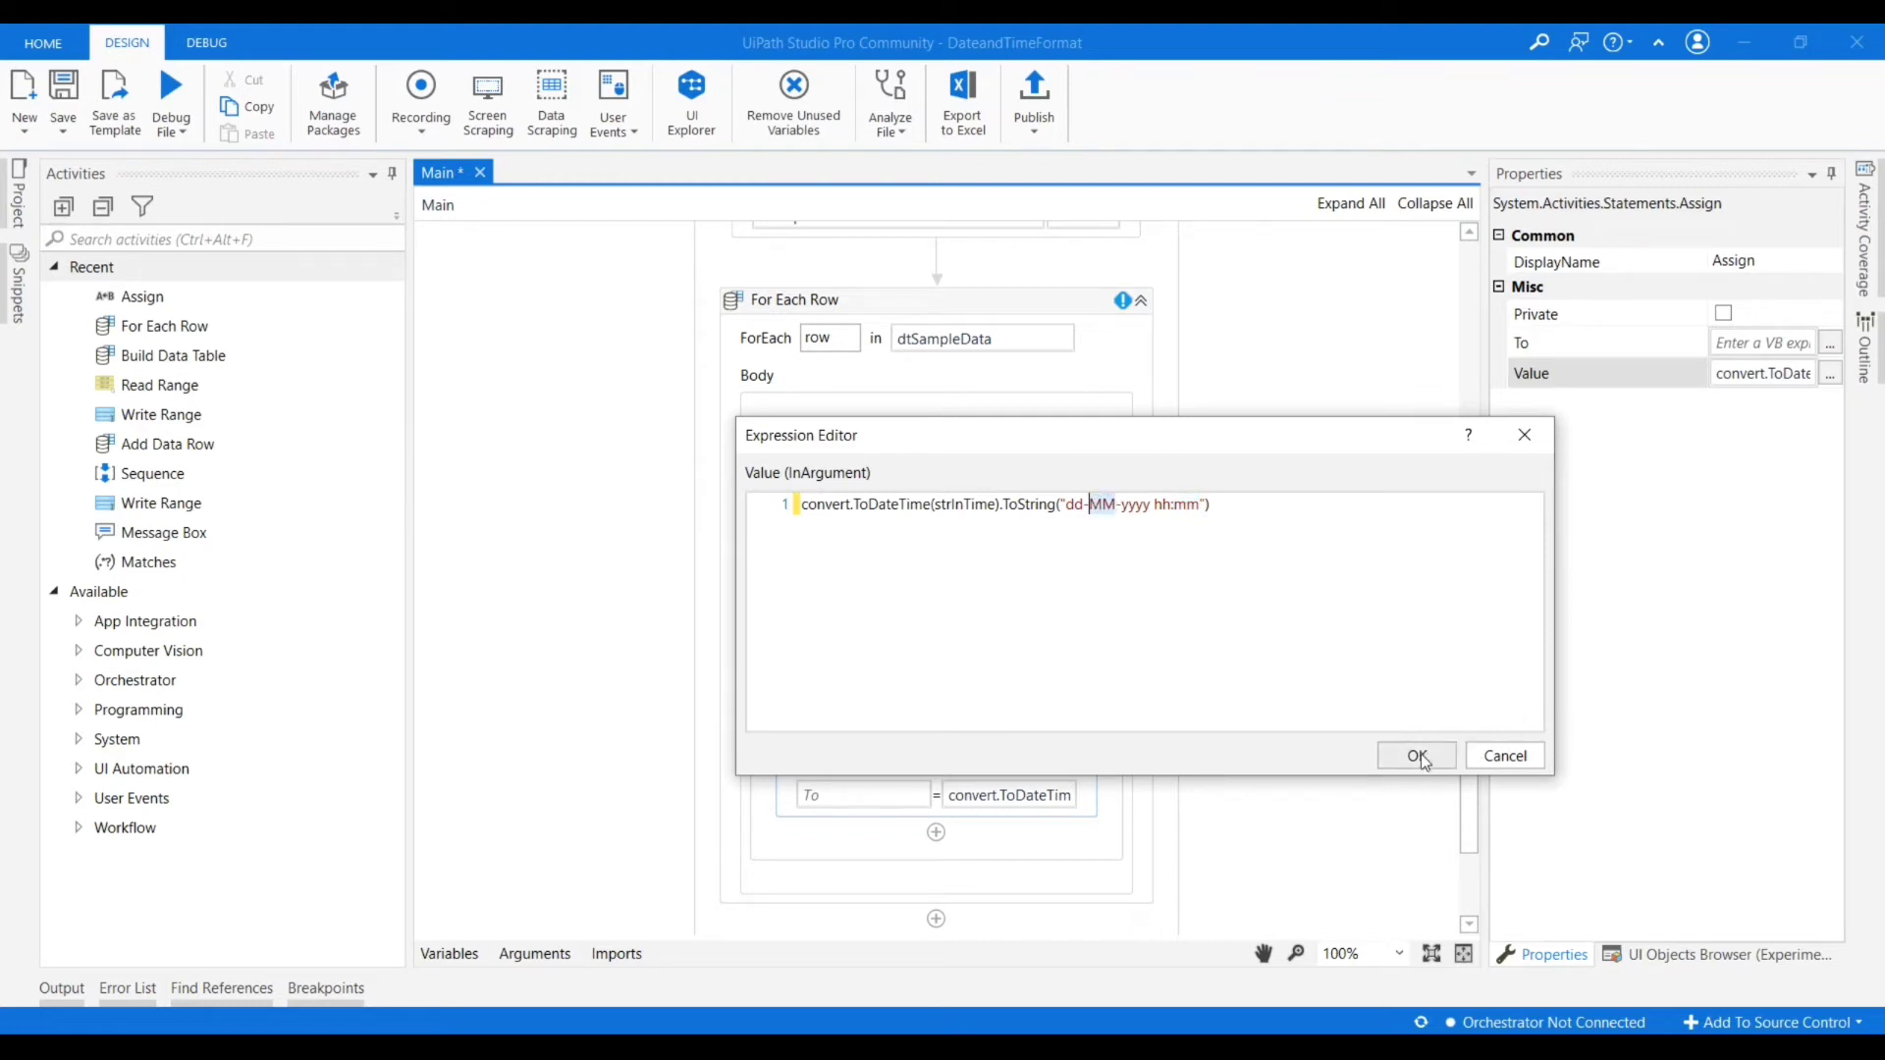
left_click(1416, 754)
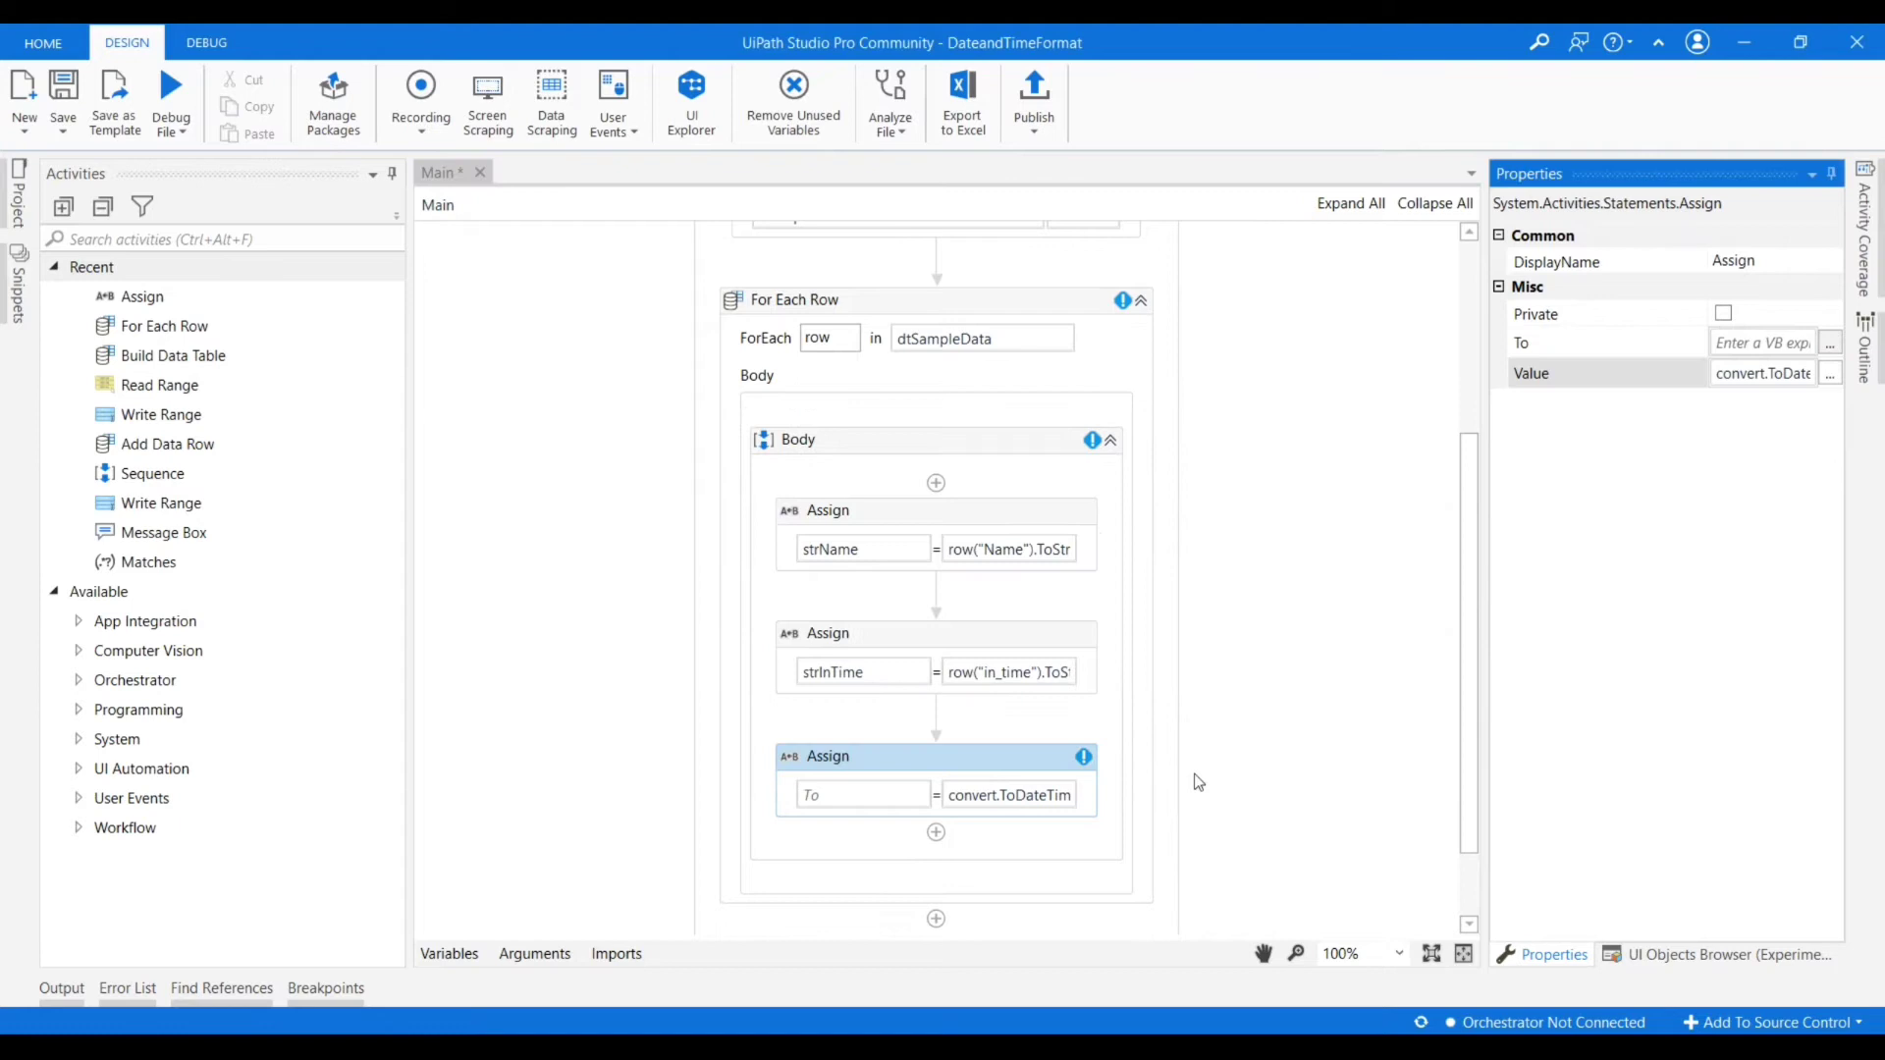
mouse_move(868, 703)
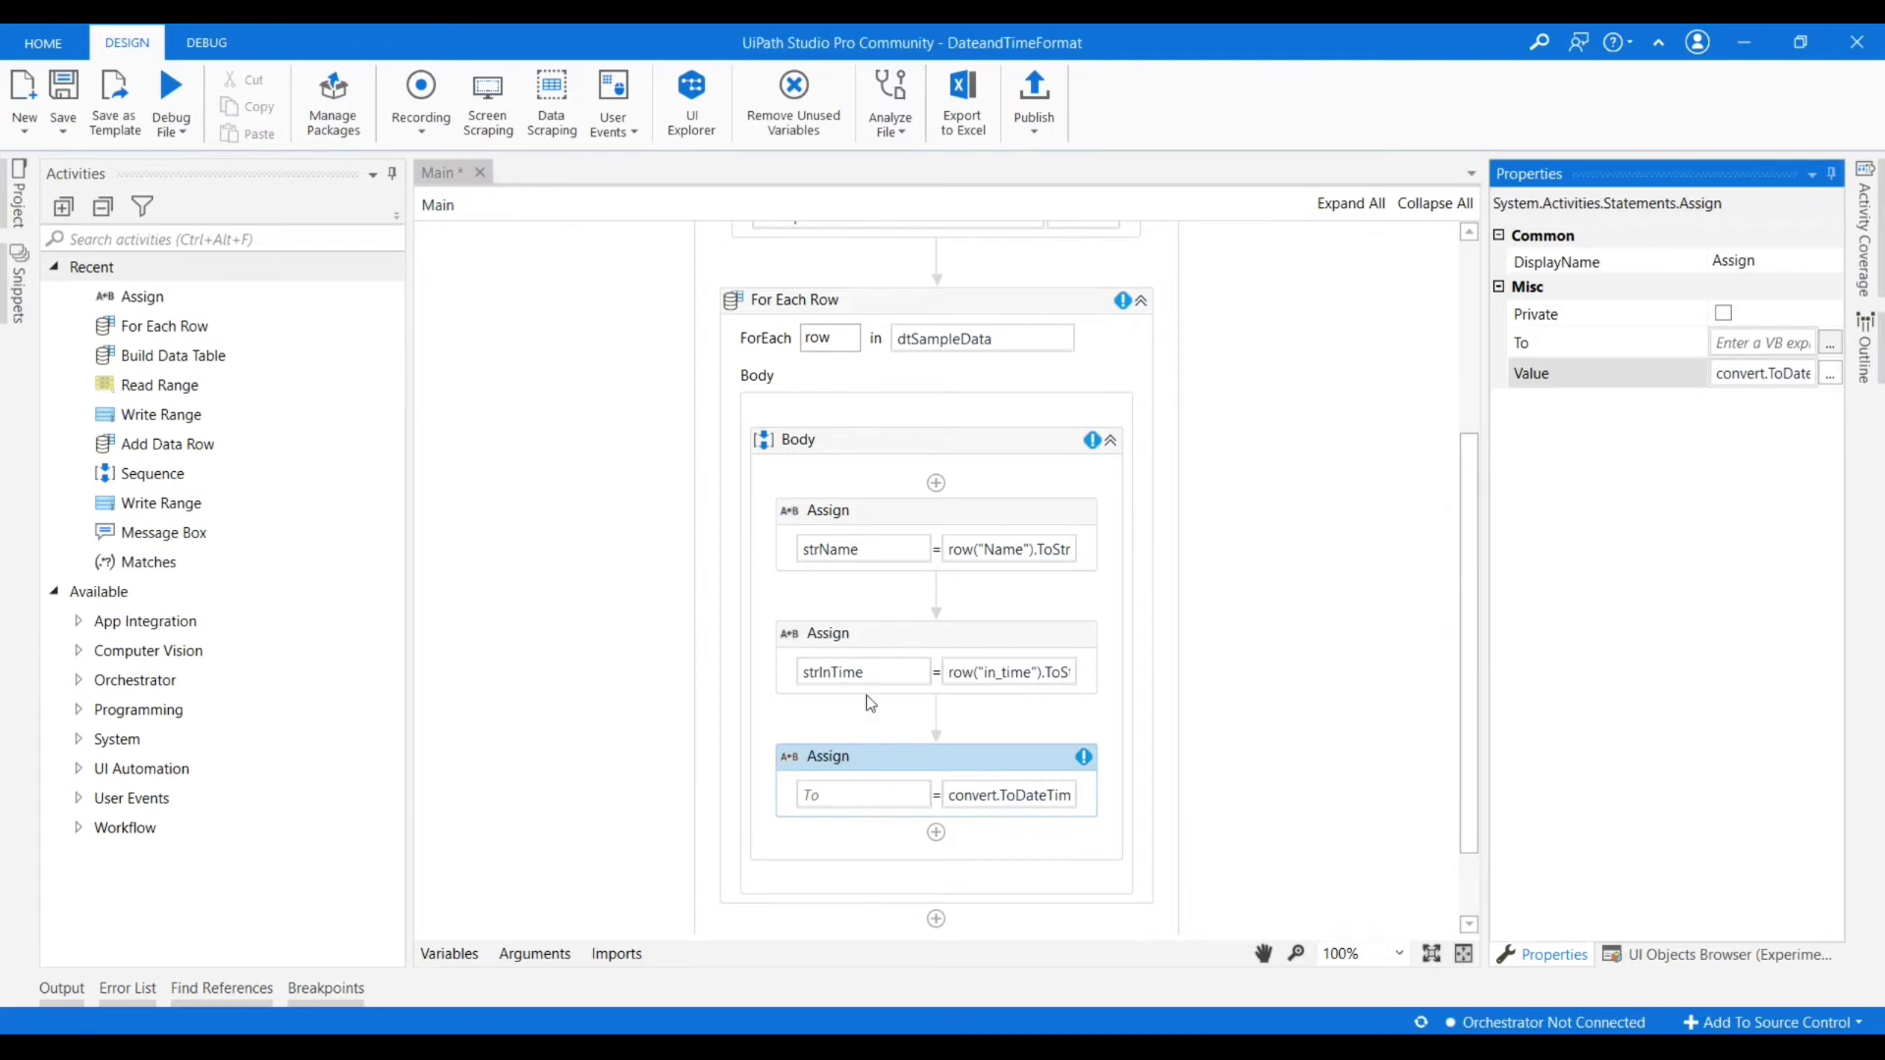
mouse_move(948, 826)
type("strInTime")
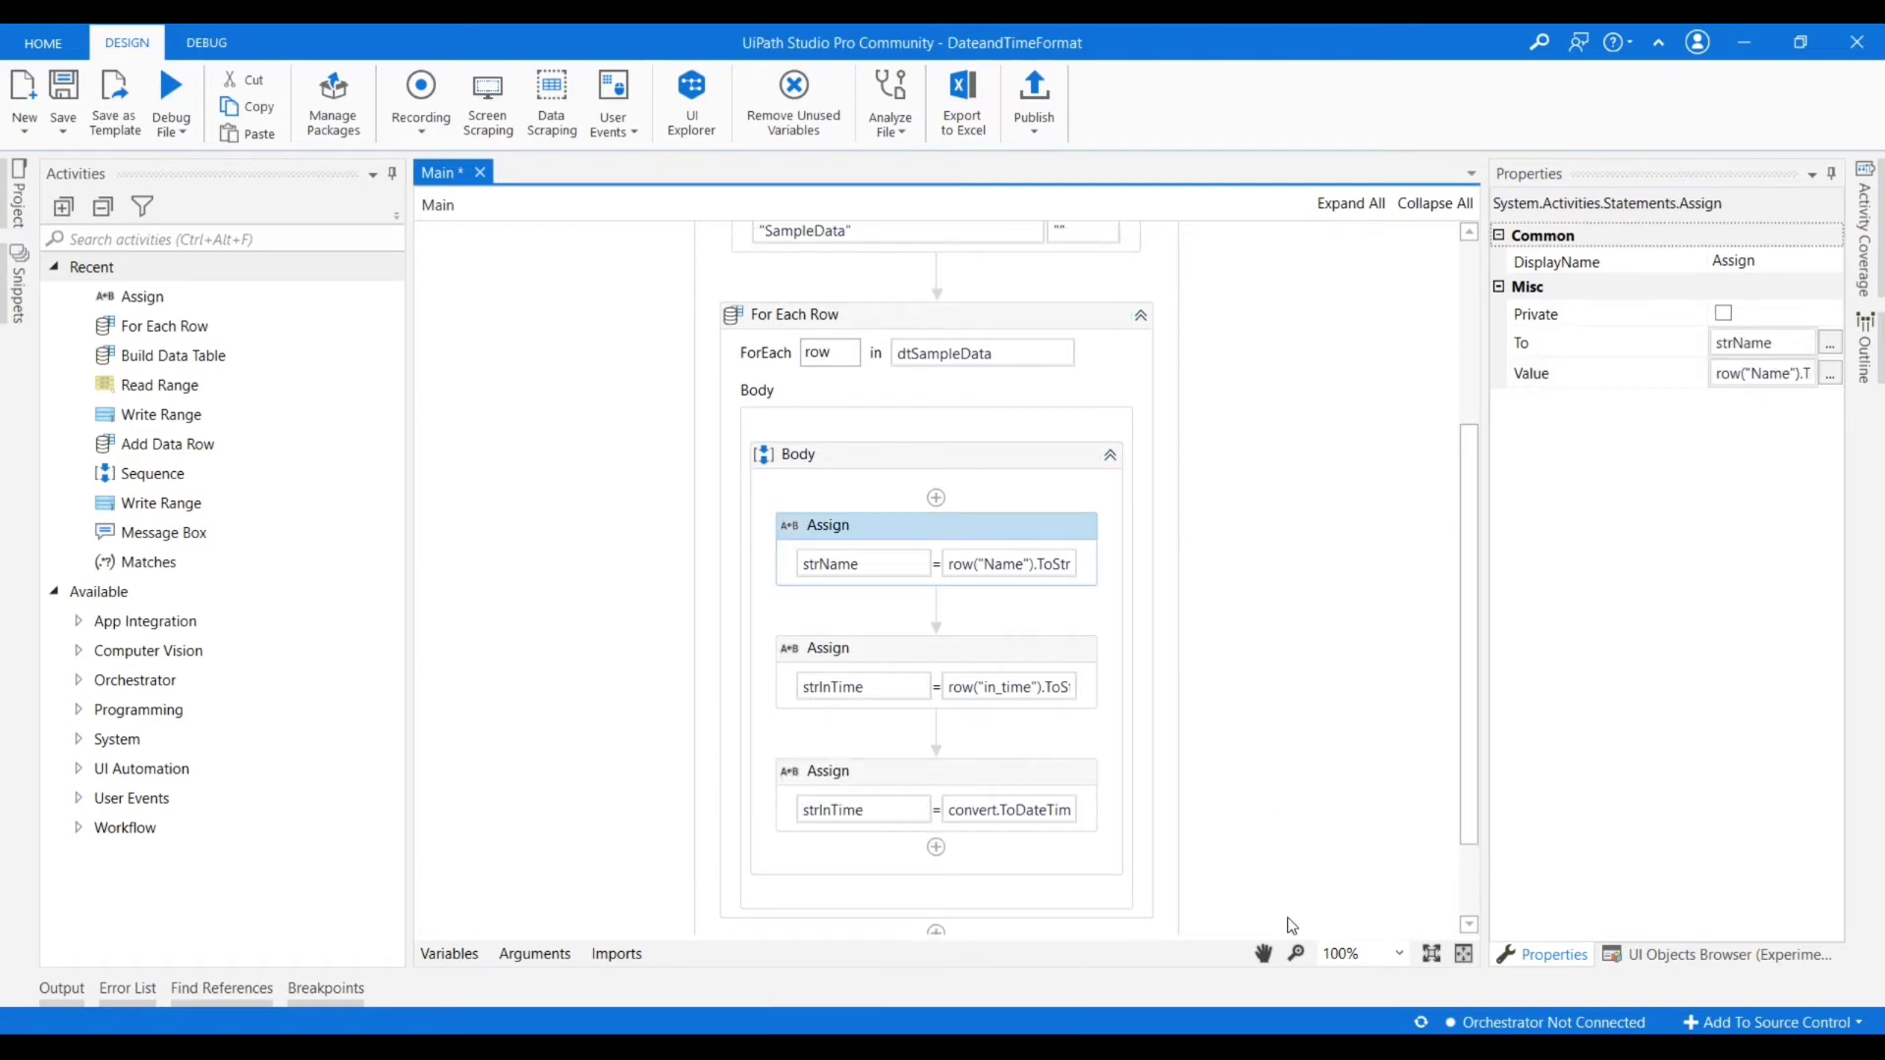
mouse_move(1173, 947)
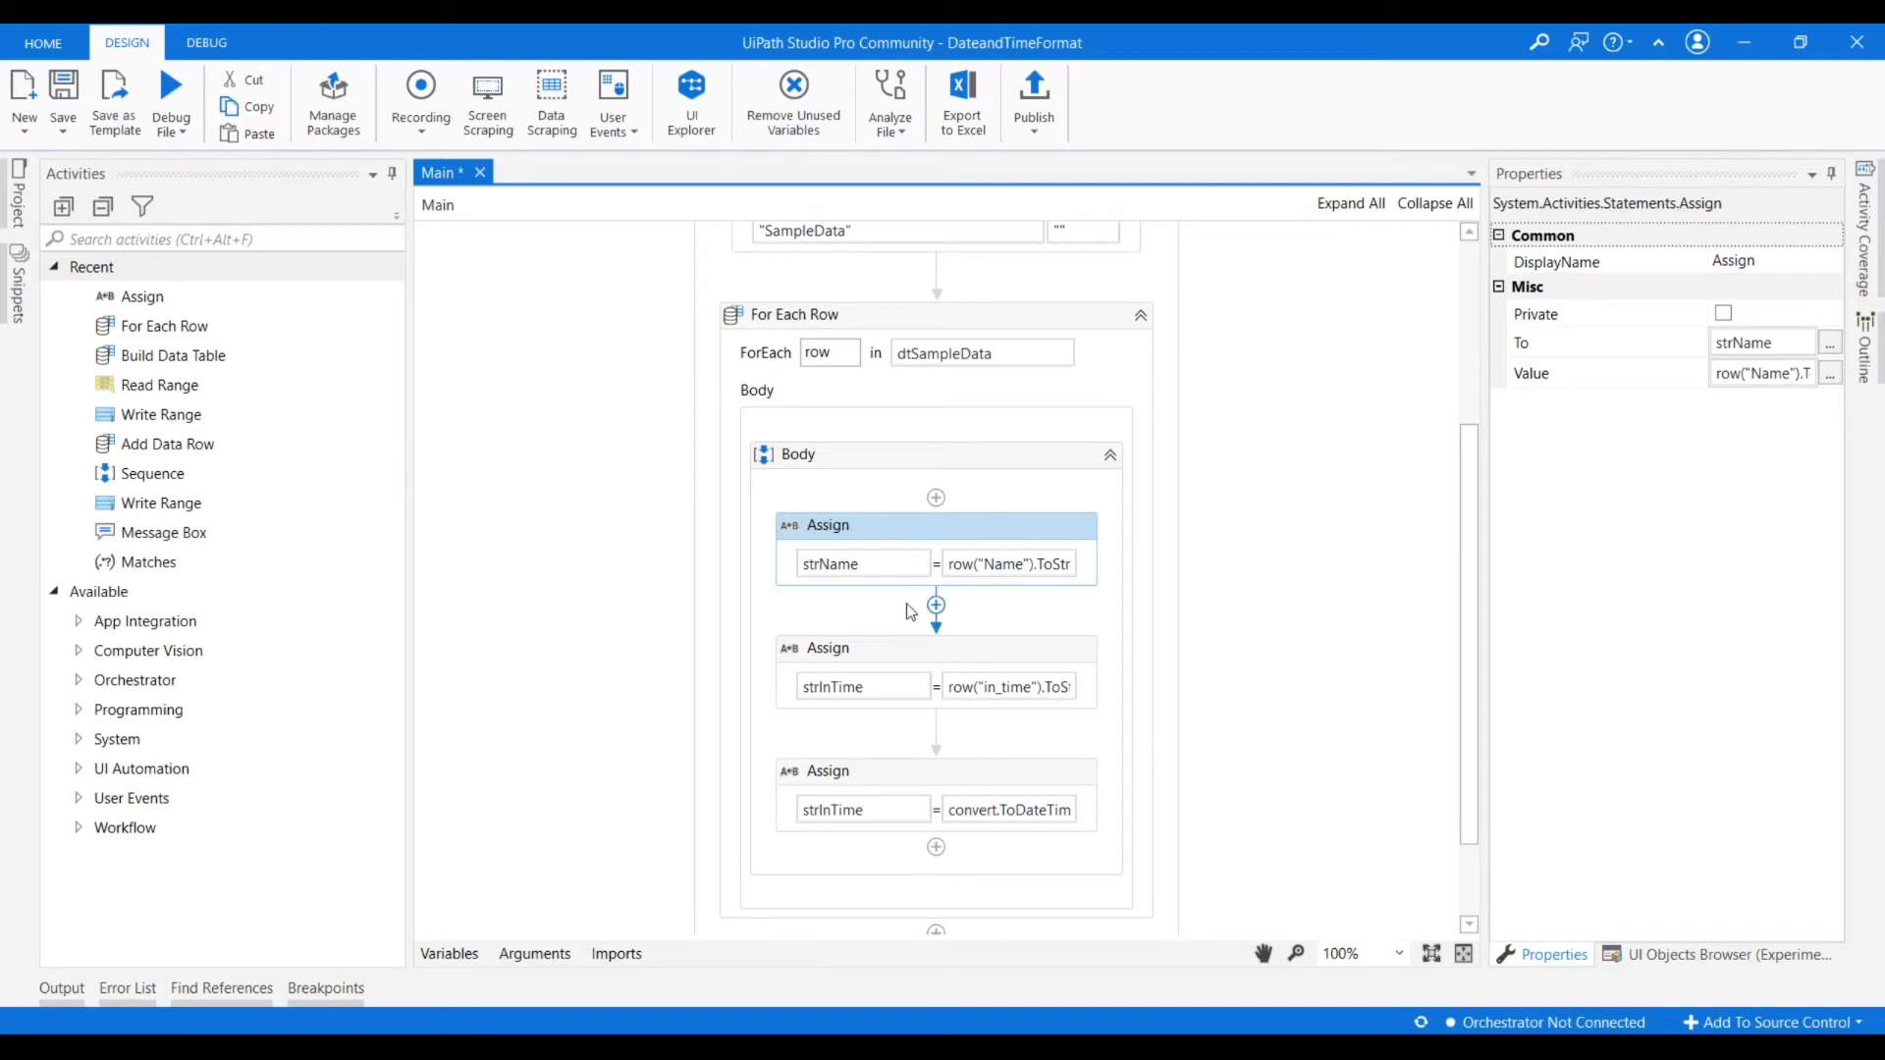
mouse_move(1047, 776)
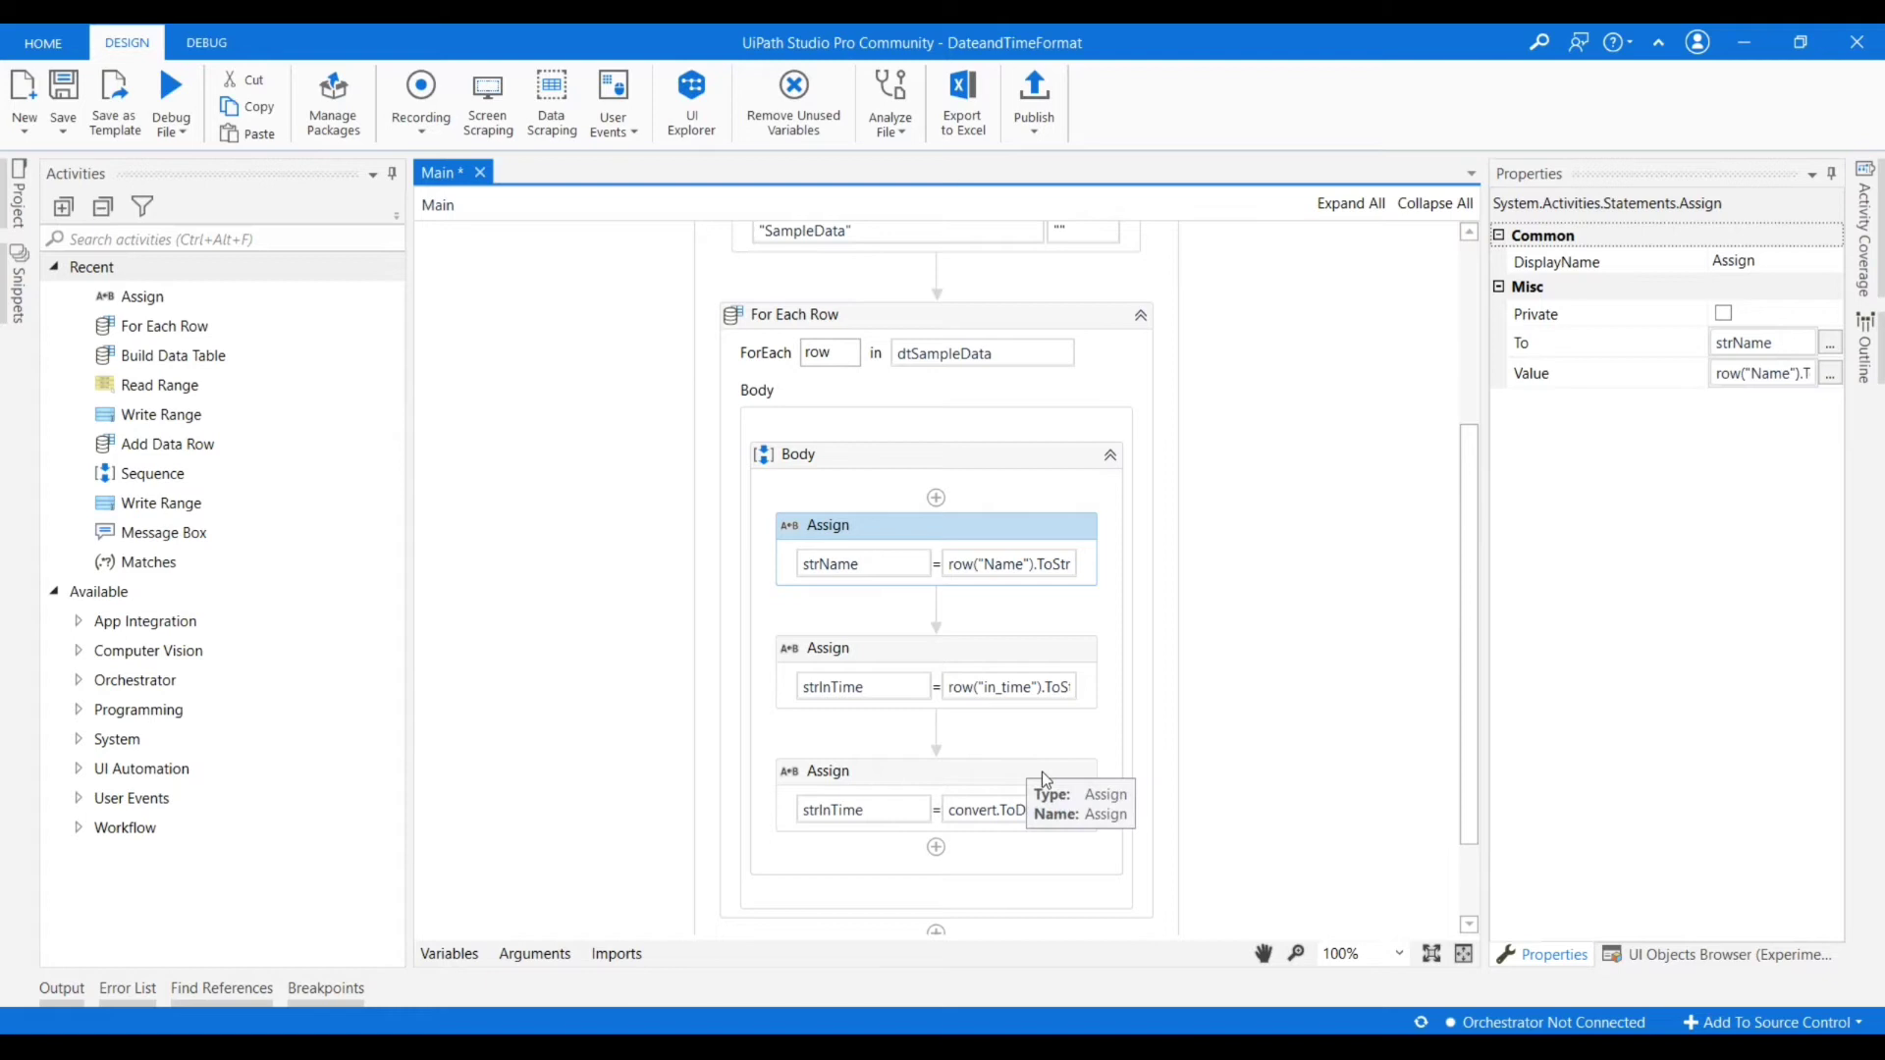
mouse_move(988, 784)
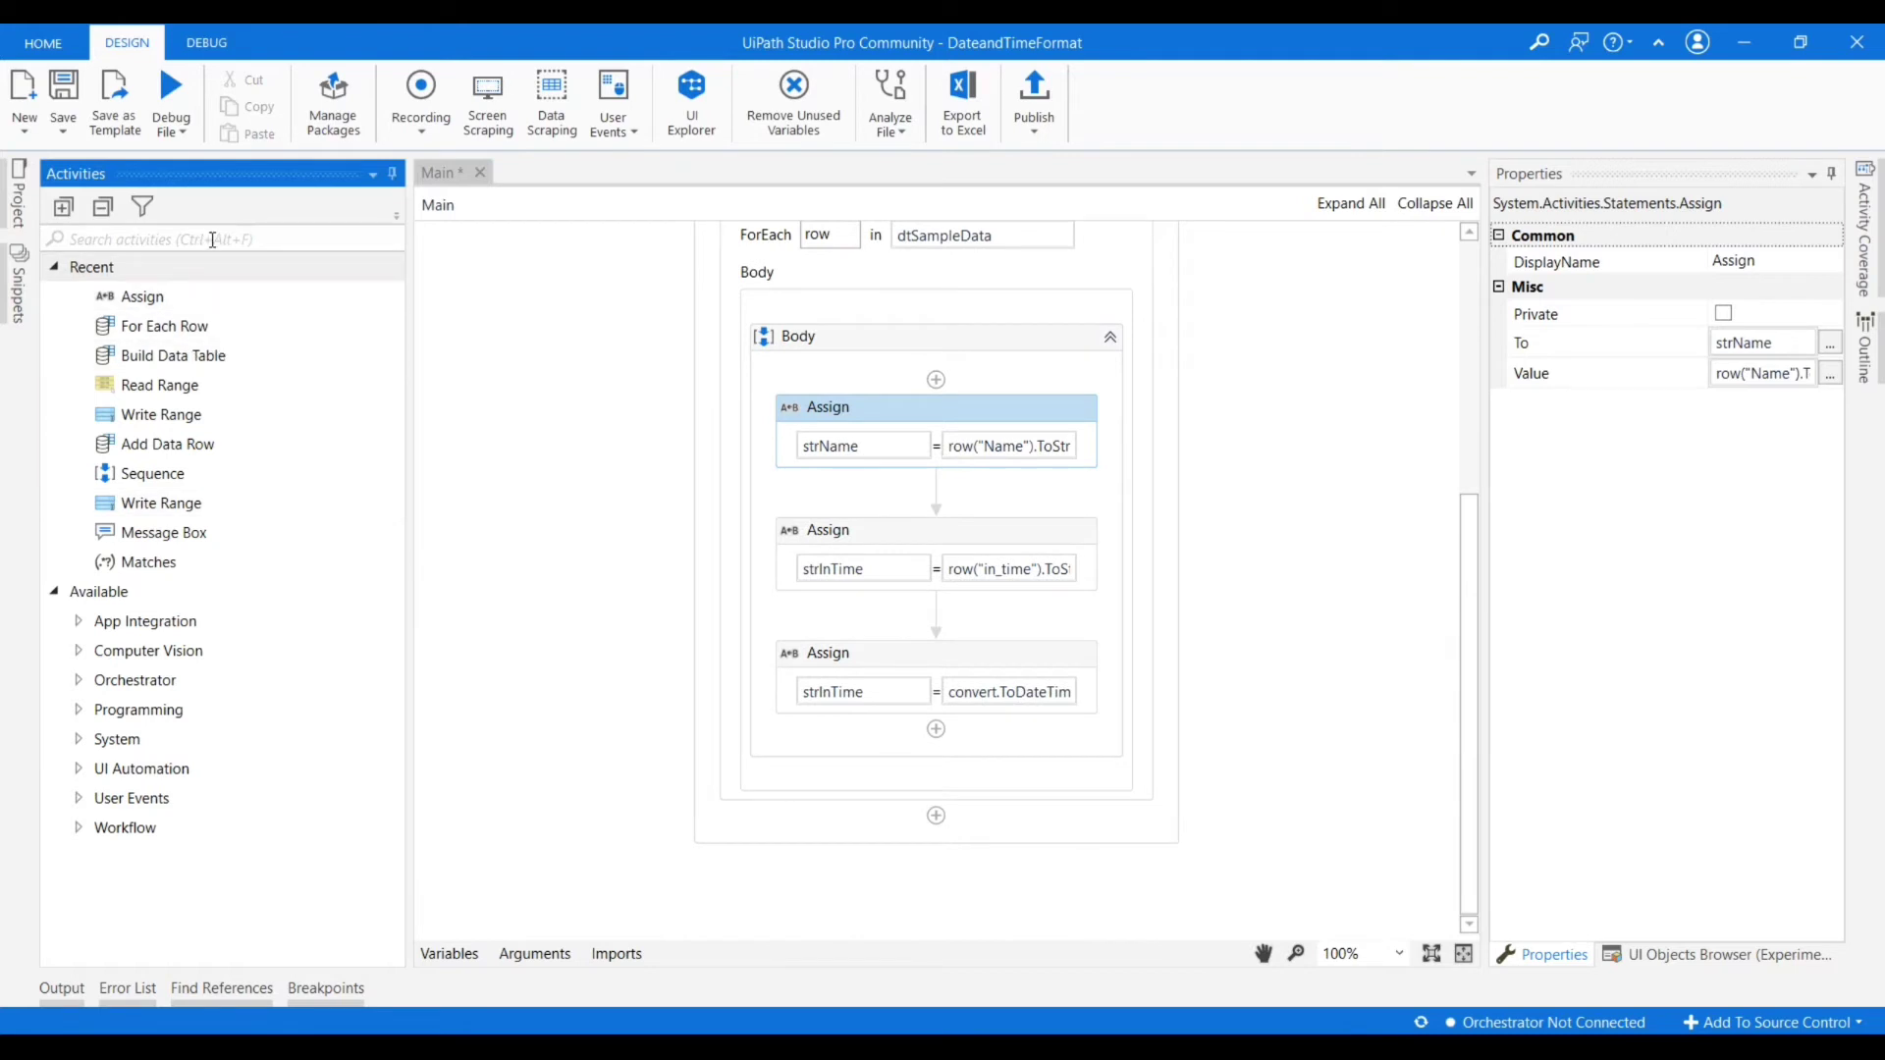
Place a Write Range activity after the For Each Row loop and show its properties.
type("write")
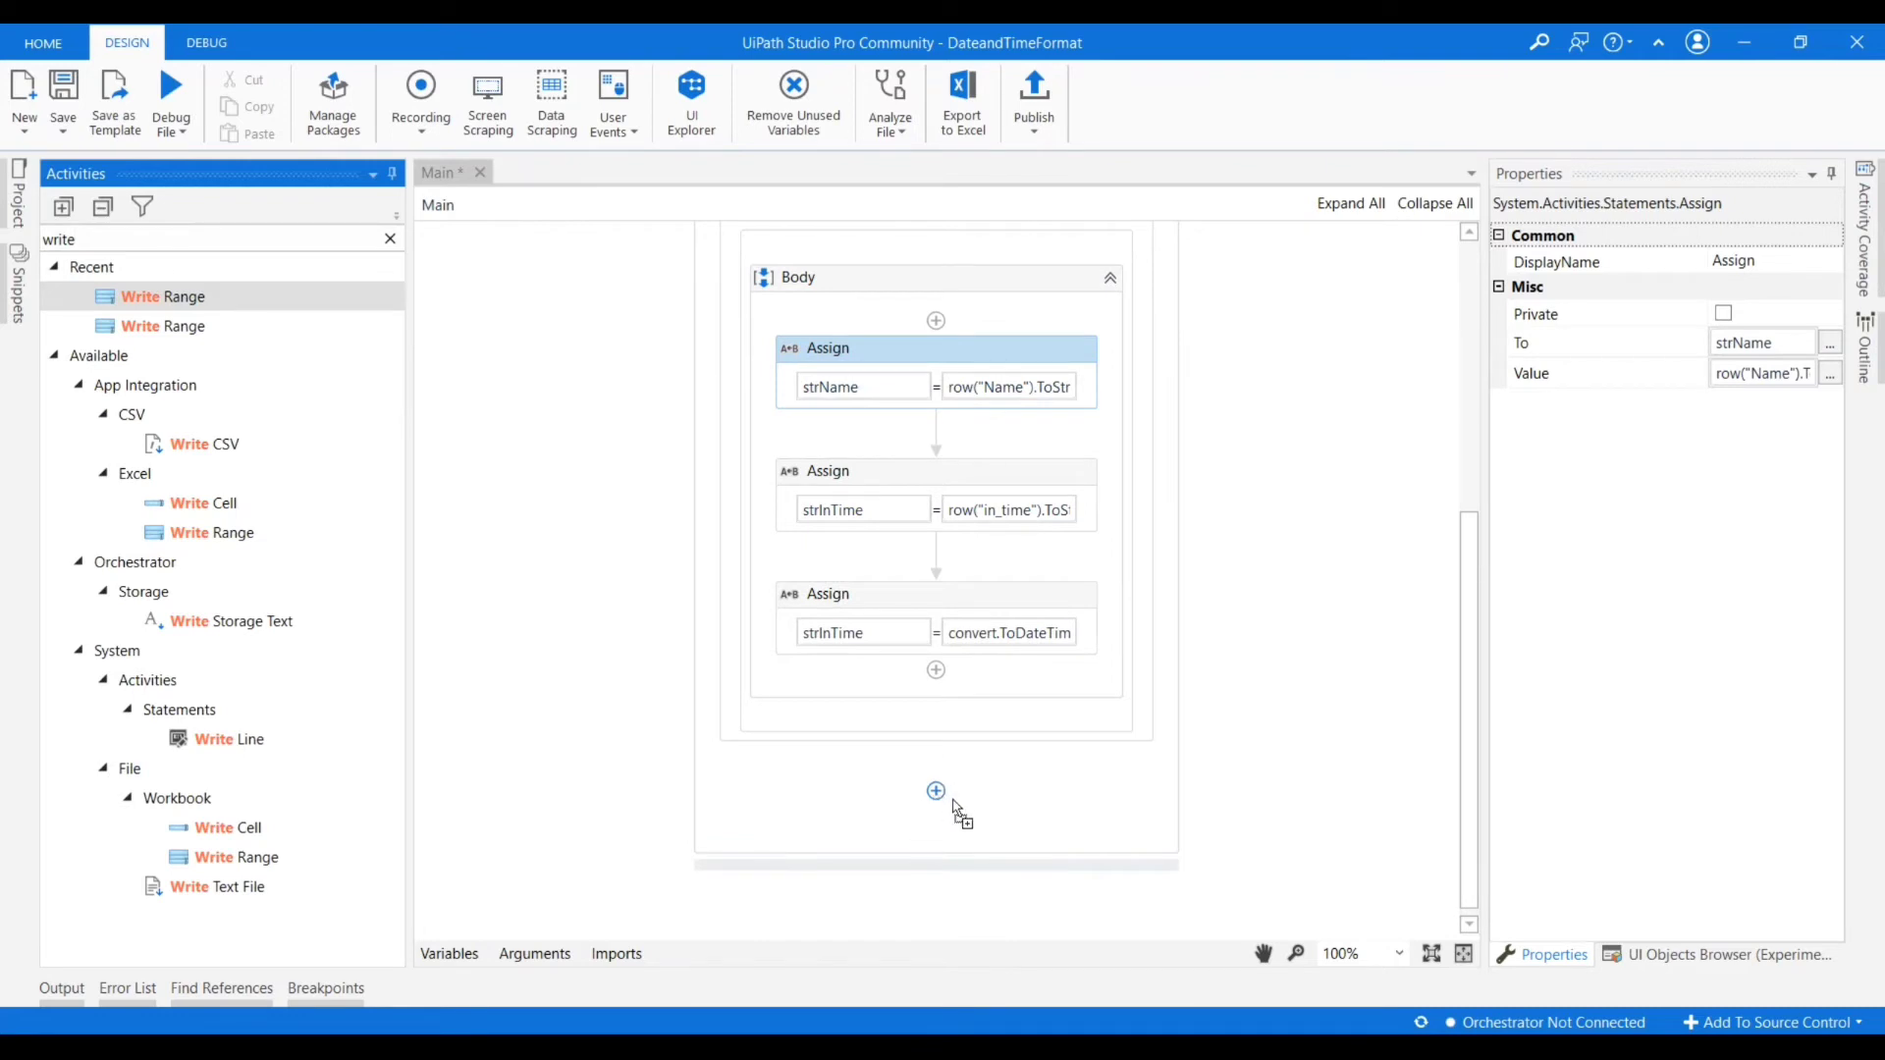
mouse_move(945, 791)
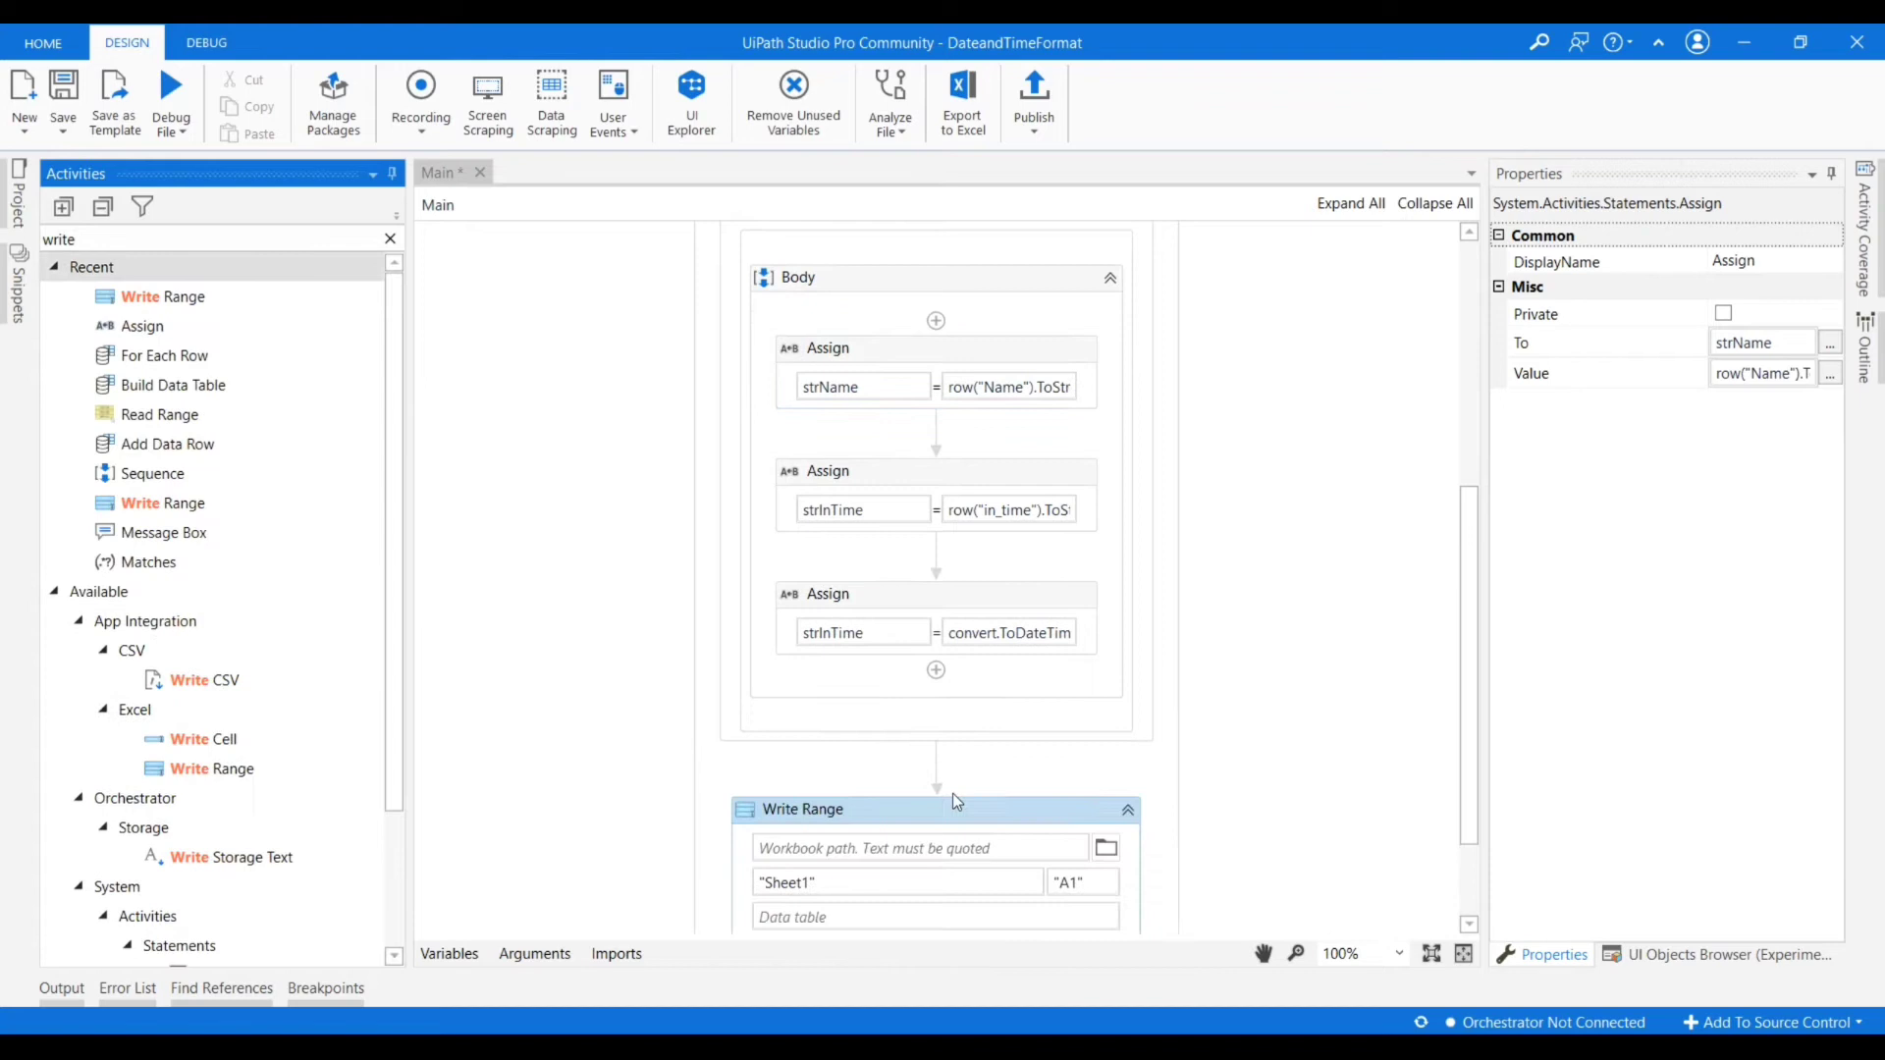
left_click(802, 807)
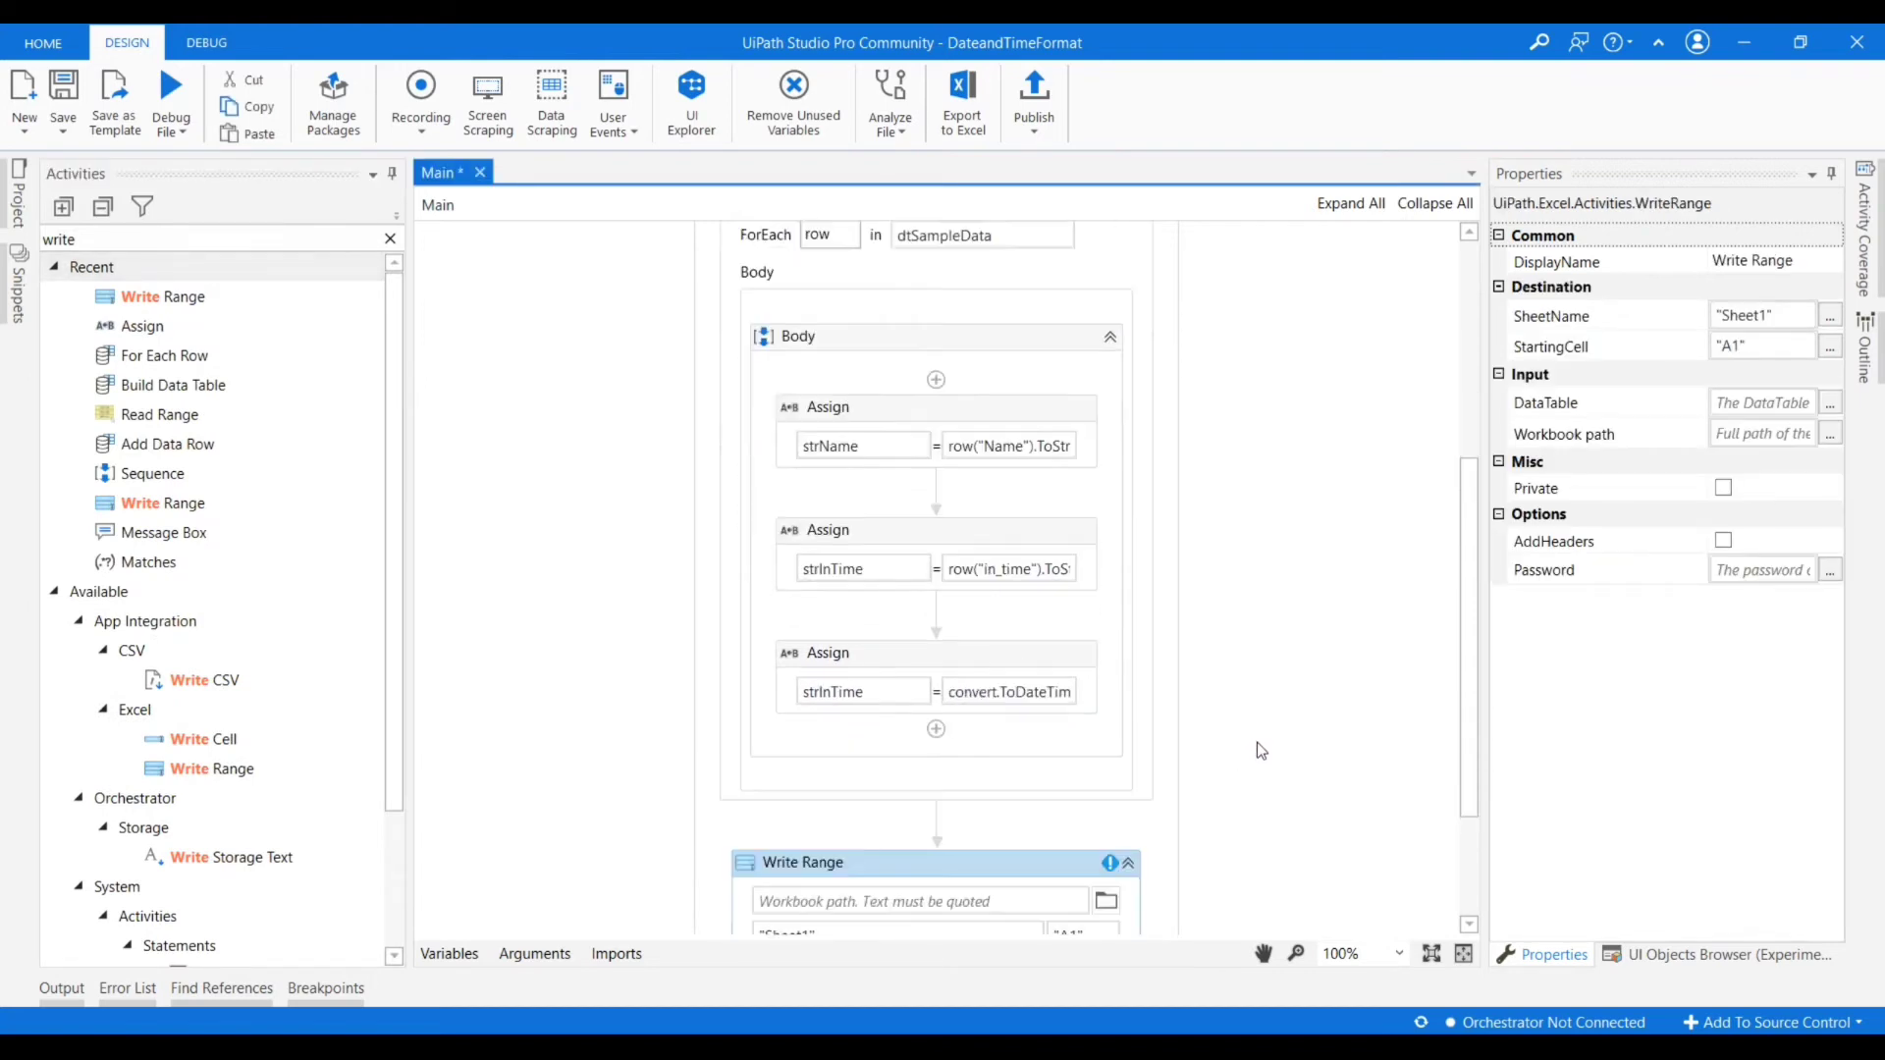
scroll("down", 3)
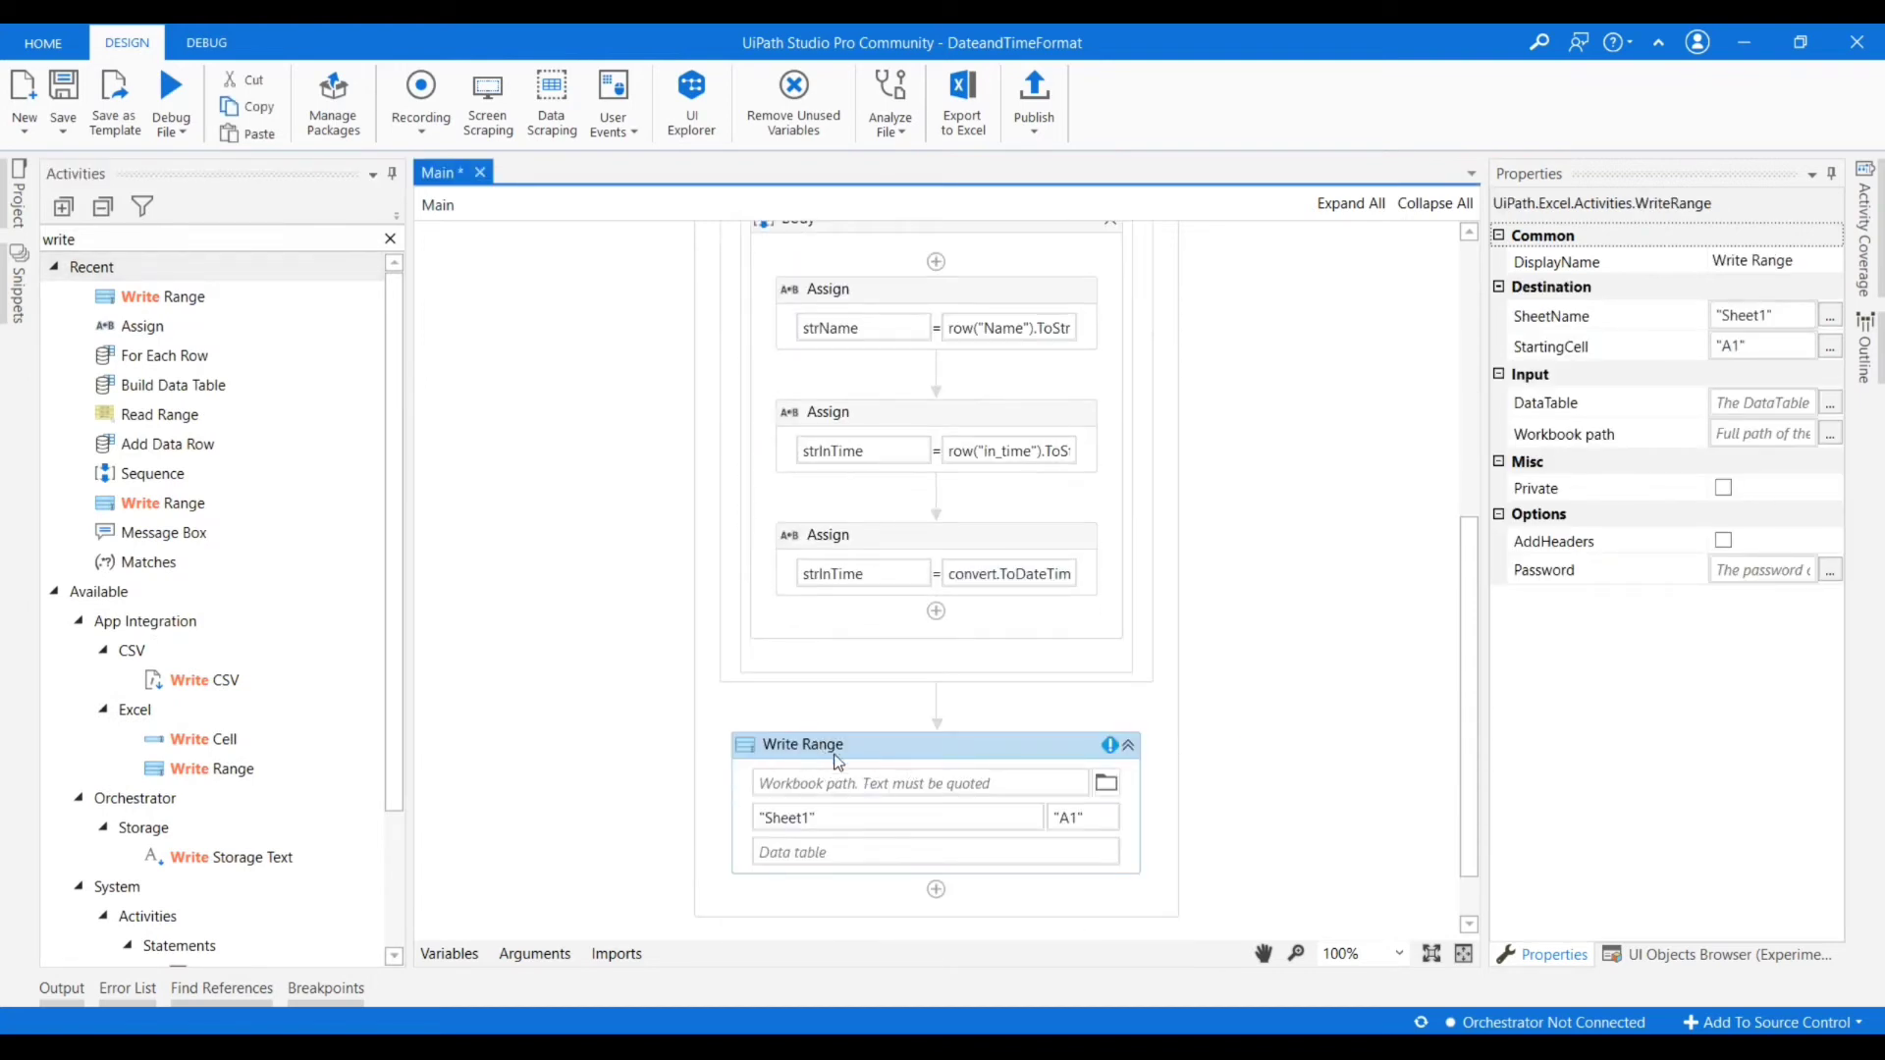
mouse_move(842, 758)
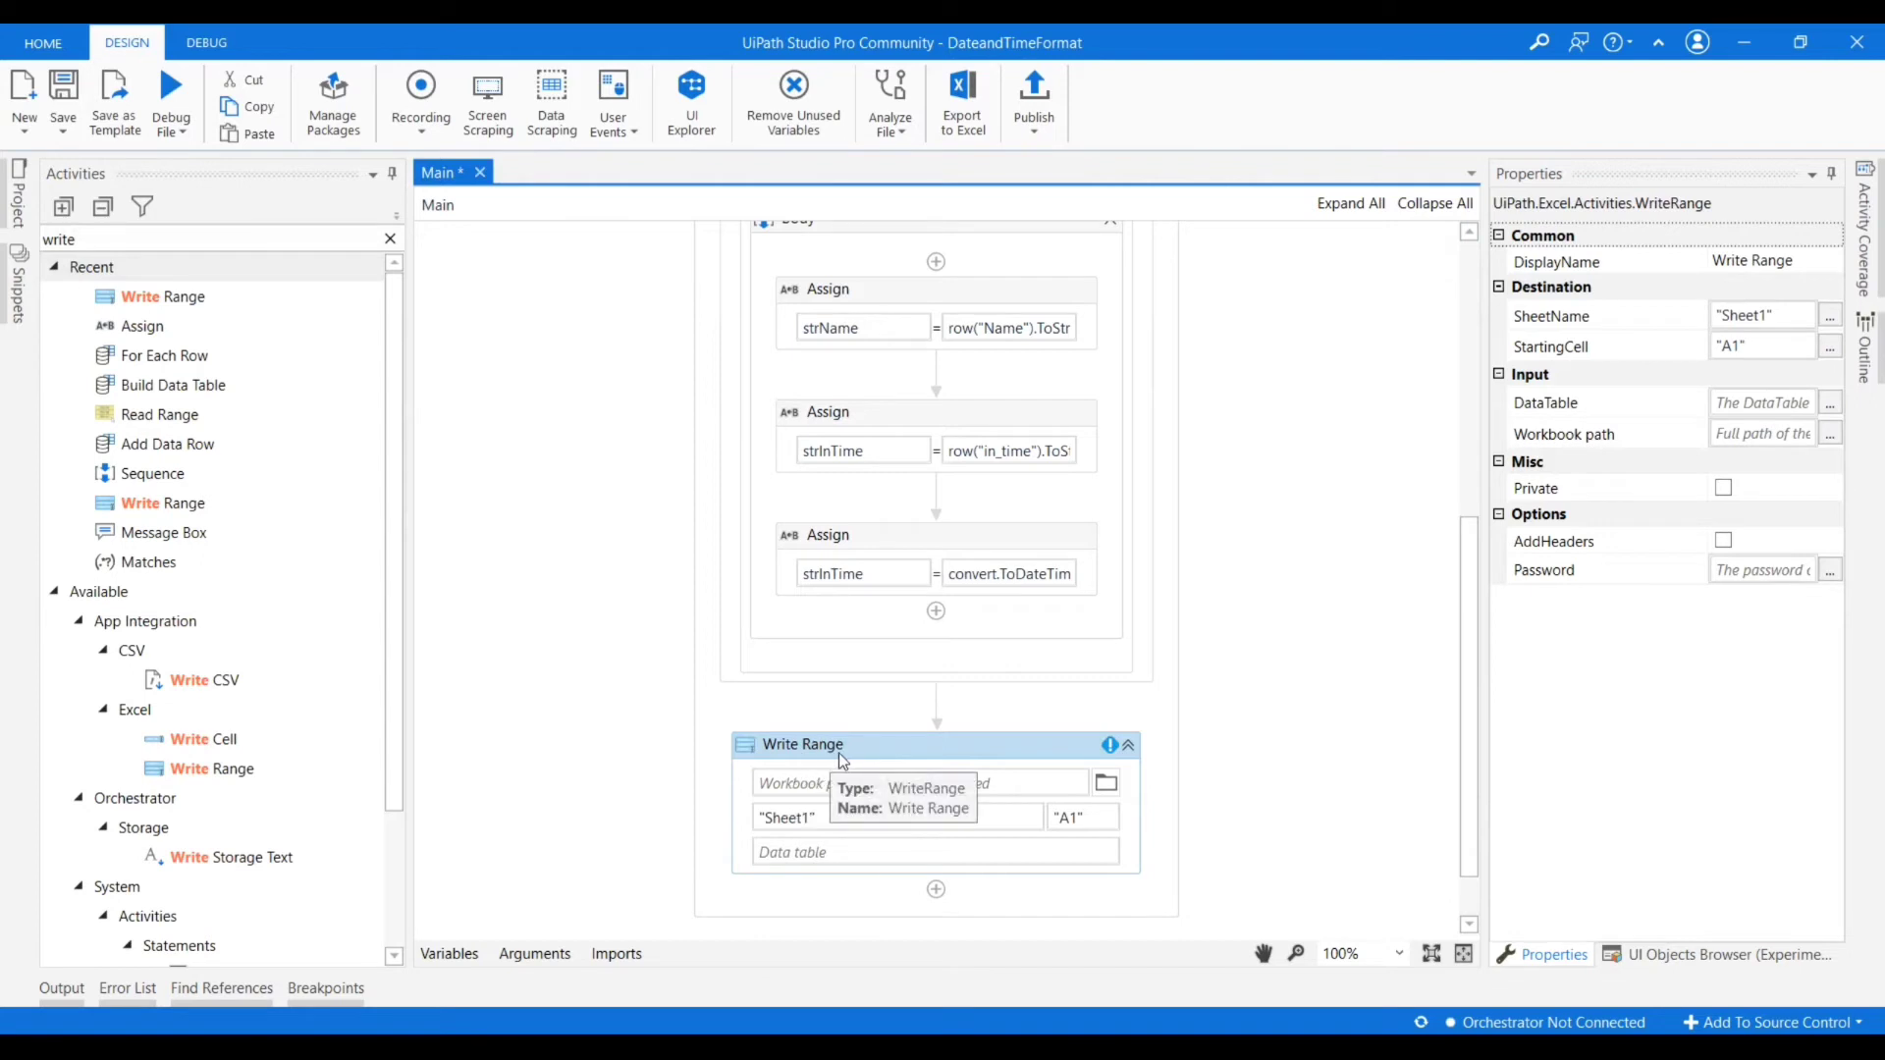
mouse_move(856, 768)
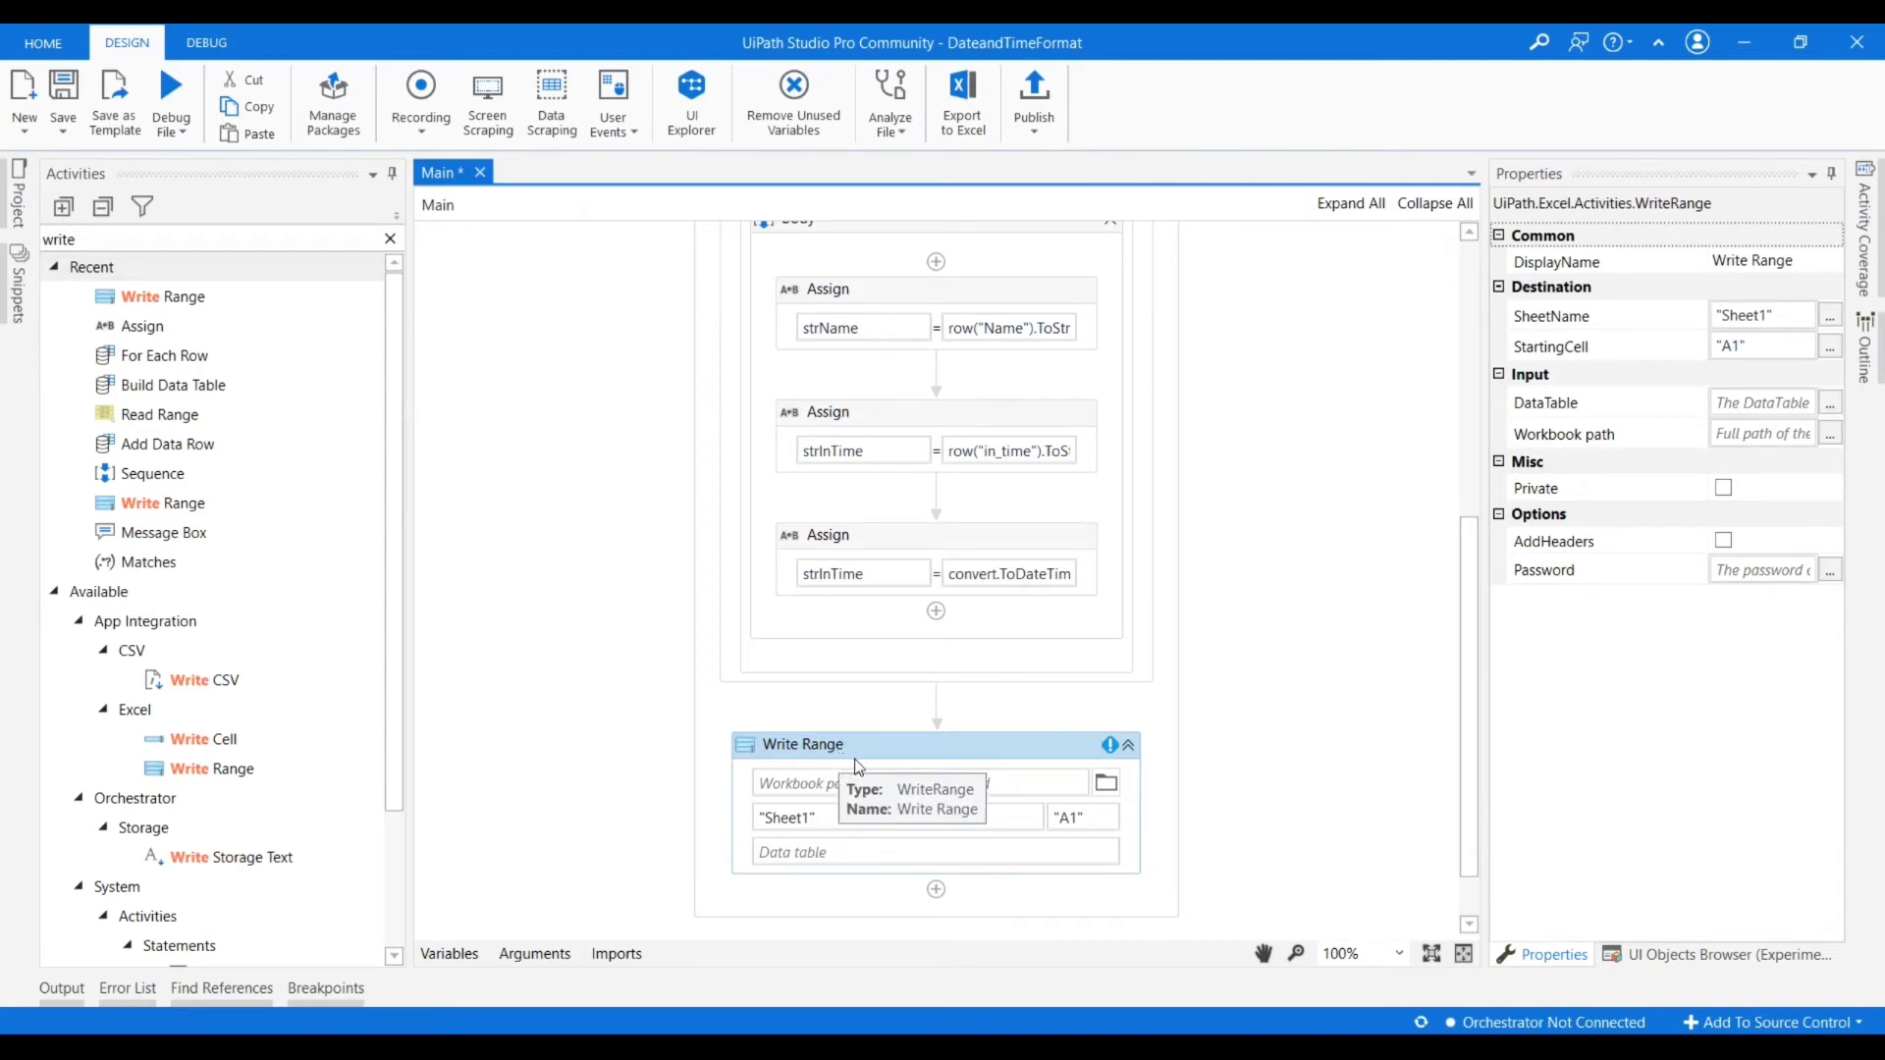
mouse_move(1104, 784)
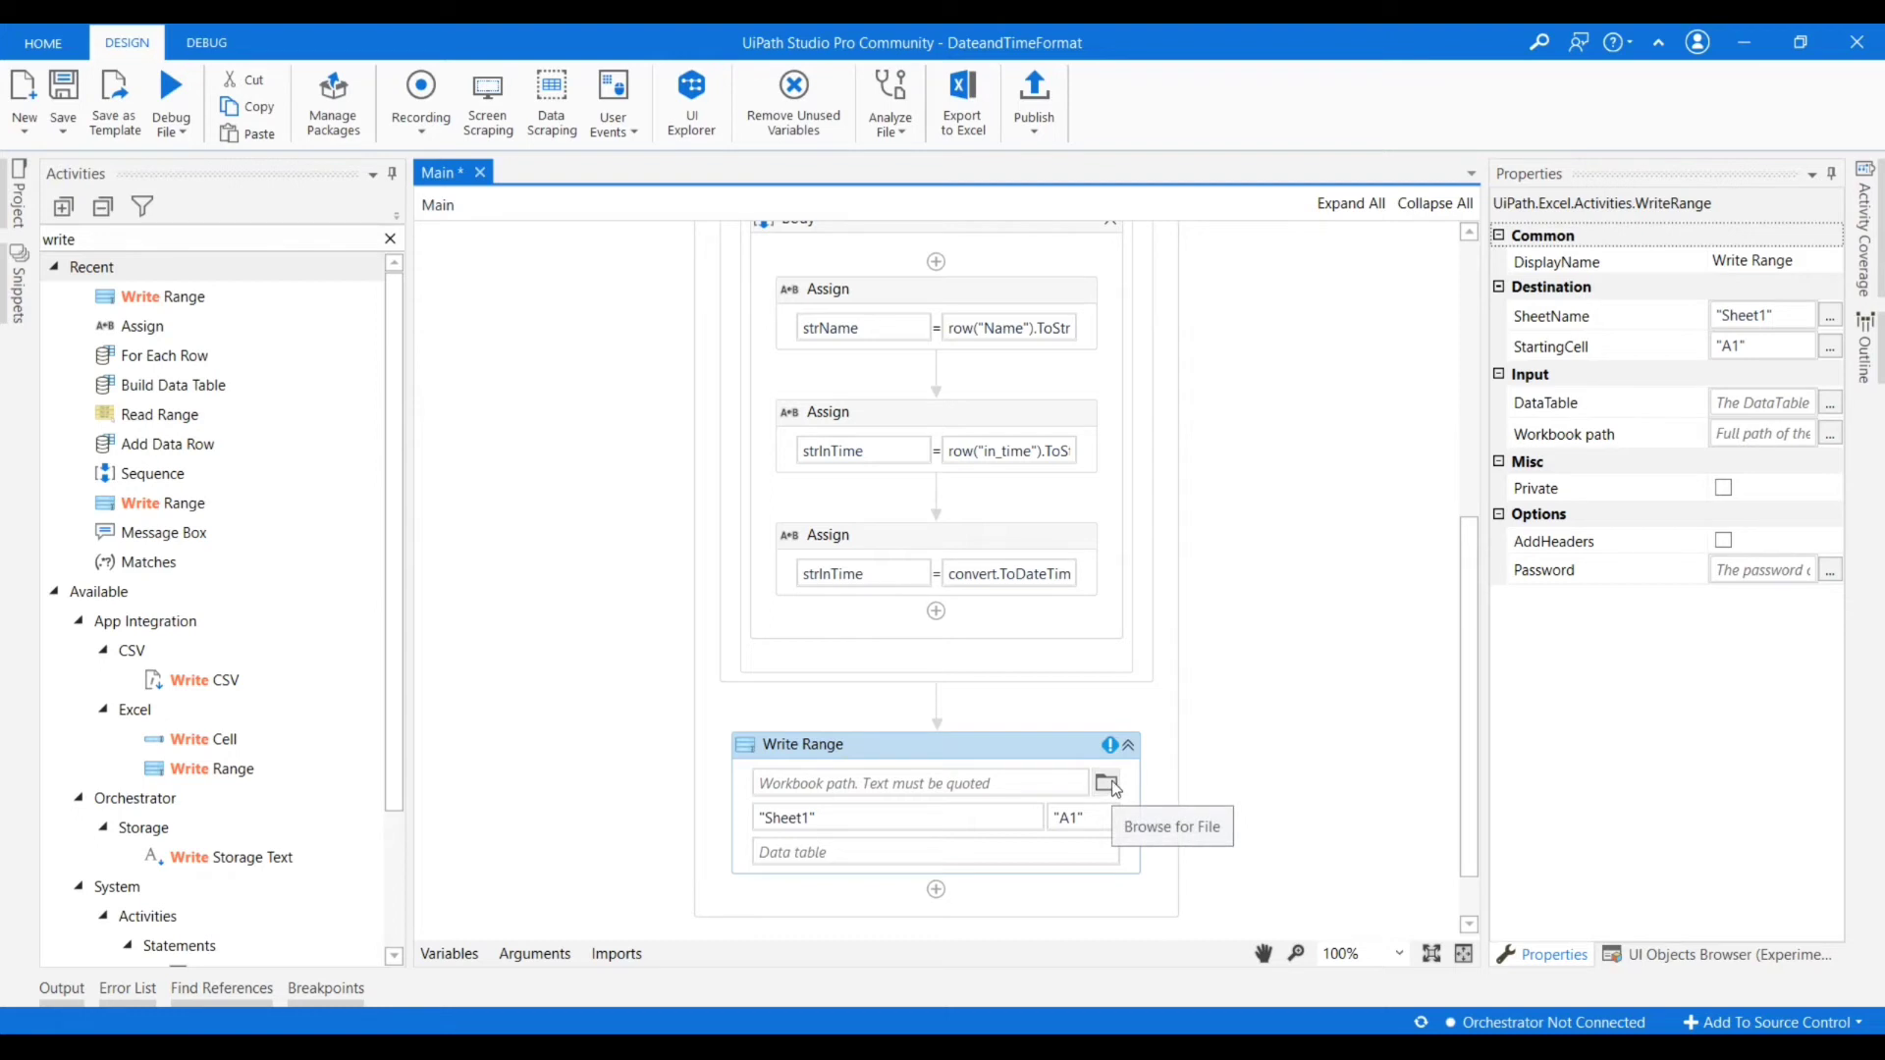
Point Write Range at FinalOutPut.xlsx on Sheet1 and clear its A1 starting cell.
left_click(1103, 784)
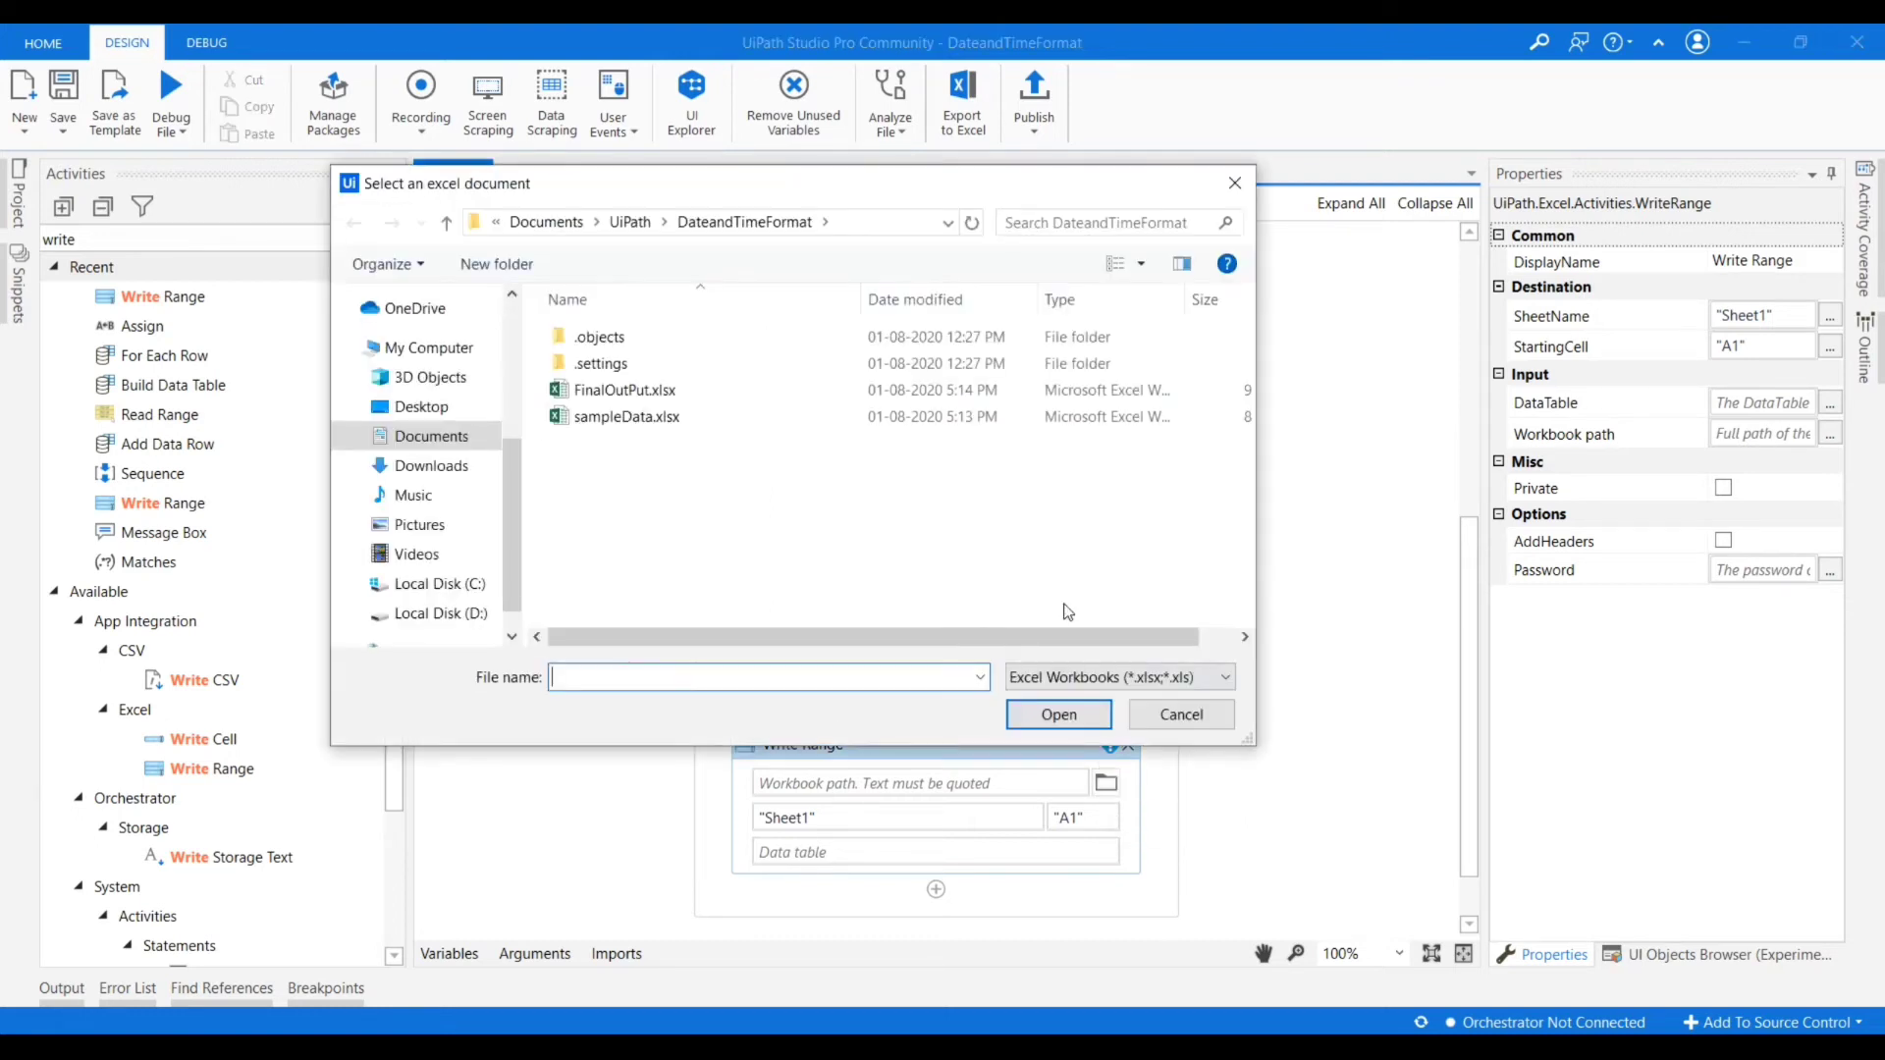
left_click(623, 389)
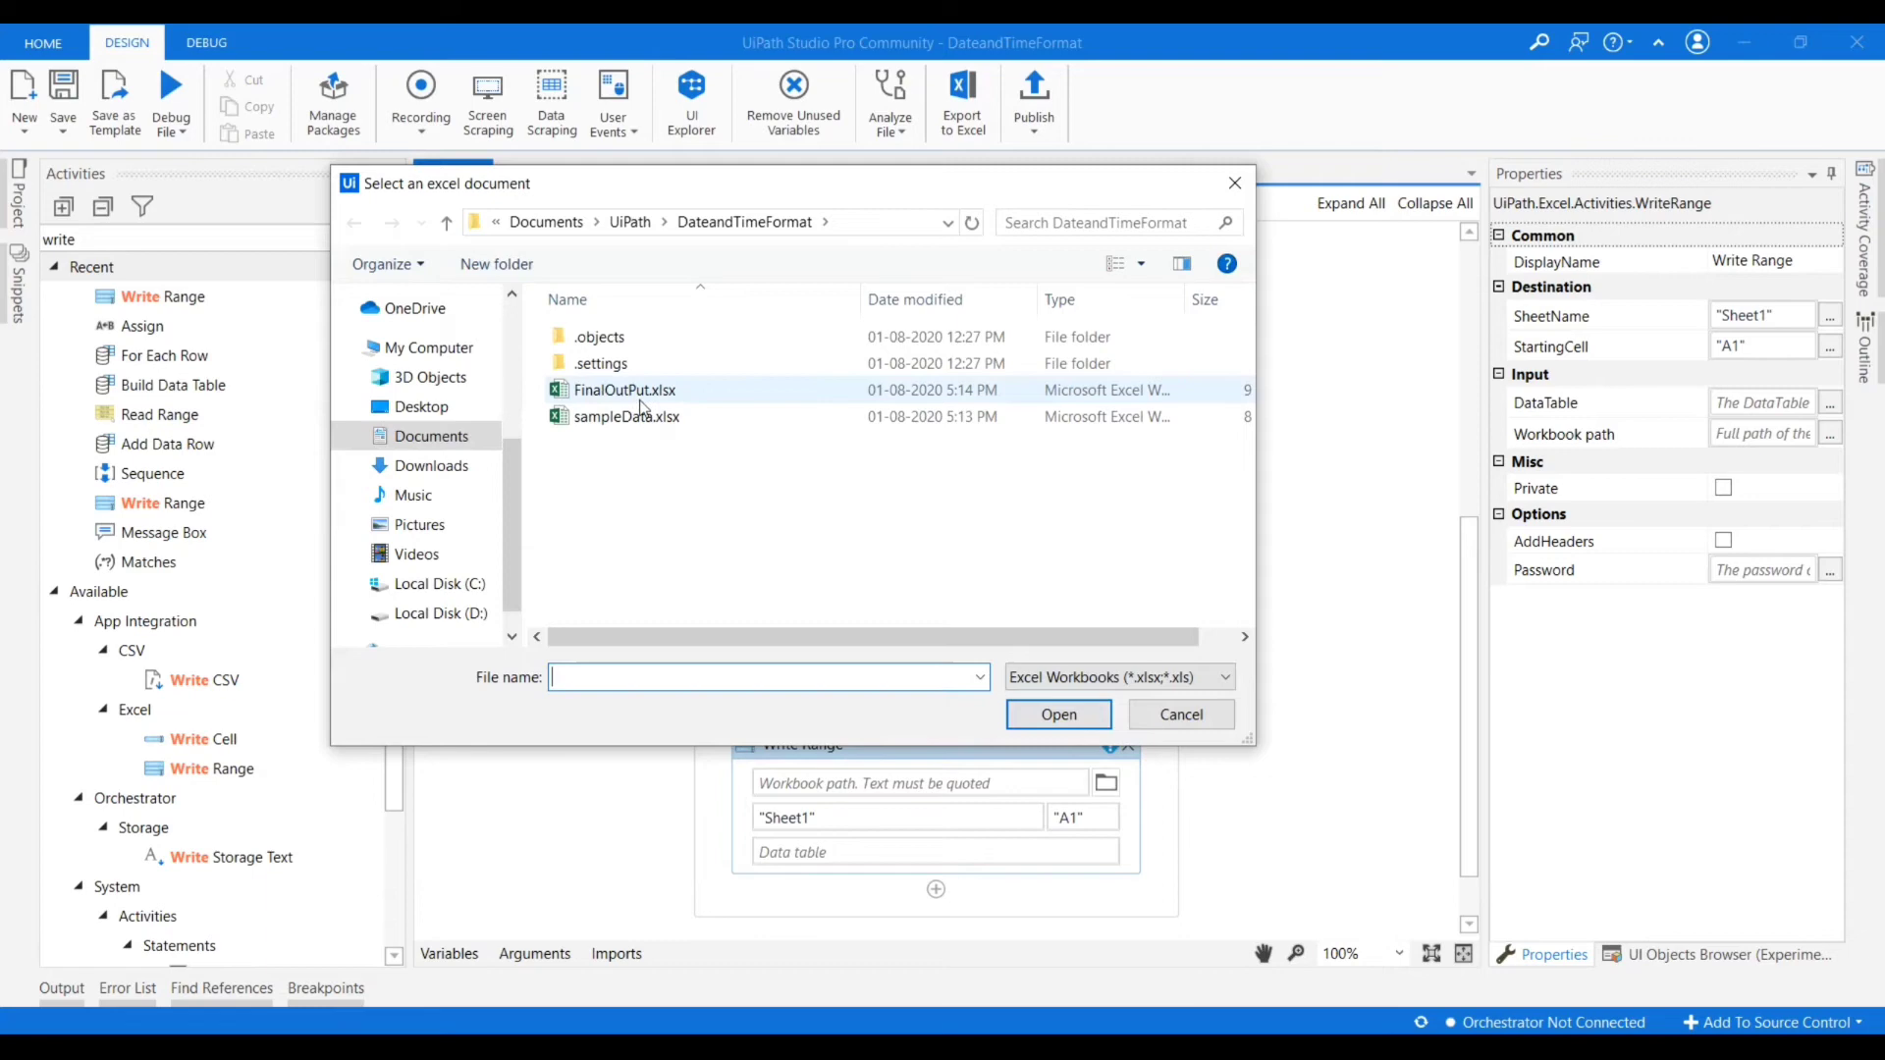
mouse_move(624, 389)
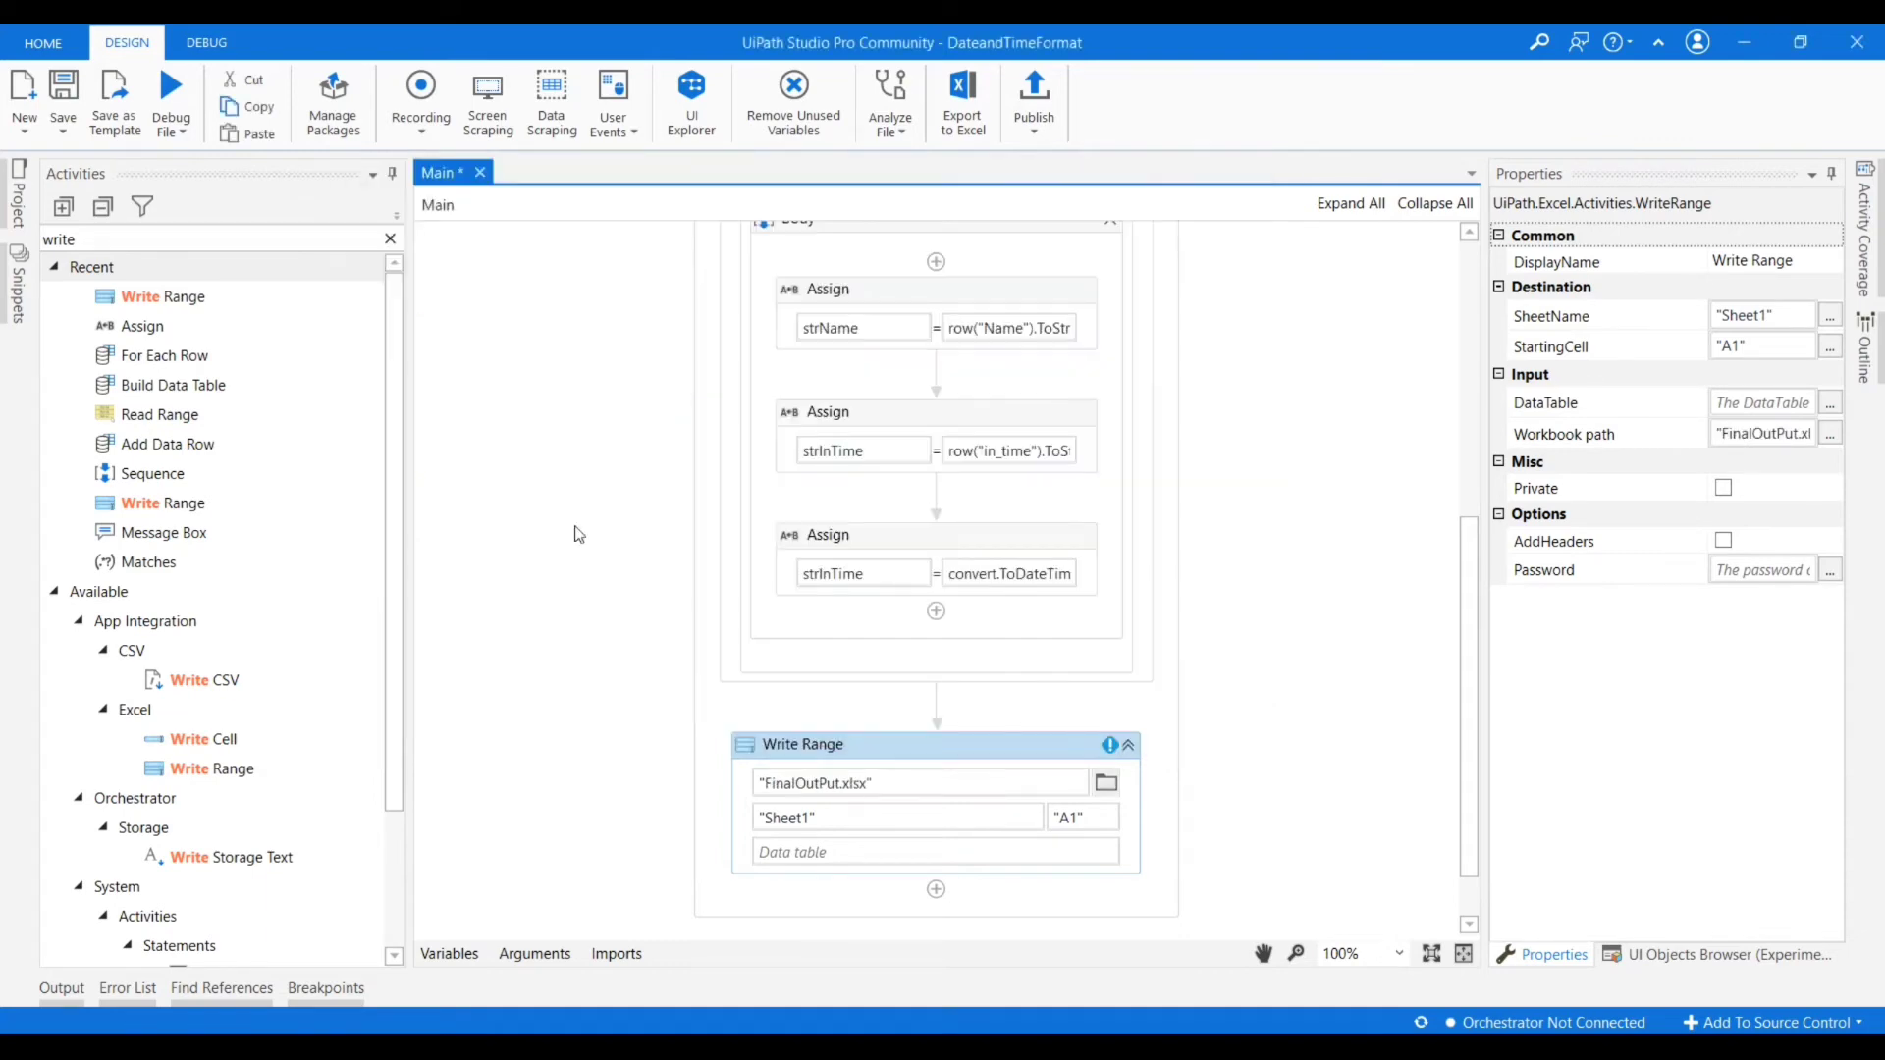
left_click(782, 817)
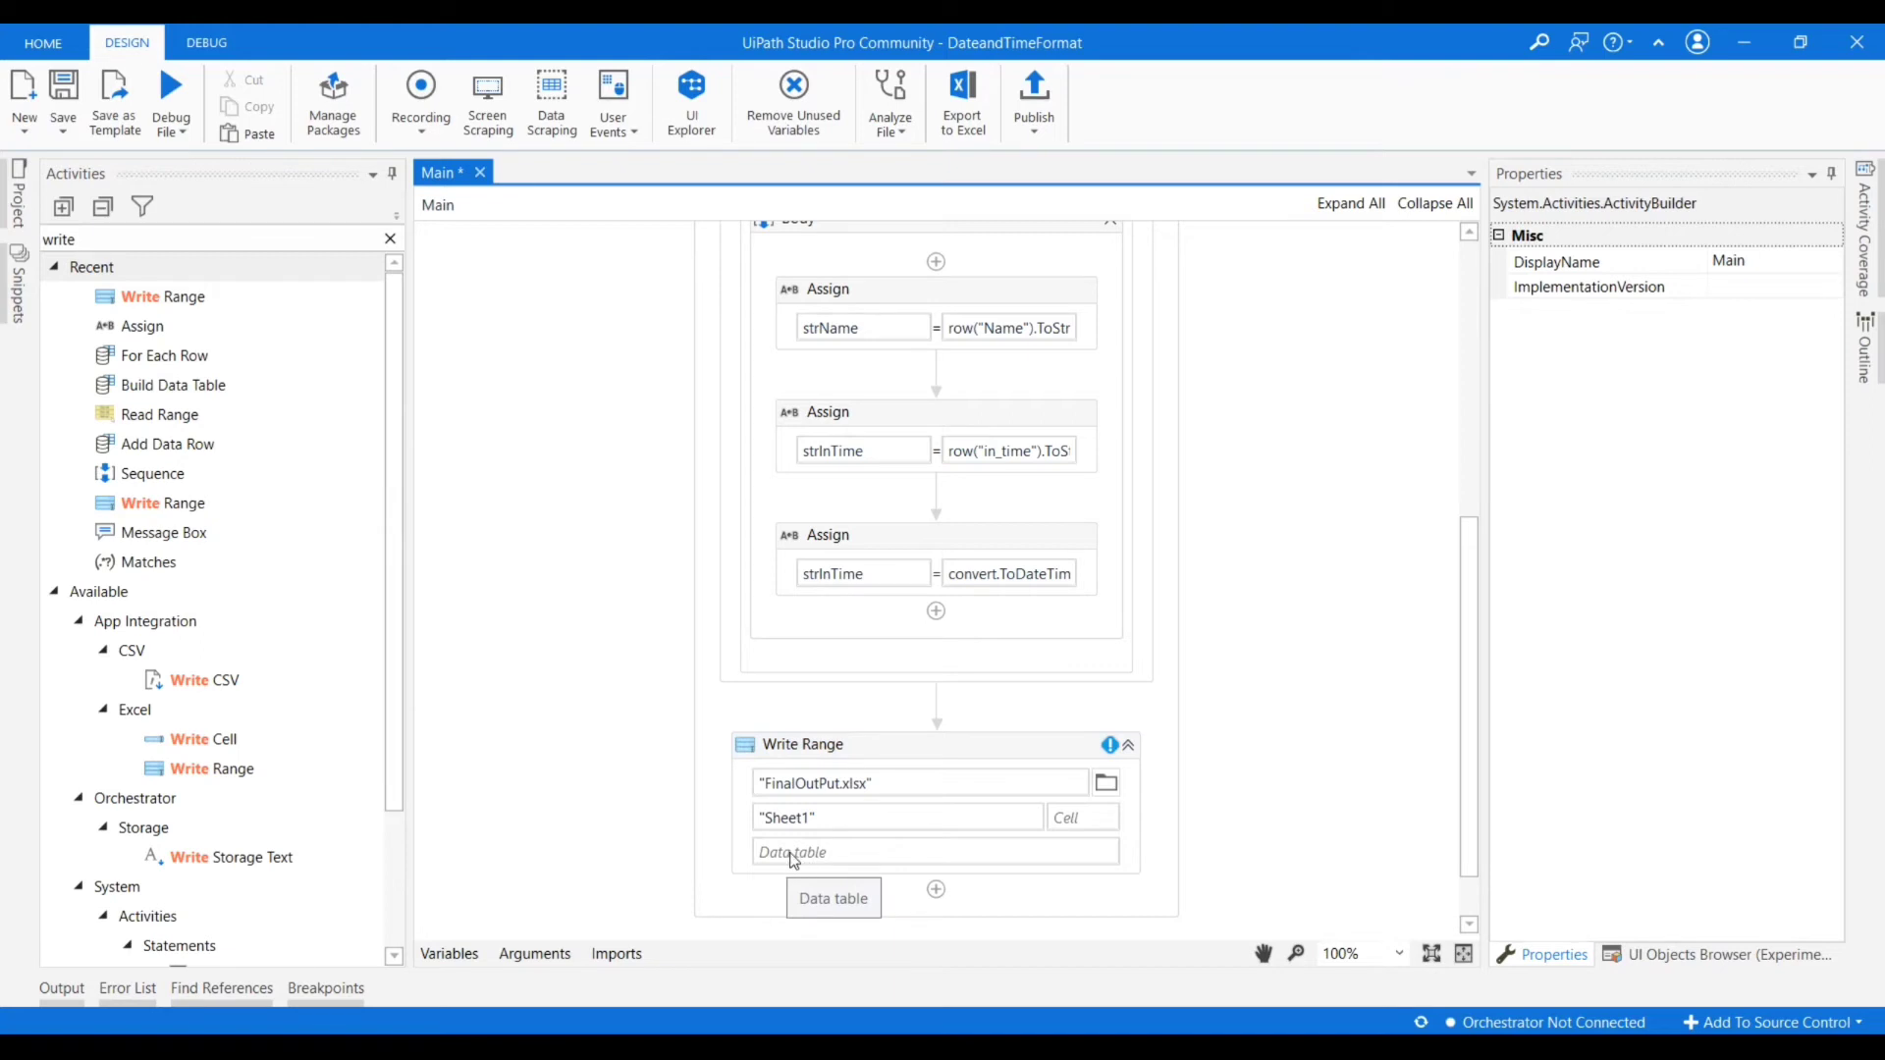
mouse_move(807, 868)
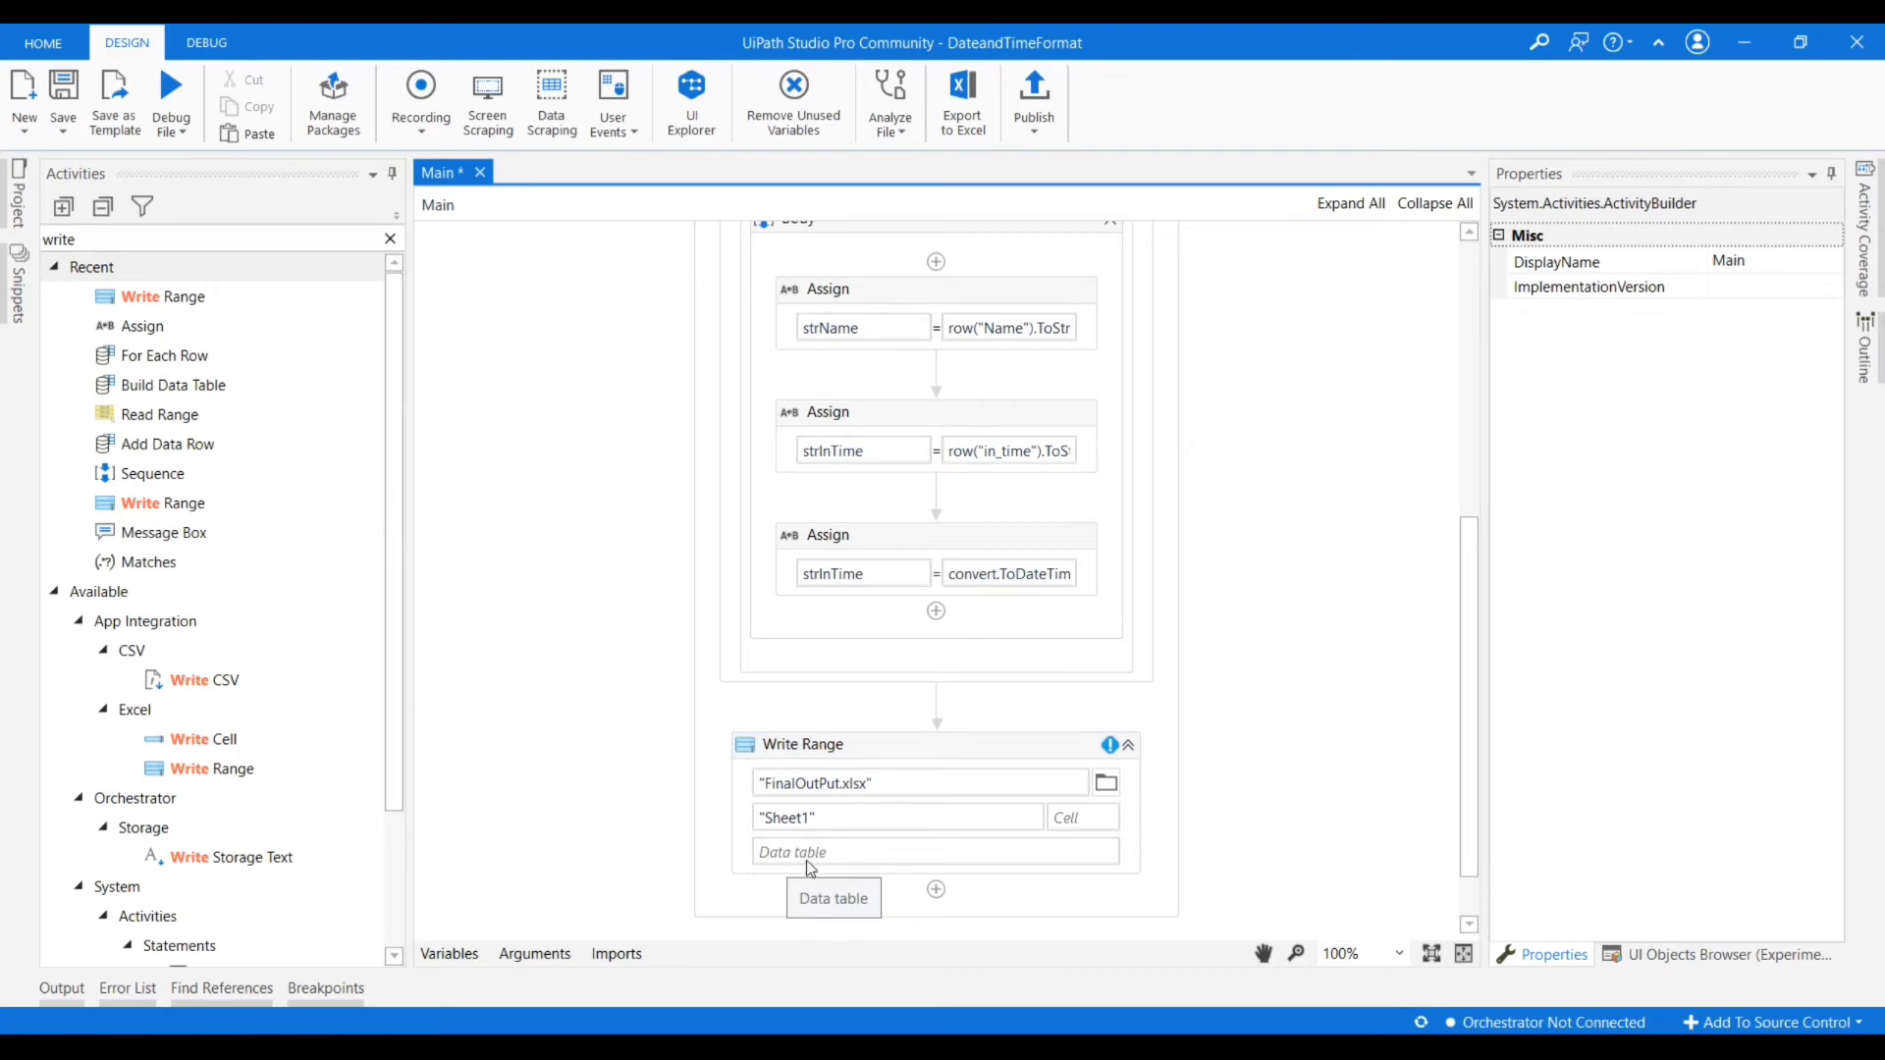
scroll("up", 3)
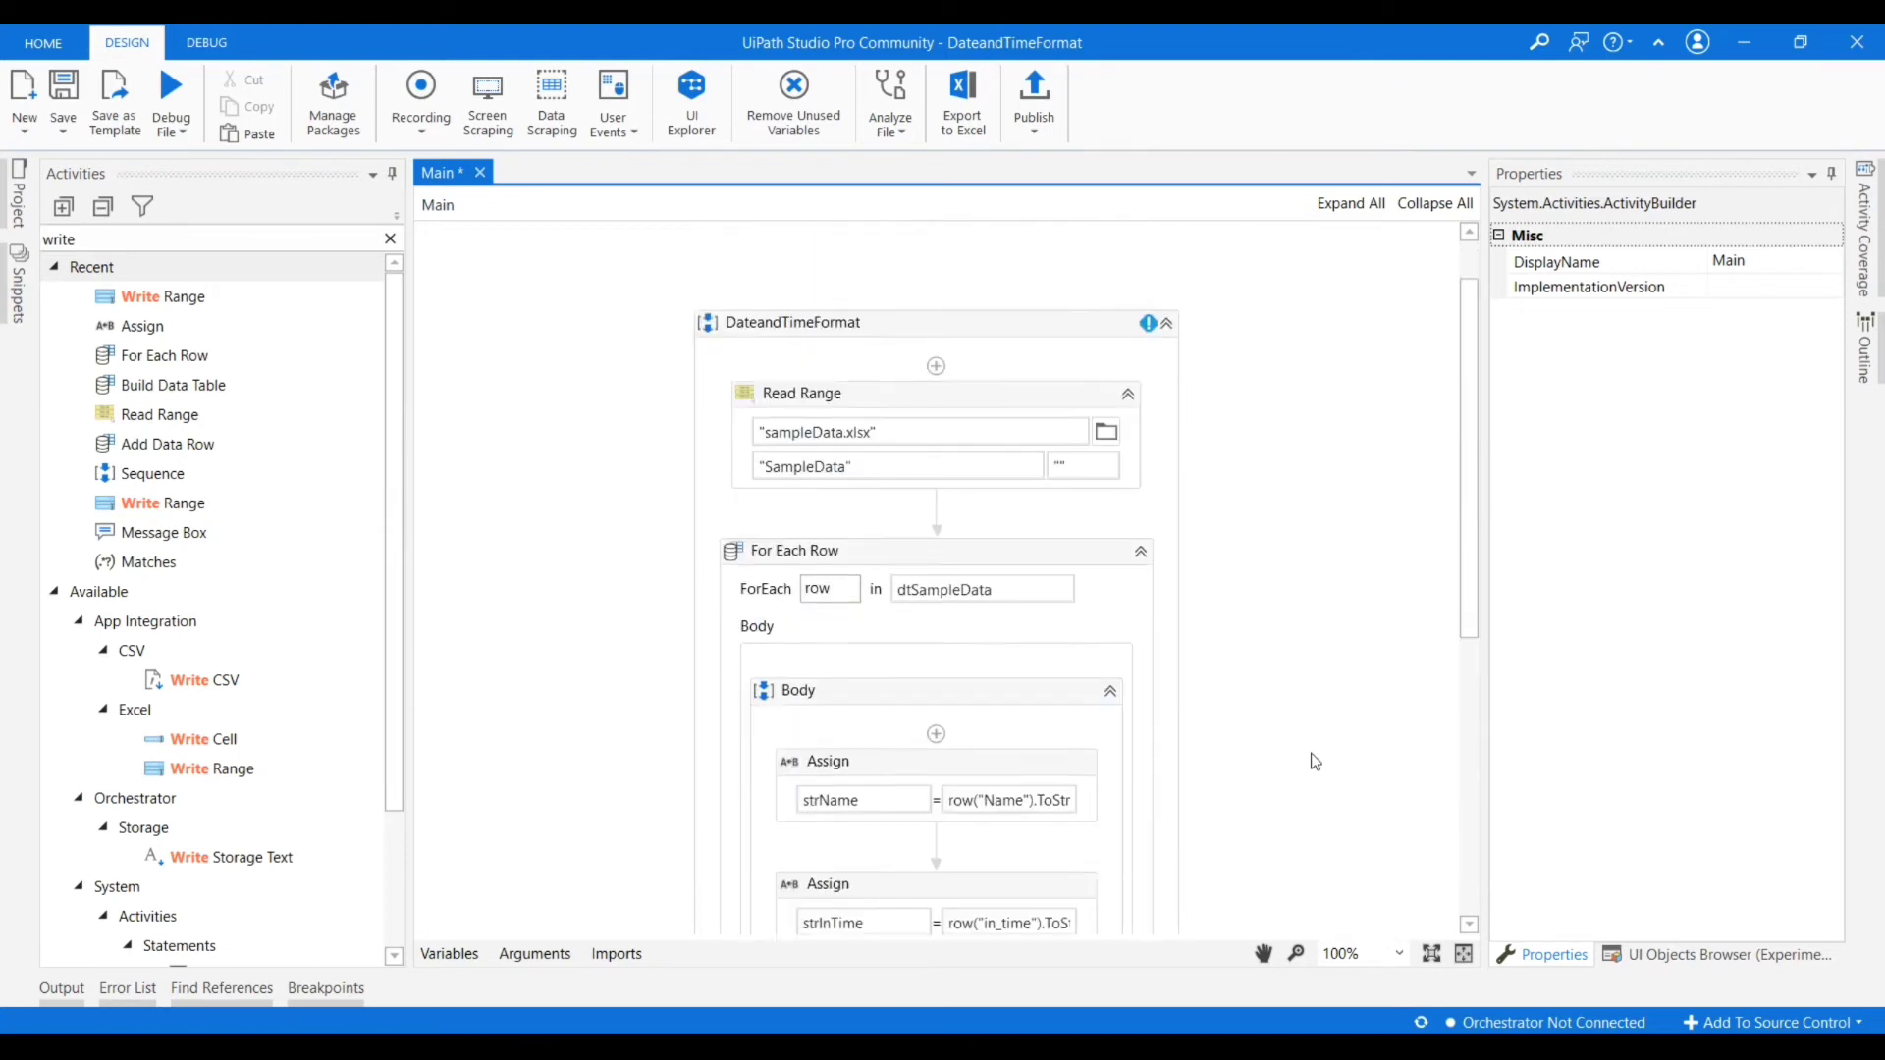
scroll("down", 3)
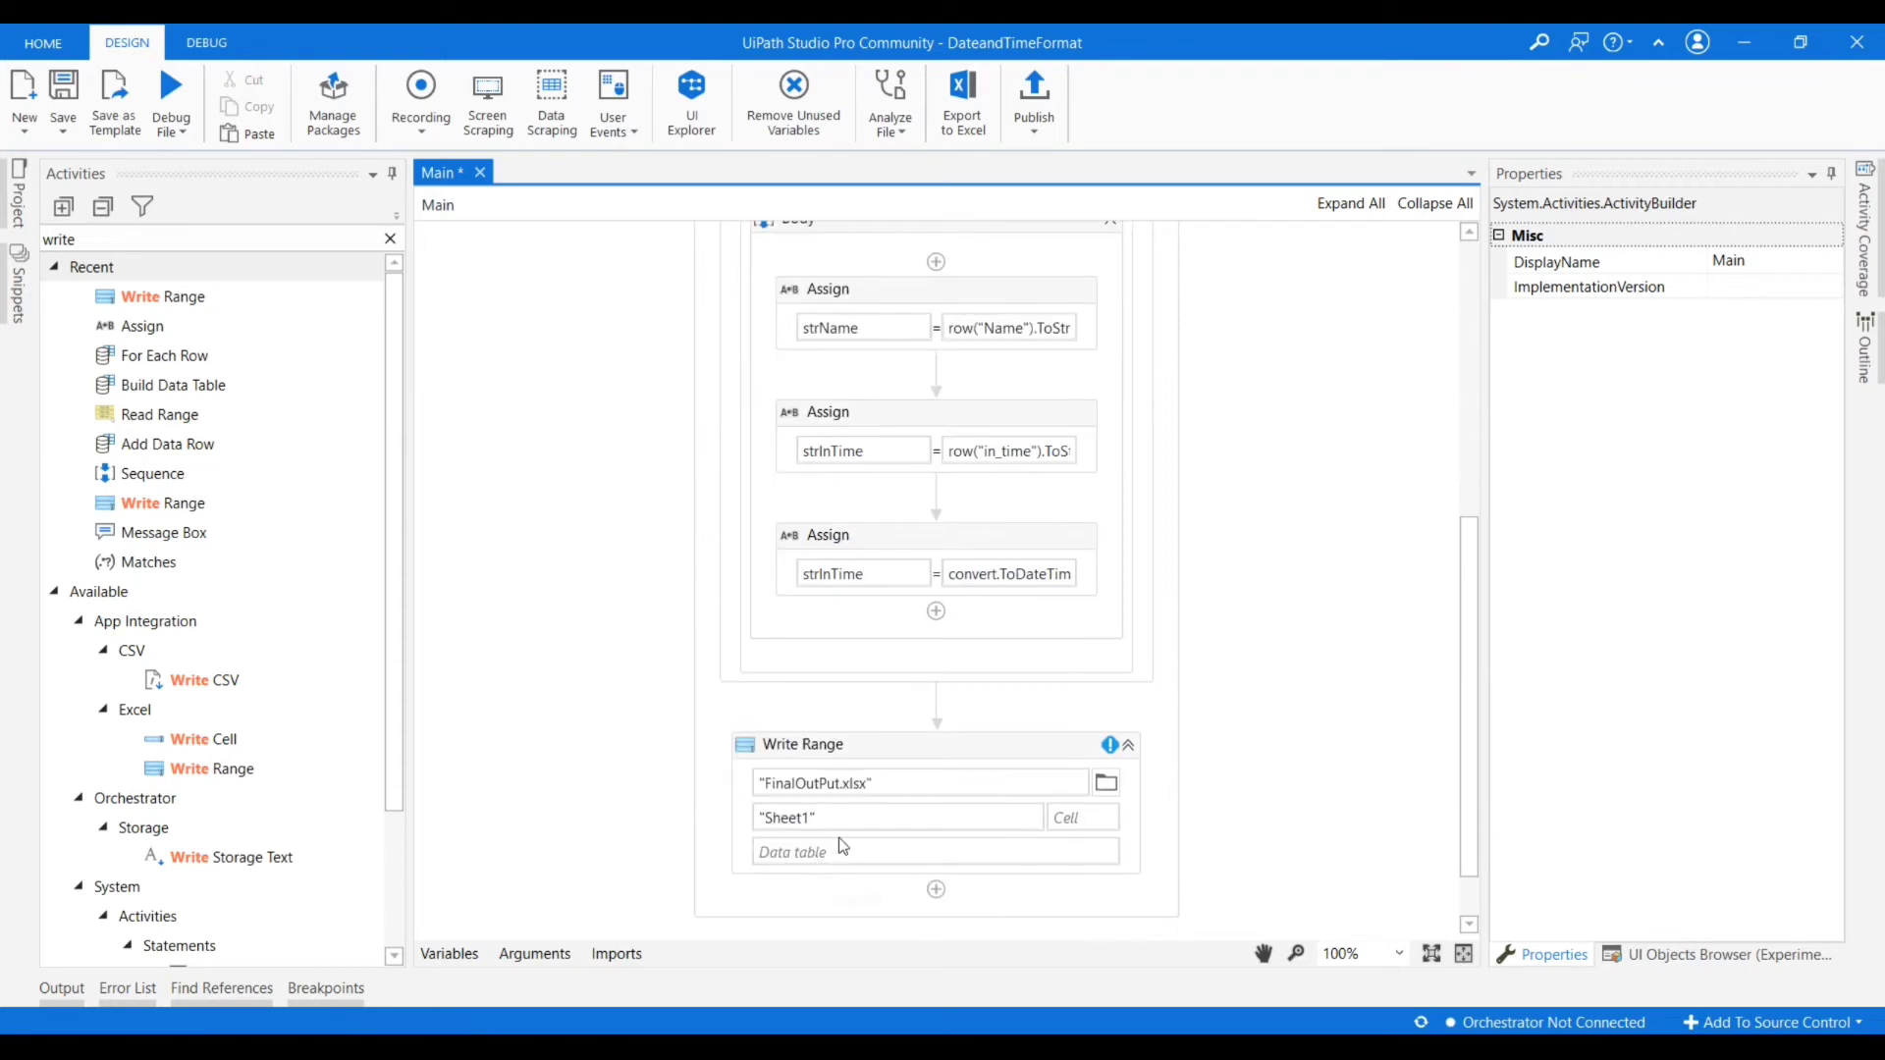
scroll("up", 3)
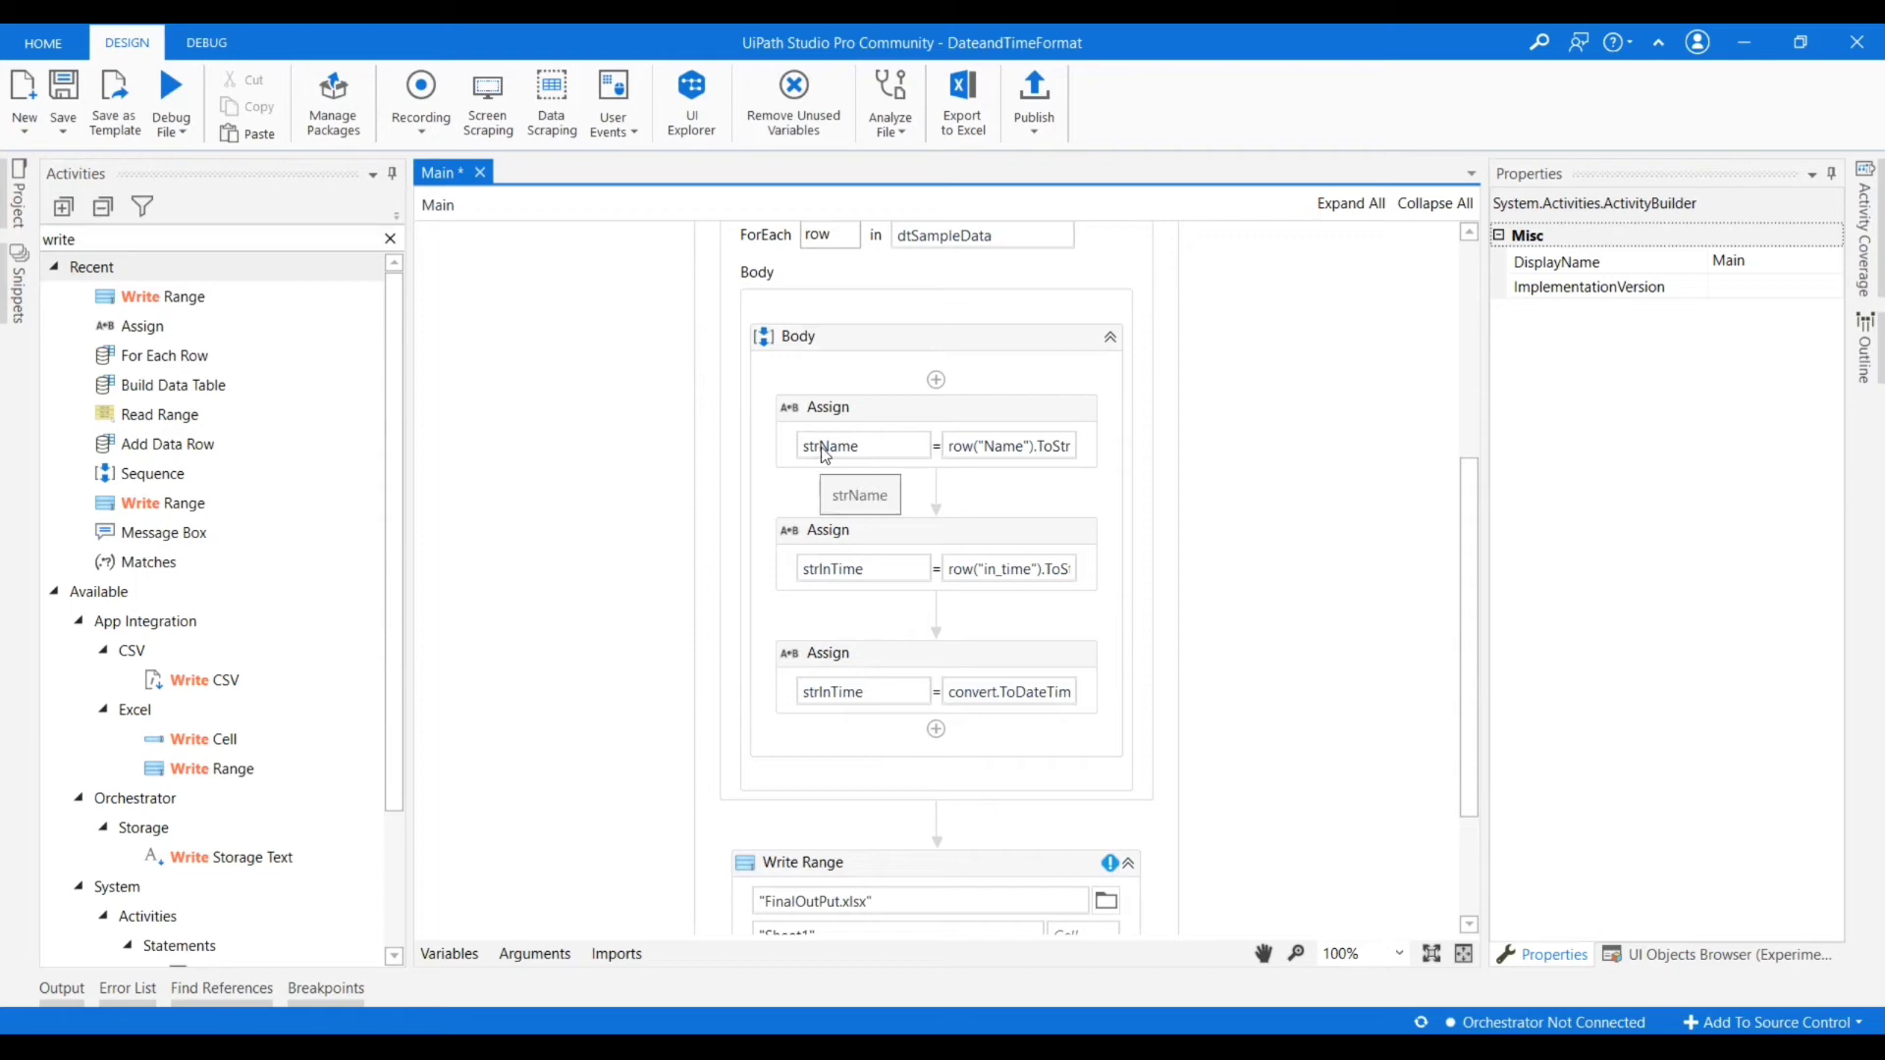
mouse_move(839, 457)
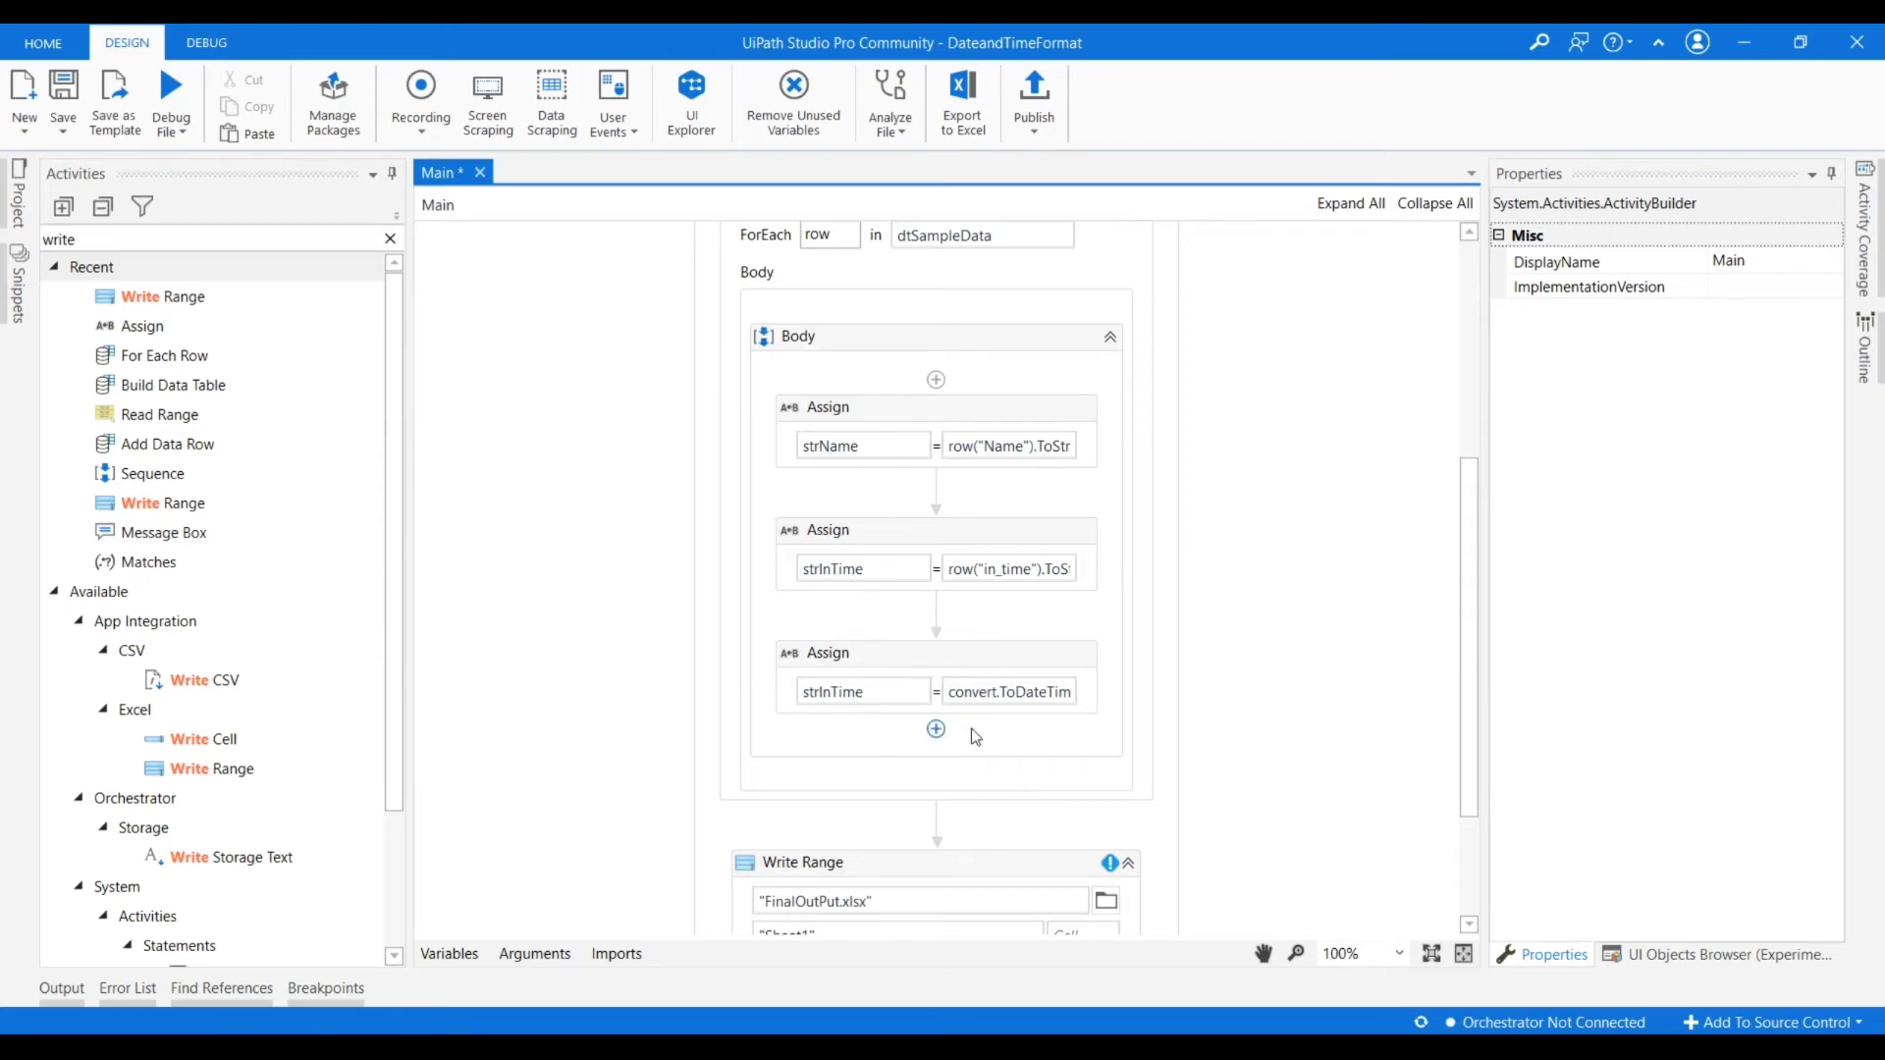
scroll("up", 3)
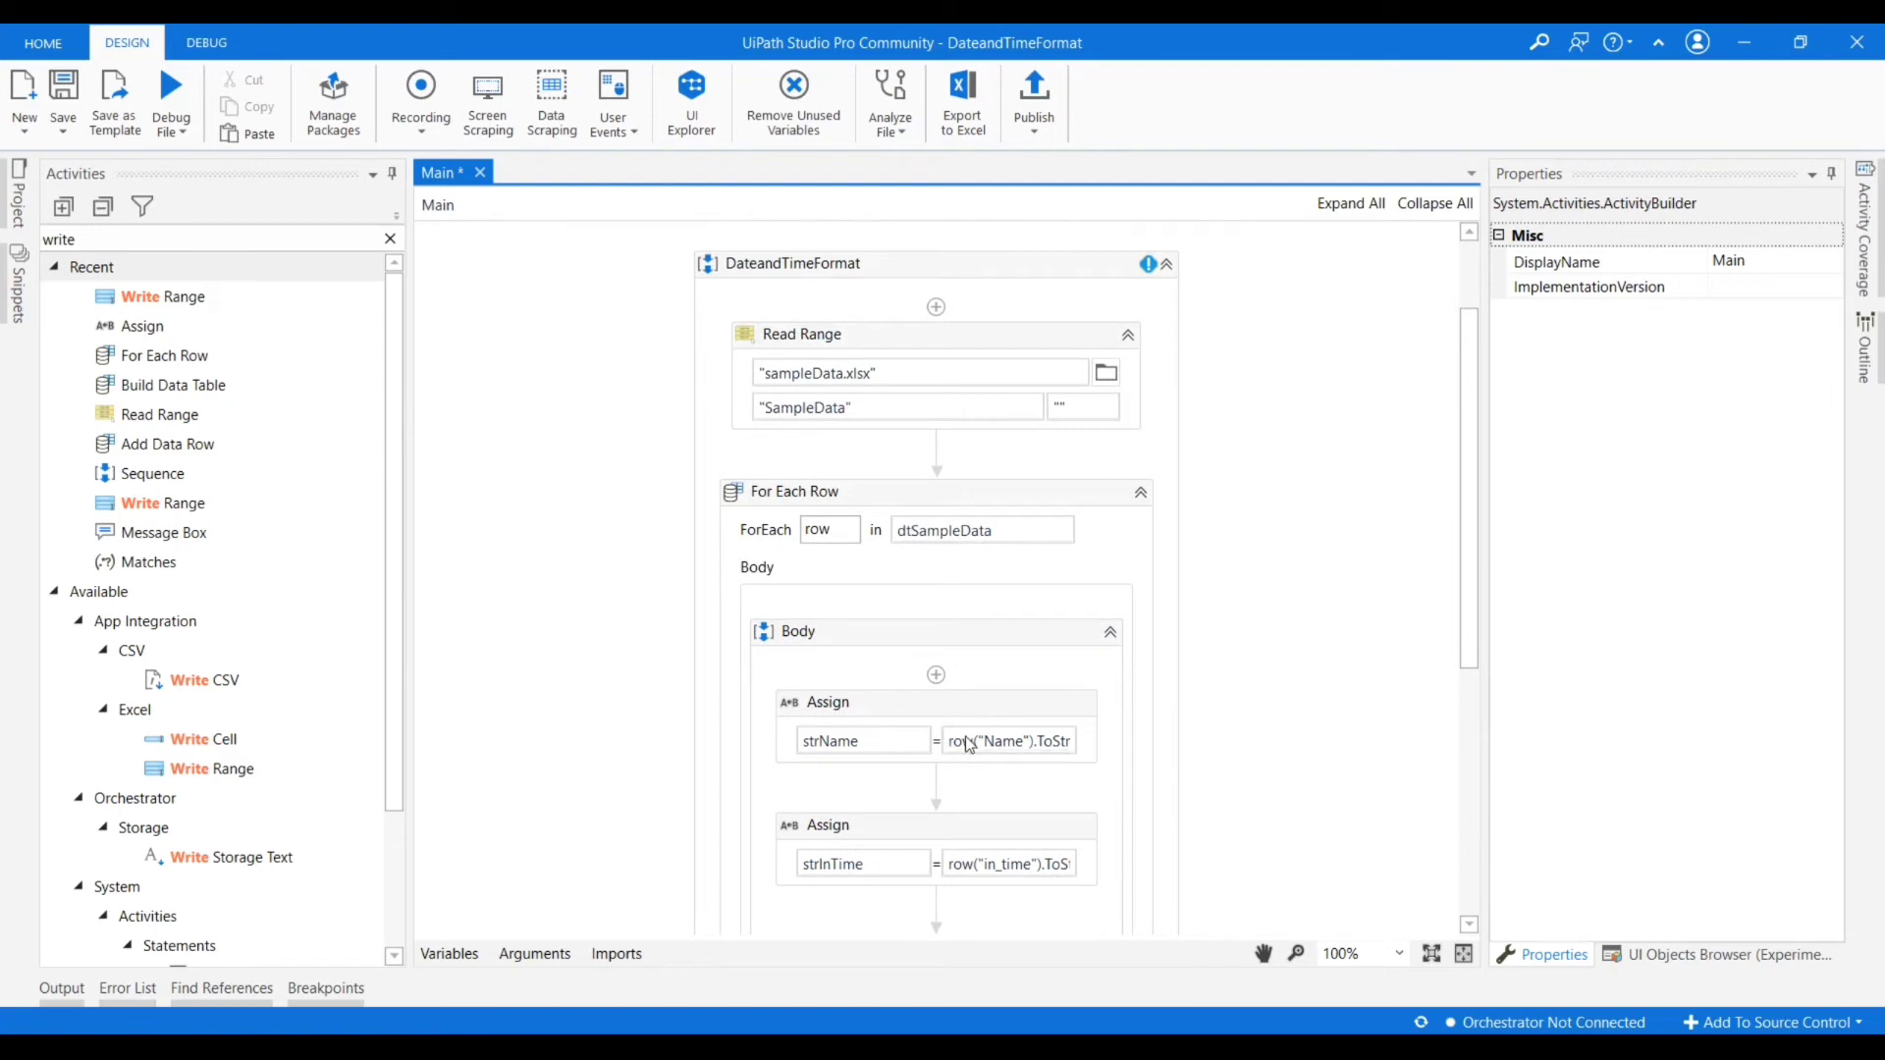
scroll("down", 3)
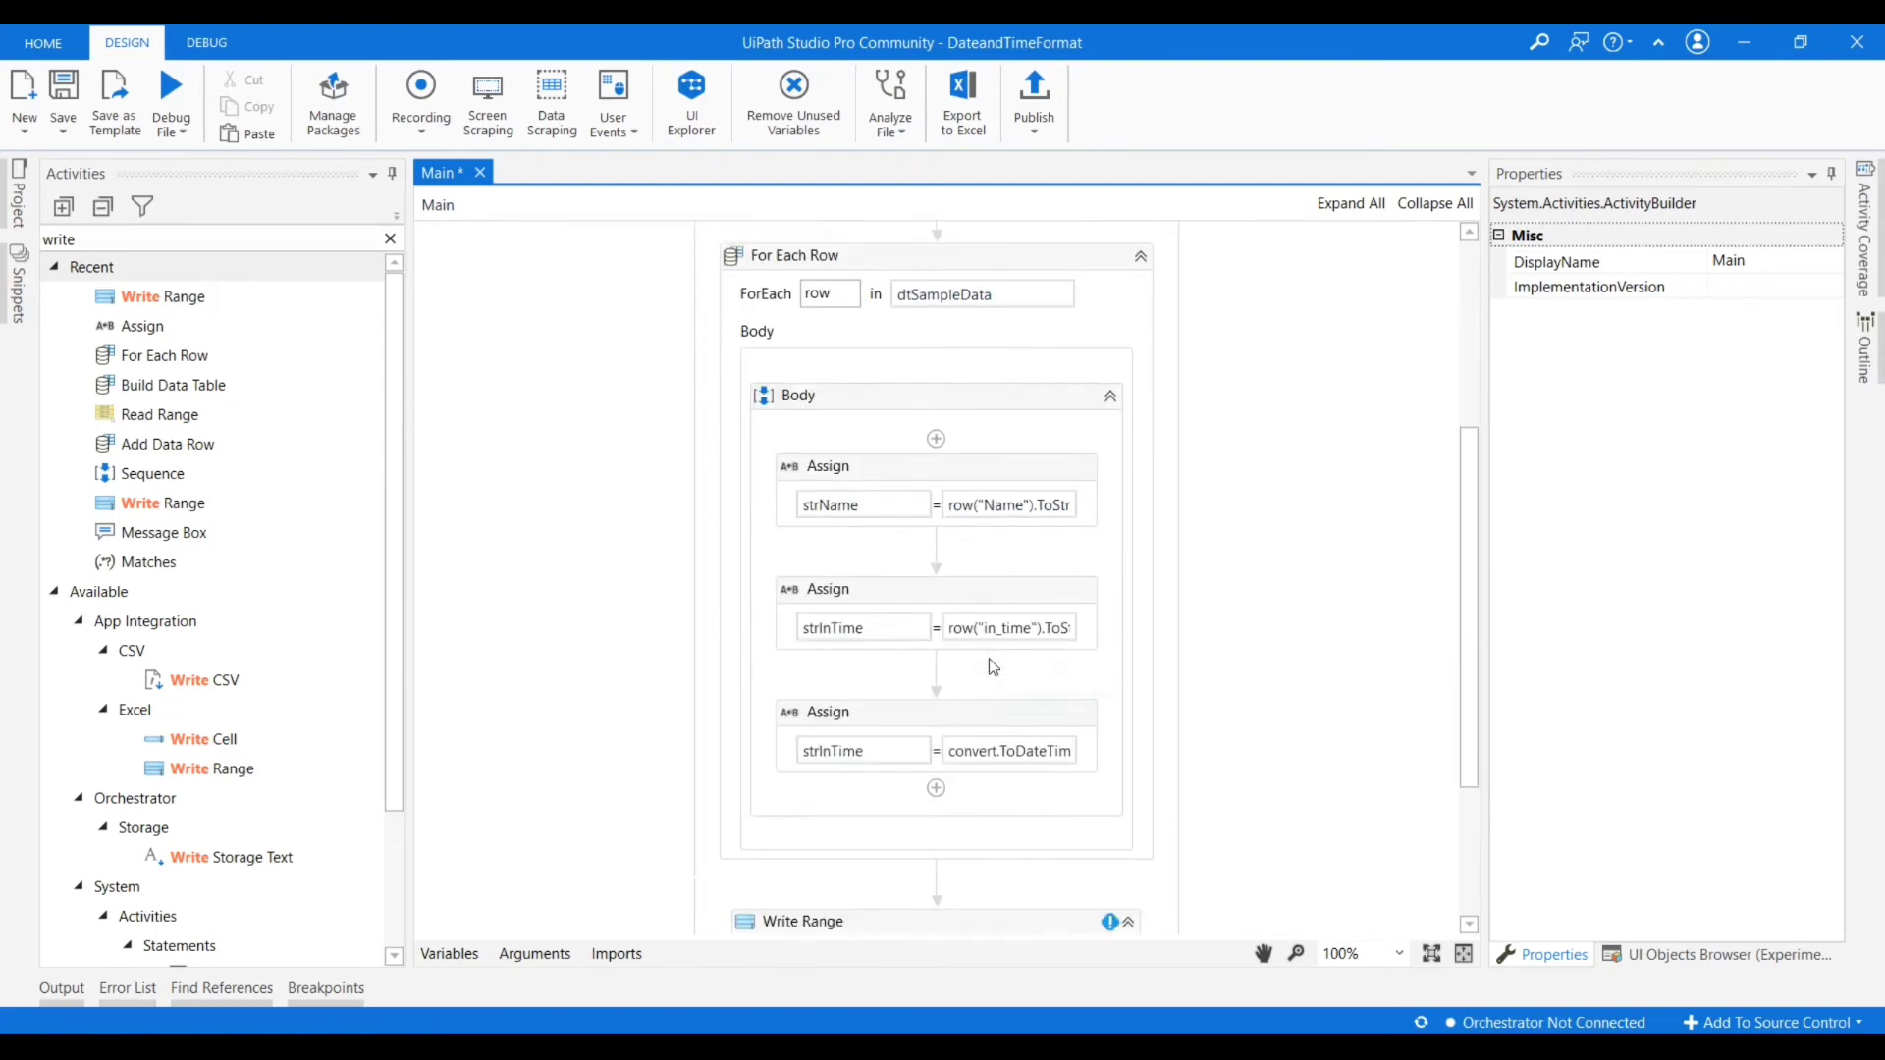
scroll("down", 3)
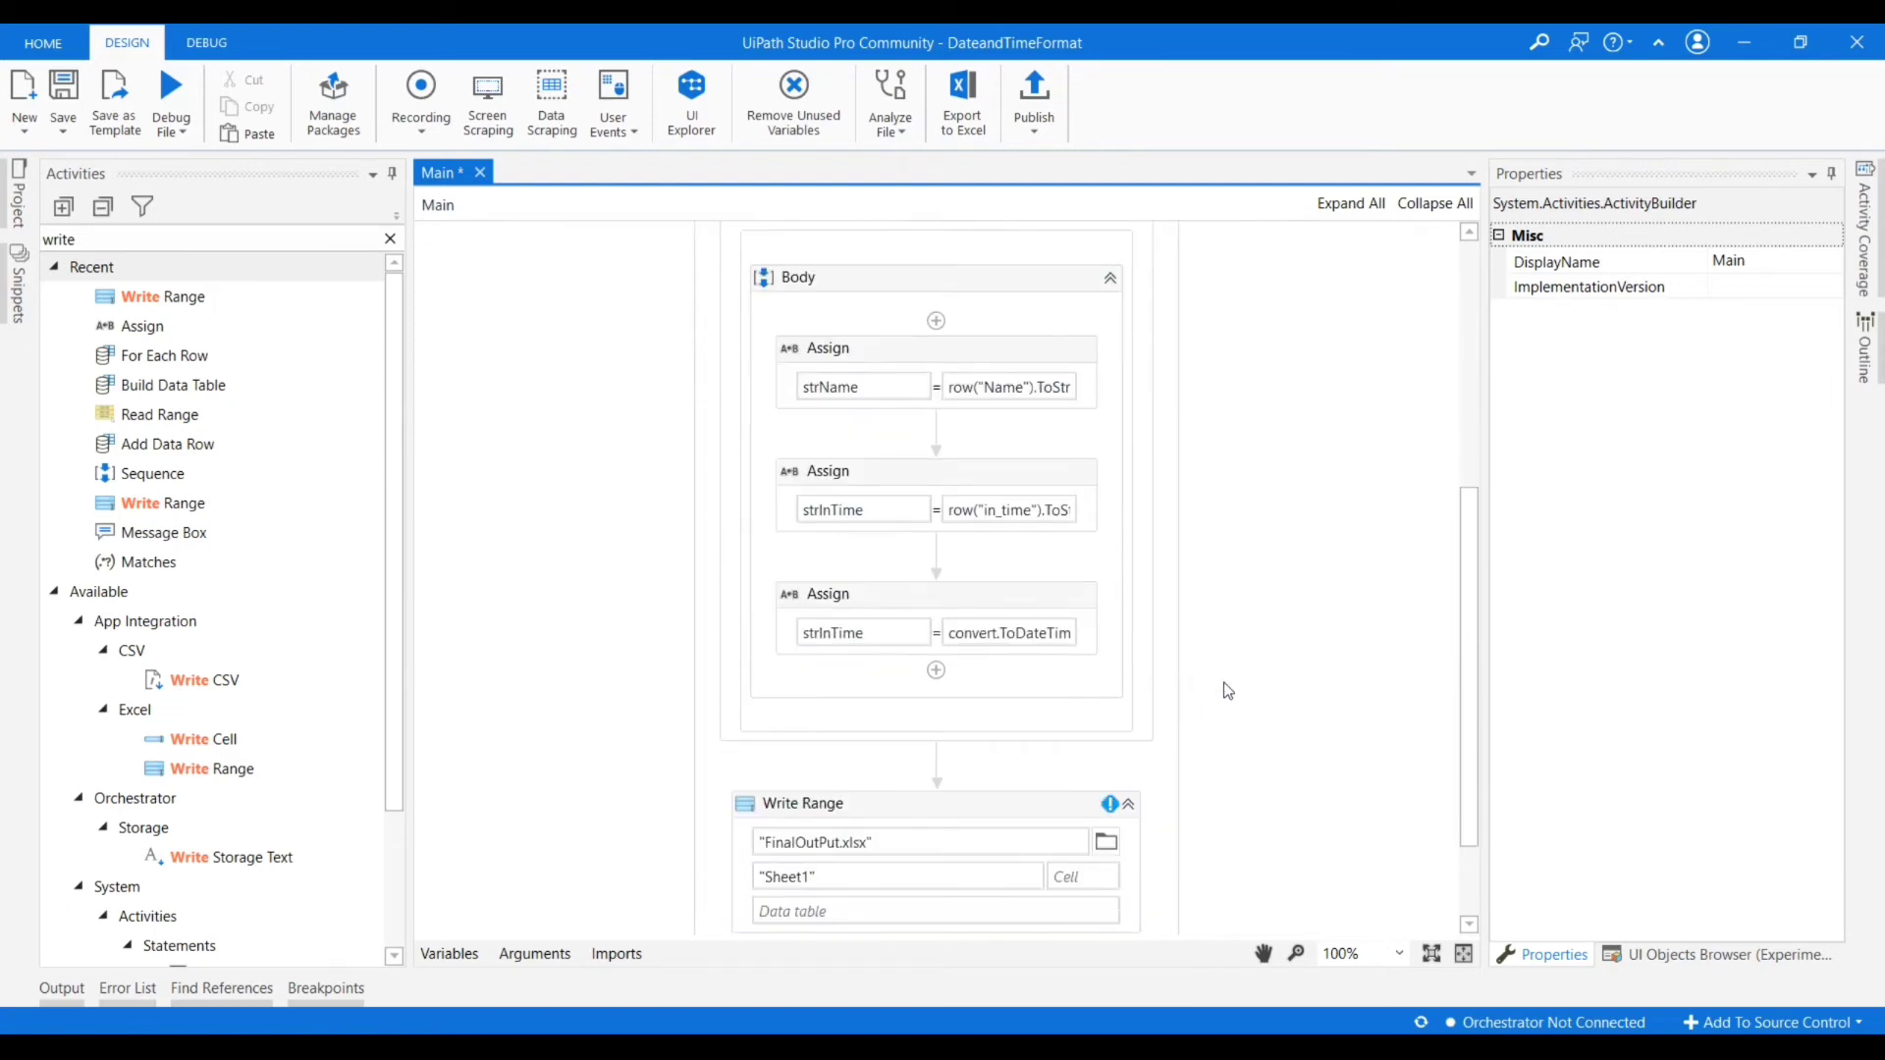
scroll("up", 3)
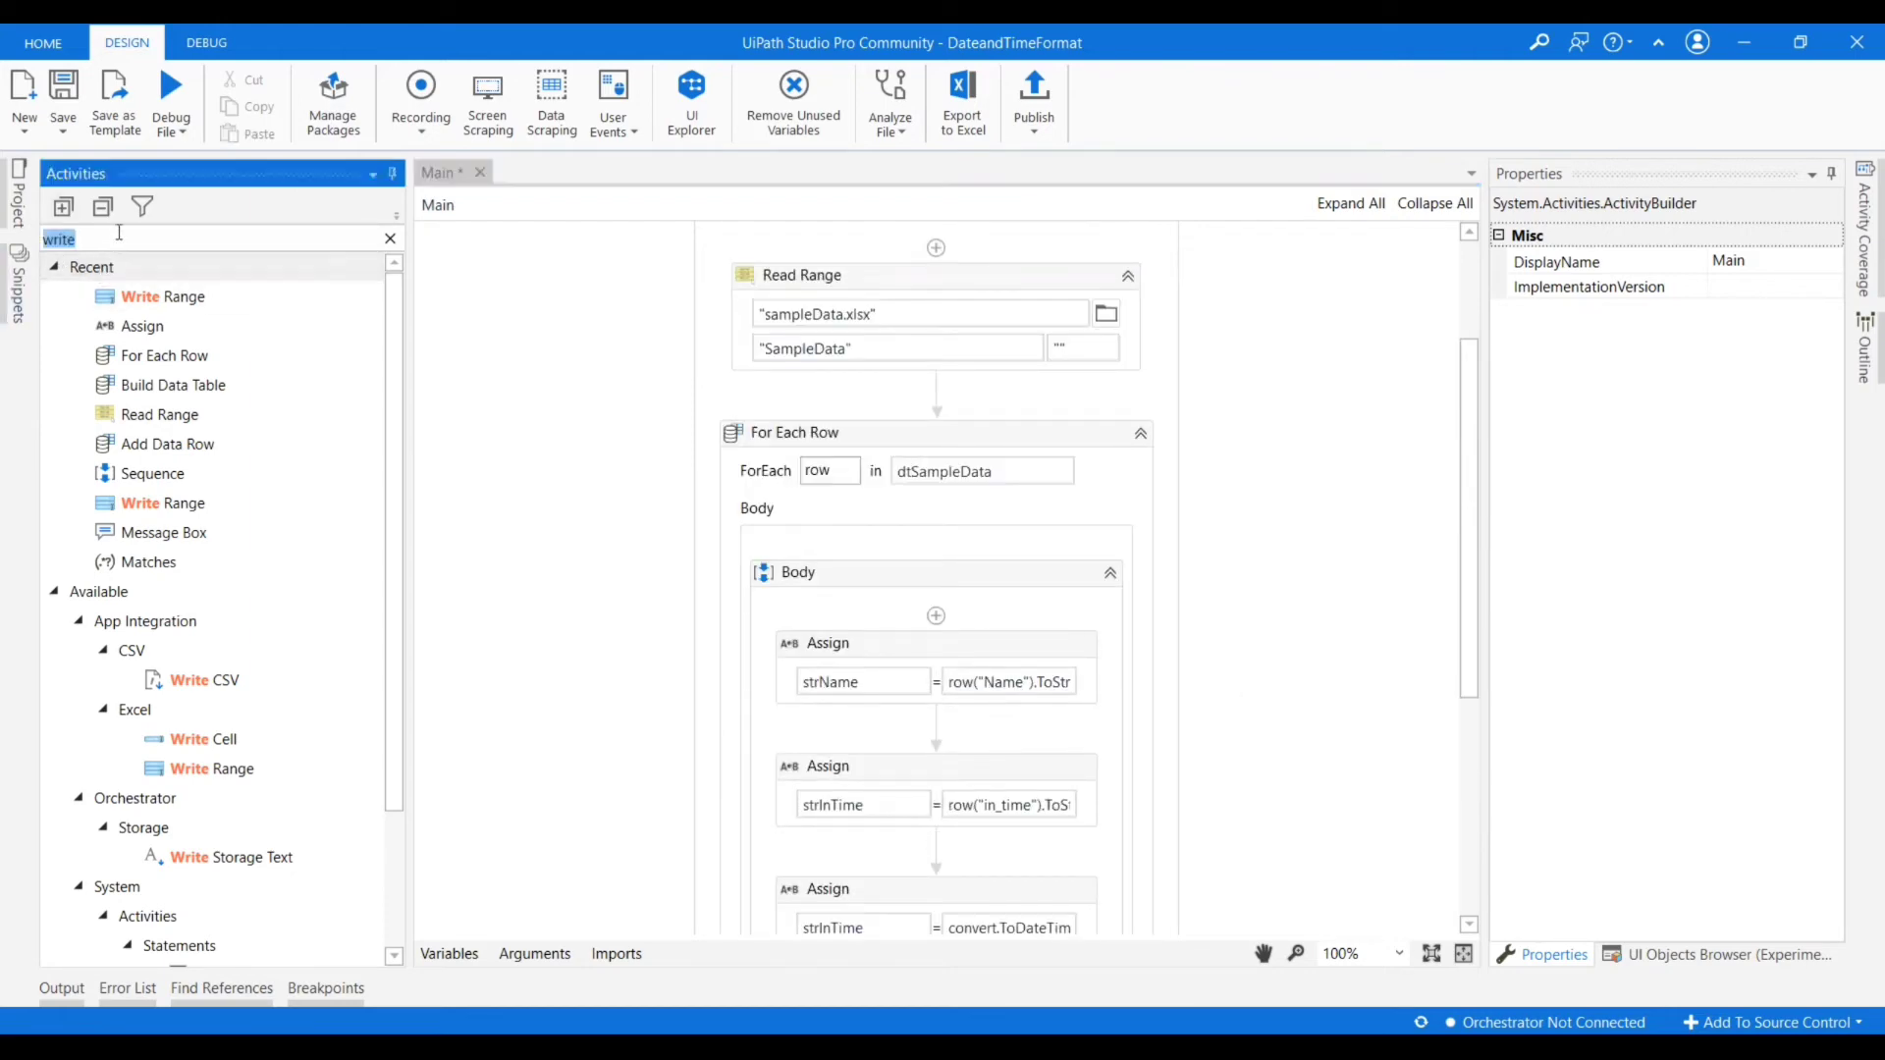
mouse_move(682, 548)
type("build")
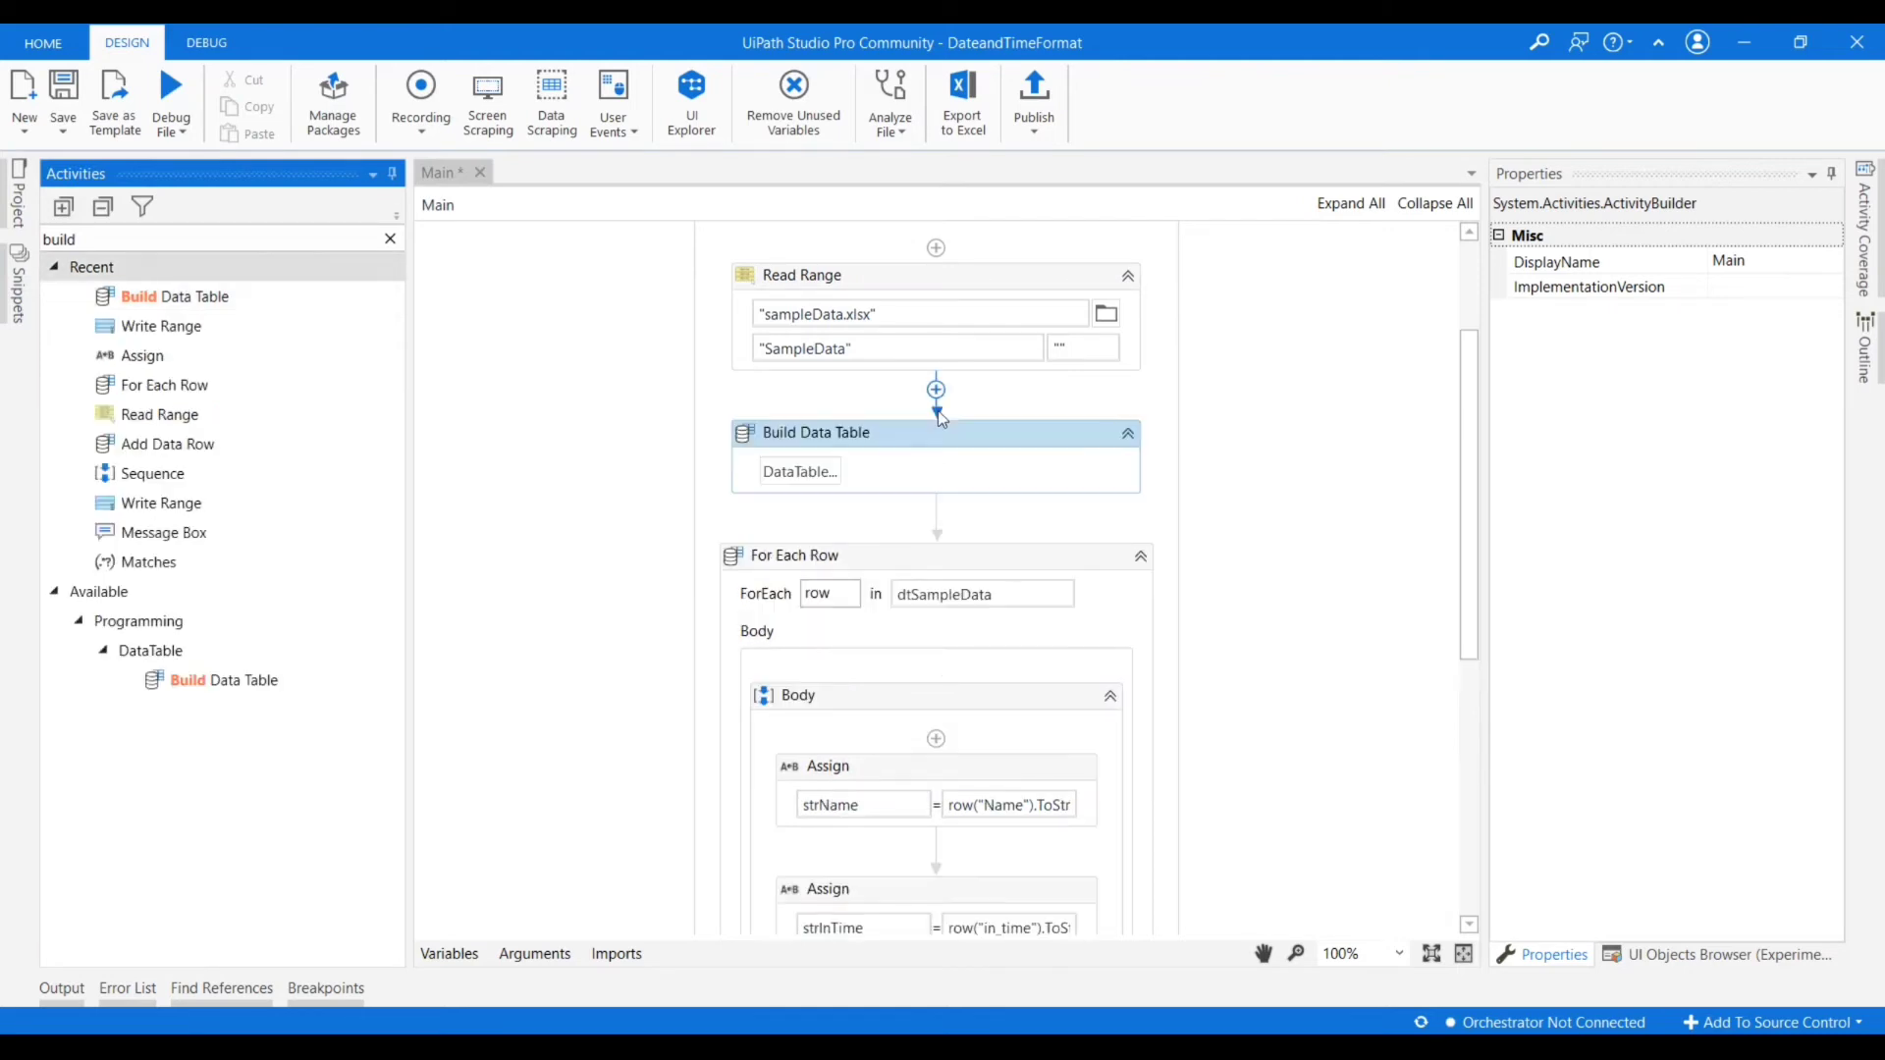
Define the Build Data Table's first column as Name.
left_click(815, 432)
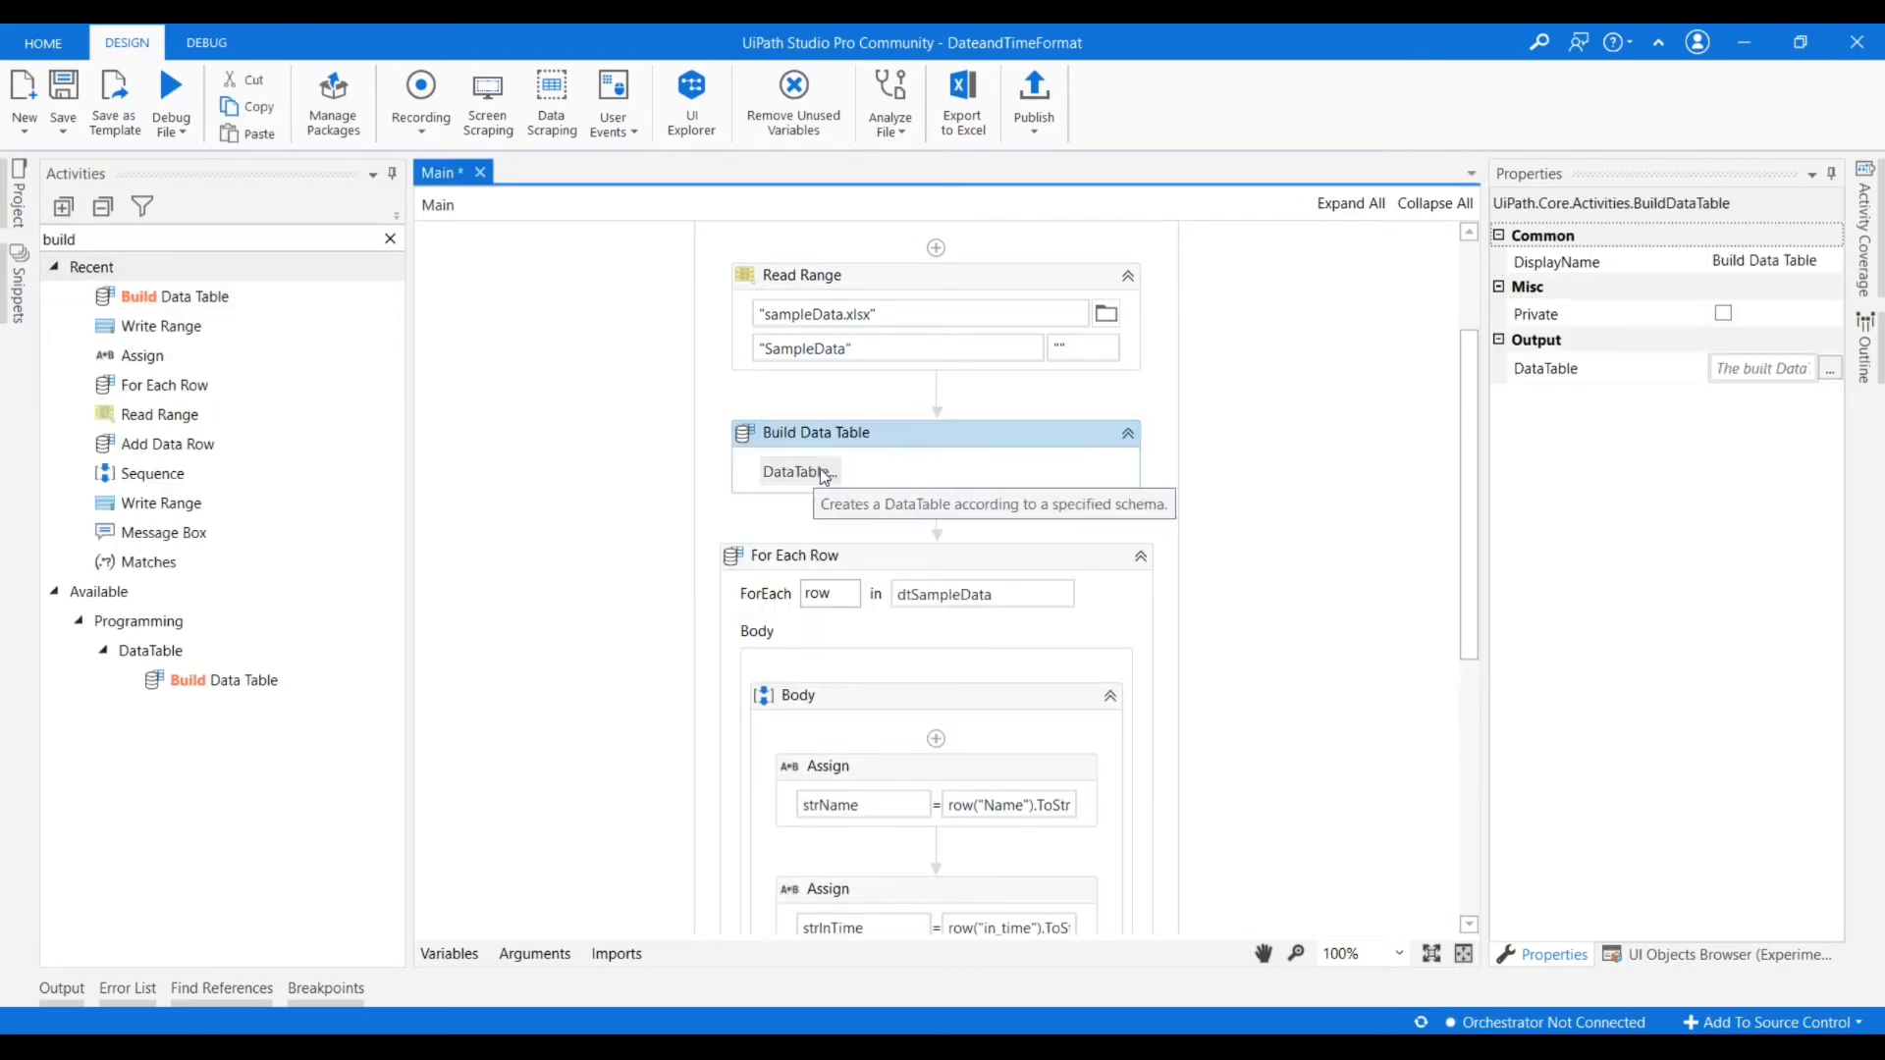
left_click(791, 471)
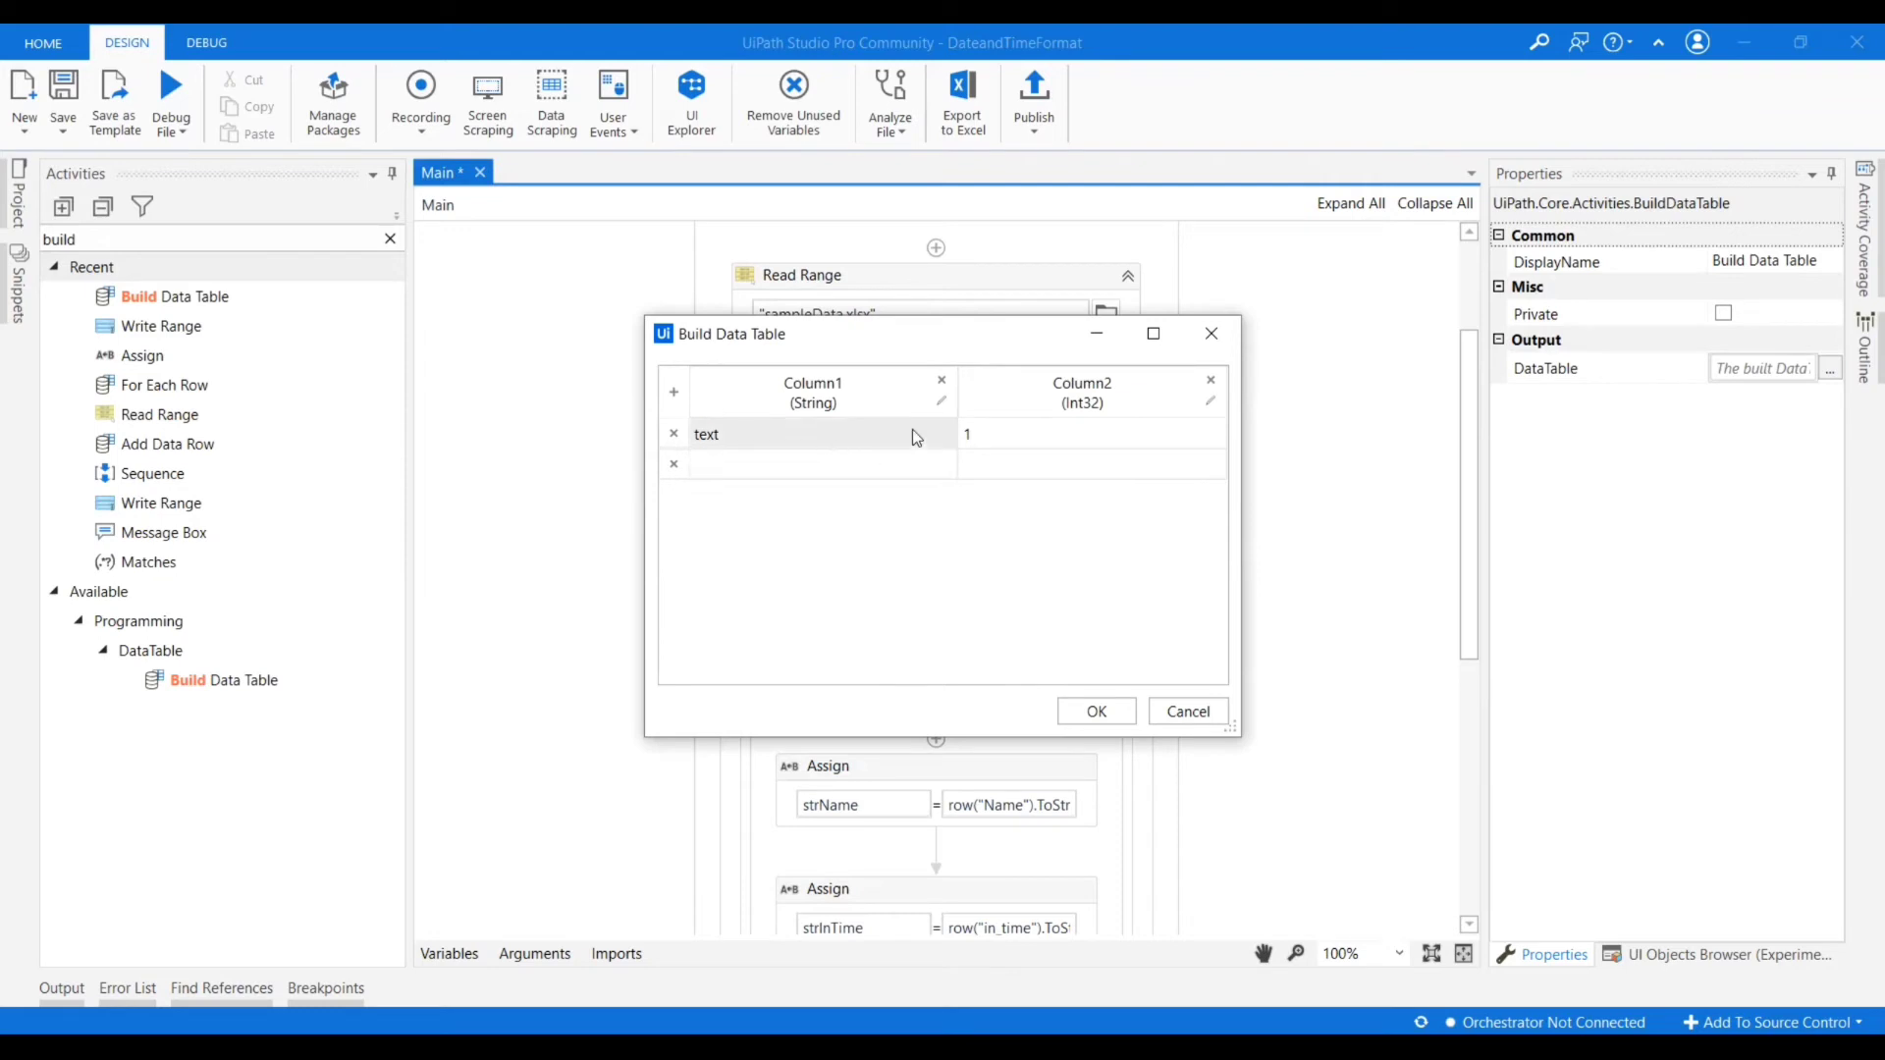
left_click(941, 401)
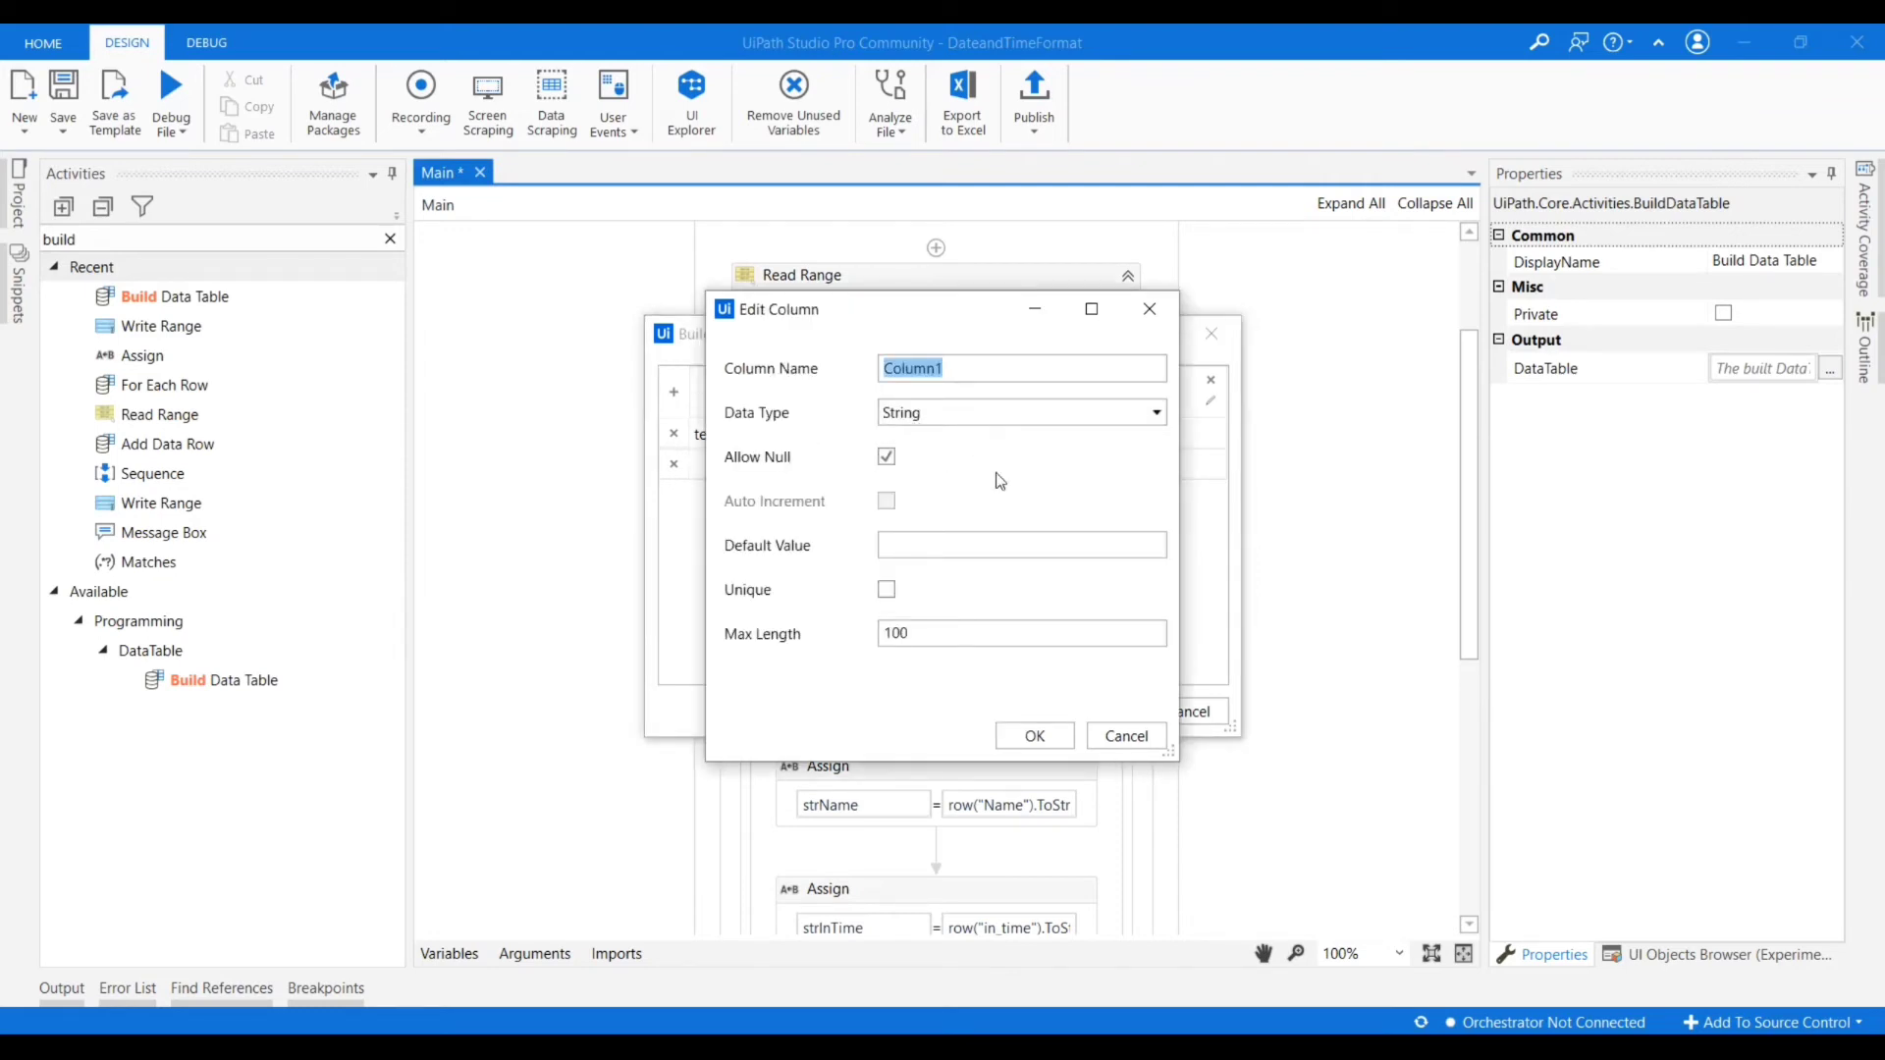
type("Name")
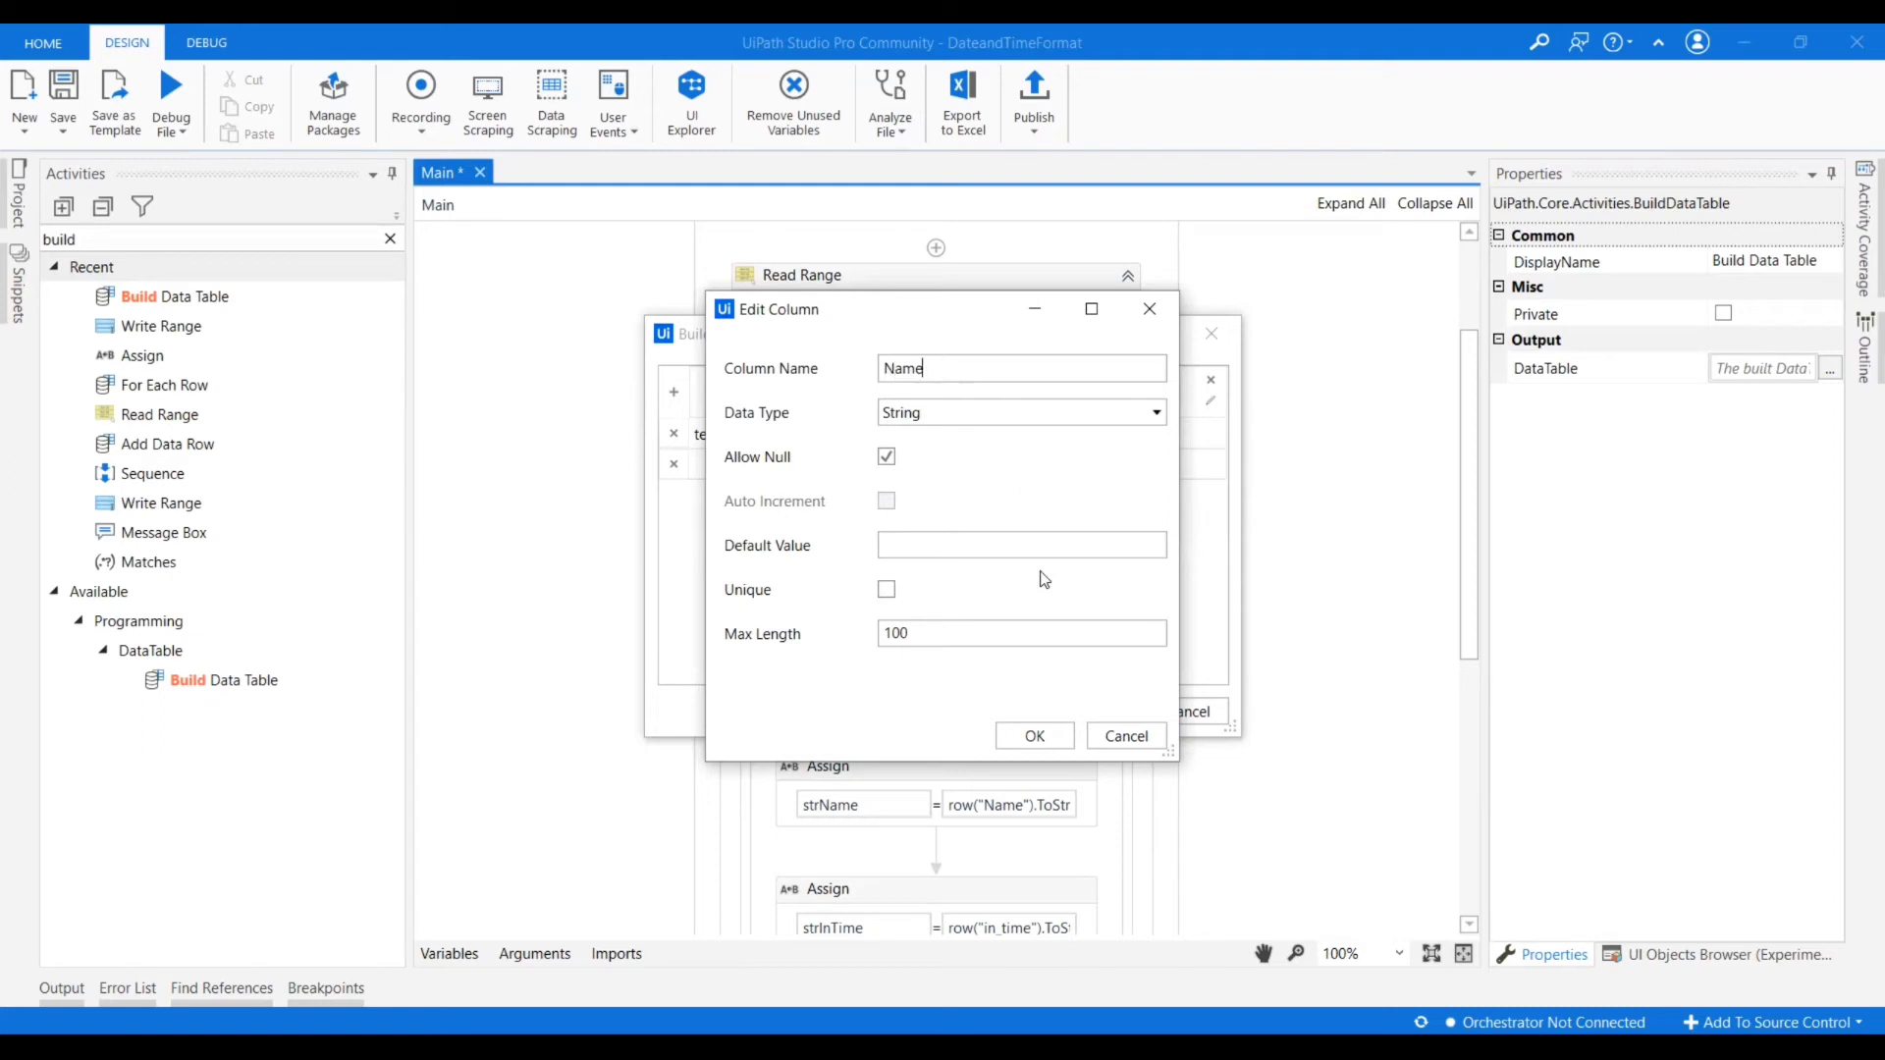
left_click(1033, 737)
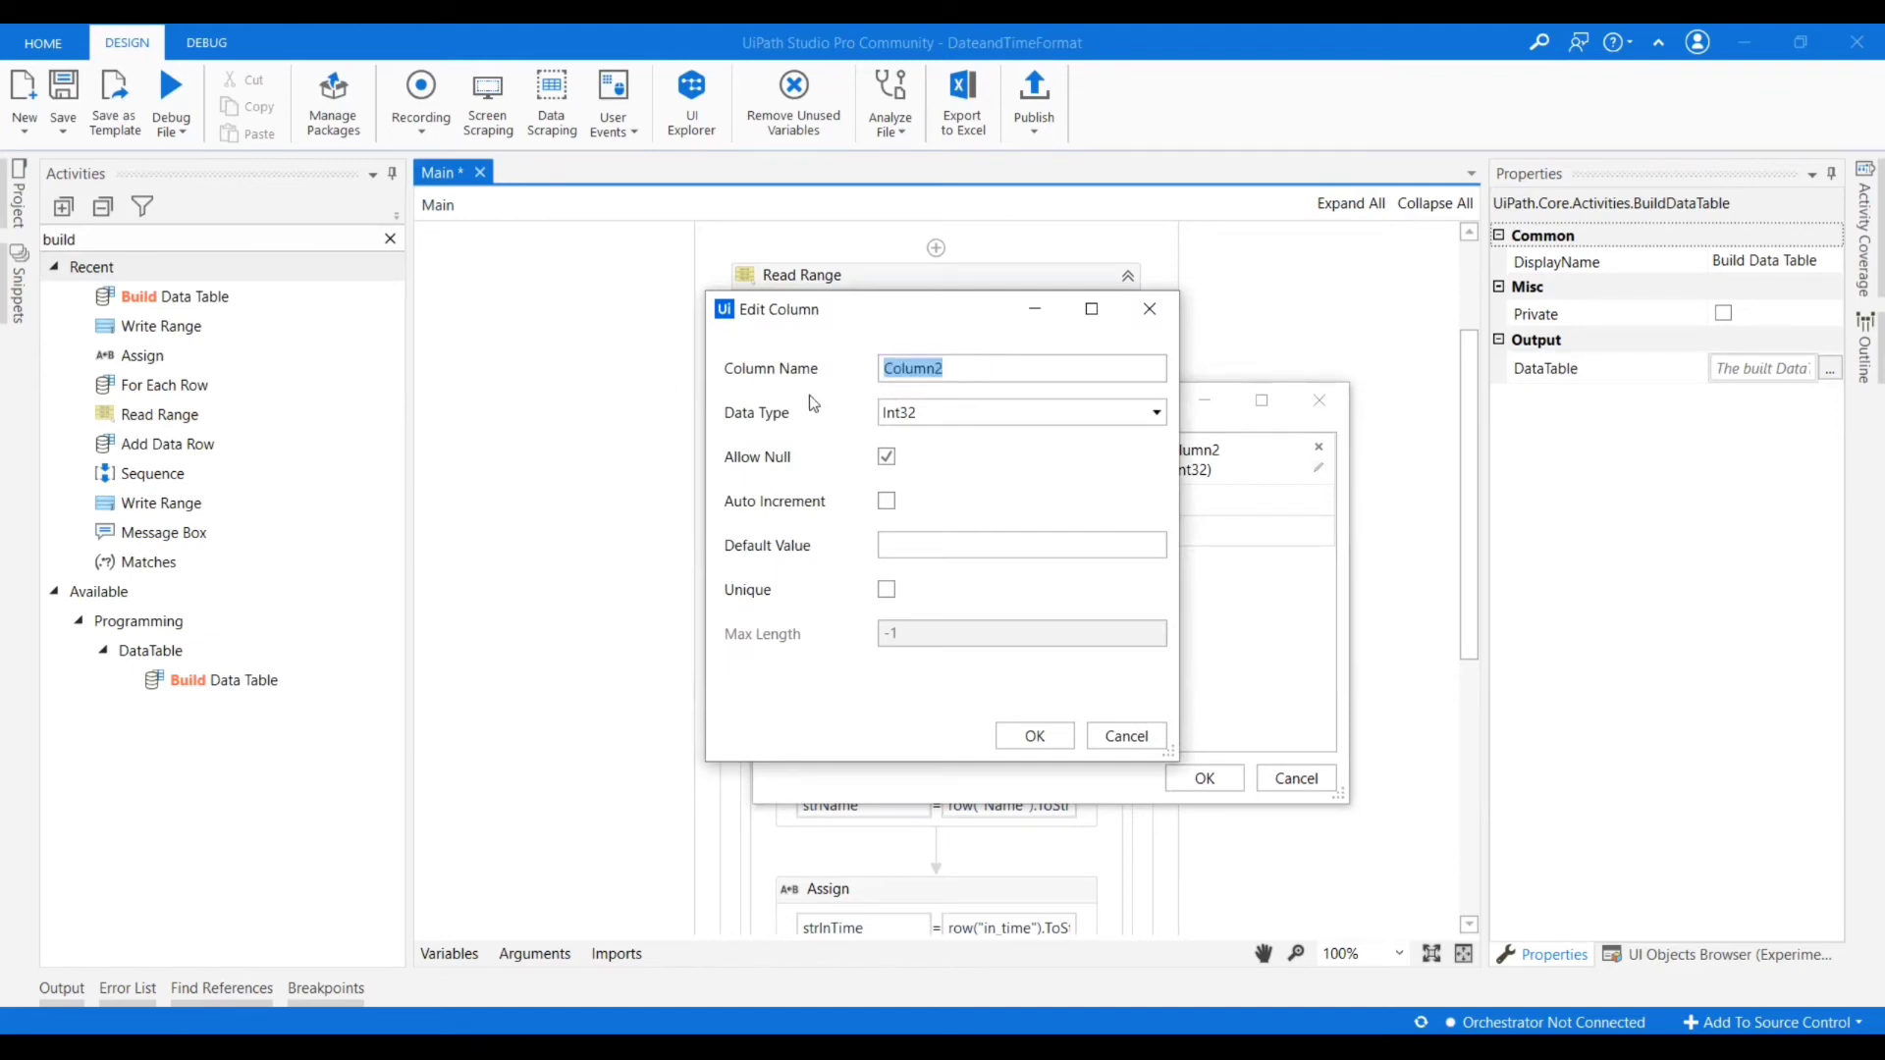
Add an in_time column of type String, remove the sample row and accept the table layout.
type("in_time")
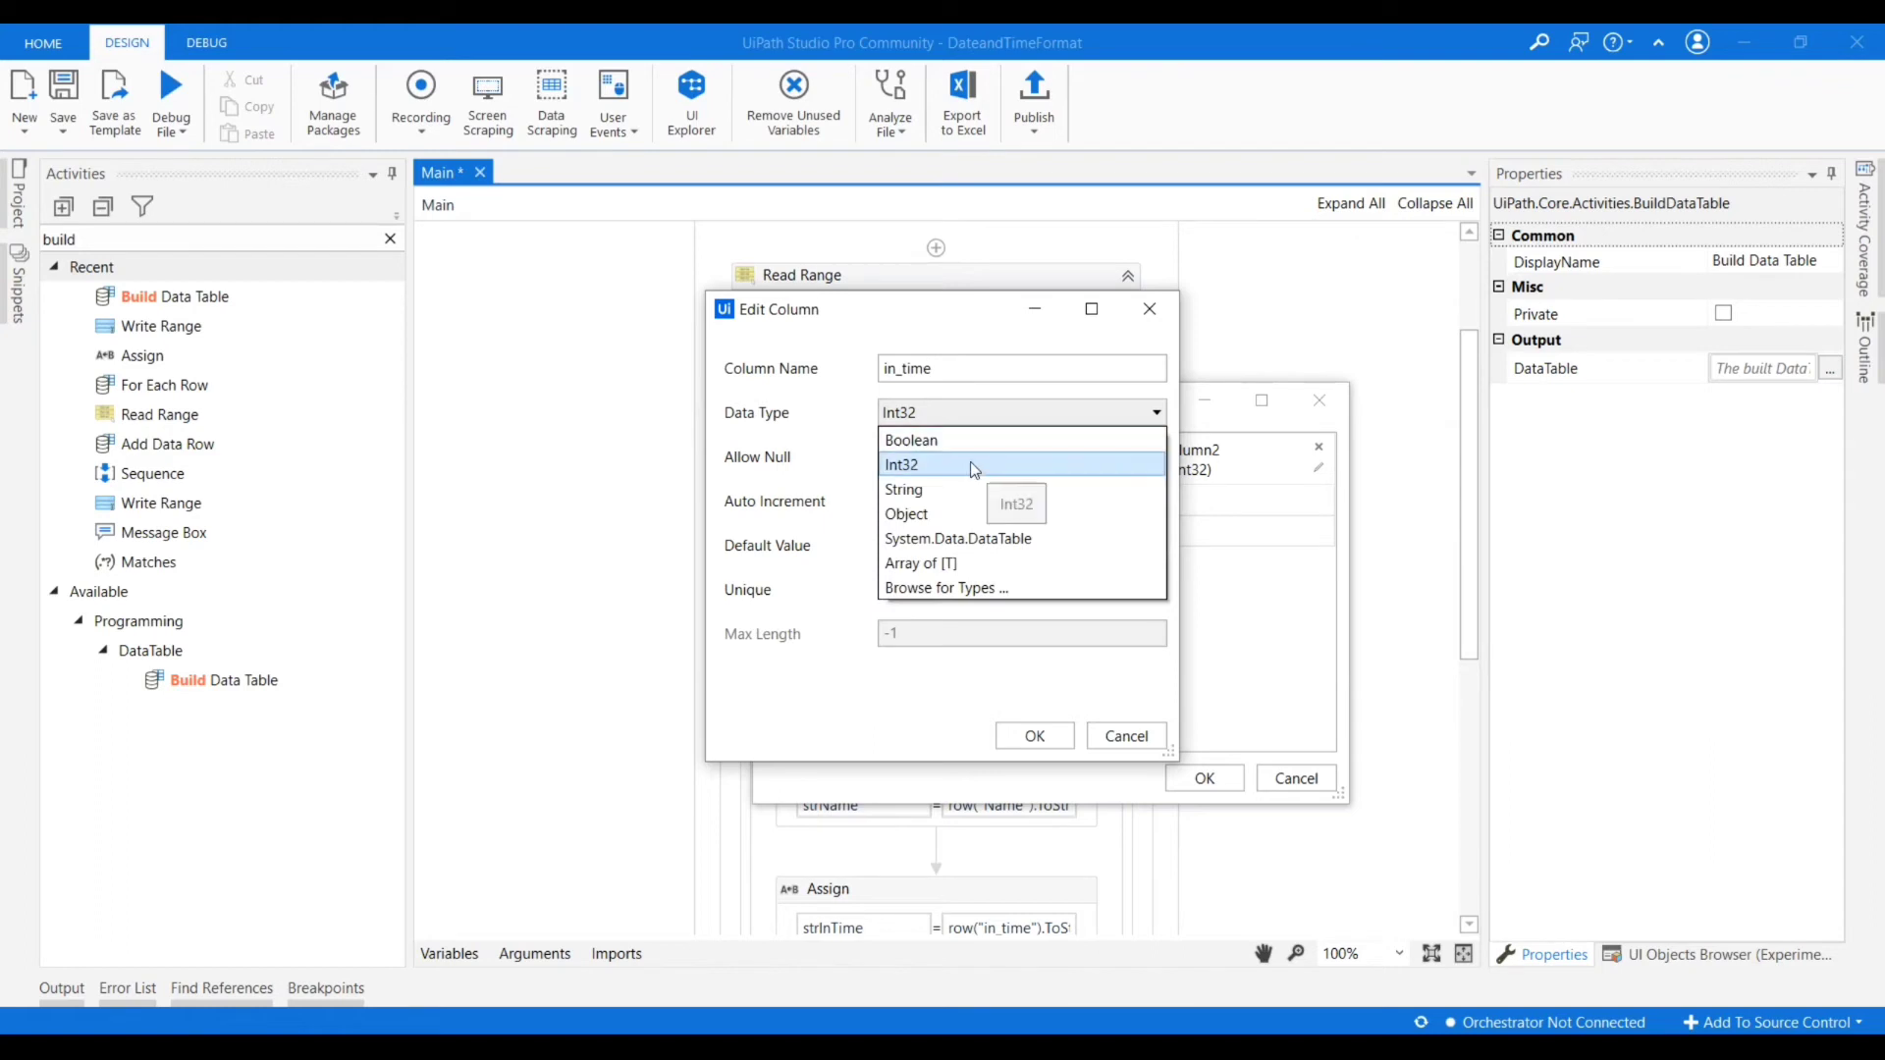
left_click(904, 489)
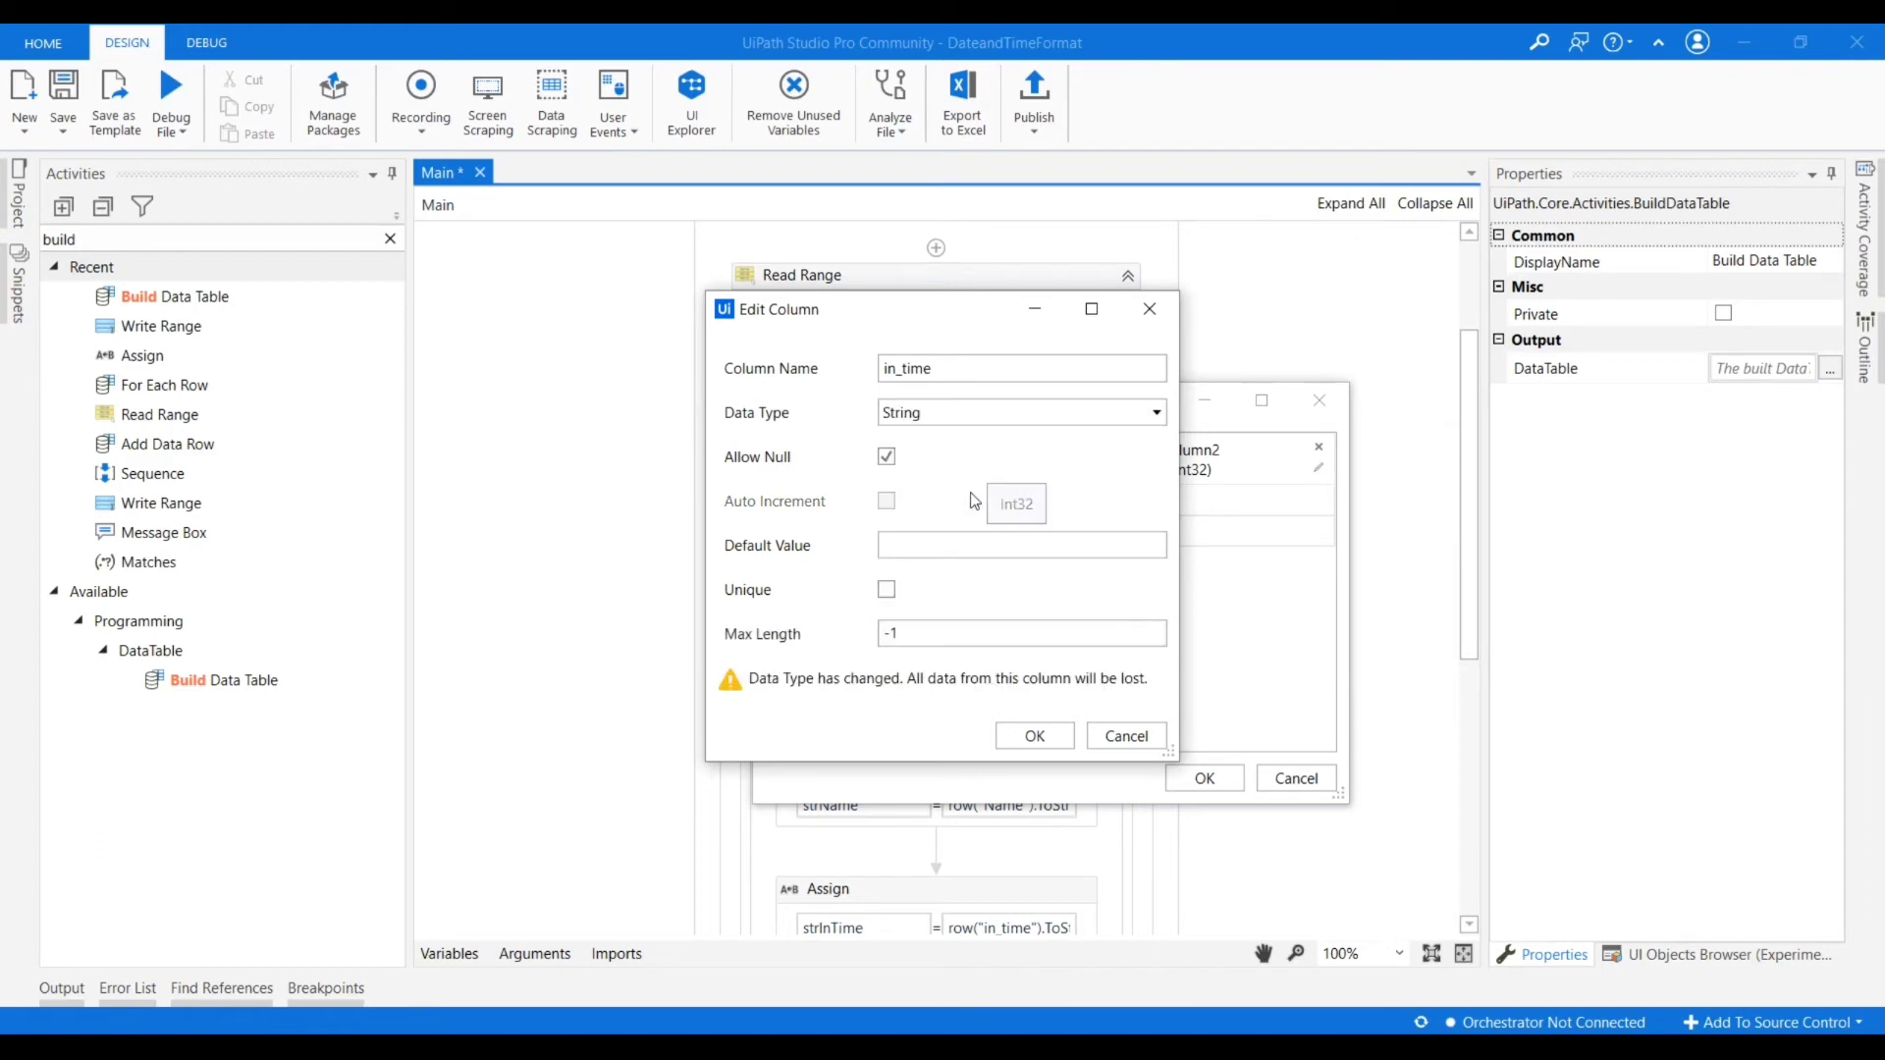
left_click(1031, 736)
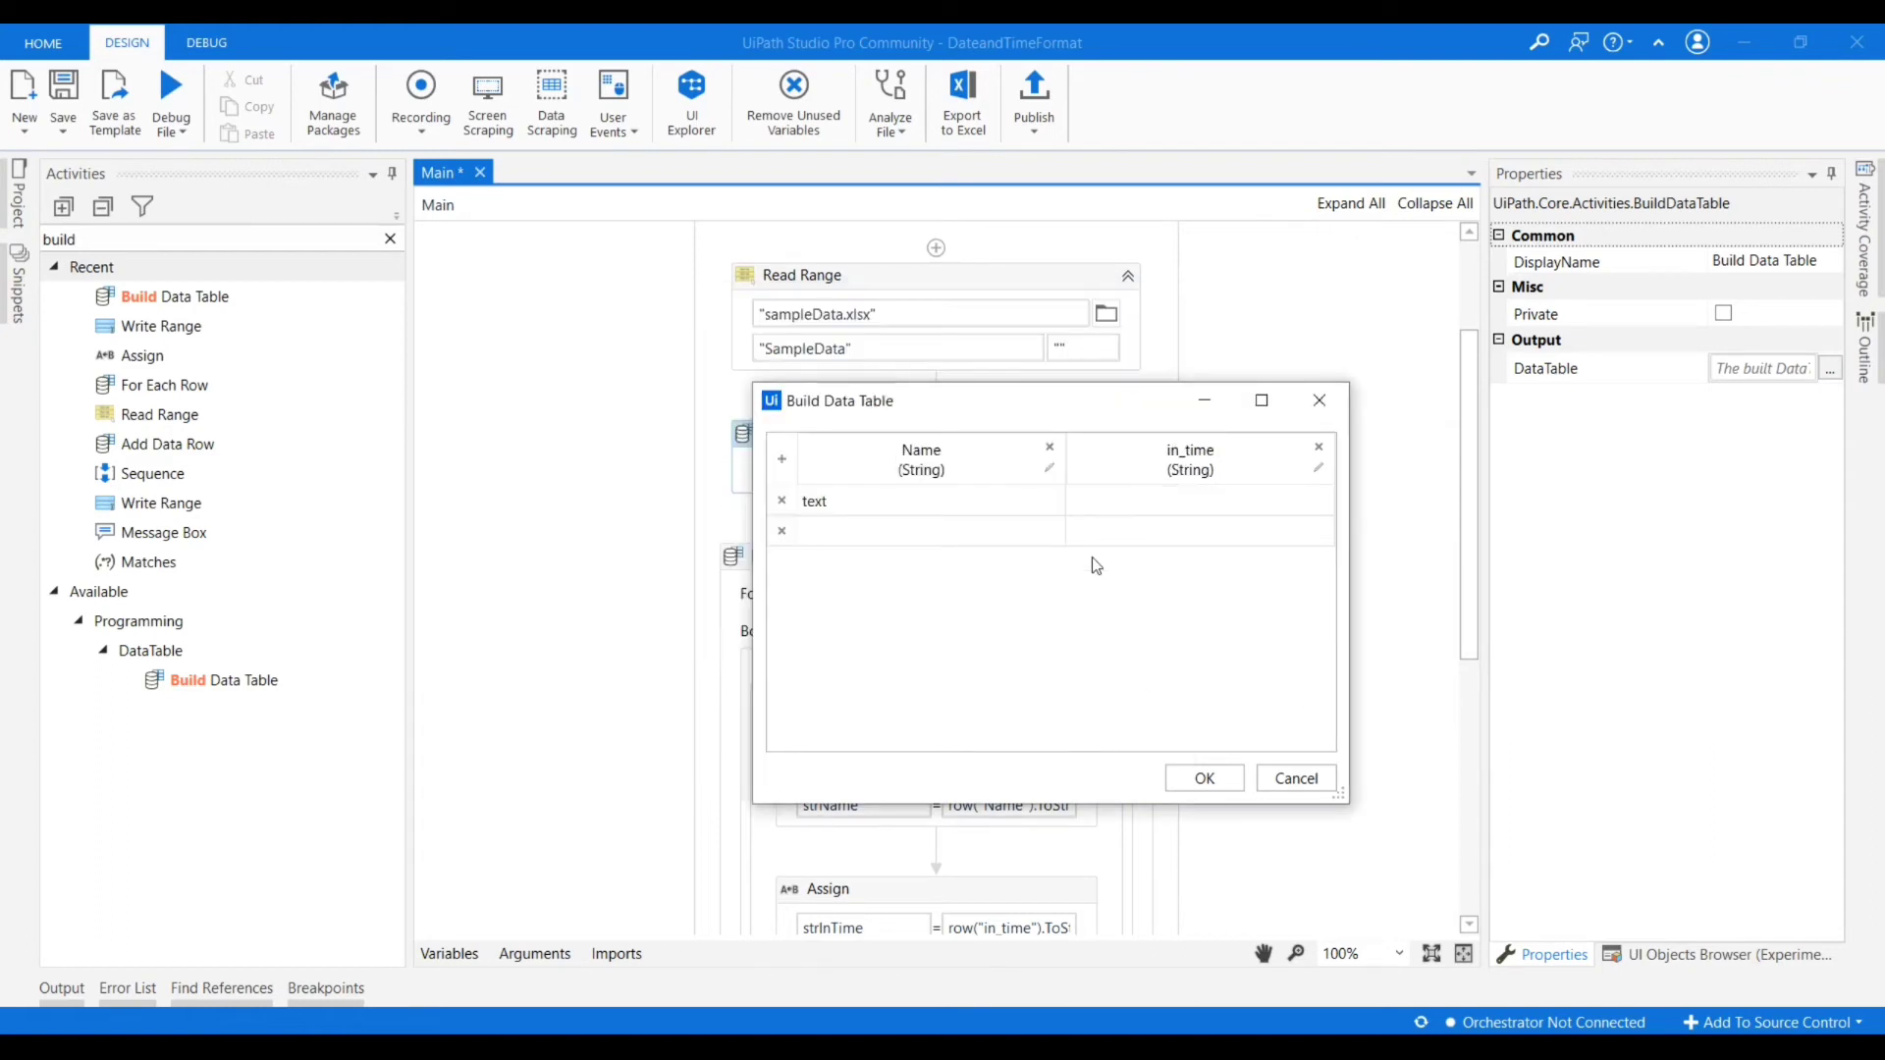
left_click(780, 501)
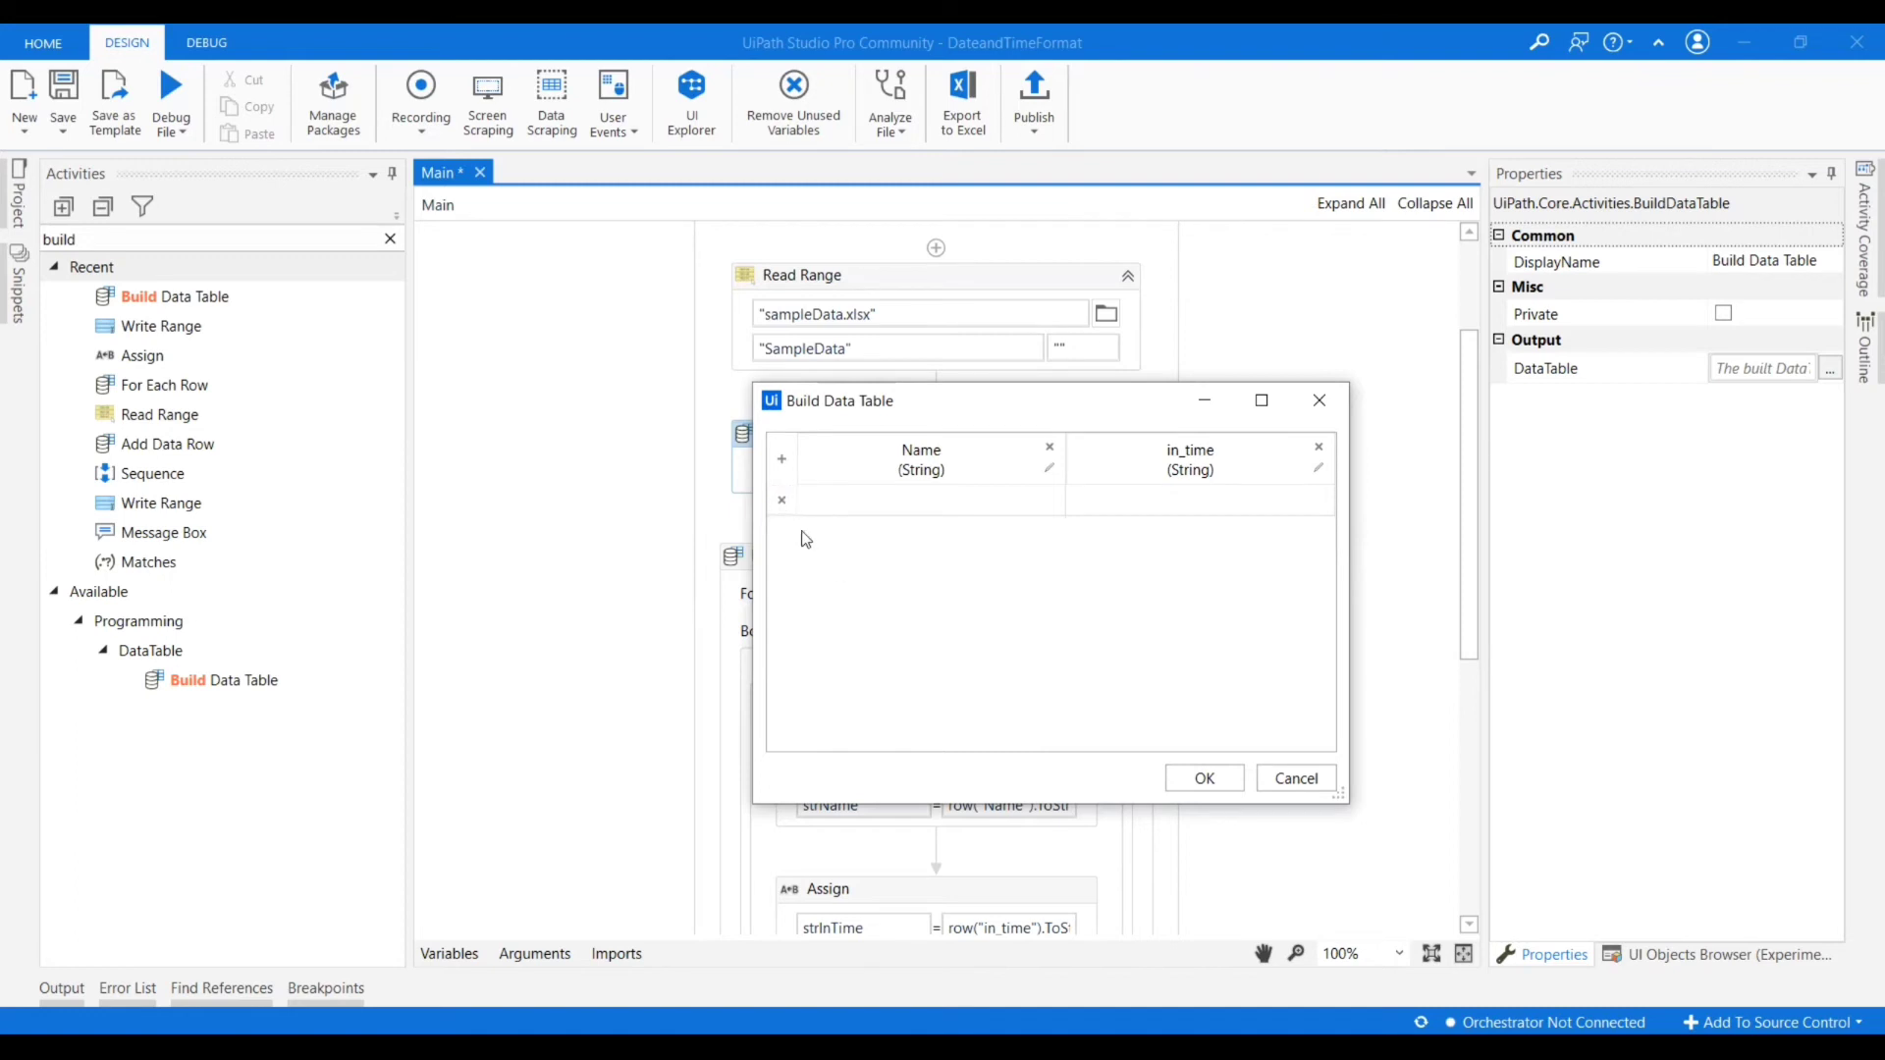
mouse_move(903, 460)
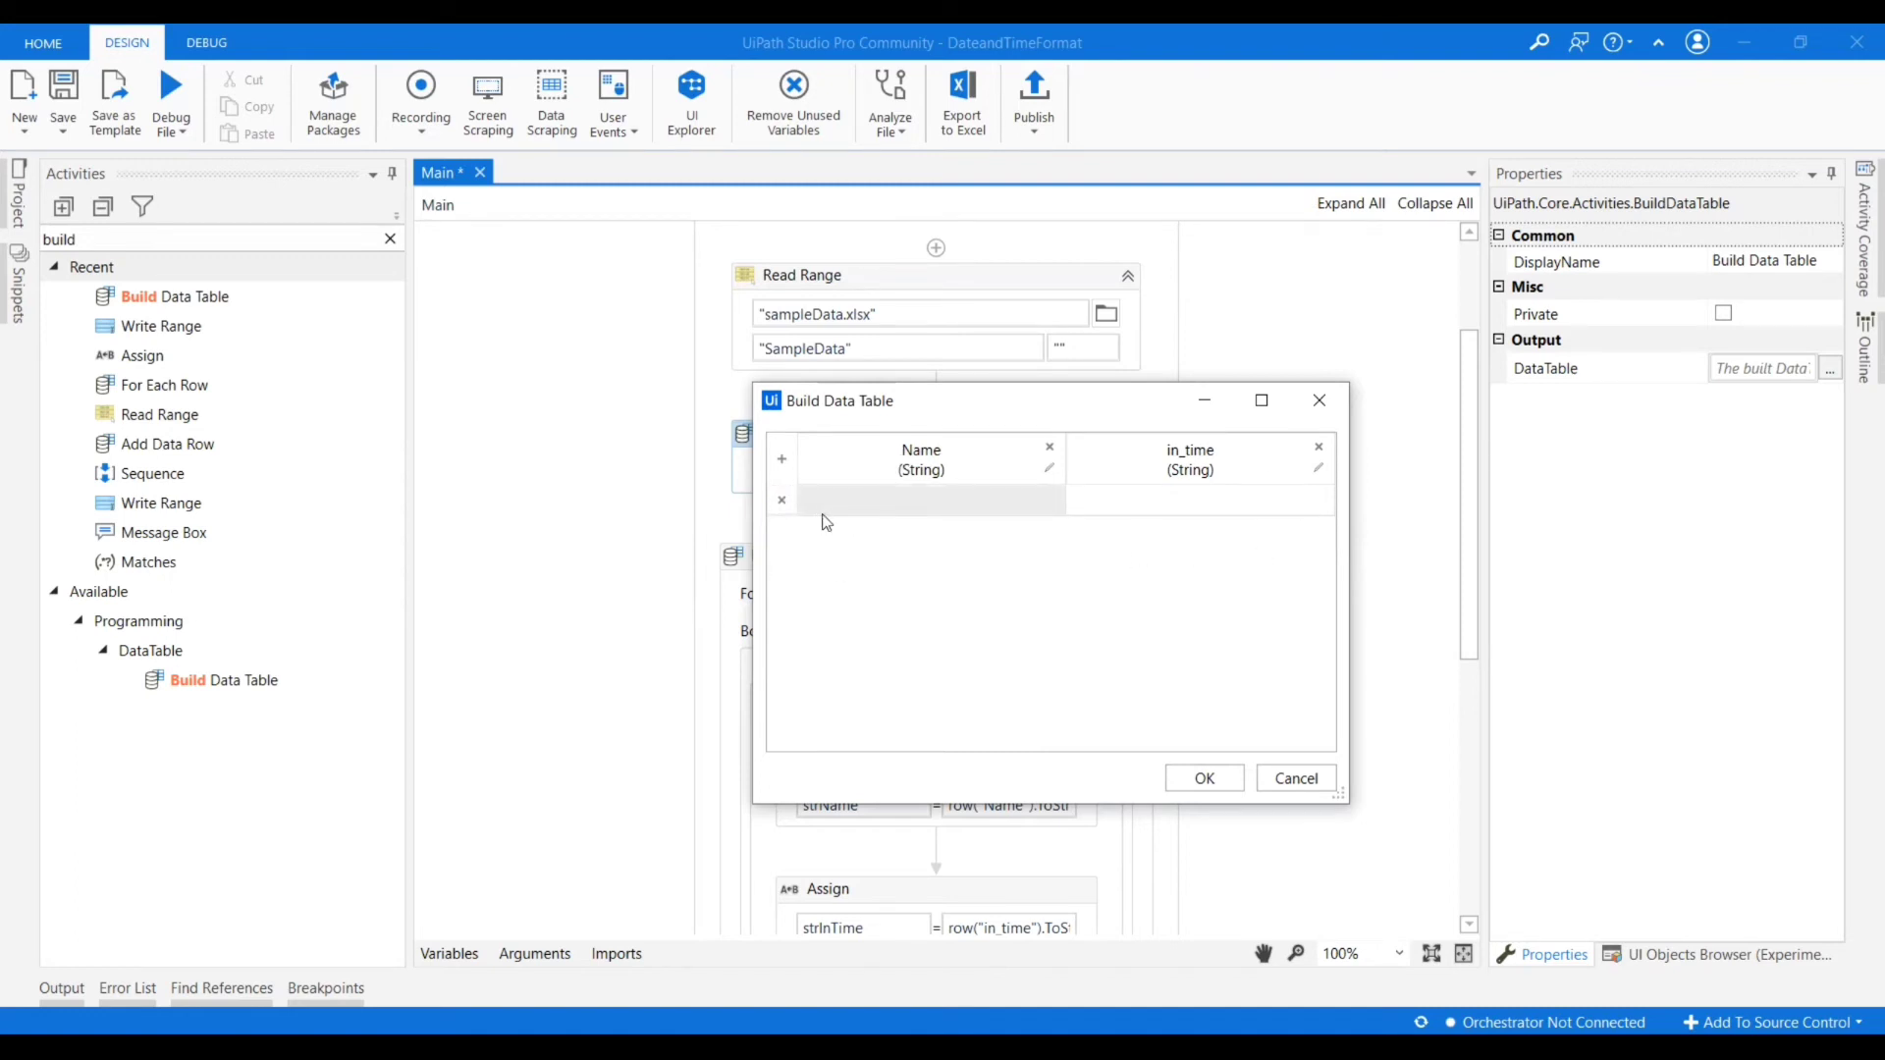
mouse_move(1102, 542)
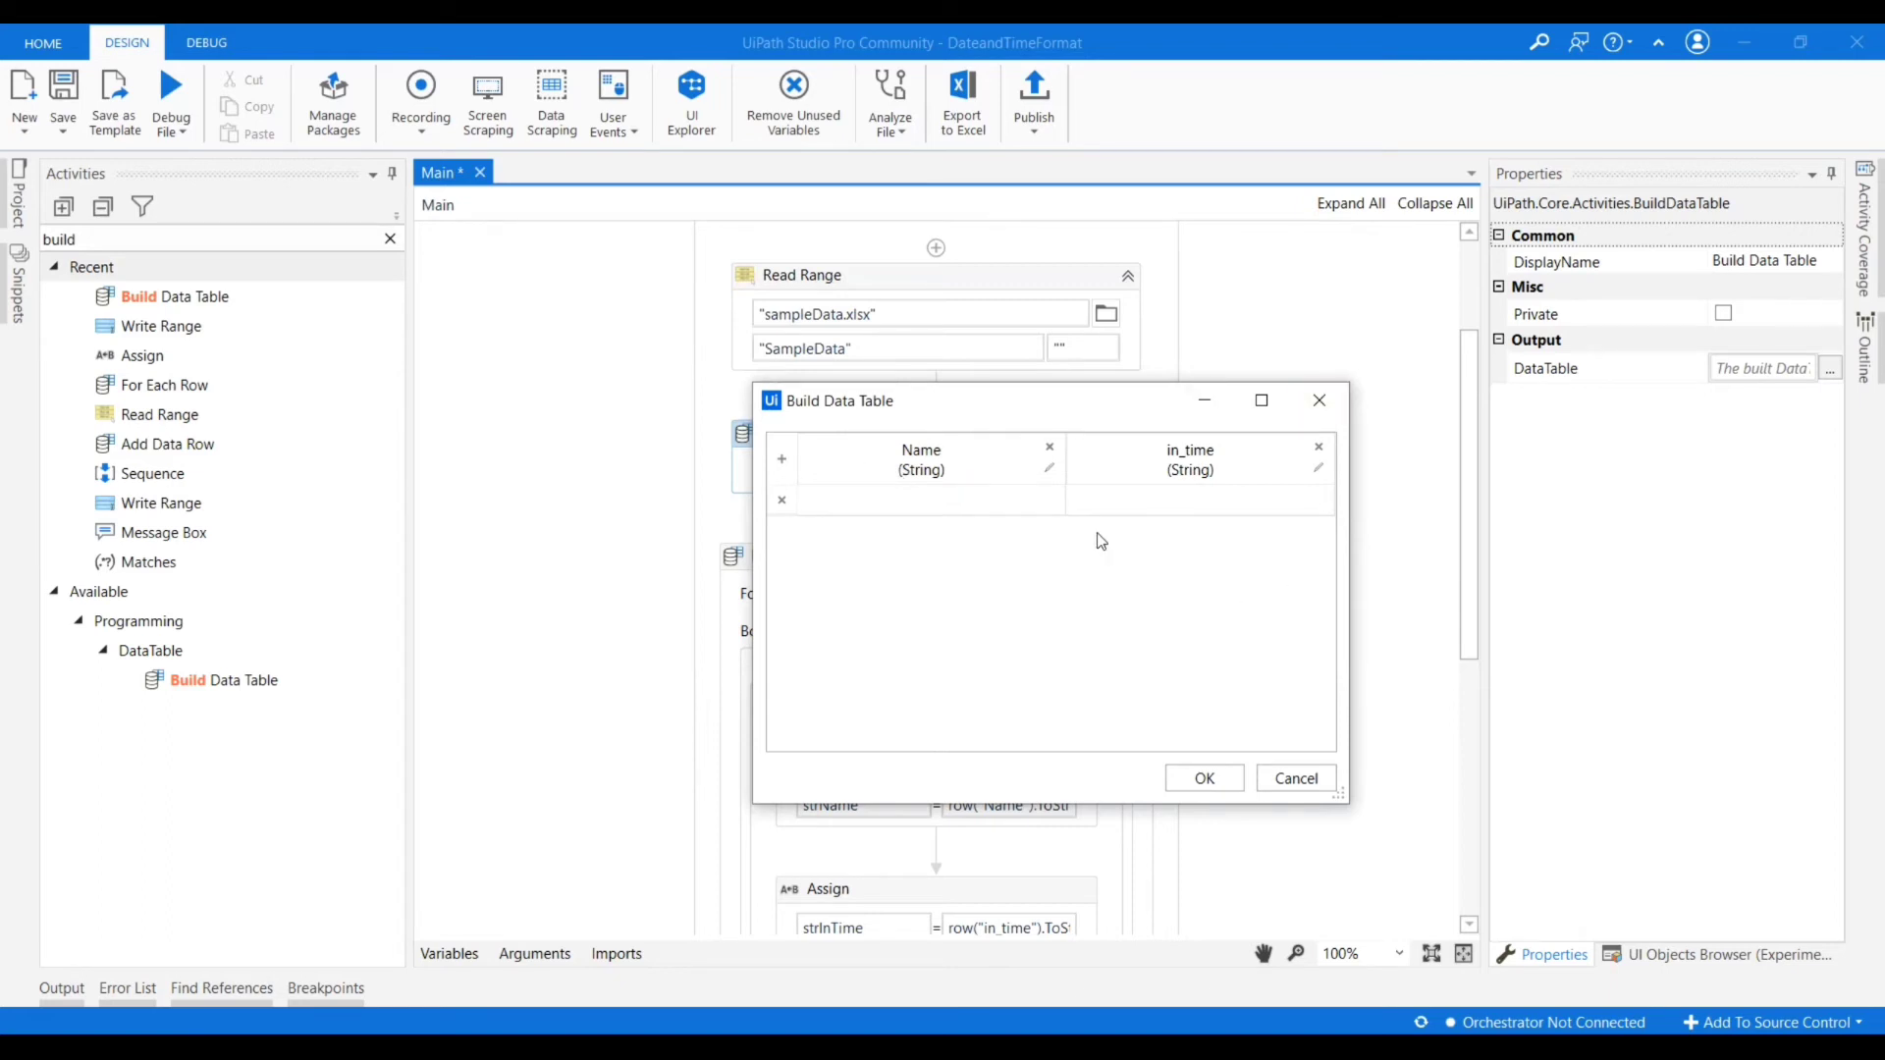
mouse_move(866, 459)
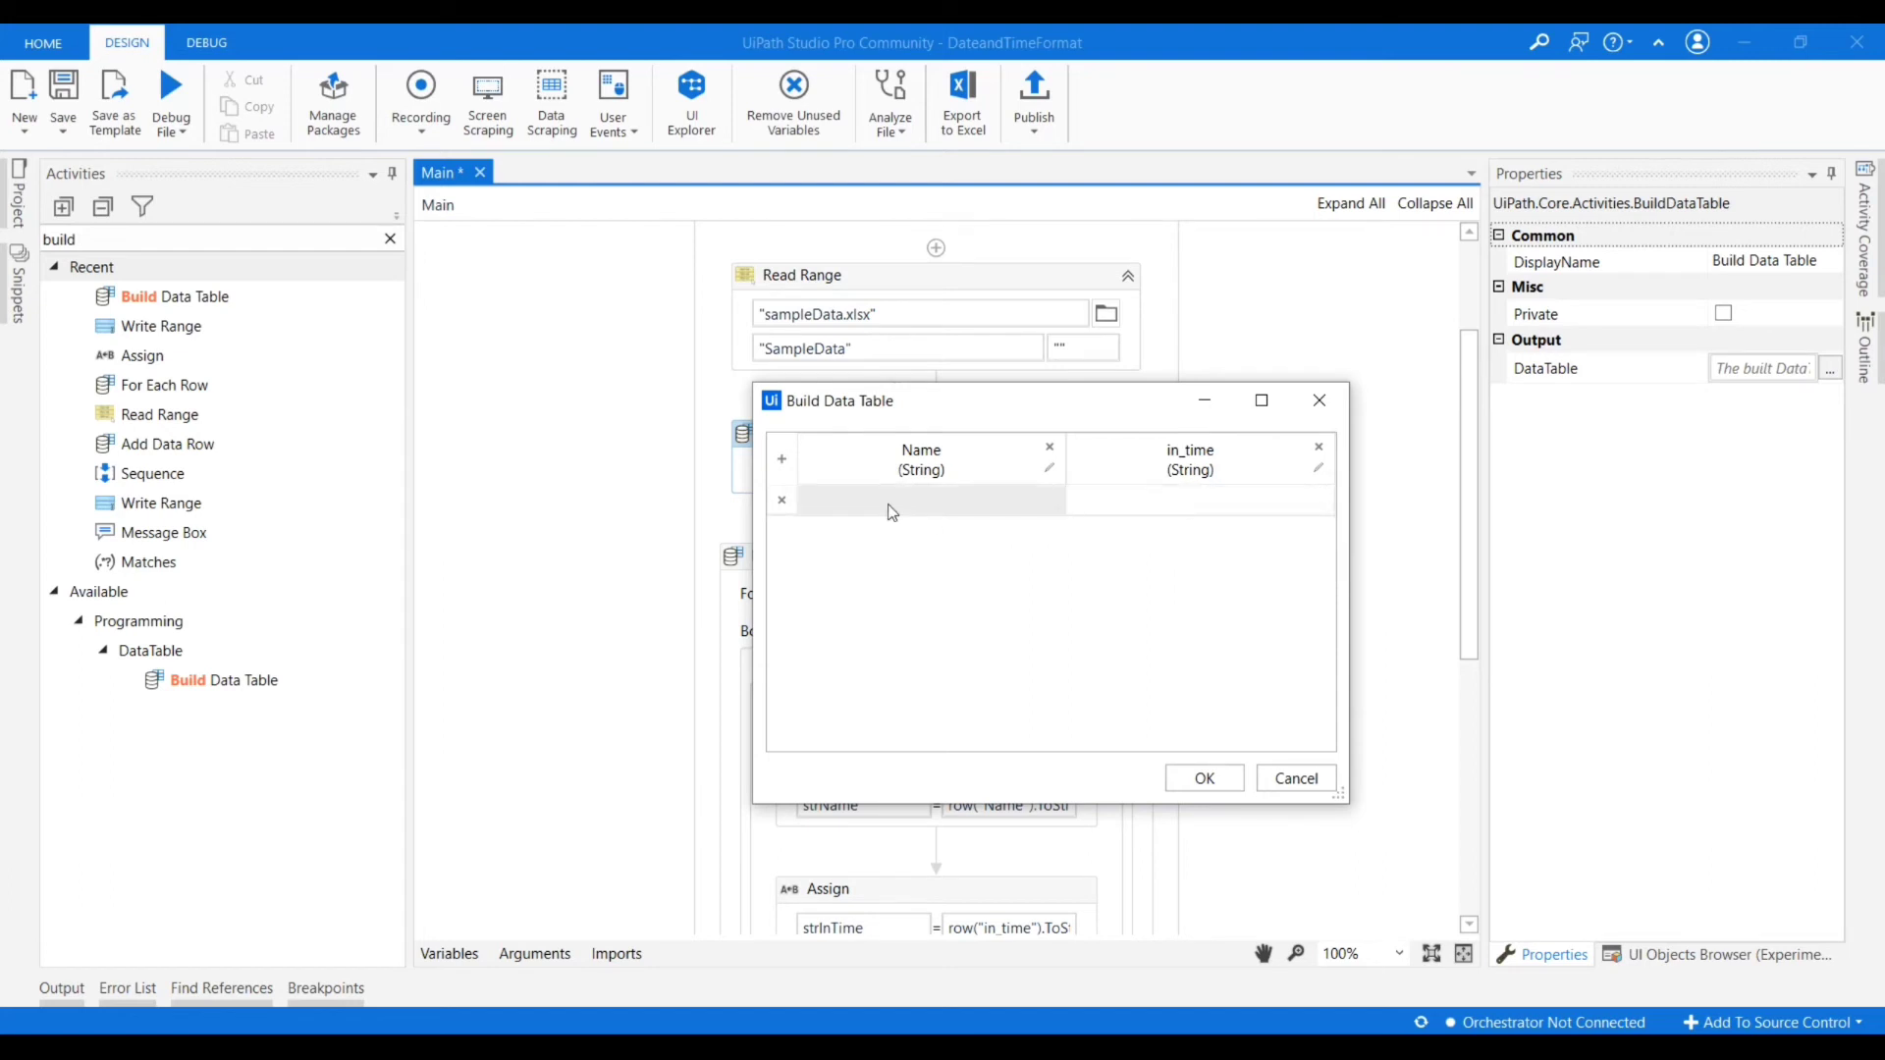
mouse_move(1000, 499)
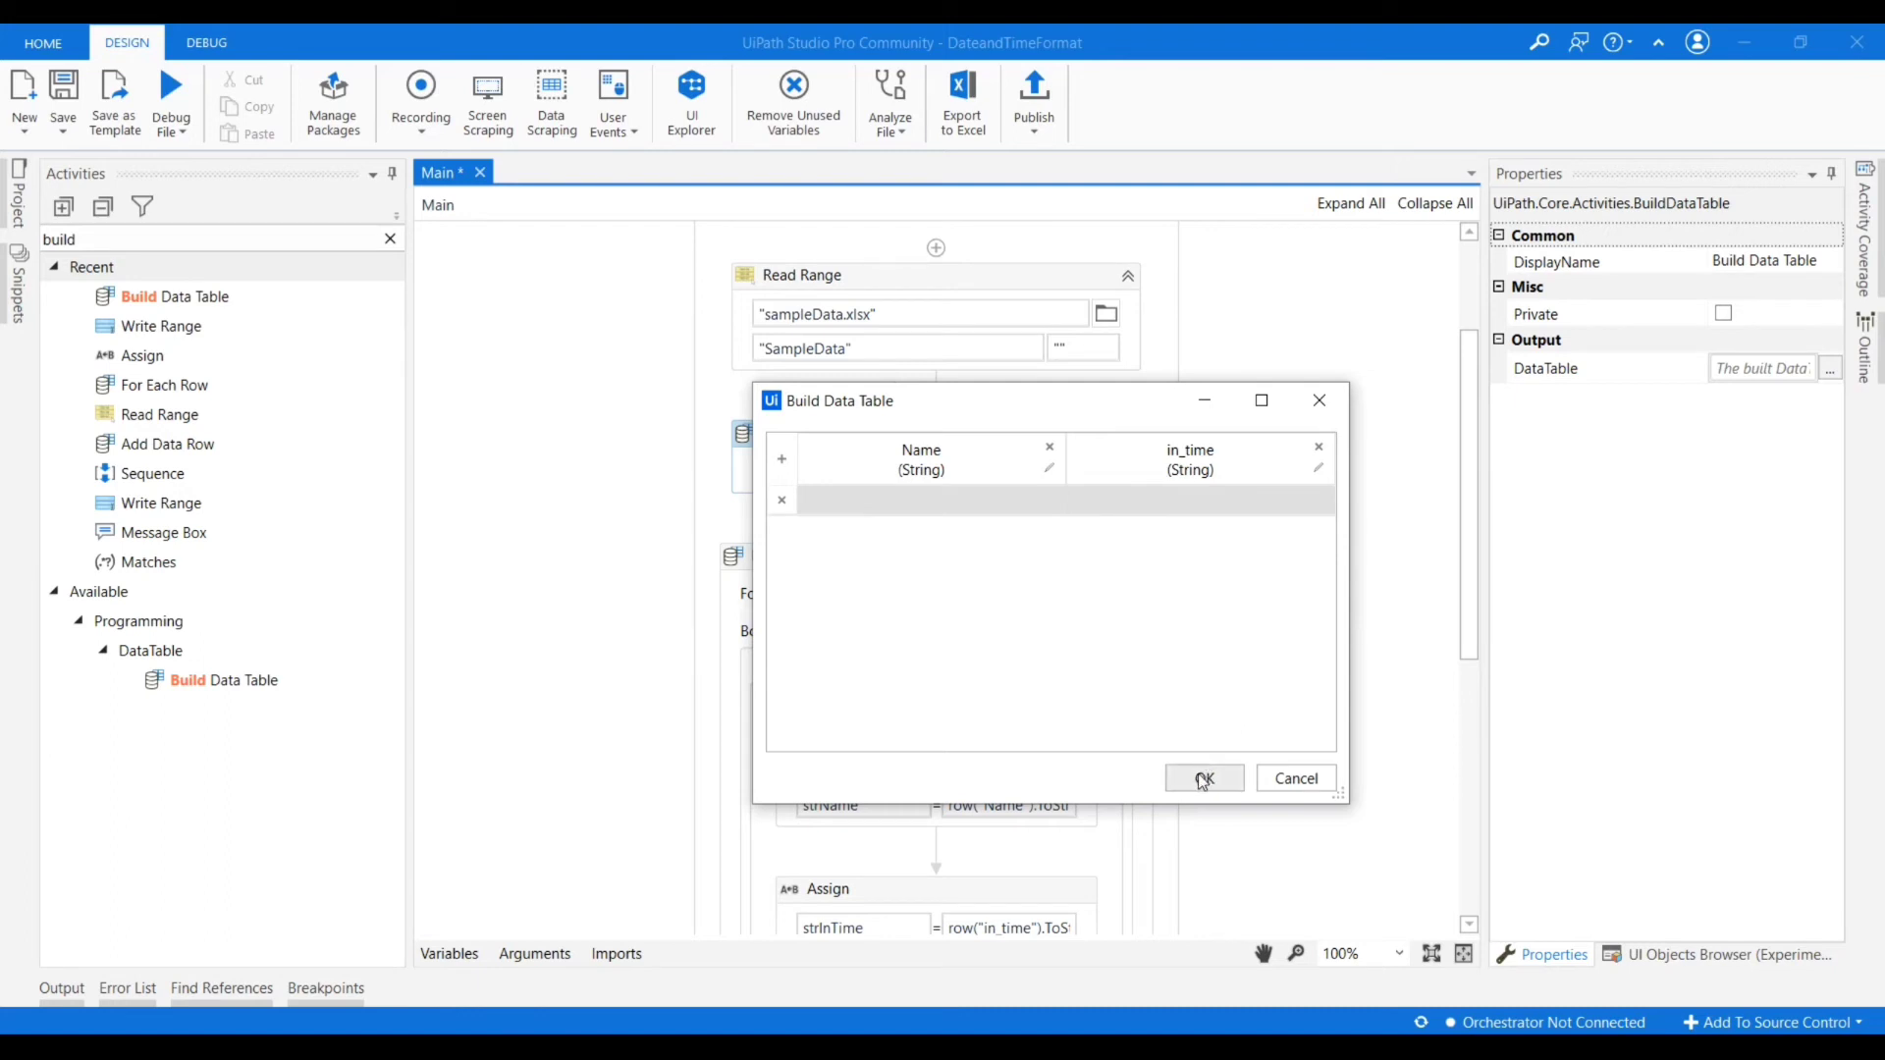
left_click(1204, 778)
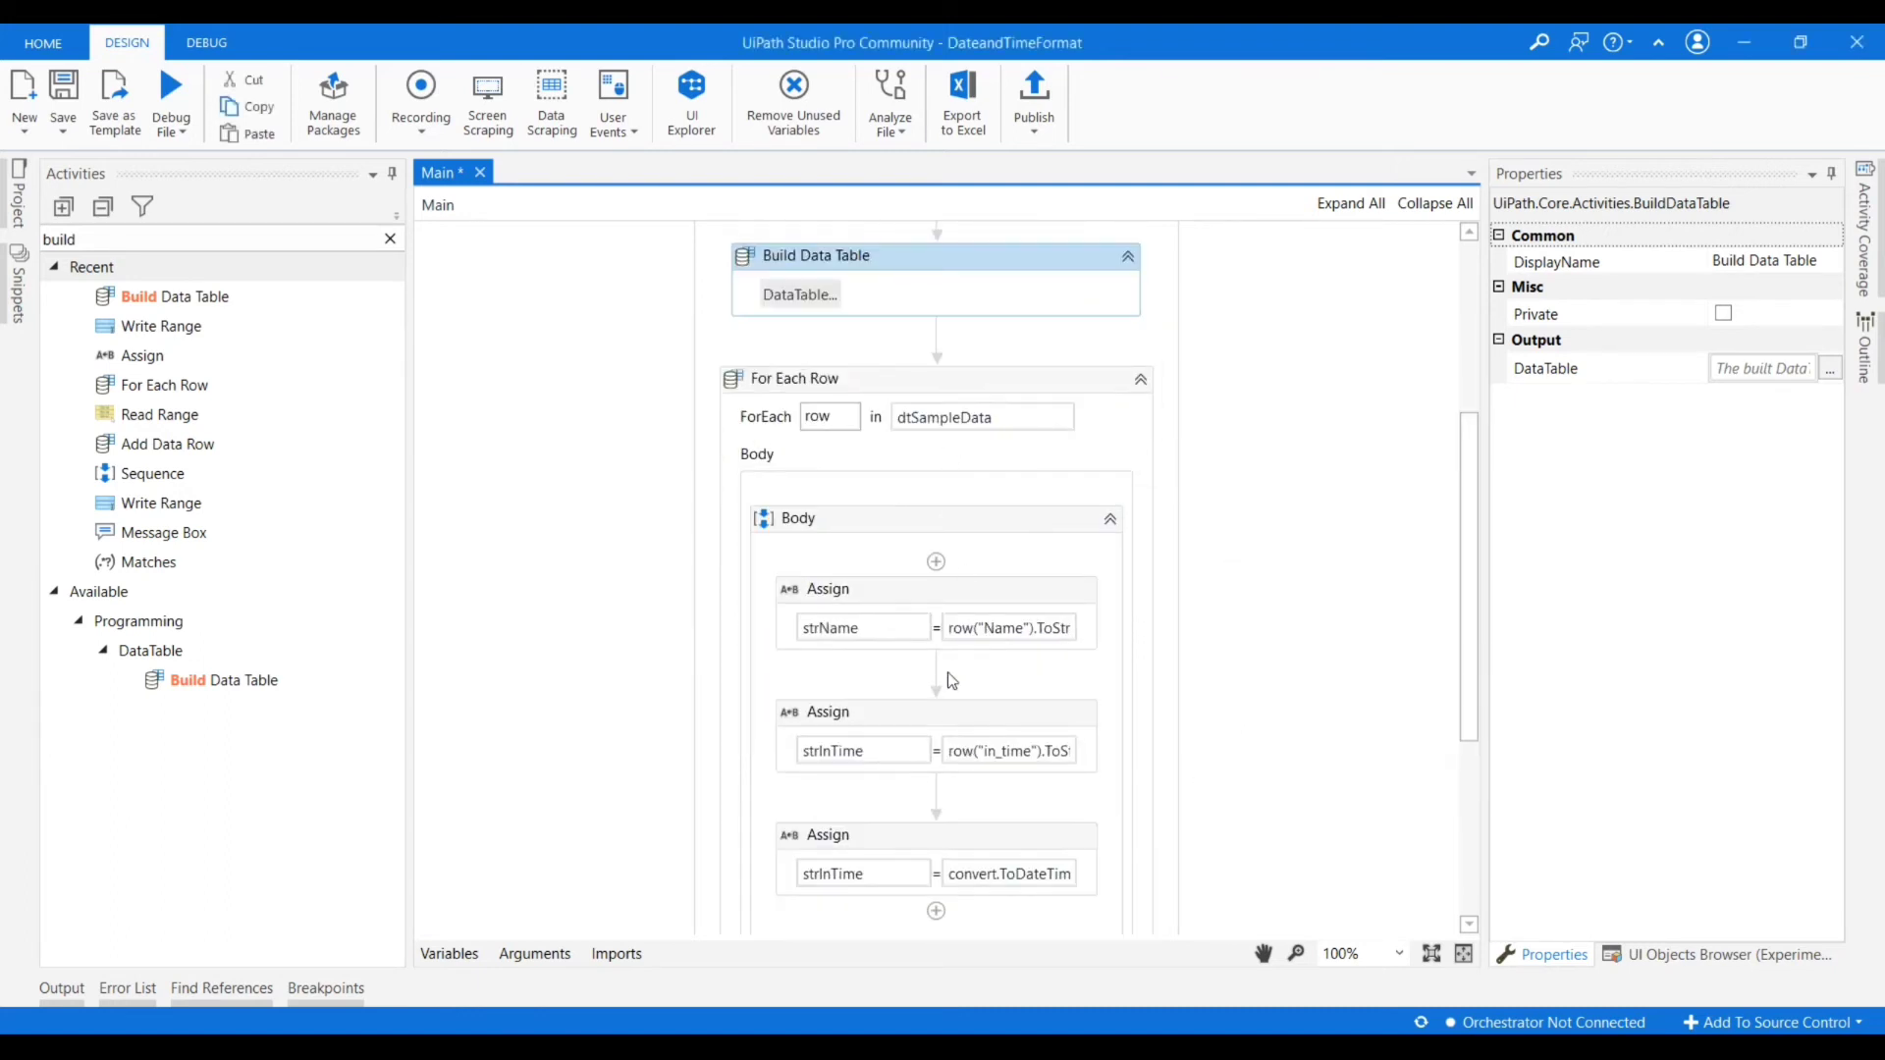
mouse_move(741, 707)
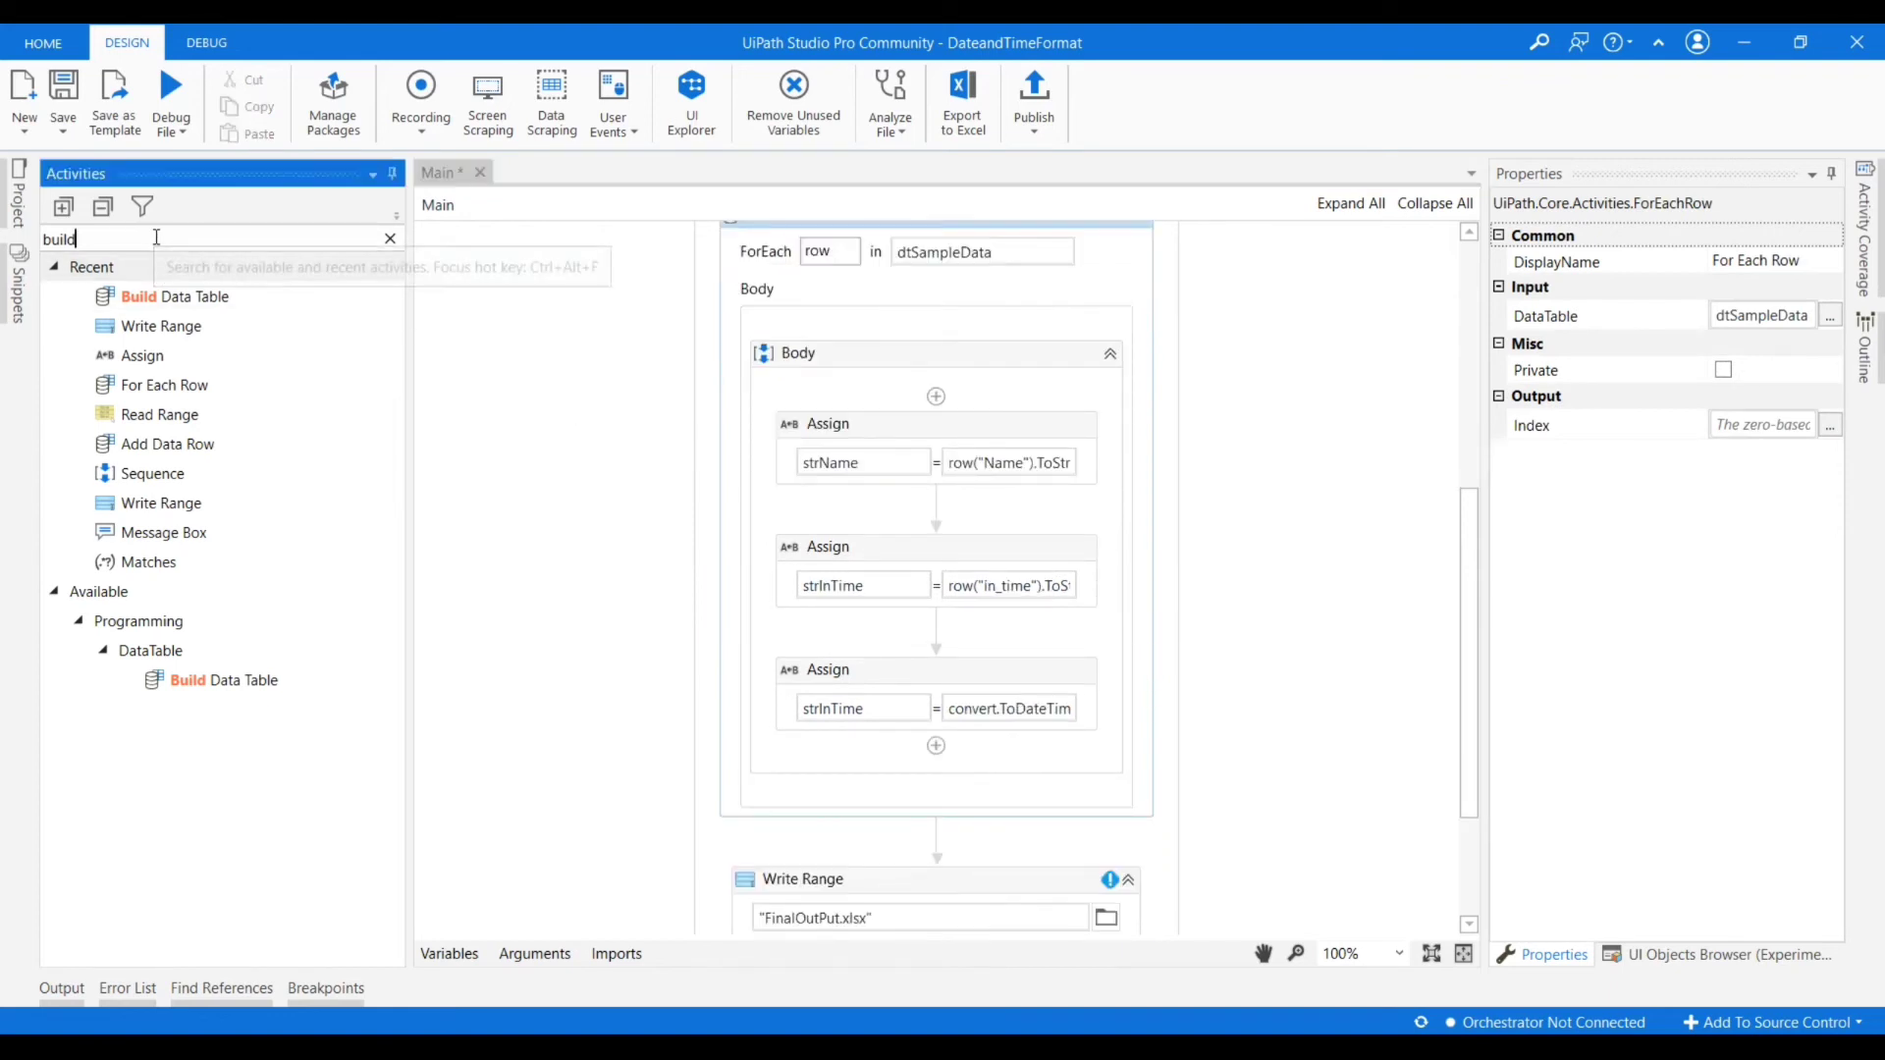
mouse_move(167, 444)
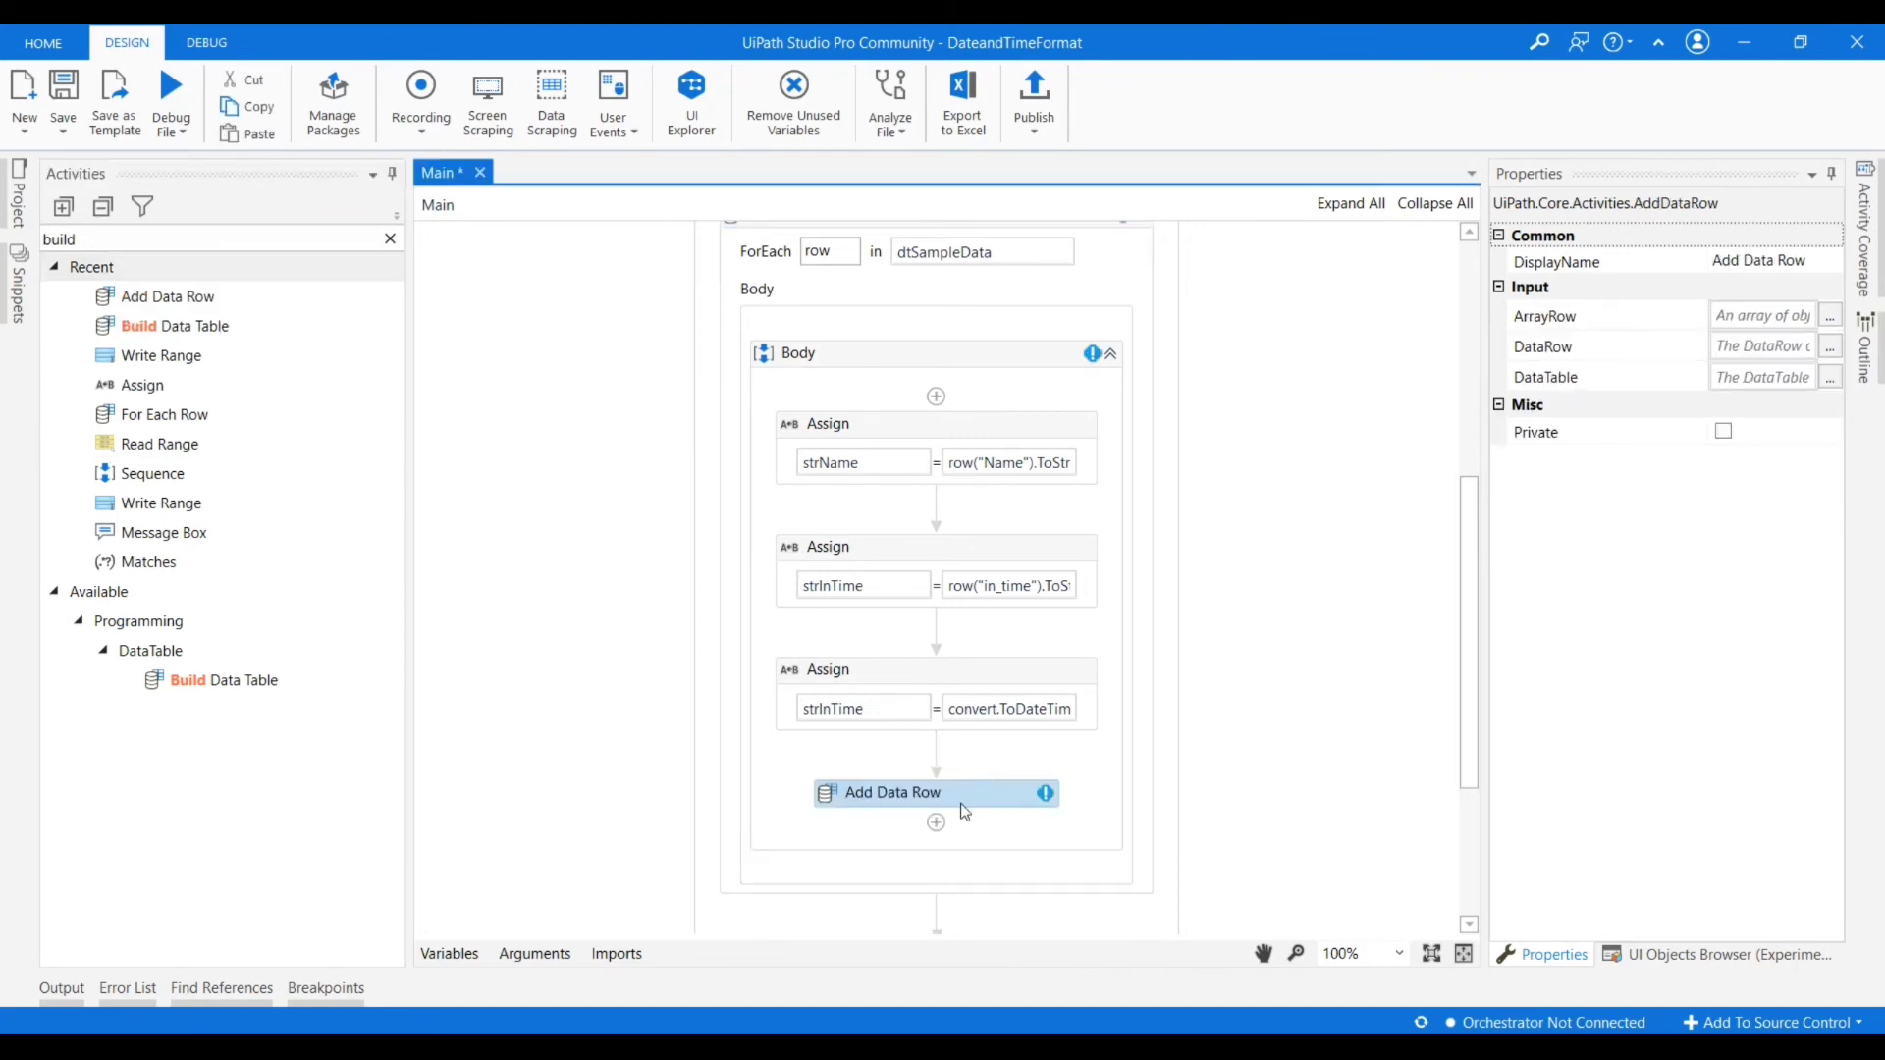
mouse_move(1754, 365)
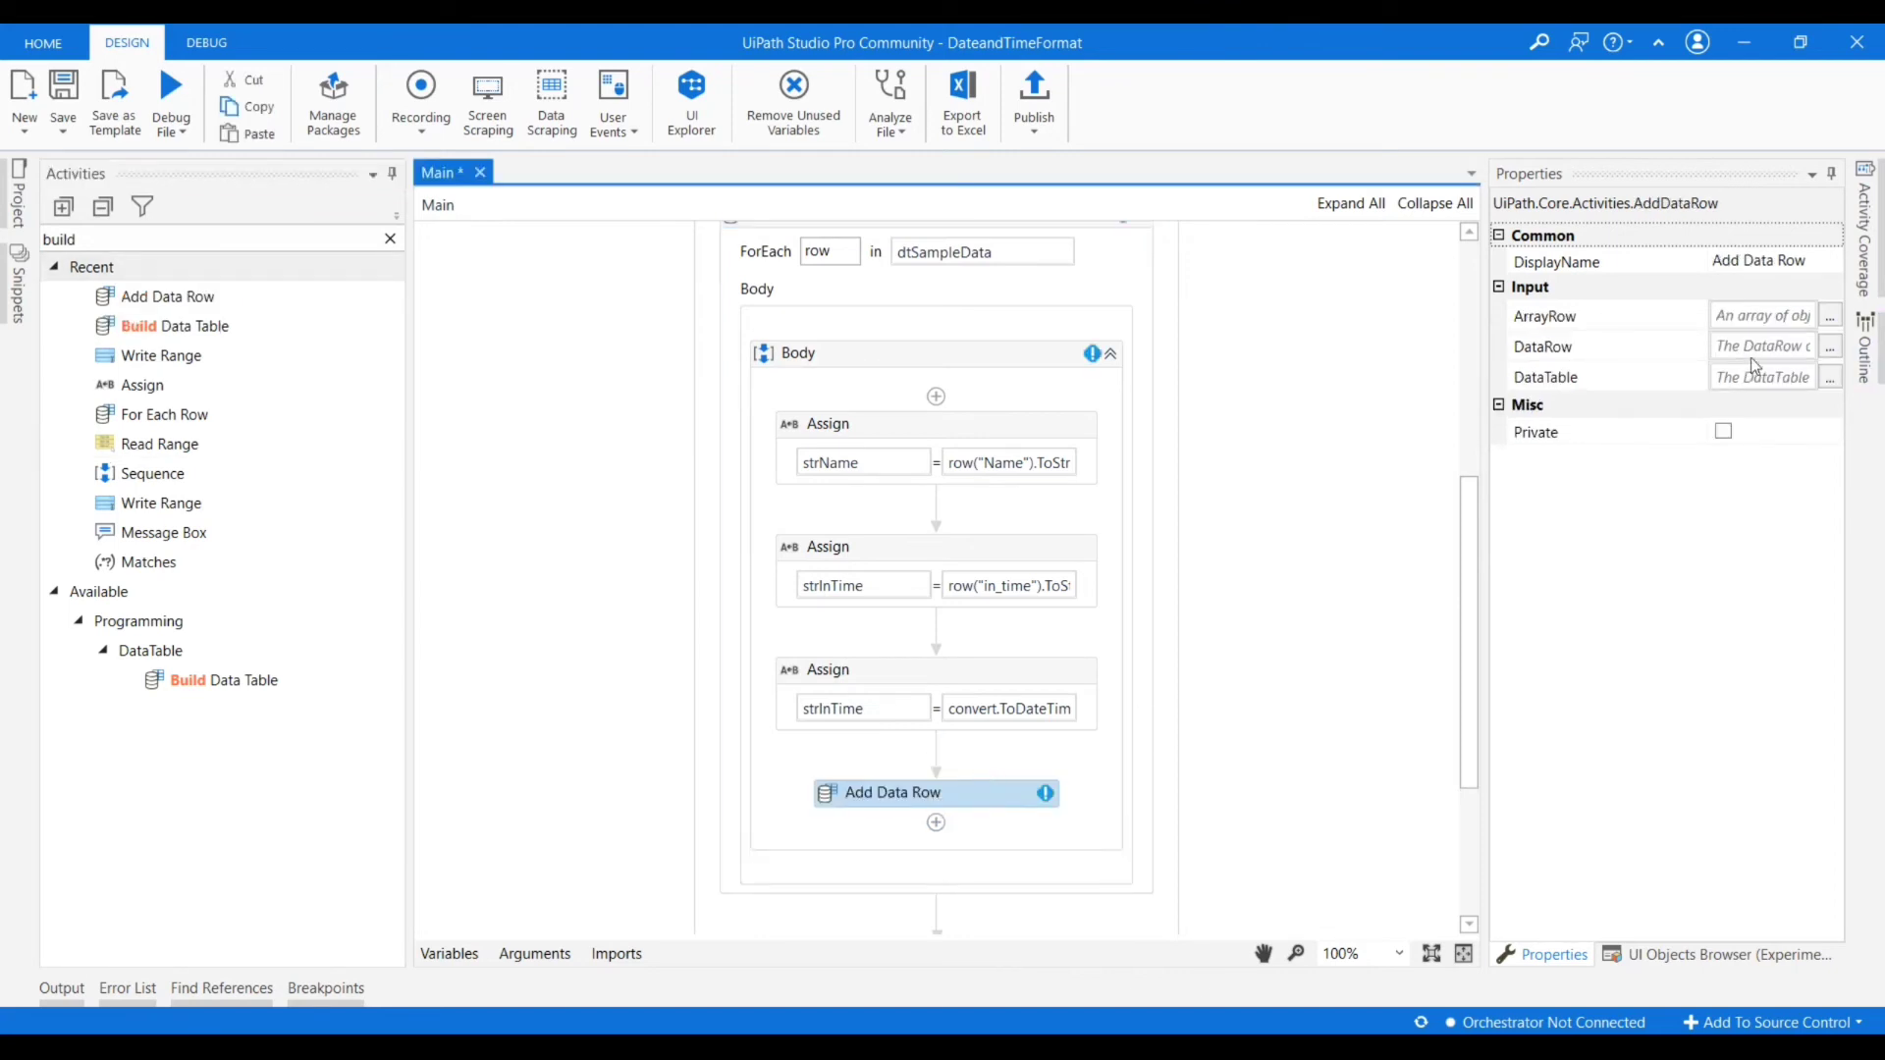
Start filling the Add Data Row ArrayRow with {strName, strInTime}.
left_click(1761, 314)
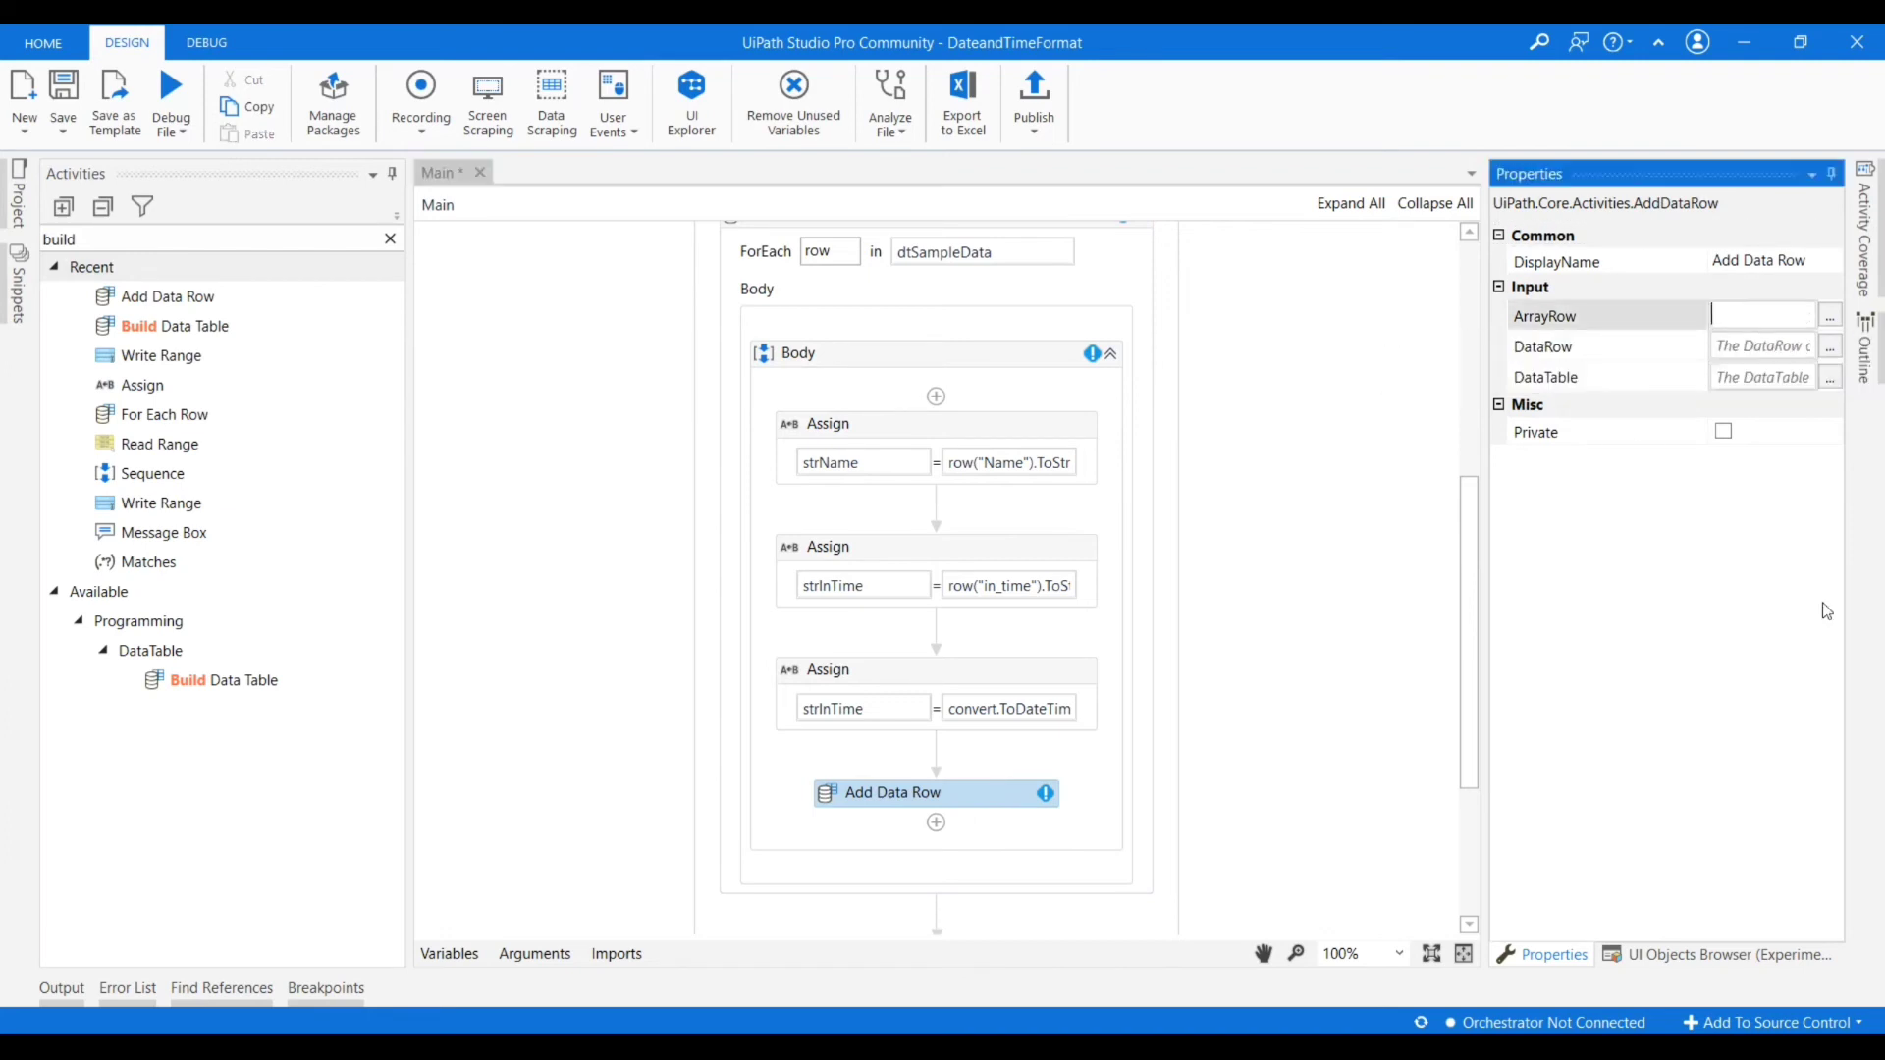
type("{}")
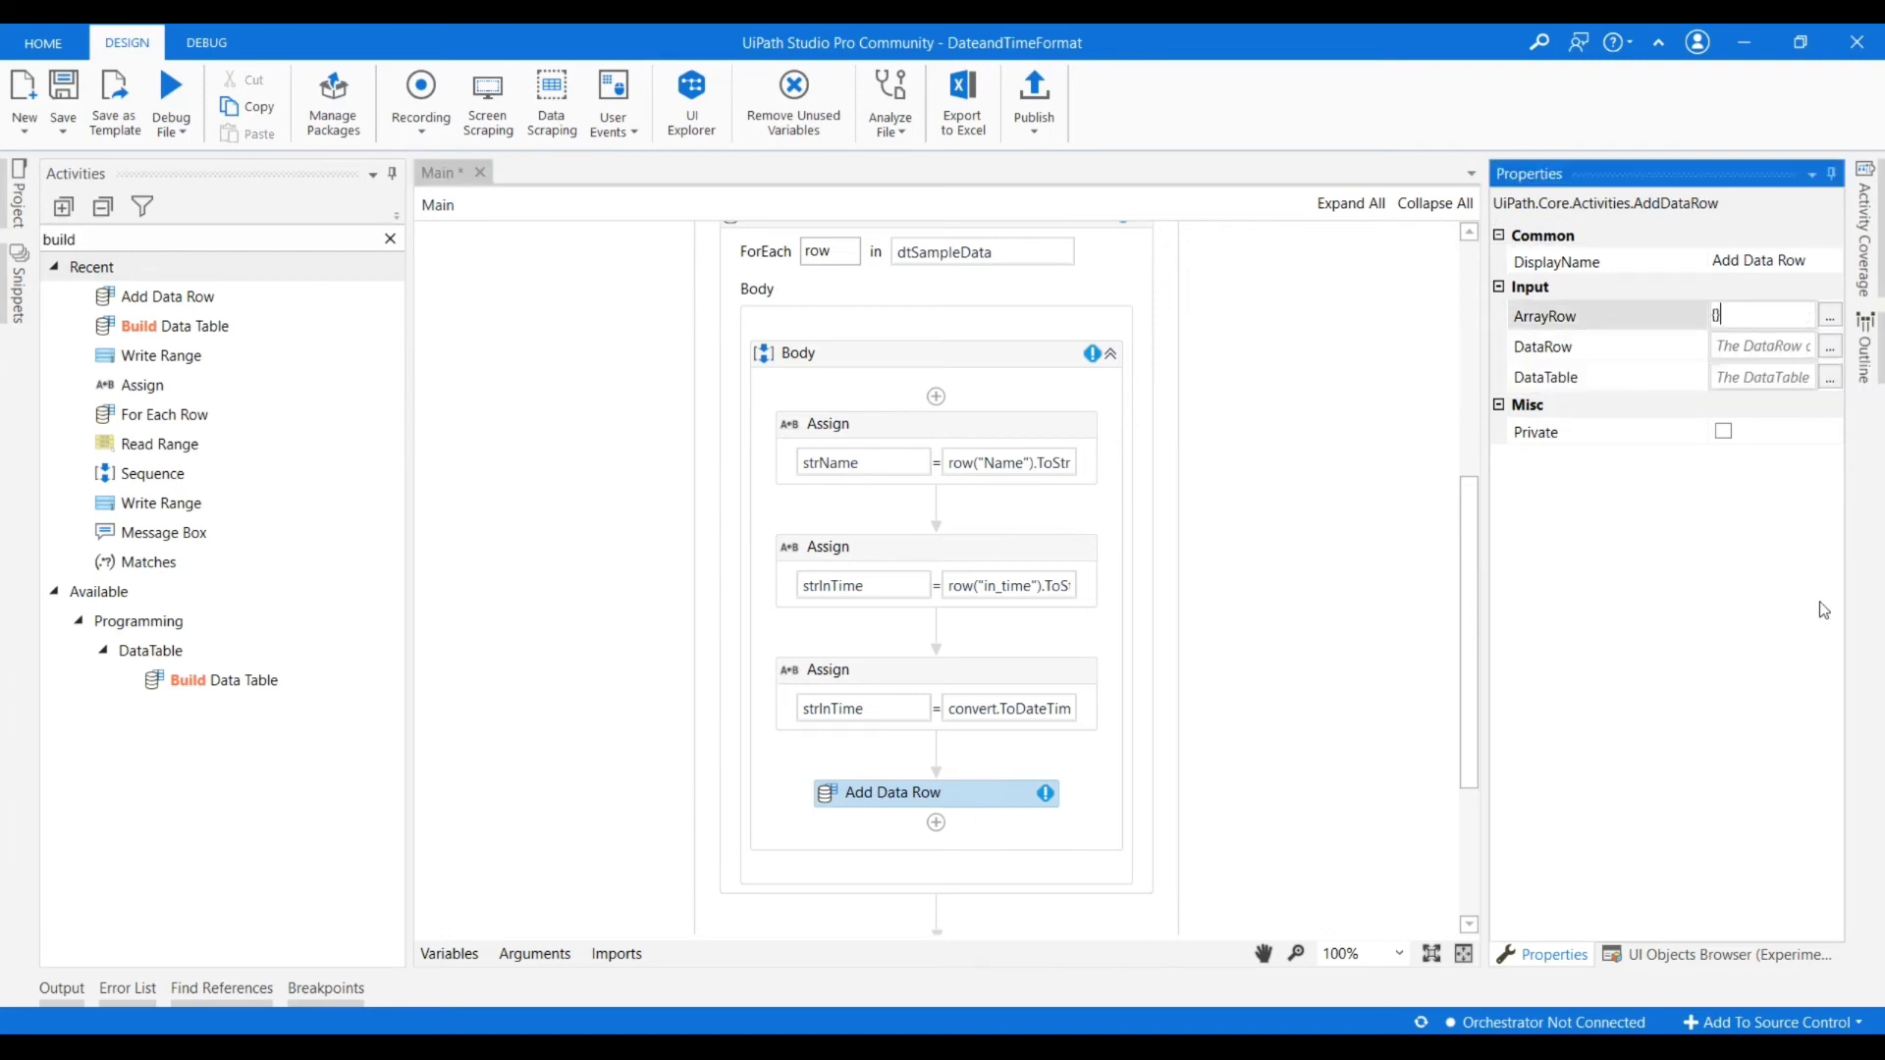
type("str")
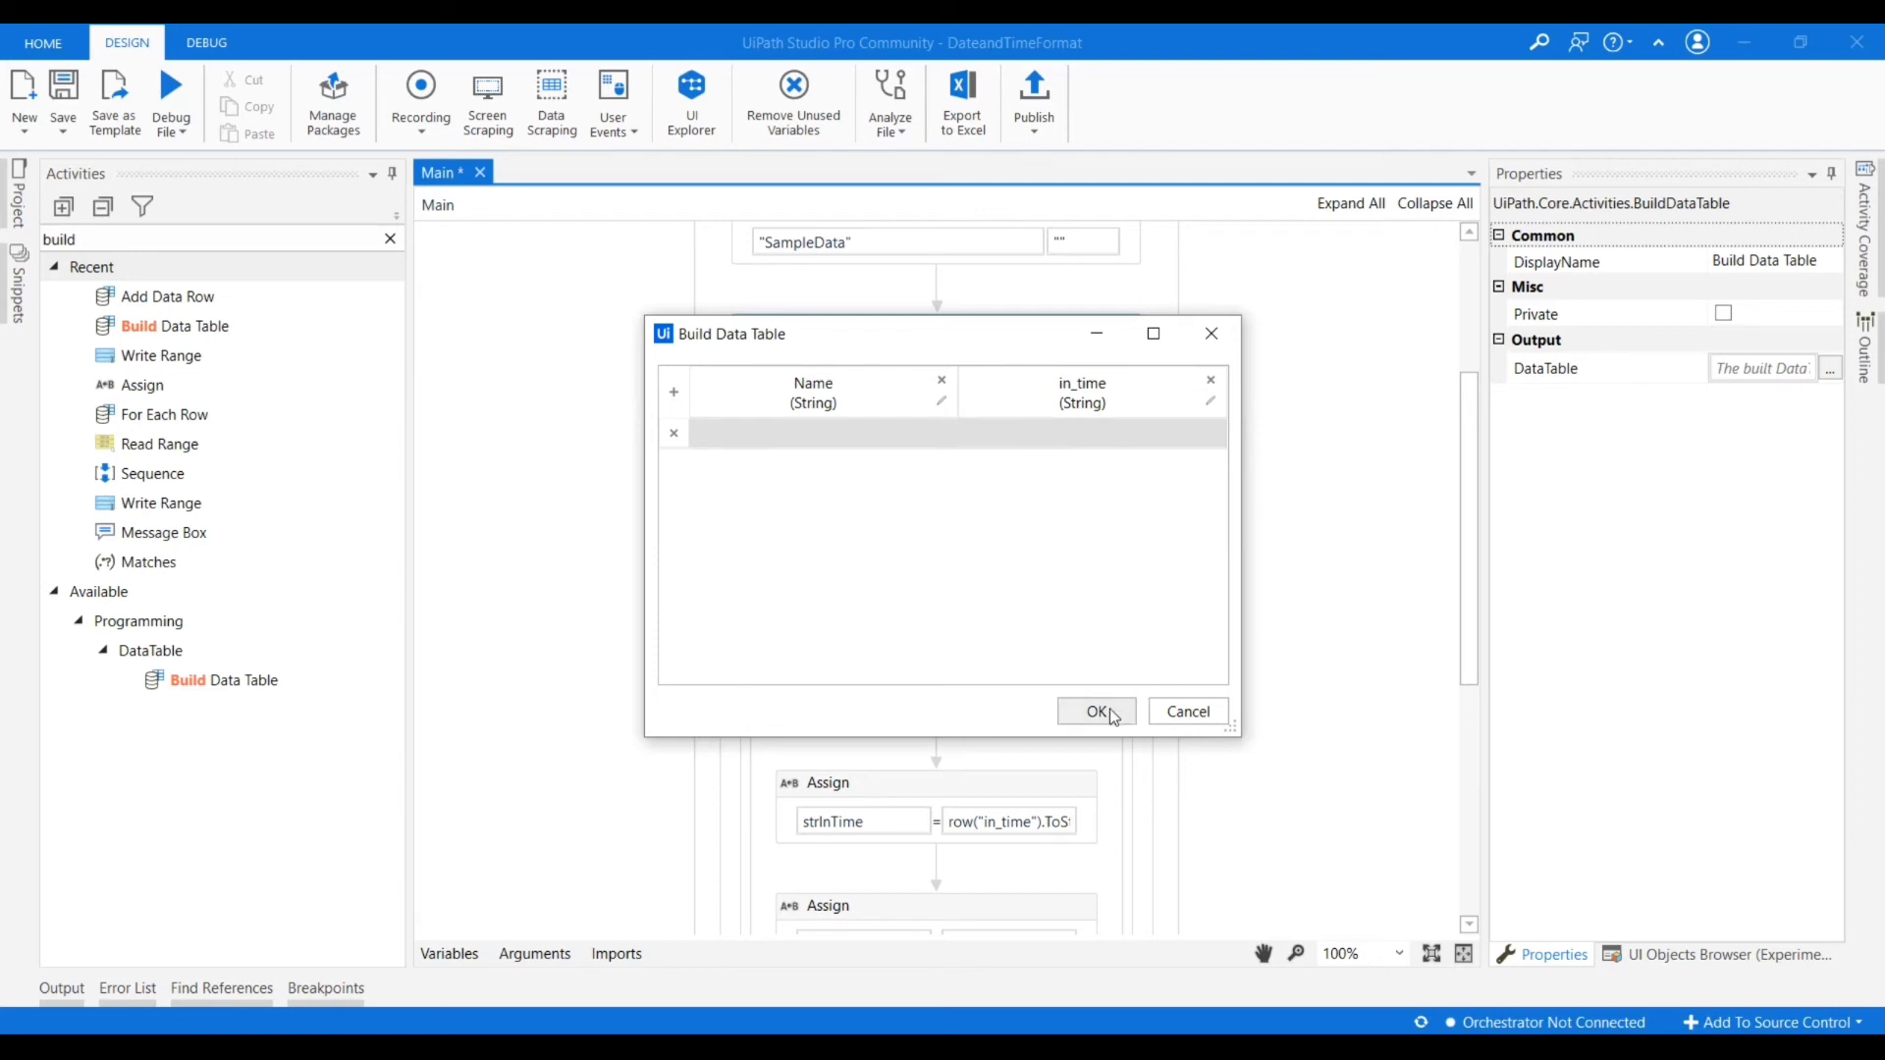
Store the Build Data Table output in a new variable dtOutput.
left_click(1095, 711)
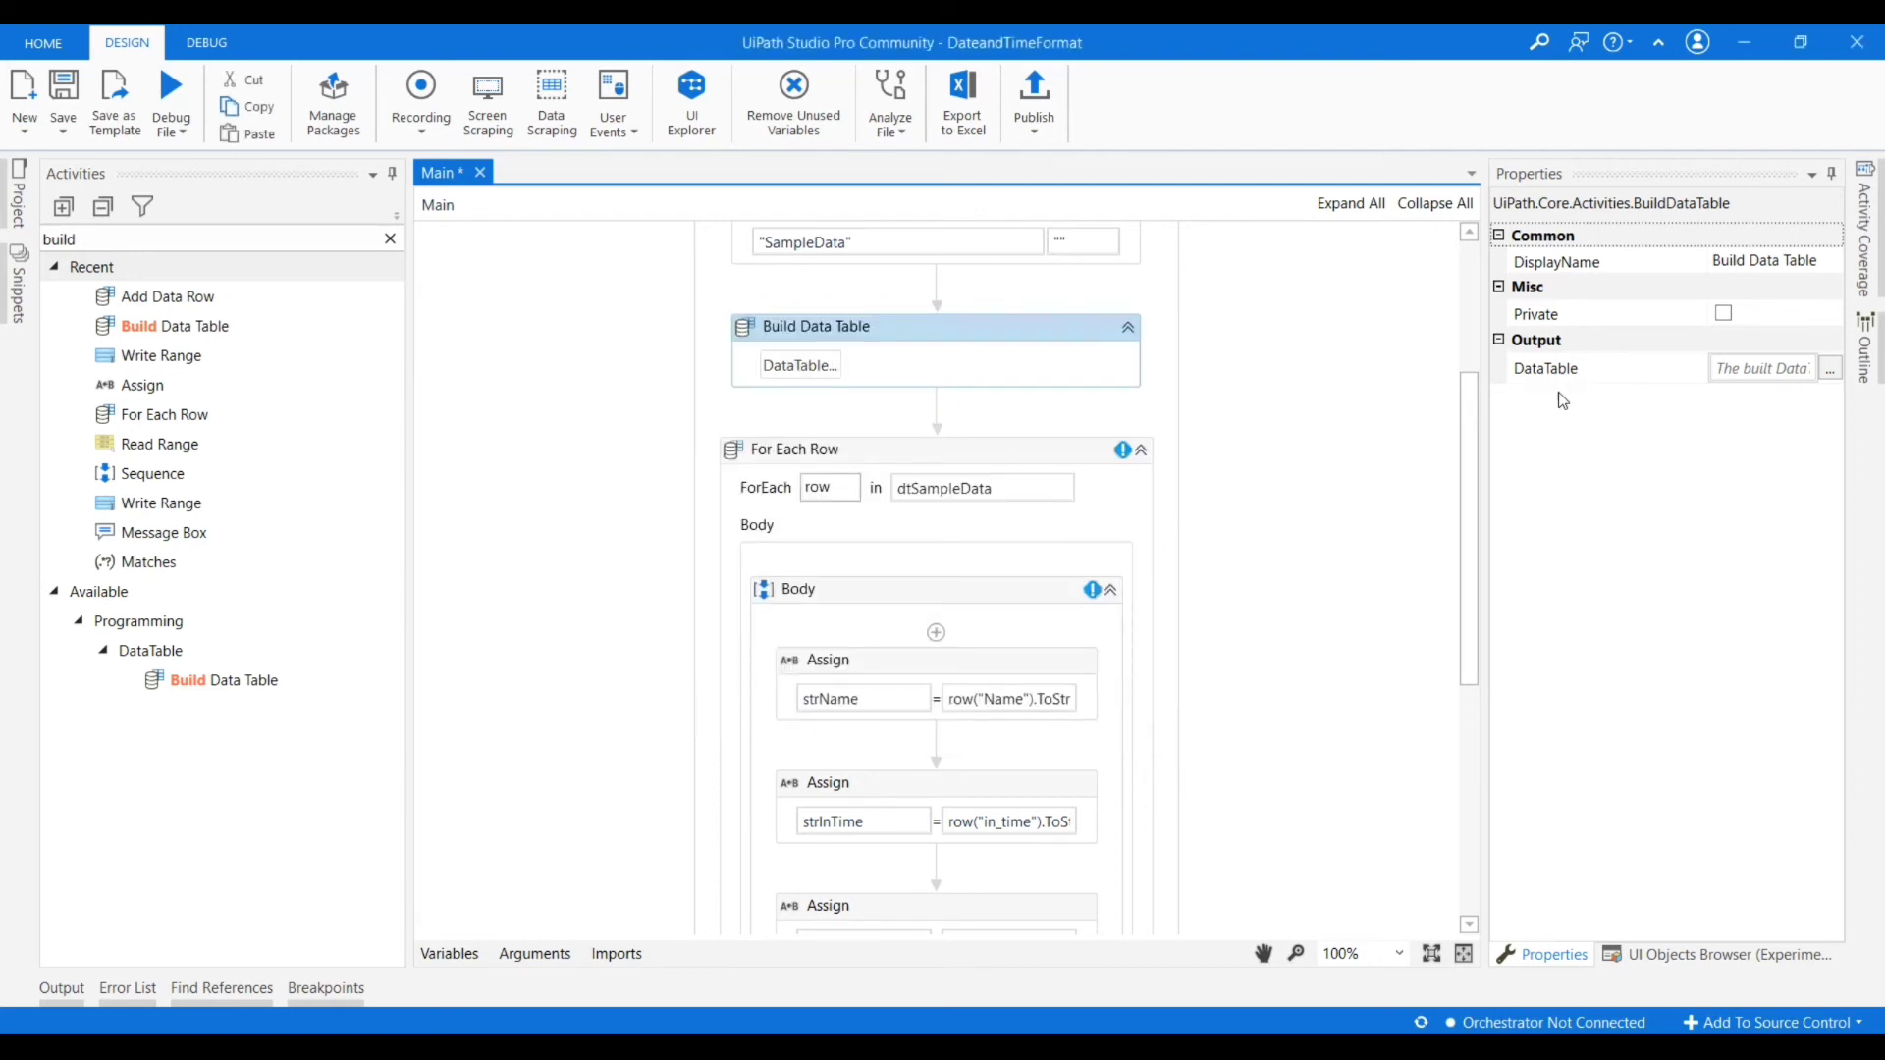
left_click(1762, 367)
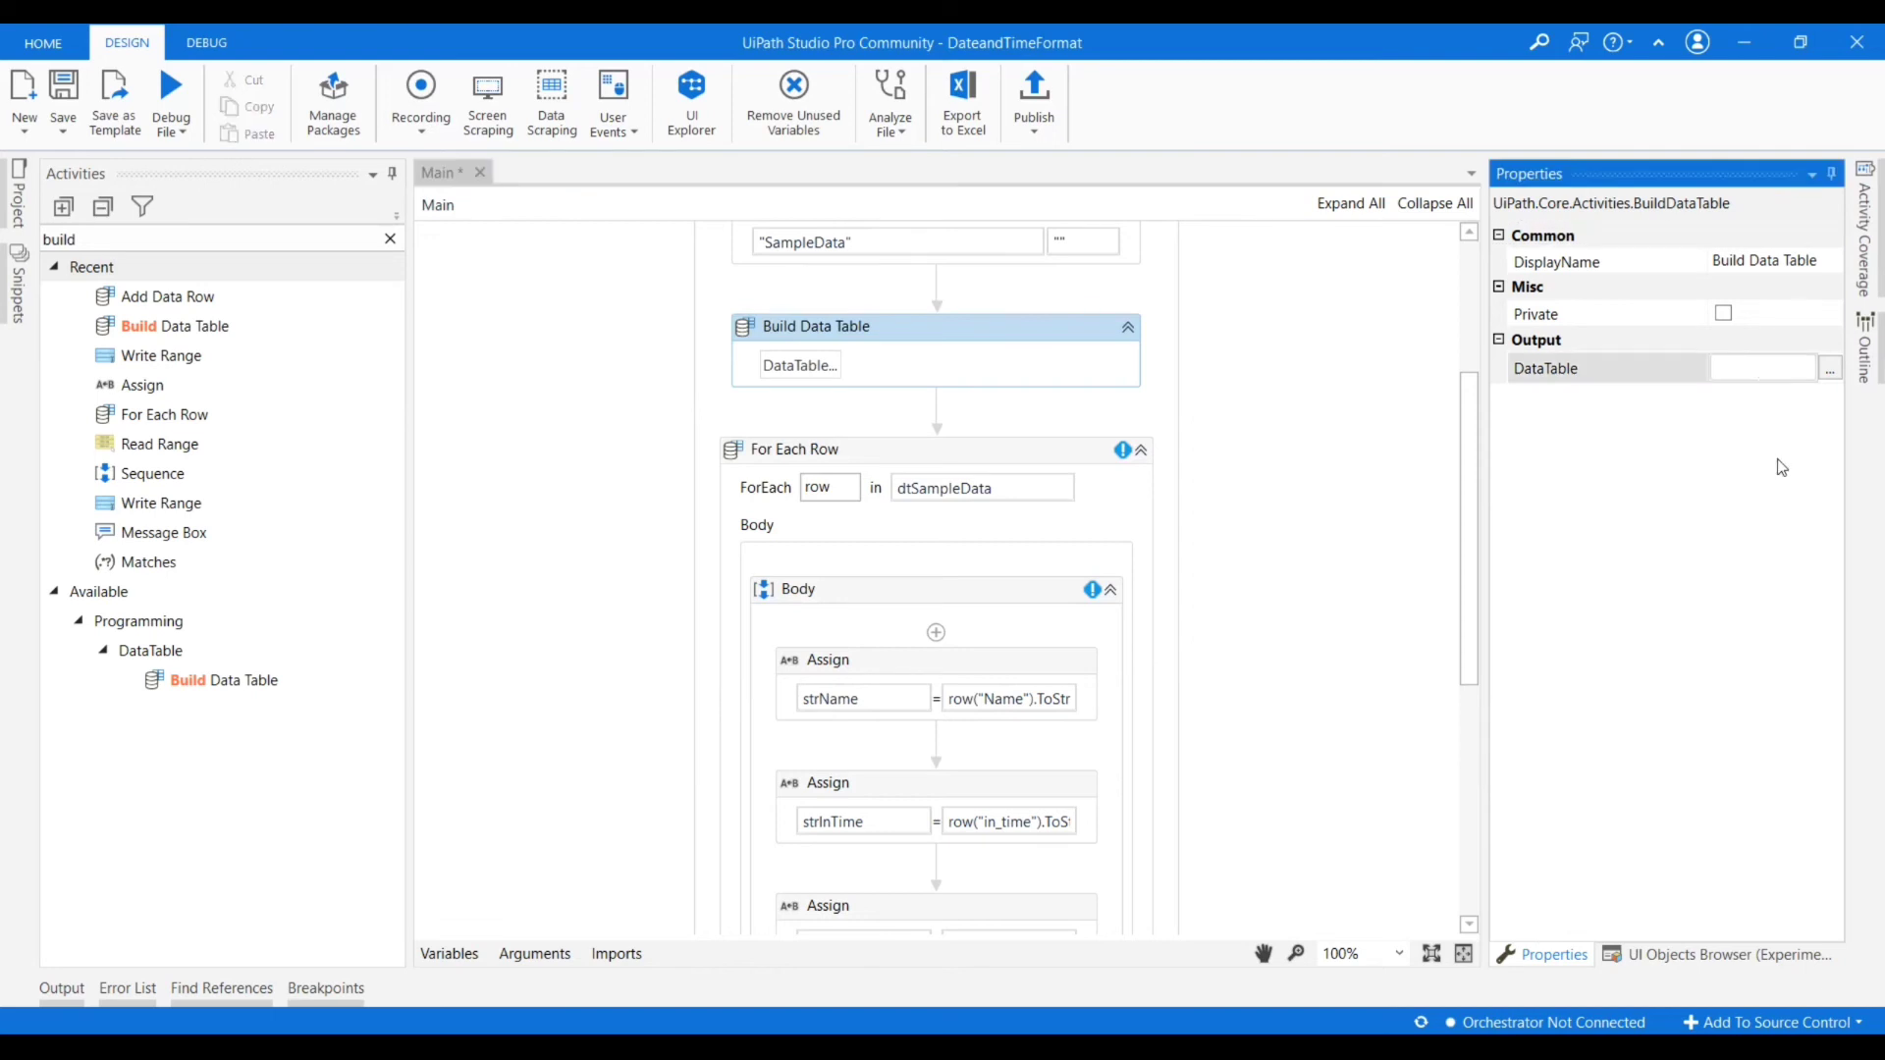
left_click(1762, 367)
type("d")
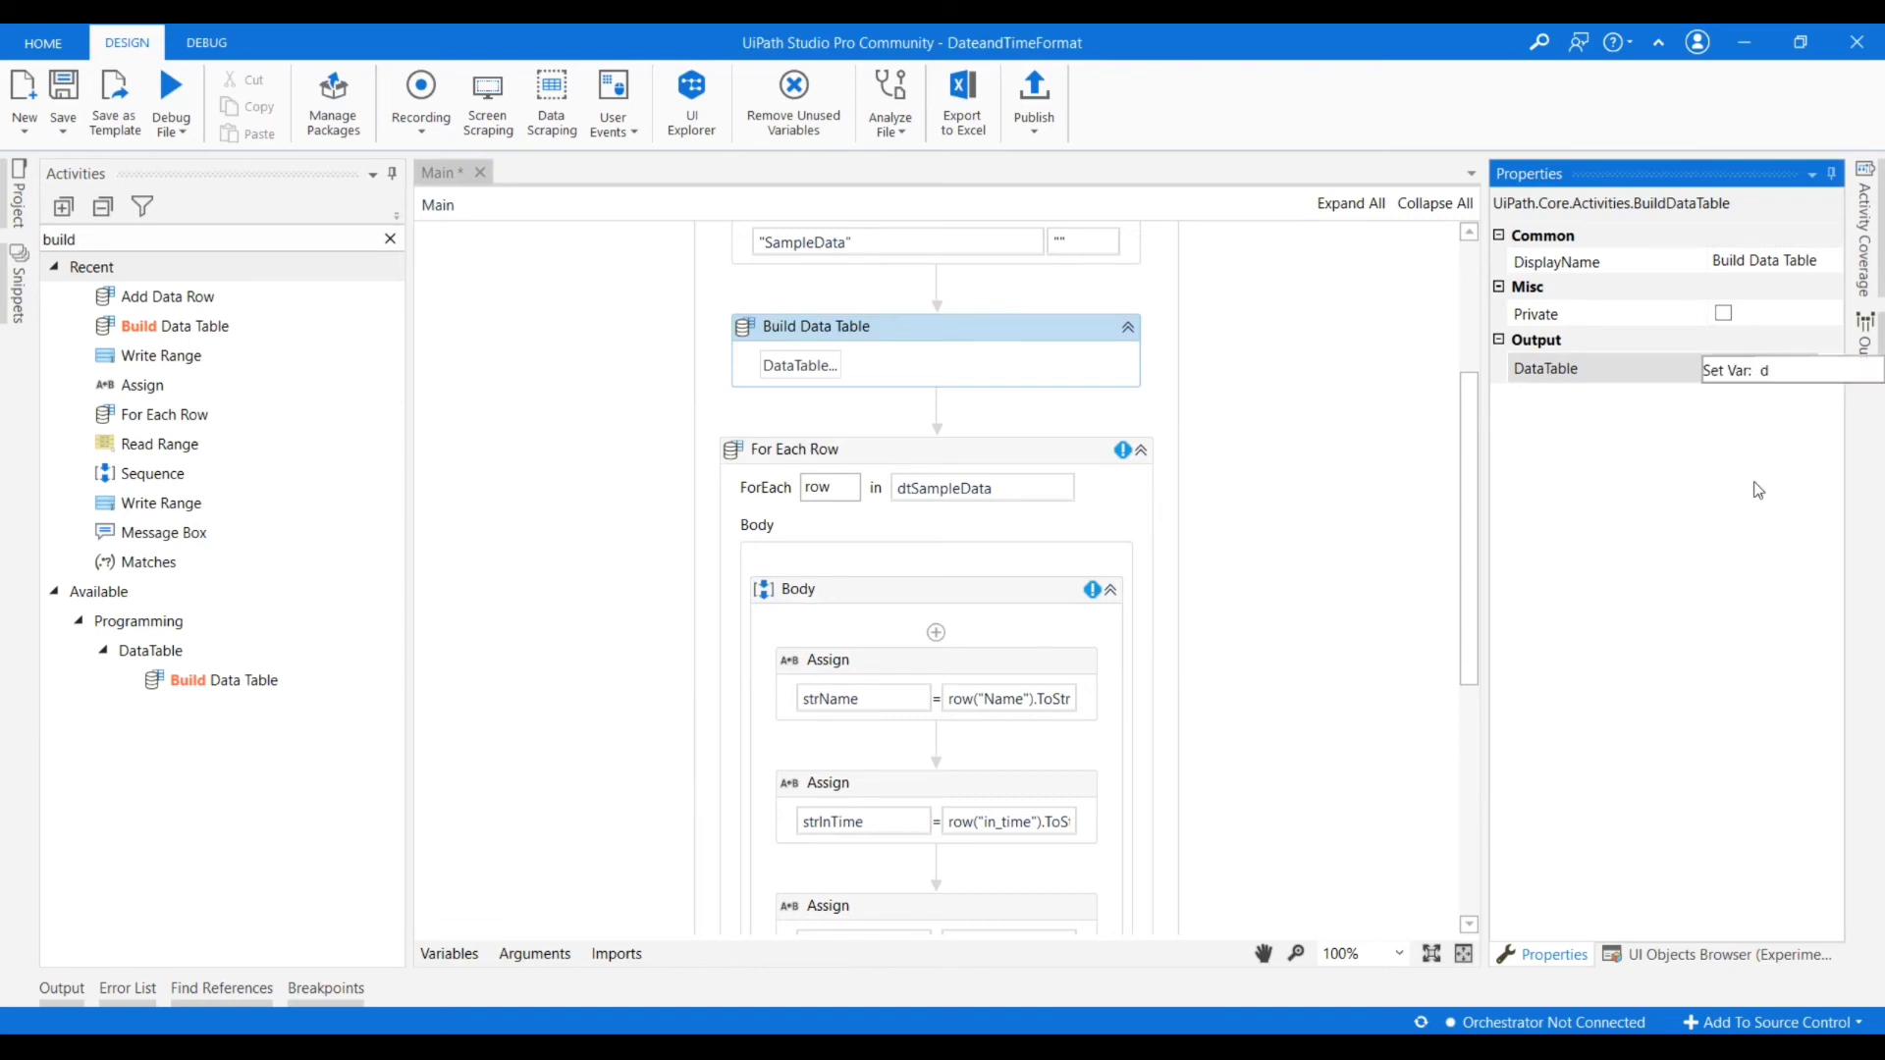
type("tOutput")
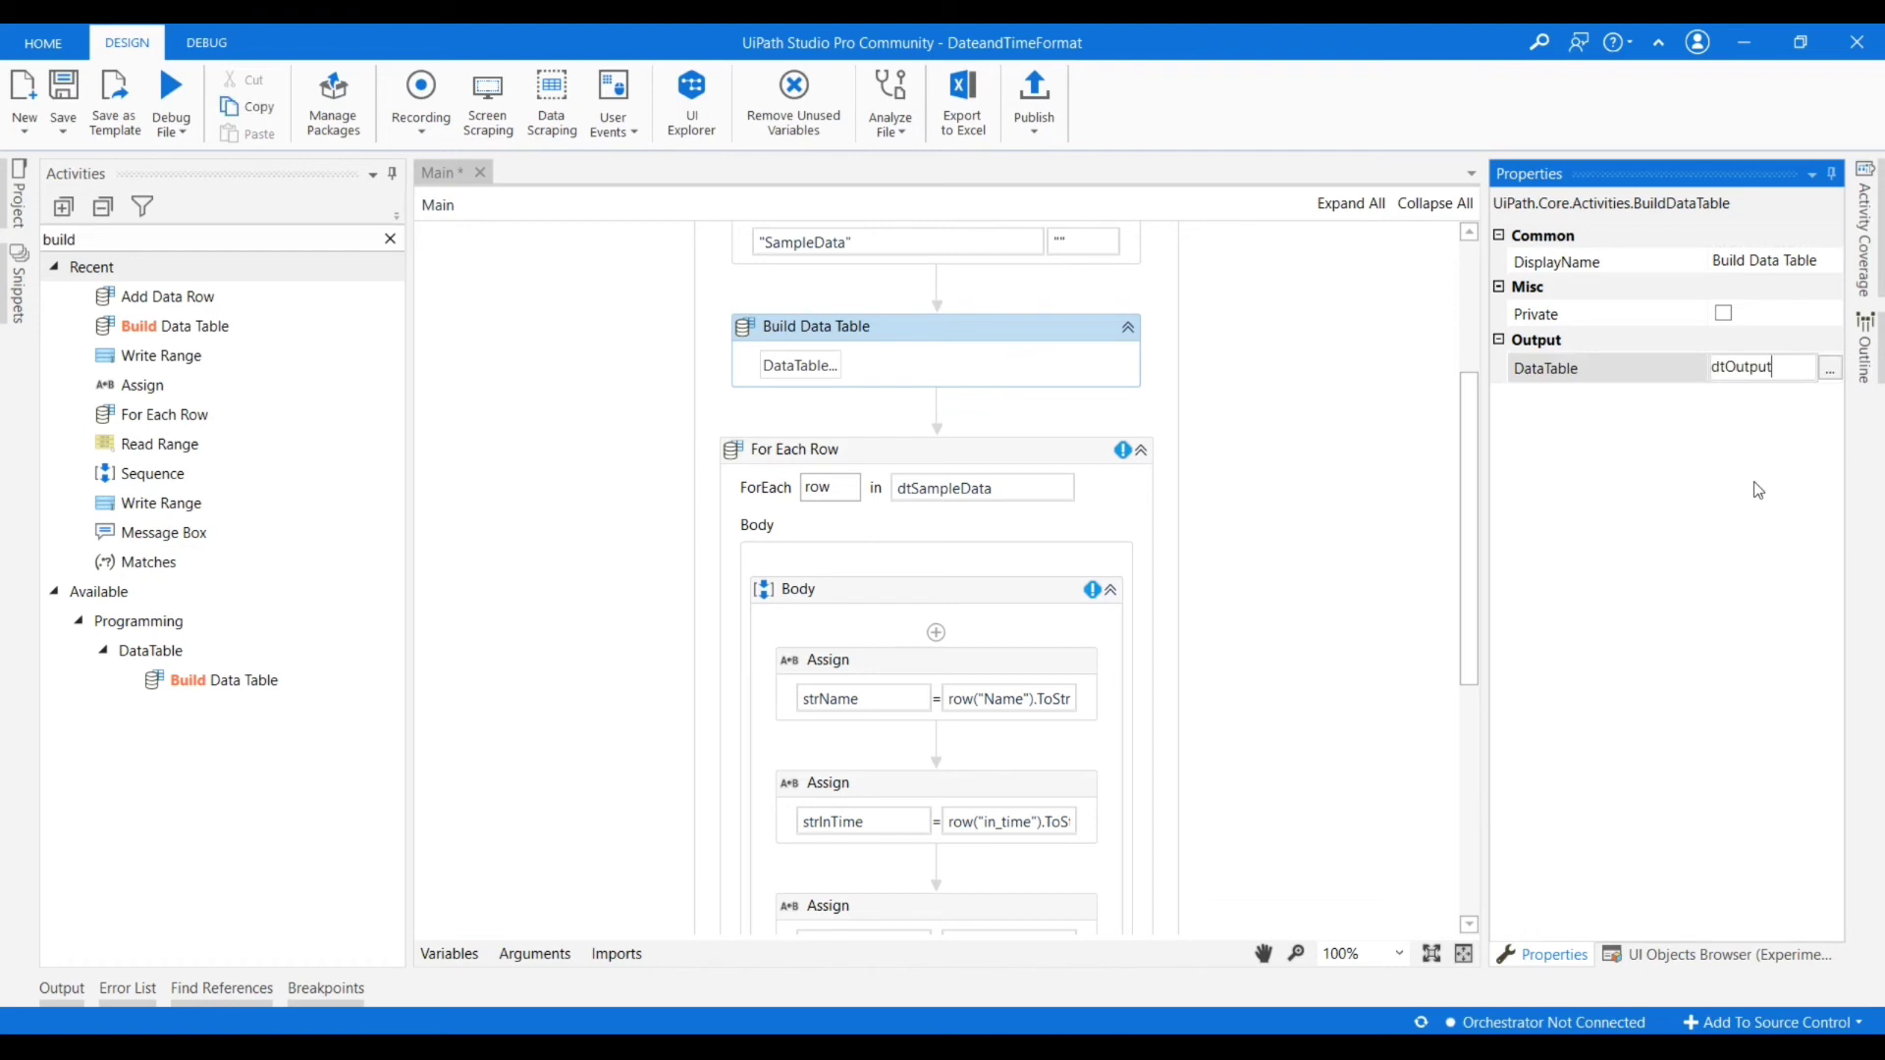
scroll("down", 3)
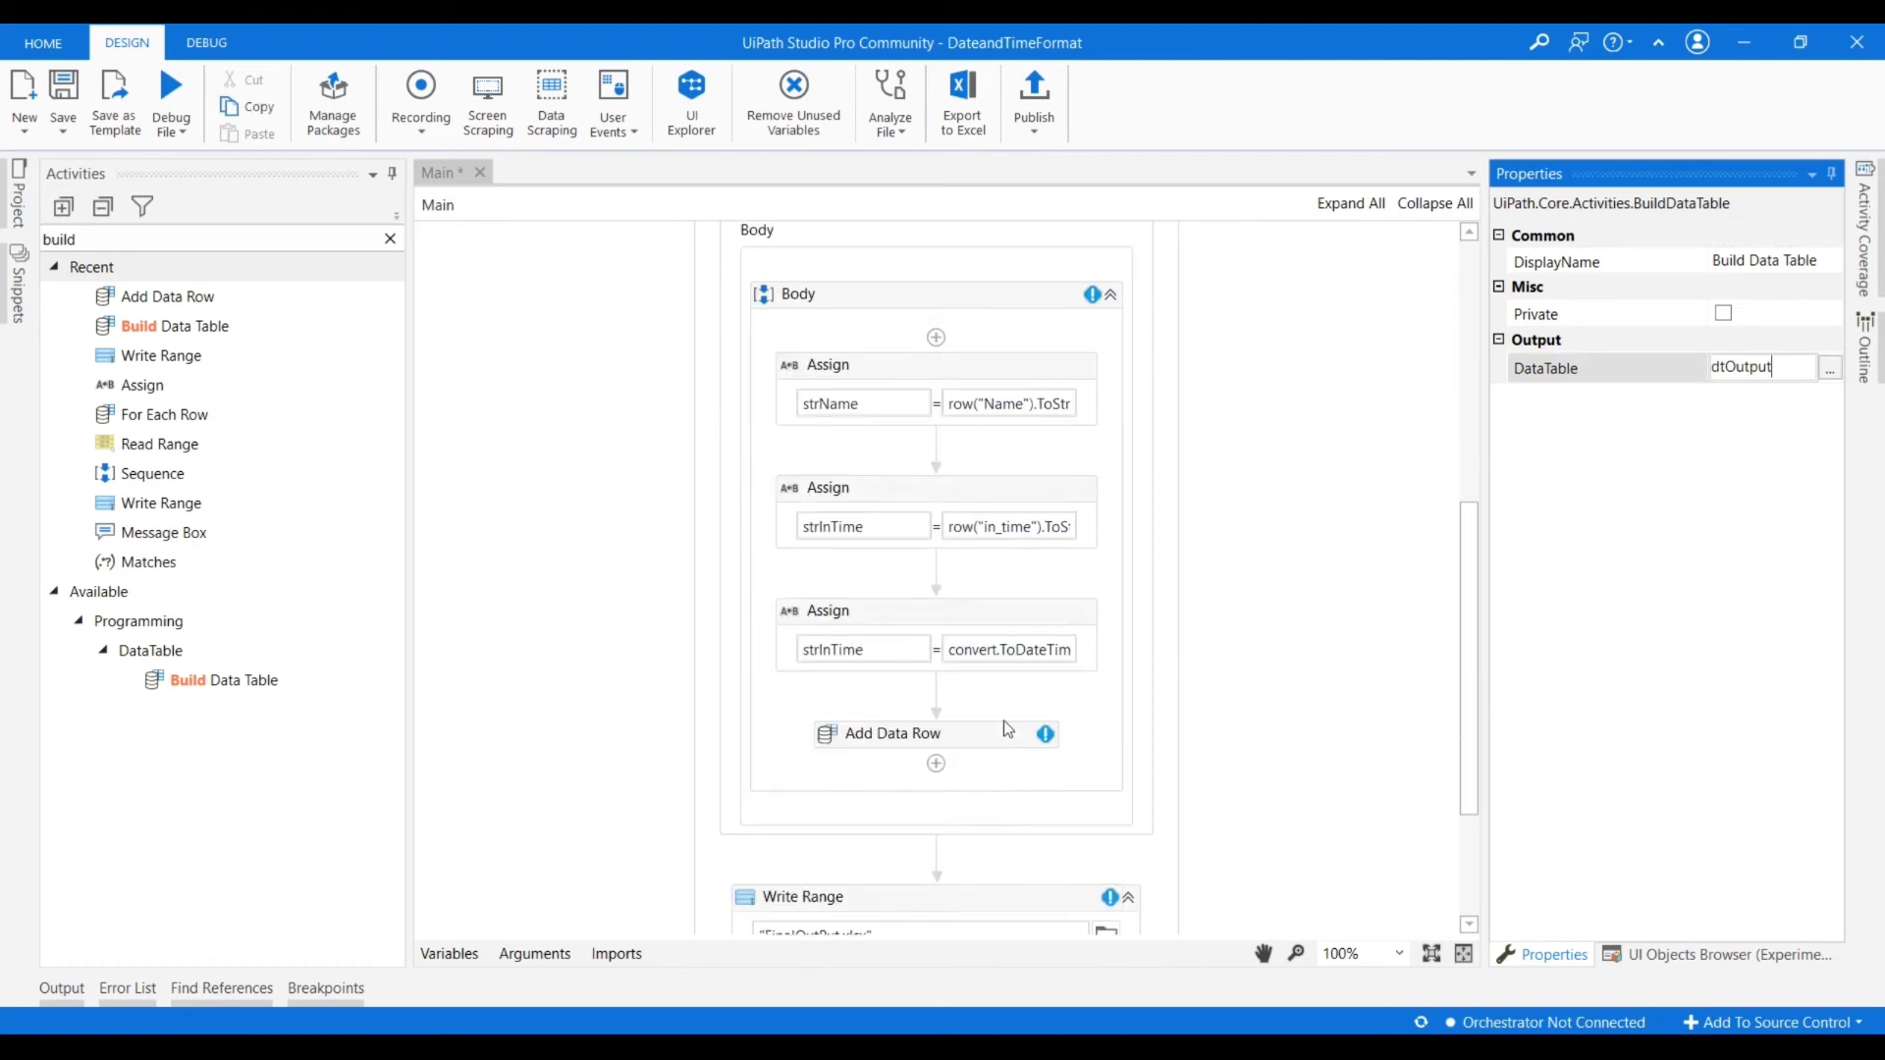
Make Add Data Row insert each loop row into dtOutput.
left_click(892, 733)
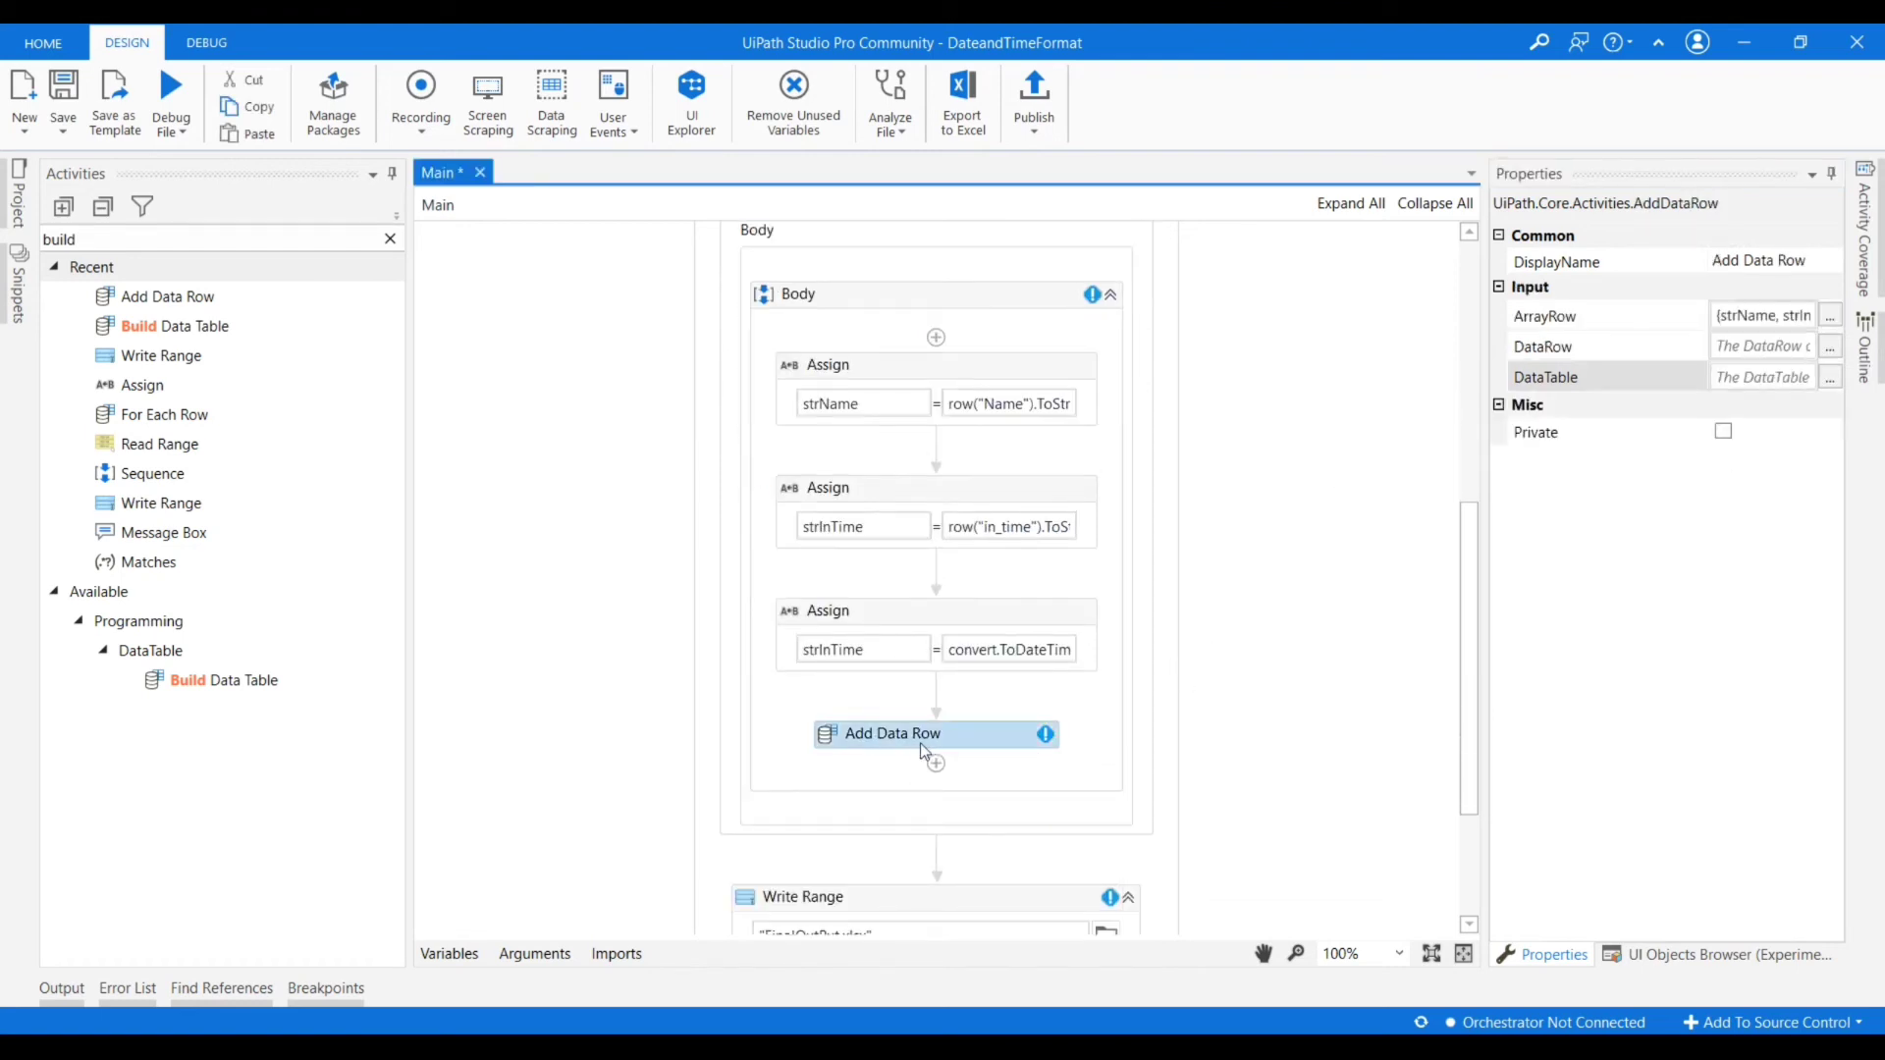
scroll("up", 3)
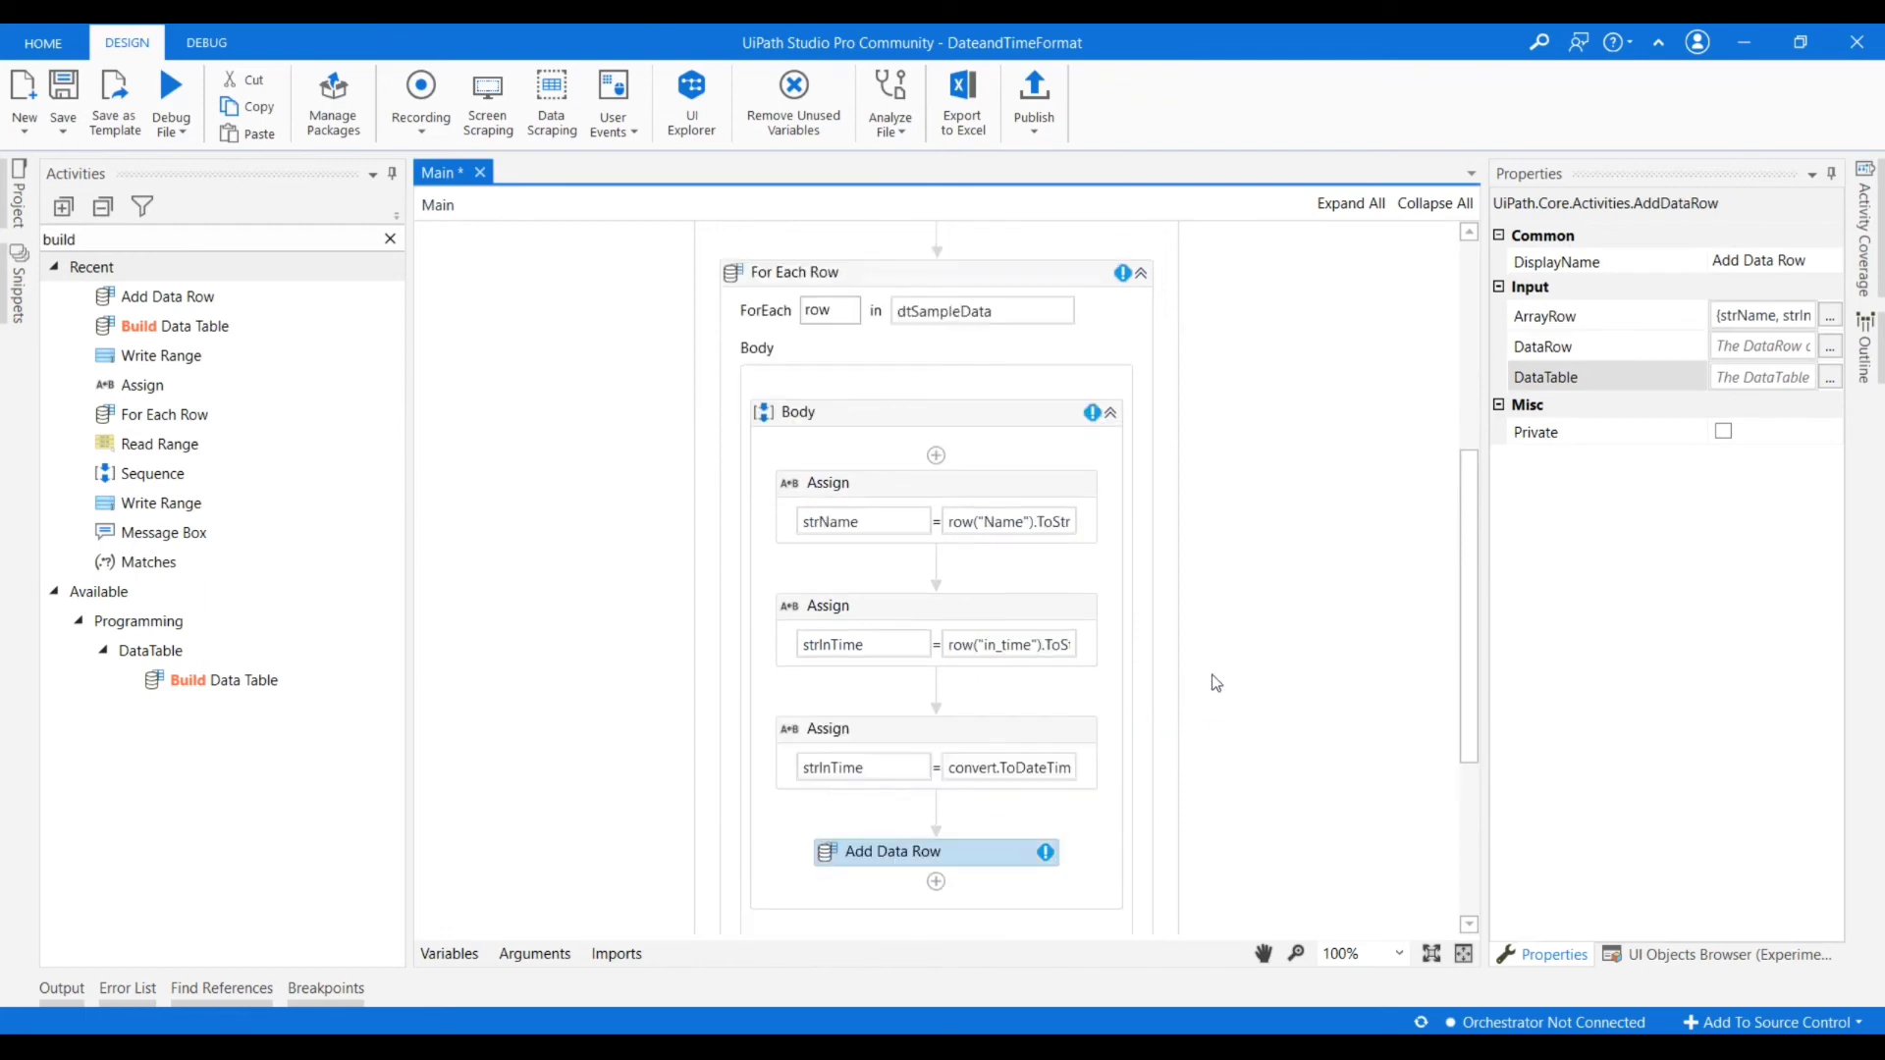
scroll("up", 3)
type("dtOutput")
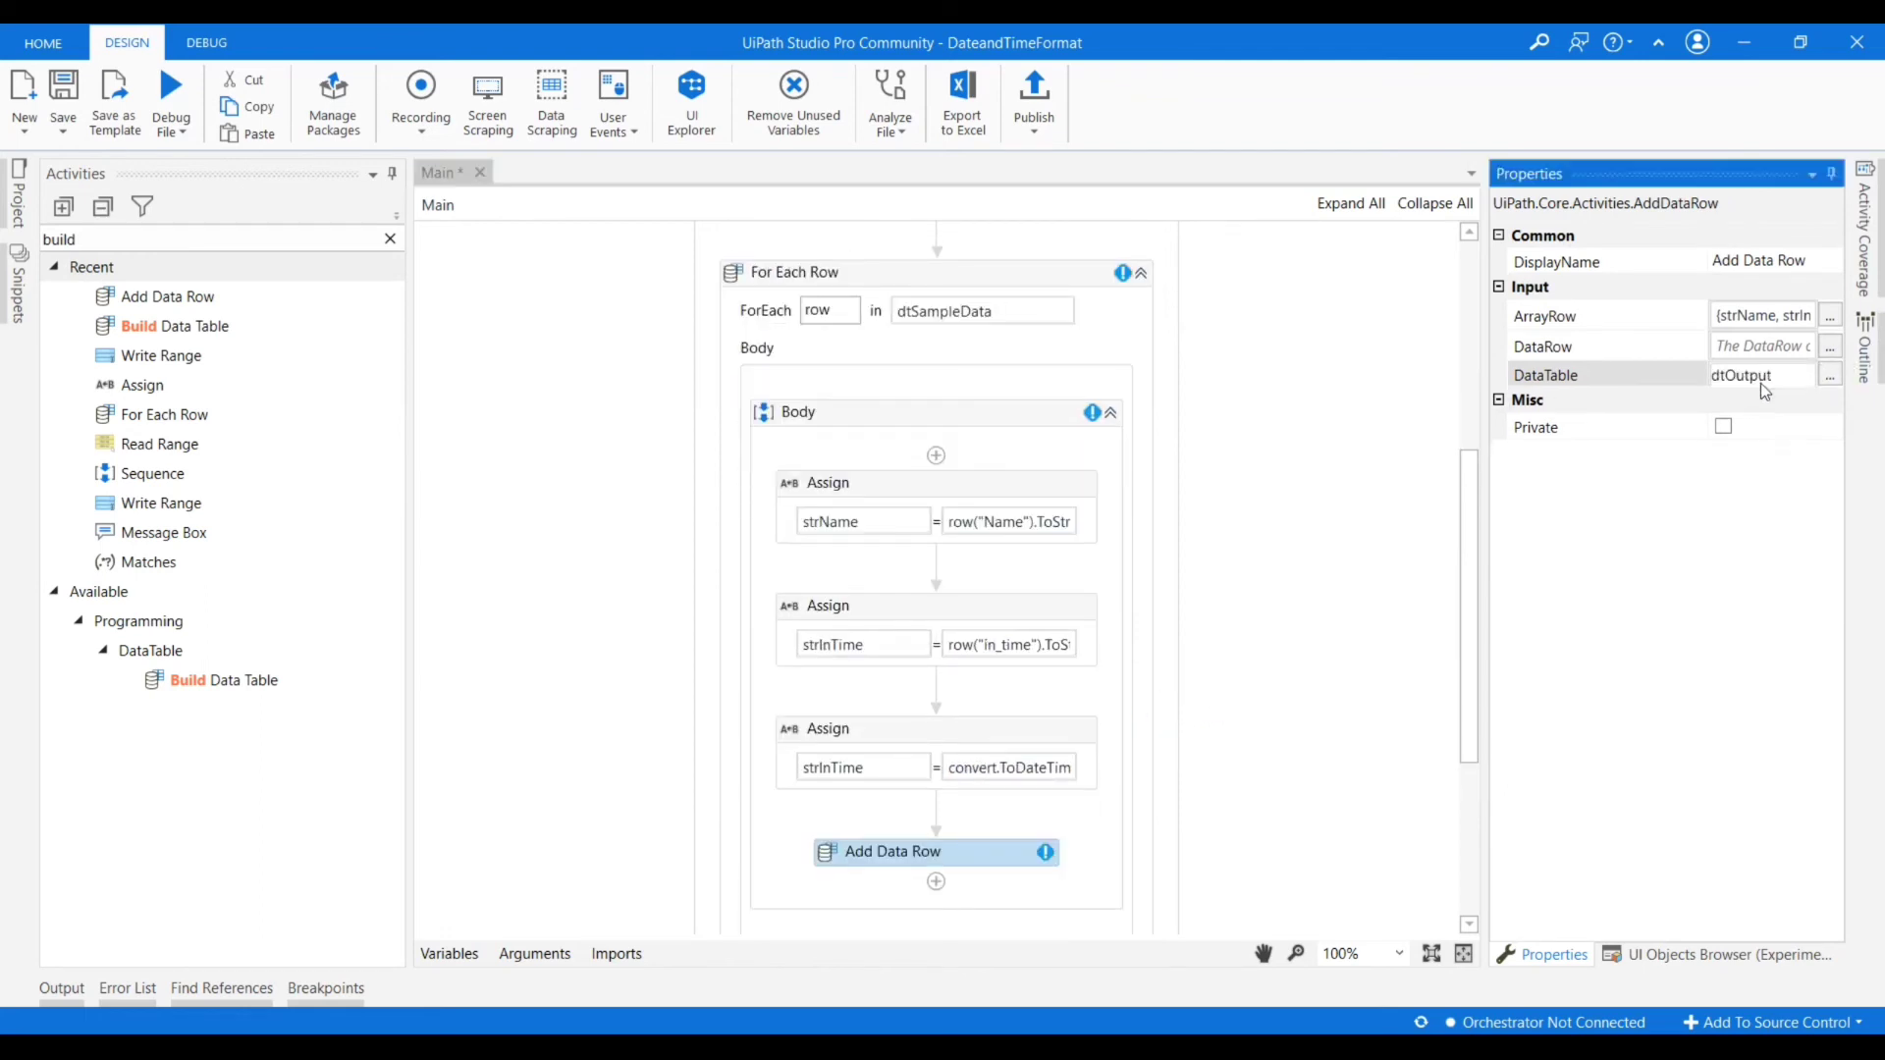
scroll("up", 3)
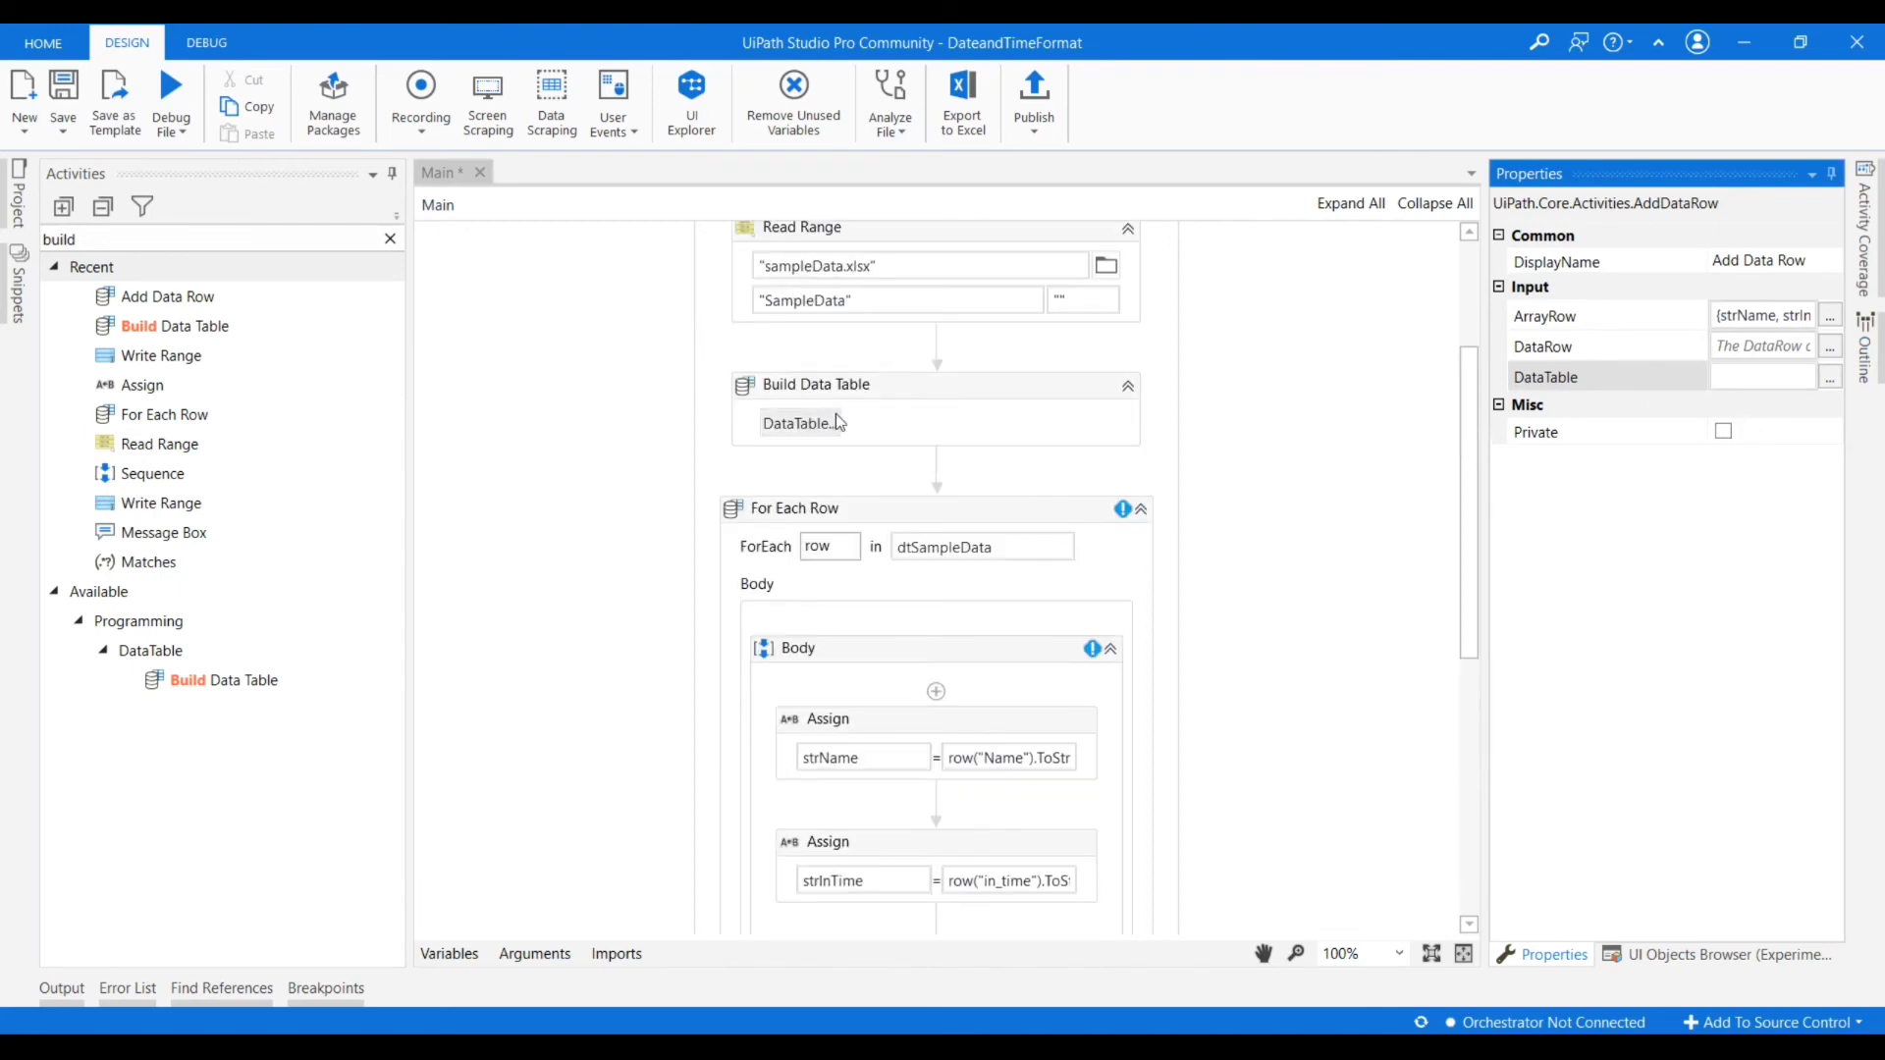
left_click(935, 402)
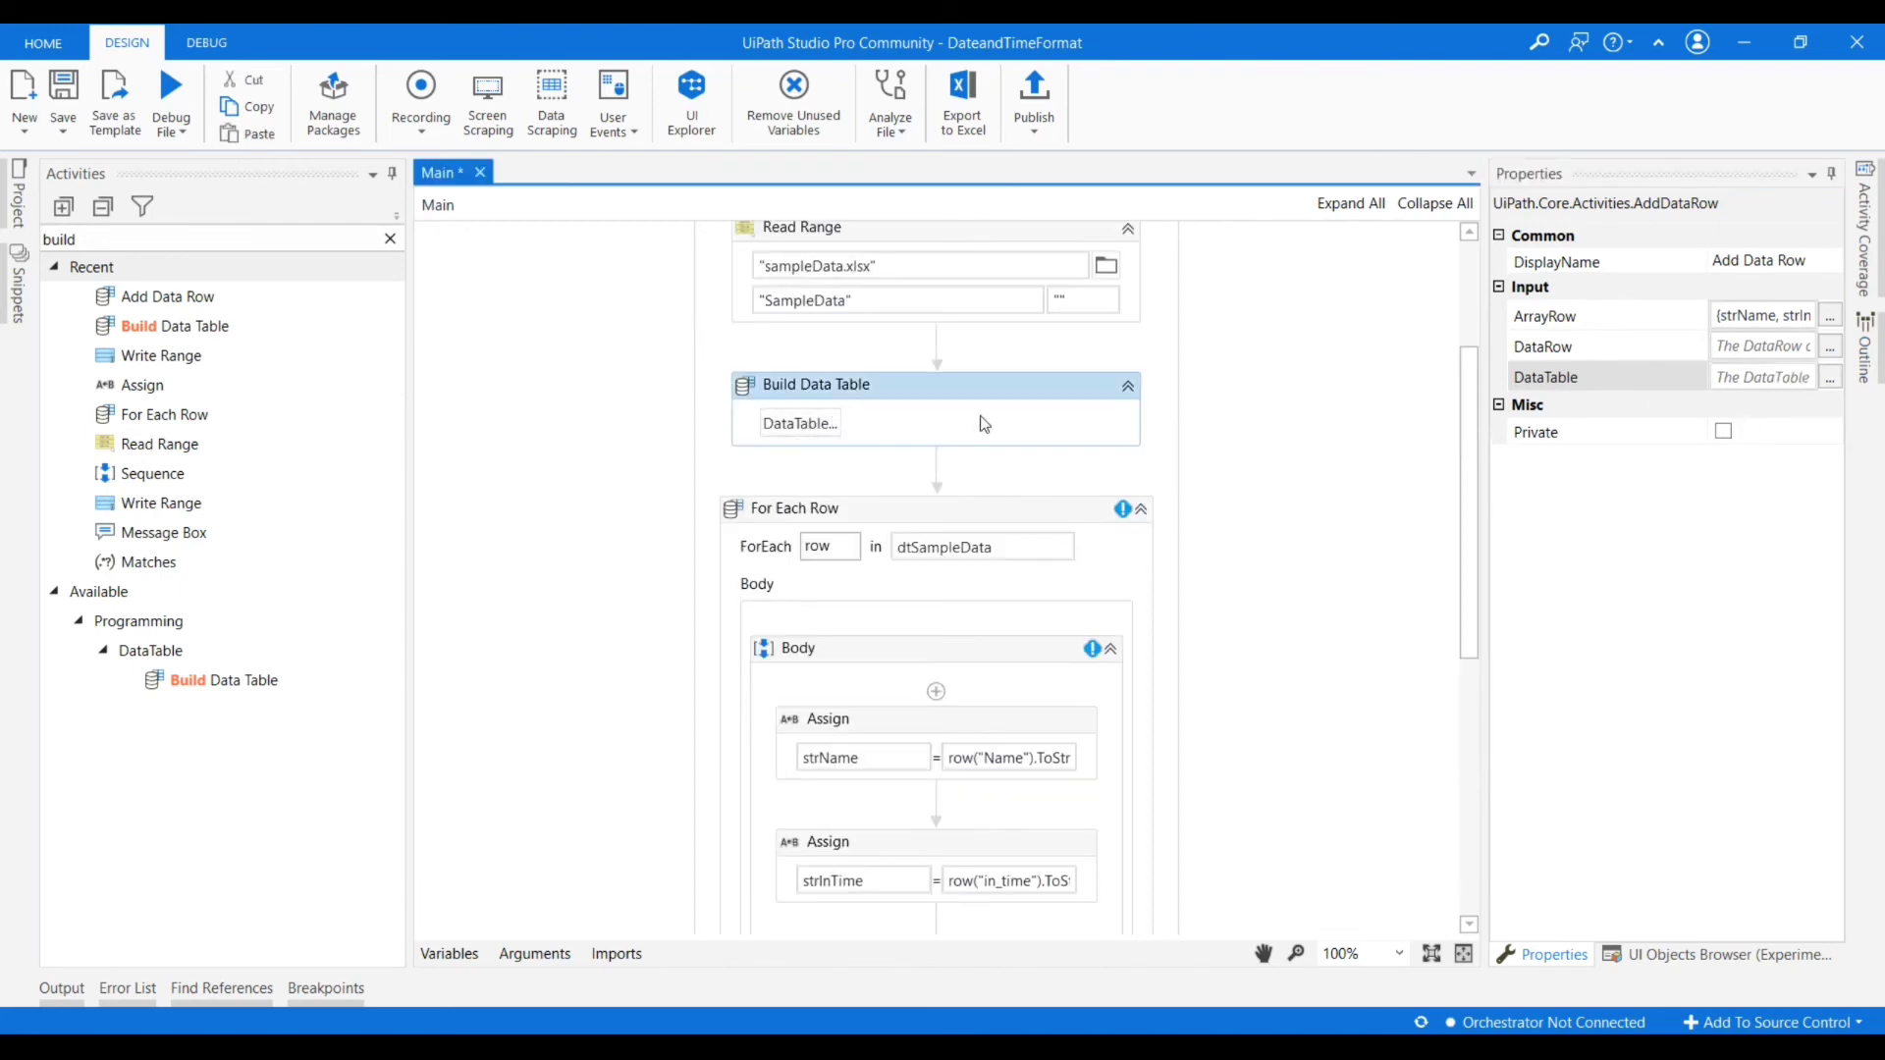
scroll("down", 3)
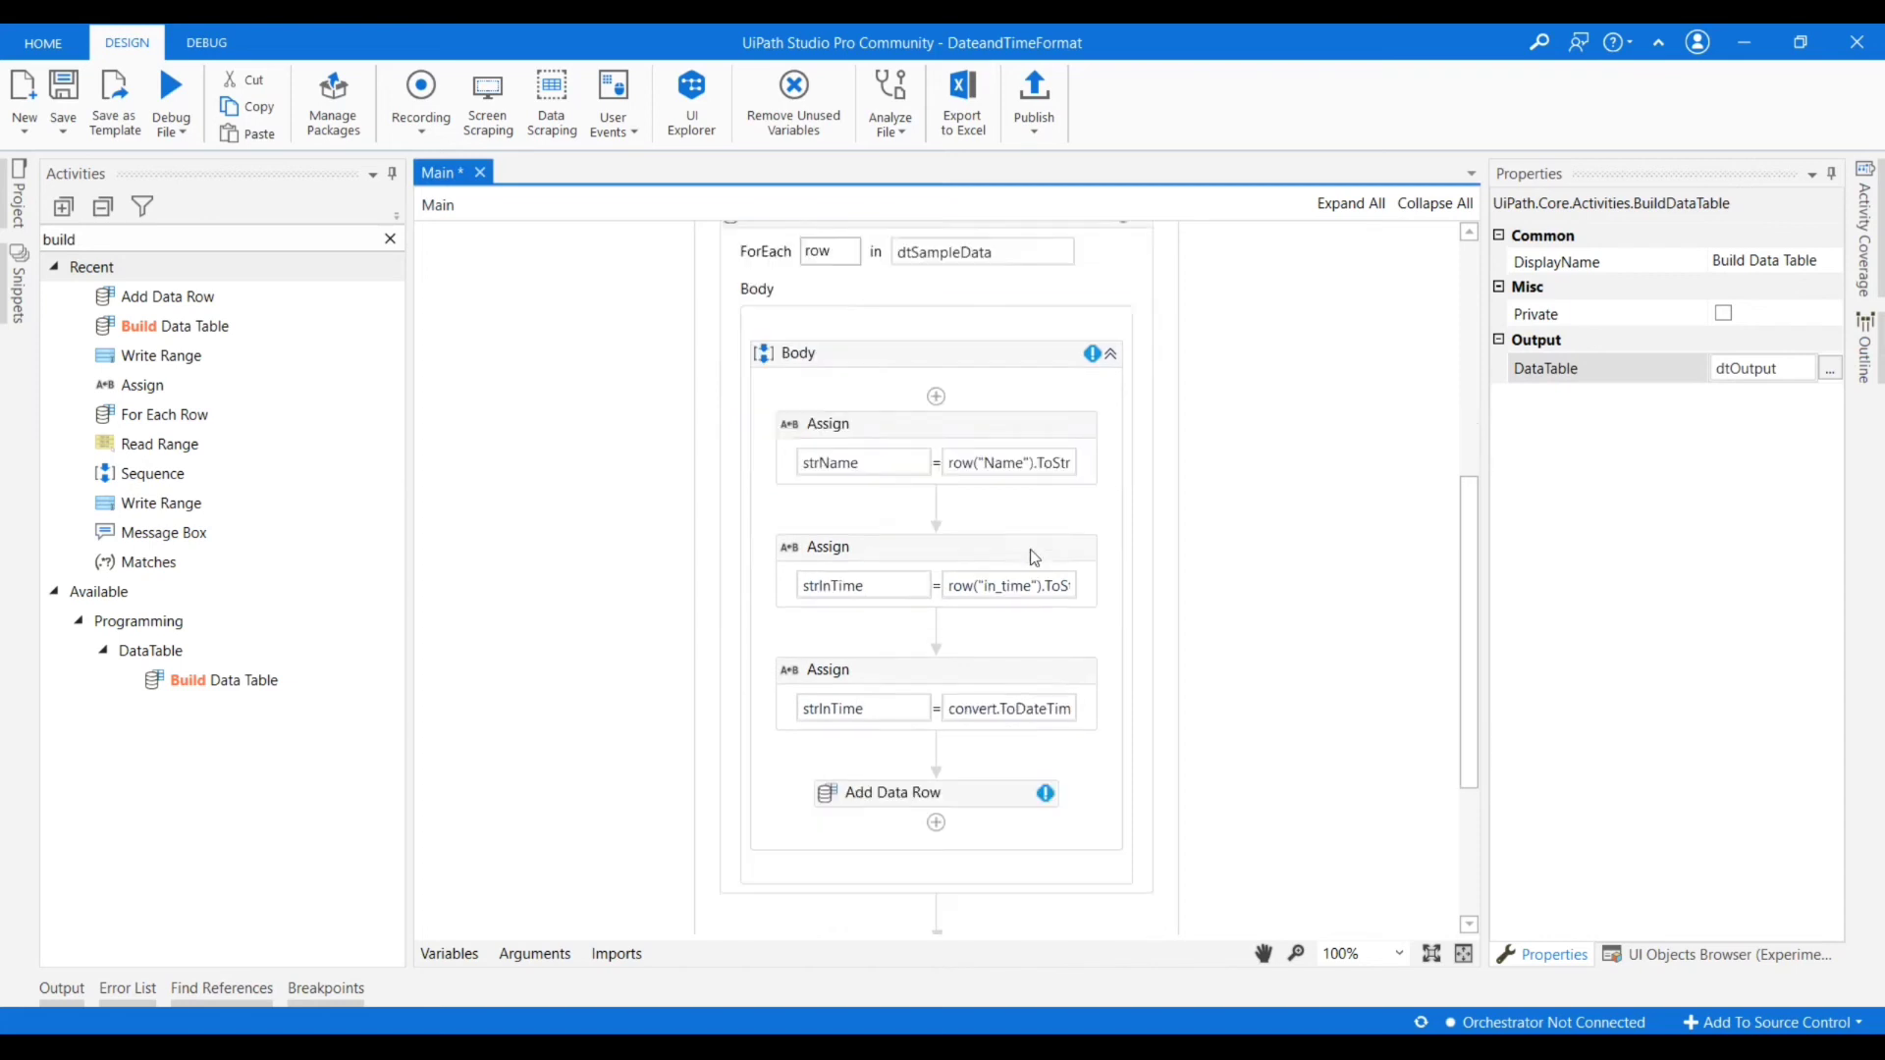
left_click(892, 791)
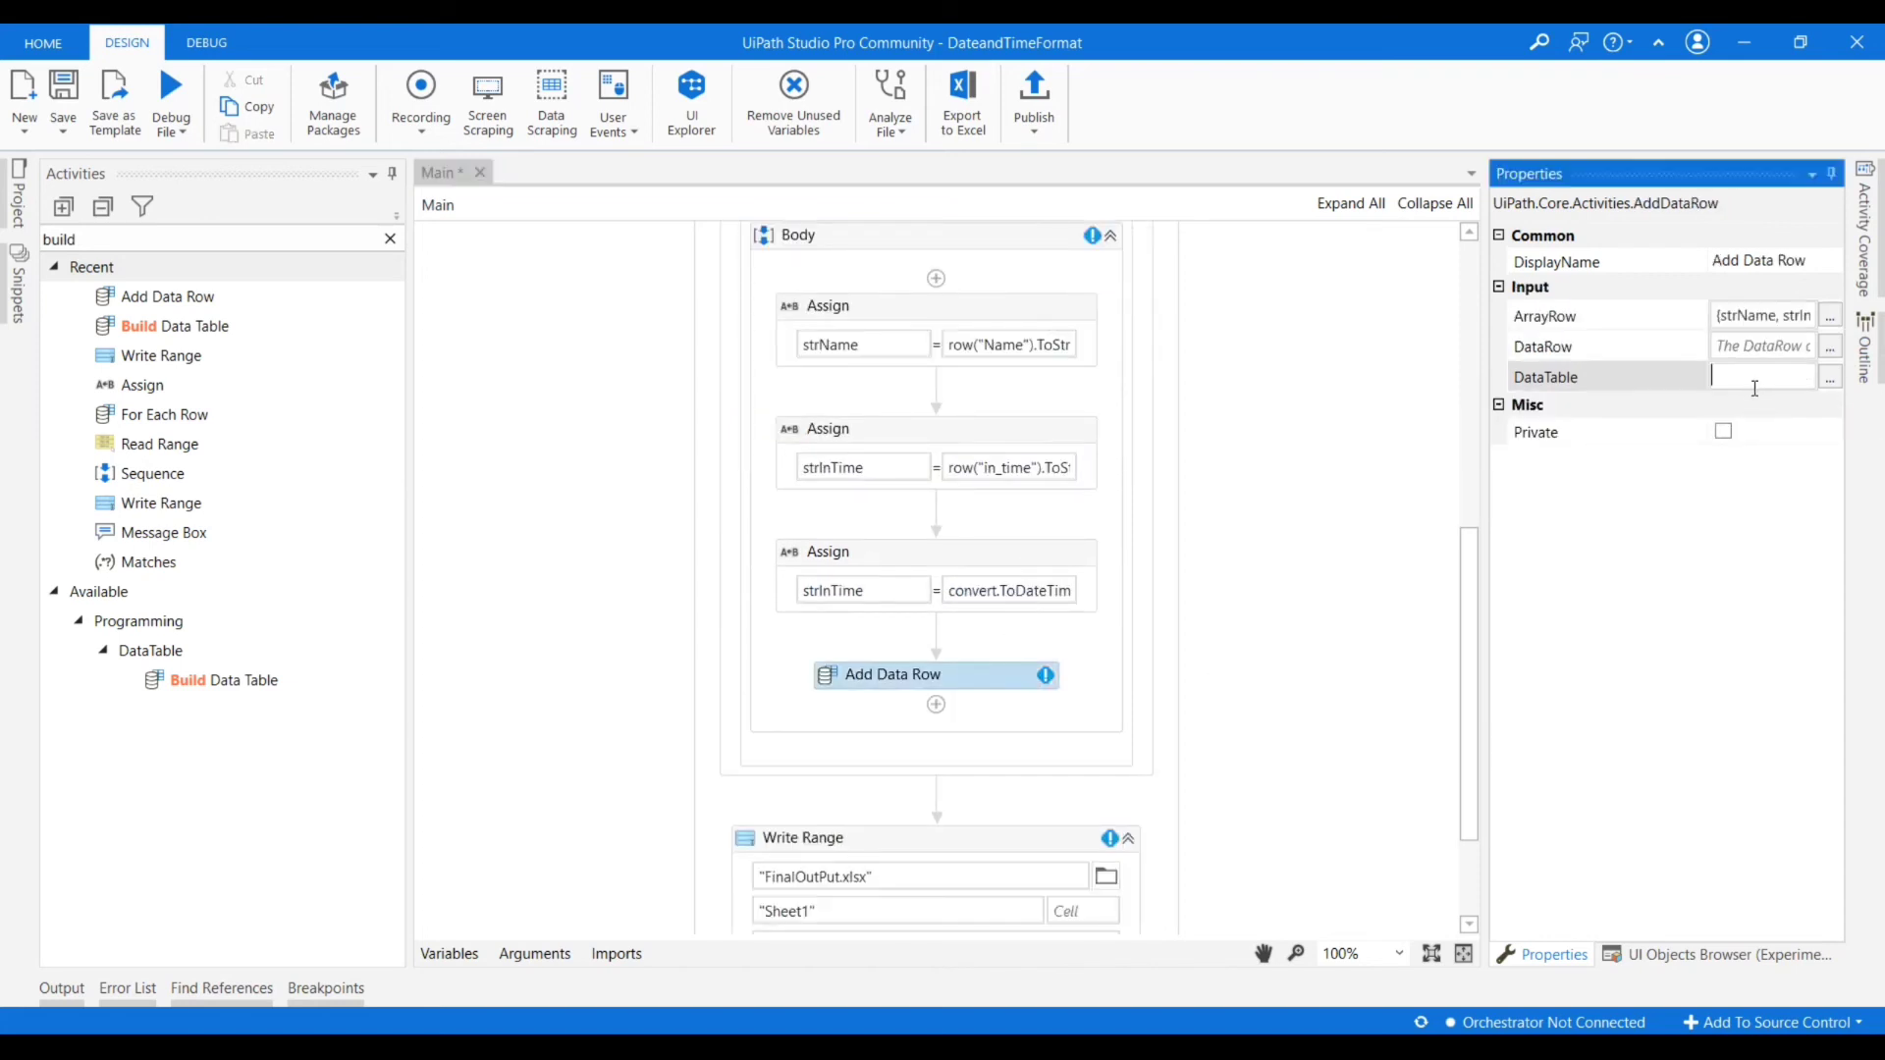
type("dtOutput")
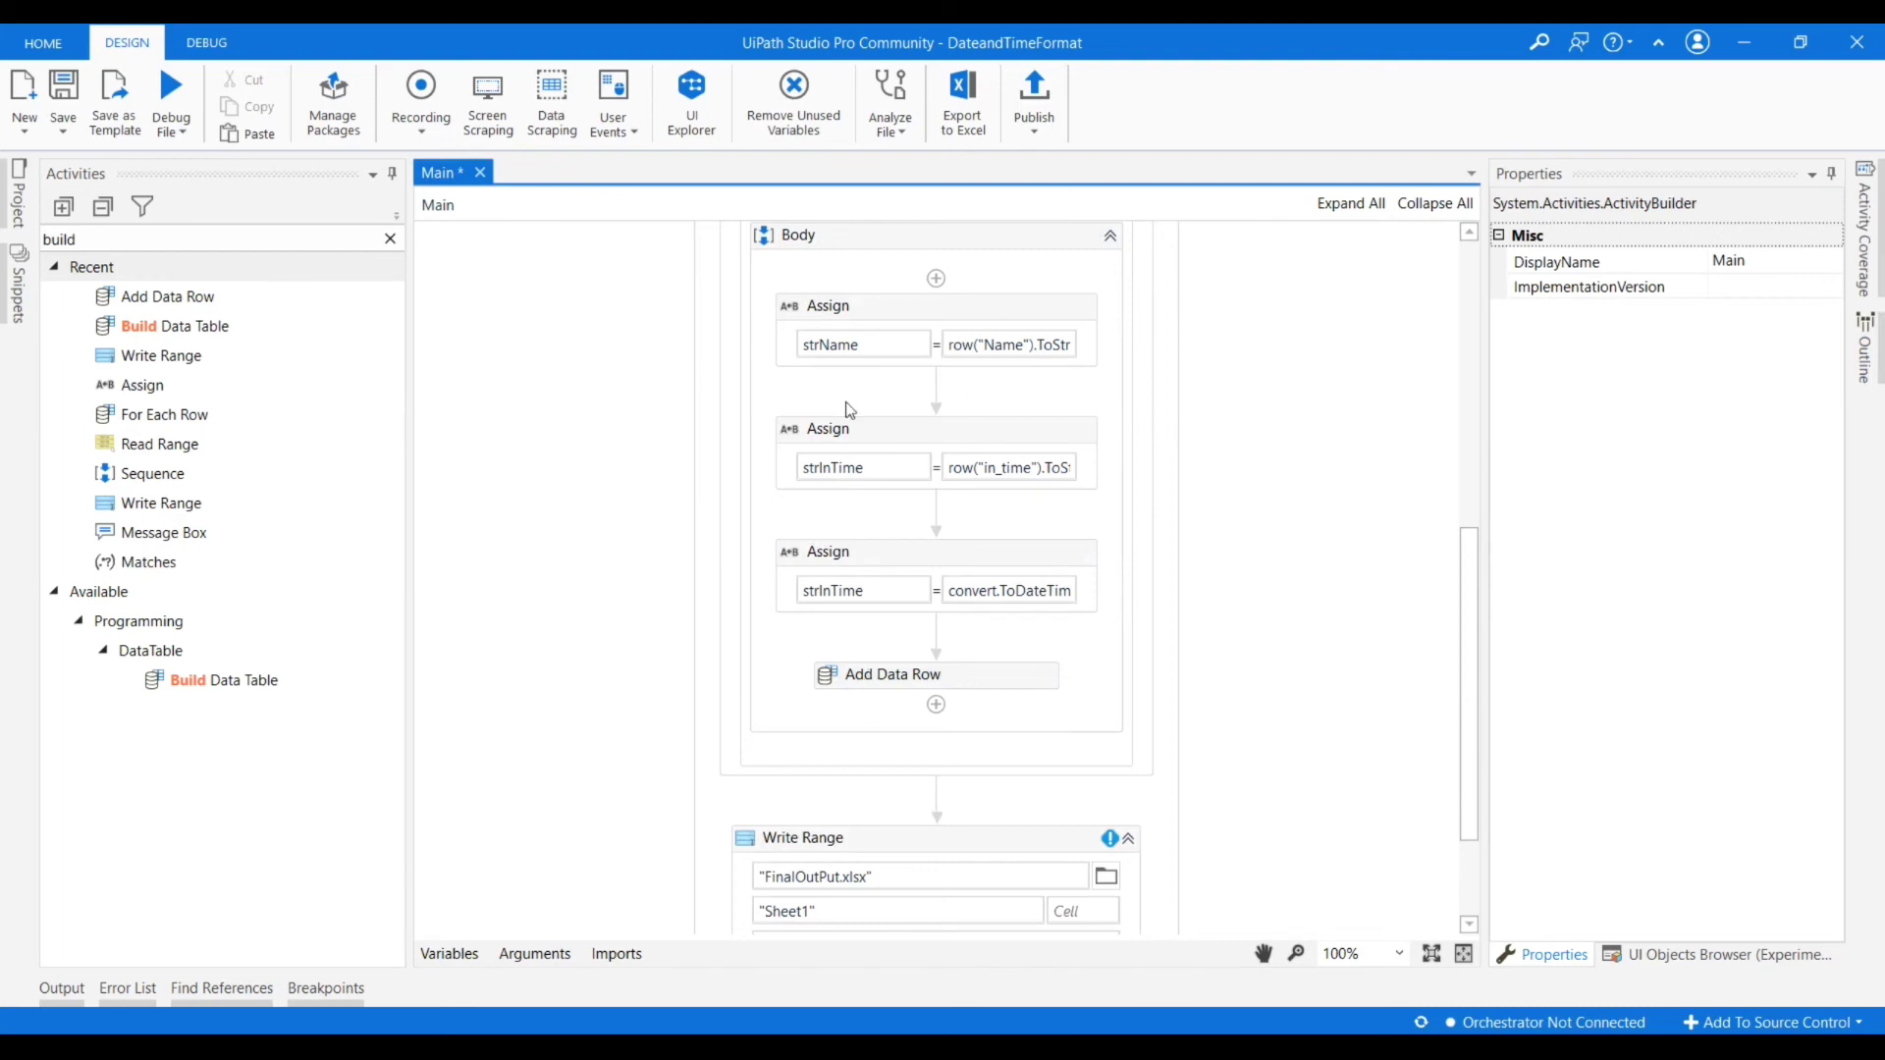
Set Write Range to write the dtOutput table.
scroll("up", 3)
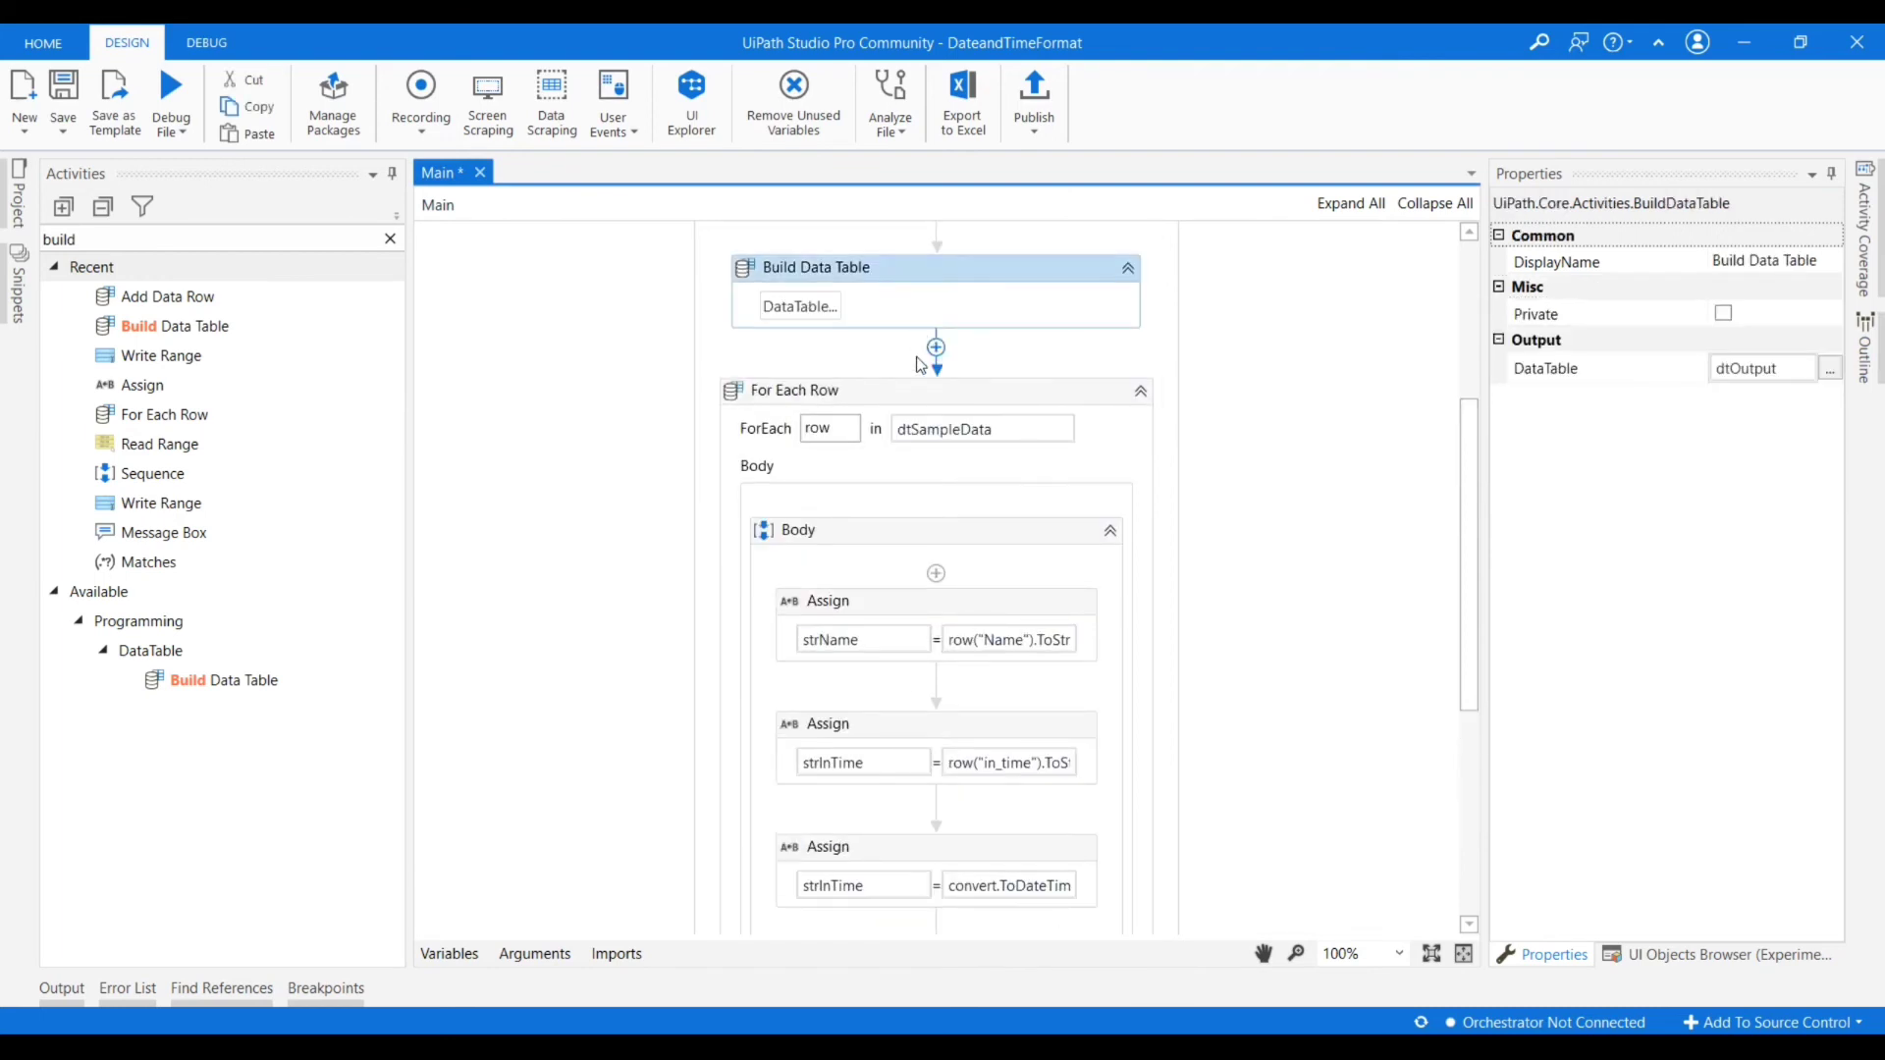
scroll("down", 3)
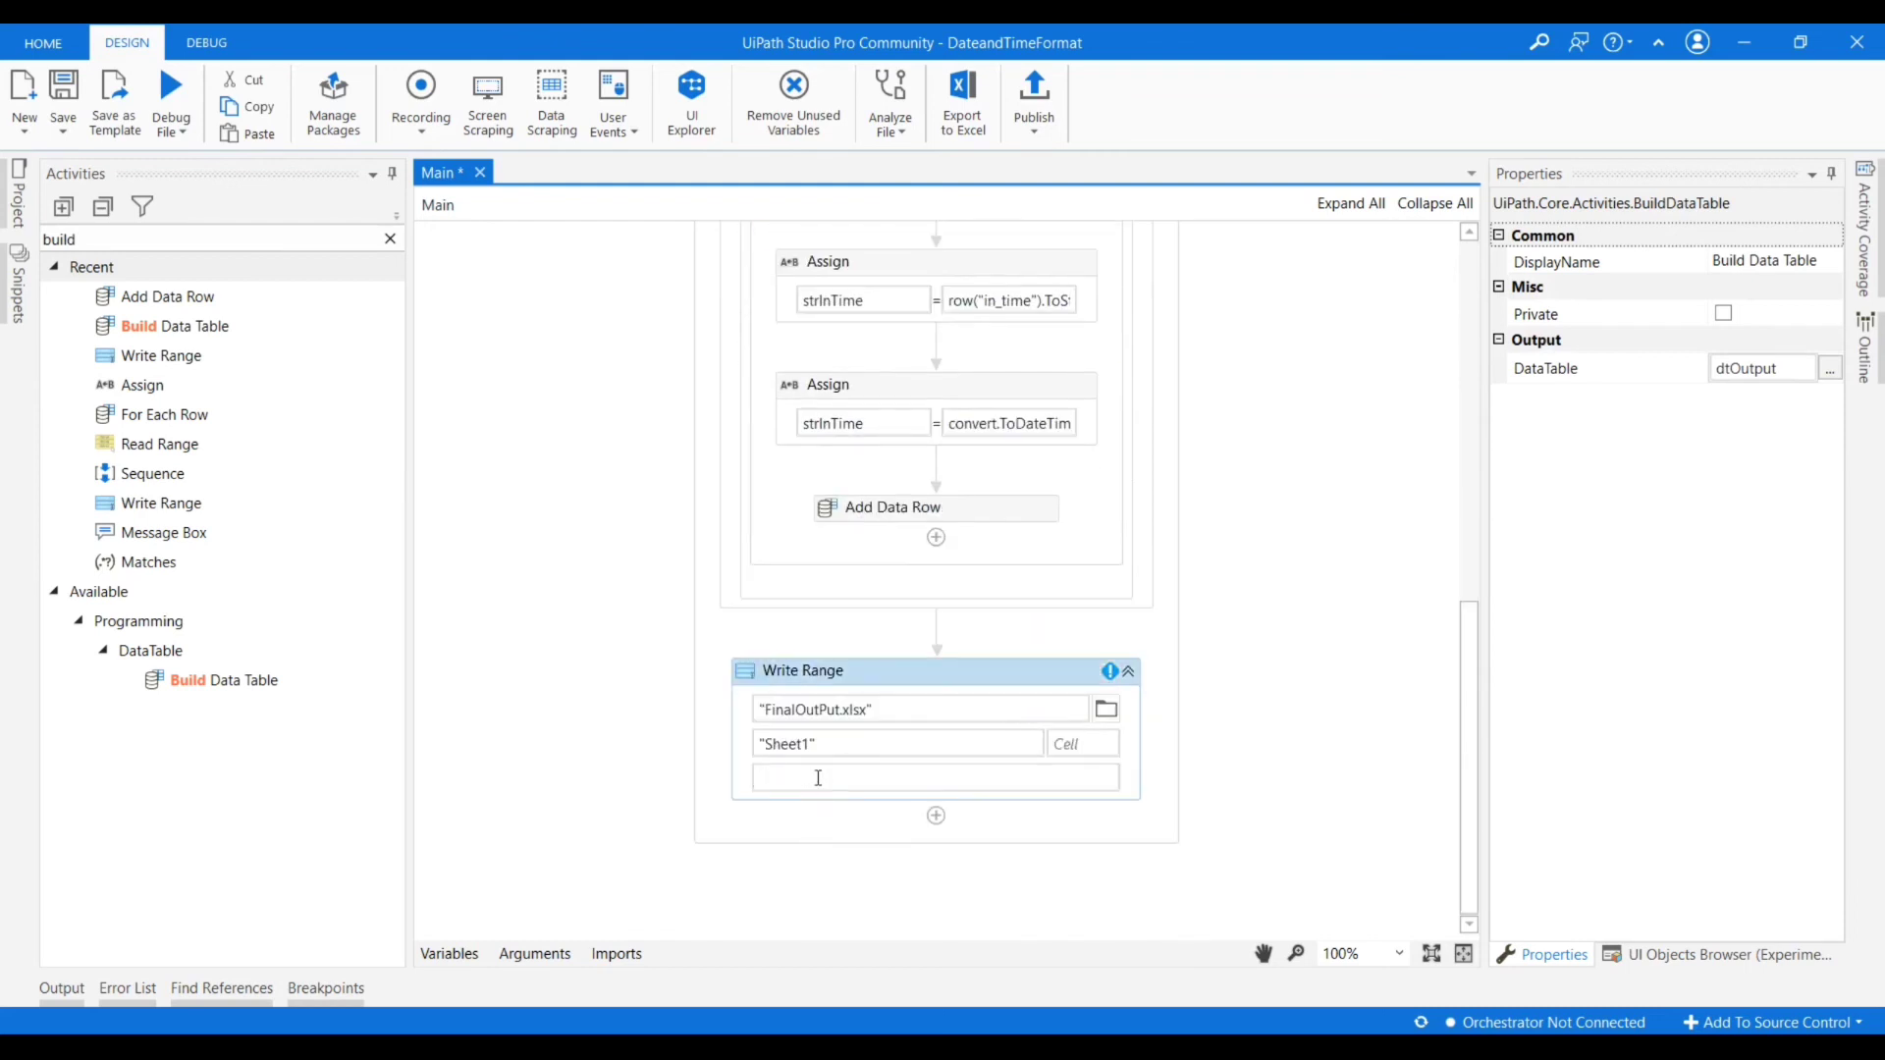
type("dto")
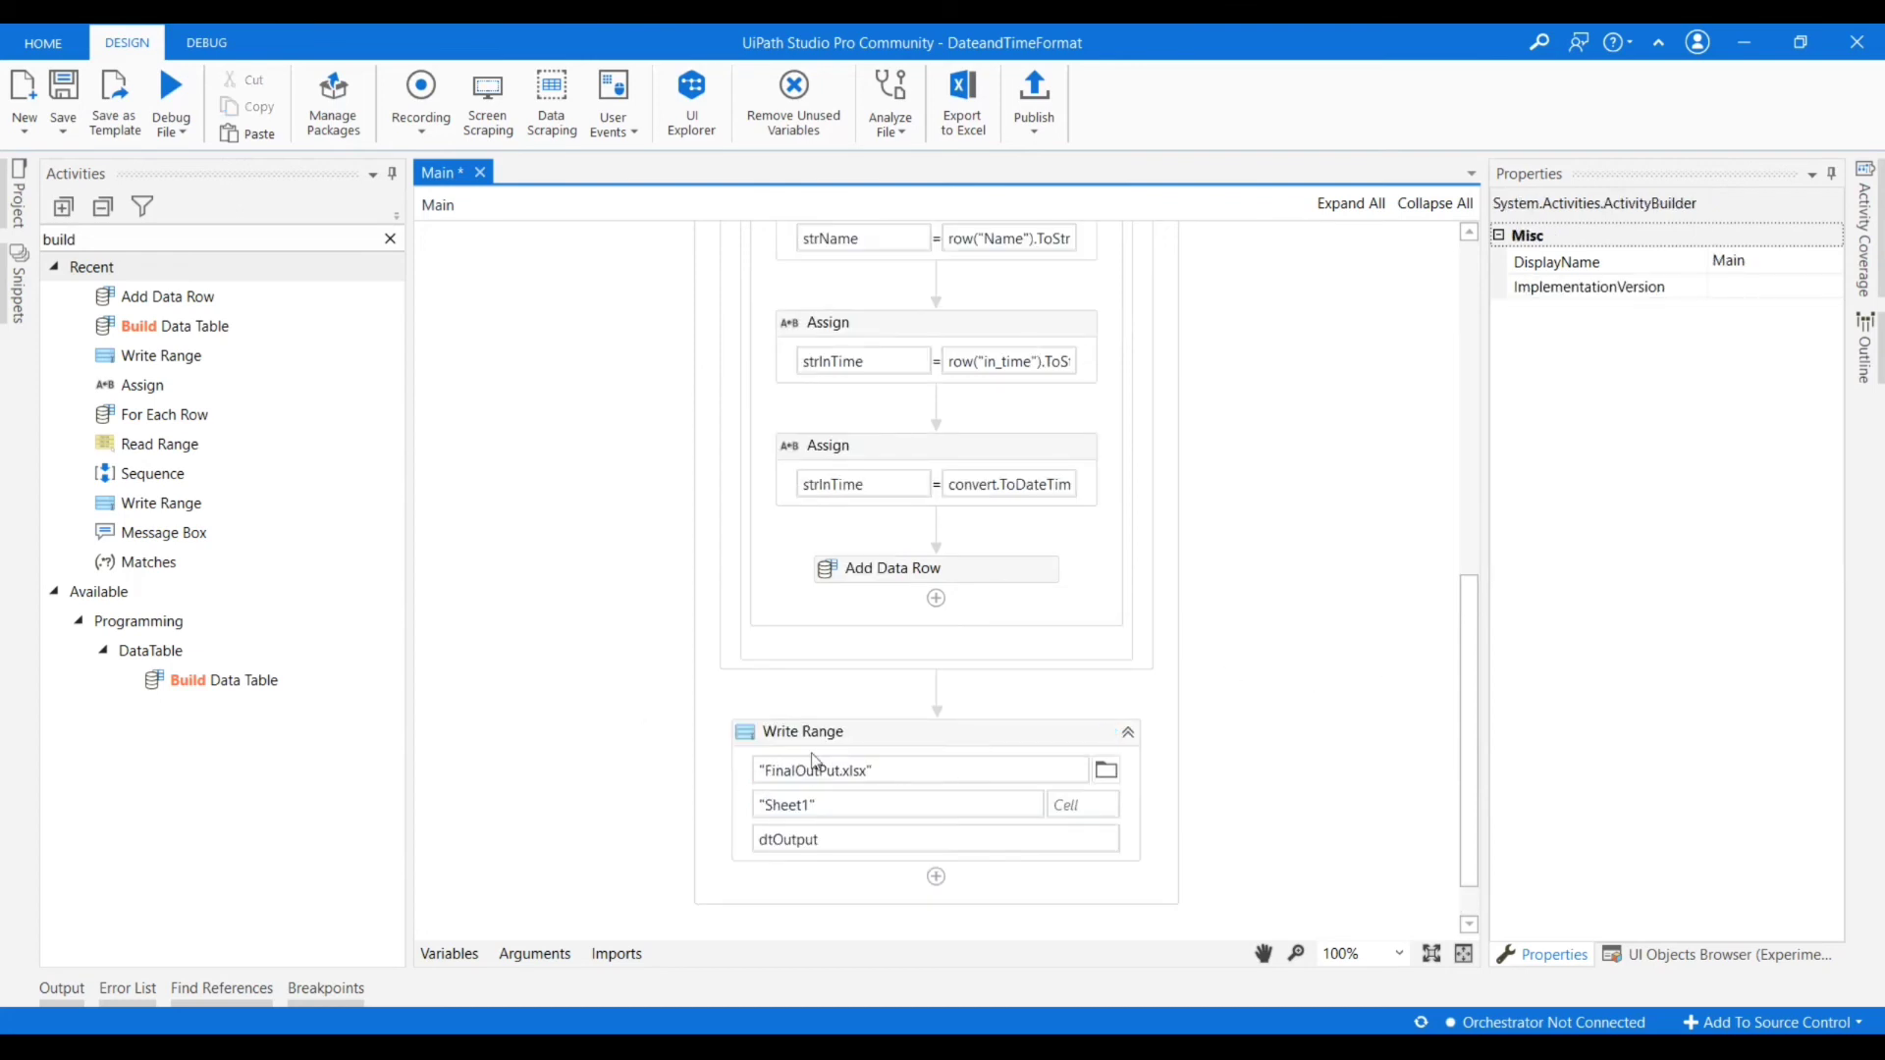
mouse_move(864, 799)
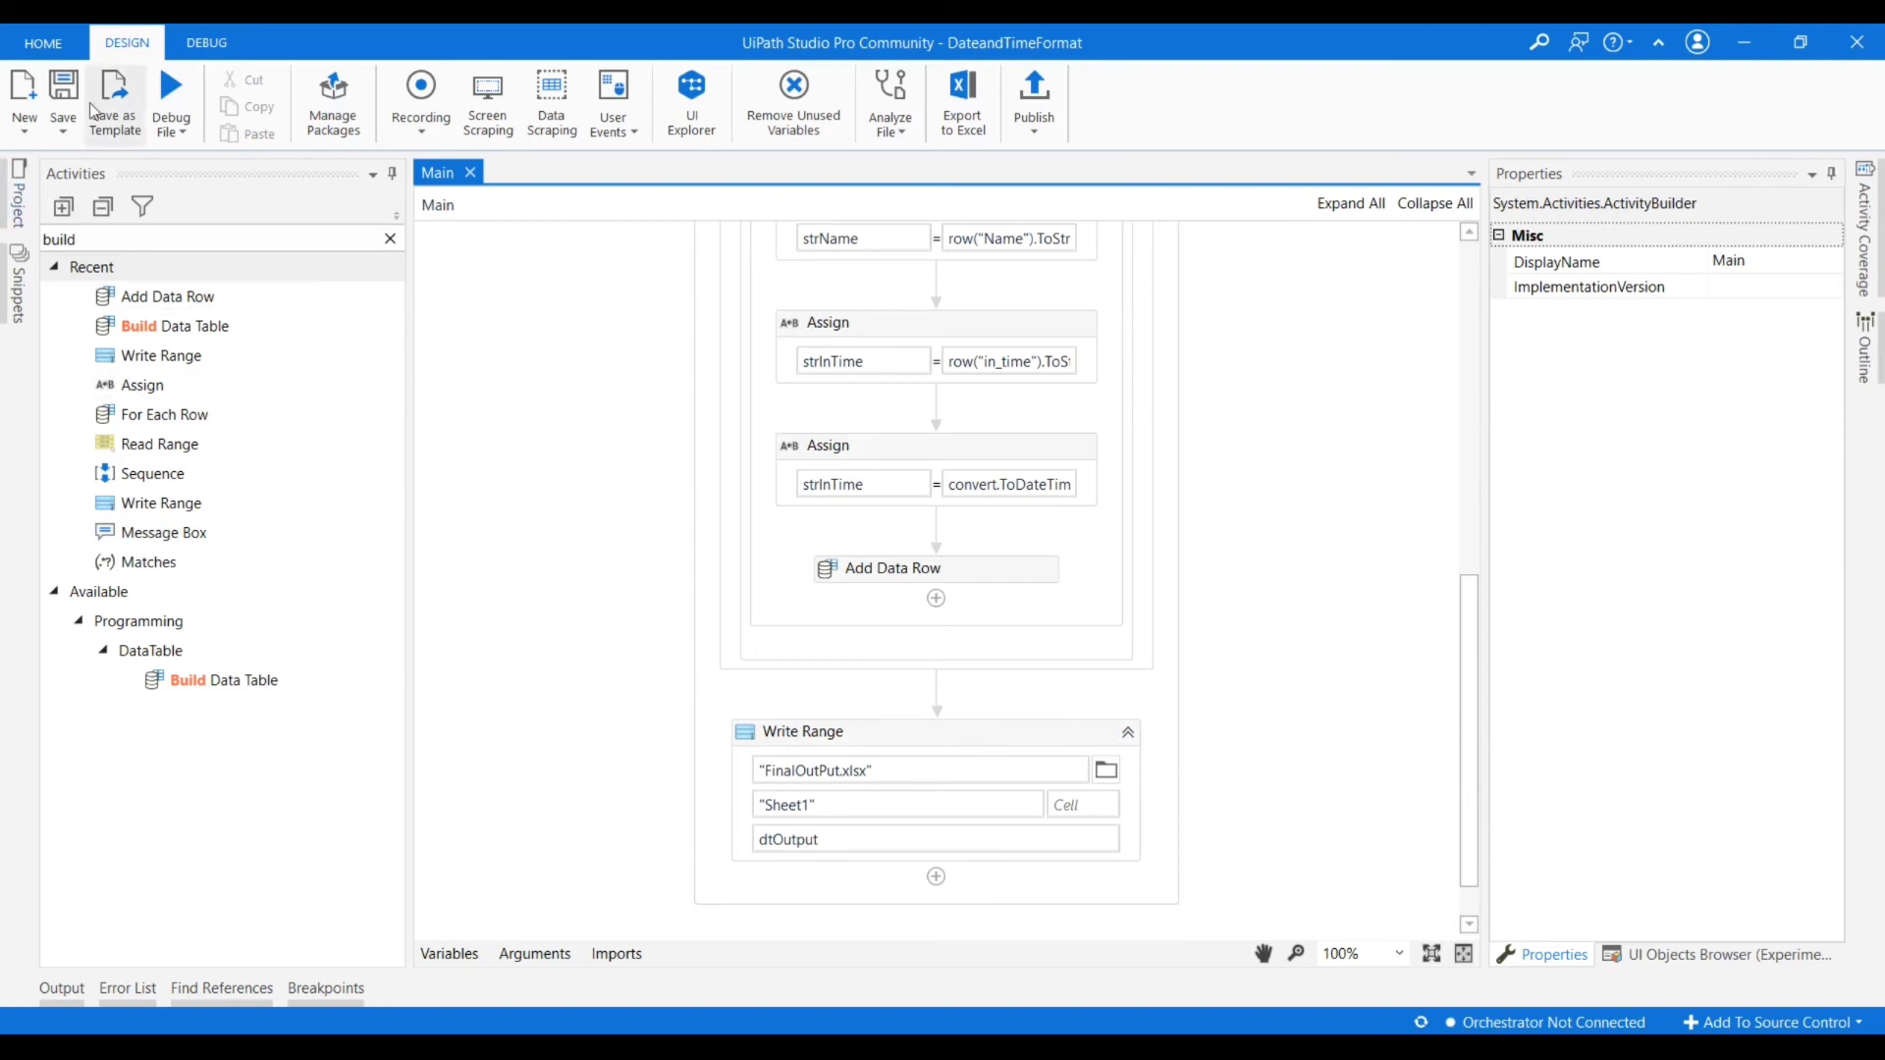
mouse_move(173, 84)
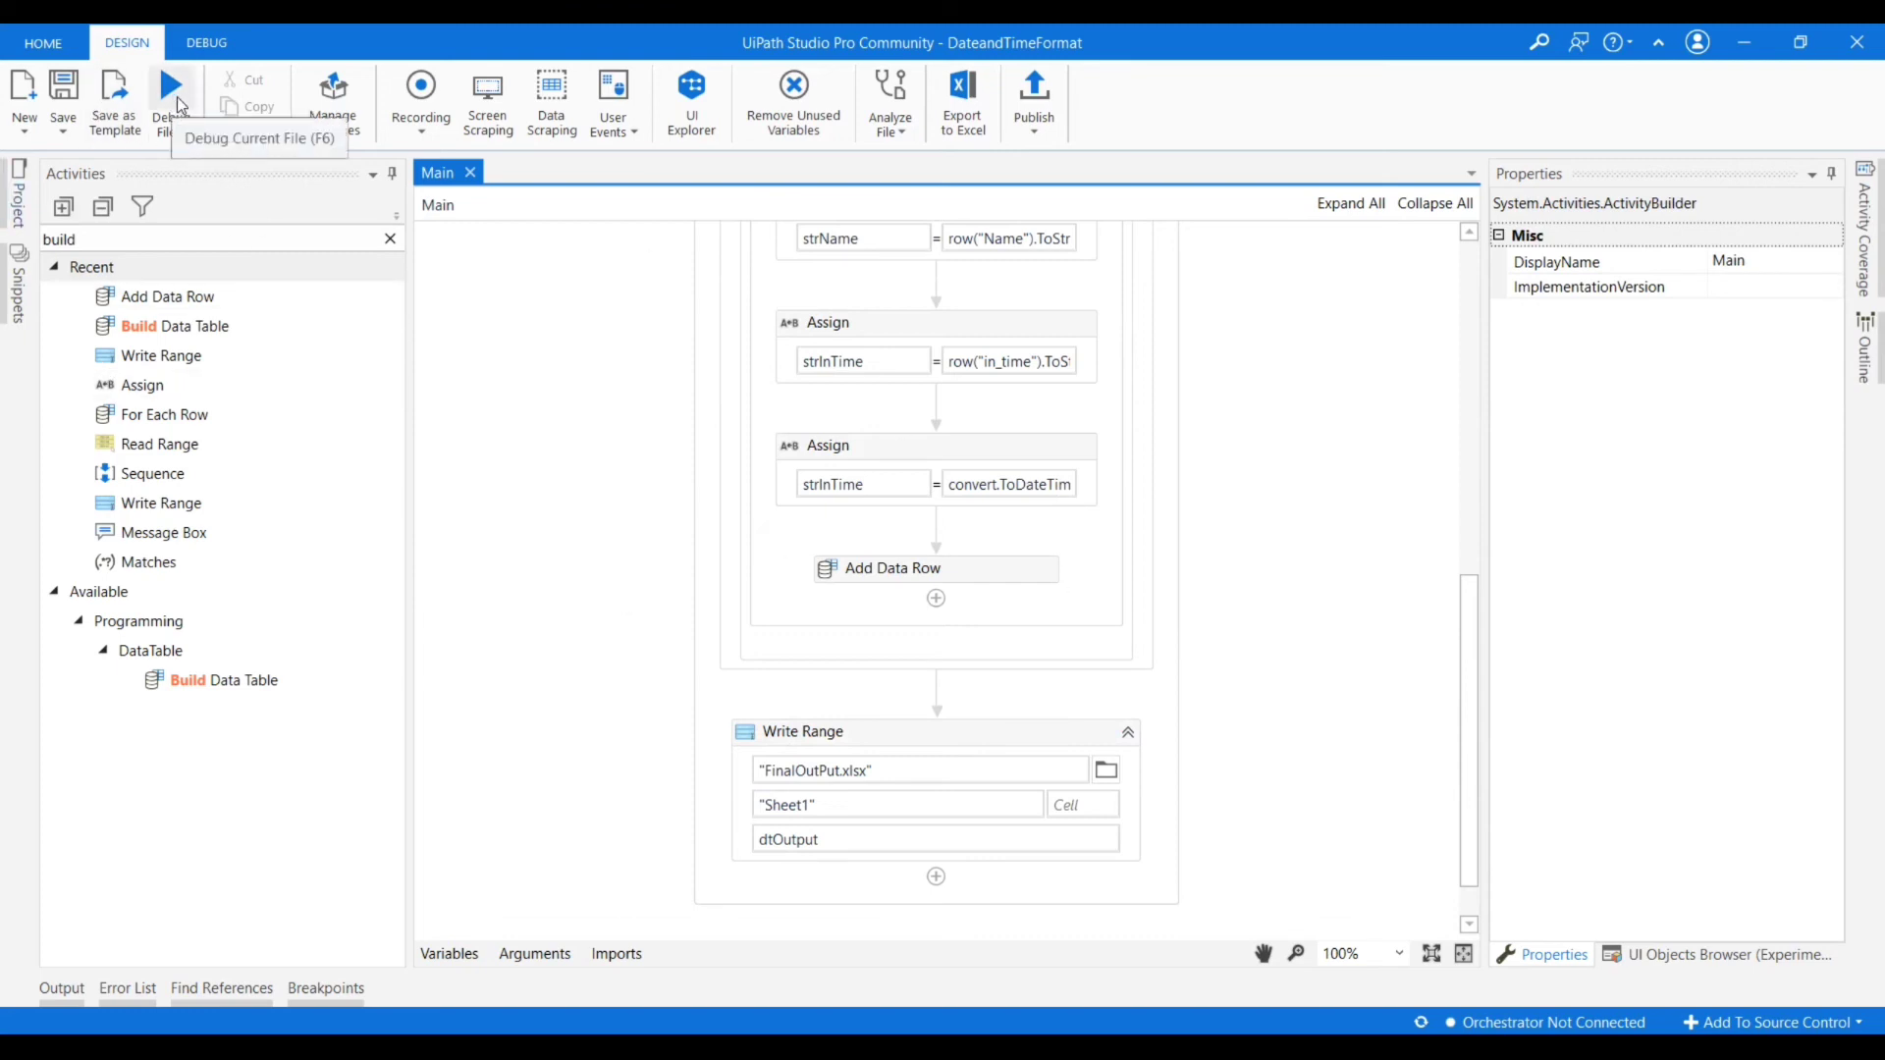
mouse_move(1137, 405)
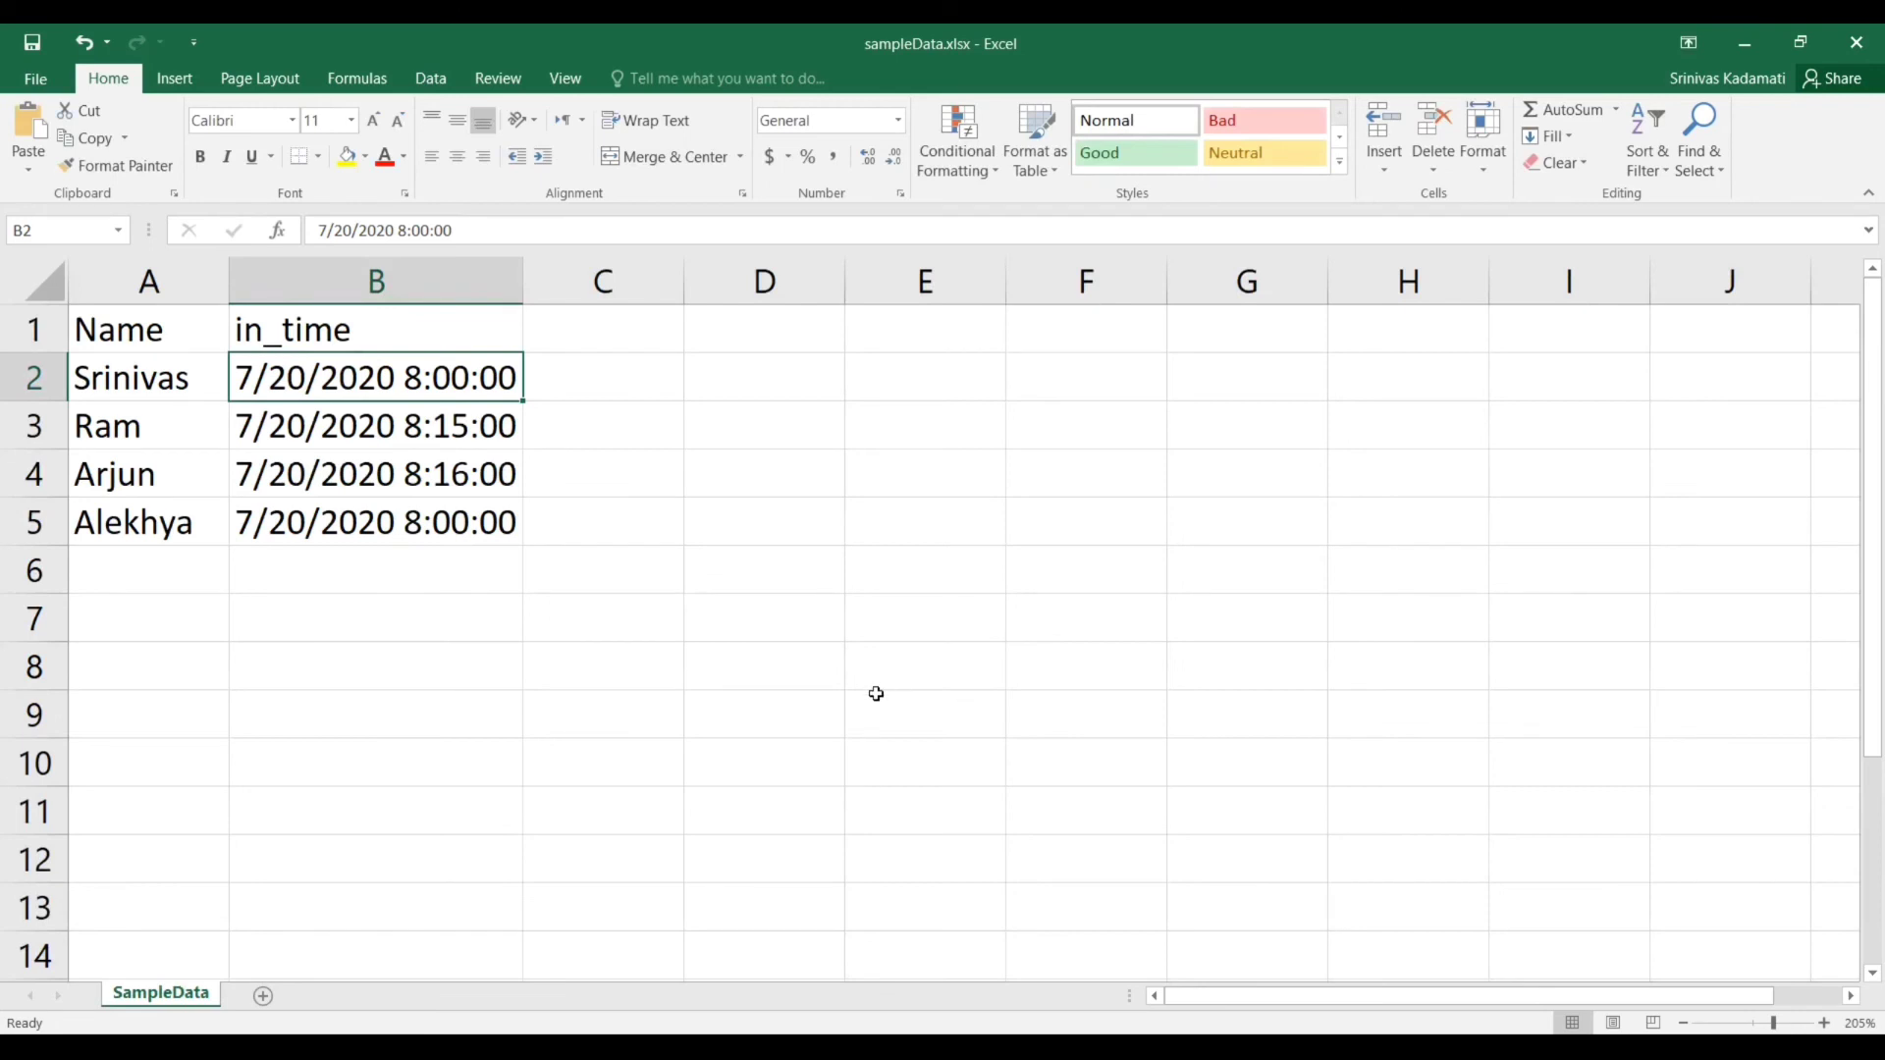
mouse_move(1856, 44)
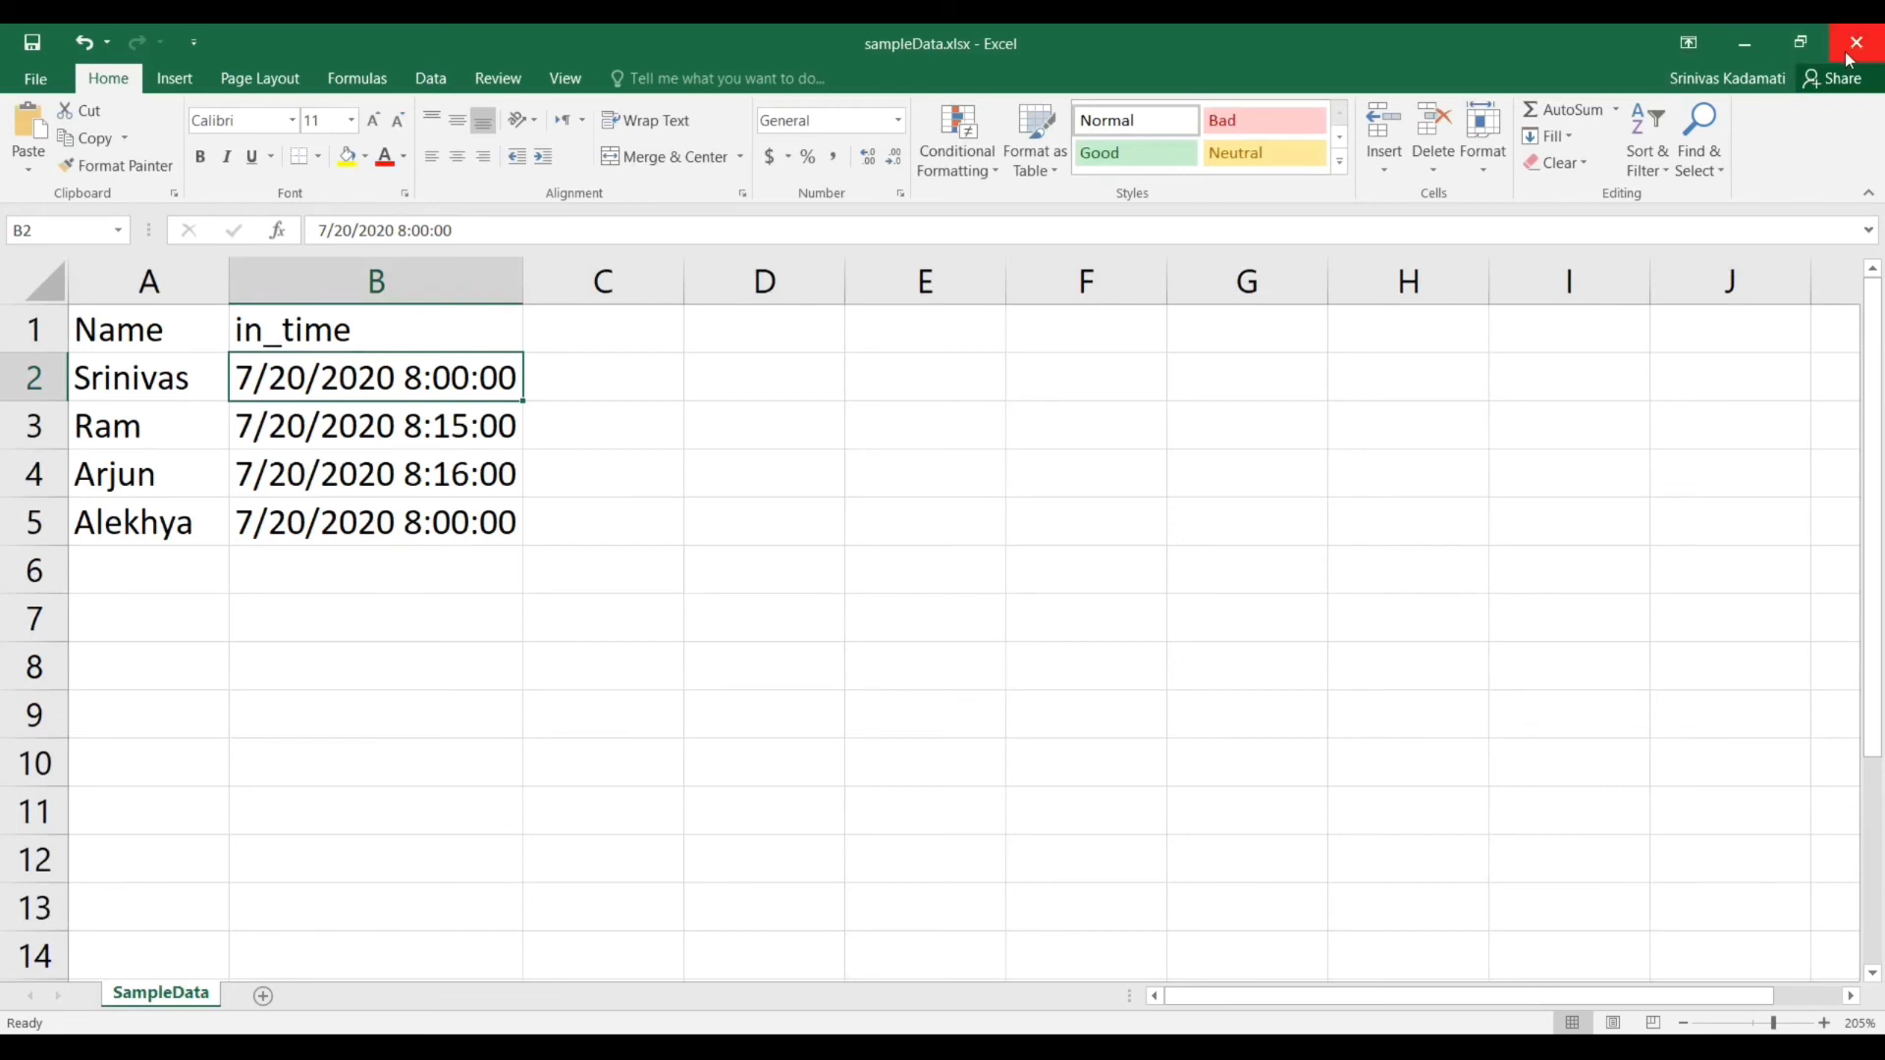
Close sampleData.xlsx, answering the save prompt.
left_click(1856, 42)
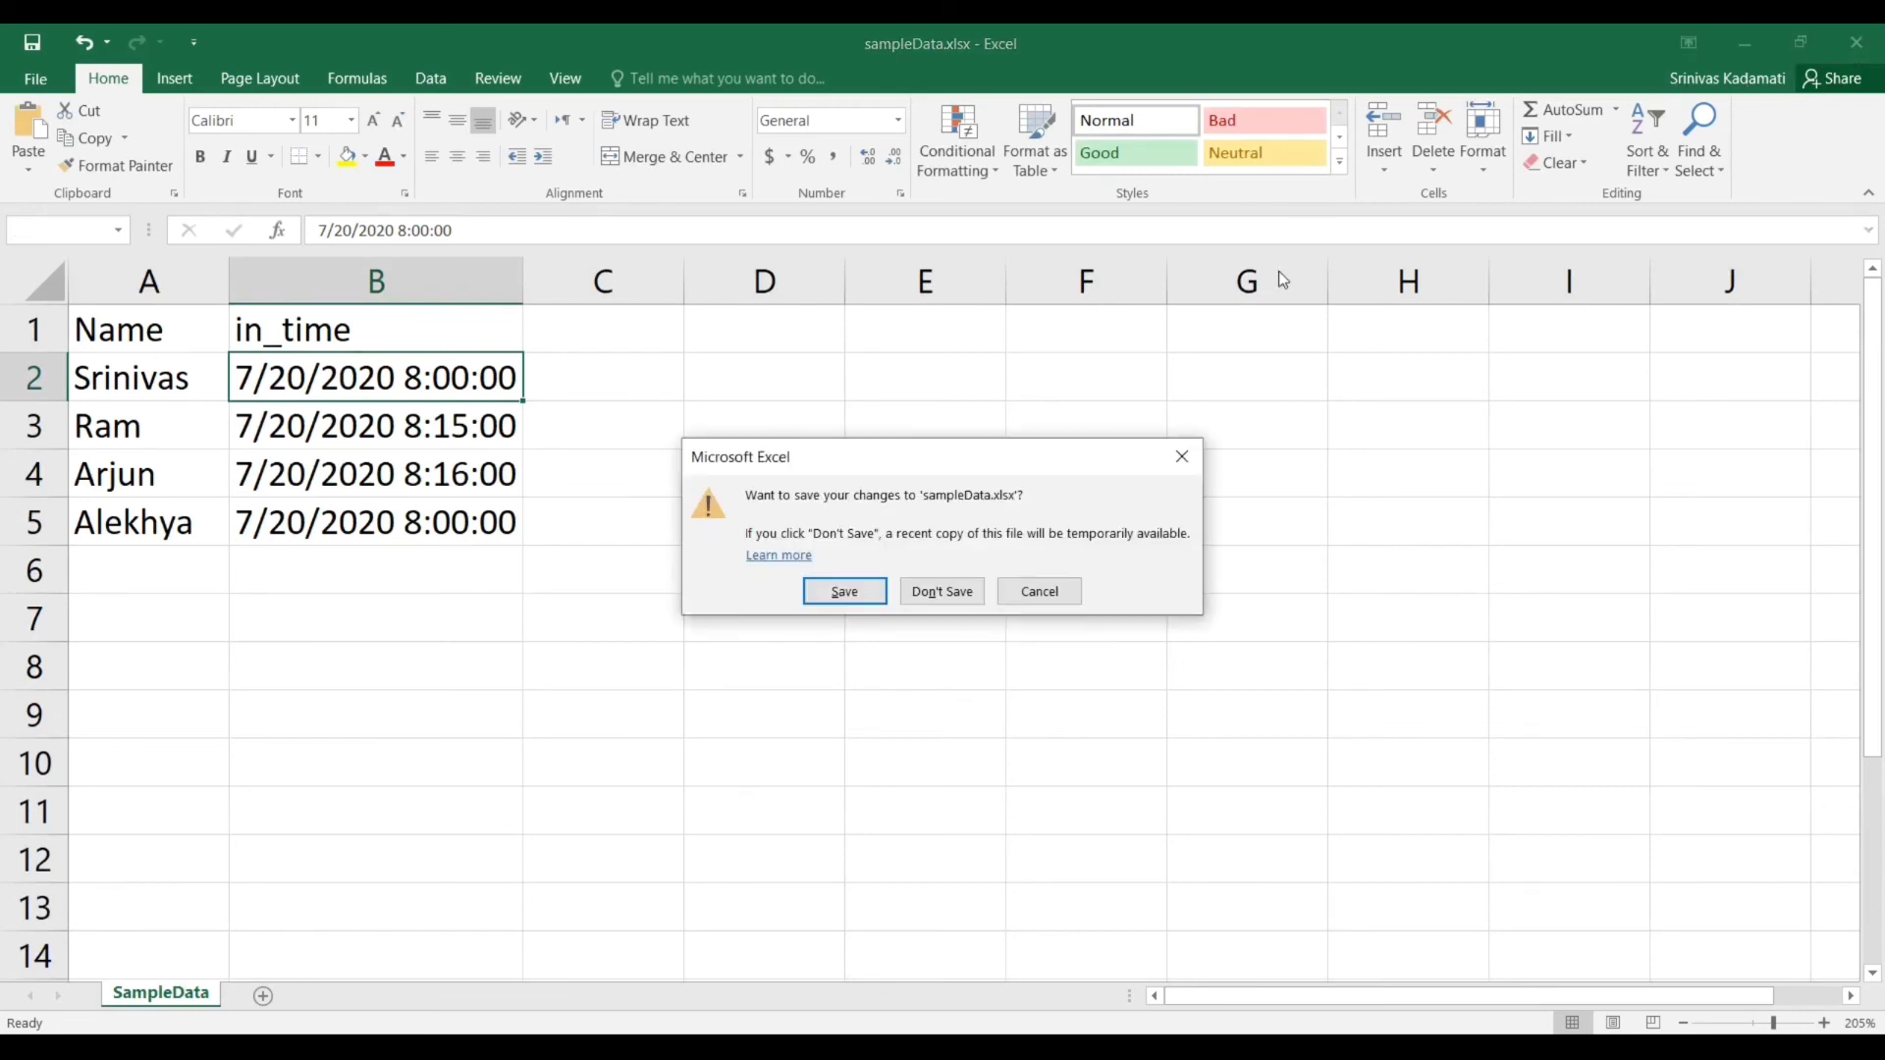
left_click(940, 591)
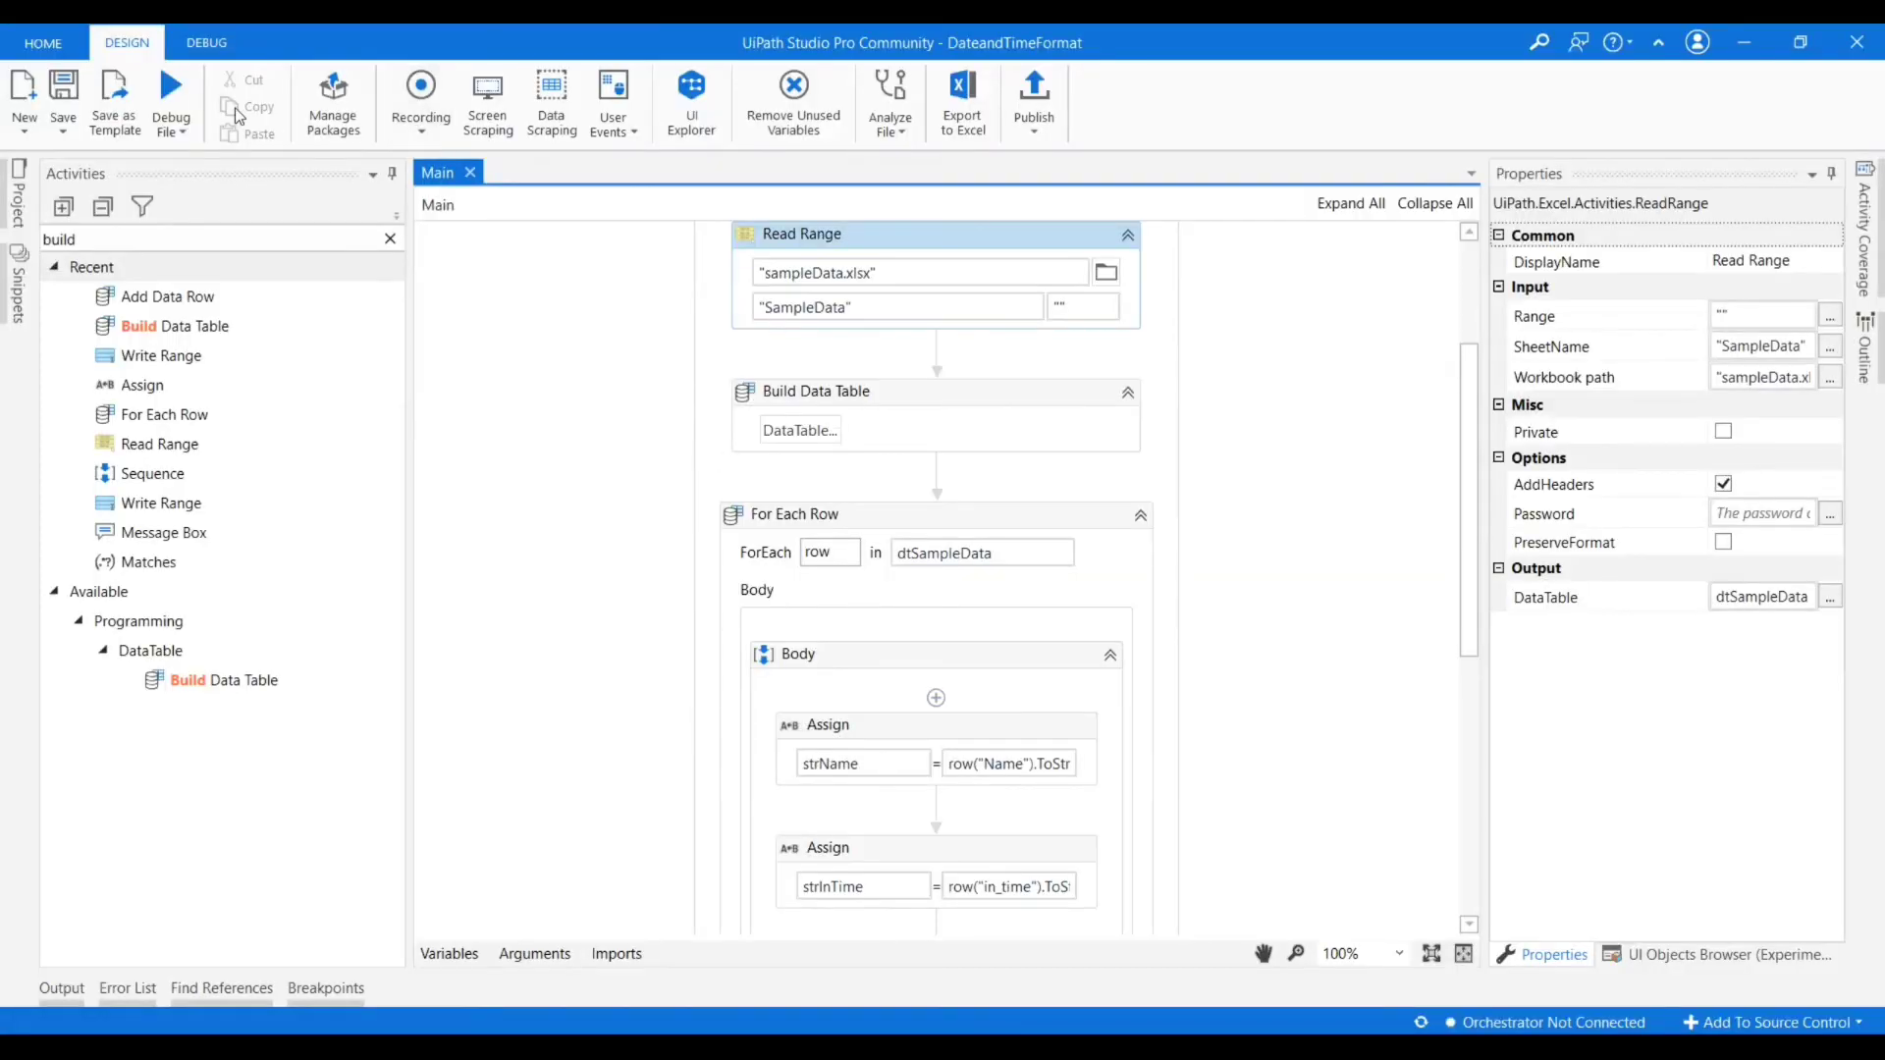
Run DateandTimeFormat with Debug File and confirm execution ended.
left_click(171, 92)
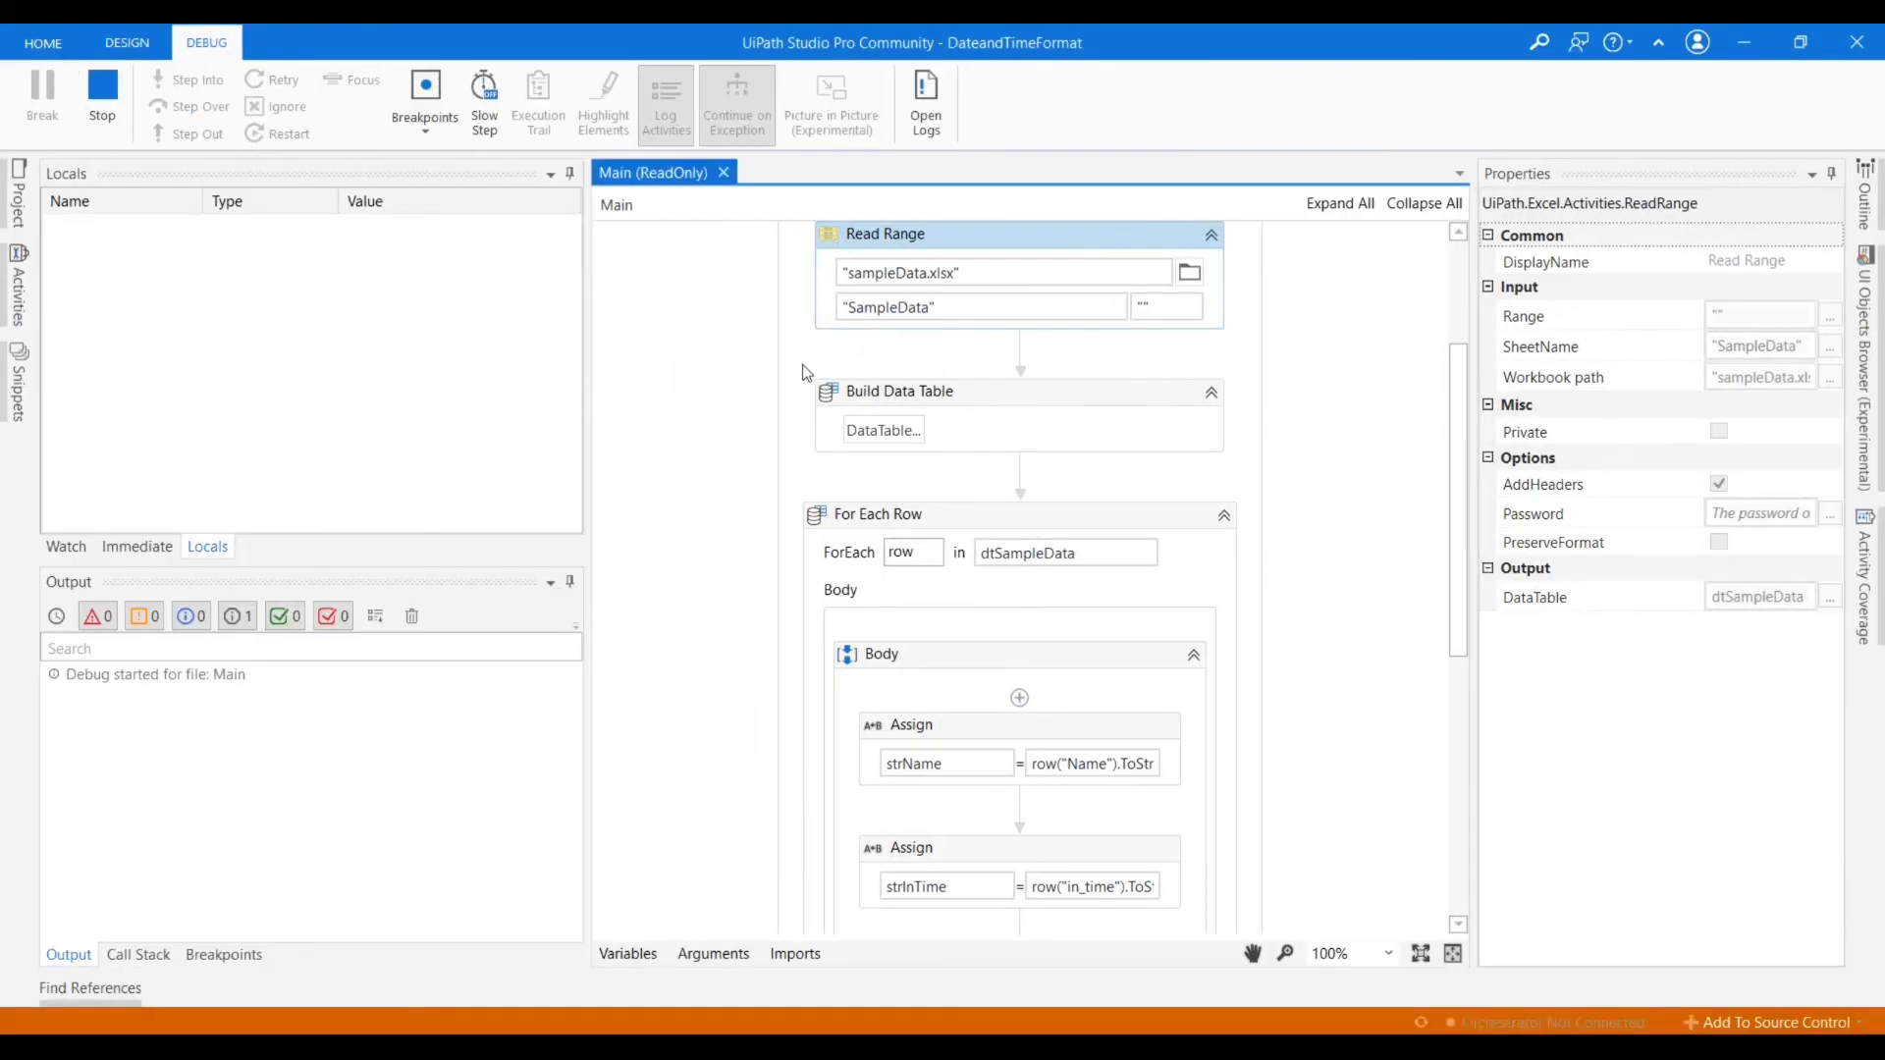
left_click(42, 96)
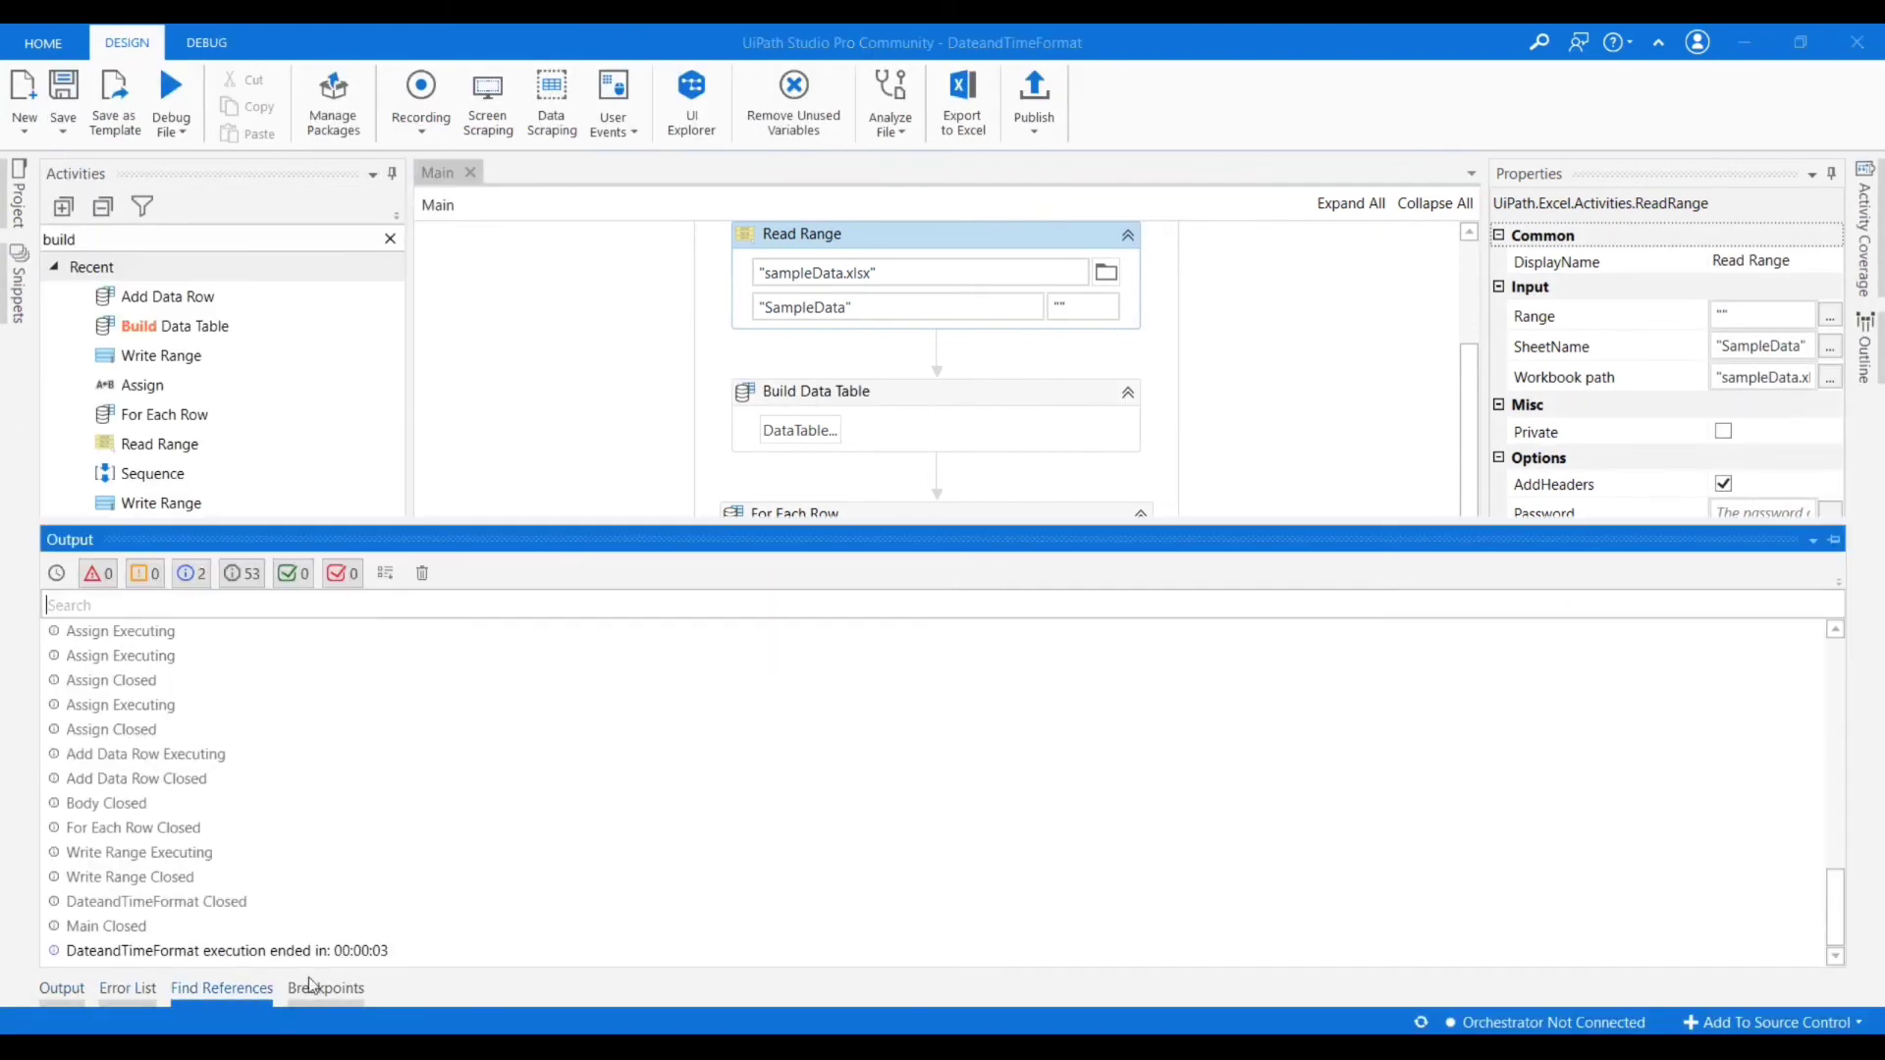
mouse_move(460, 940)
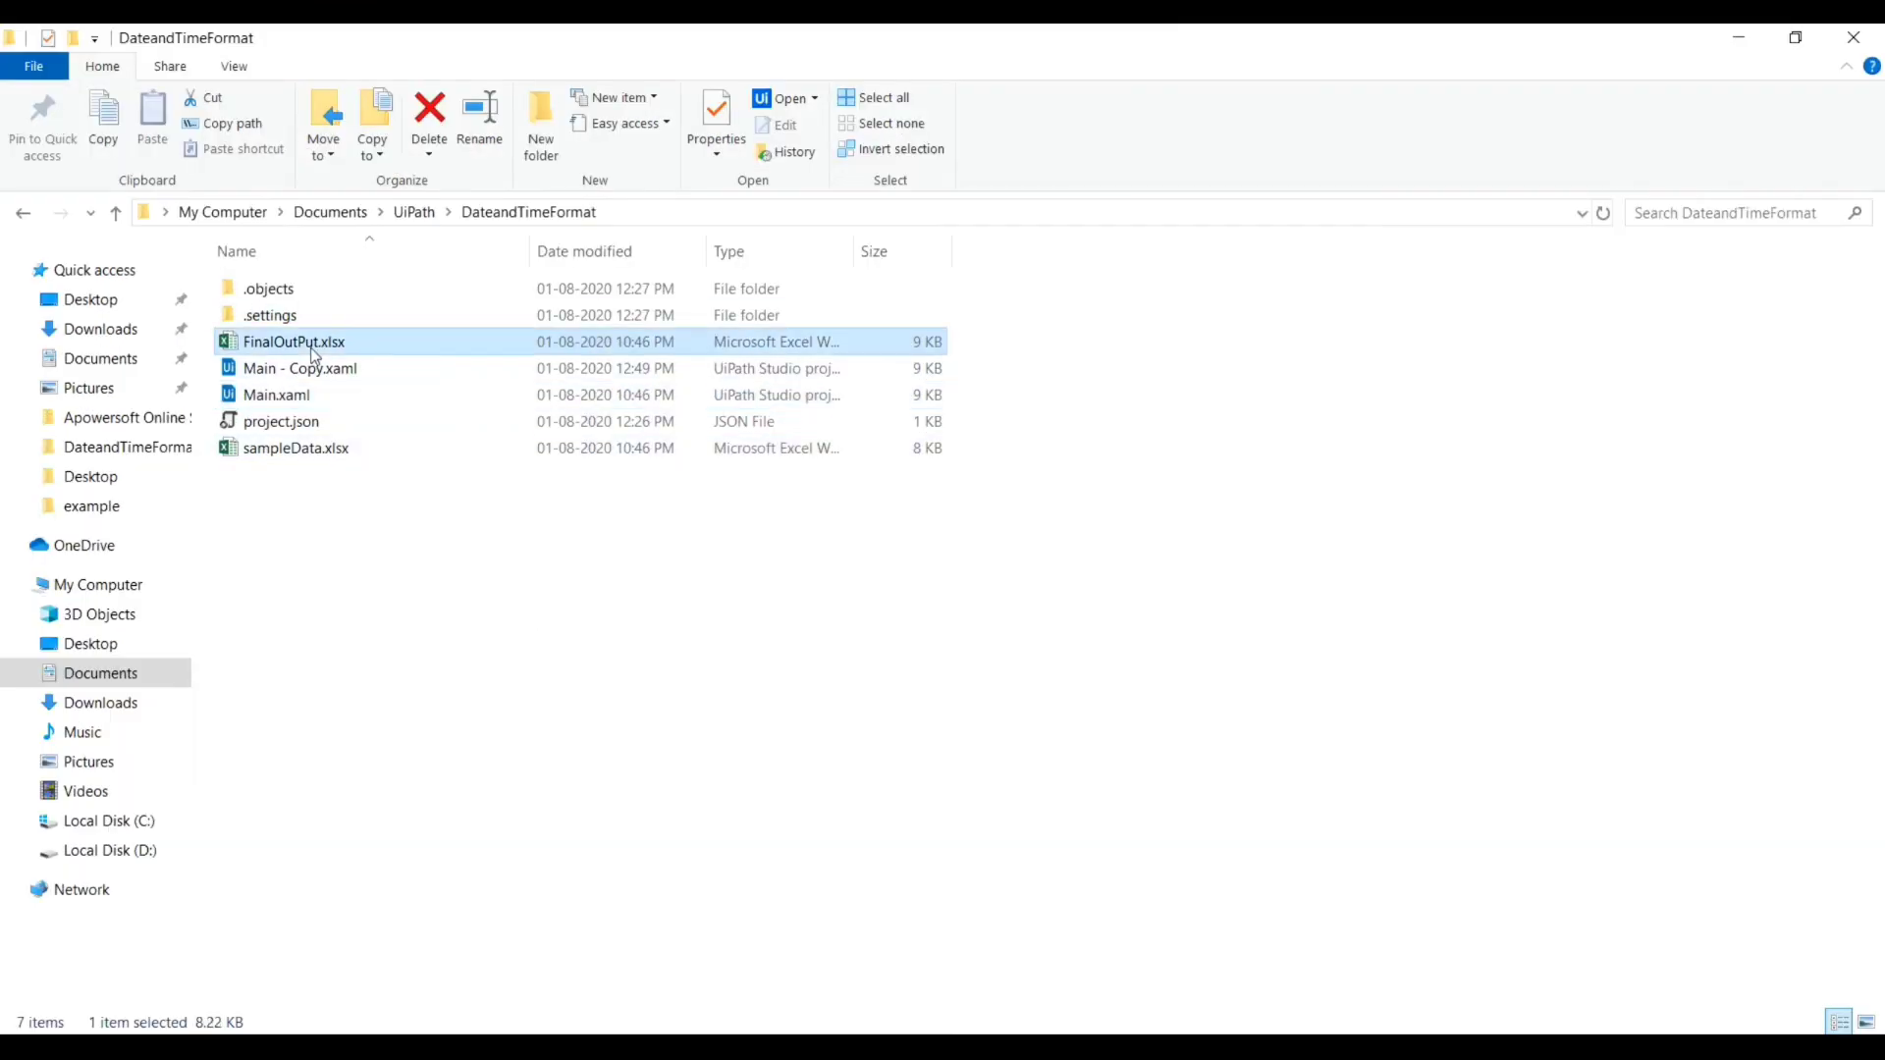
Open FinalOutPut.xlsx, review the written times and insert a blank row above the data.
double_click(292, 342)
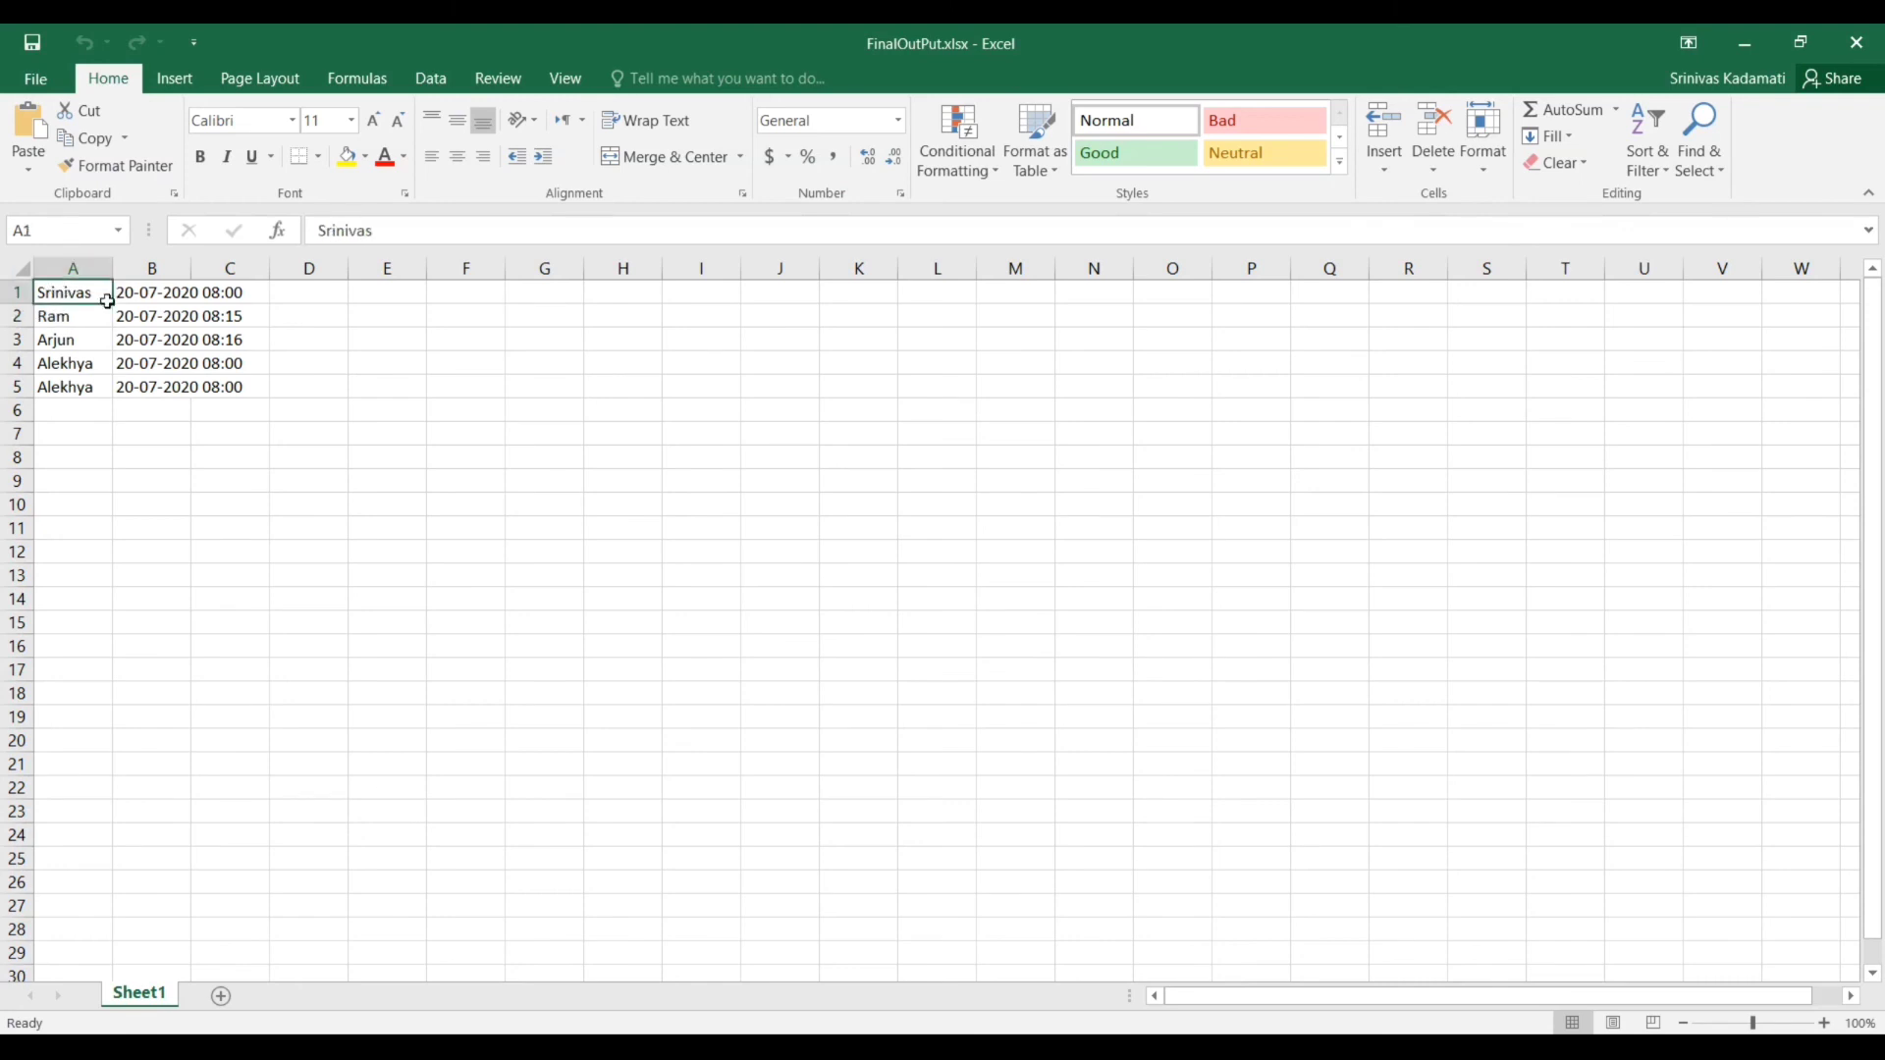
left_click_drag(70, 293, 228, 387)
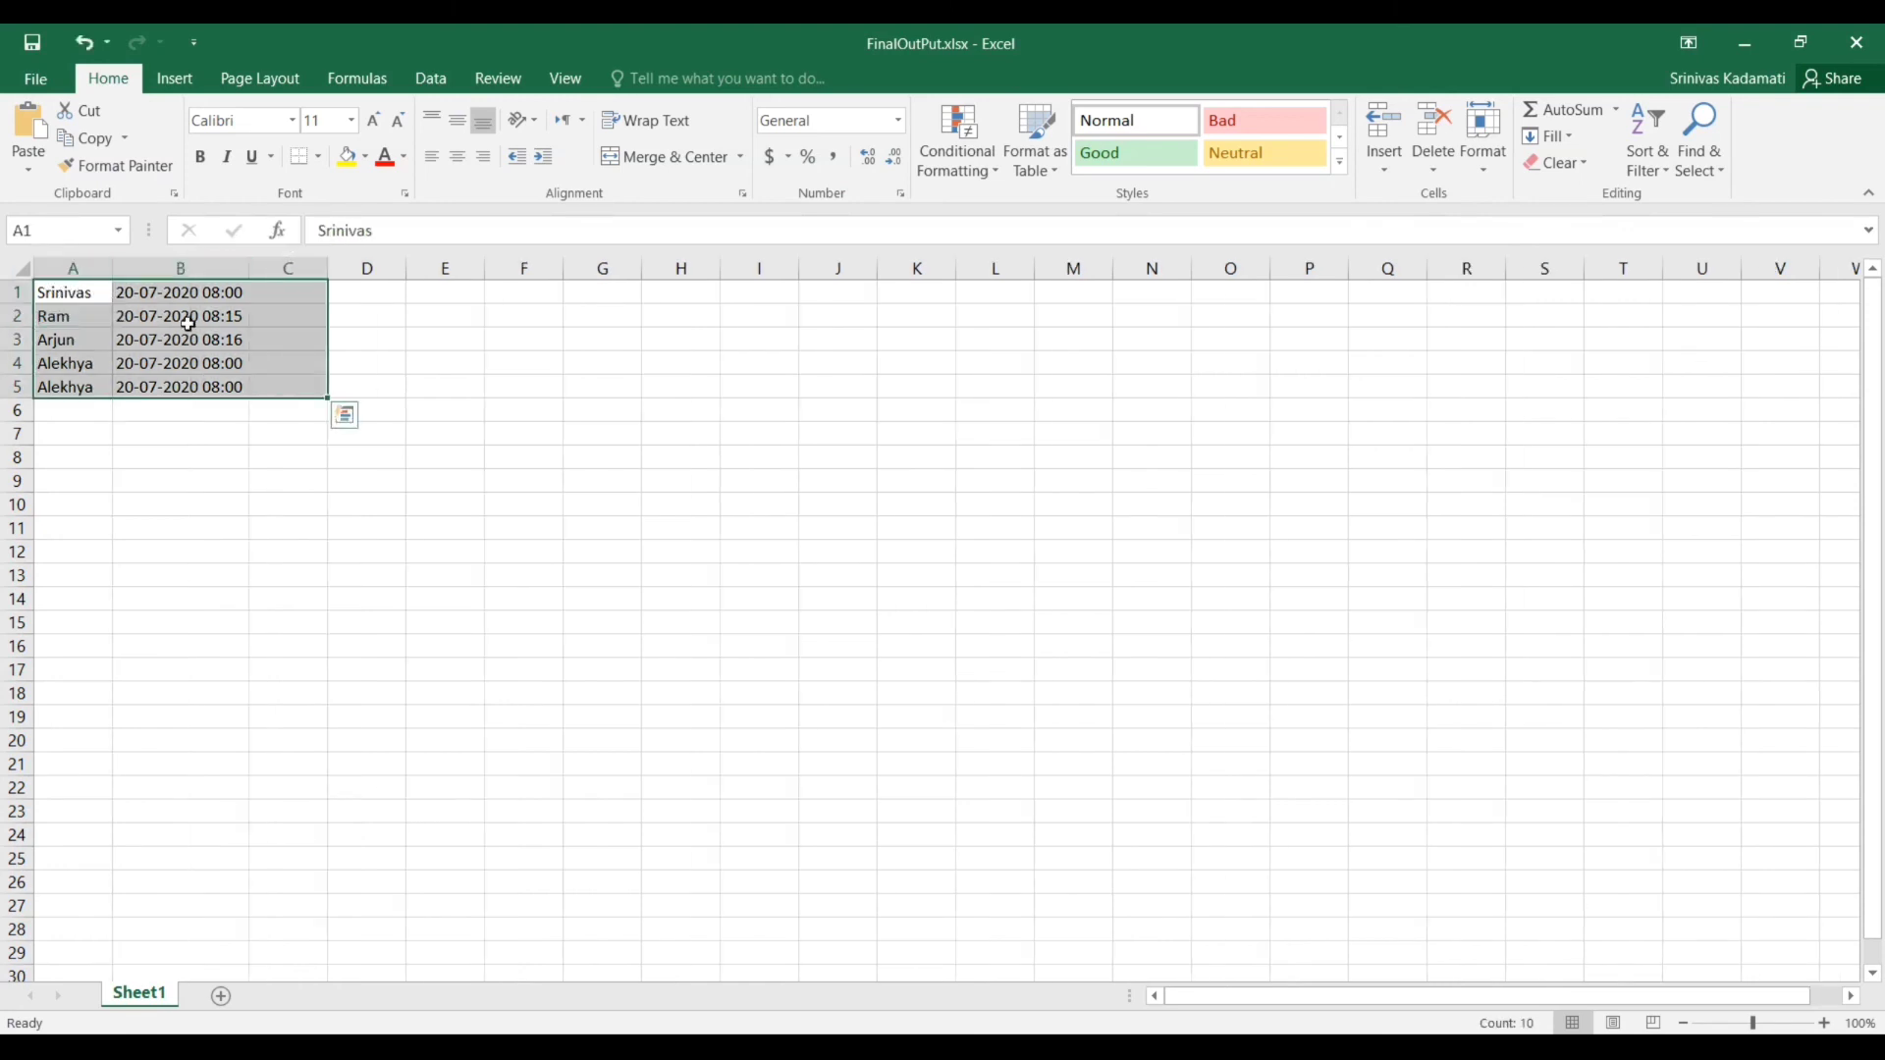
left_click(179, 314)
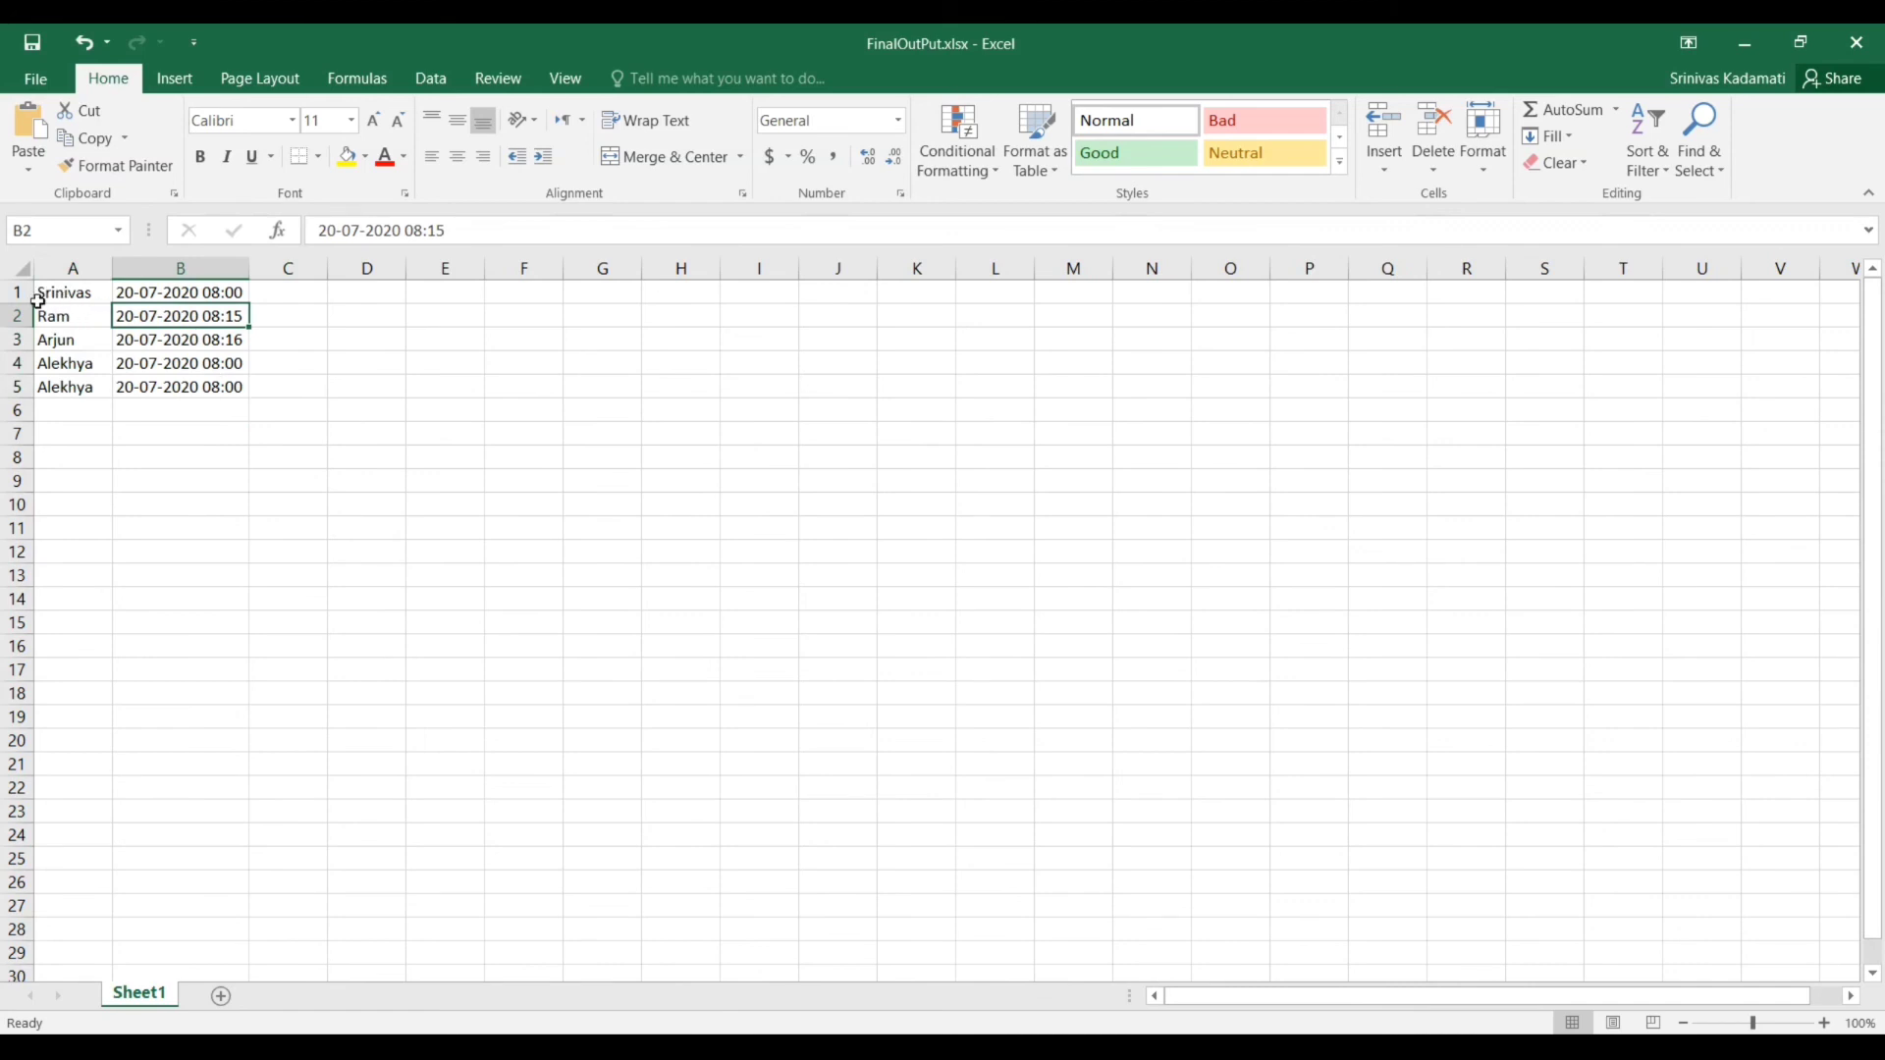
right_click(18, 292)
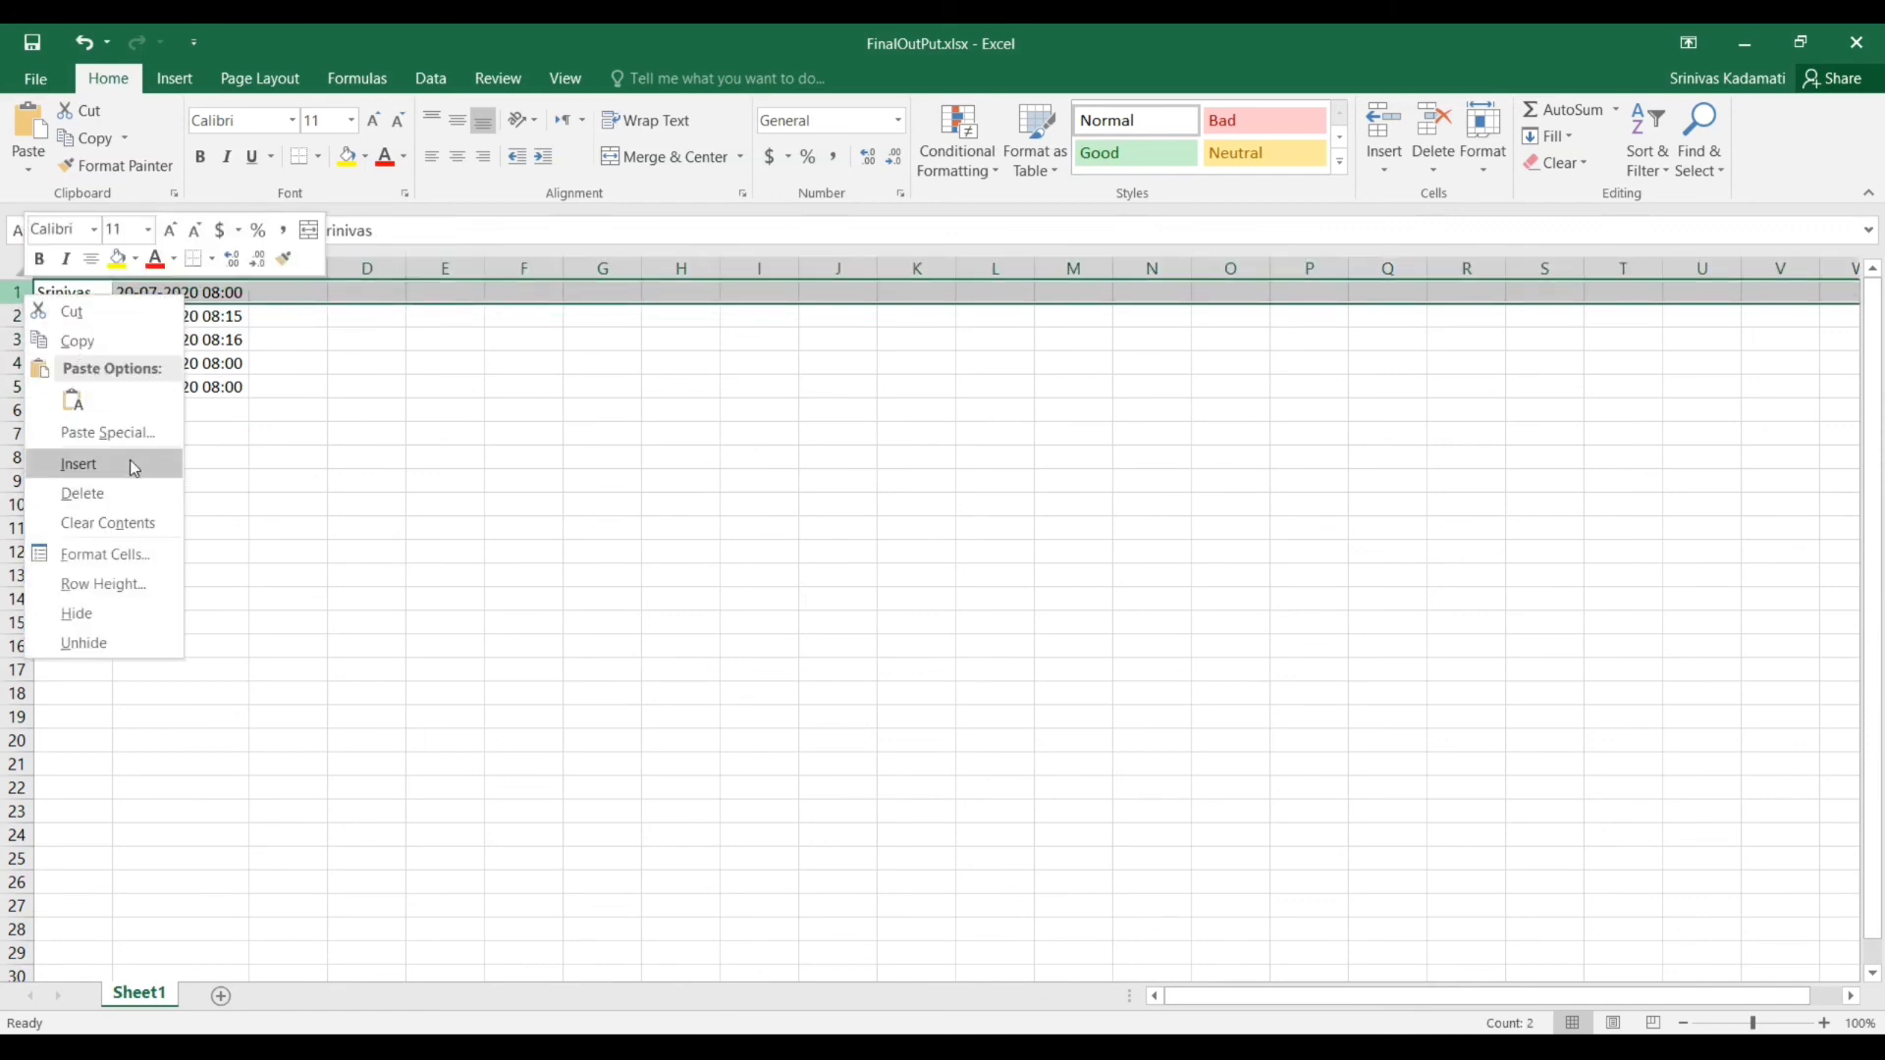
left_click(78, 463)
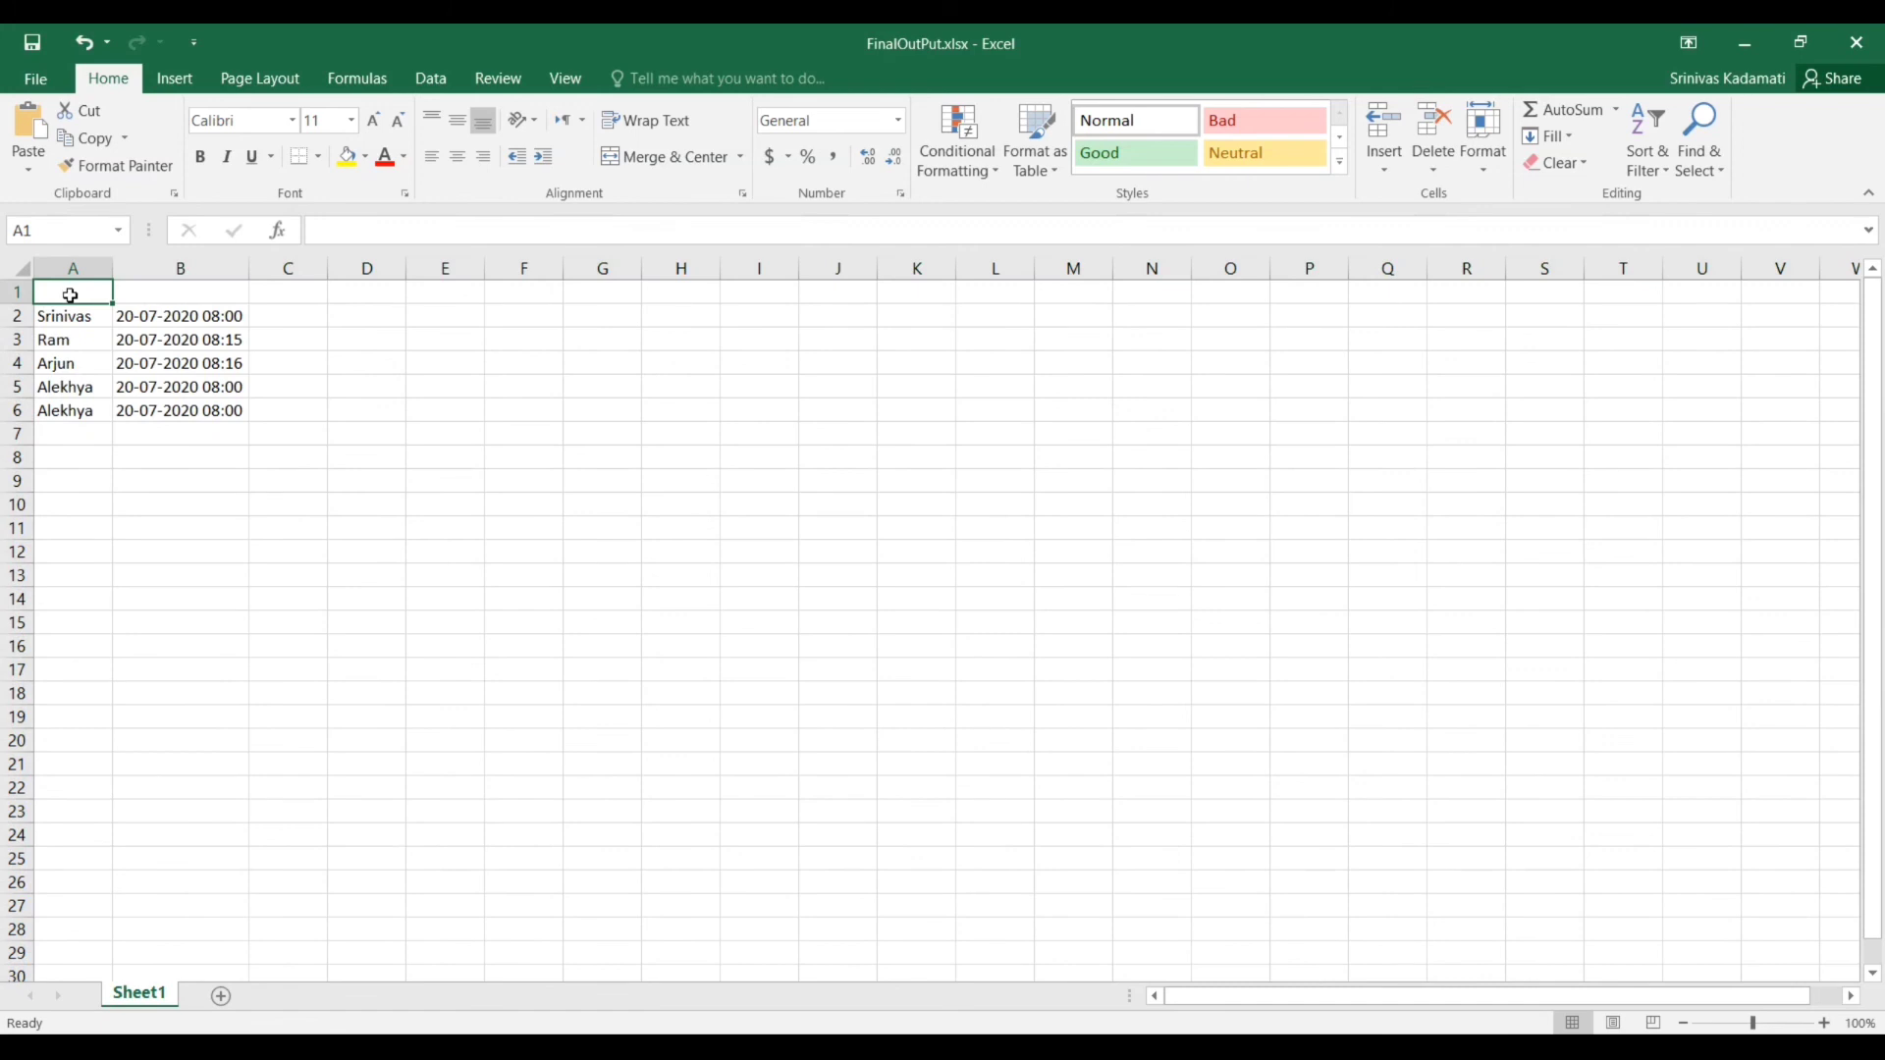
left_click(180, 317)
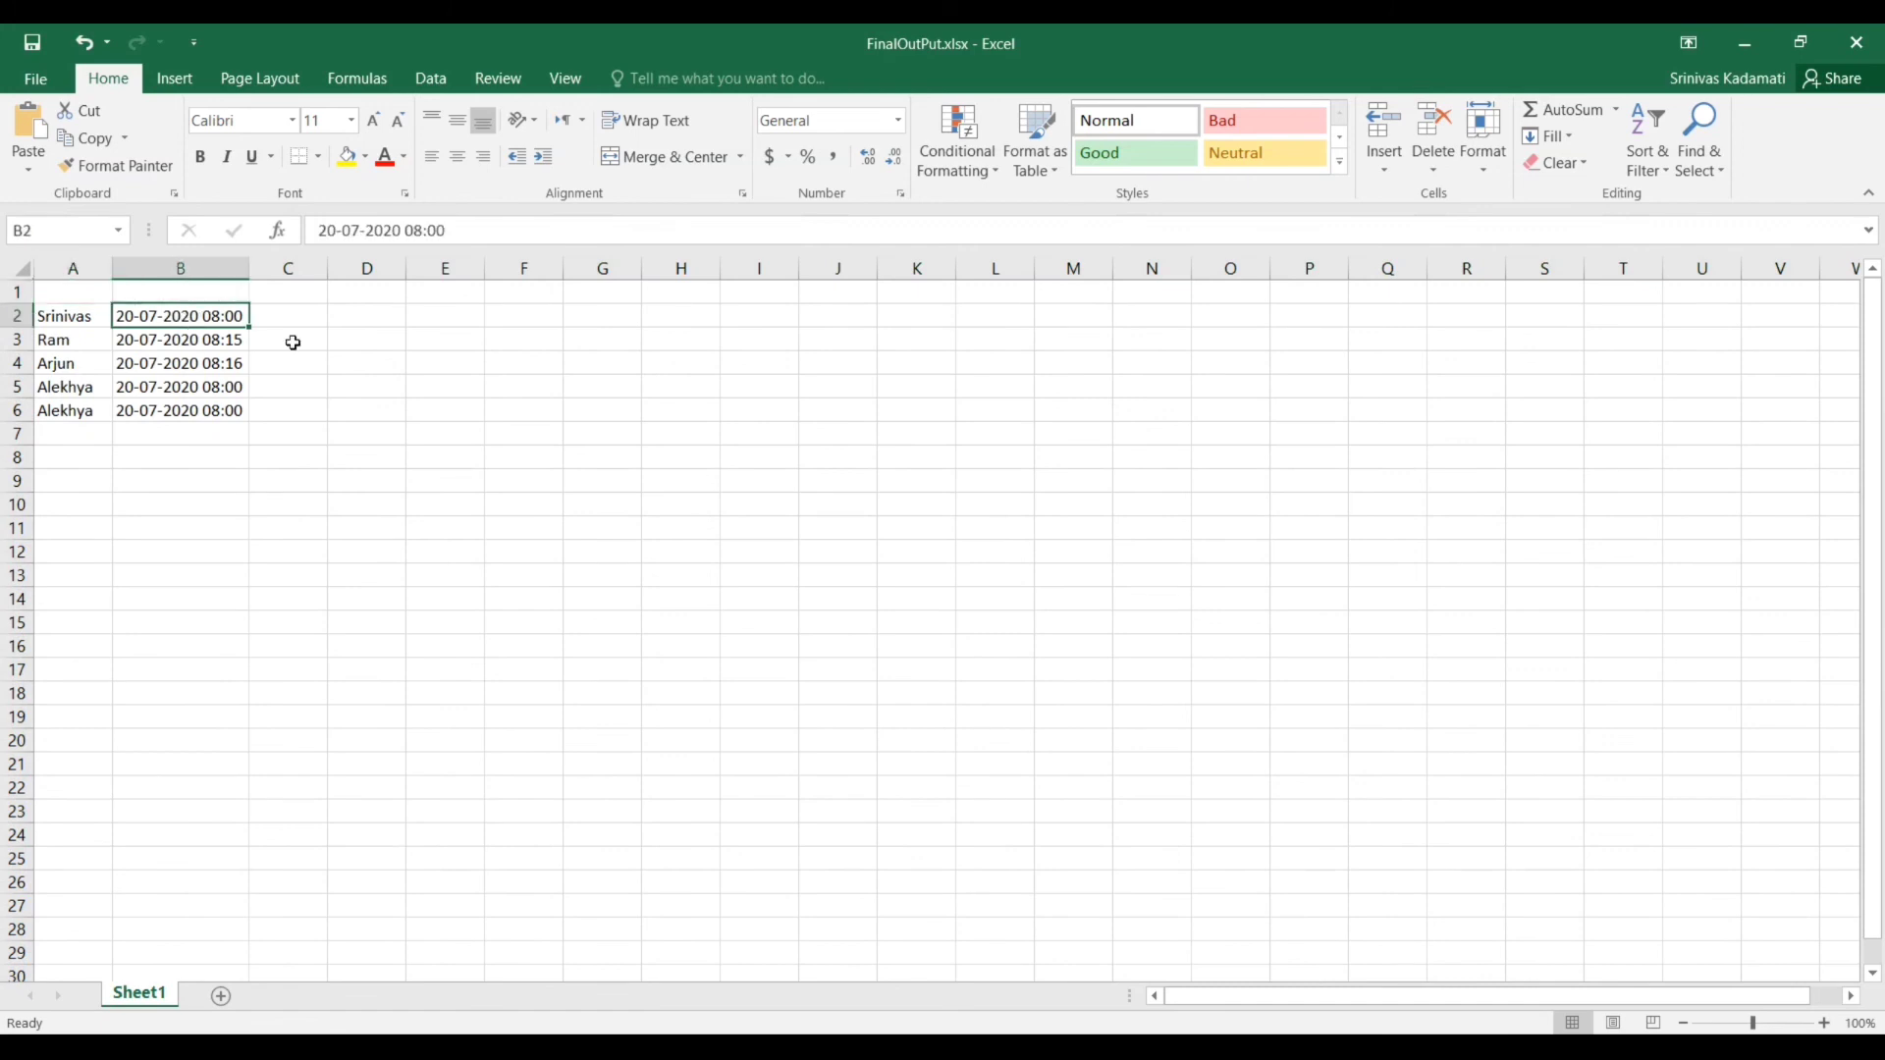
mouse_move(1855, 41)
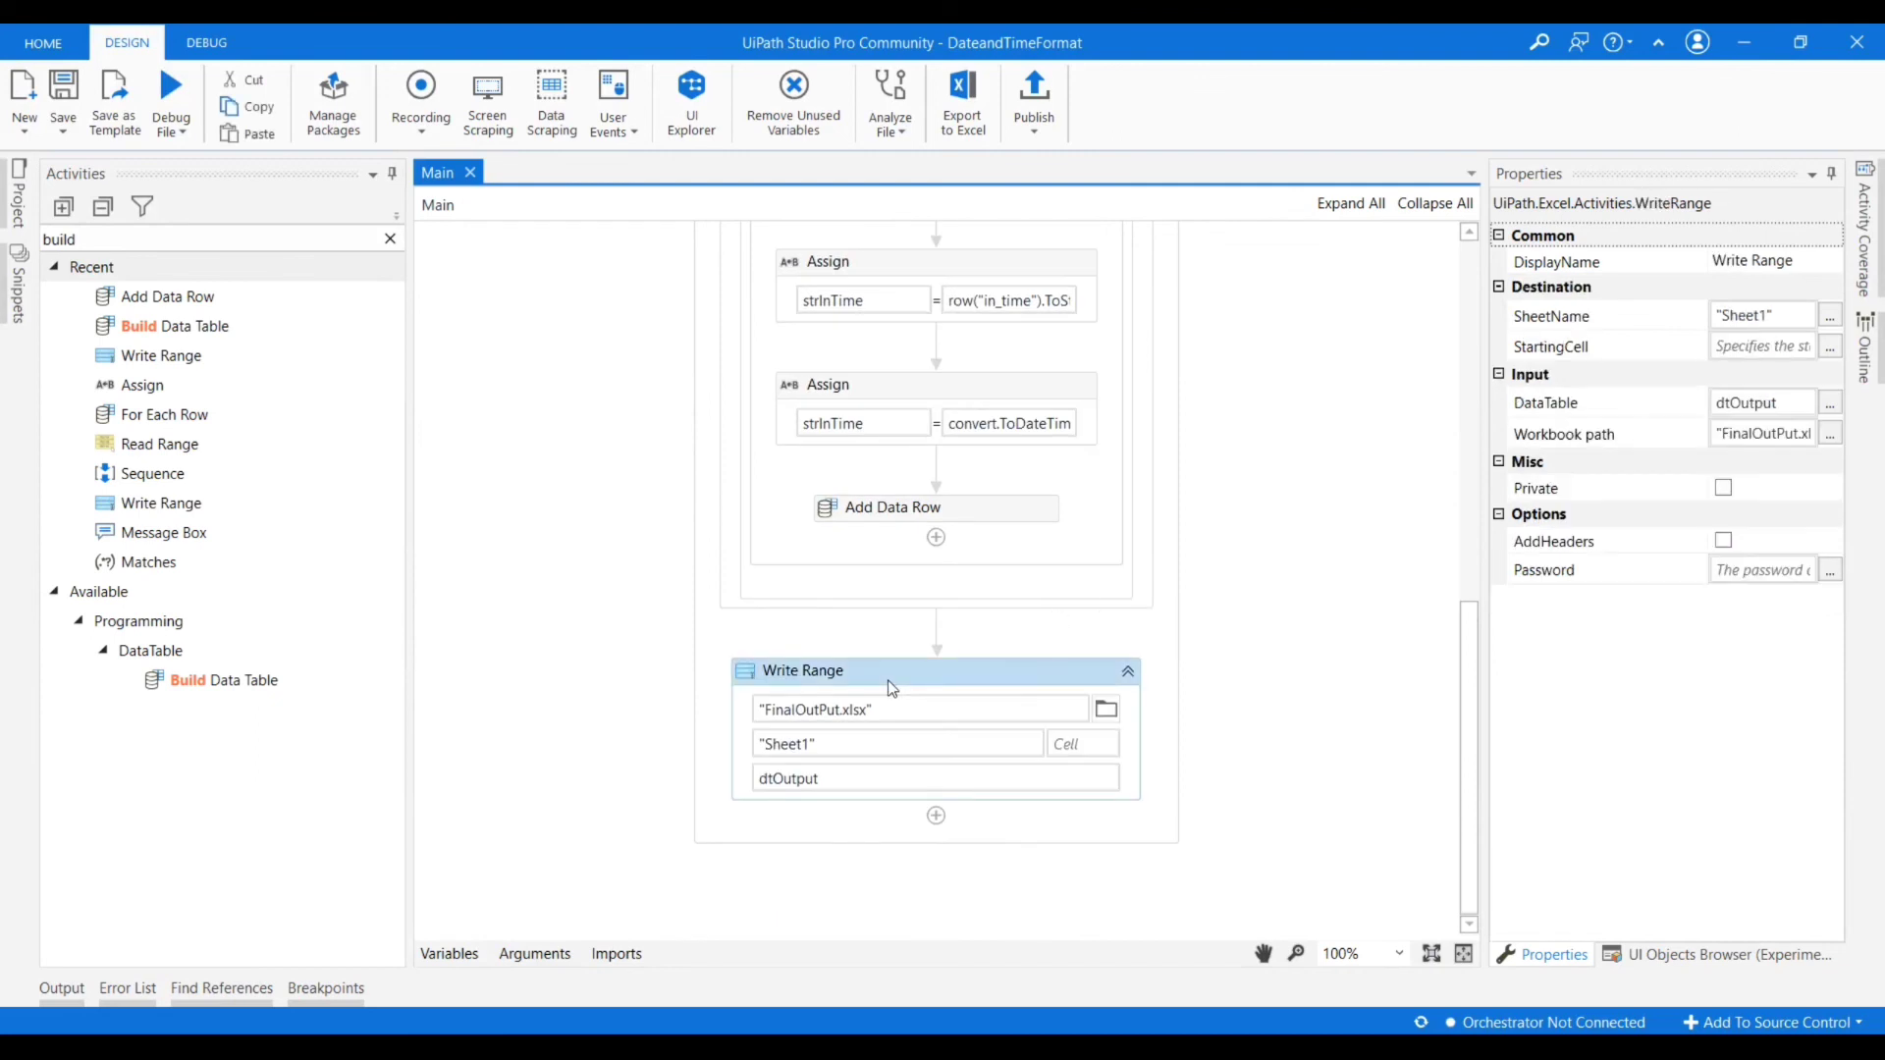
mouse_move(1552, 538)
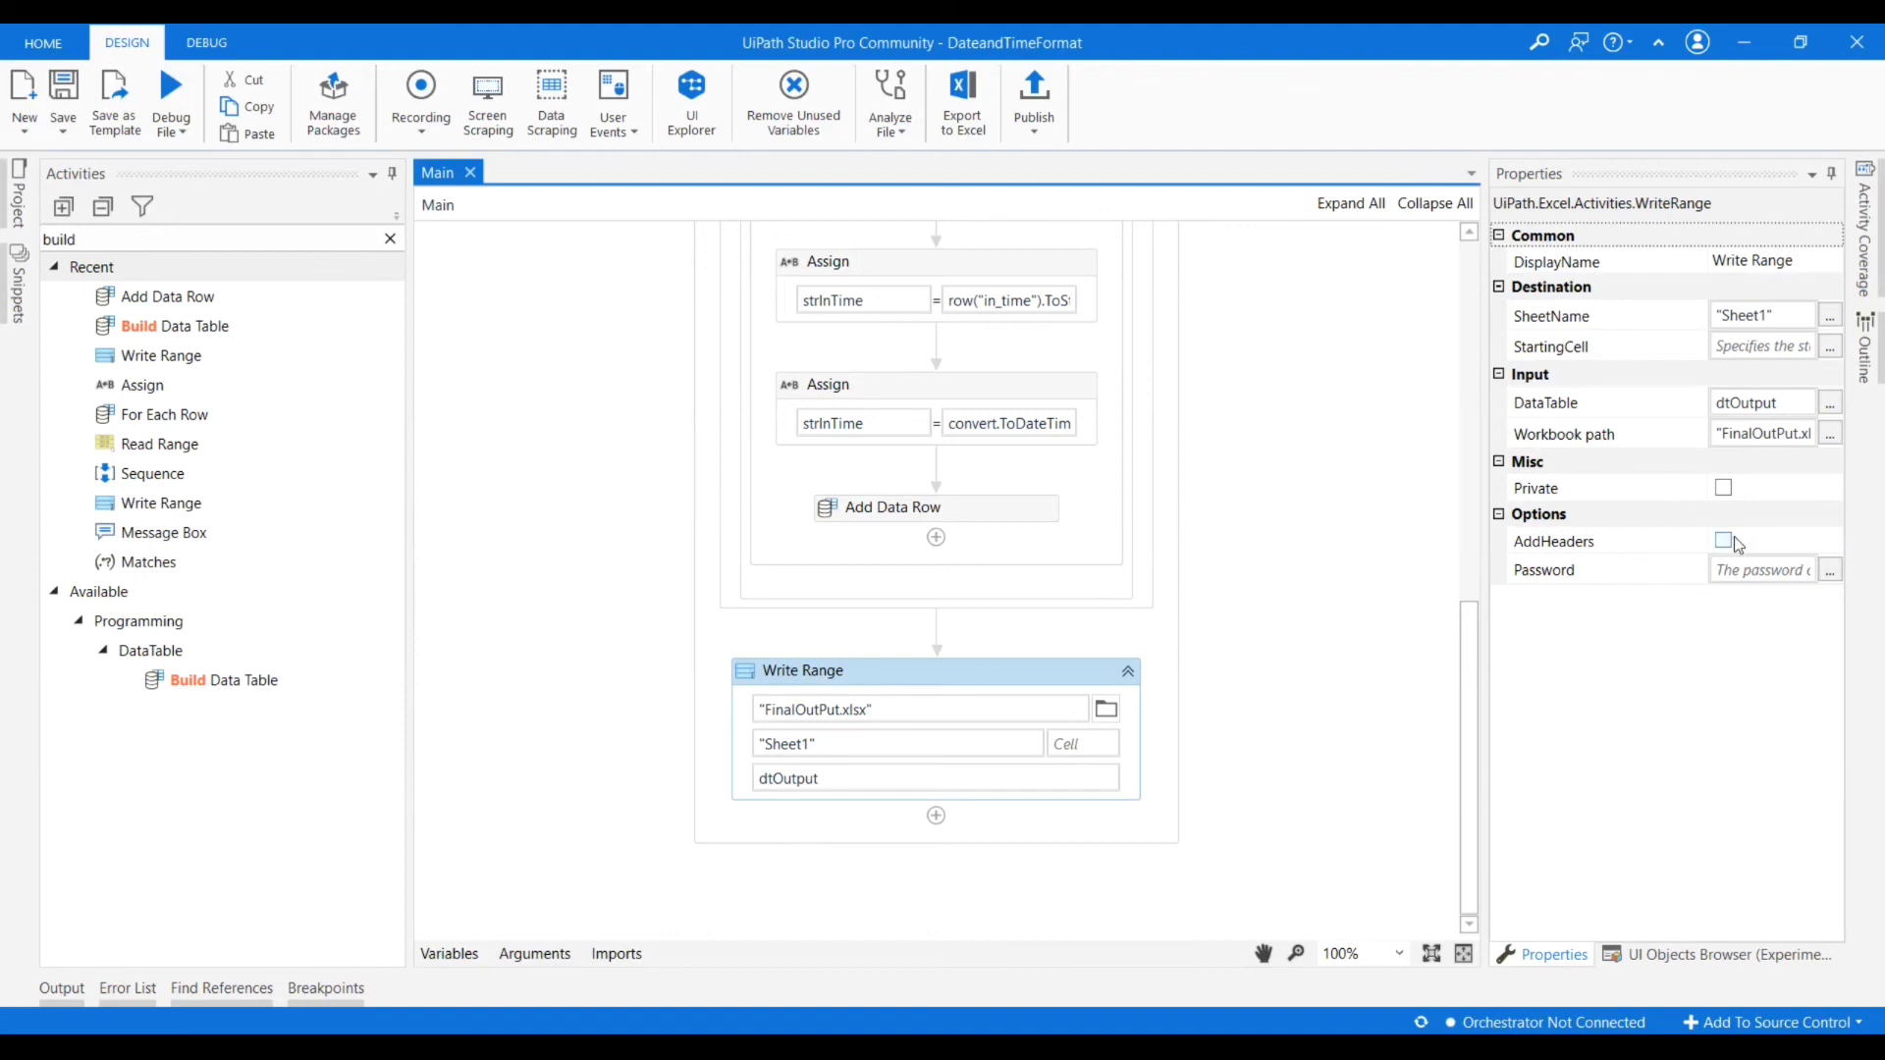
Enable AddHeaders on Write Range and recheck the Name/in_time columns in Build Data Table.
left_click(1722, 542)
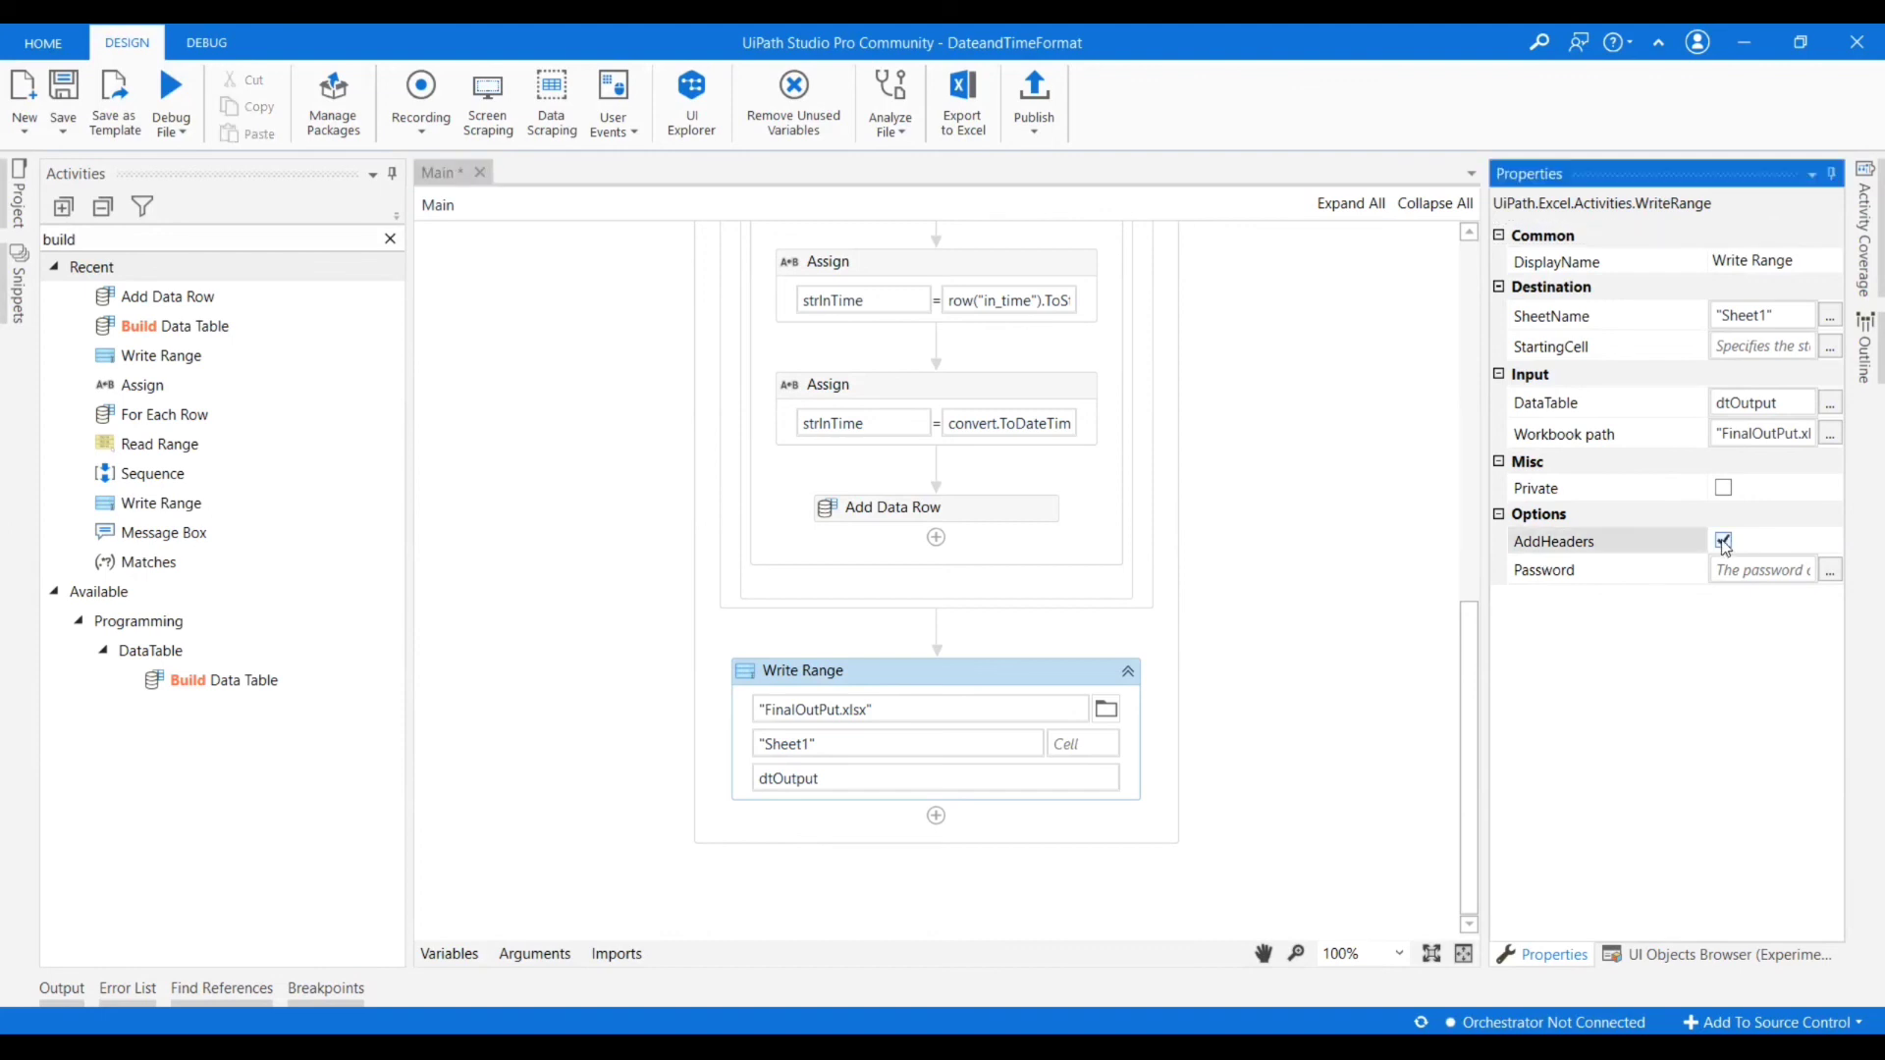
left_click(1722, 540)
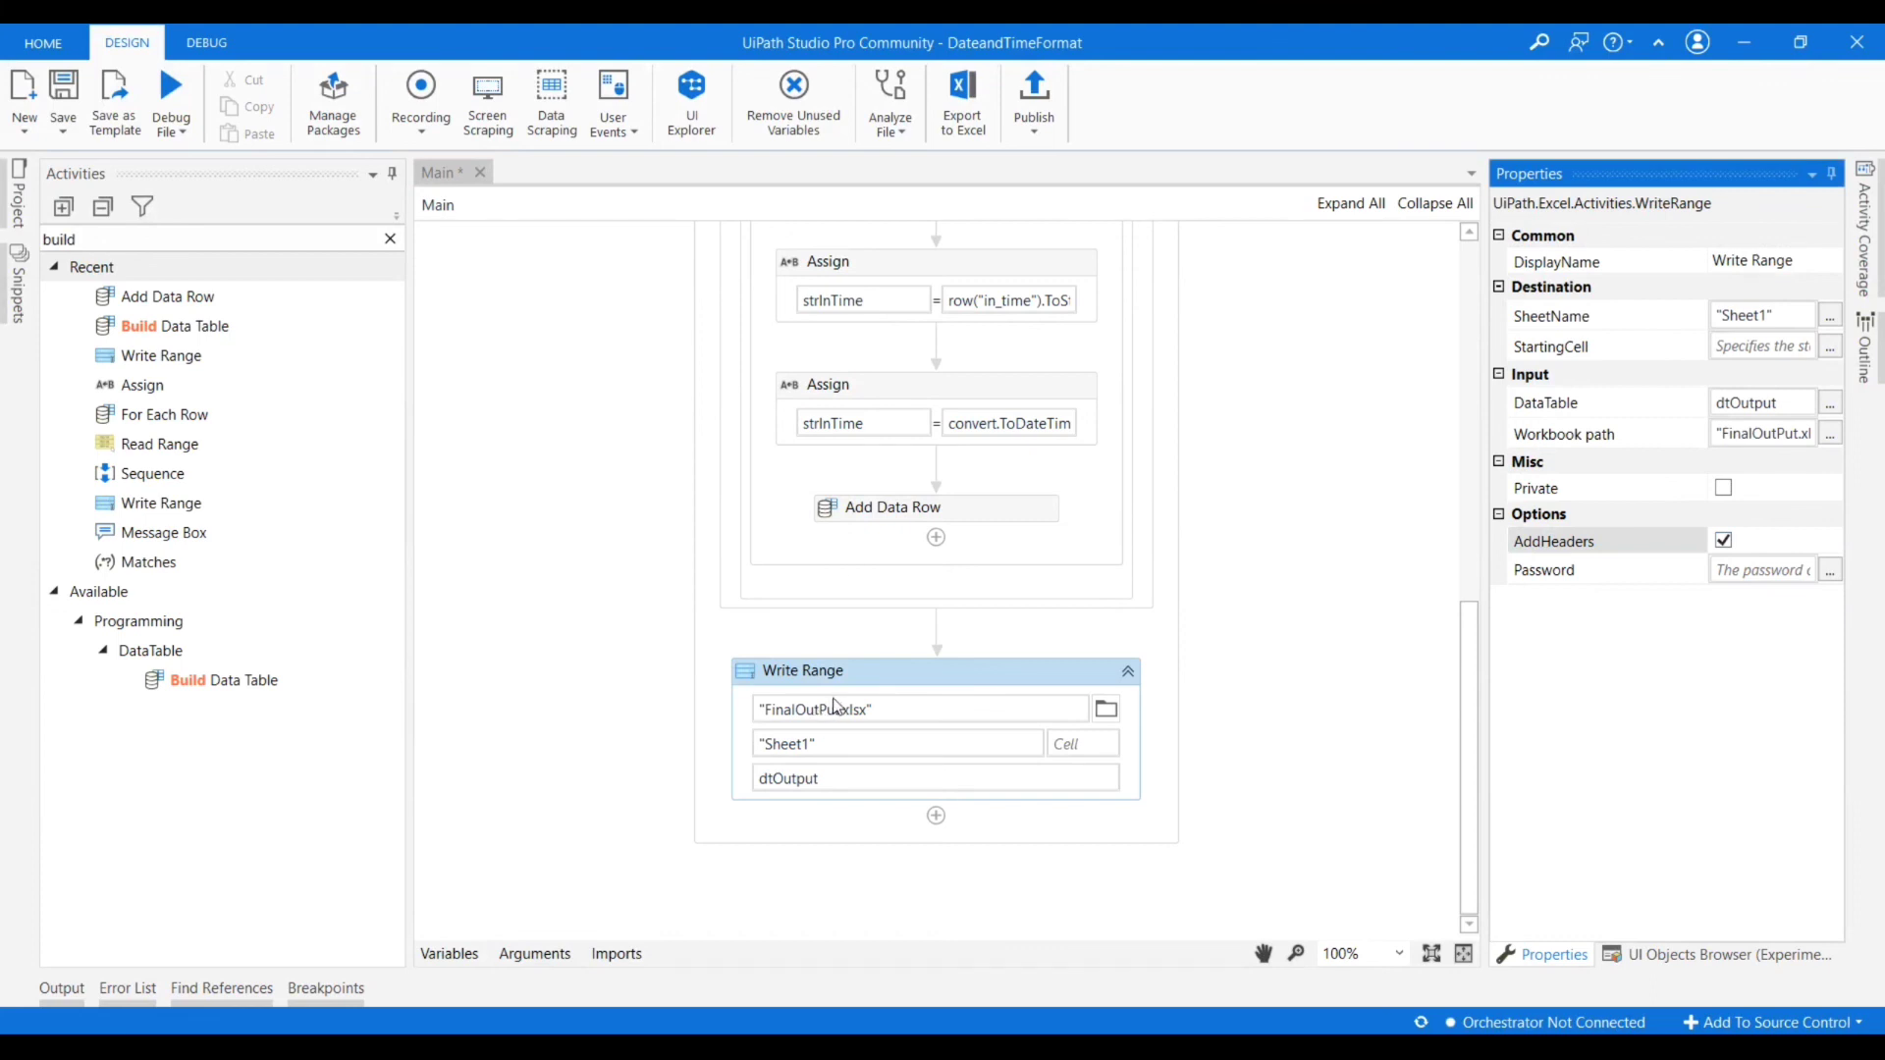
scroll("up", 3)
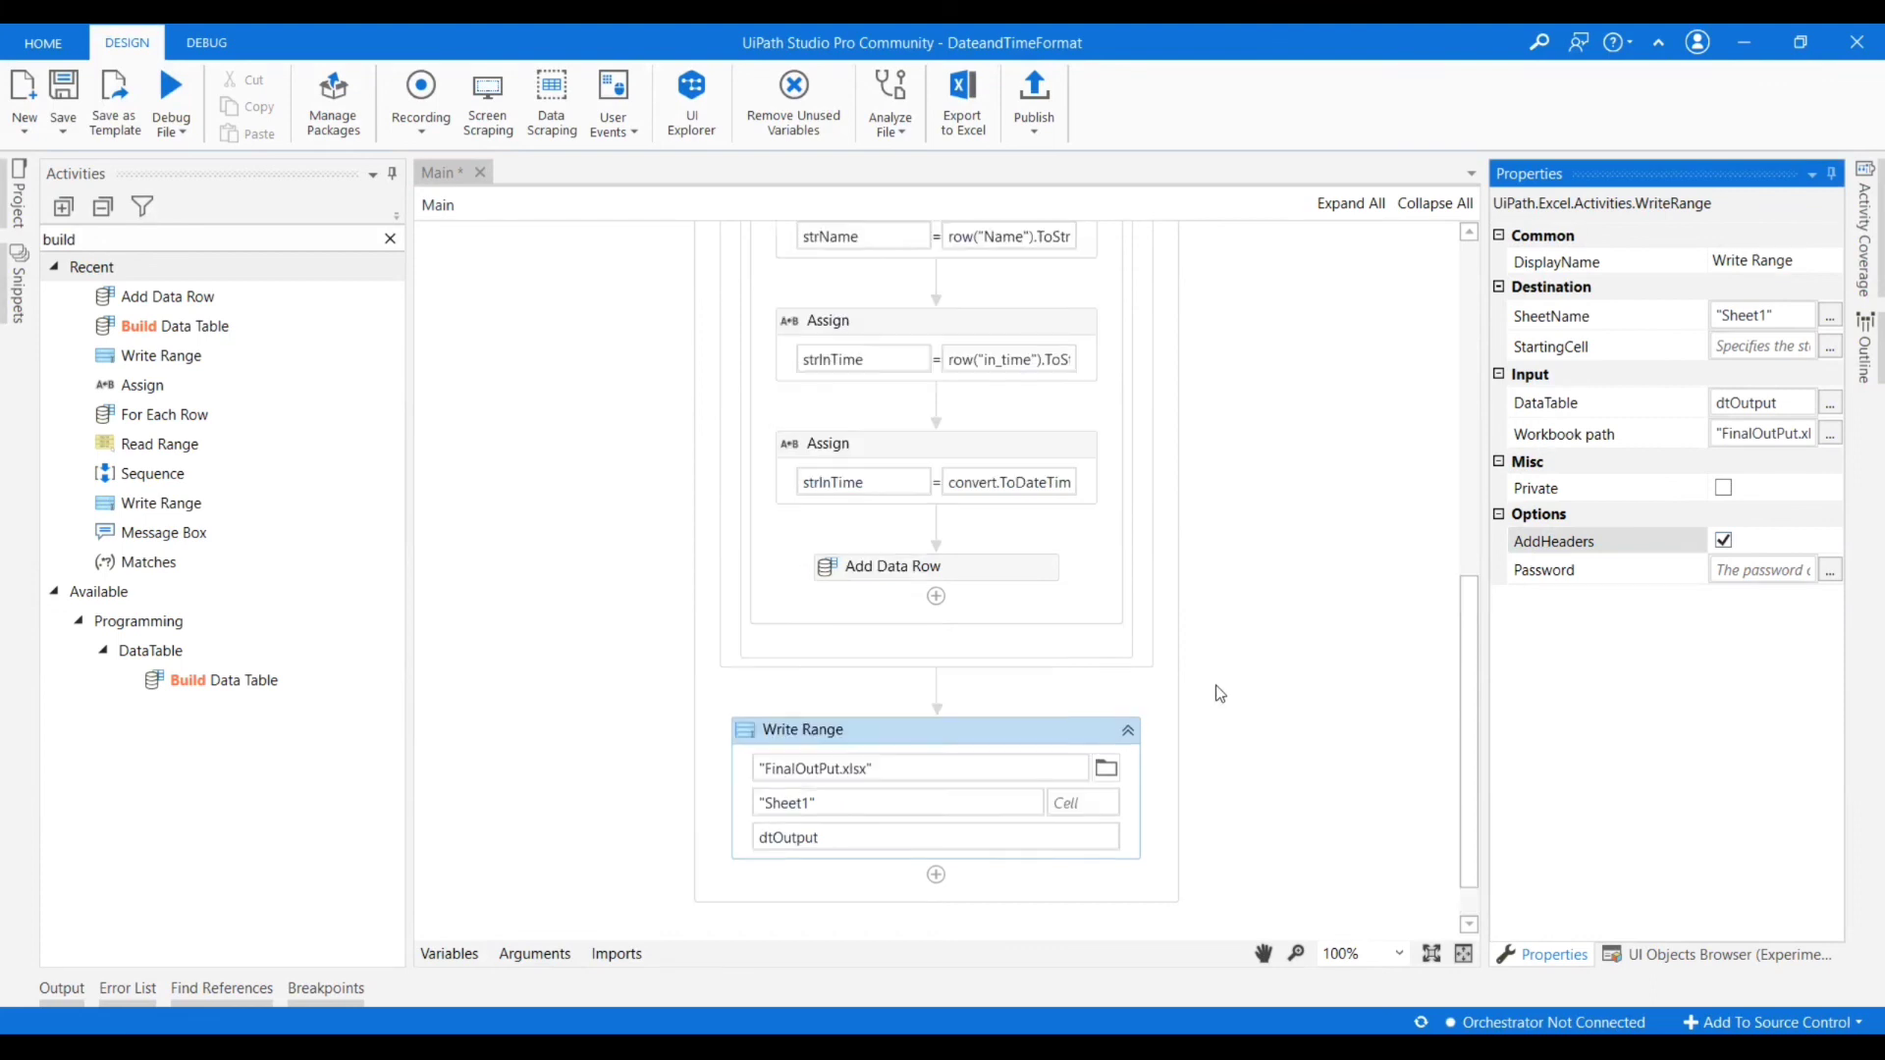
scroll("up", 3)
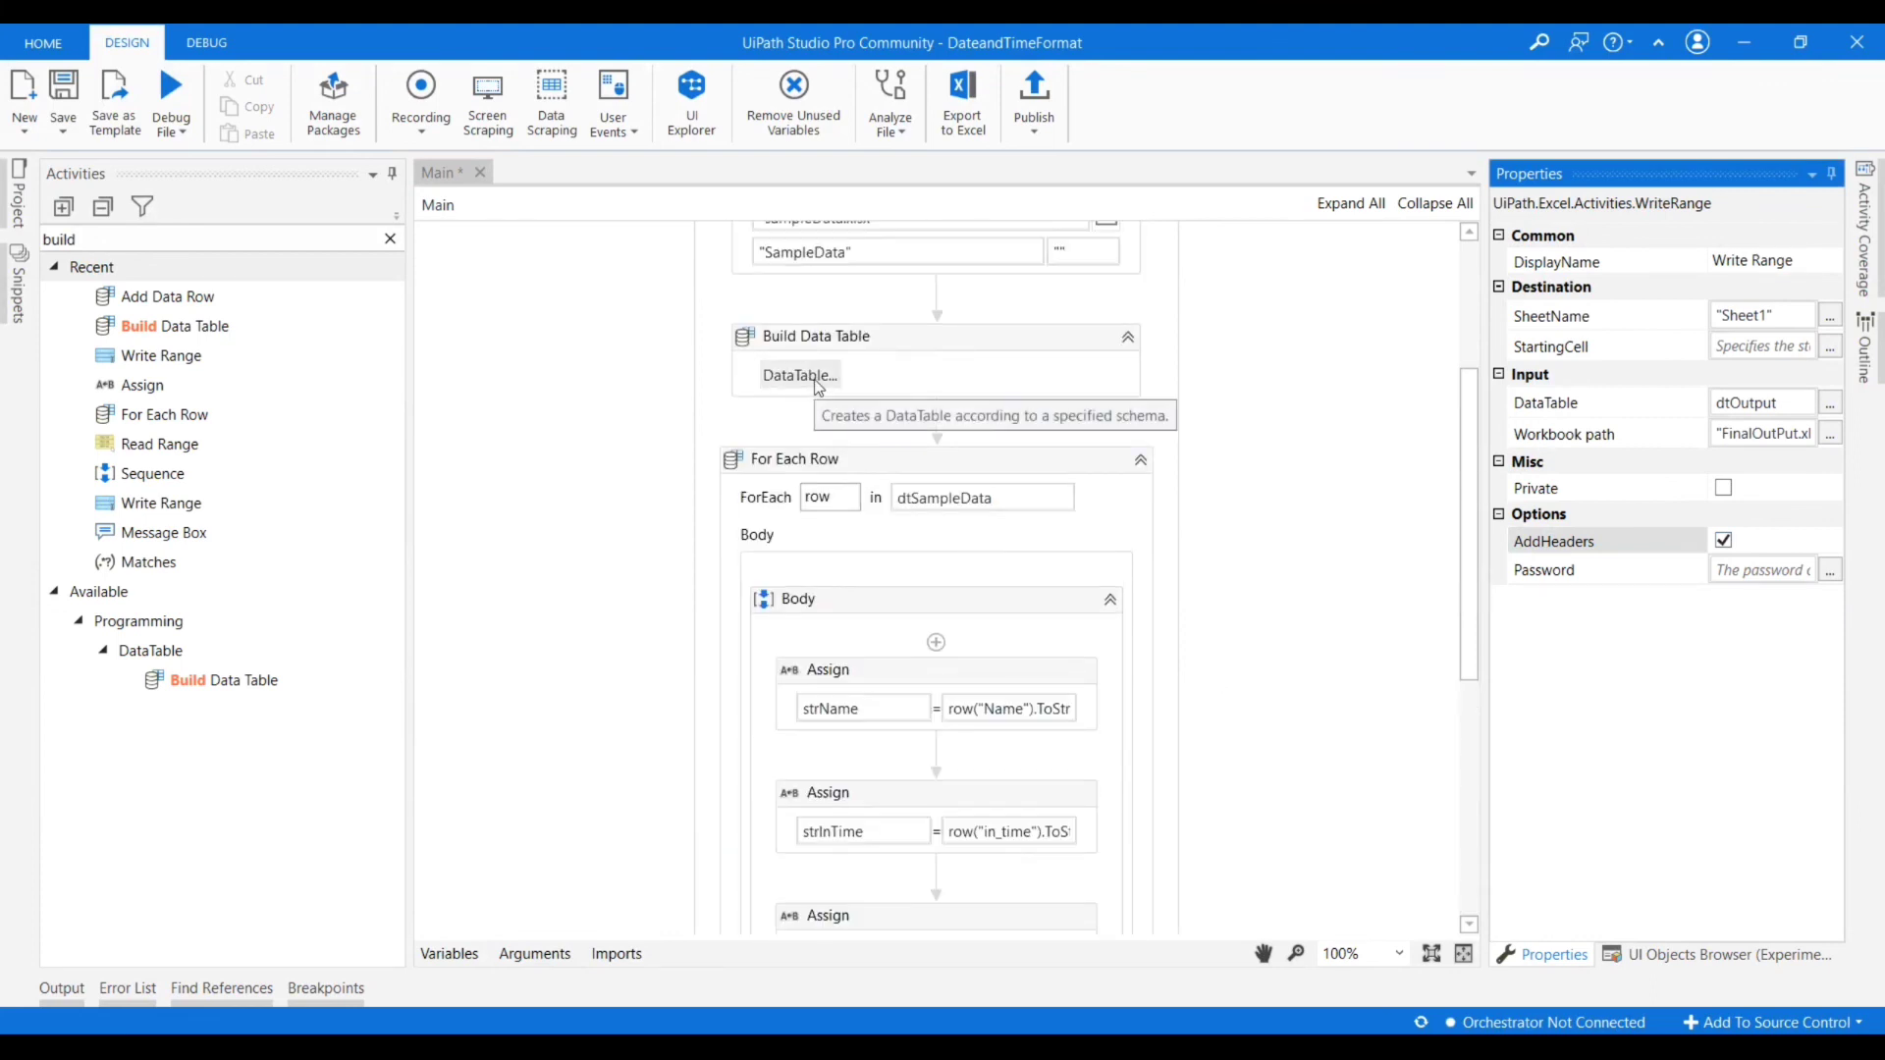
left_click(797, 375)
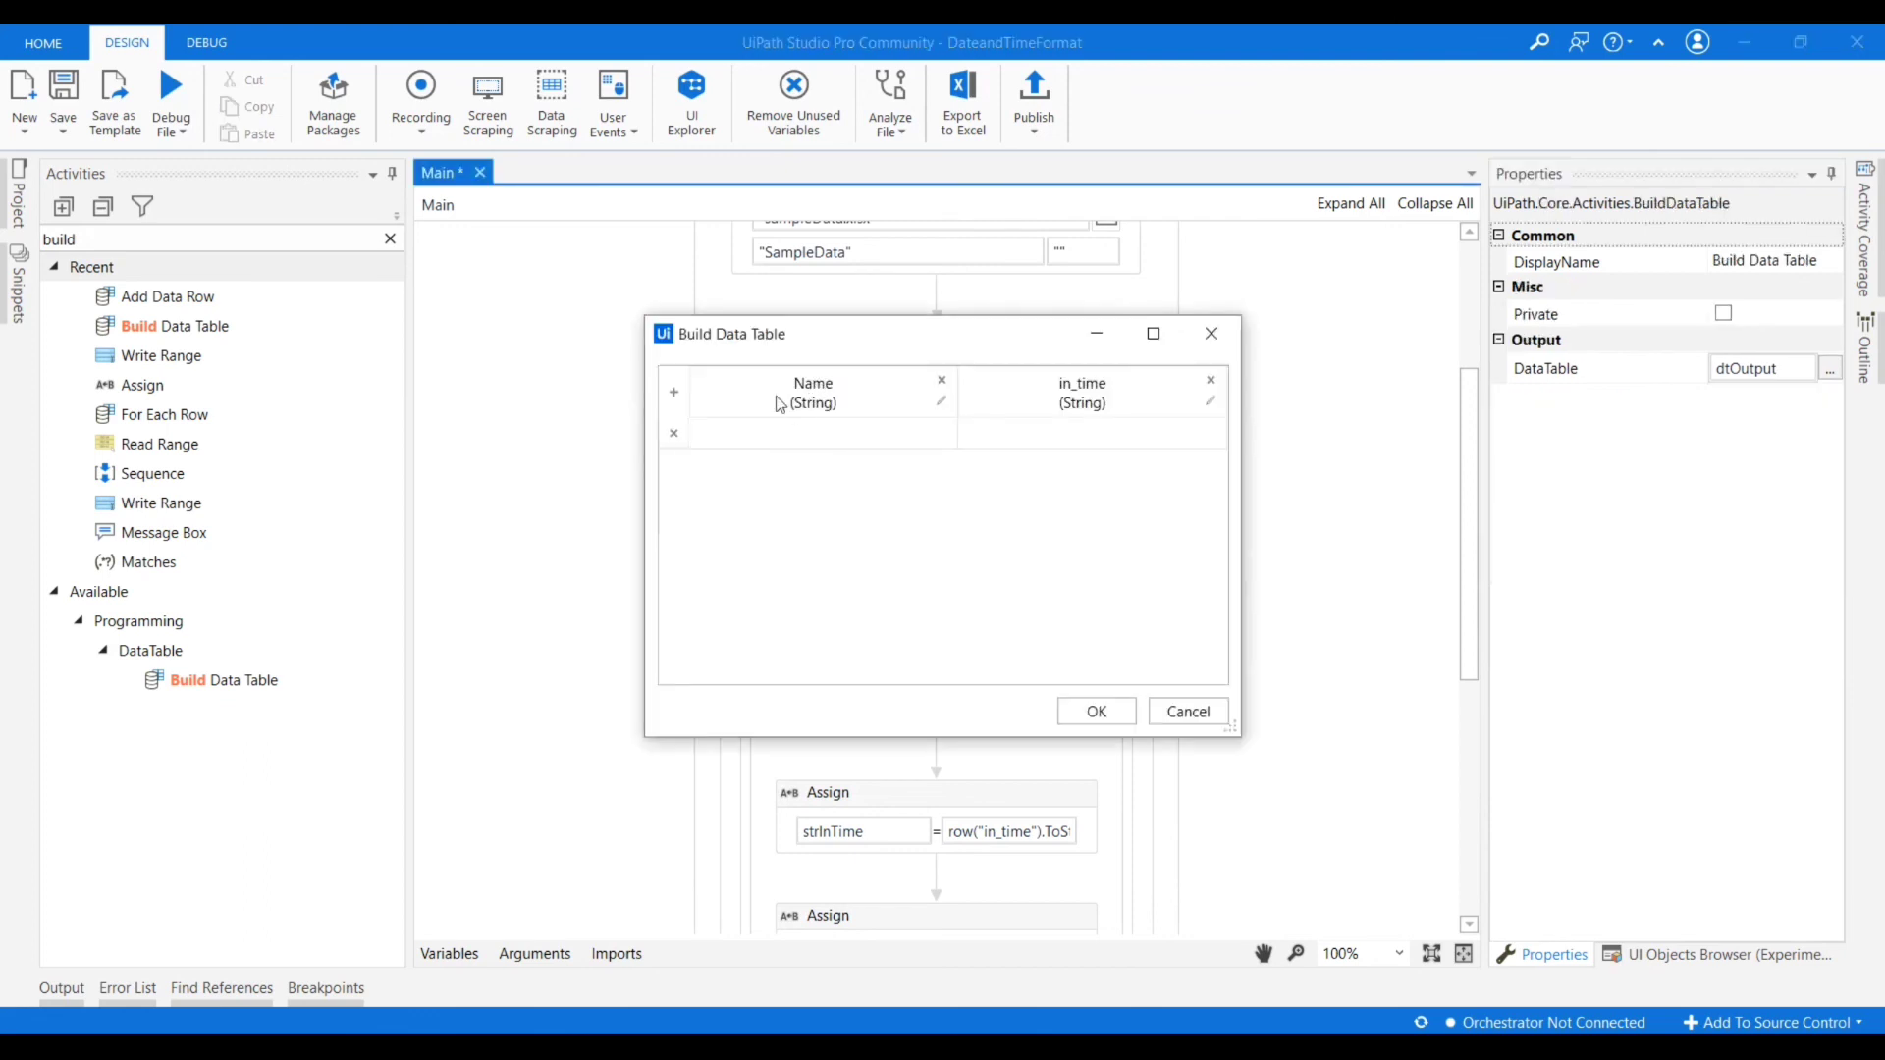
mouse_move(1080, 403)
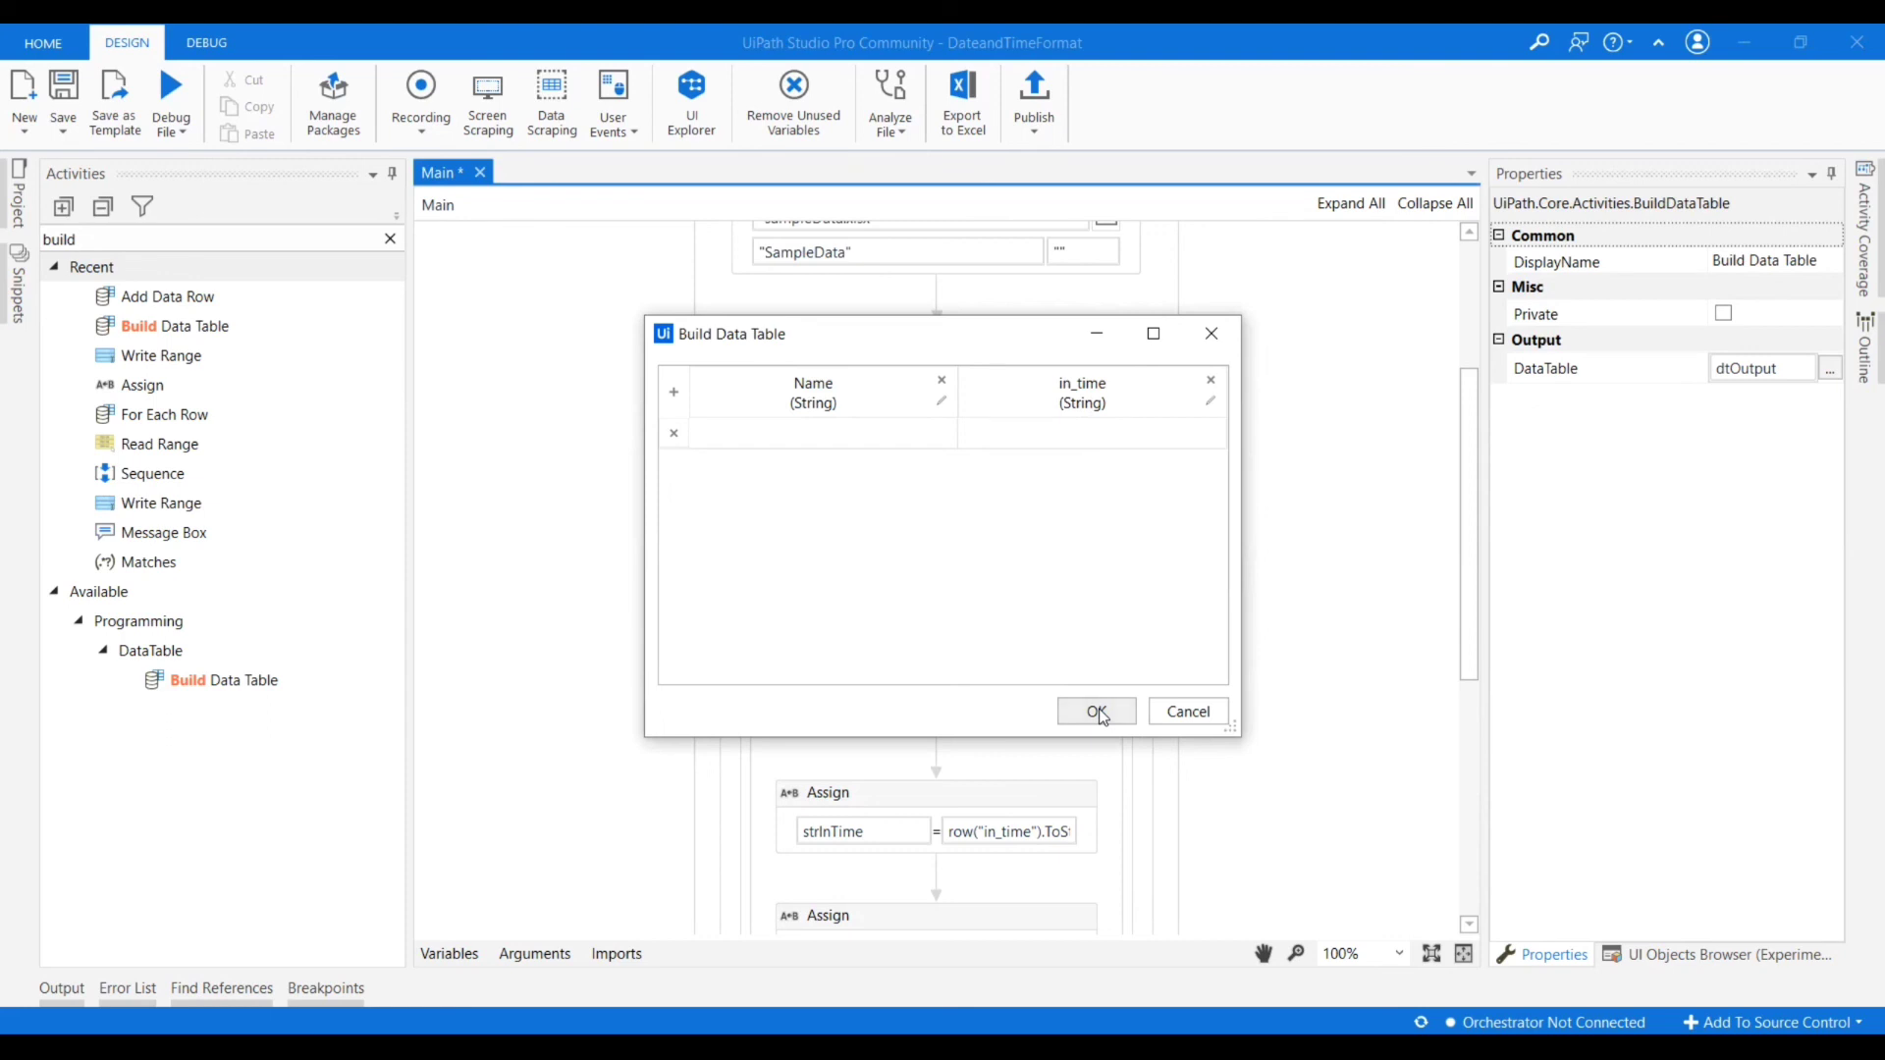
left_click(1096, 711)
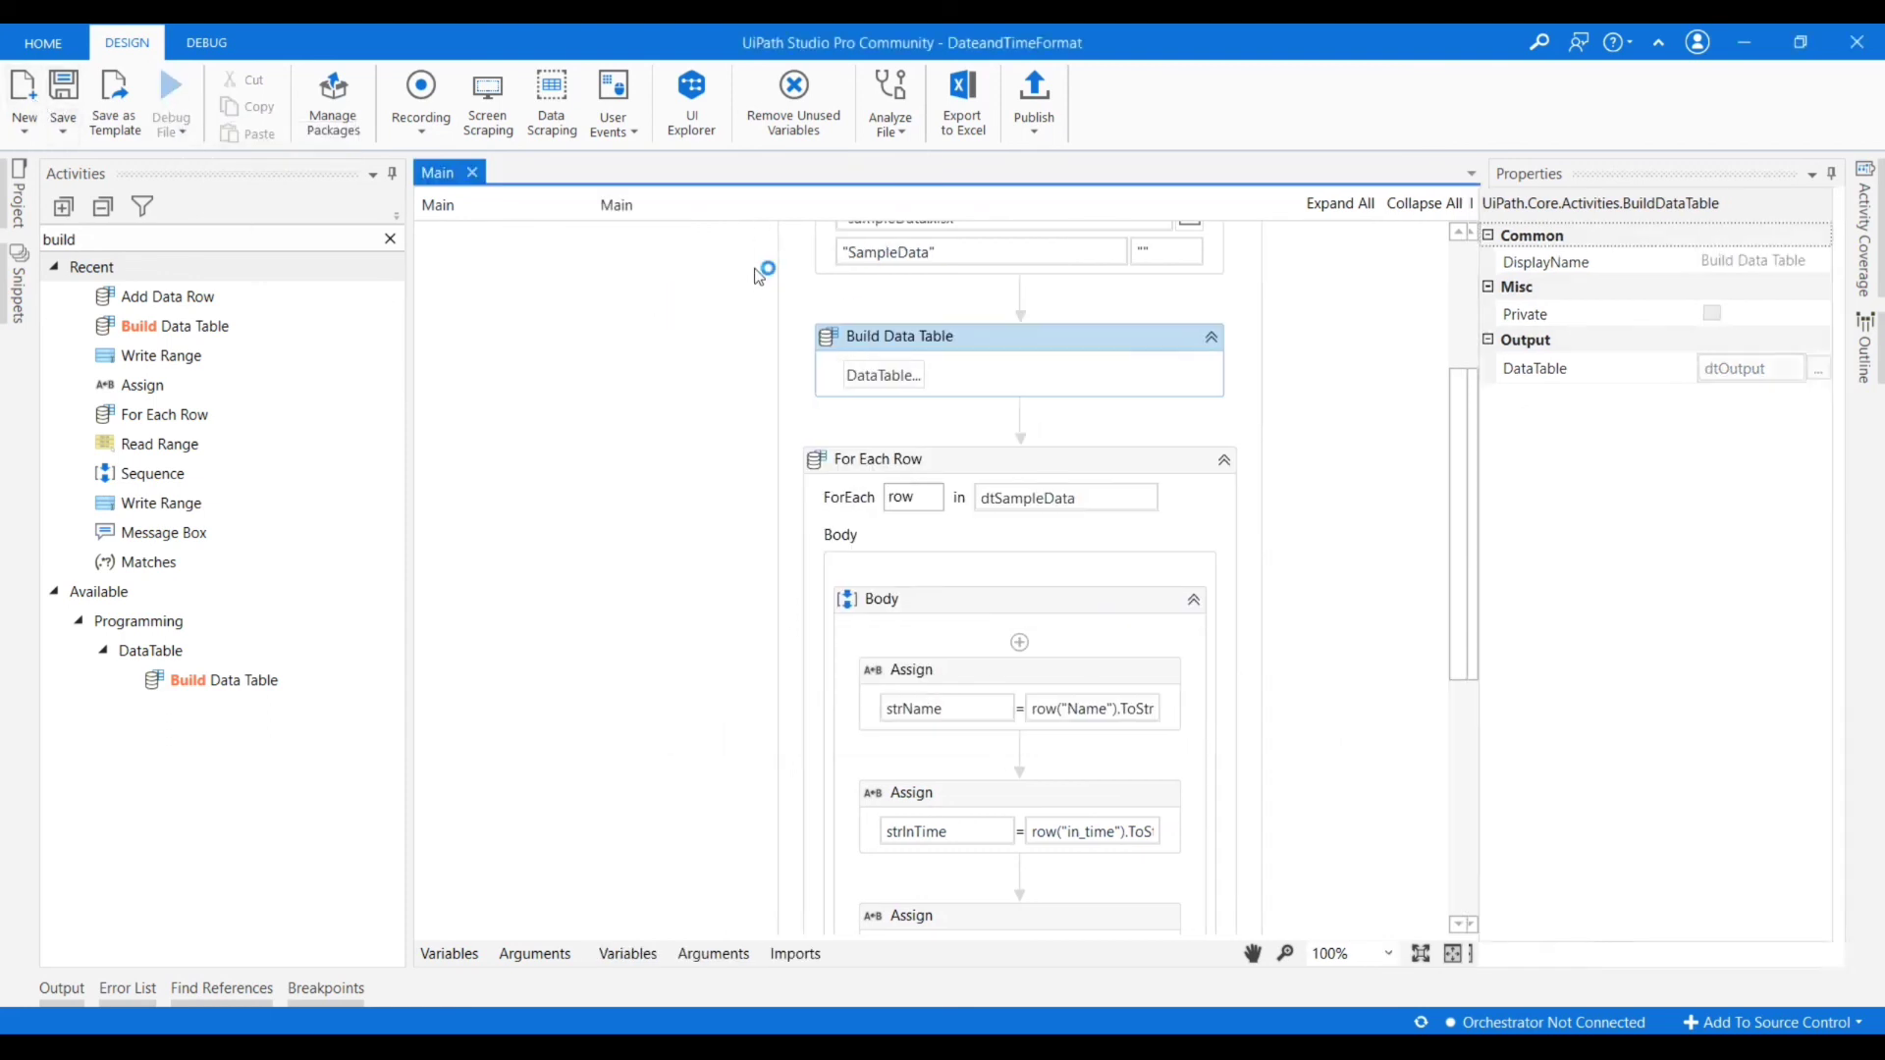
Rerun the workflow with Debug File and check the Output log for completion.
left_click(171, 100)
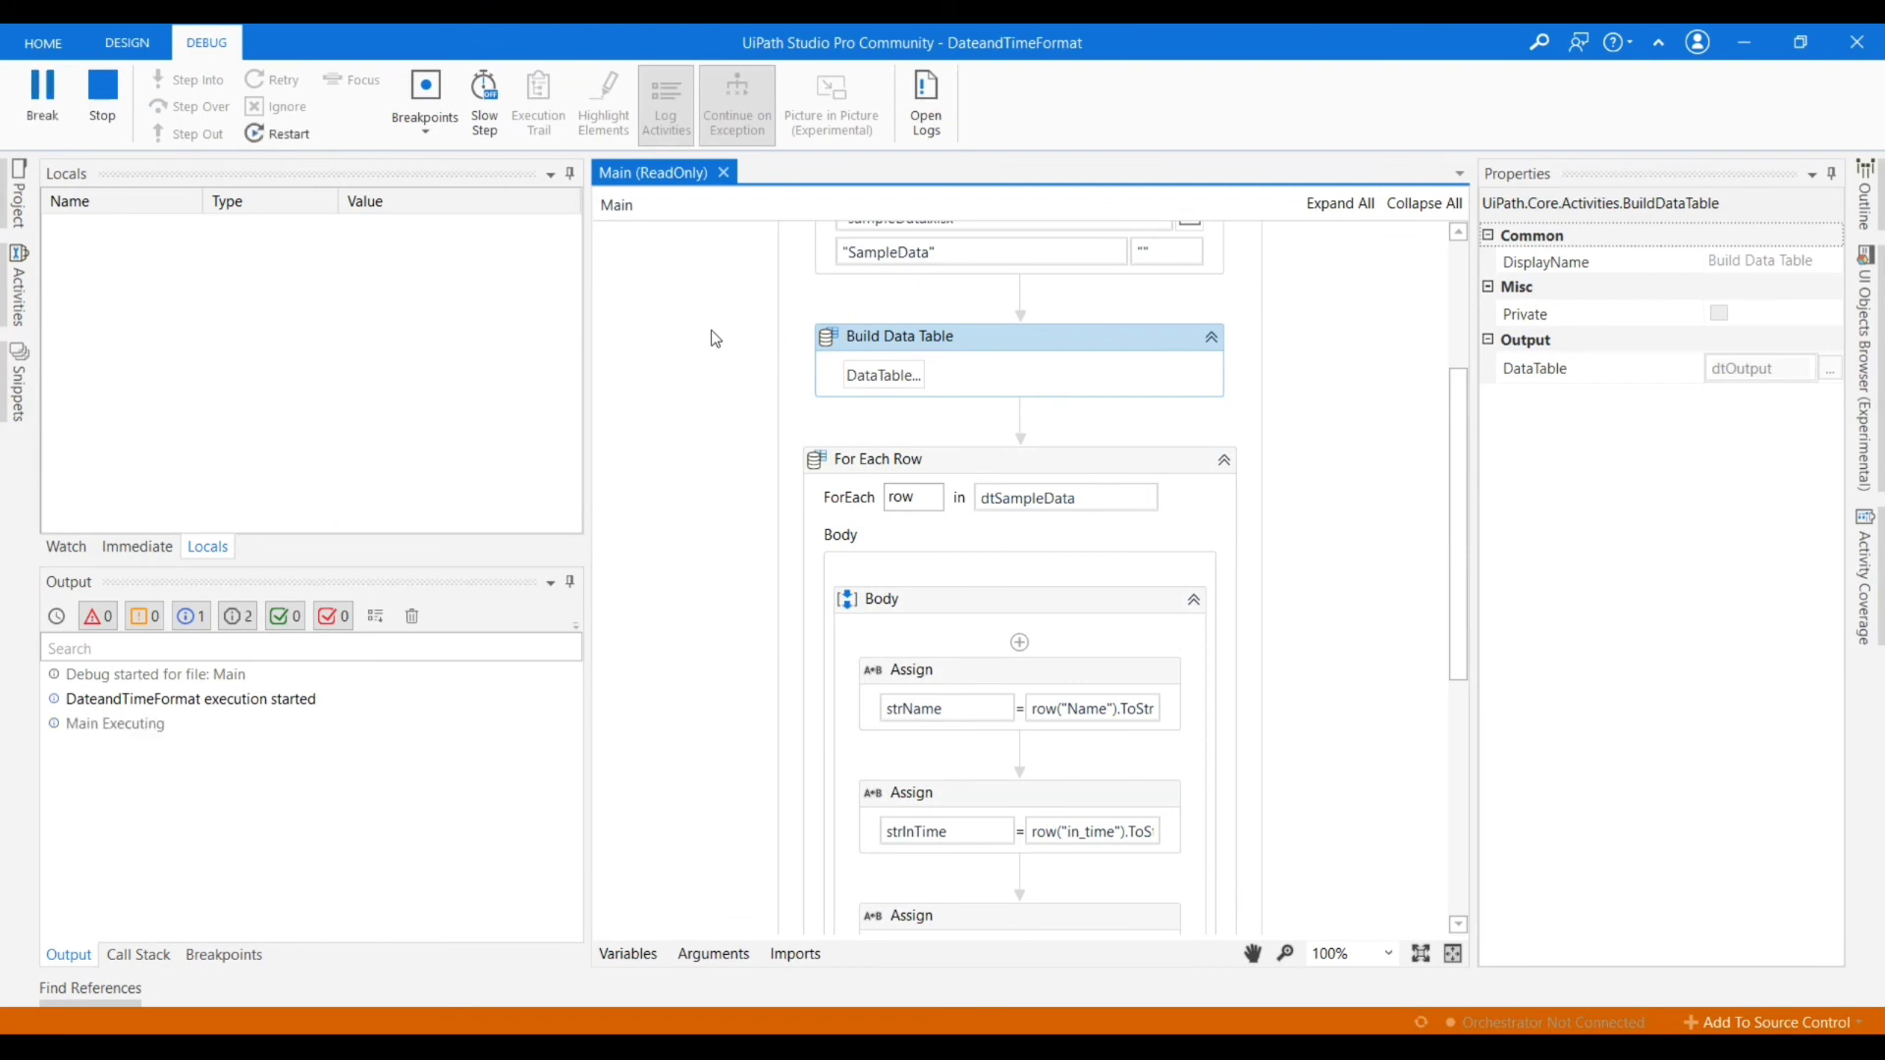
left_click(125, 41)
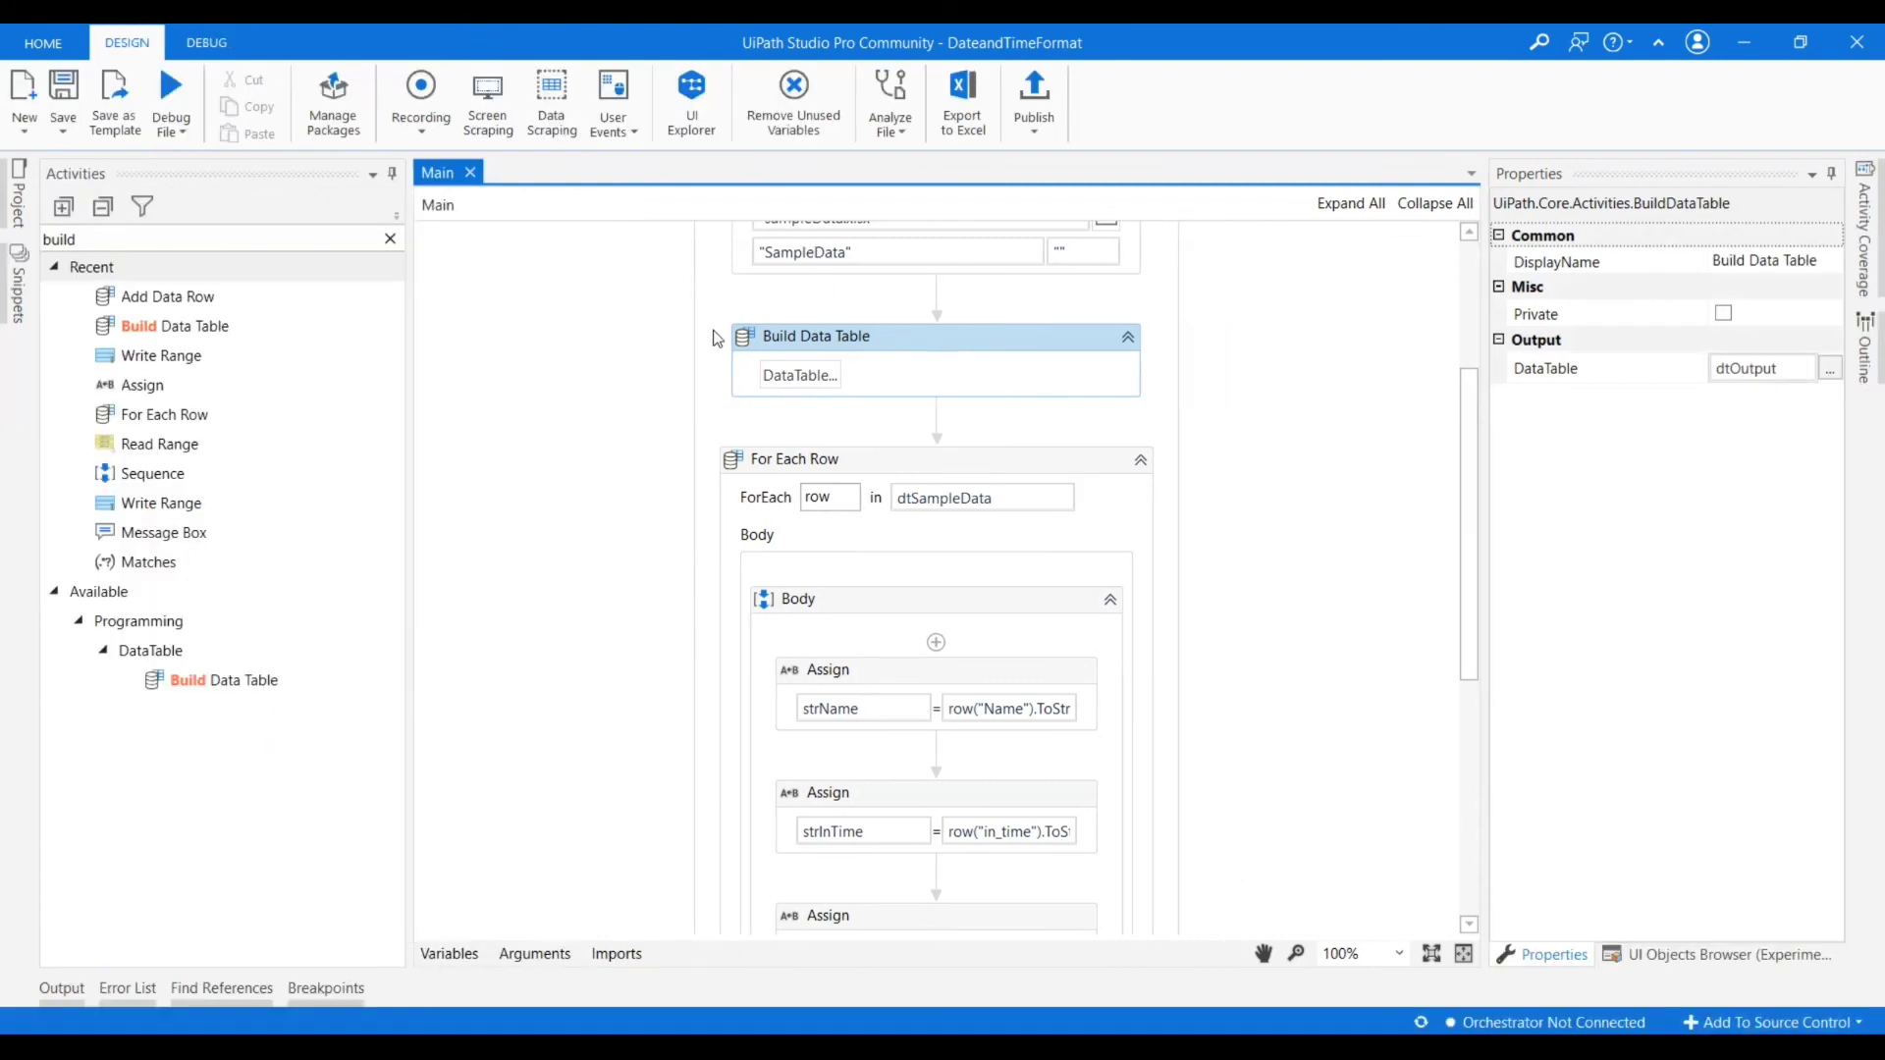
left_click(61, 988)
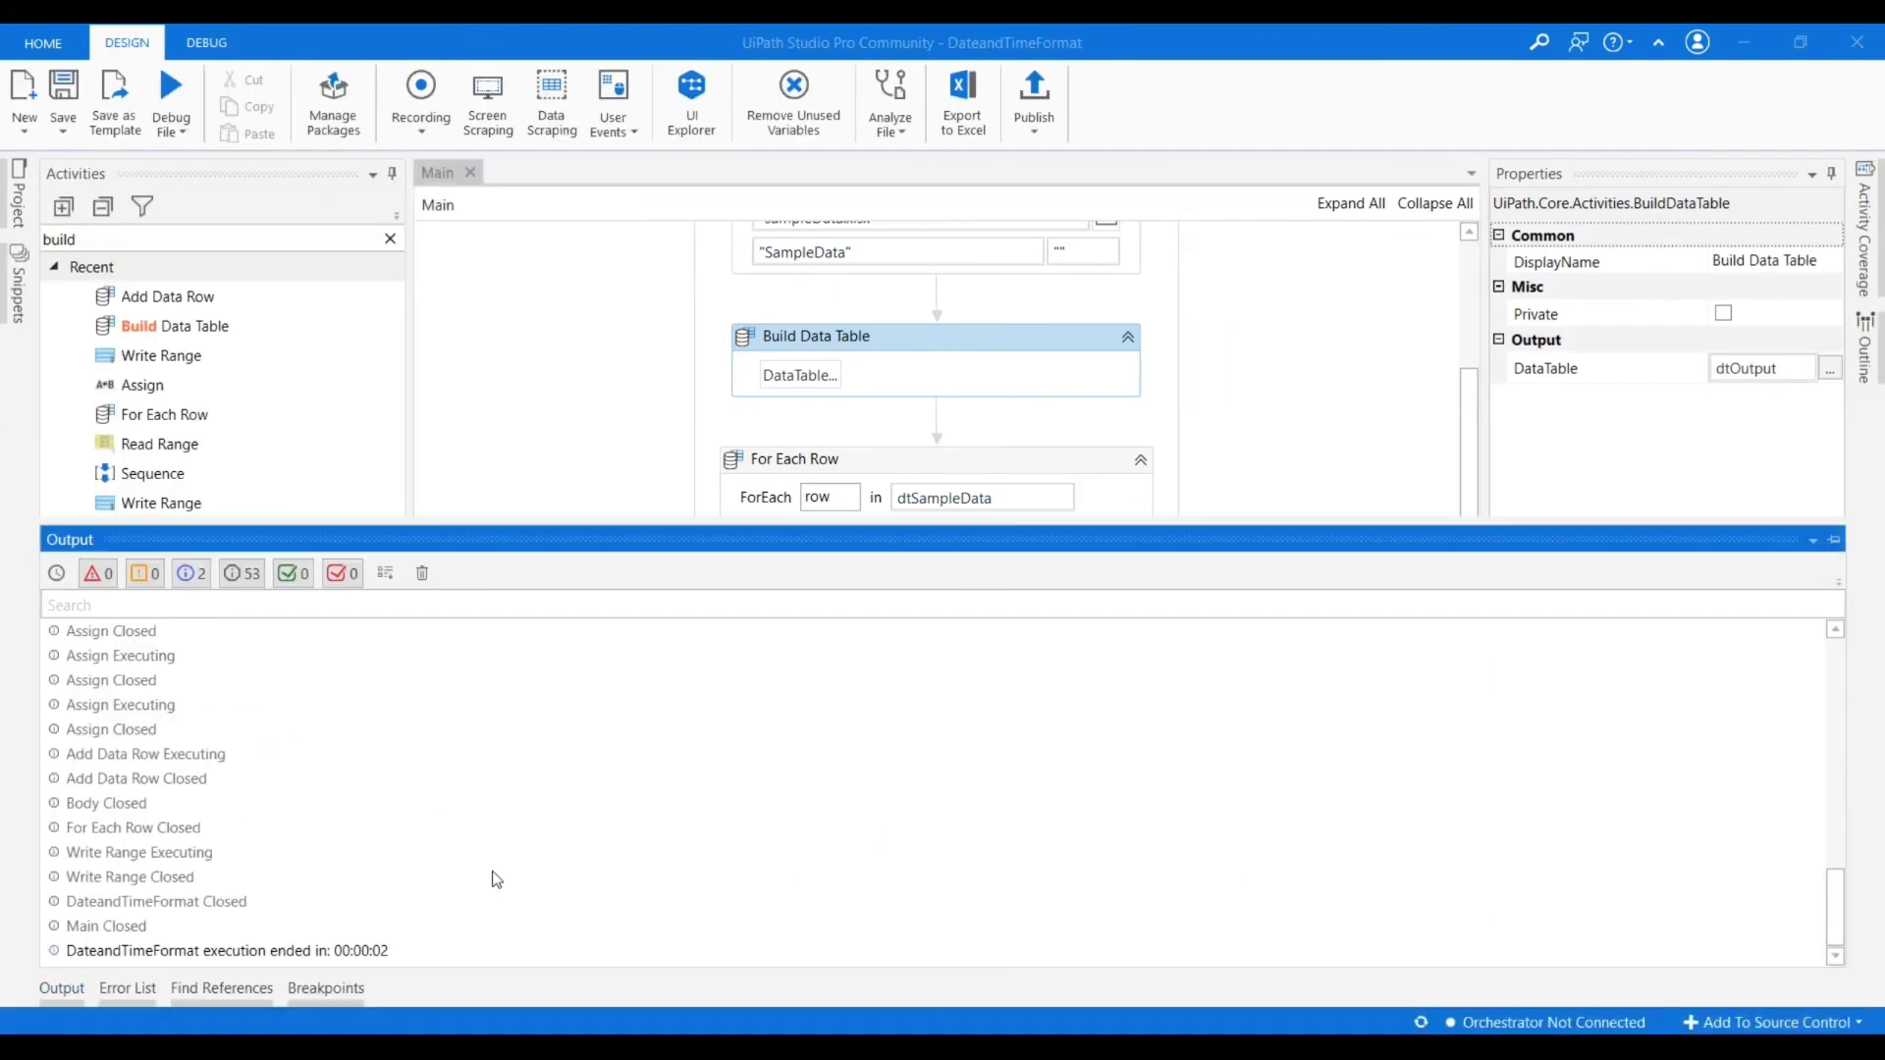
mouse_move(1773, 106)
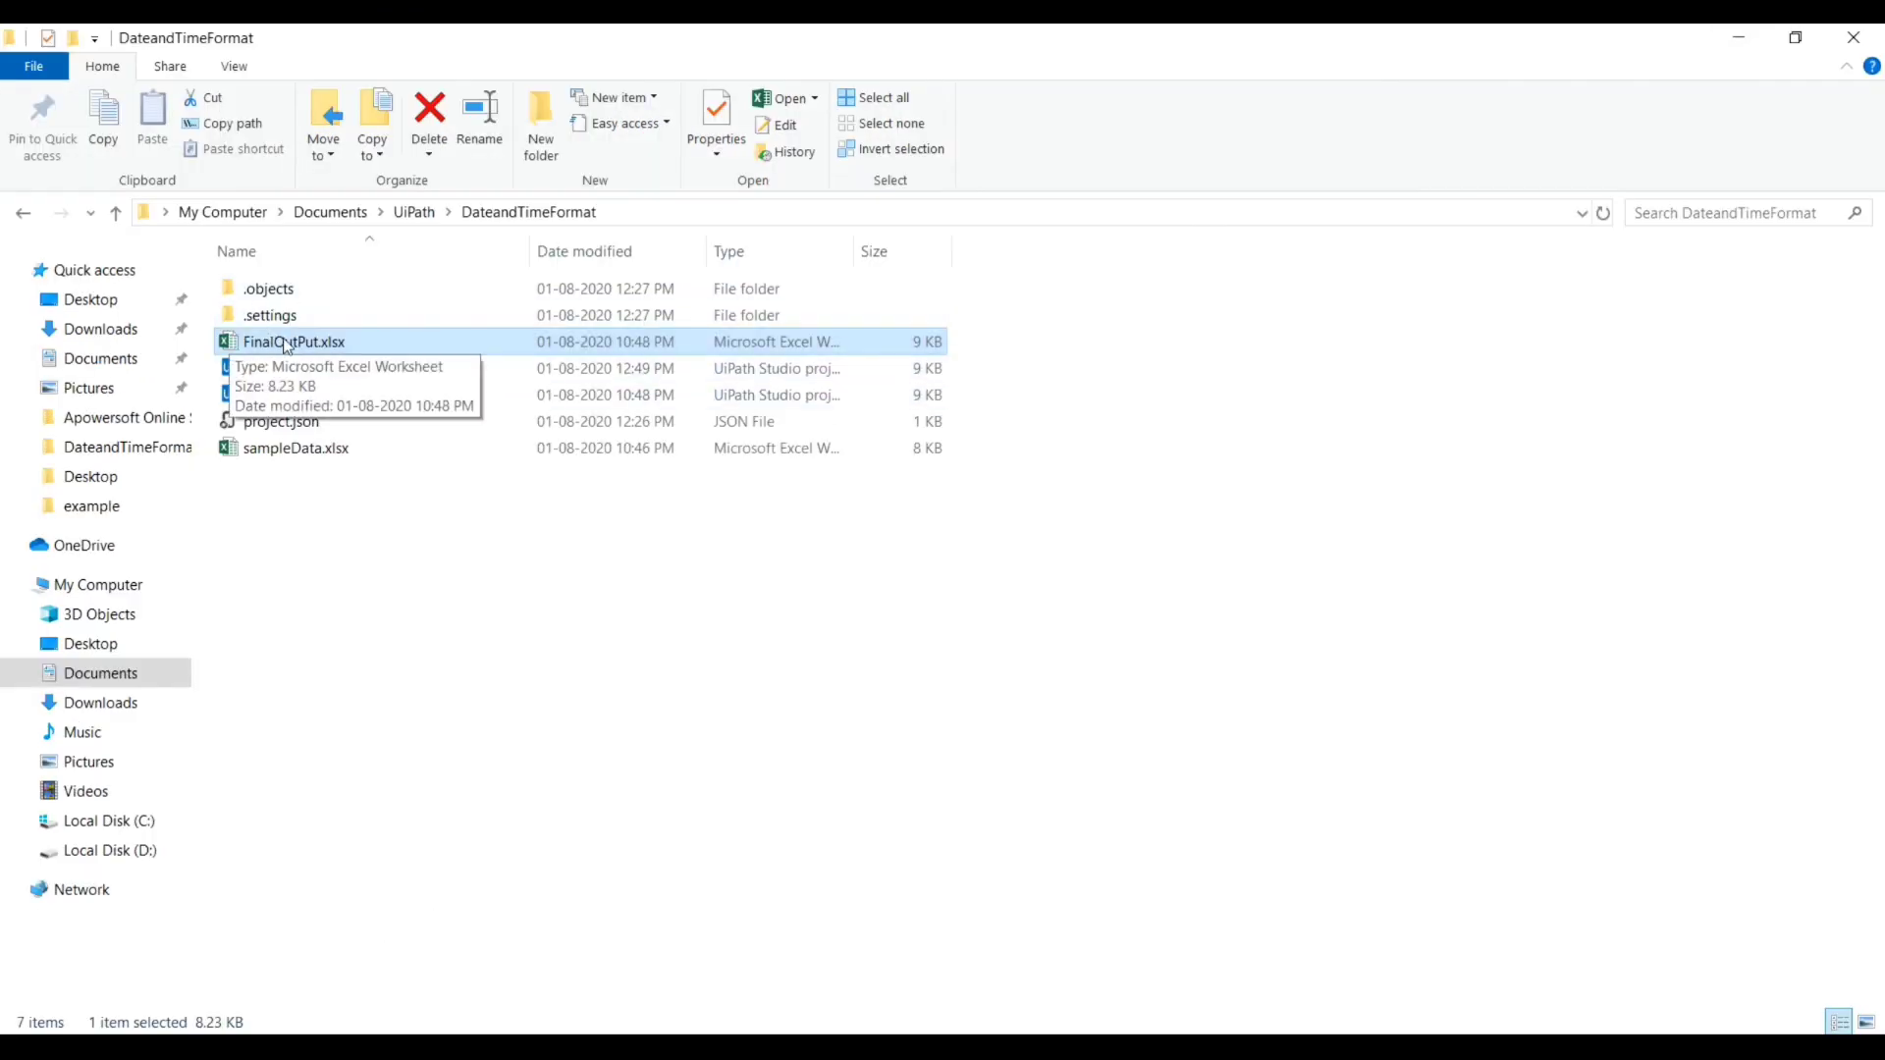
Open FinalOutPut.xlsx and select A1:B5 showing Name and in_time headers above four rows.
double_click(292, 342)
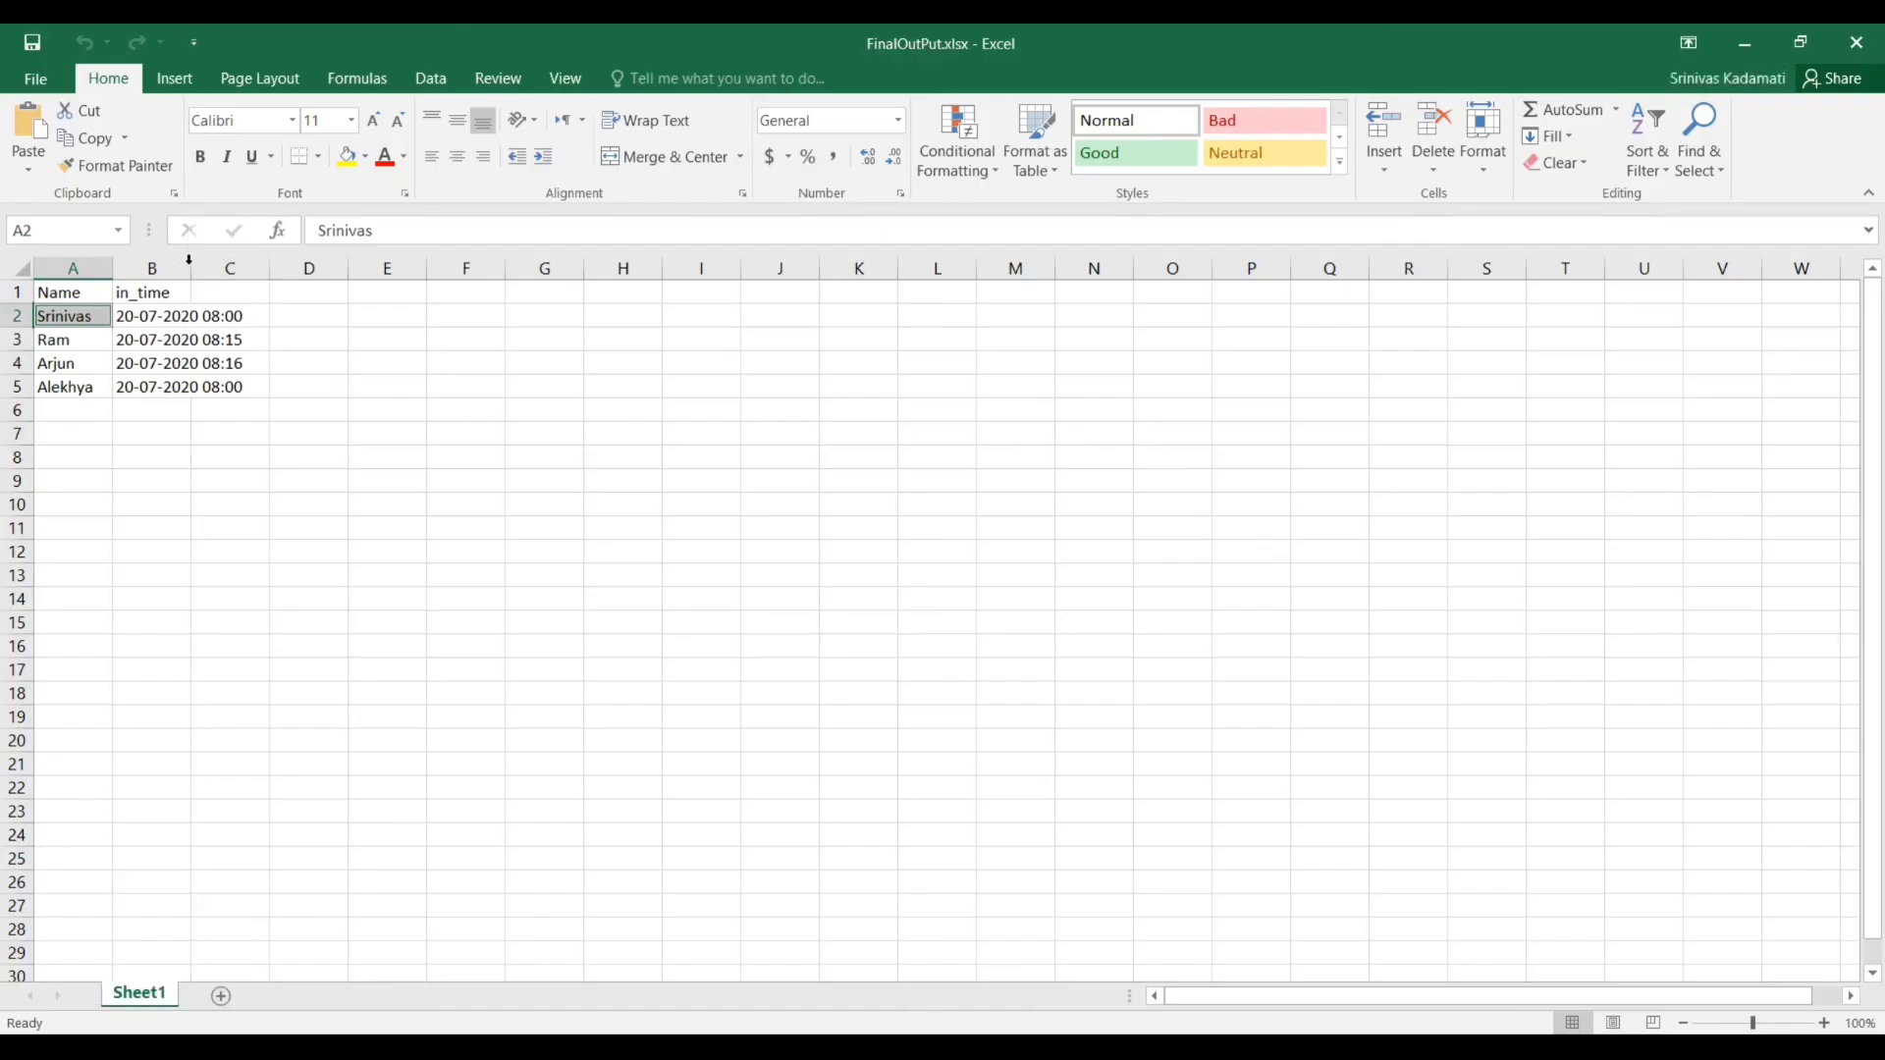
left_click_drag(57, 293, 180, 387)
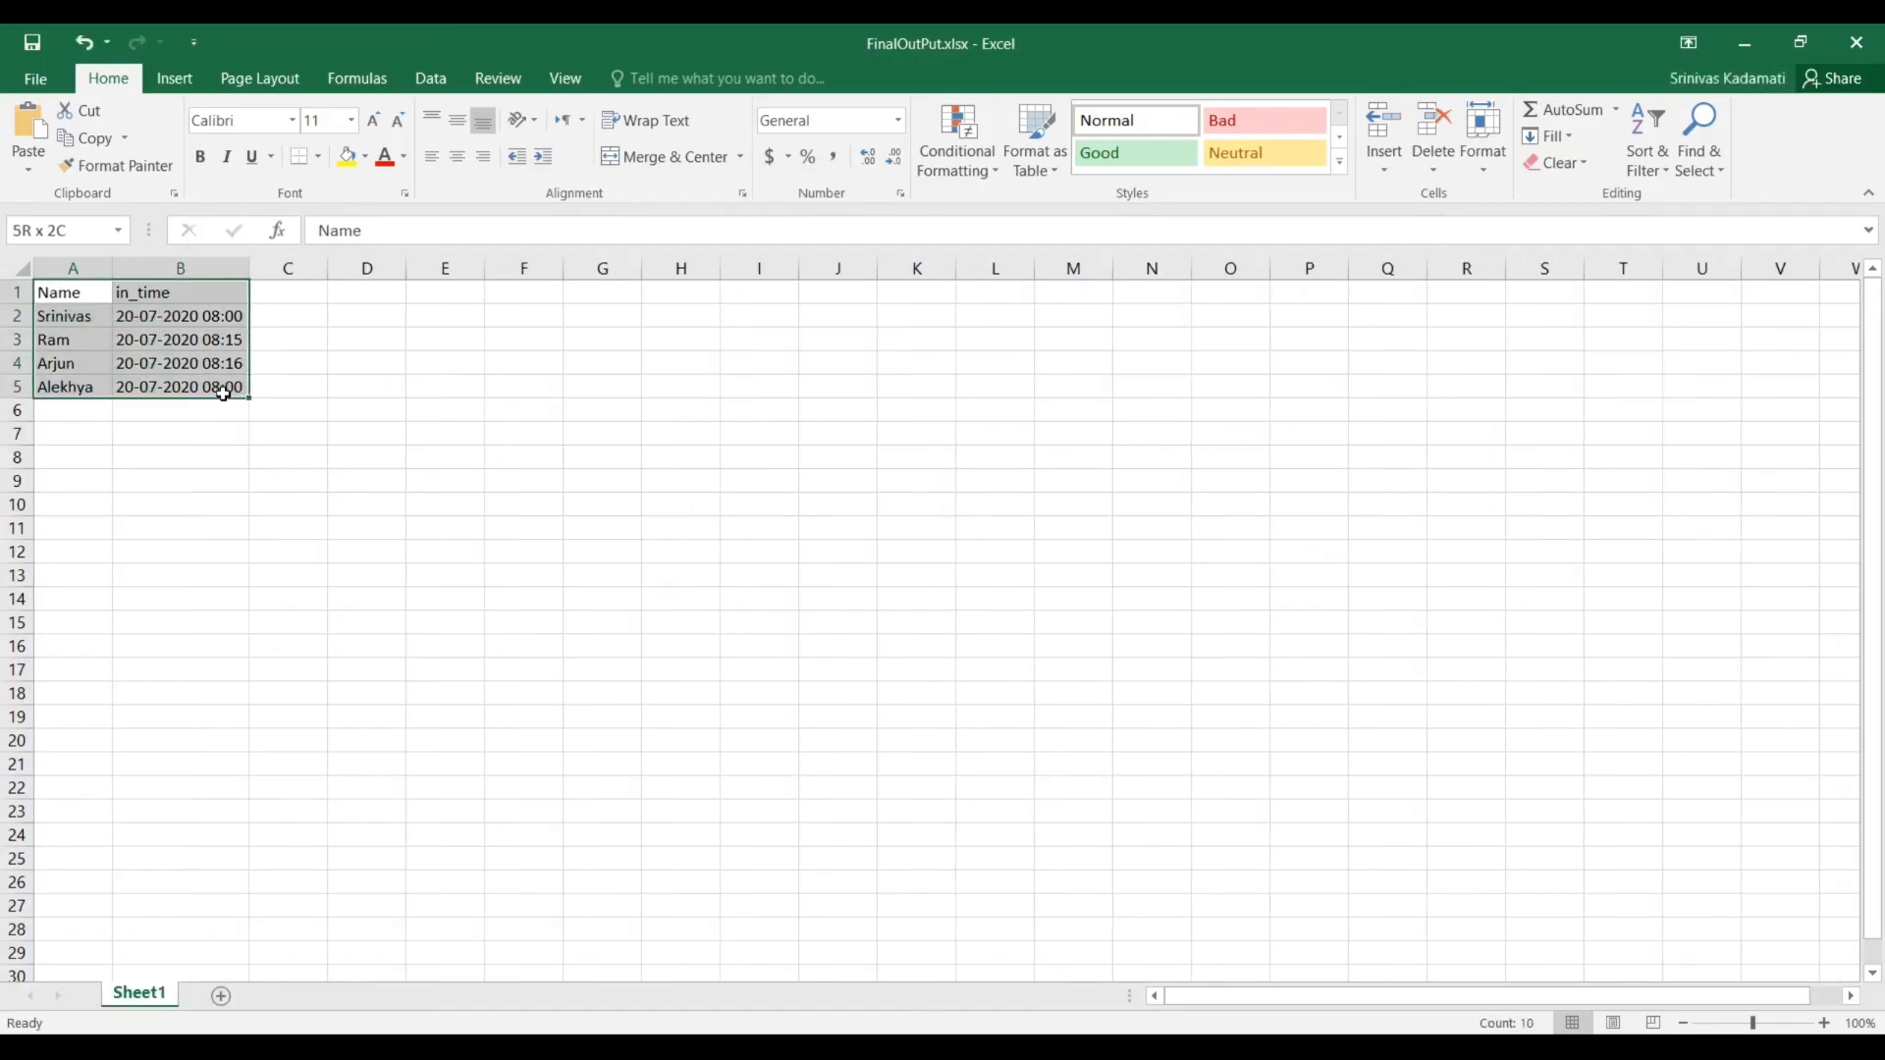